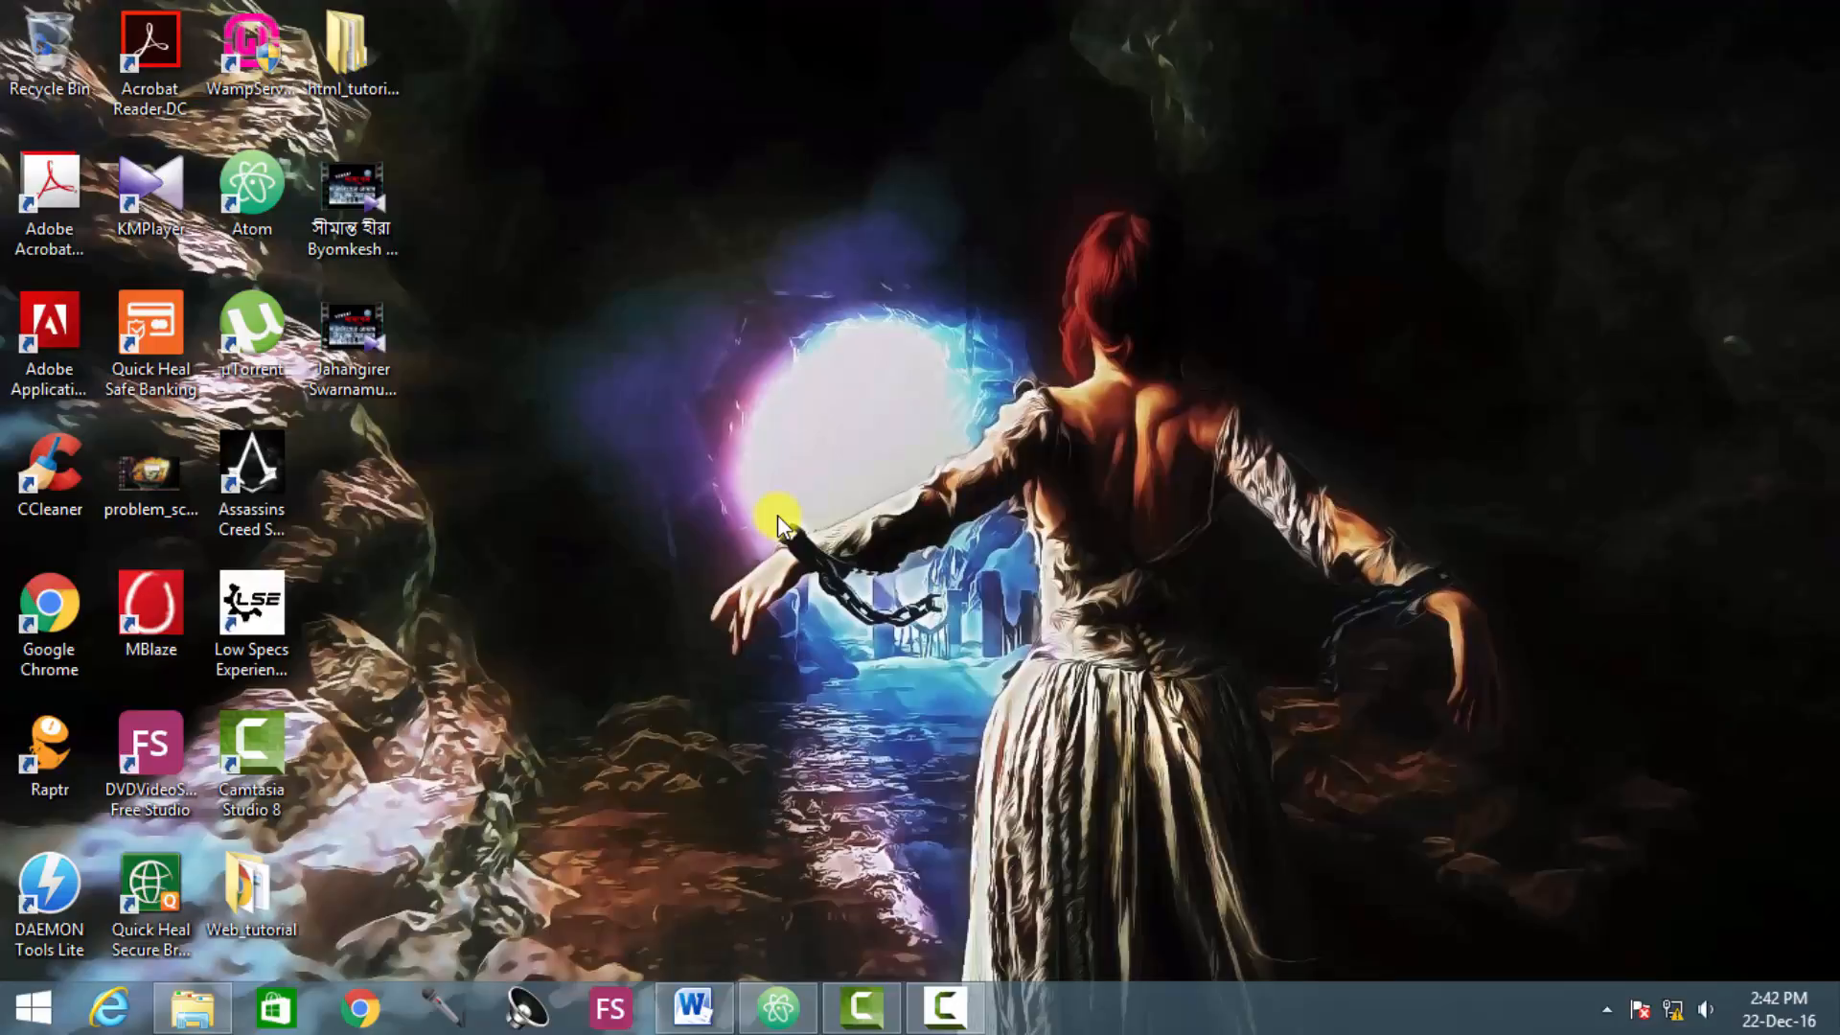
mouse_move(822, 241)
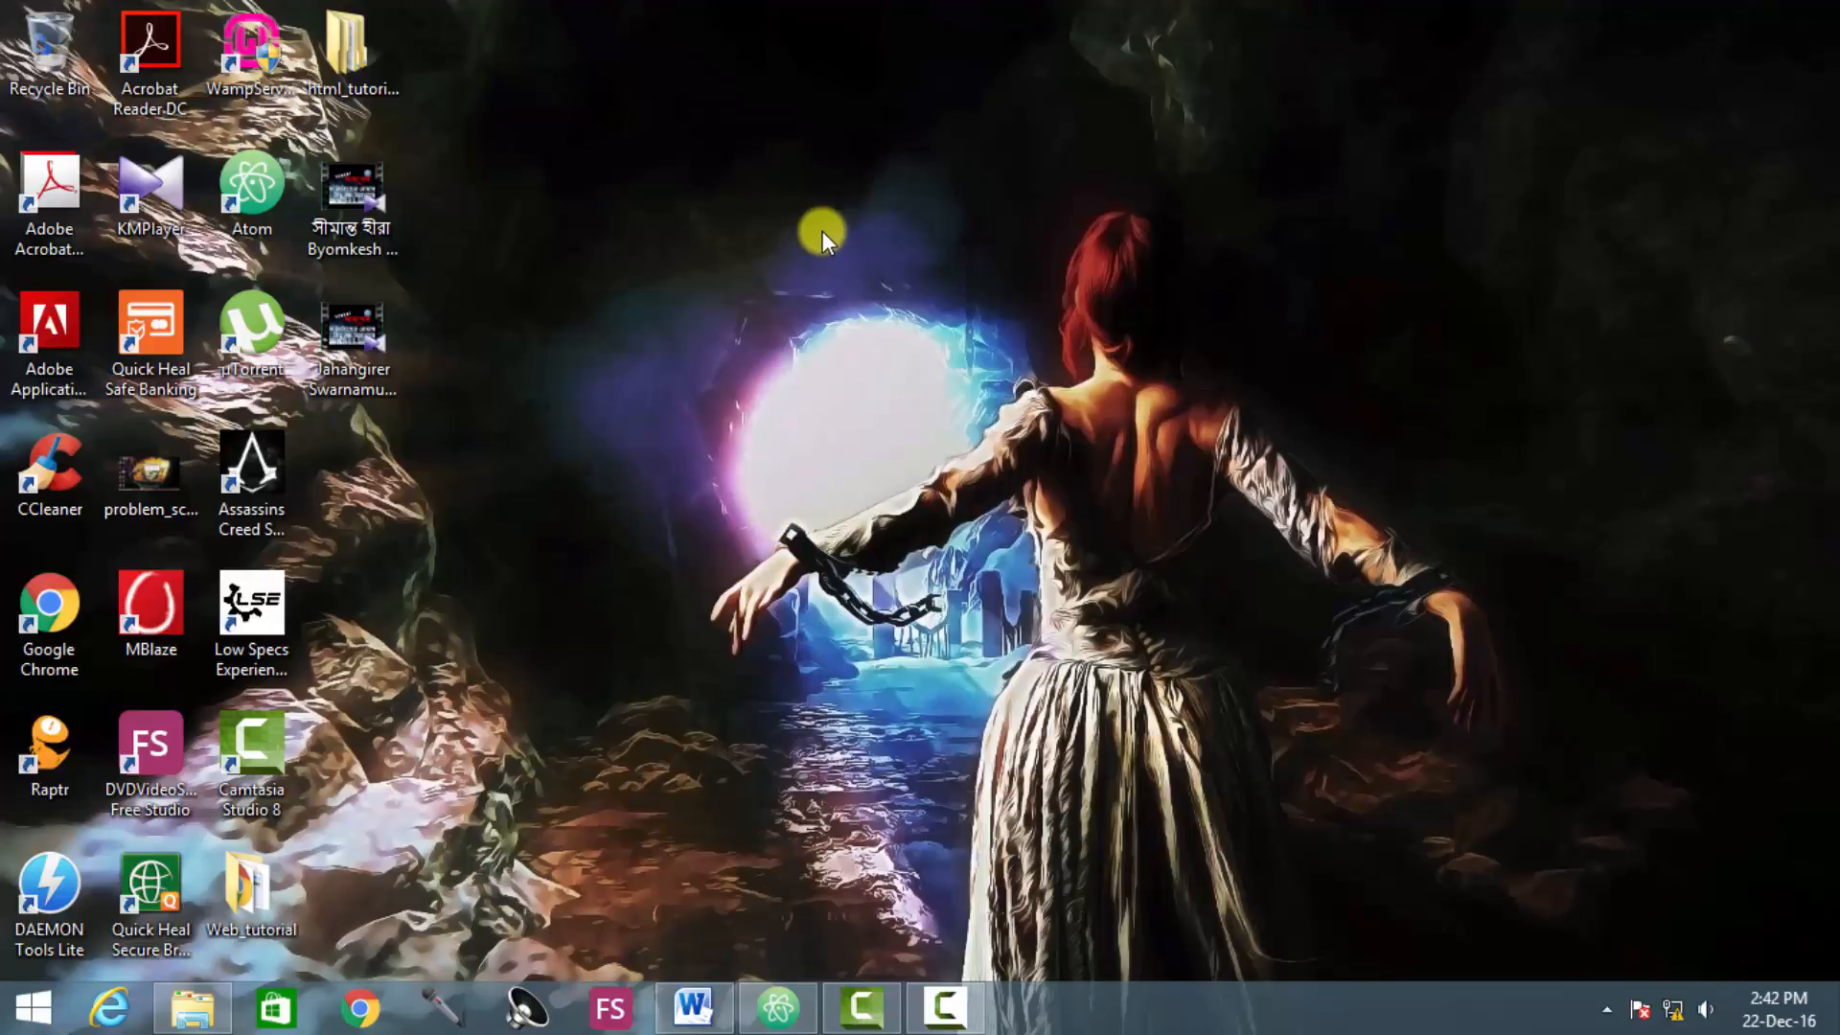
mouse_move(921, 651)
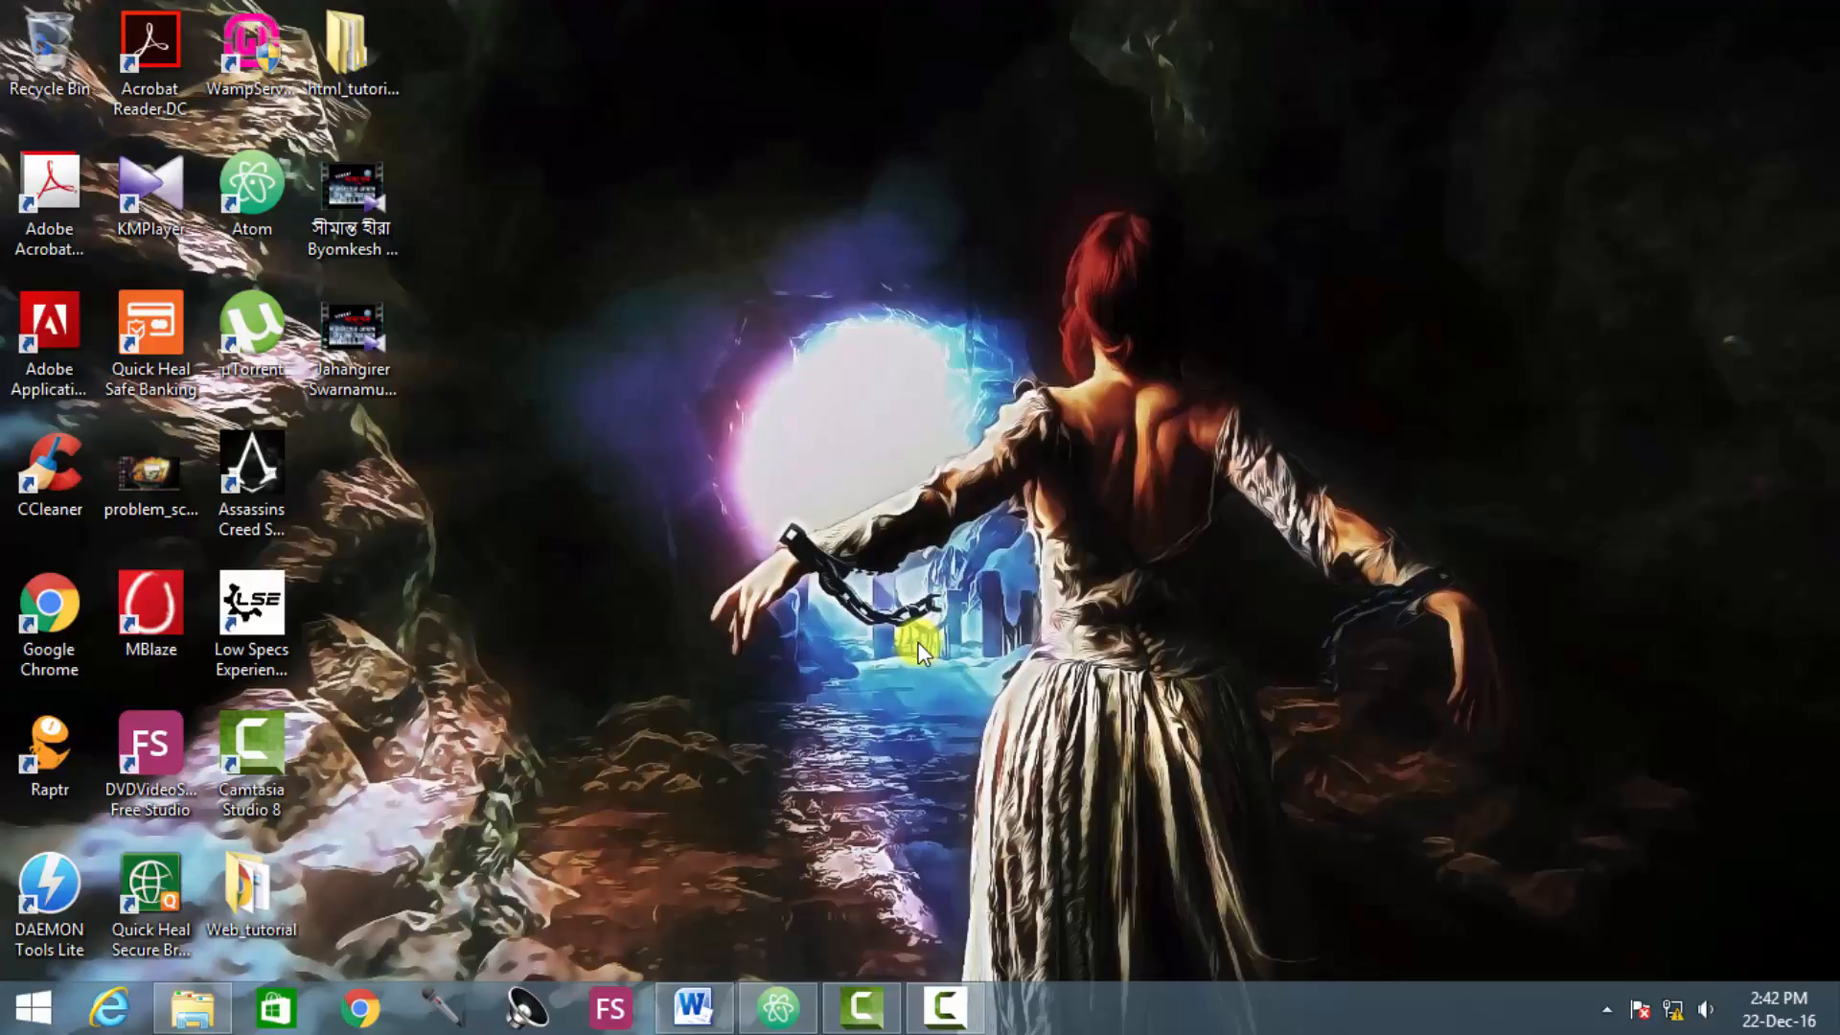
mouse_move(968, 910)
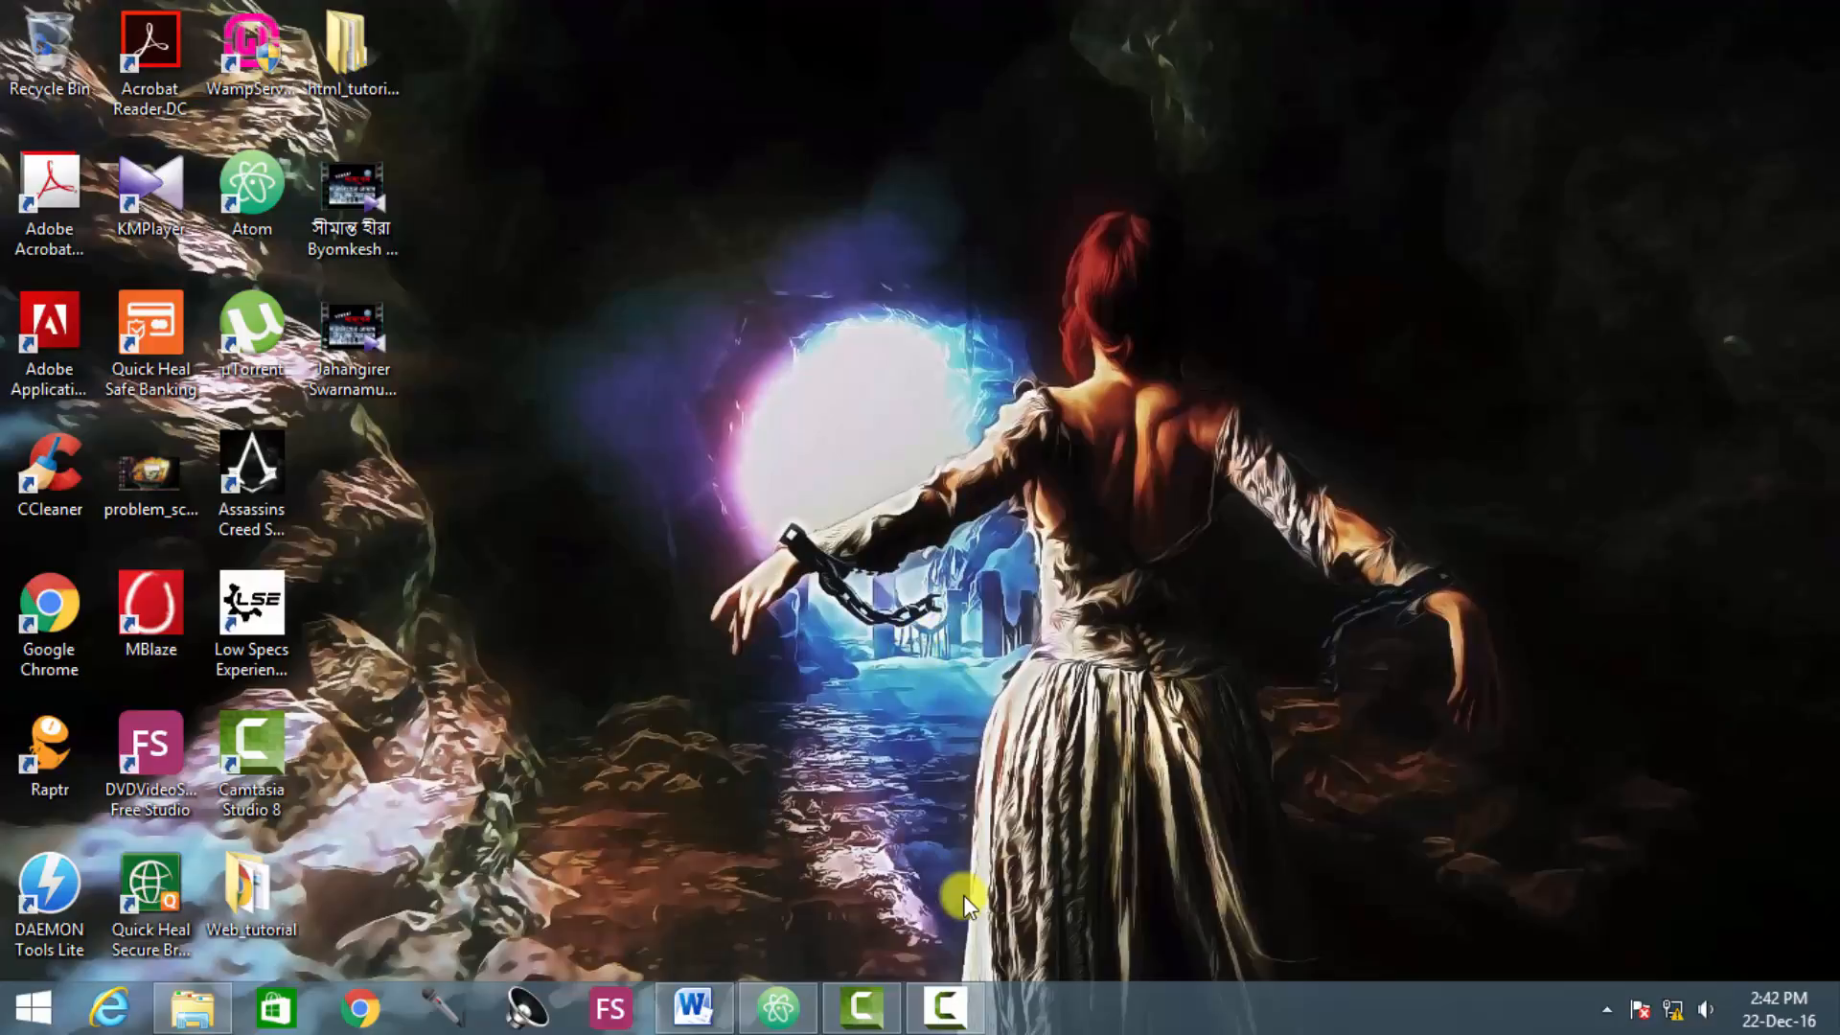
mouse_move(934, 873)
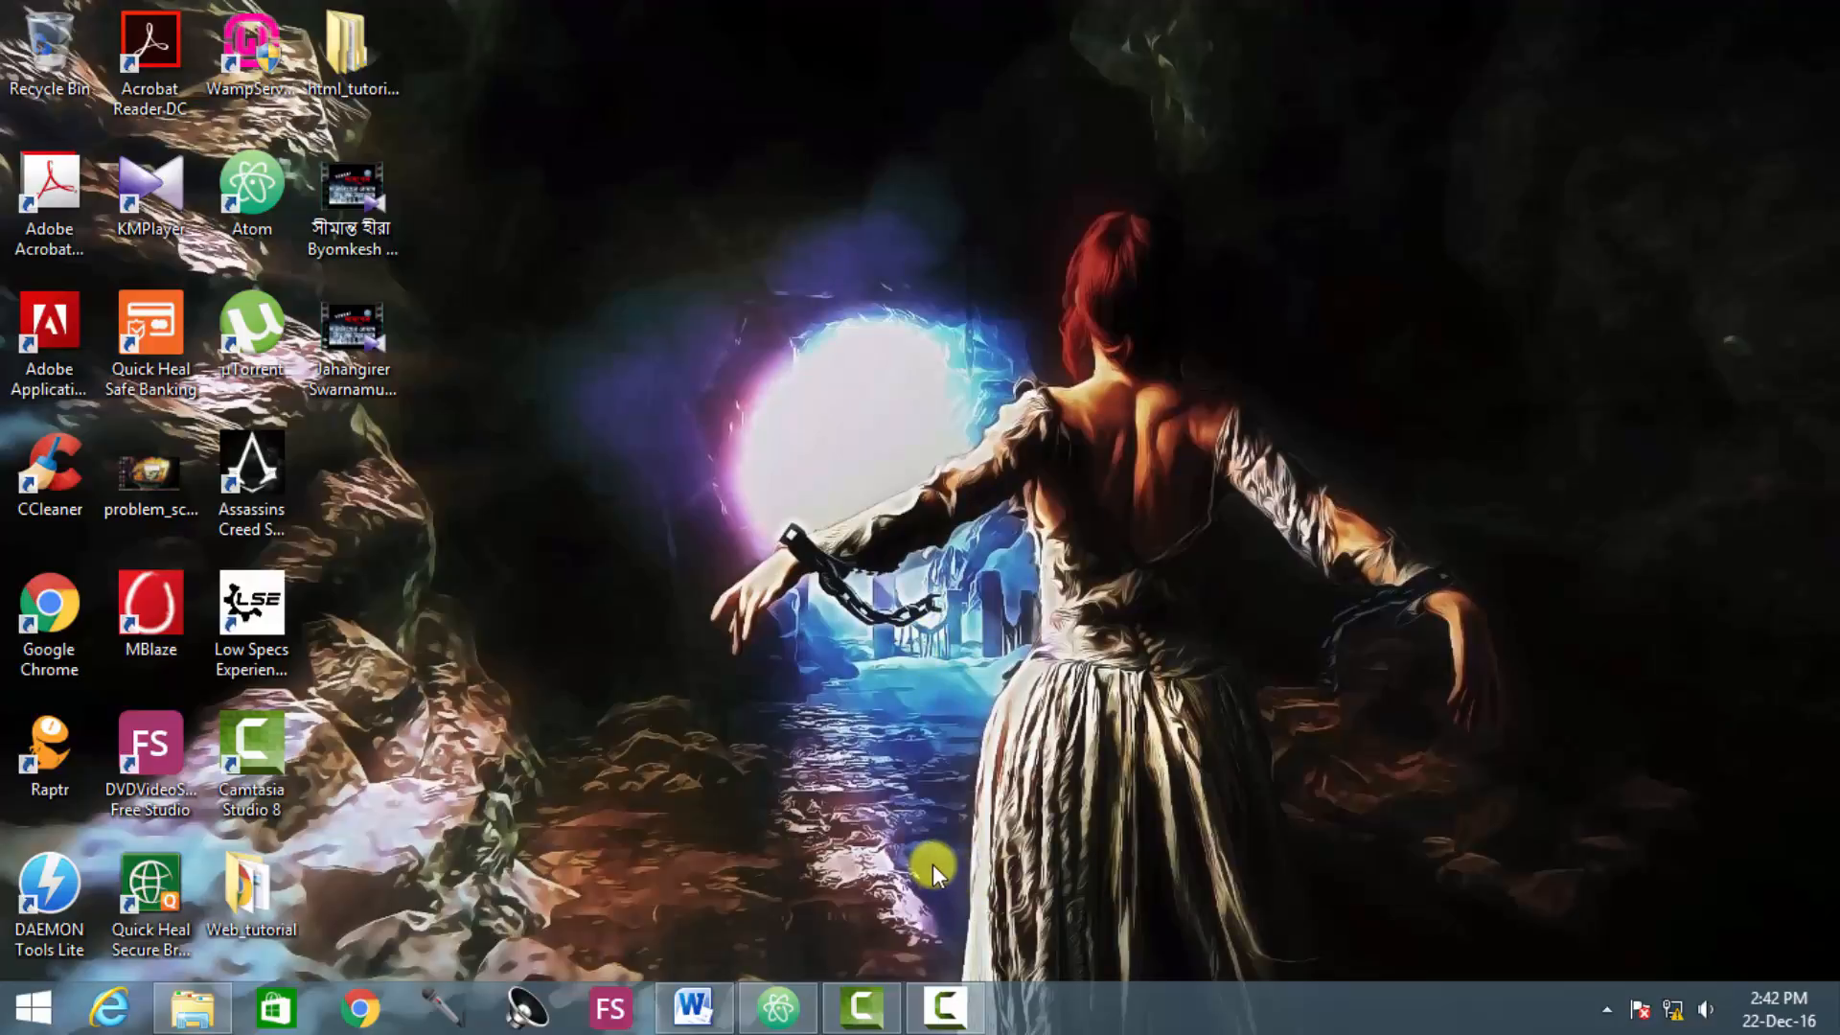
mouse_move(777, 1007)
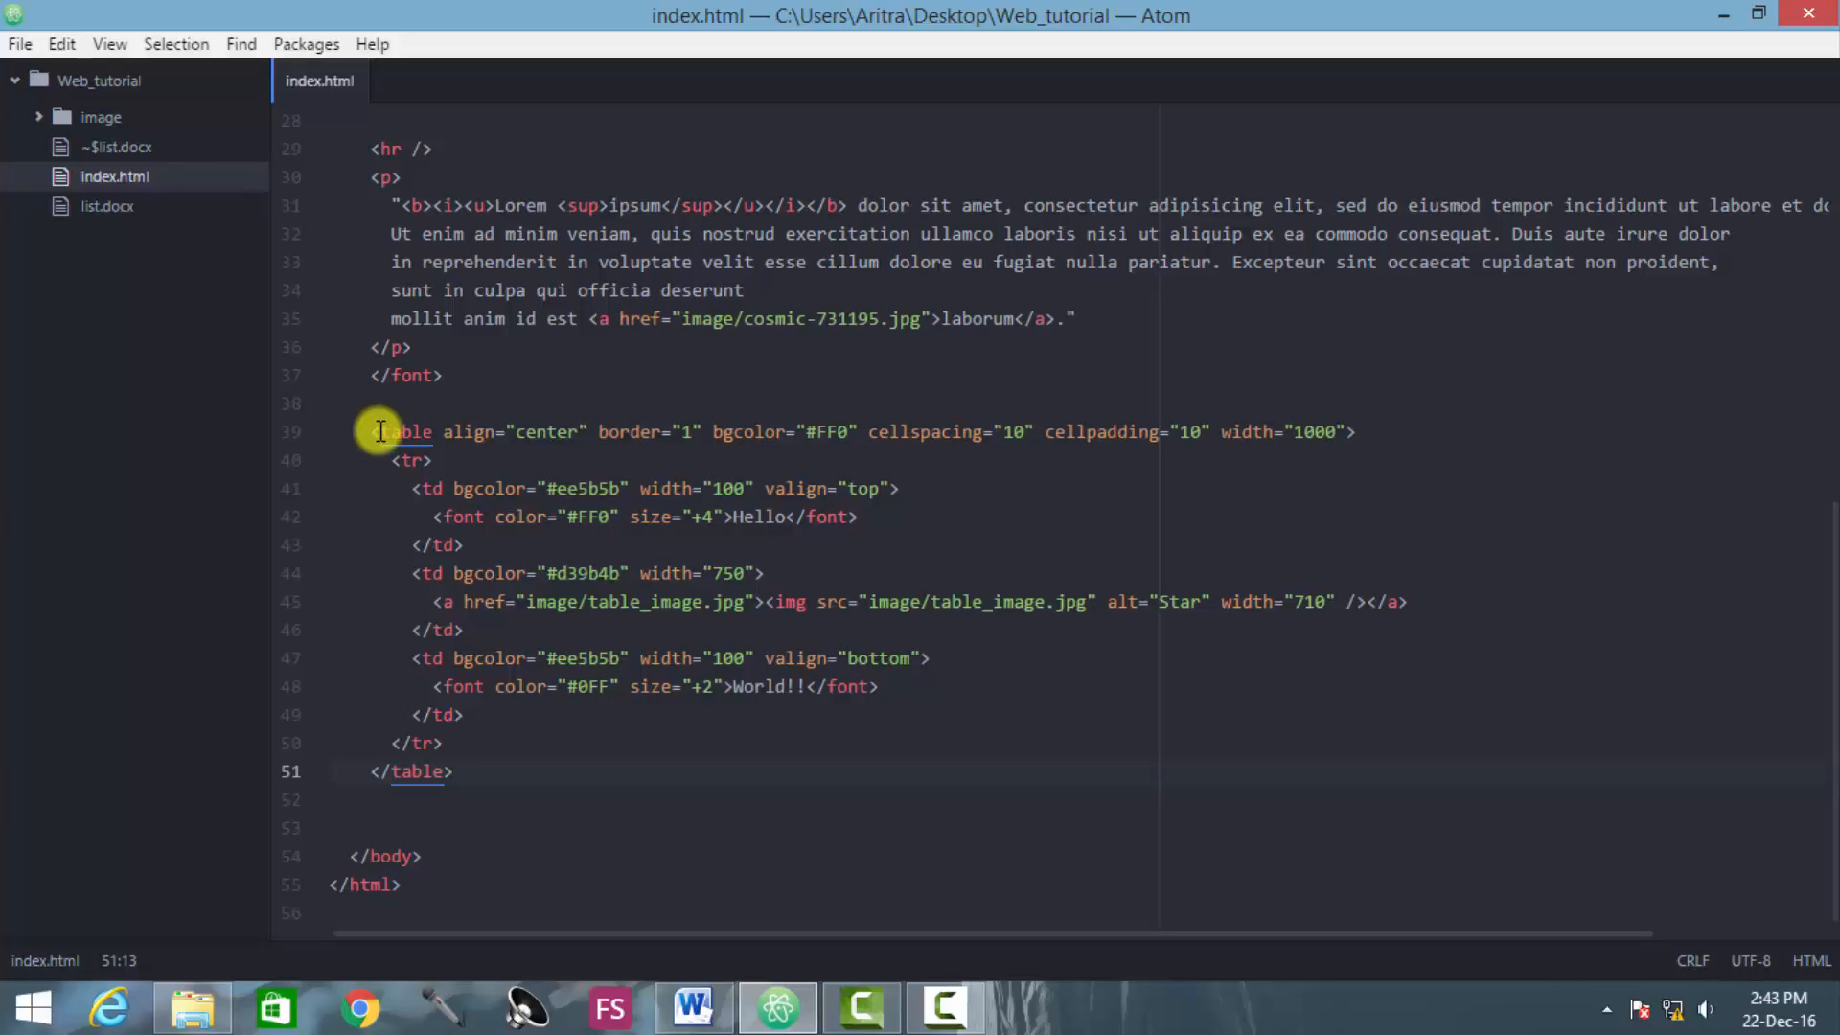
Step: Select the table code and the link's image tag in index.html, entering 710
click(455, 770)
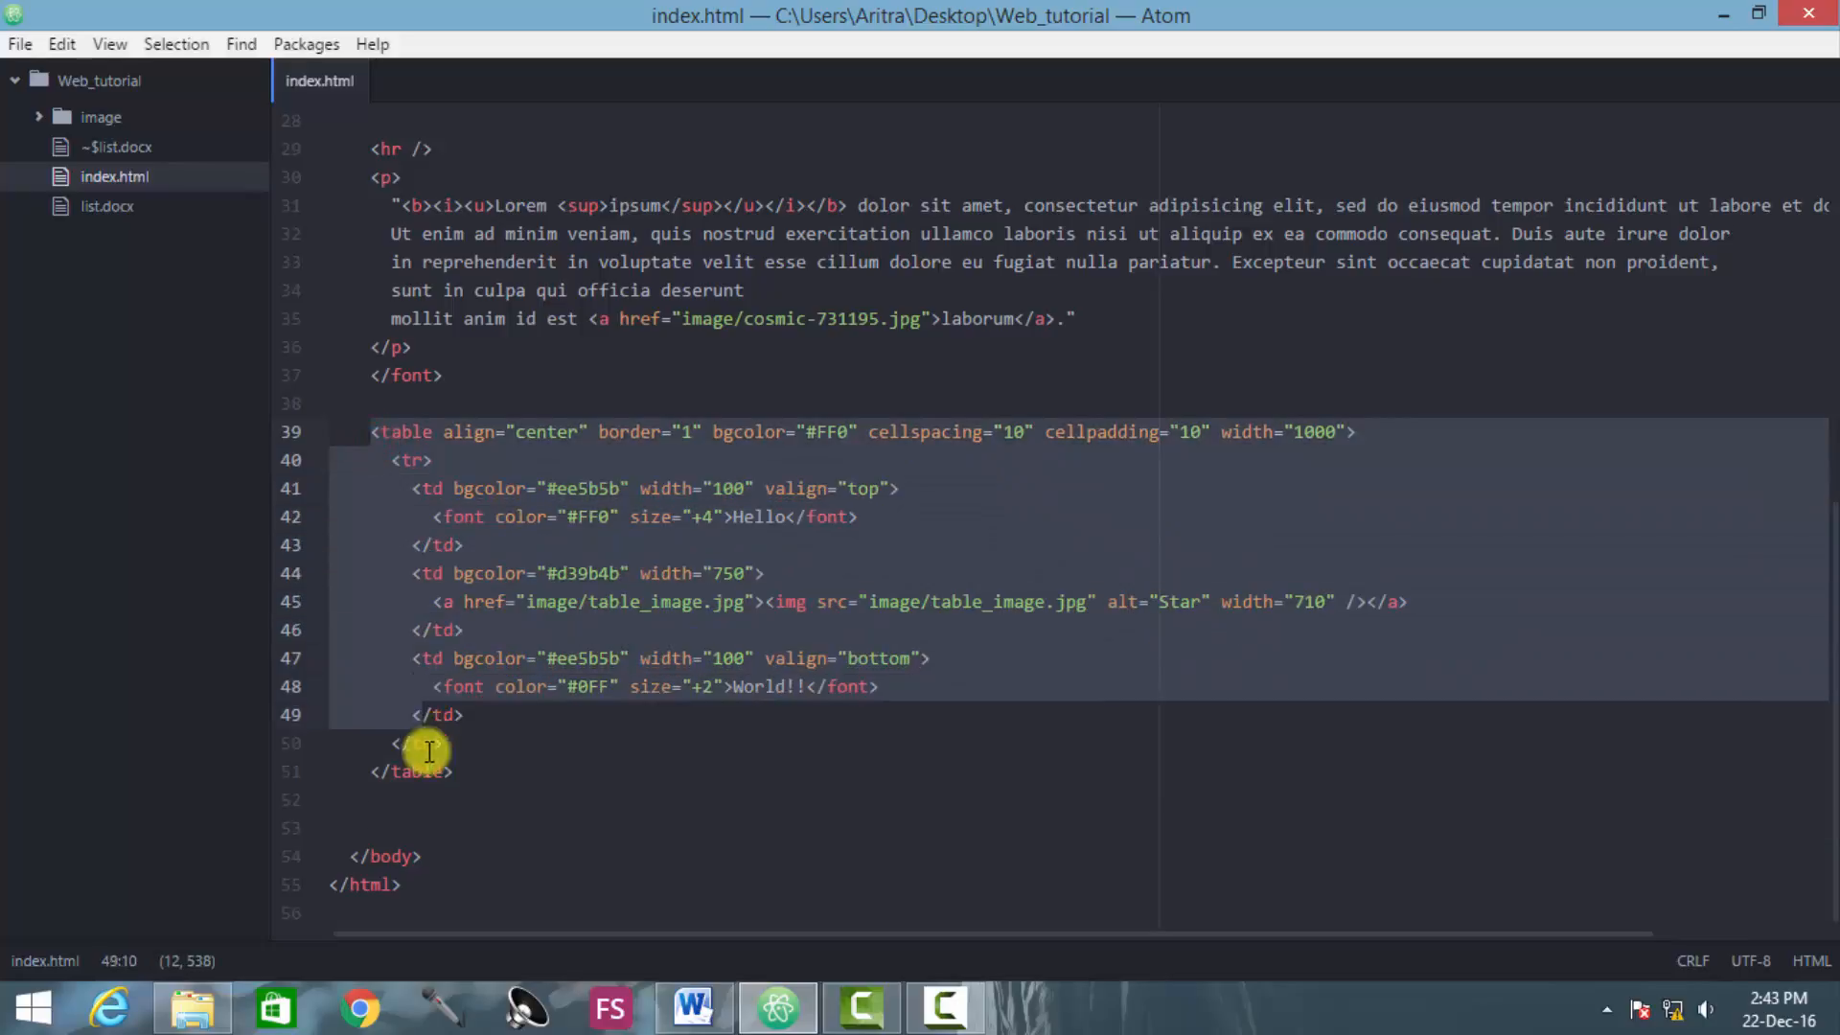
click(370, 430)
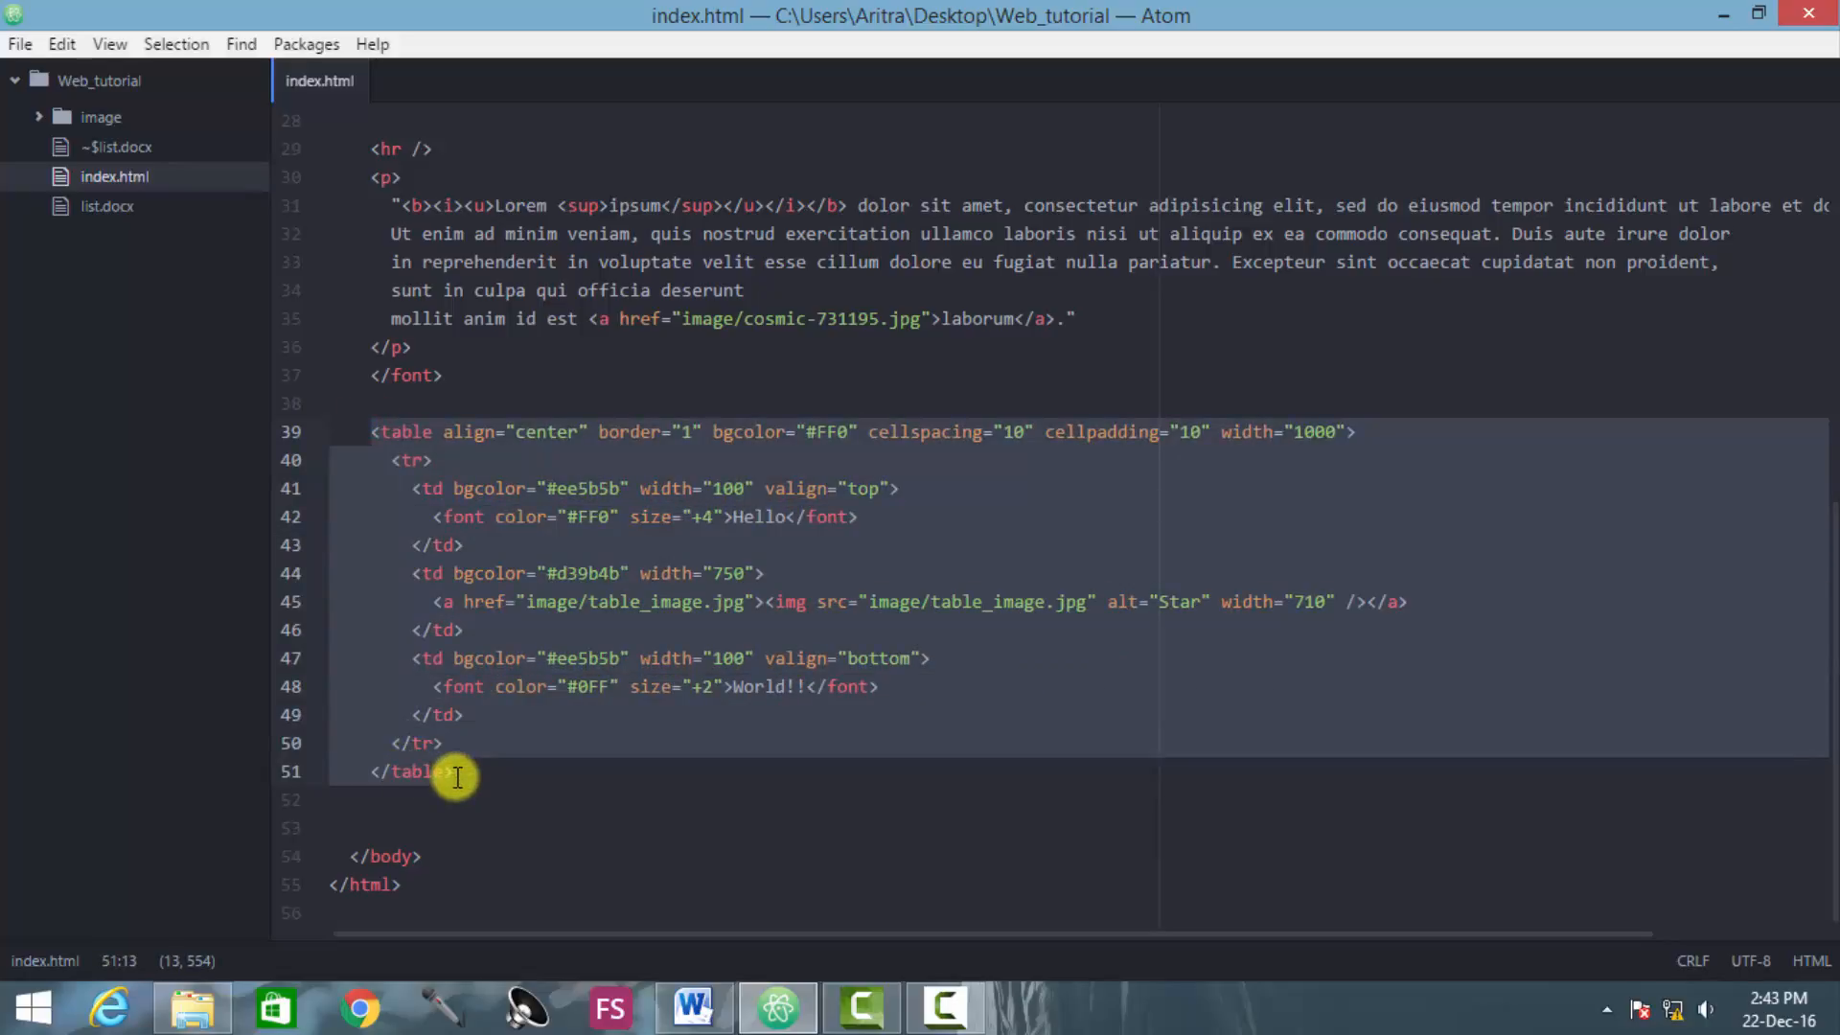
click(444, 488)
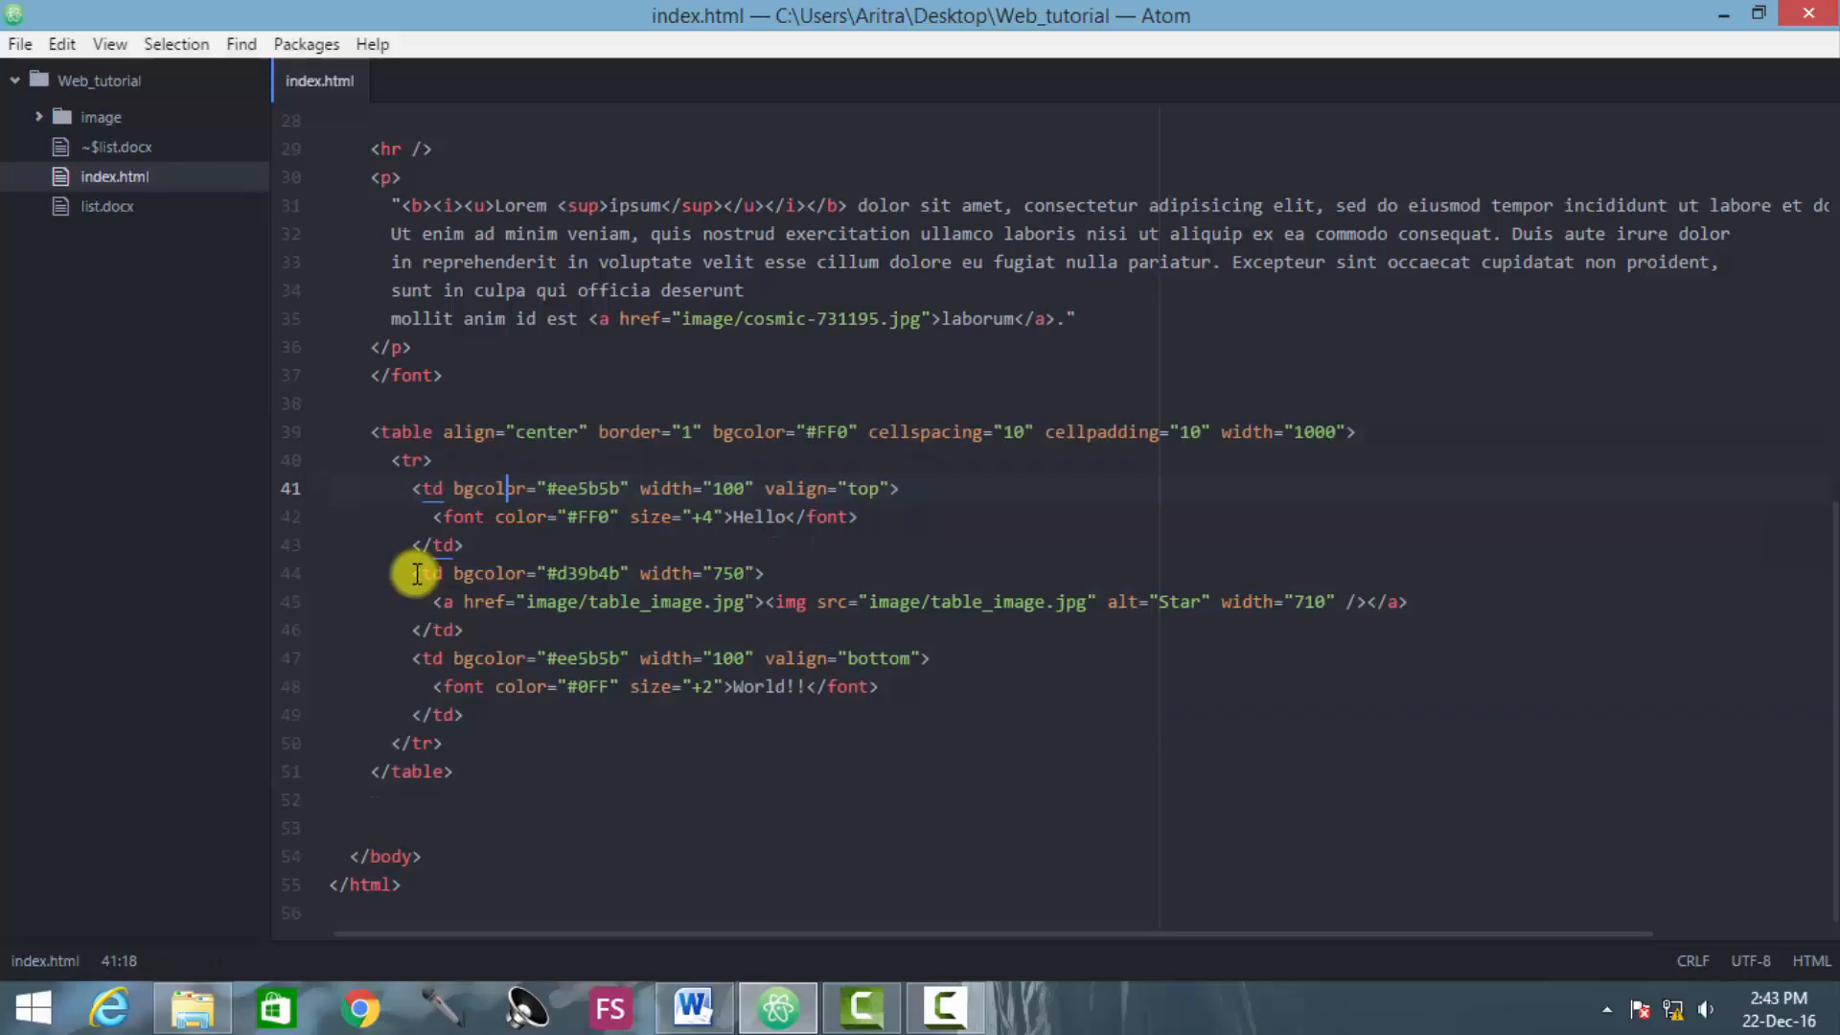
mouse_move(797, 636)
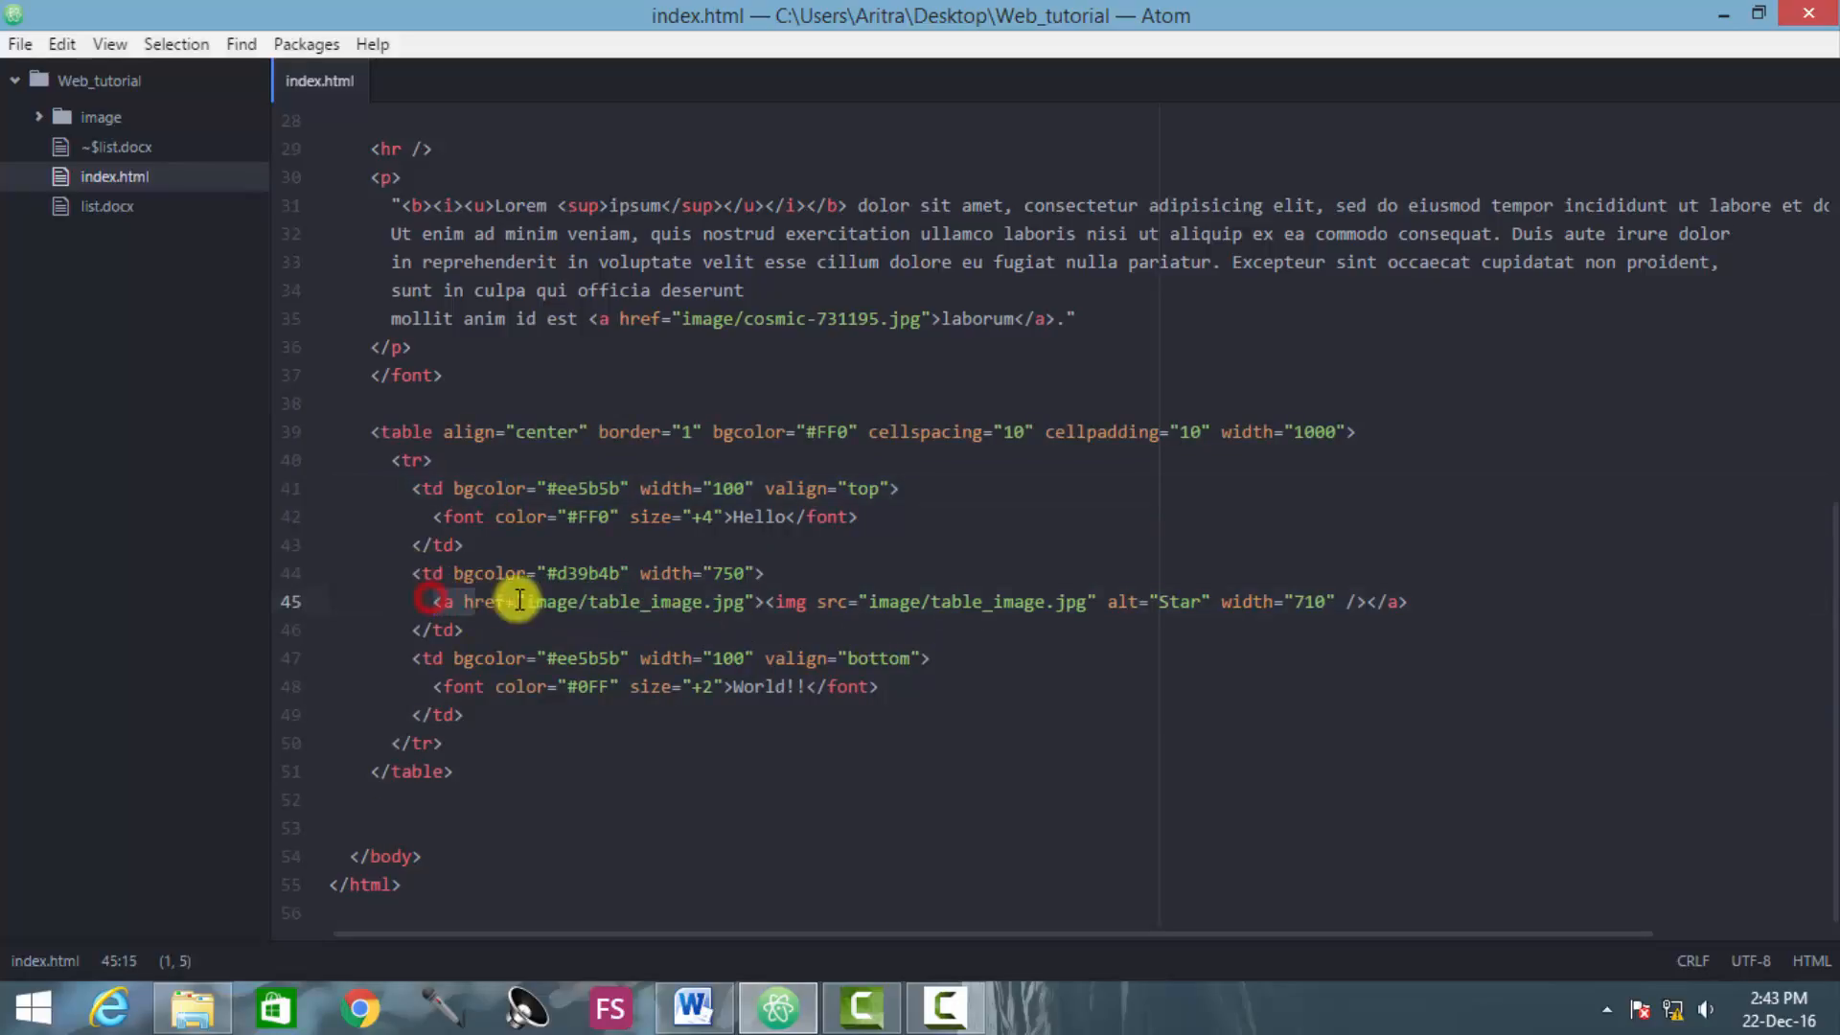
click(1414, 602)
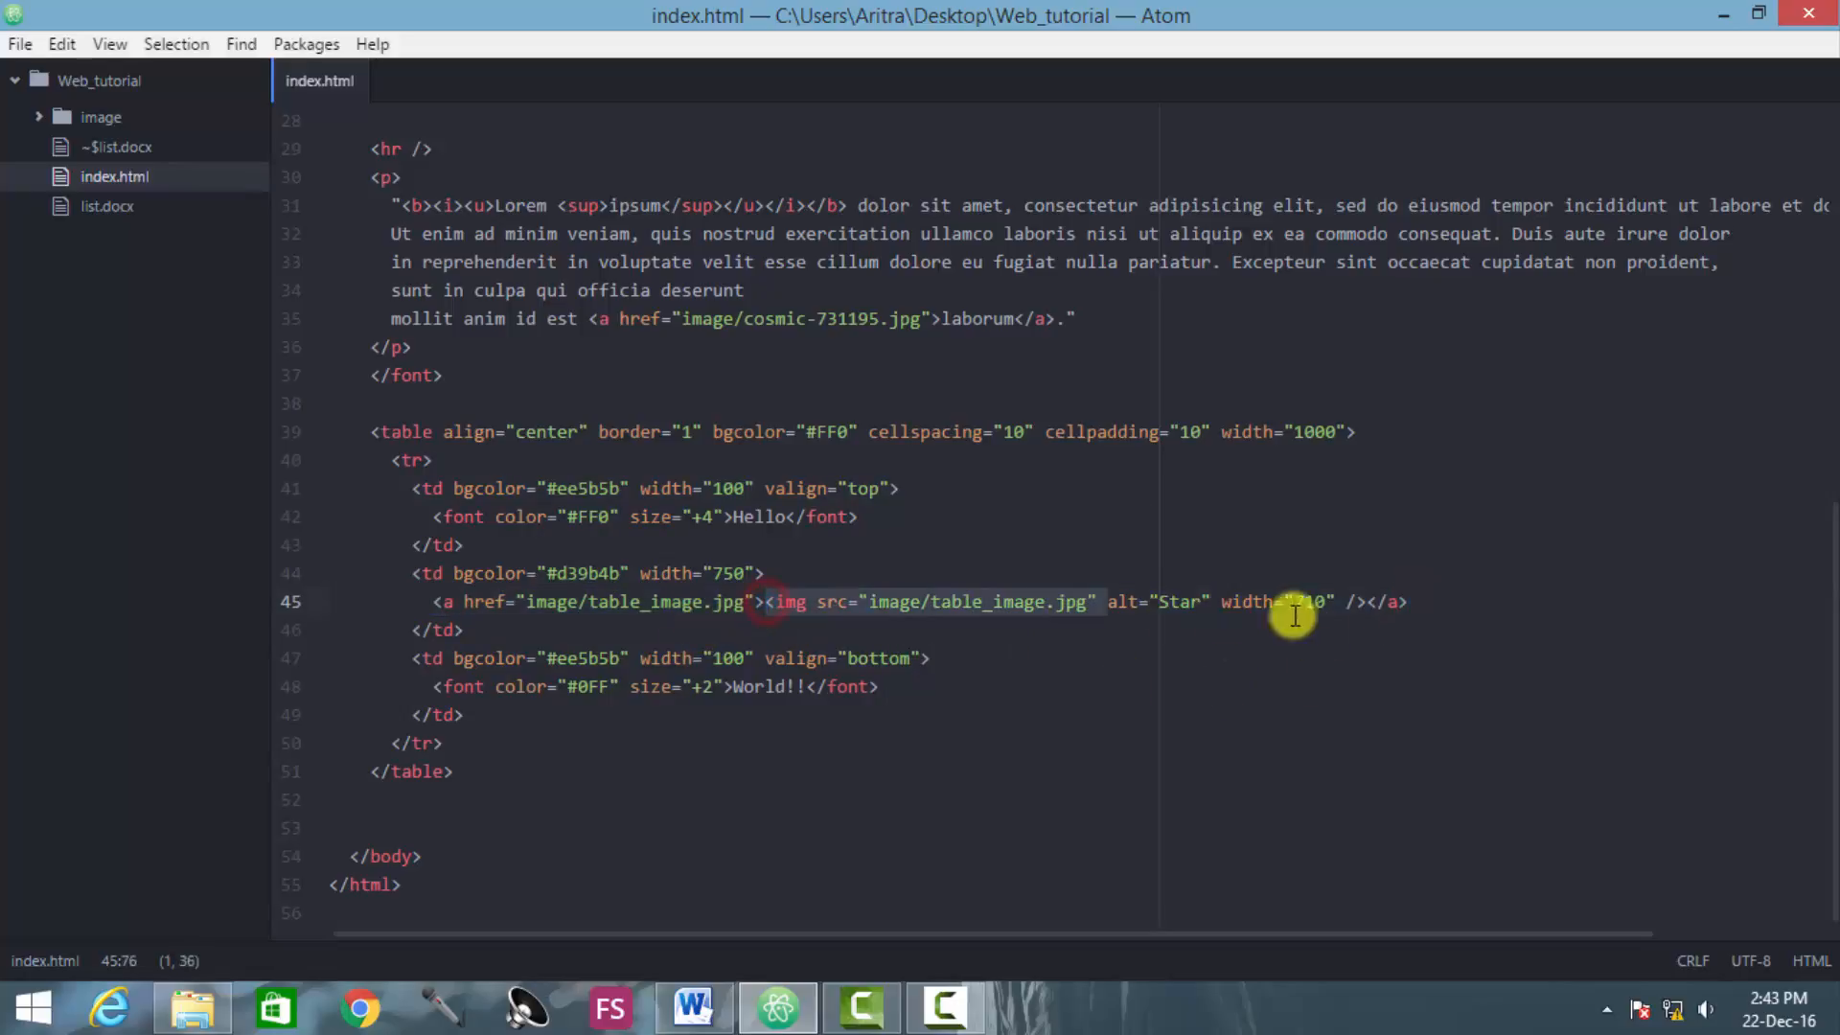
text(710)
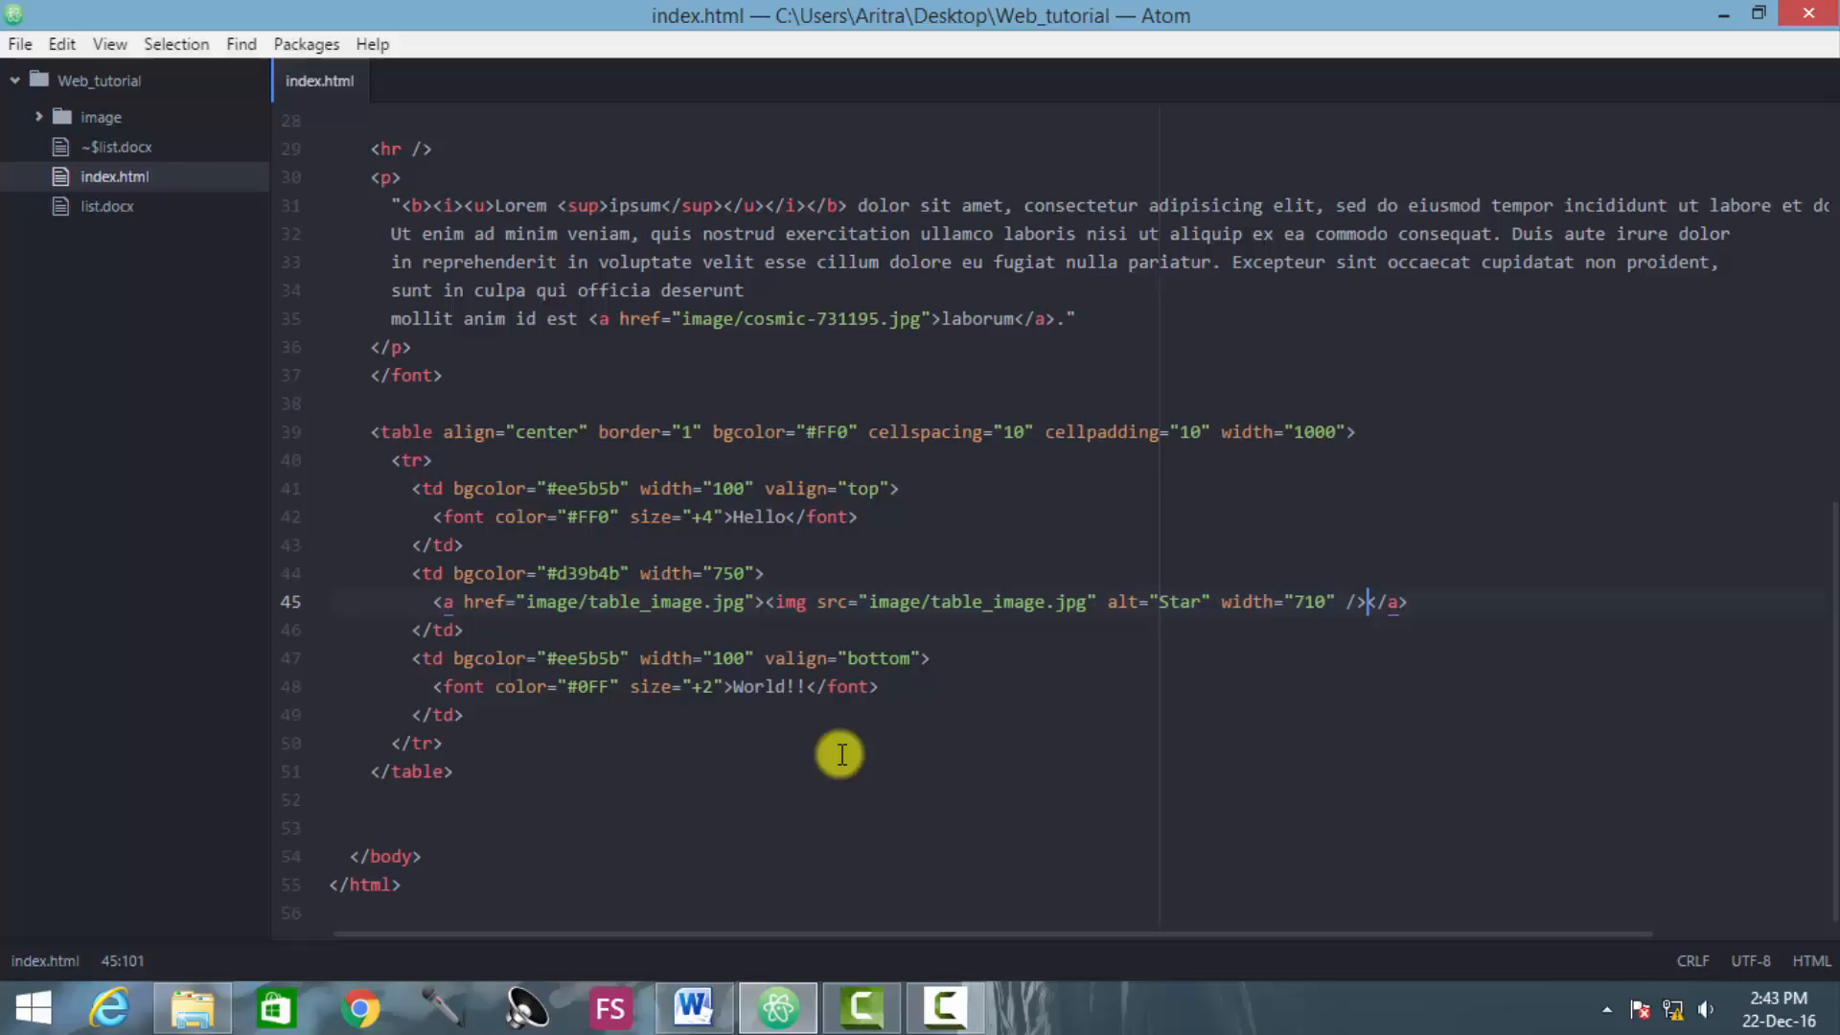
mouse_move(874, 689)
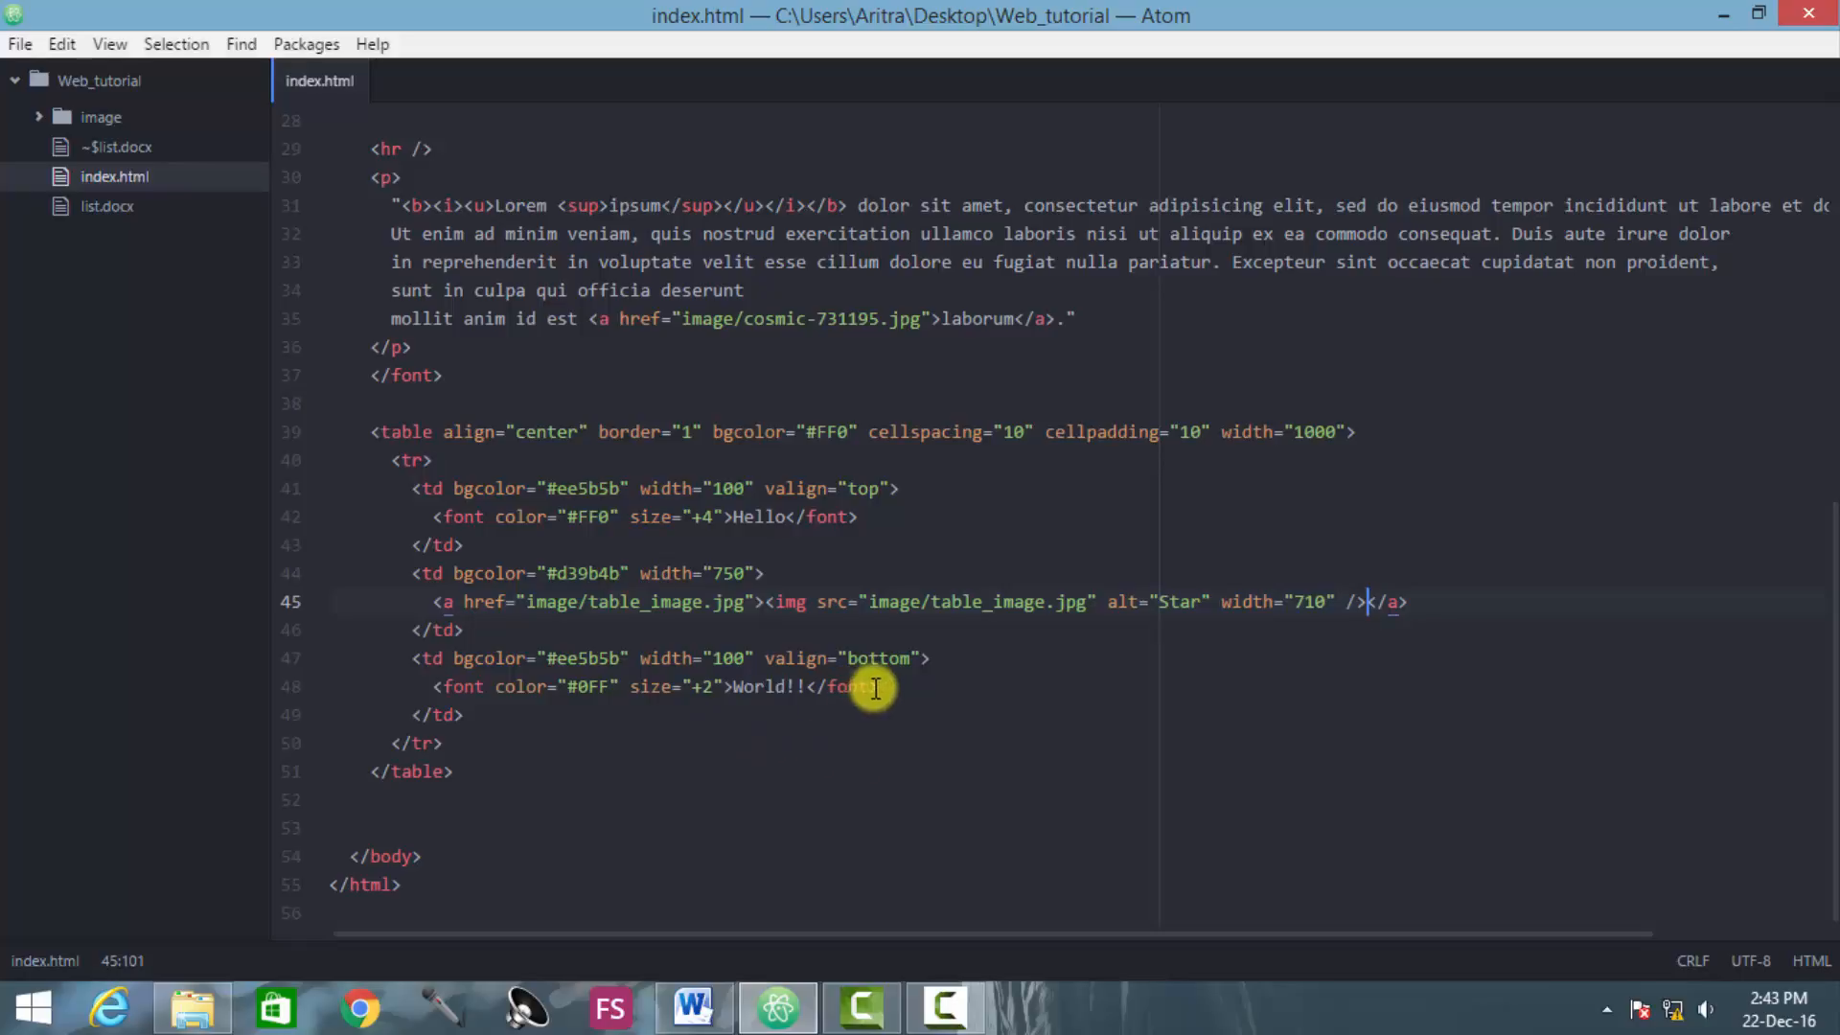
Step: Place the cursor after the World!! line, then view list.docx's Cities, Countries, Continents, Capitals lists in Word
click(878, 686)
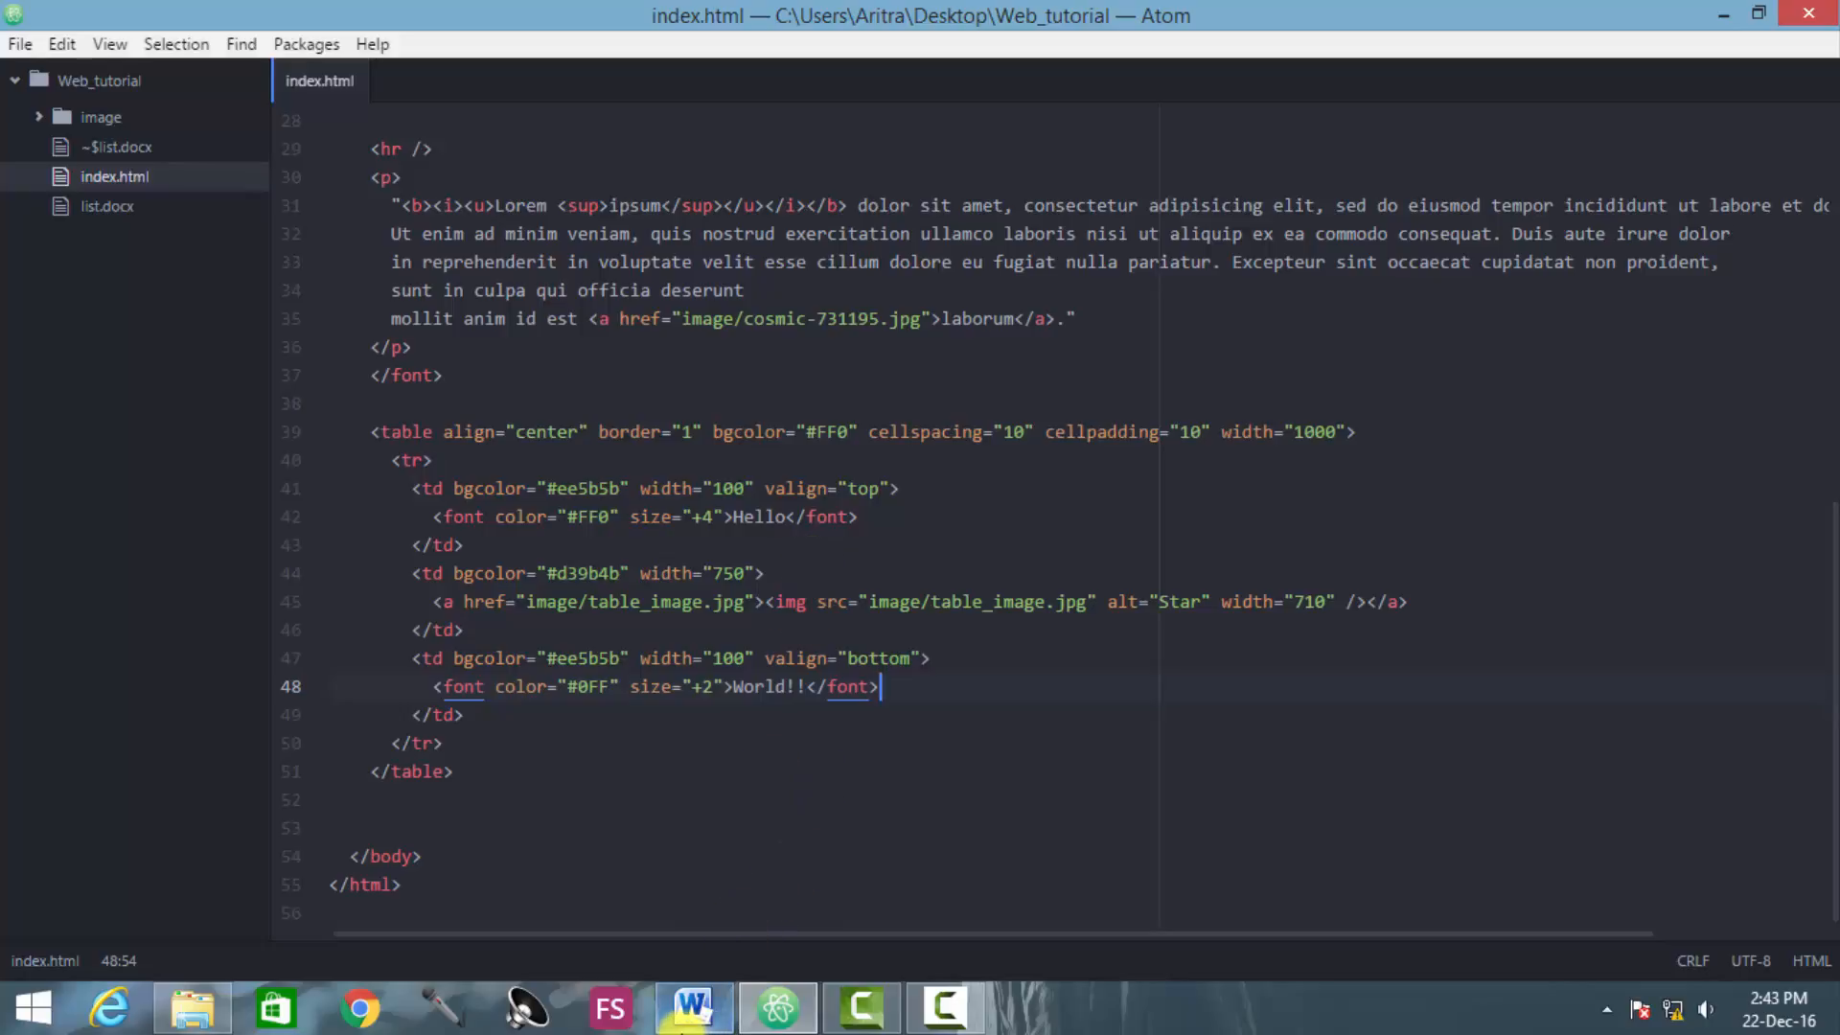
click(694, 1008)
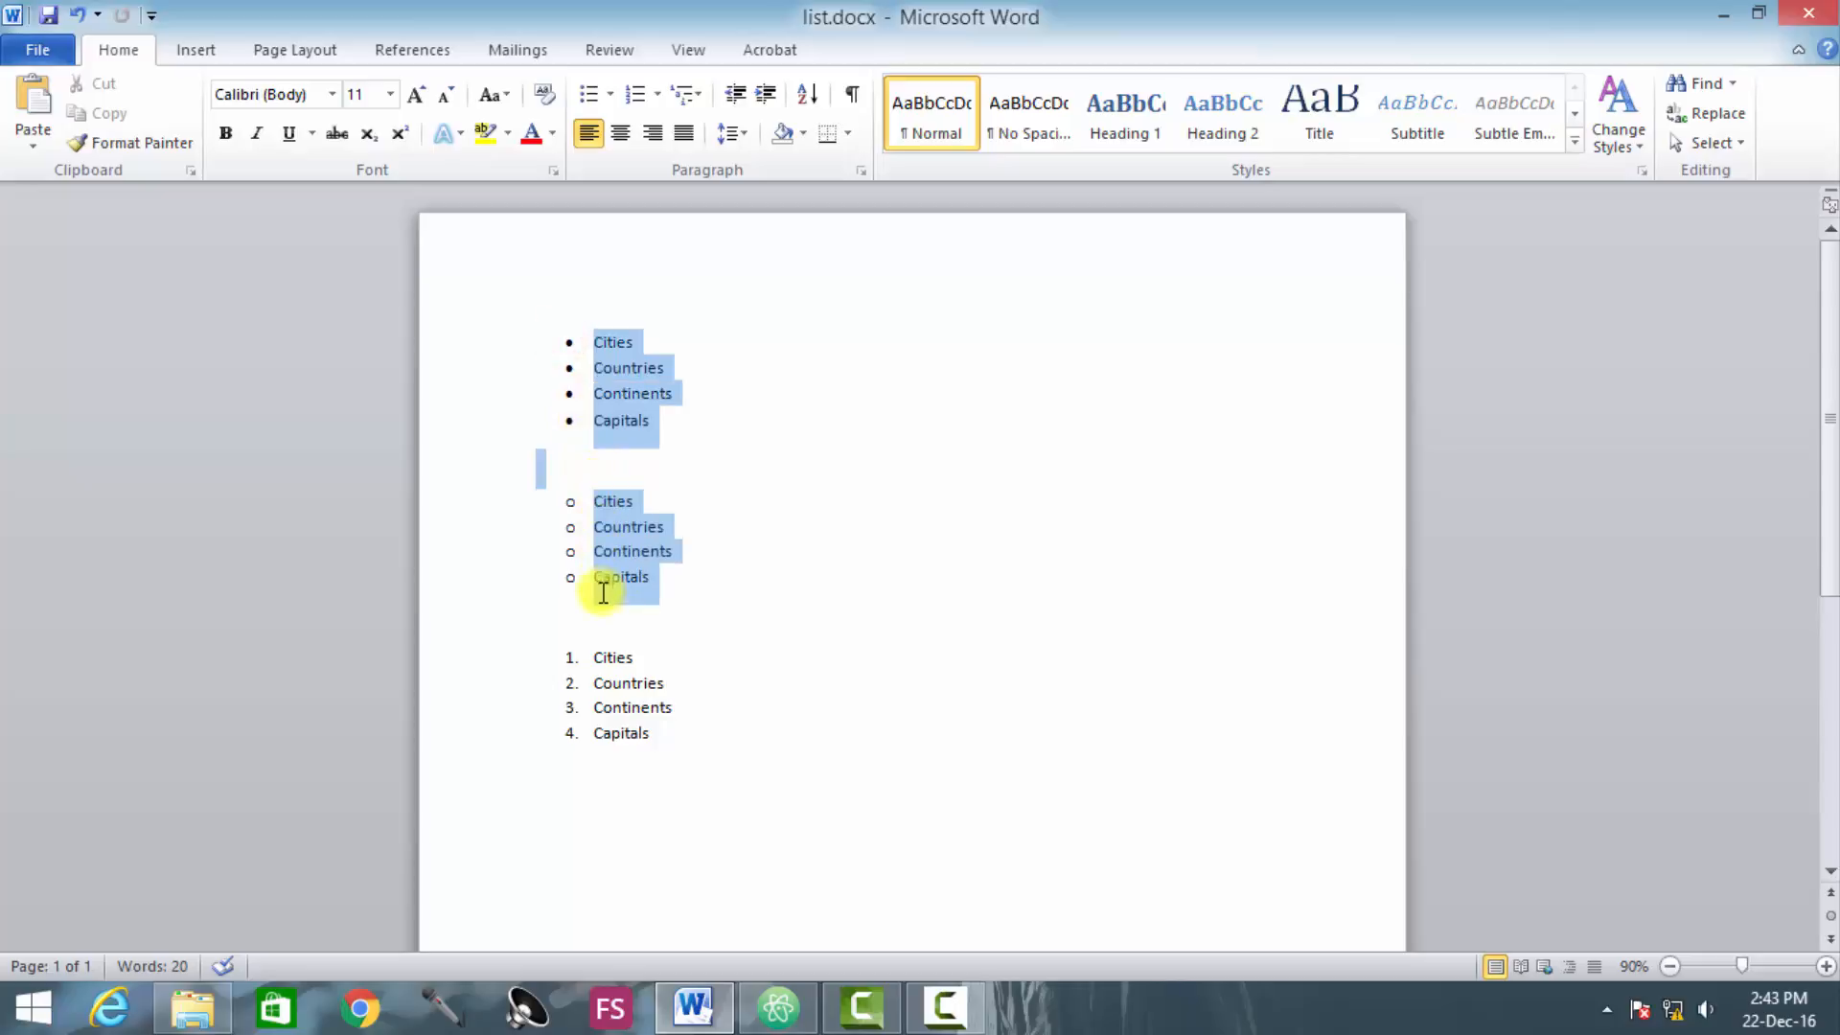
mouse_move(657, 569)
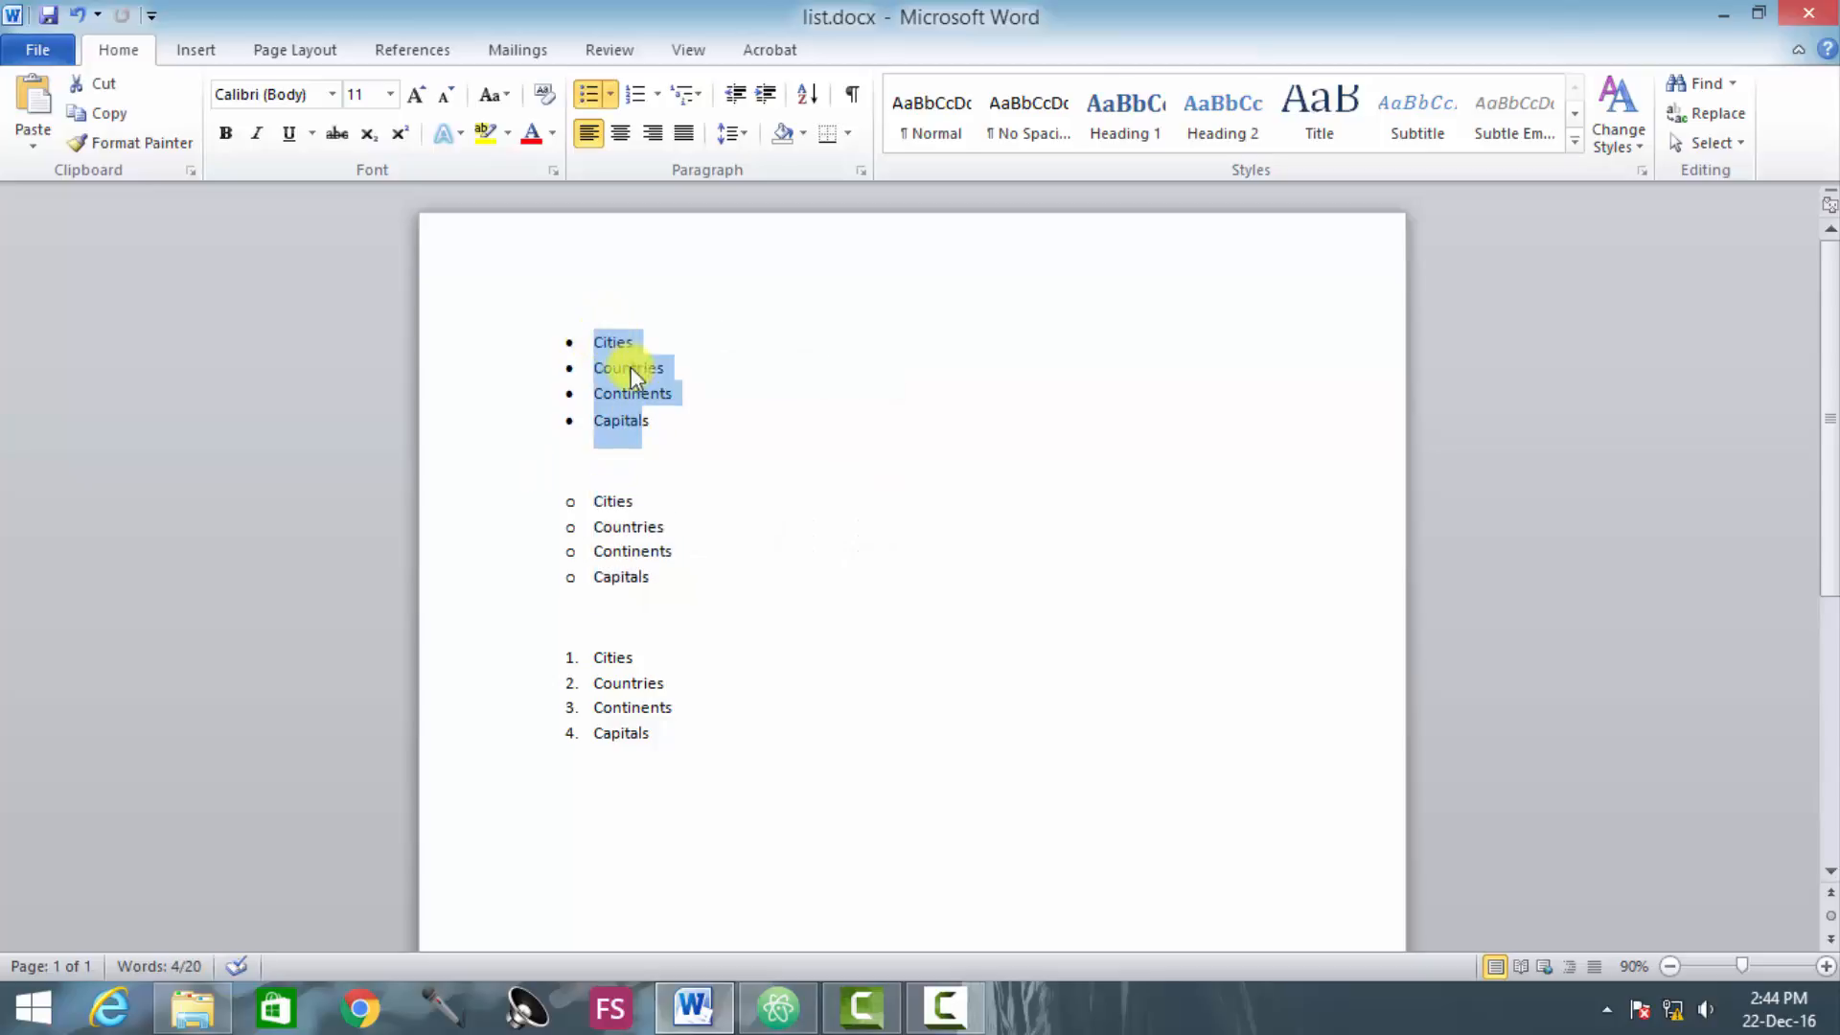
mouse_move(571, 381)
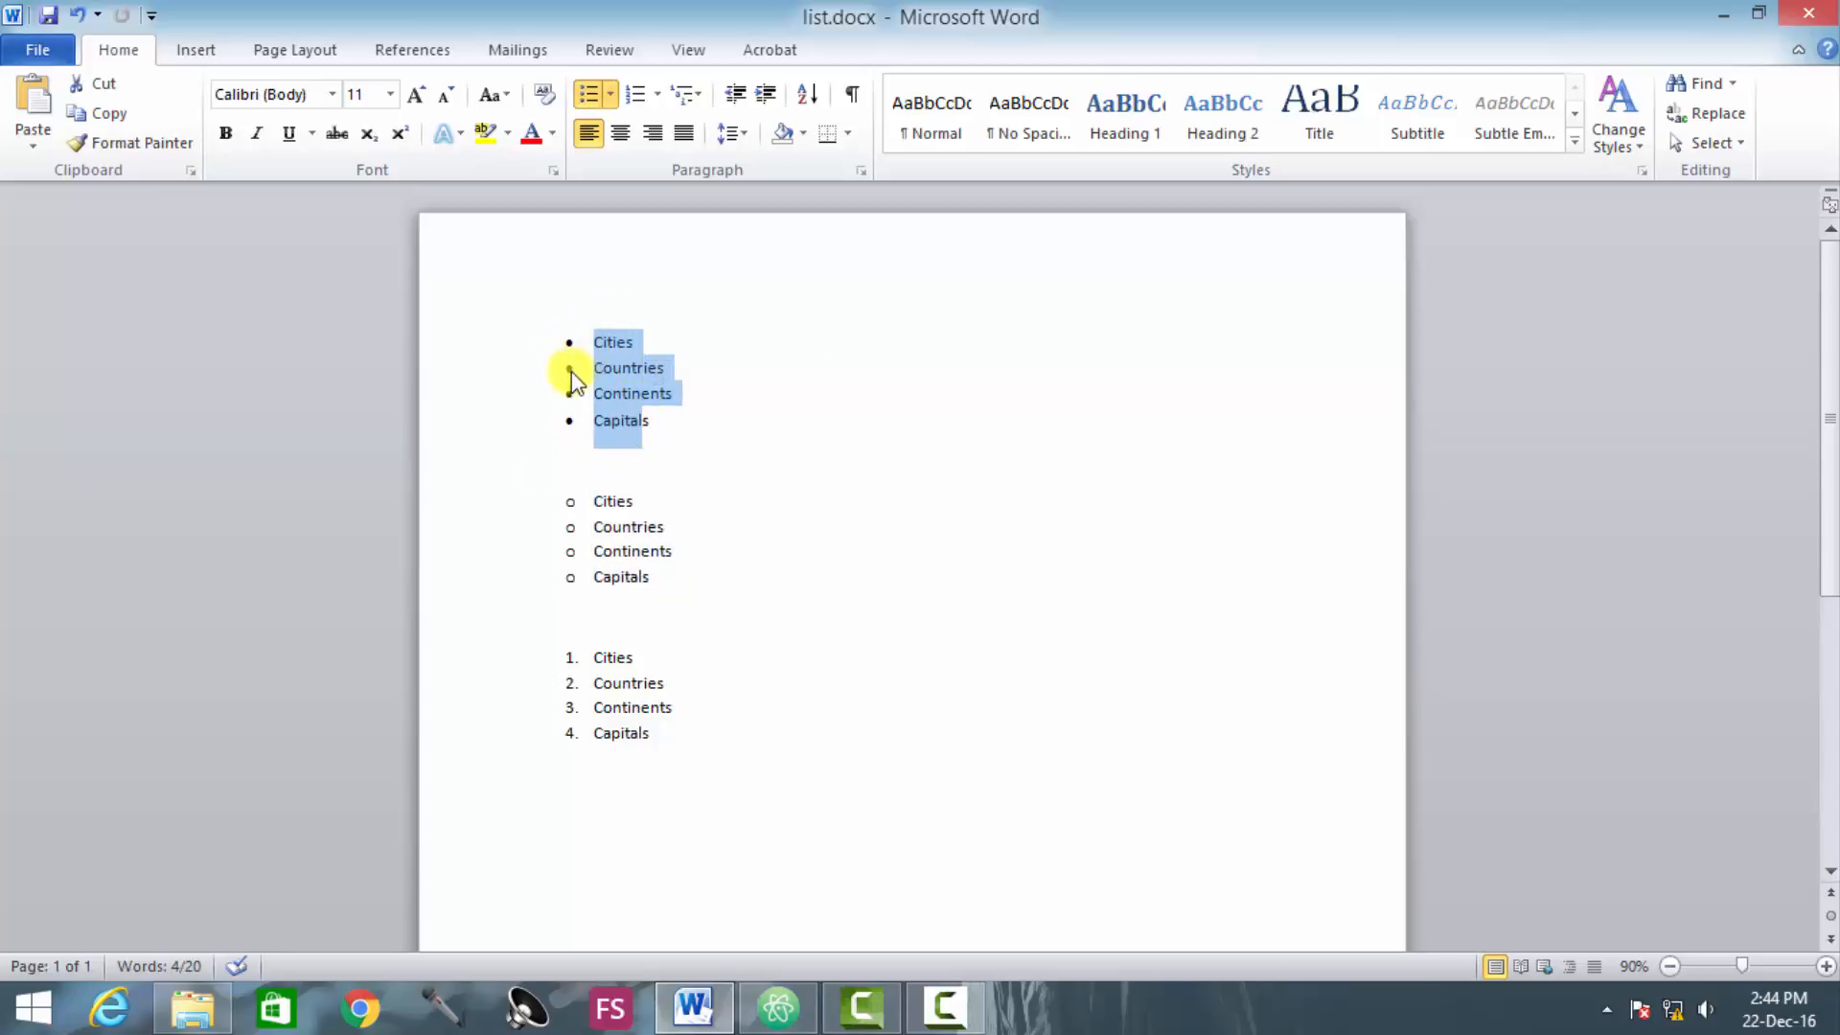
mouse_move(664, 425)
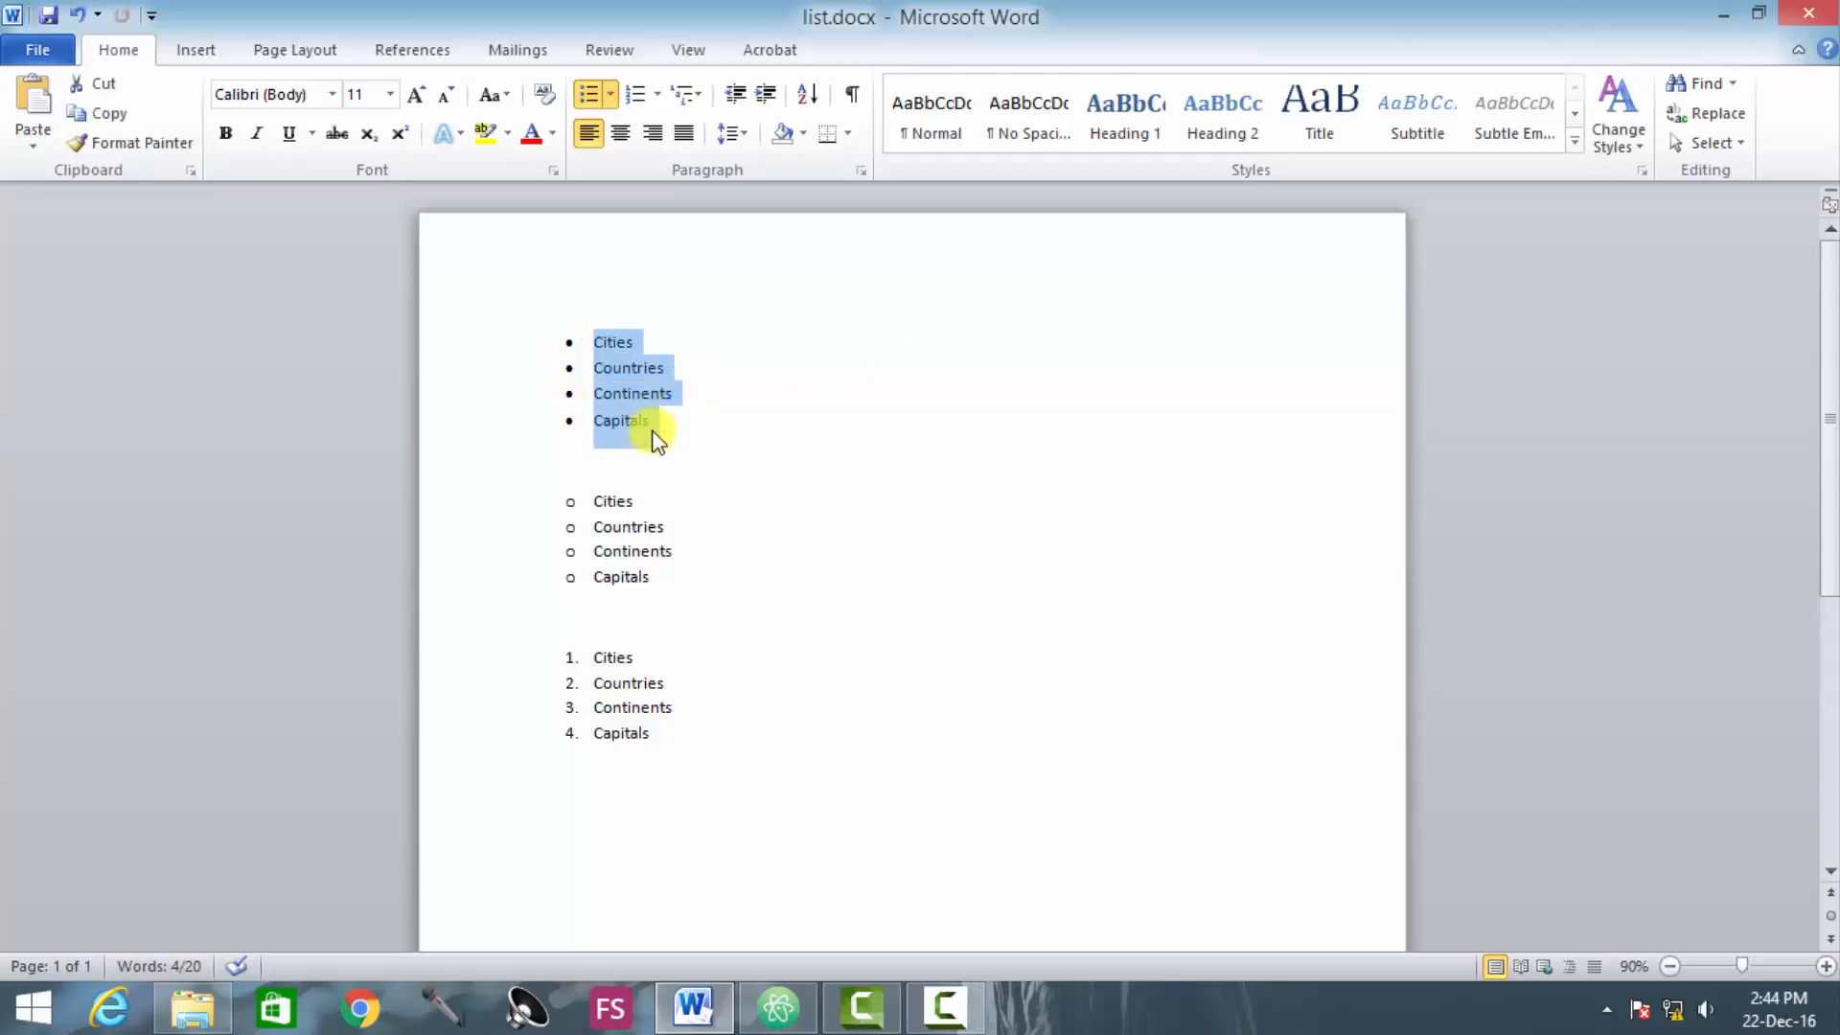
mouse_move(645, 433)
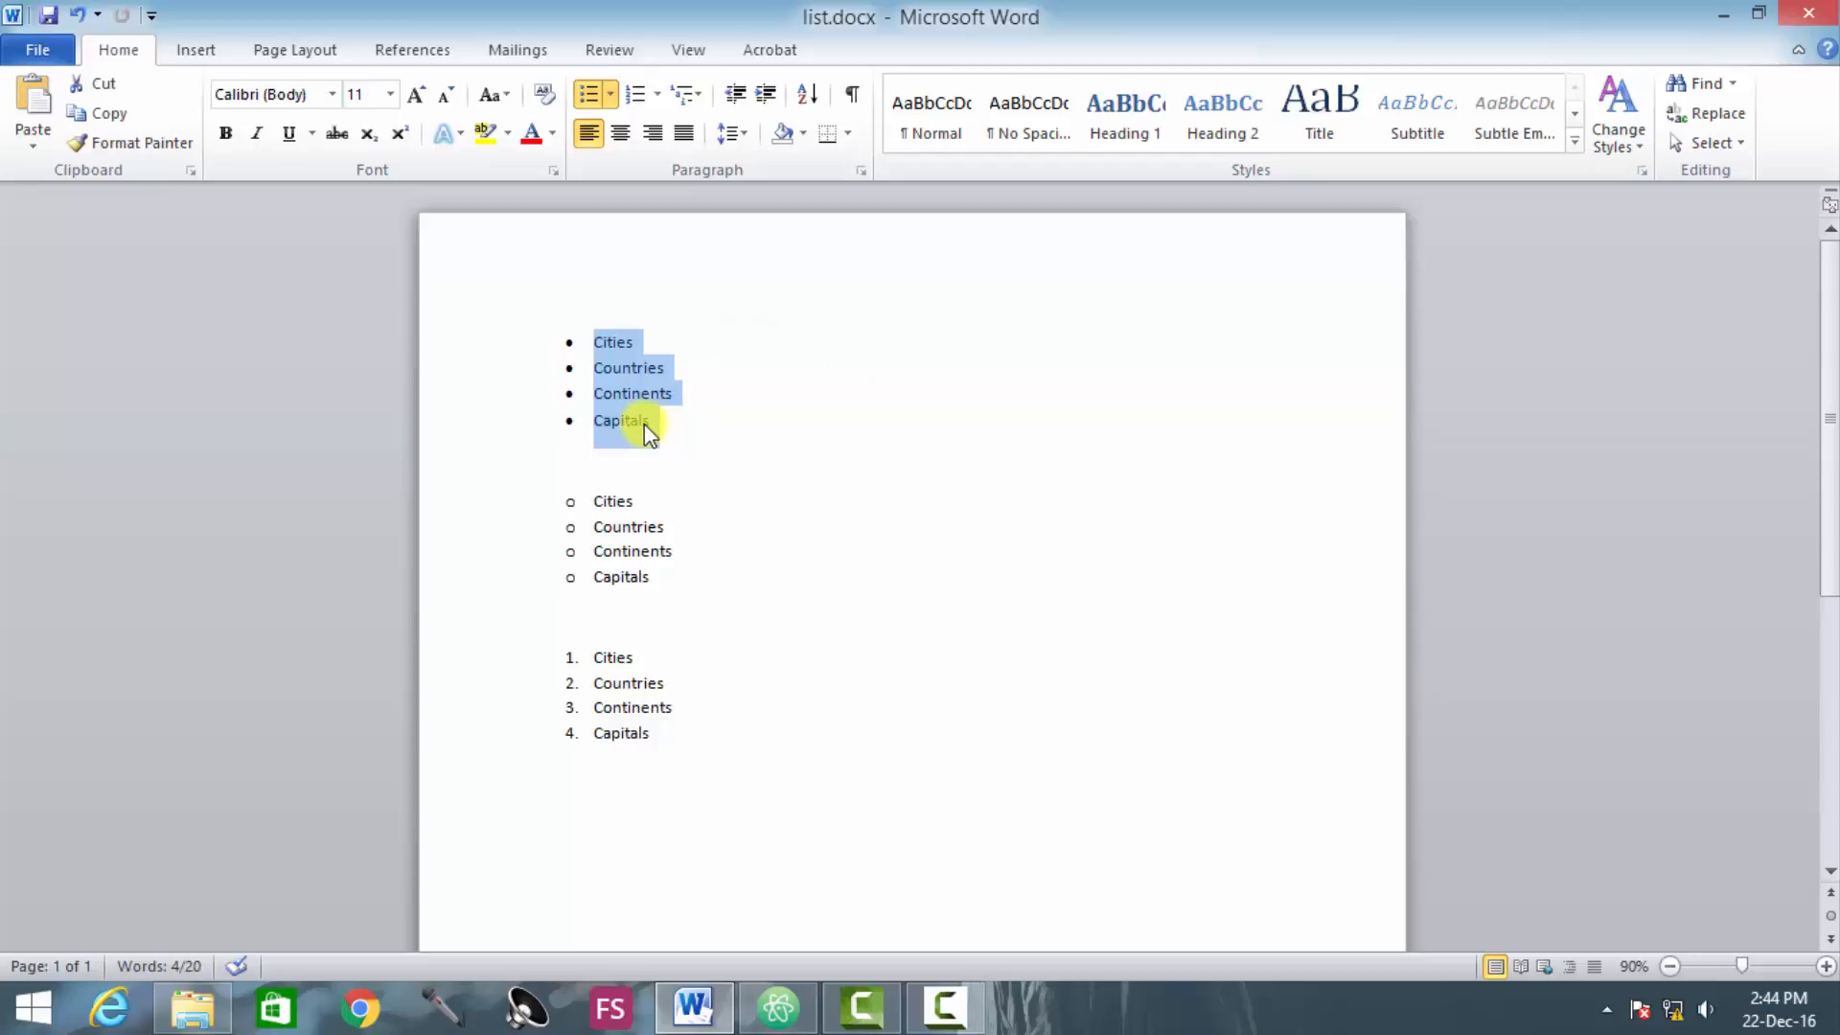
mouse_move(658, 426)
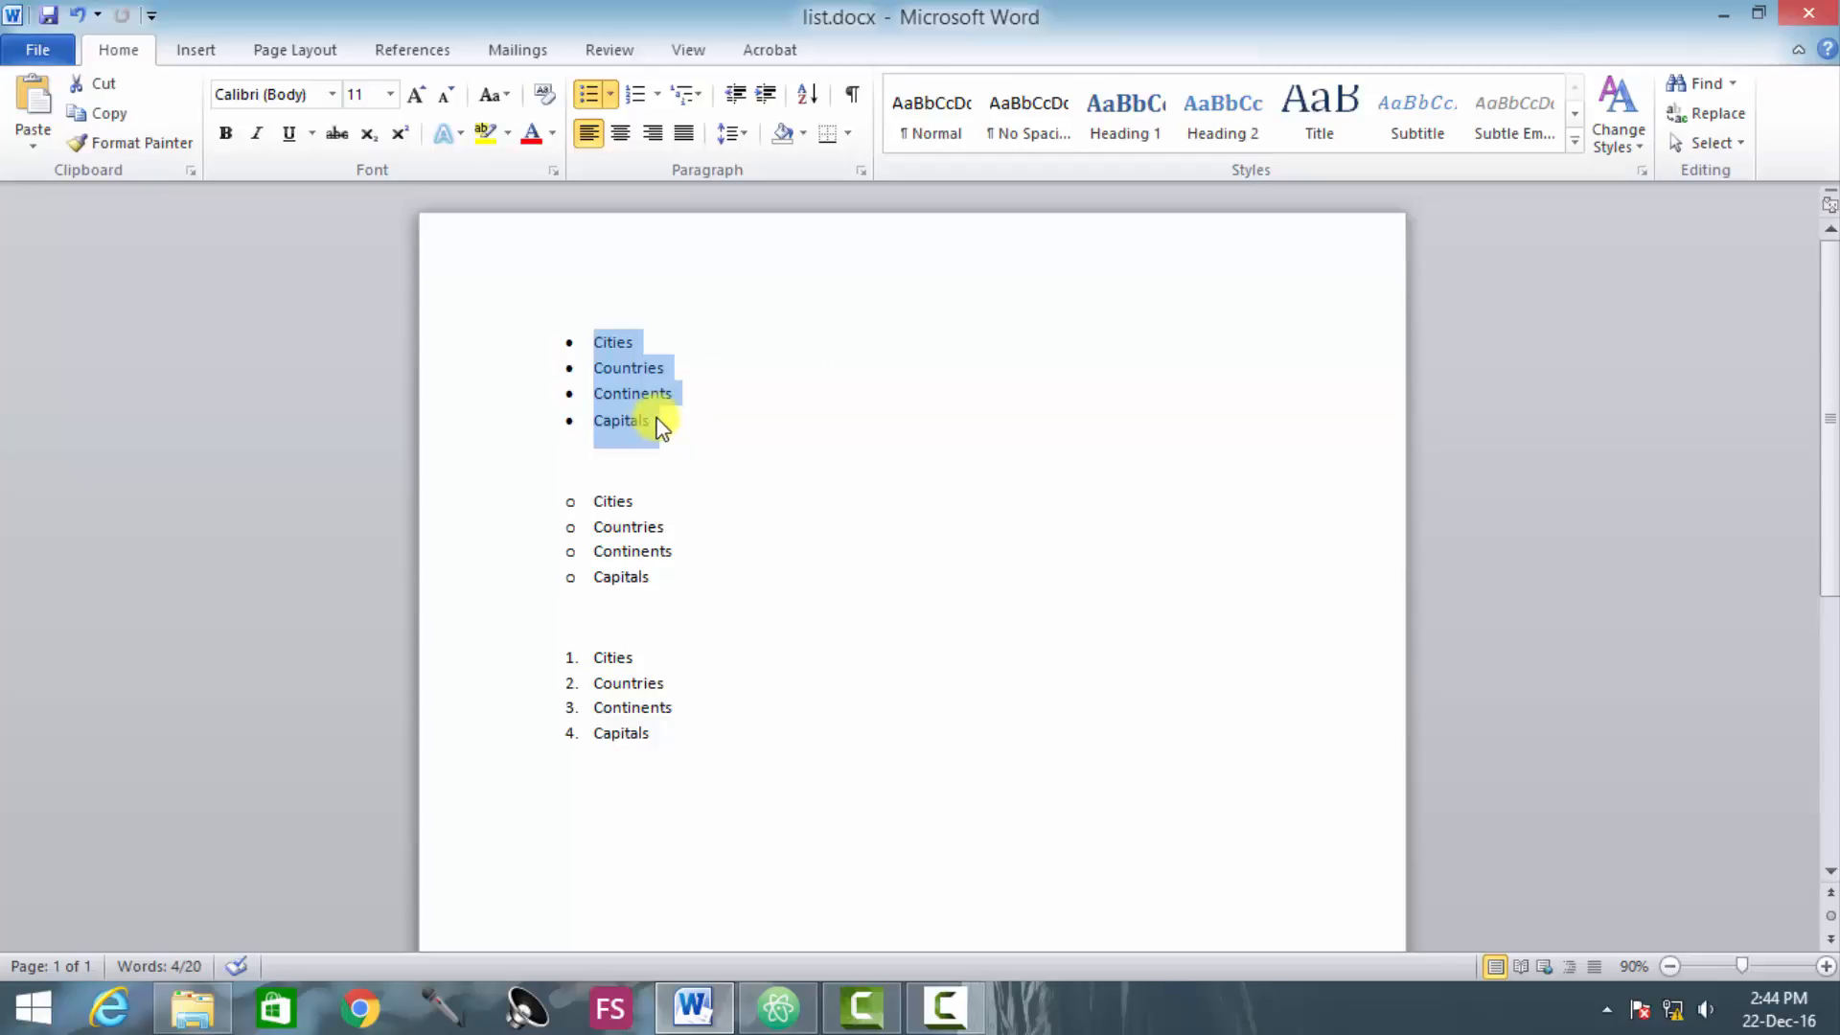
click(635, 458)
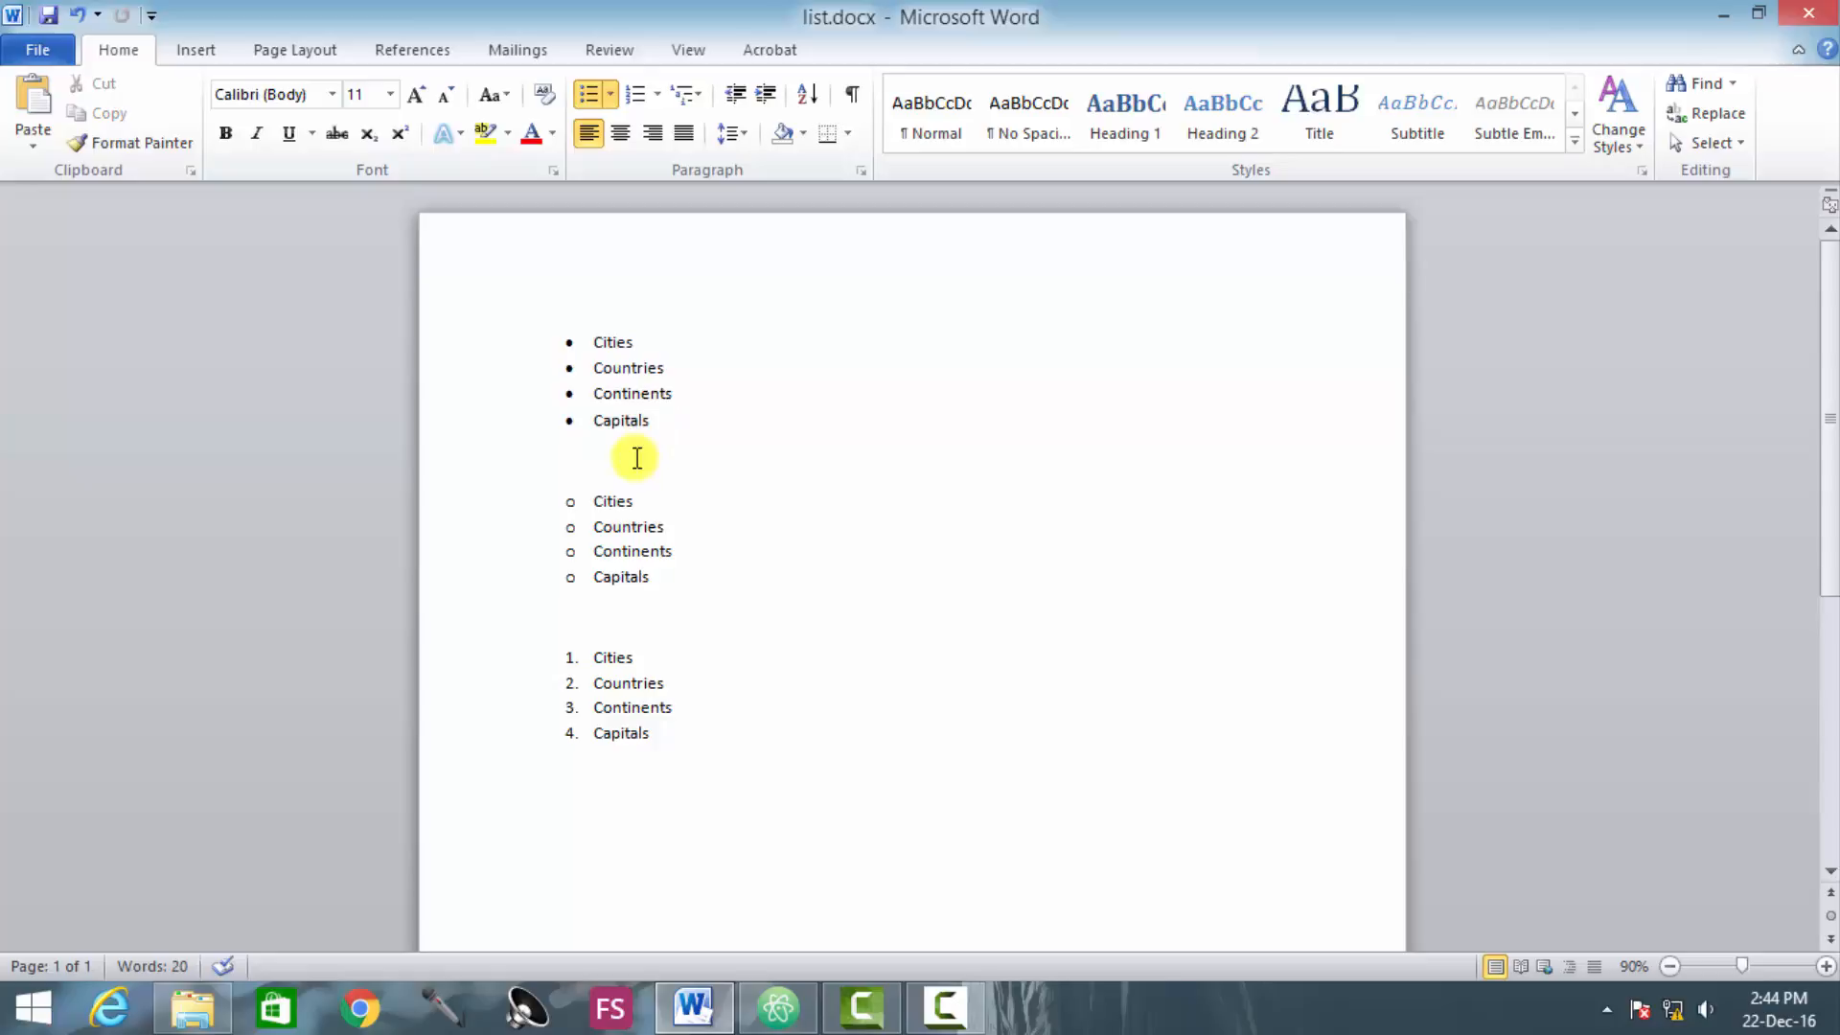
mouse_move(1219, 214)
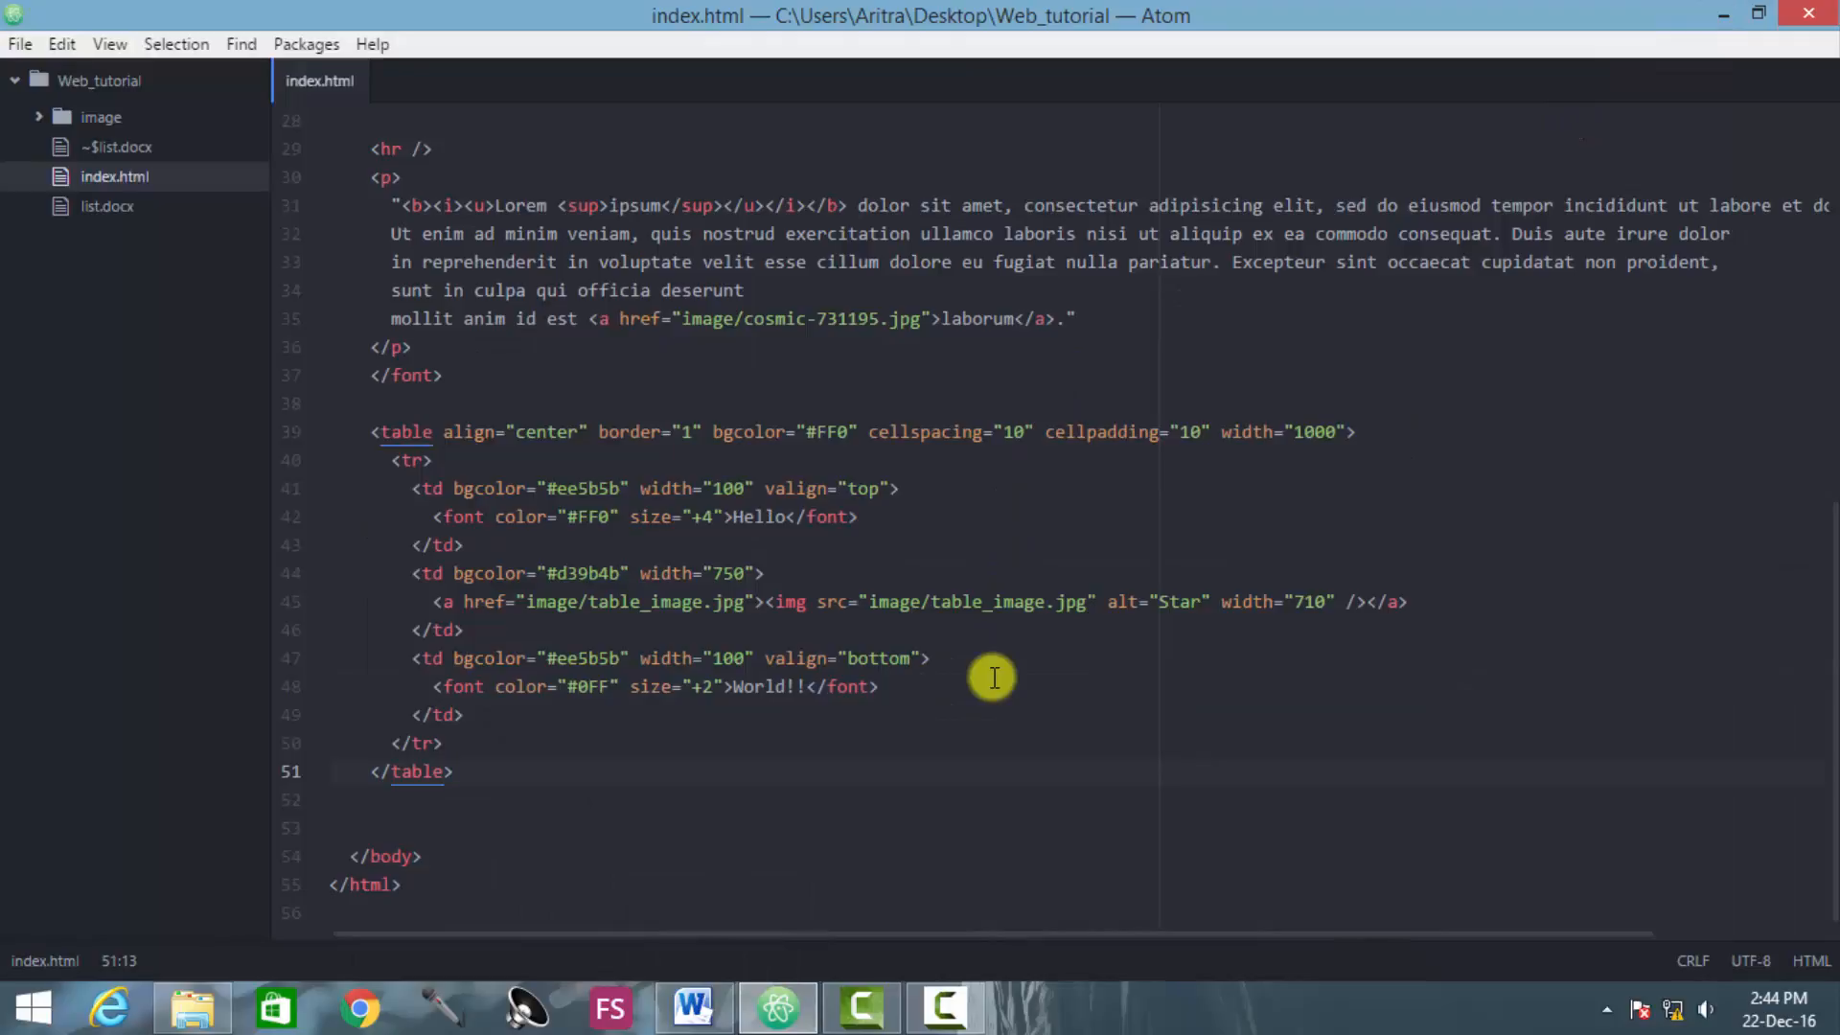
Step: Insert blank lines after the closing </table> tag, before </body>
key(enter)
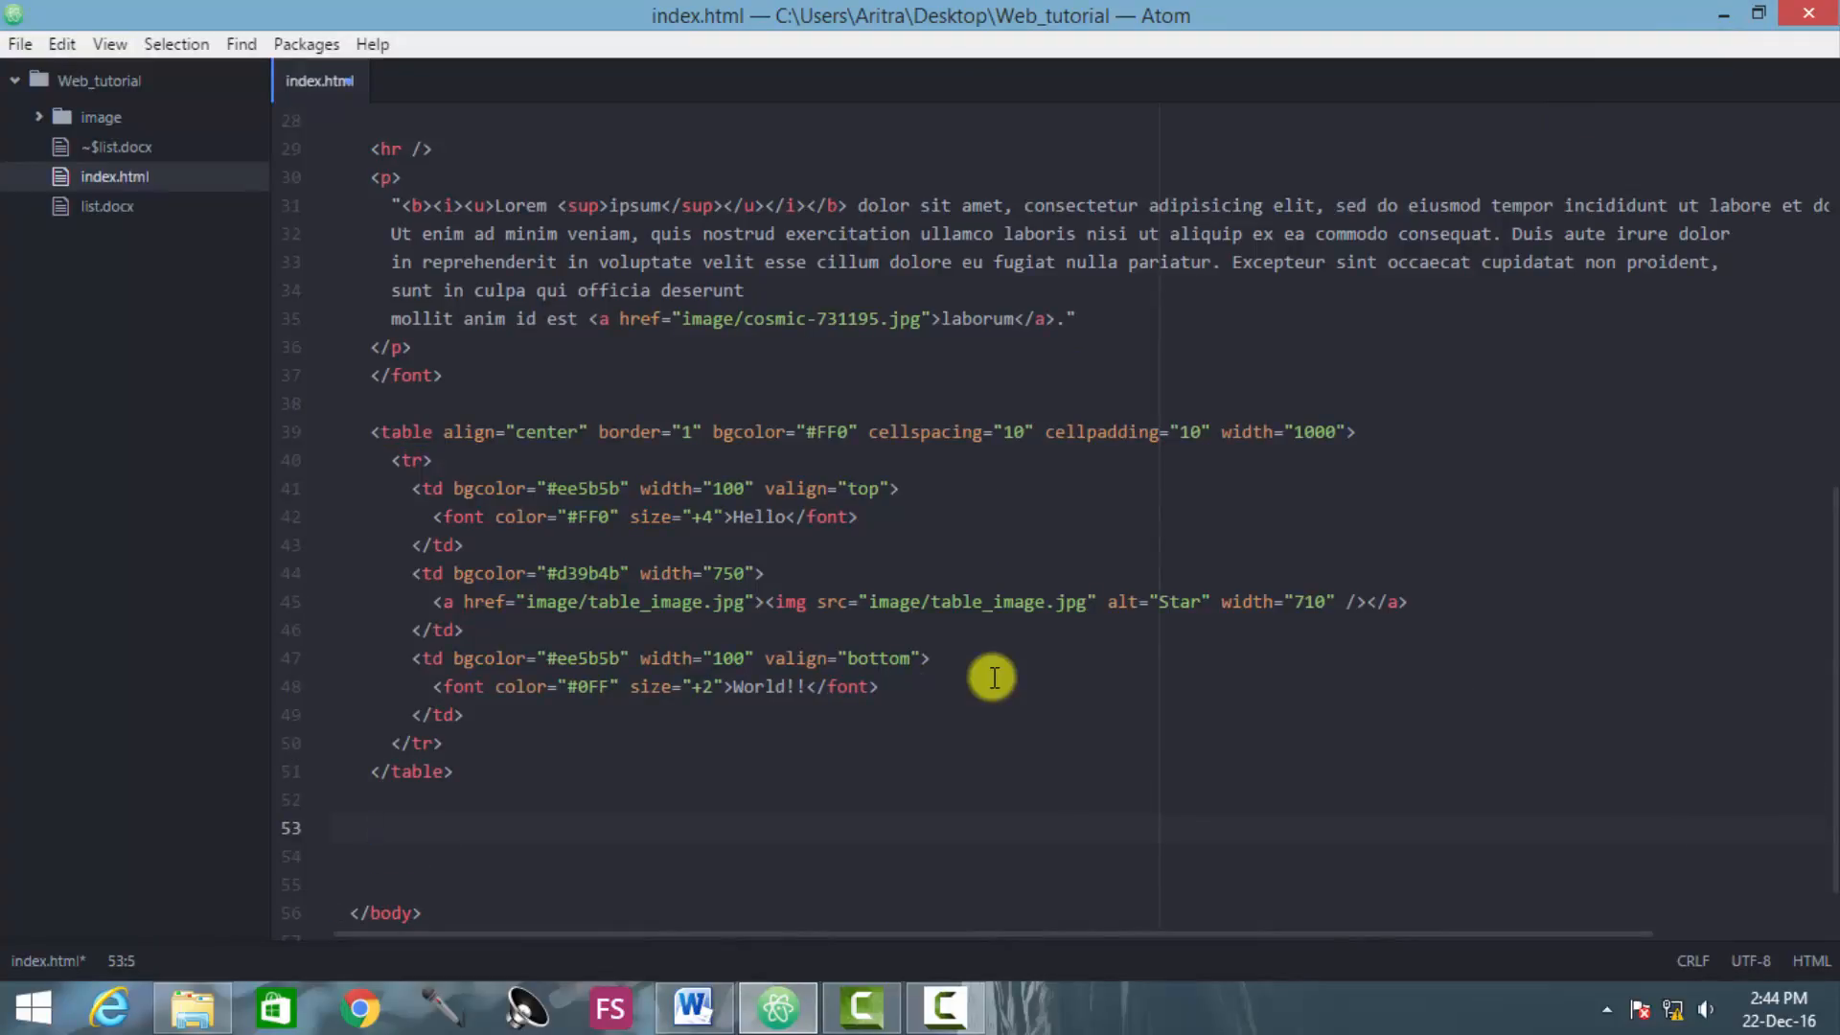
click(371, 827)
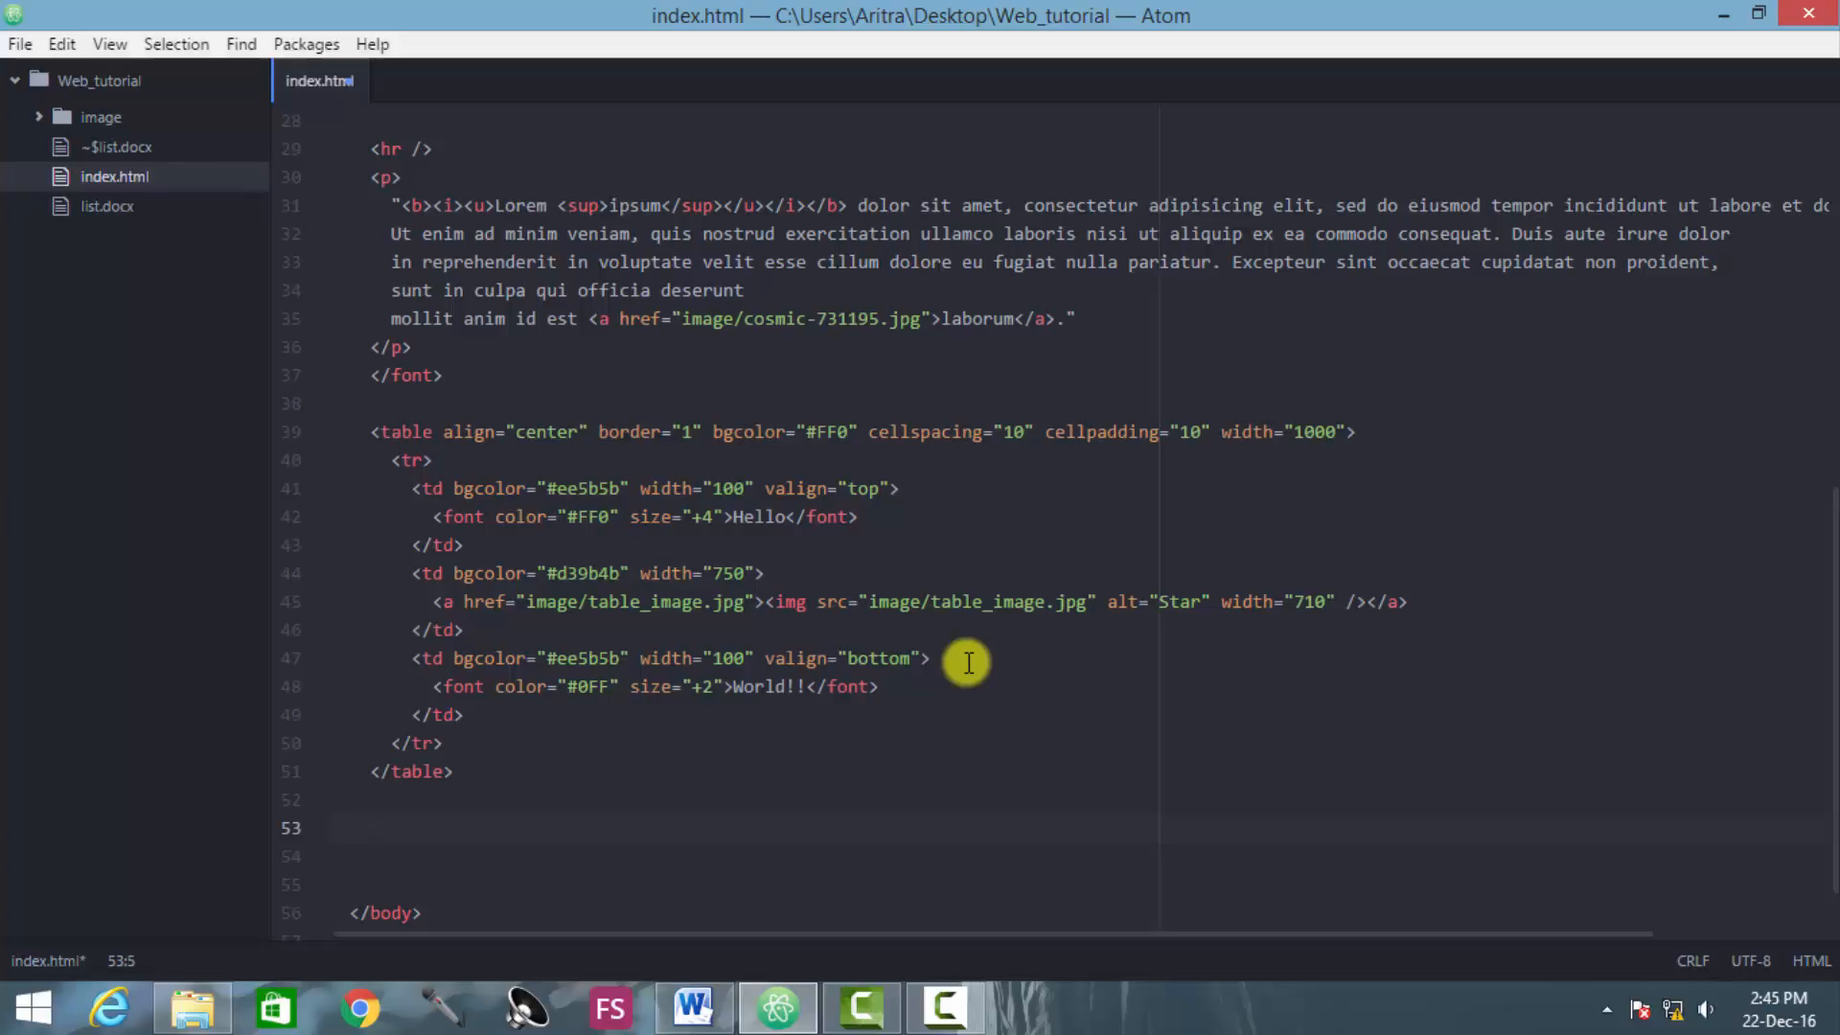
click(371, 827)
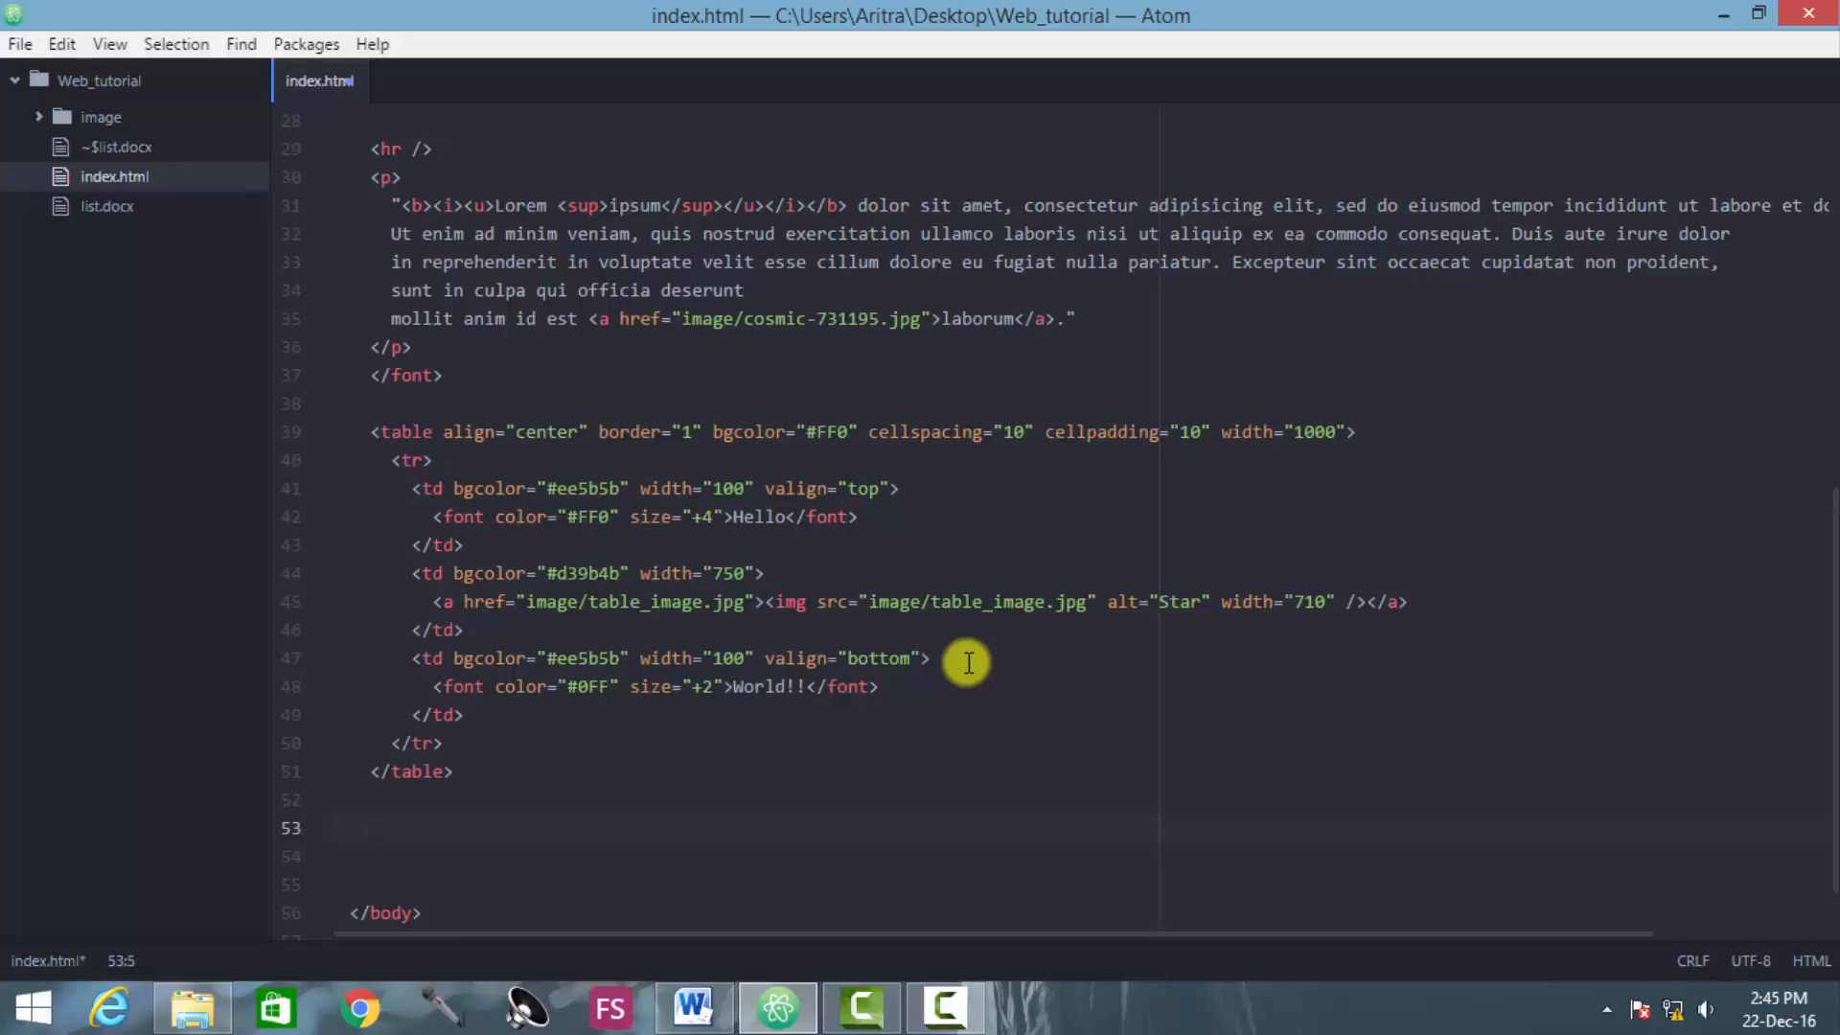
click(370, 827)
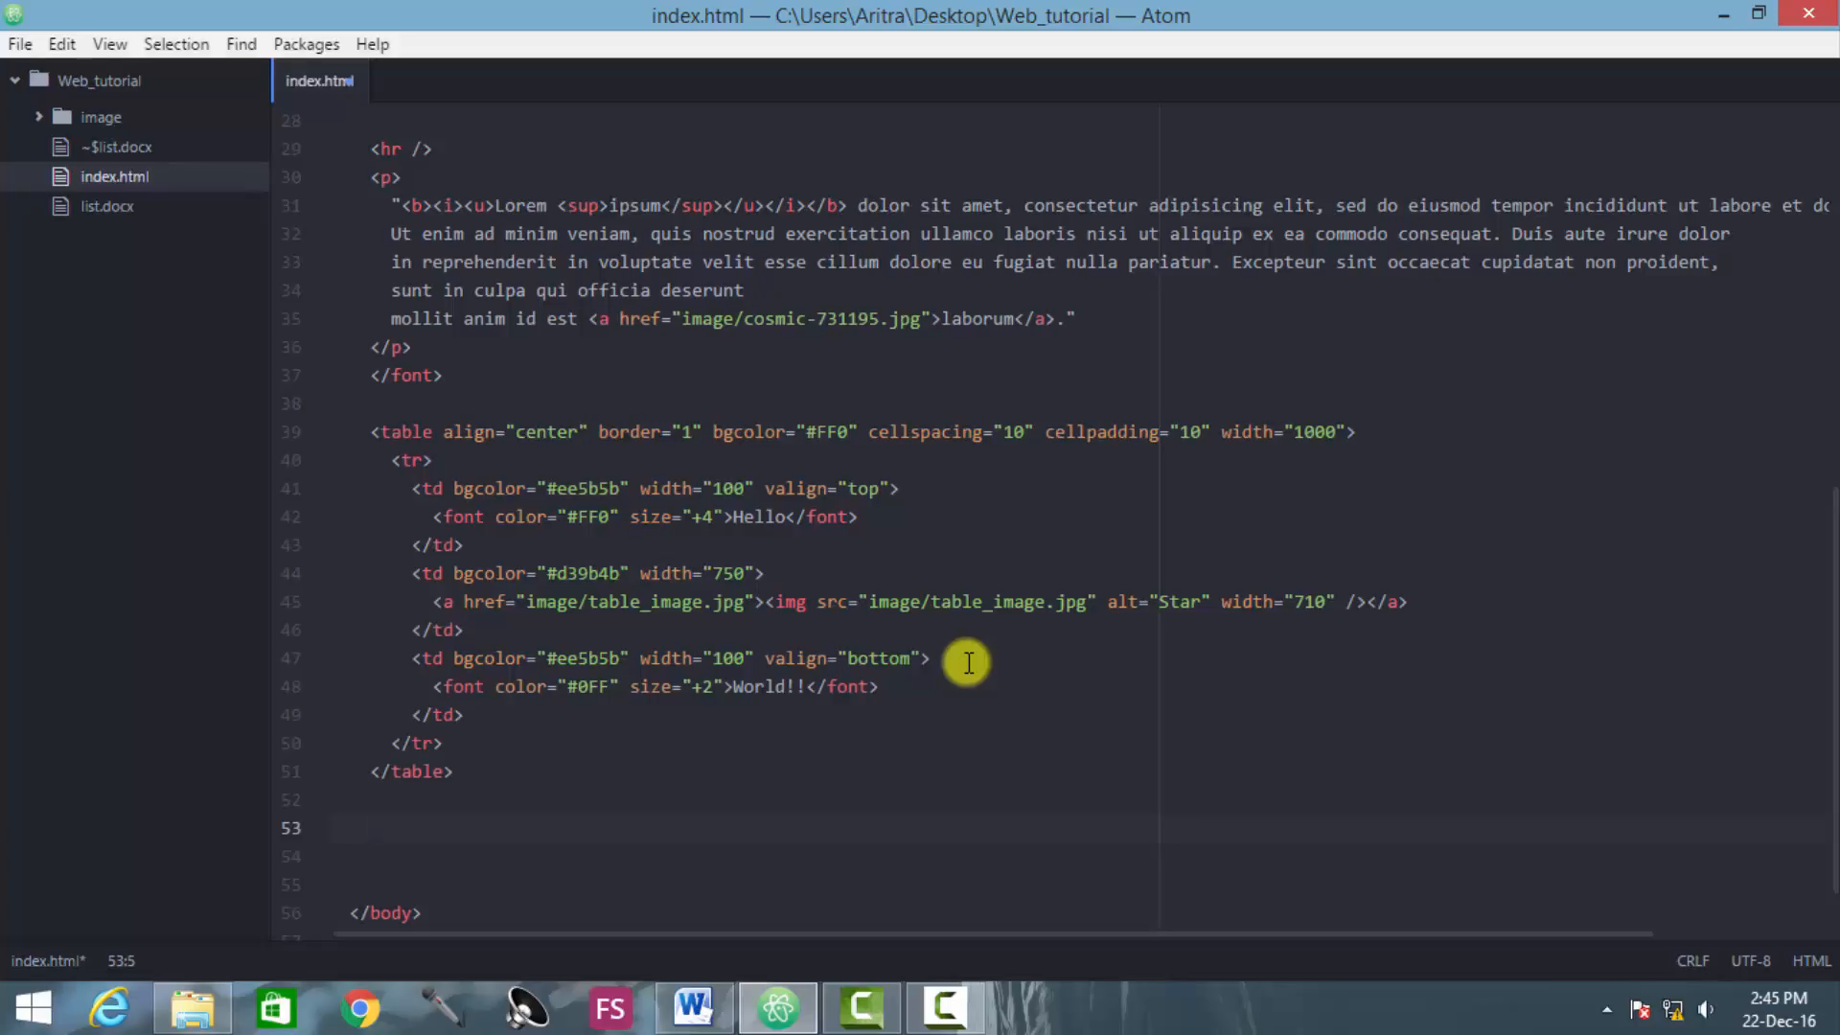
Step: Write a new table with bgcolor #F00 and its closing tag below the first table
text(<)
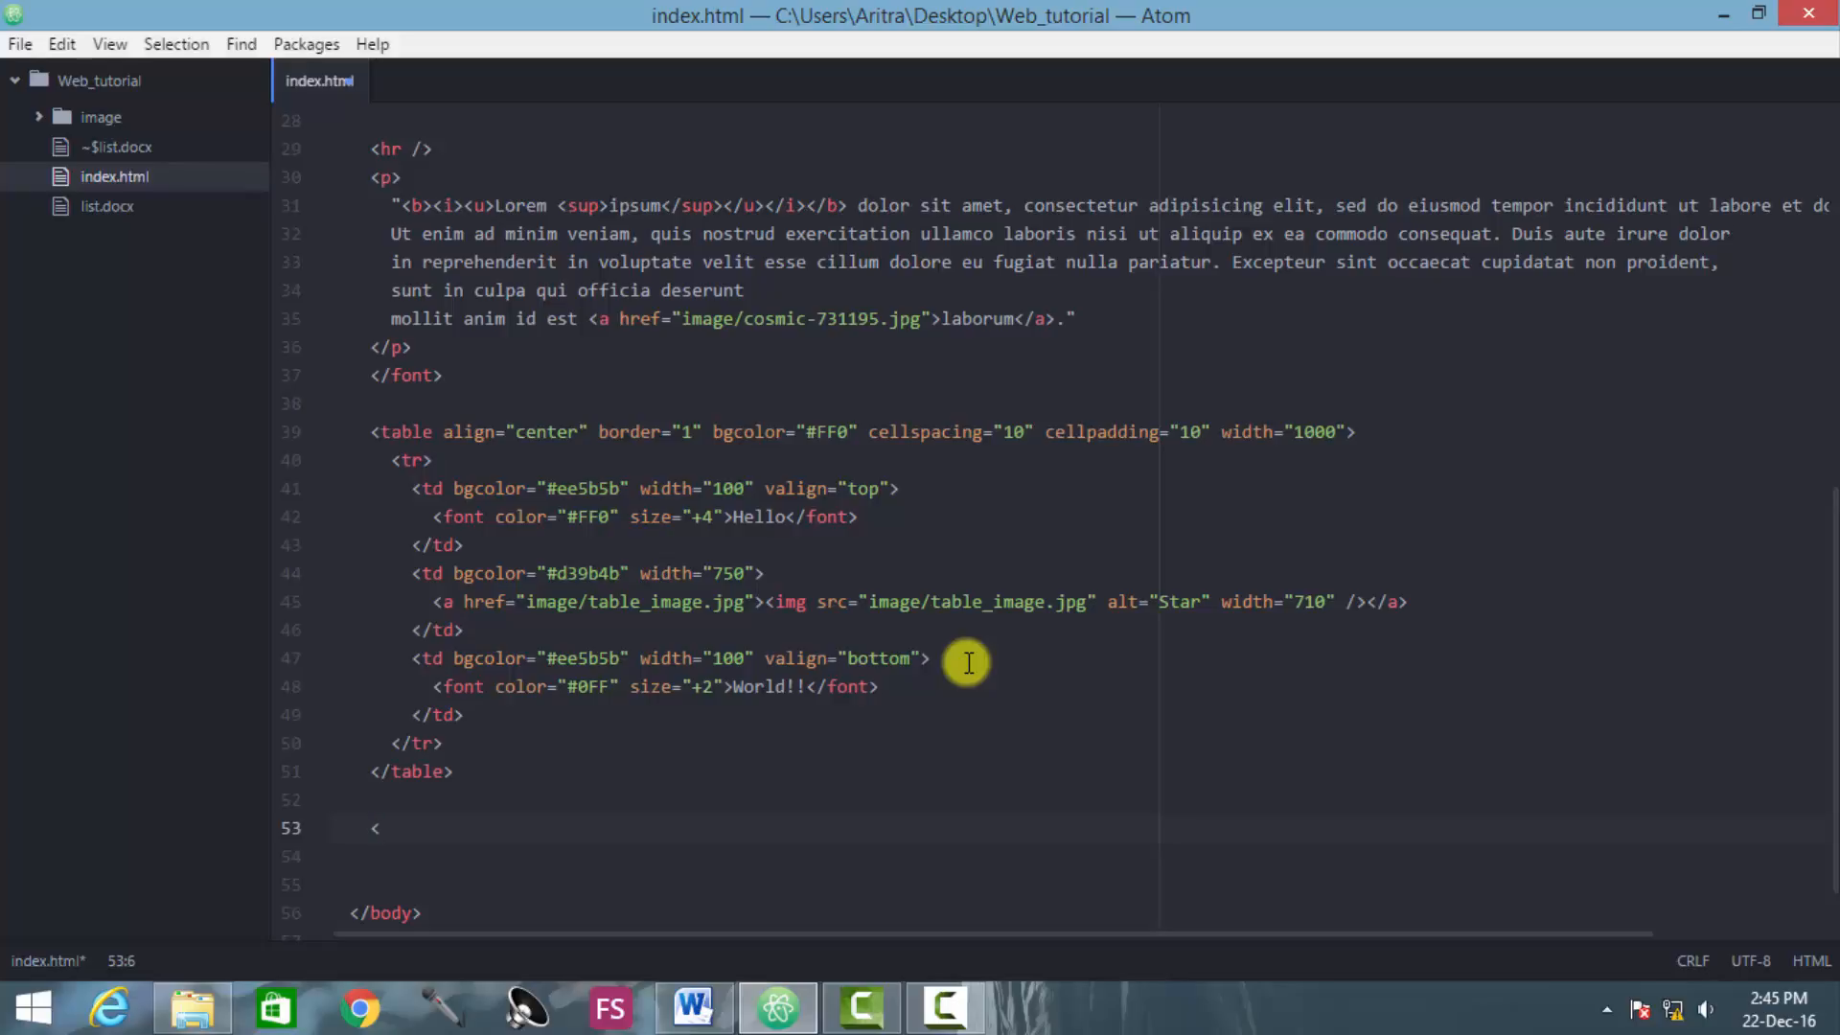
text(table)
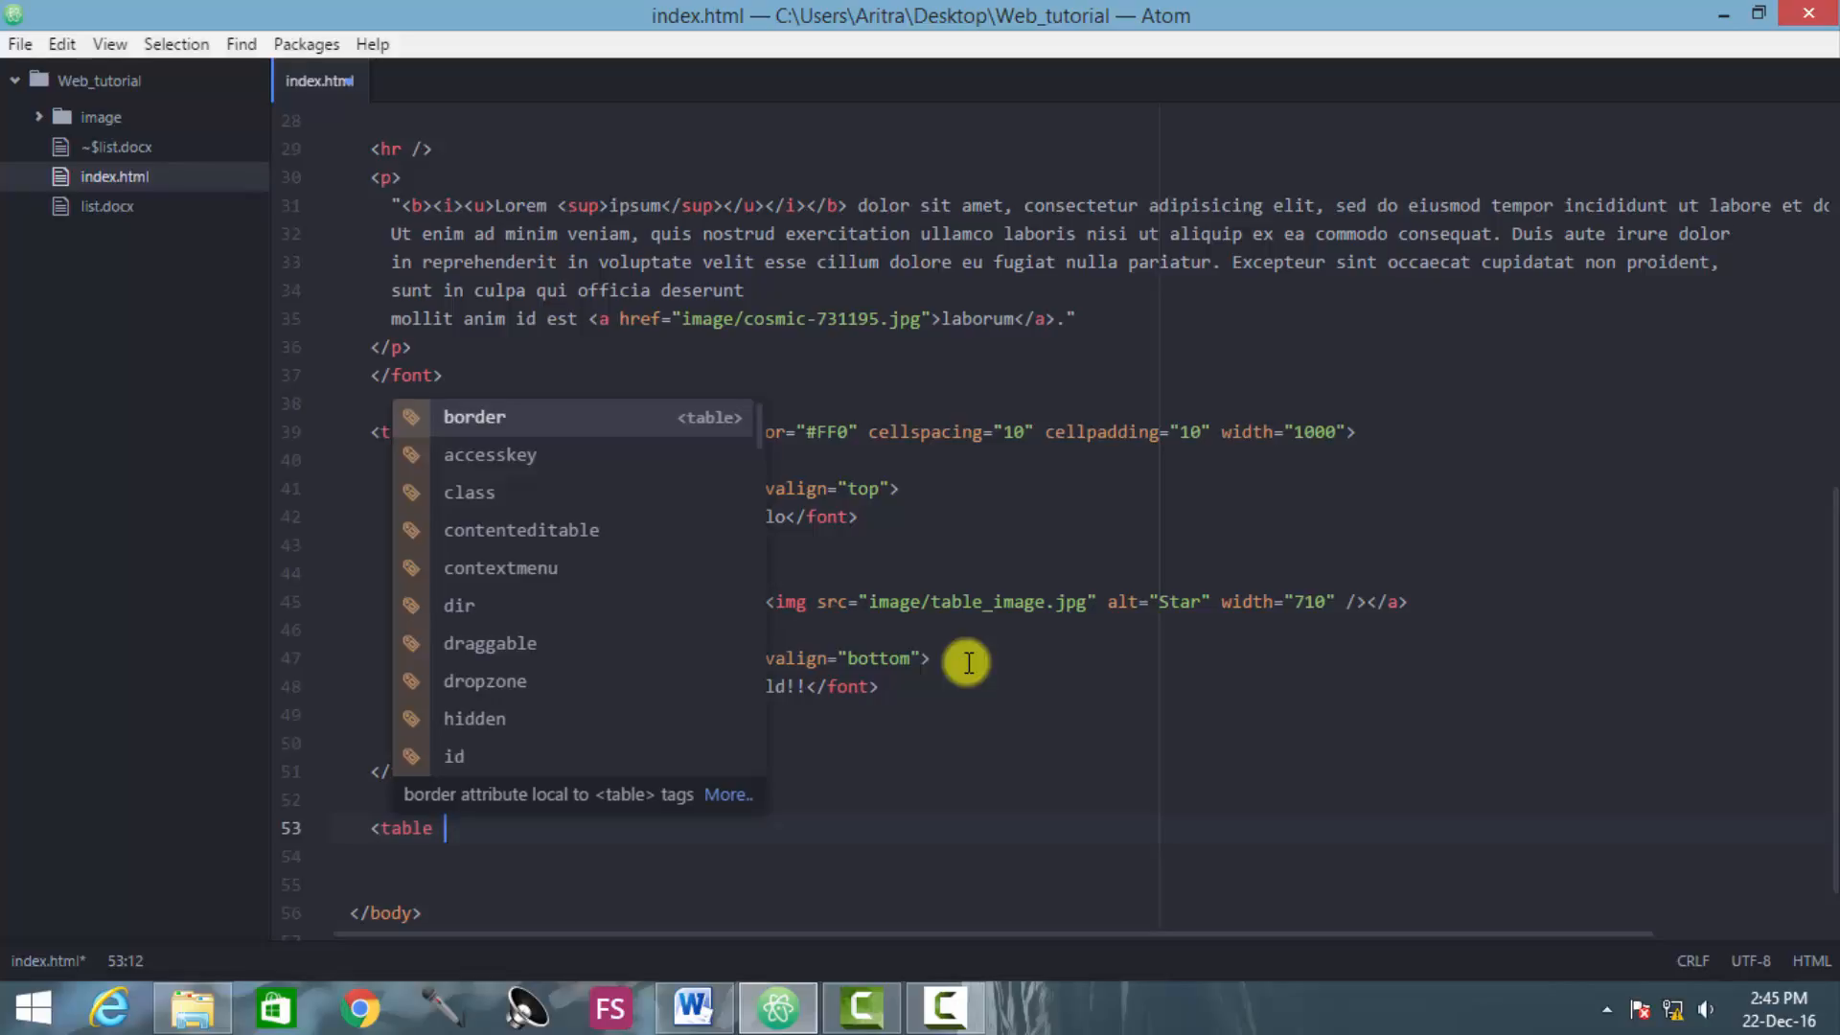
text(b)
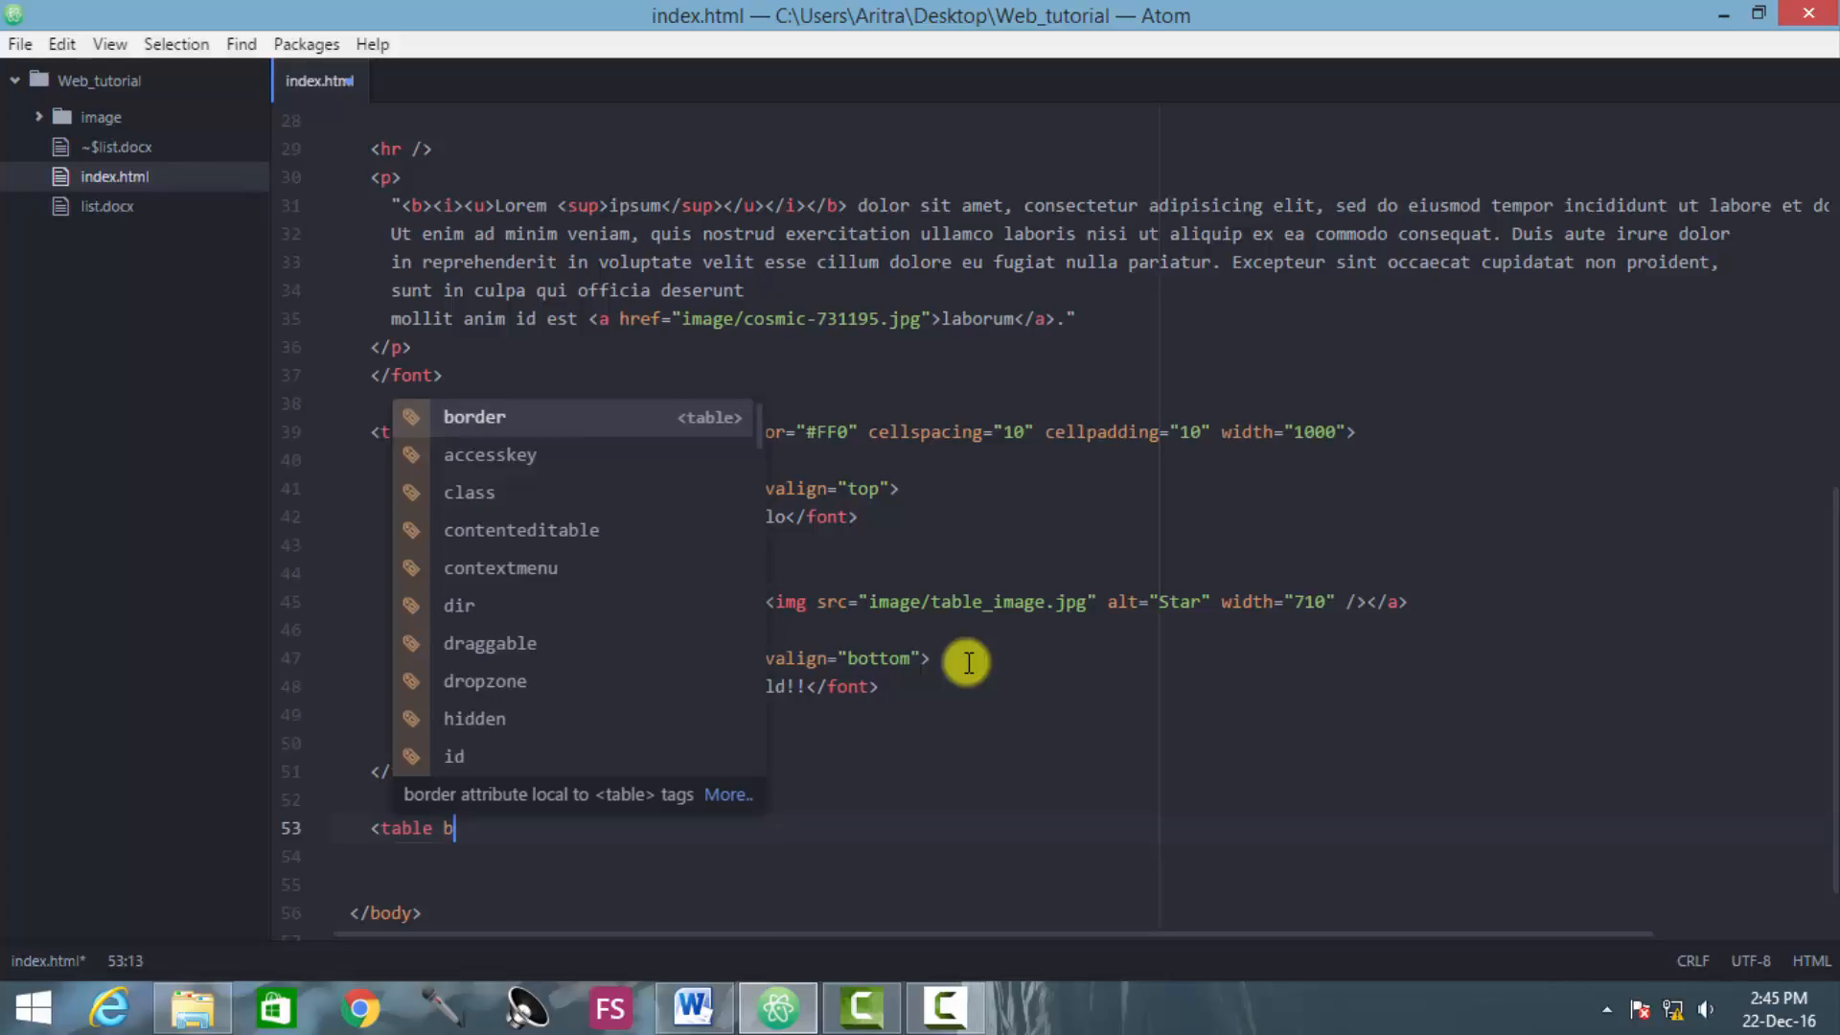
text(gcolo)
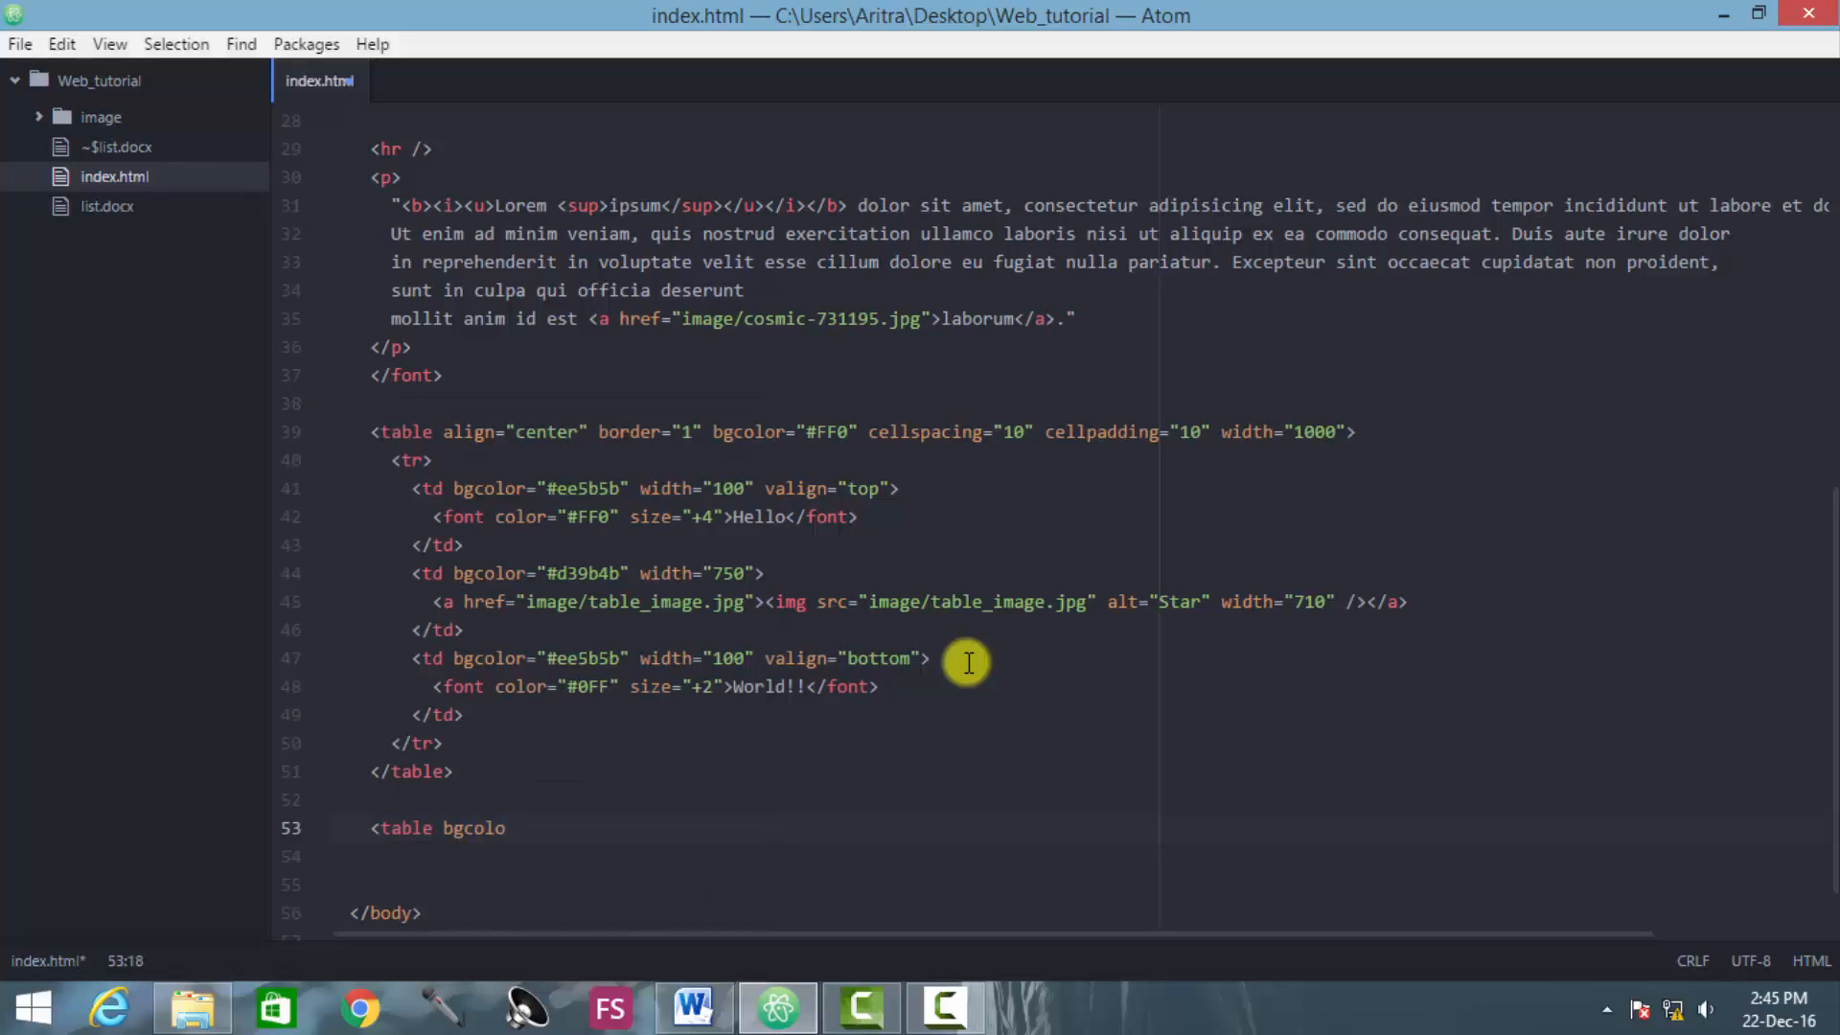
text(r="")
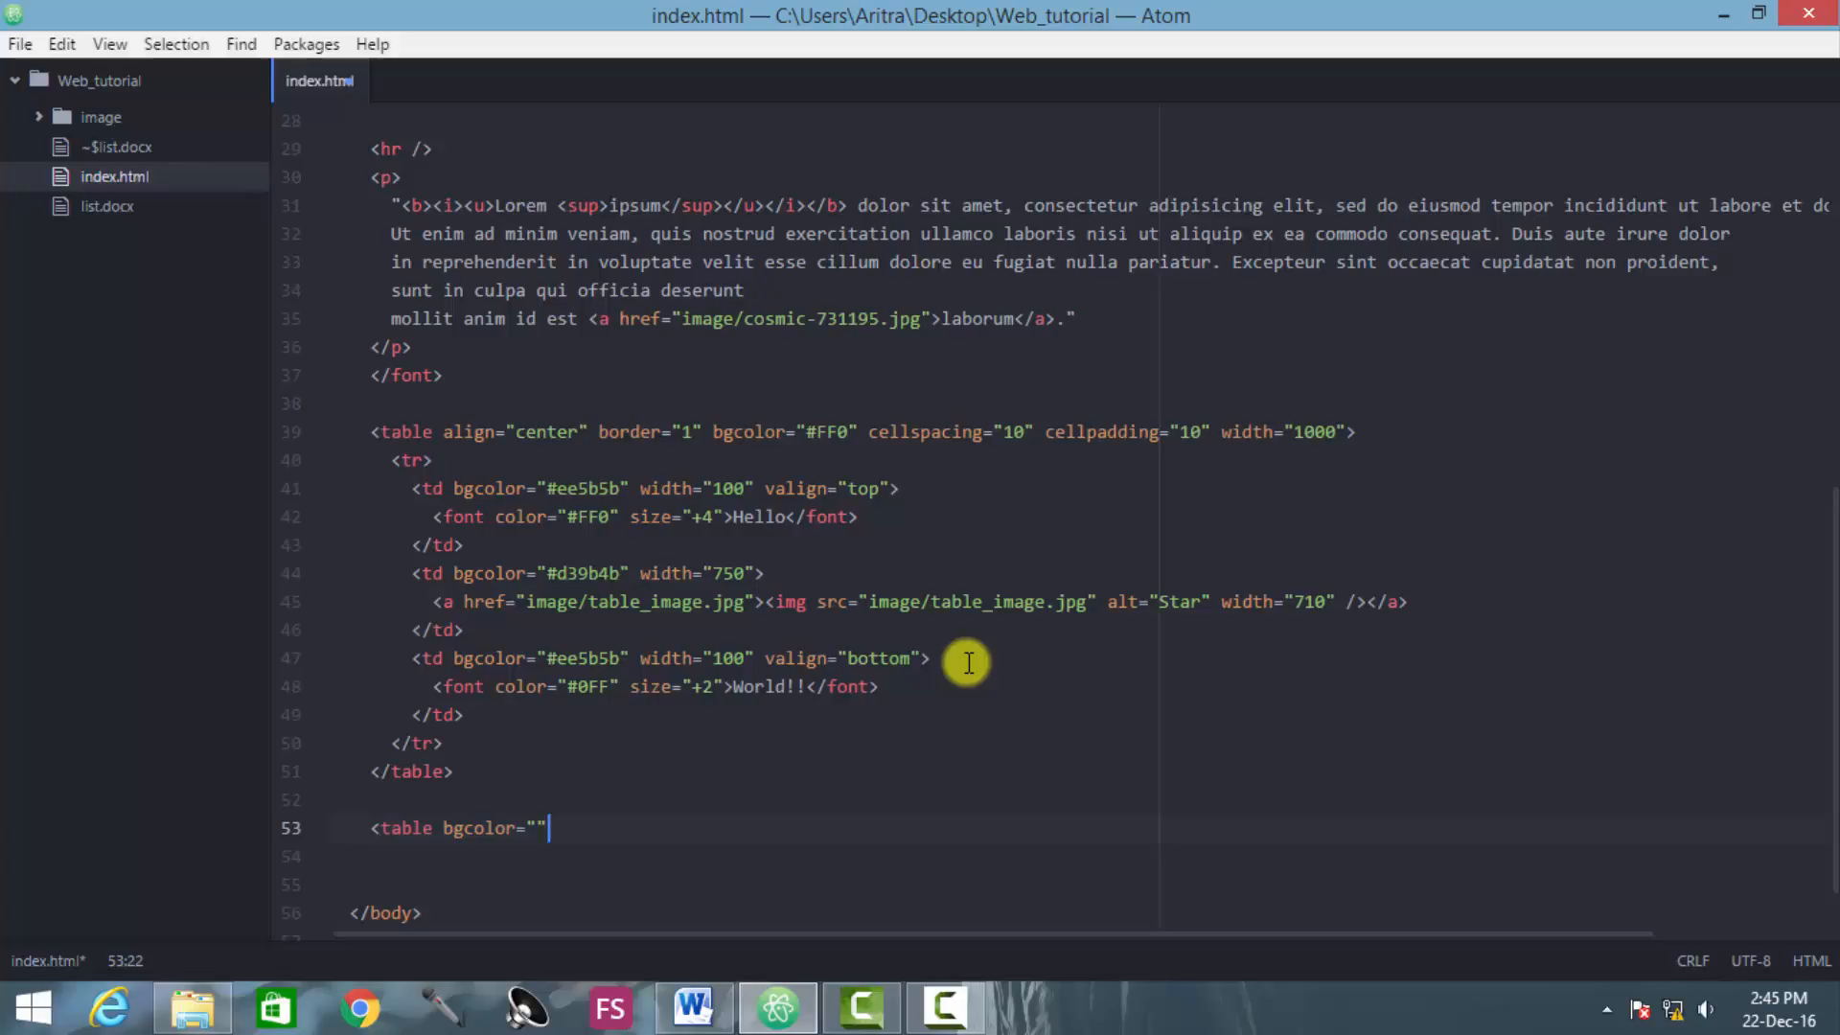
text(>)
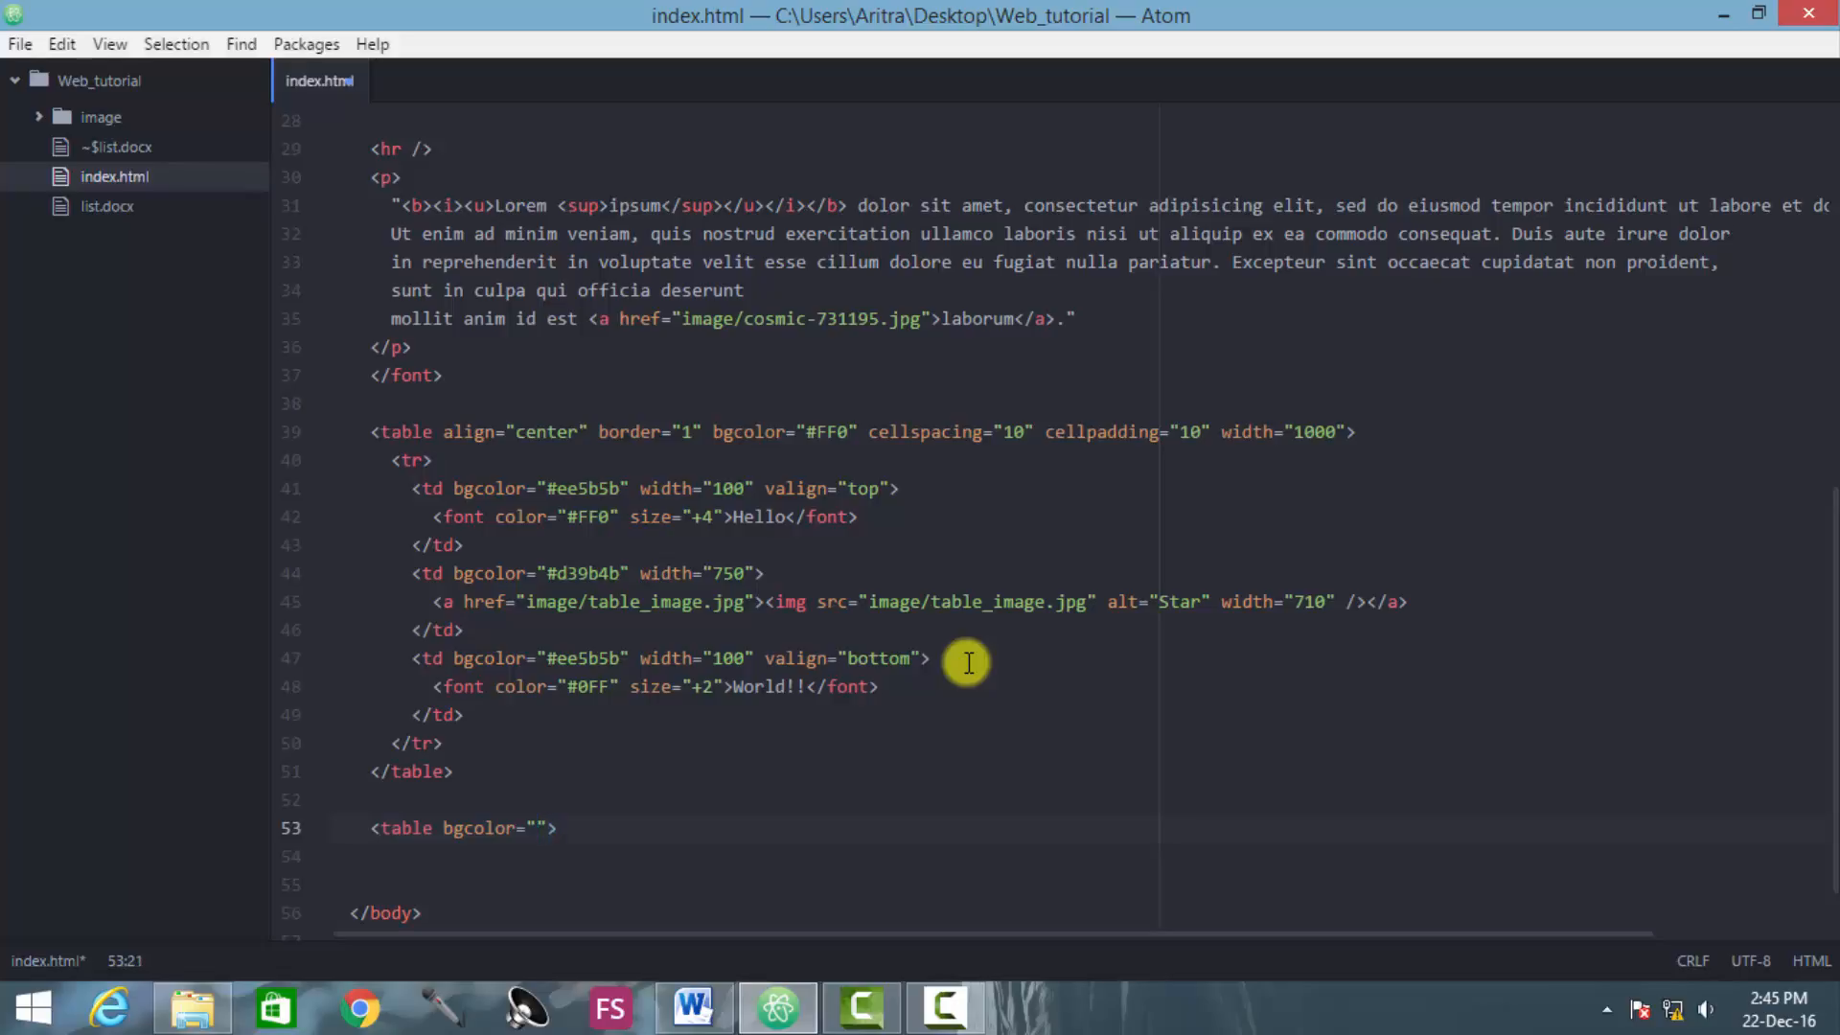
text(#F00)
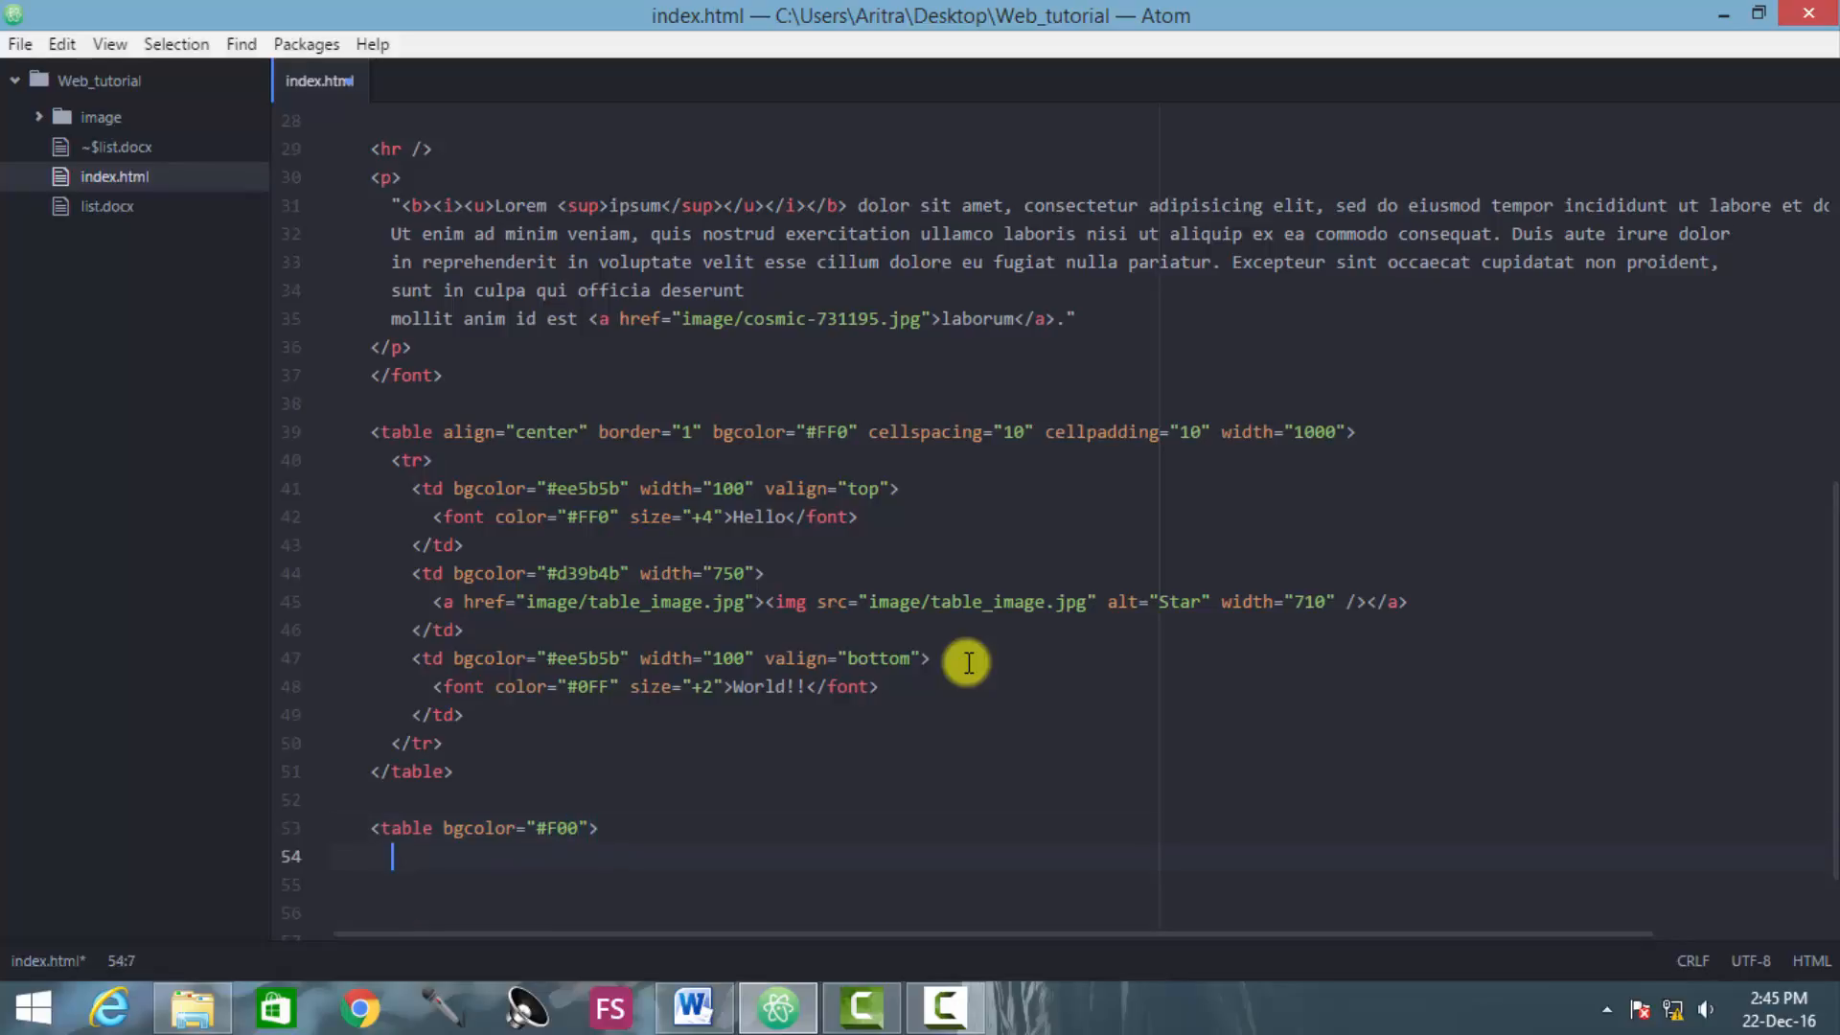
key(Backspace)
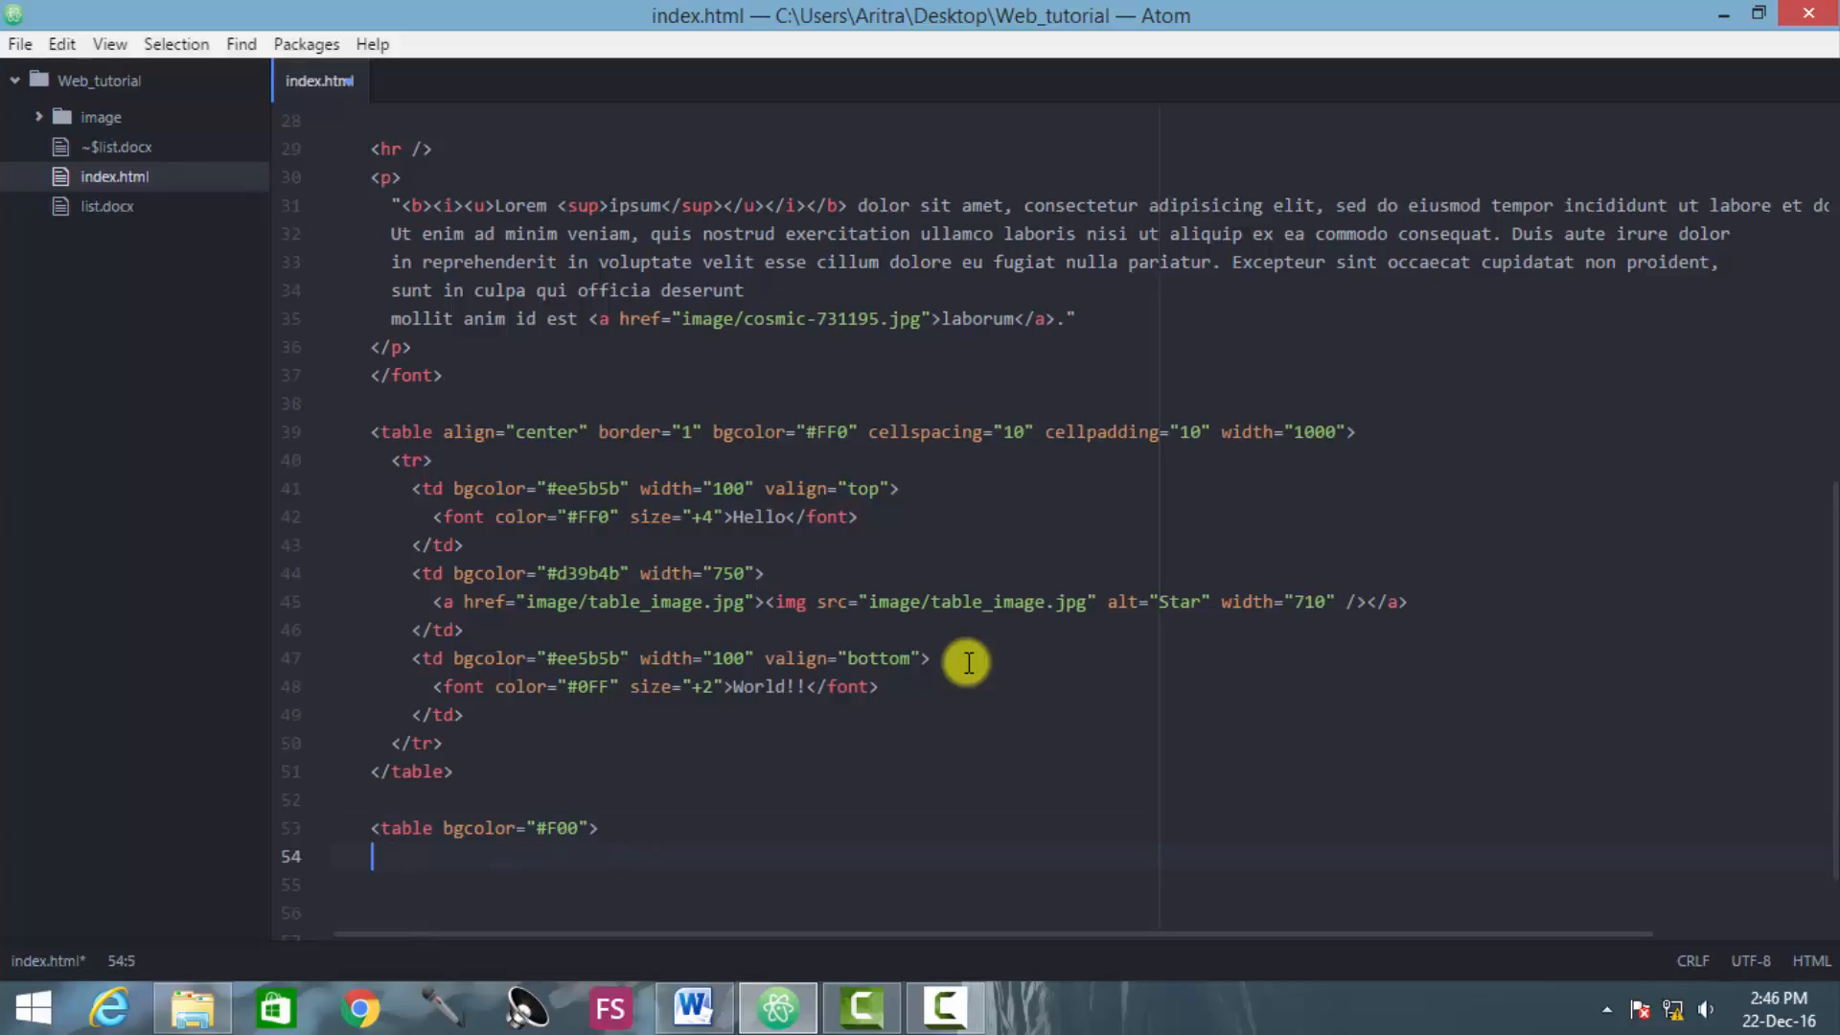
text(</)
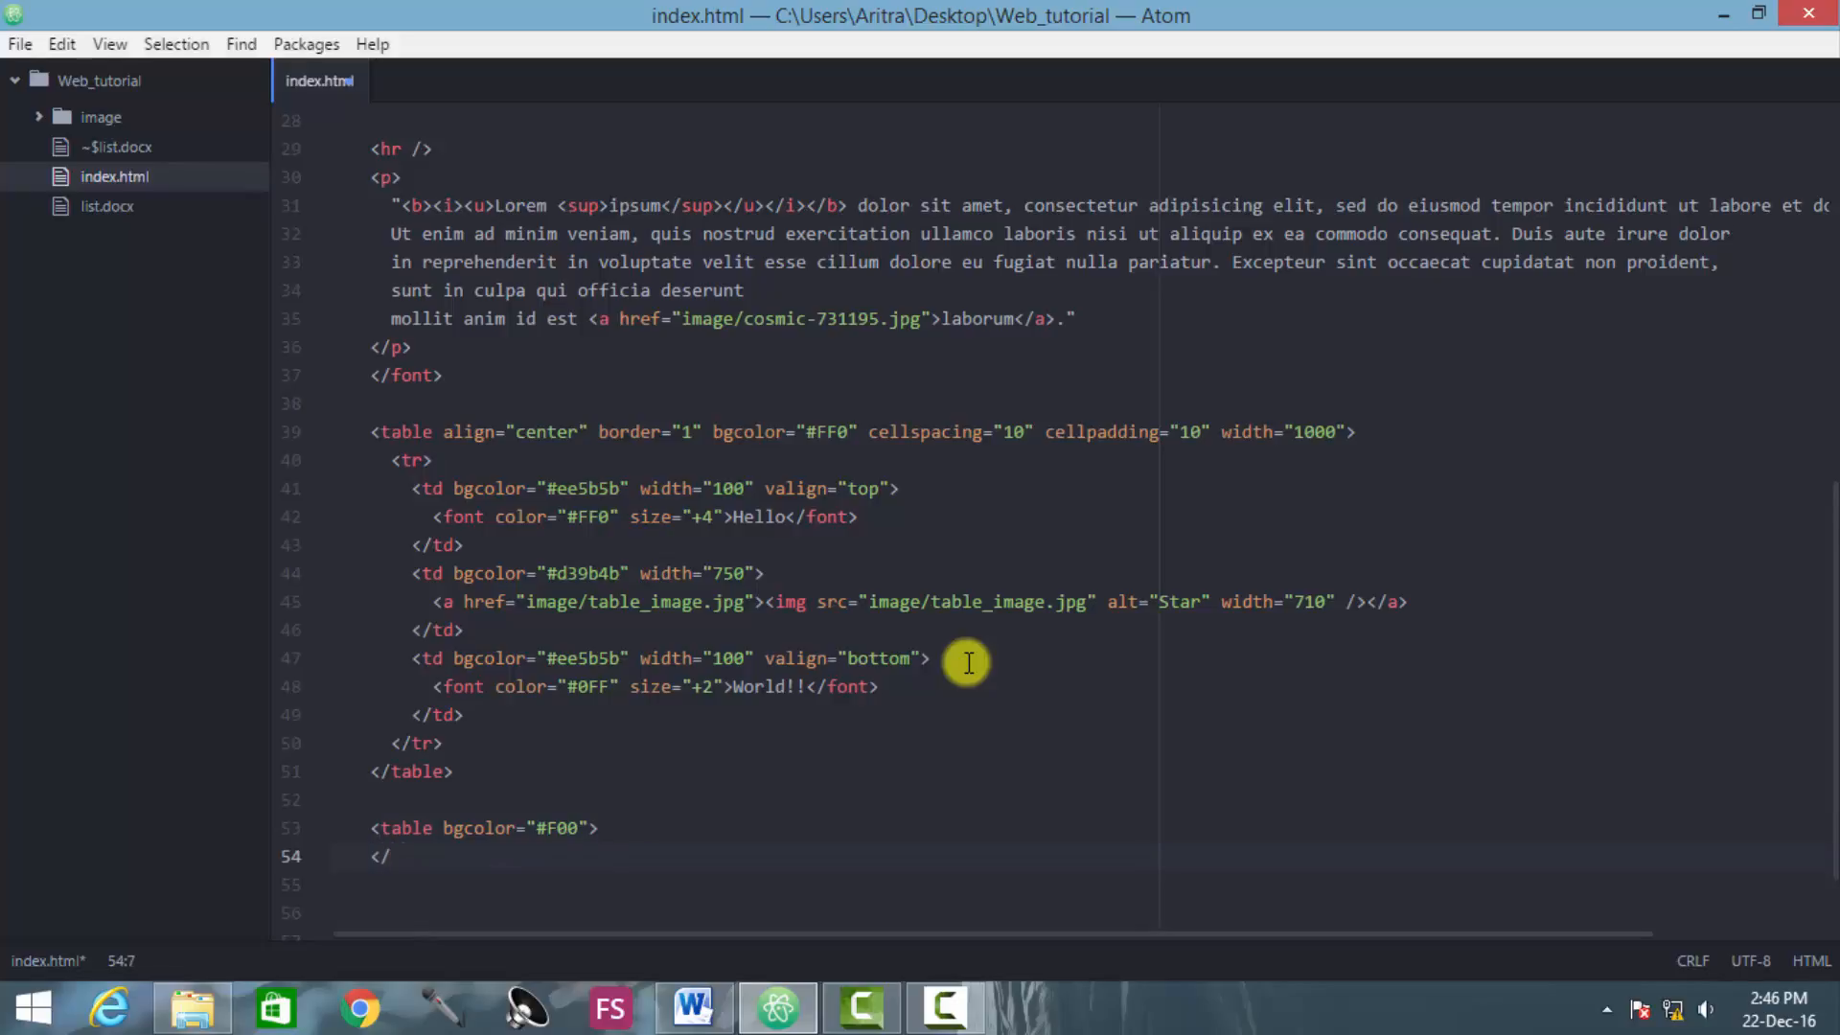
text(table>)
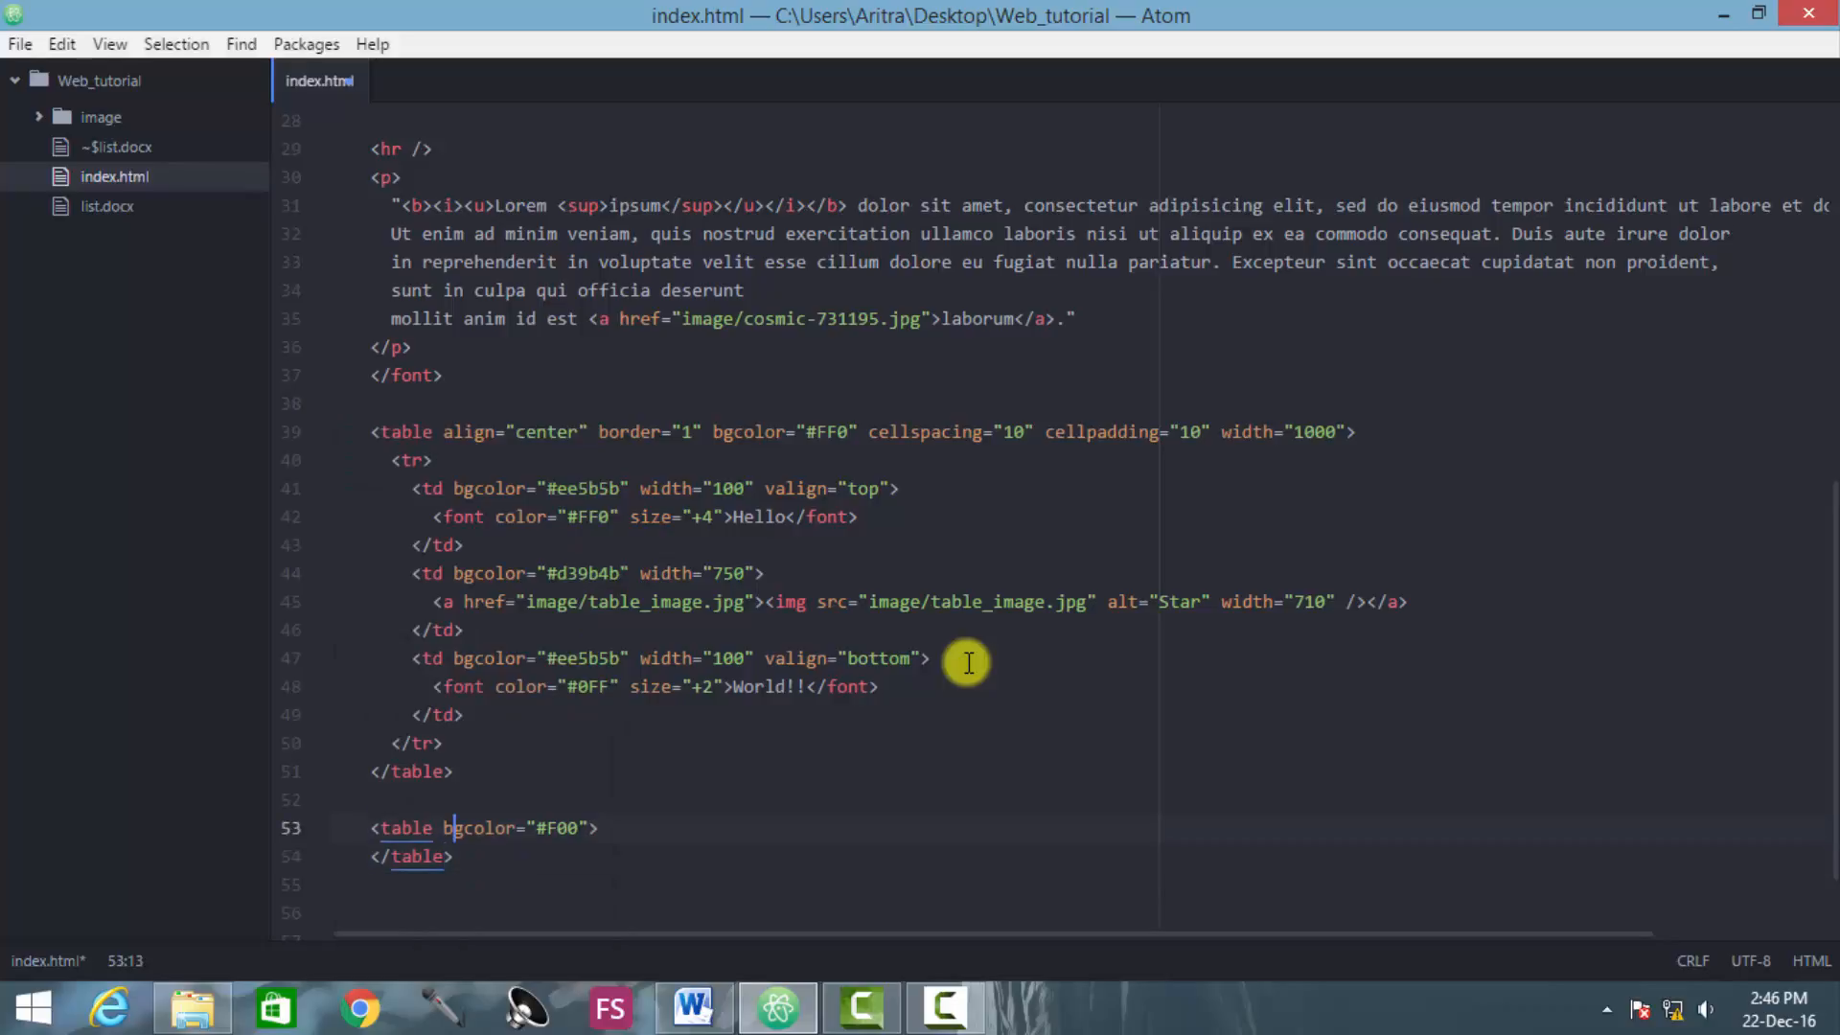
click(570, 827)
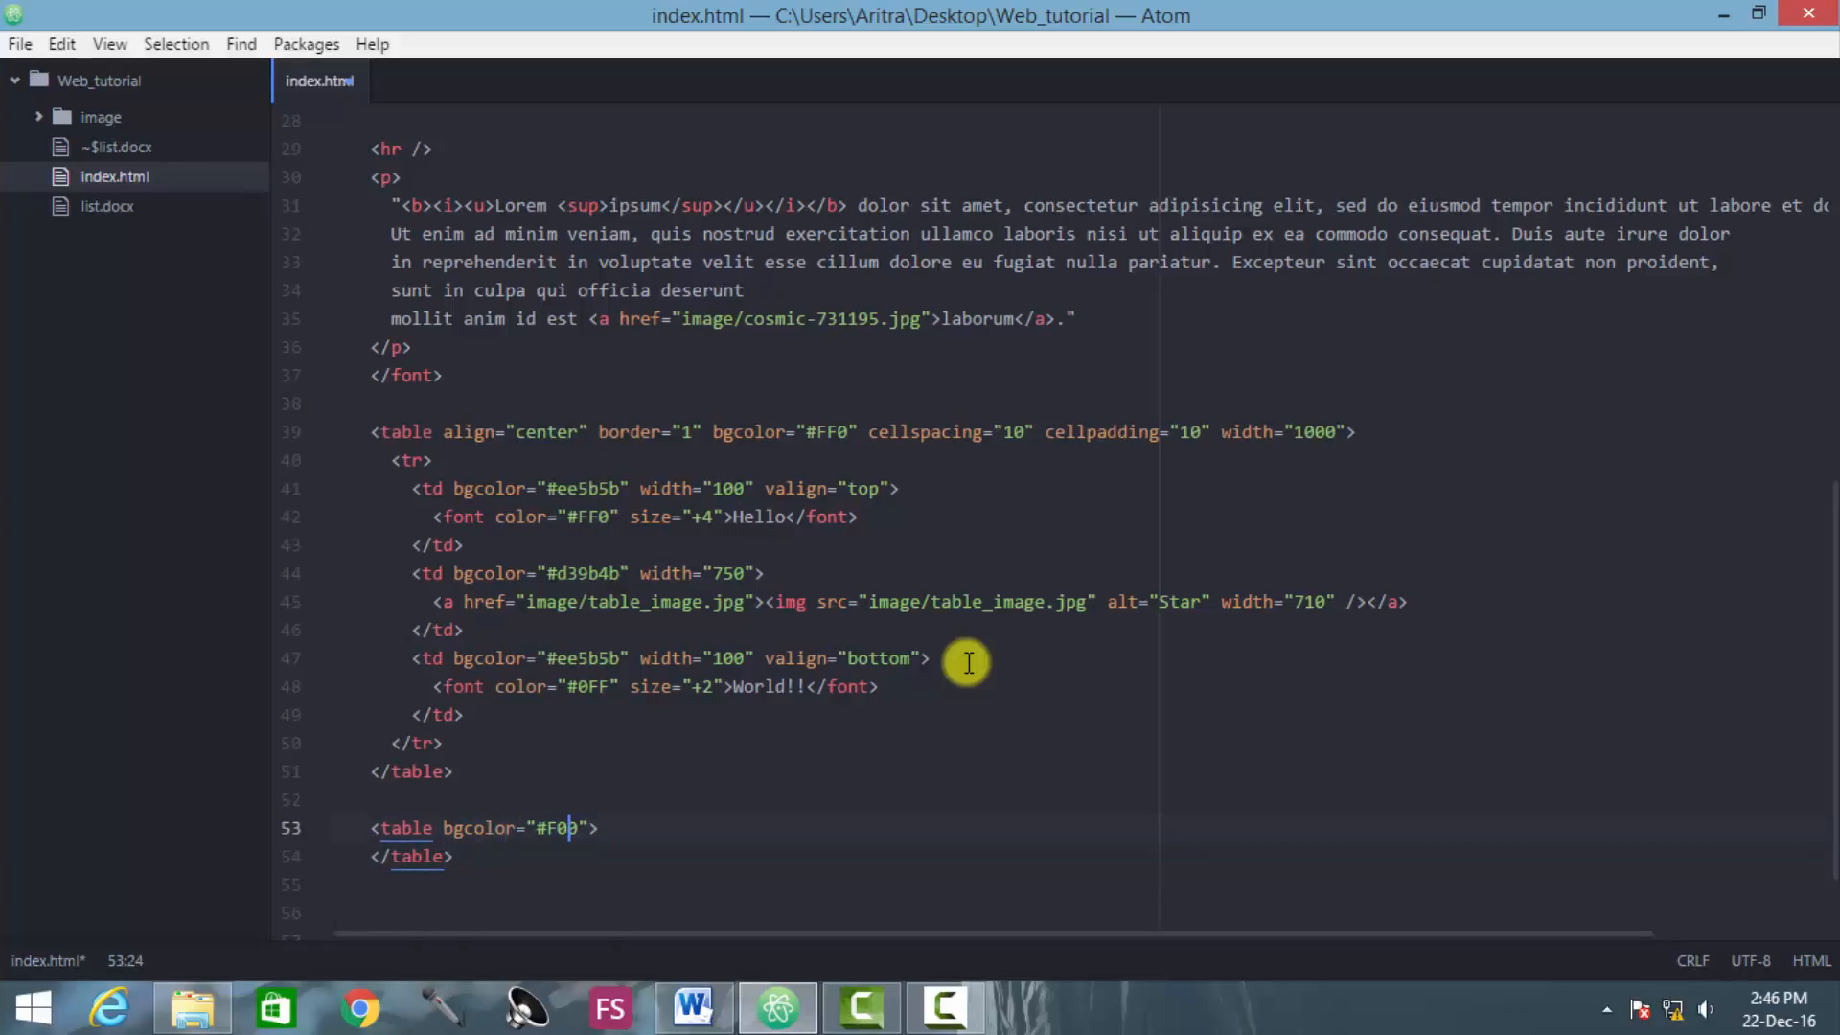
text(0)
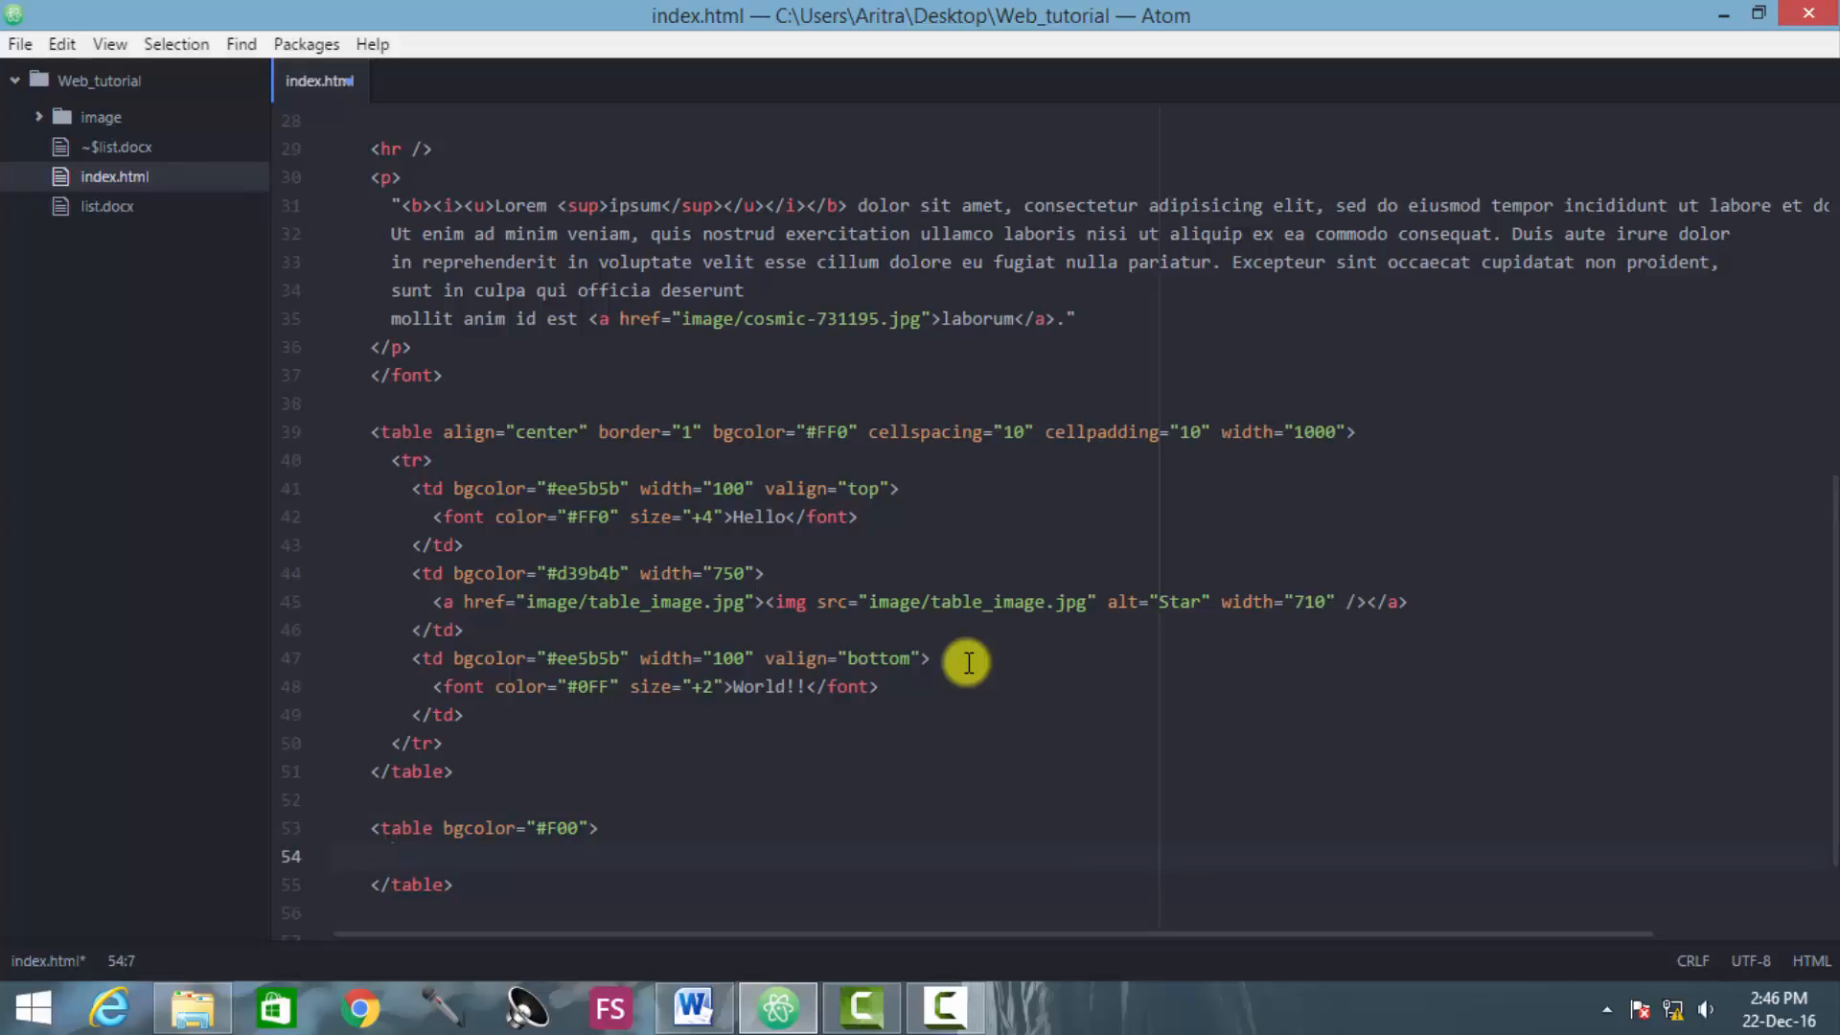
Step: Add a row and cell, and give the table width 1000 and border 1
click(393, 856)
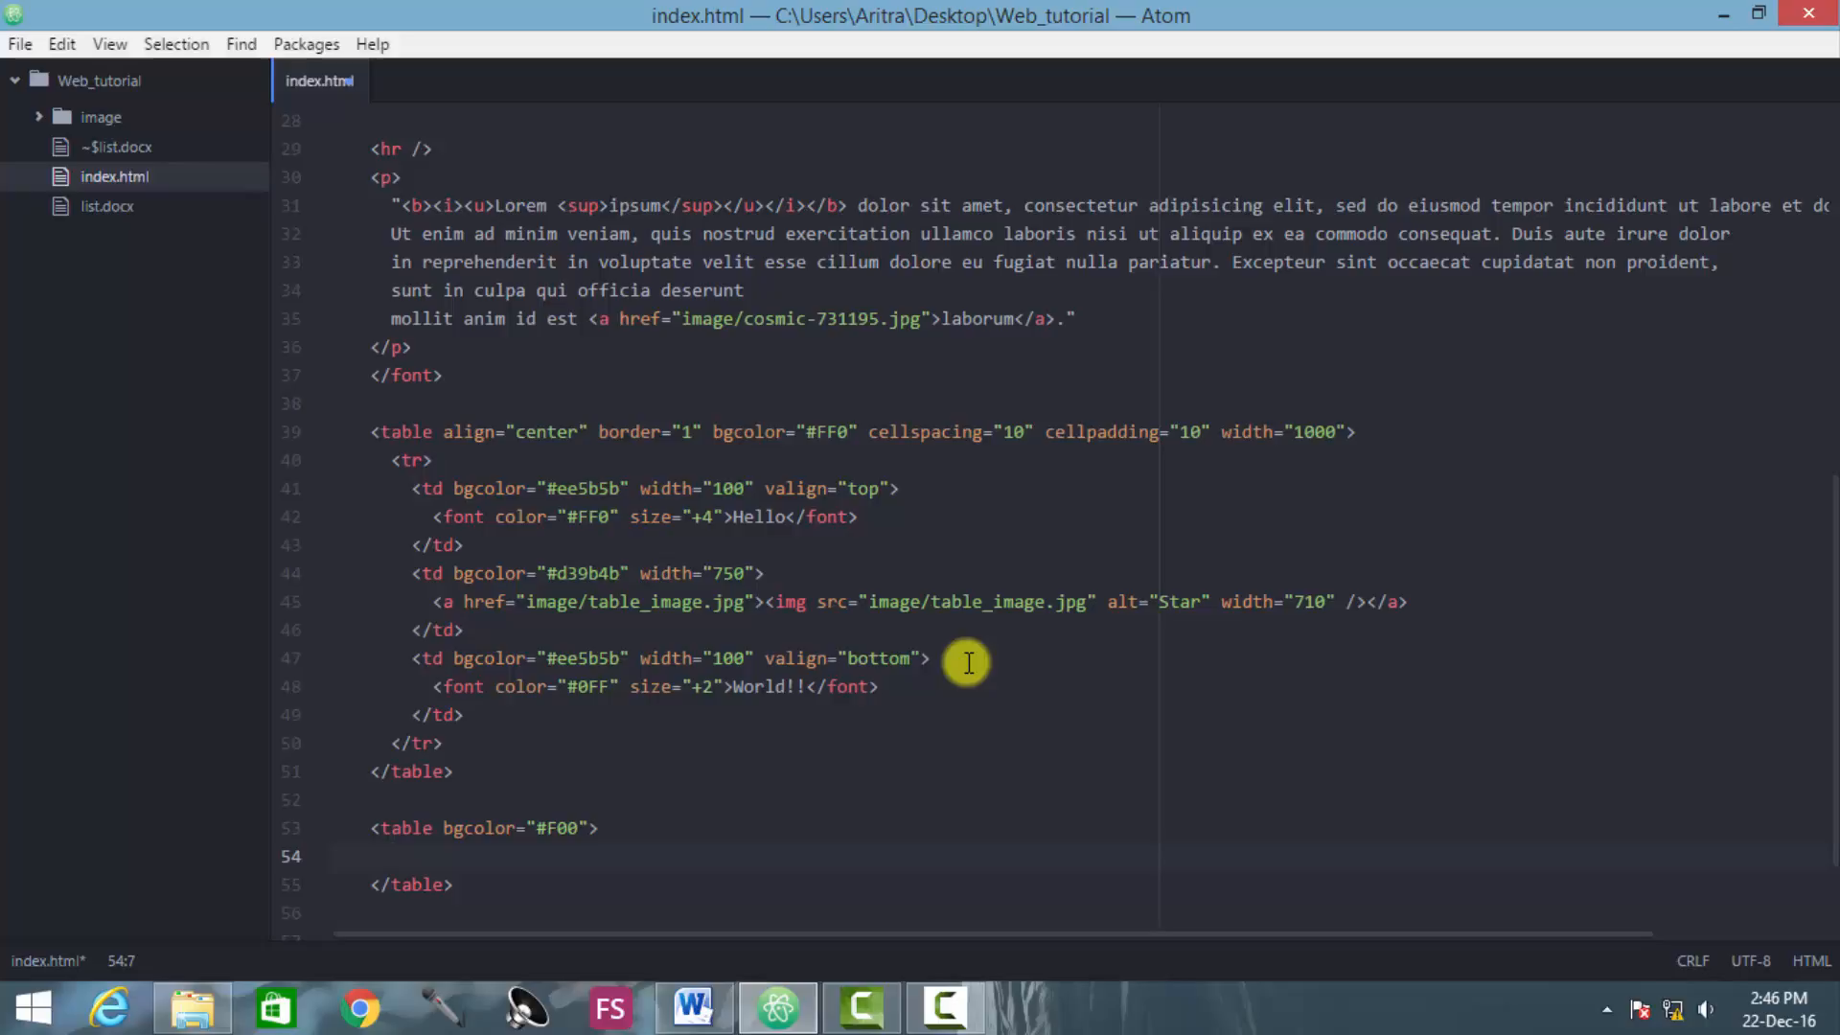
click(393, 856)
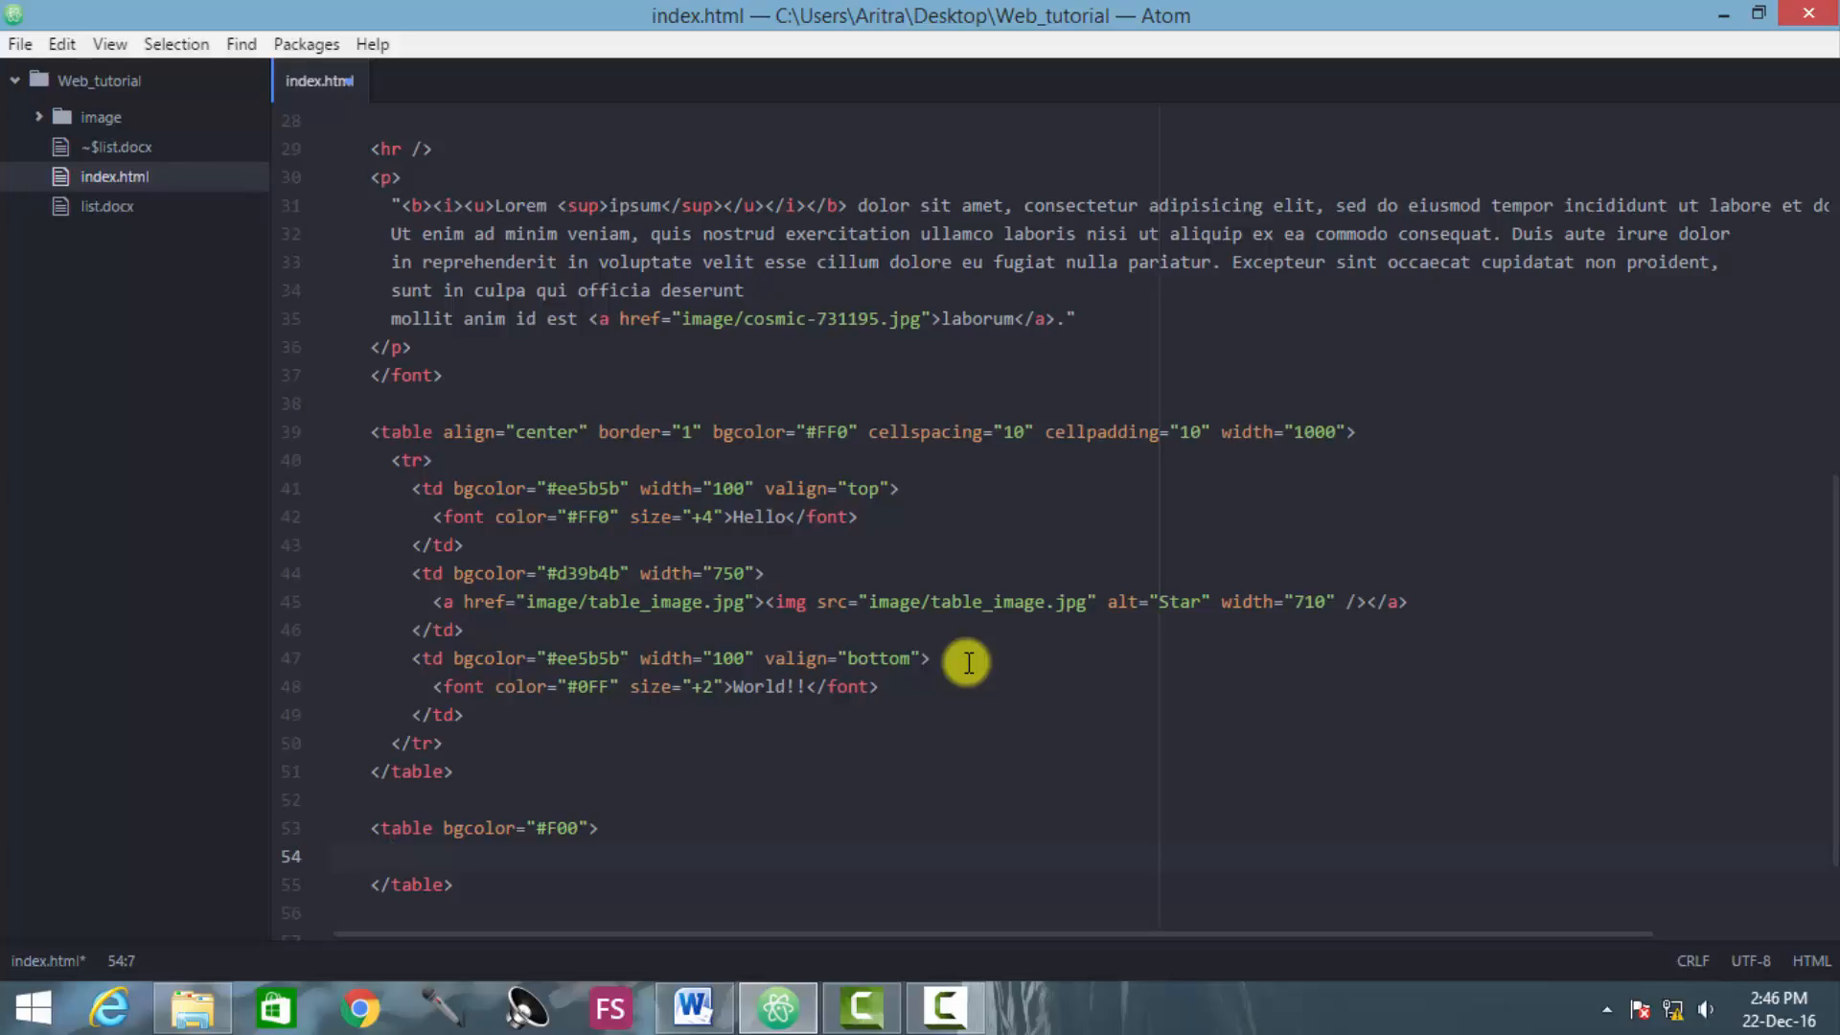
click(393, 857)
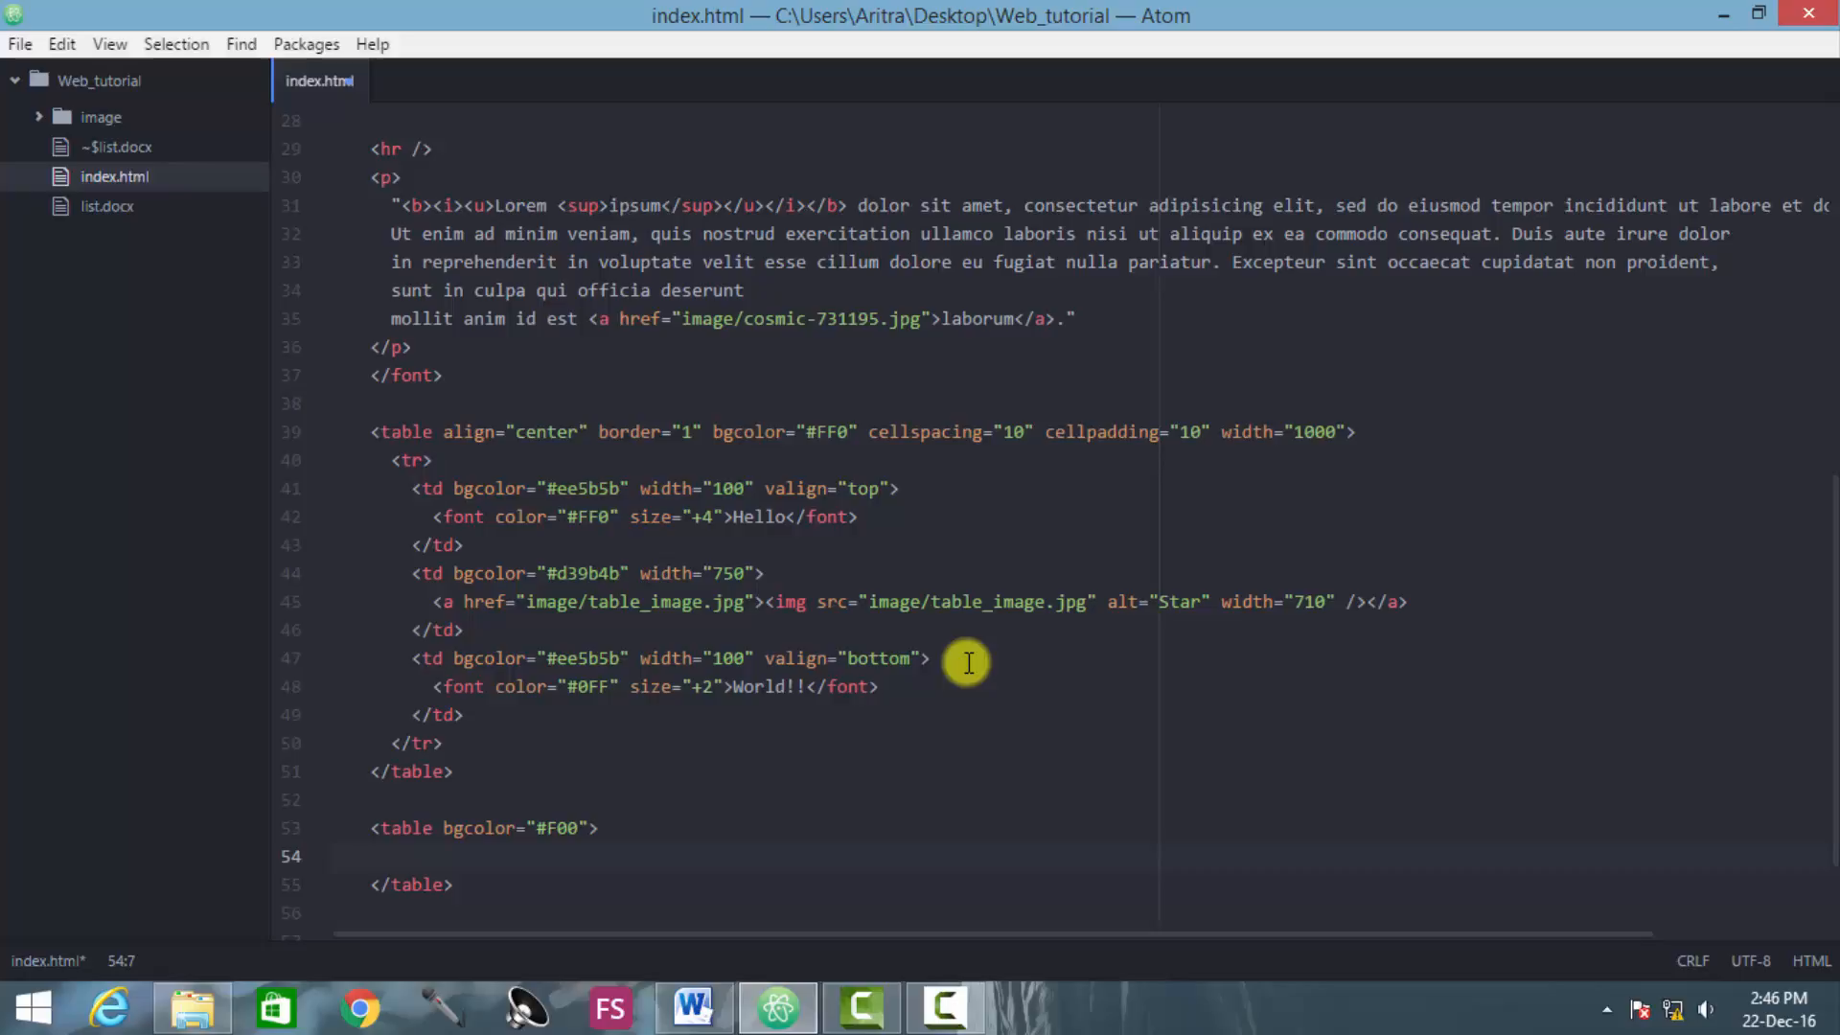
text(tr>)
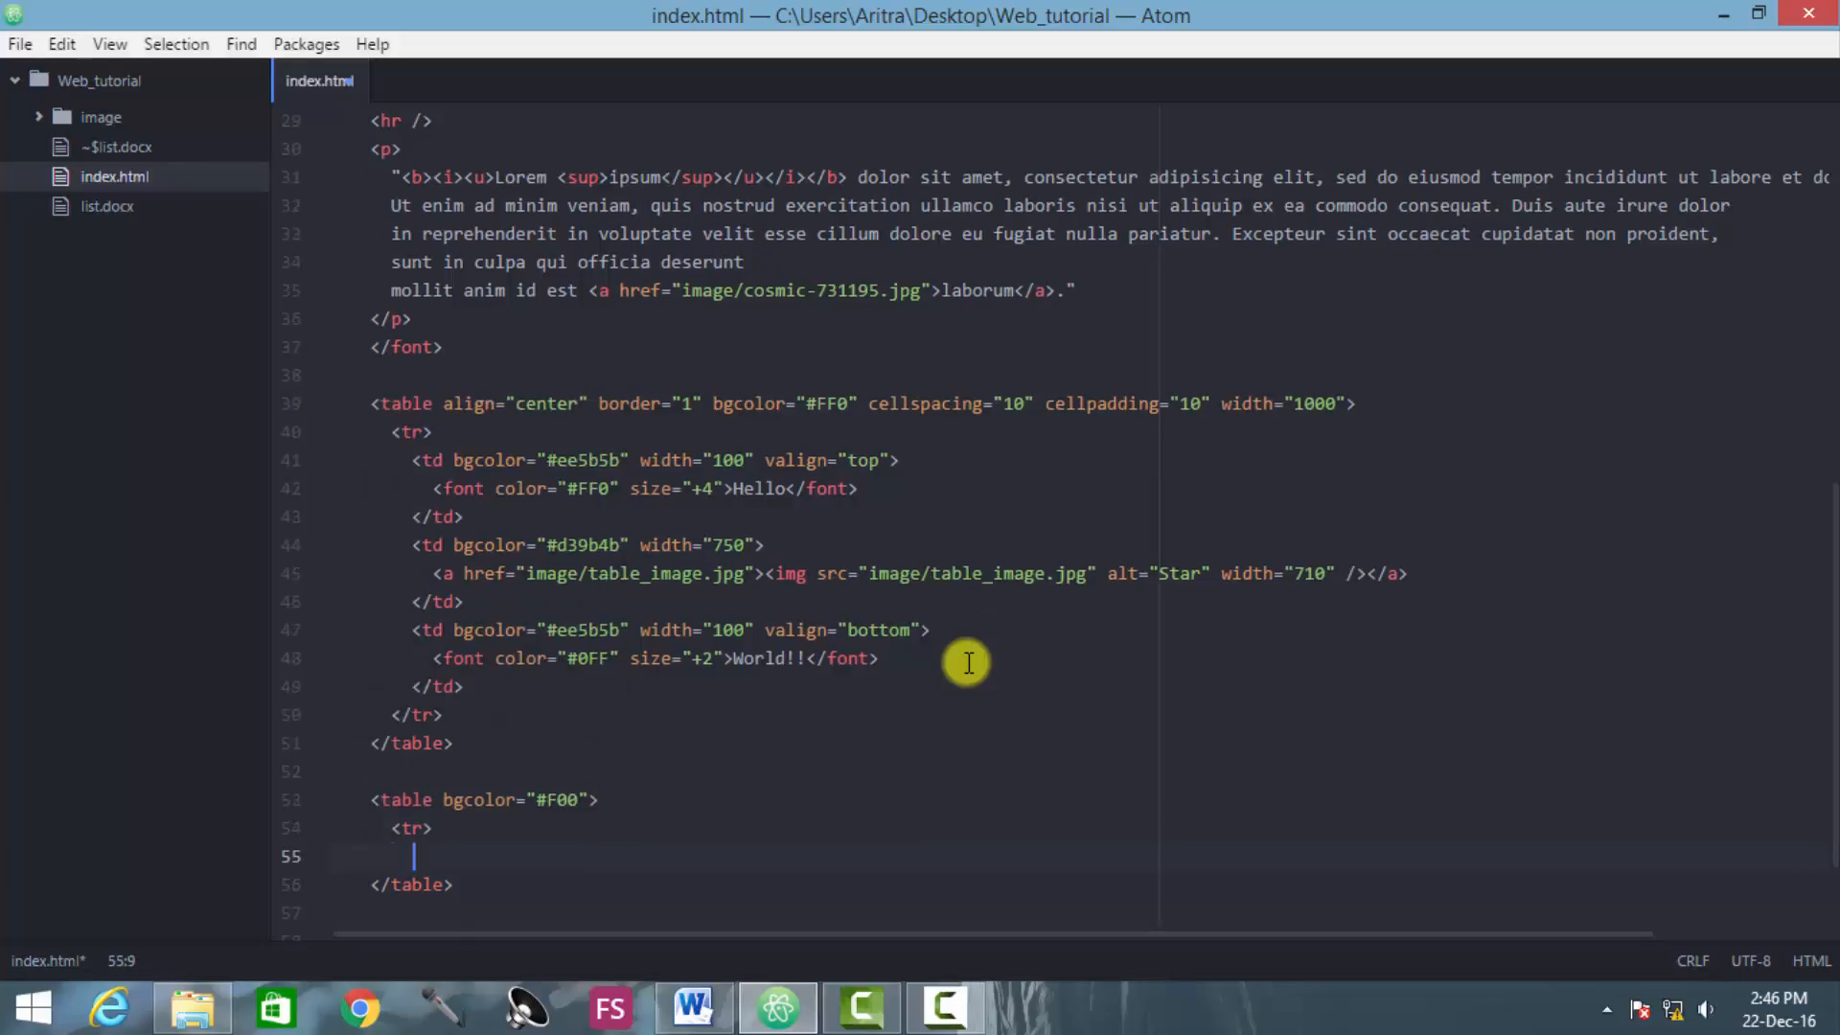
text(<tr>)
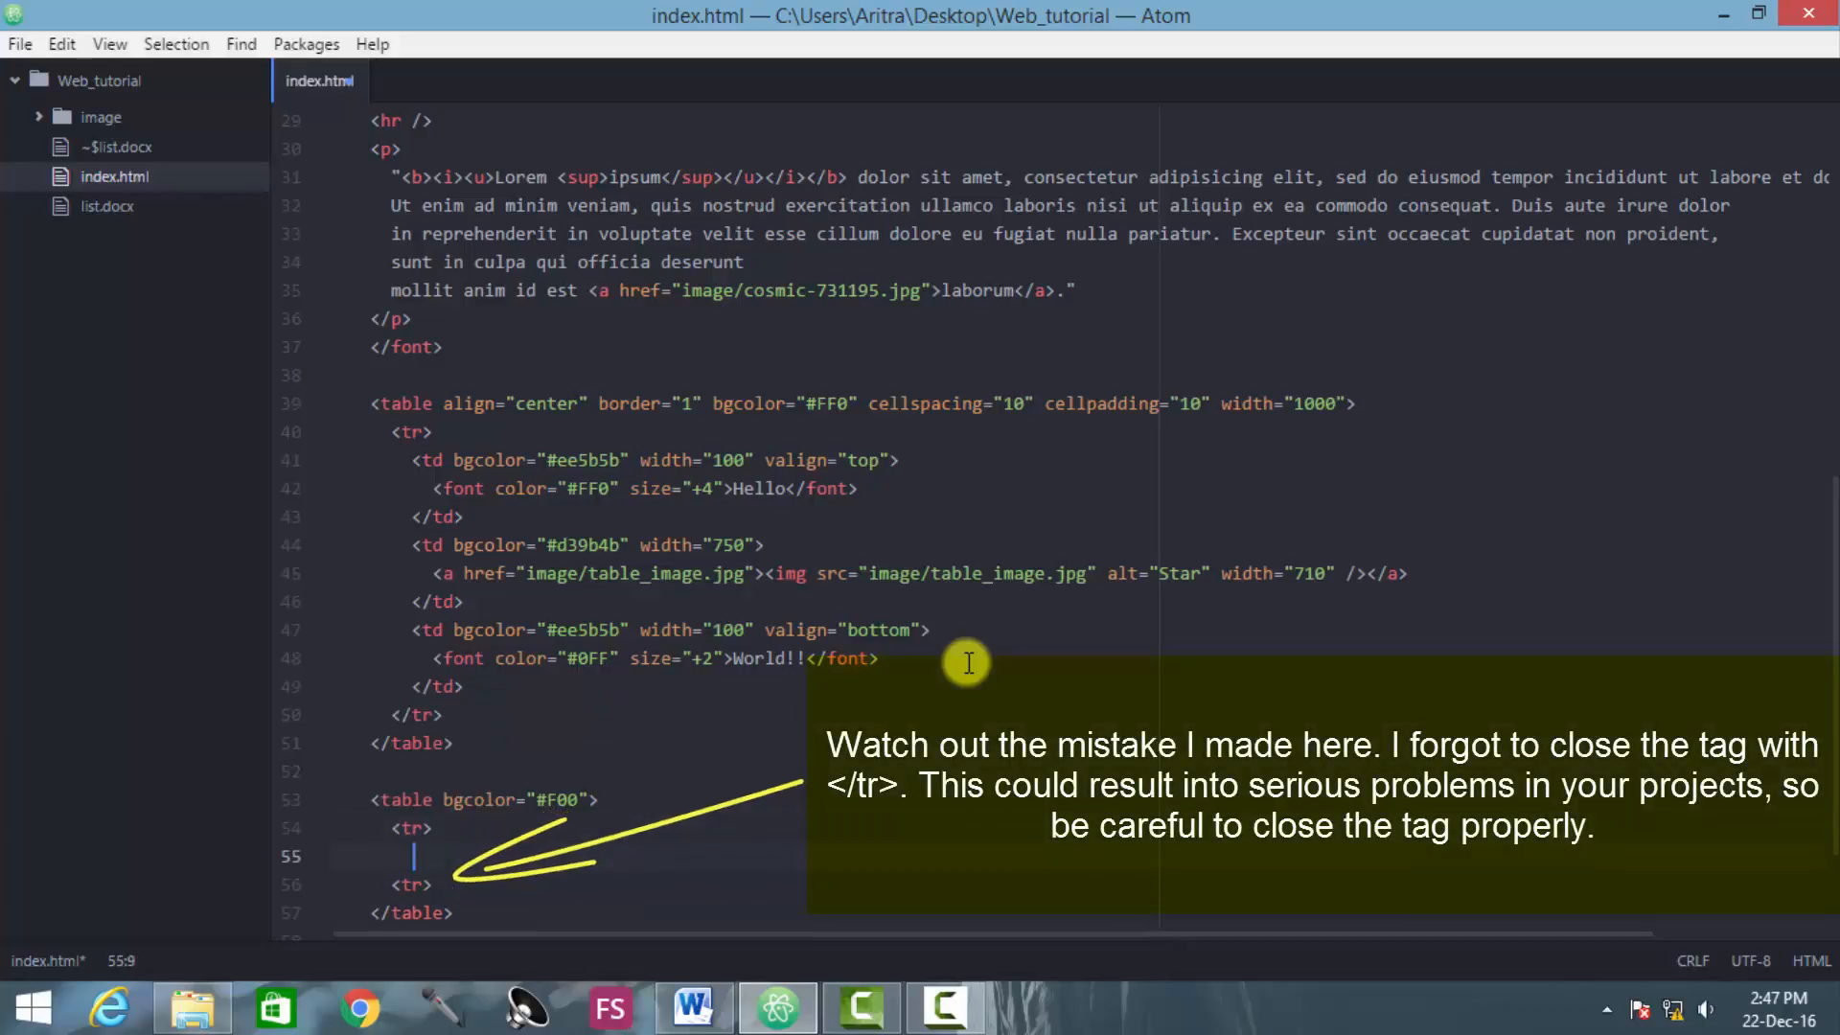
text(<)
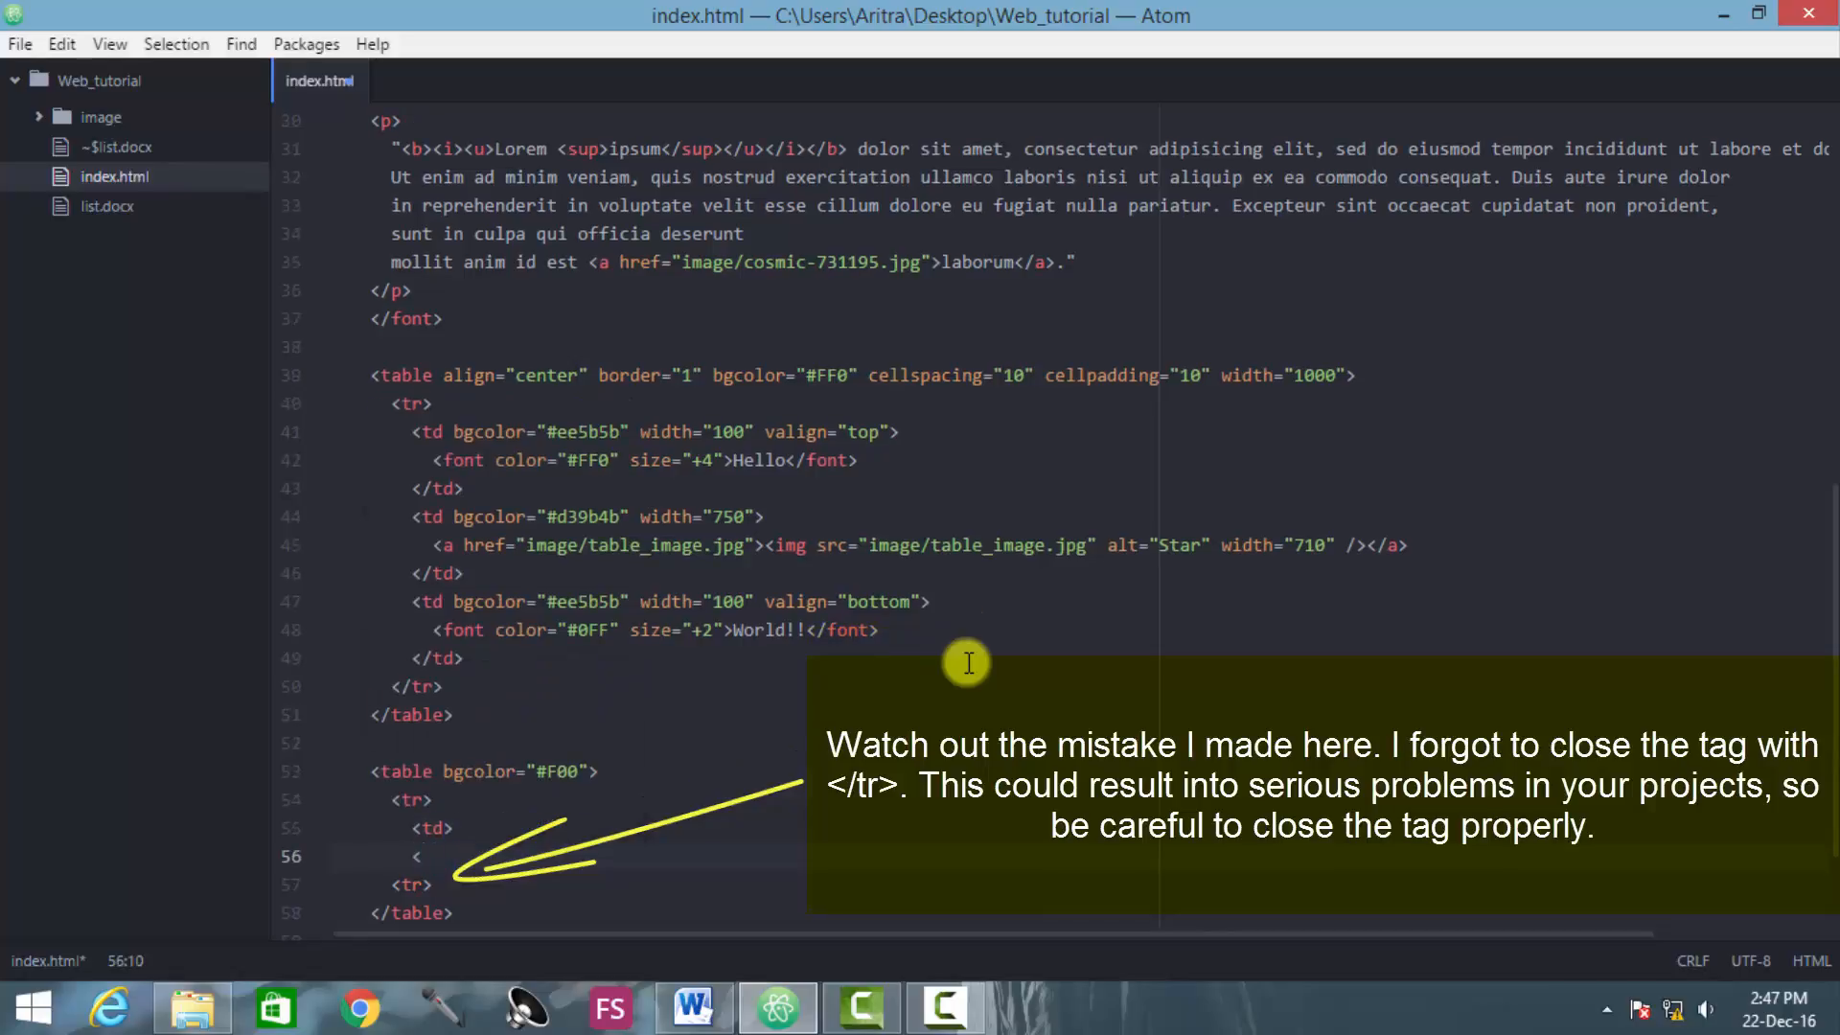
text(/td>)
click(1081, 771)
text( width)
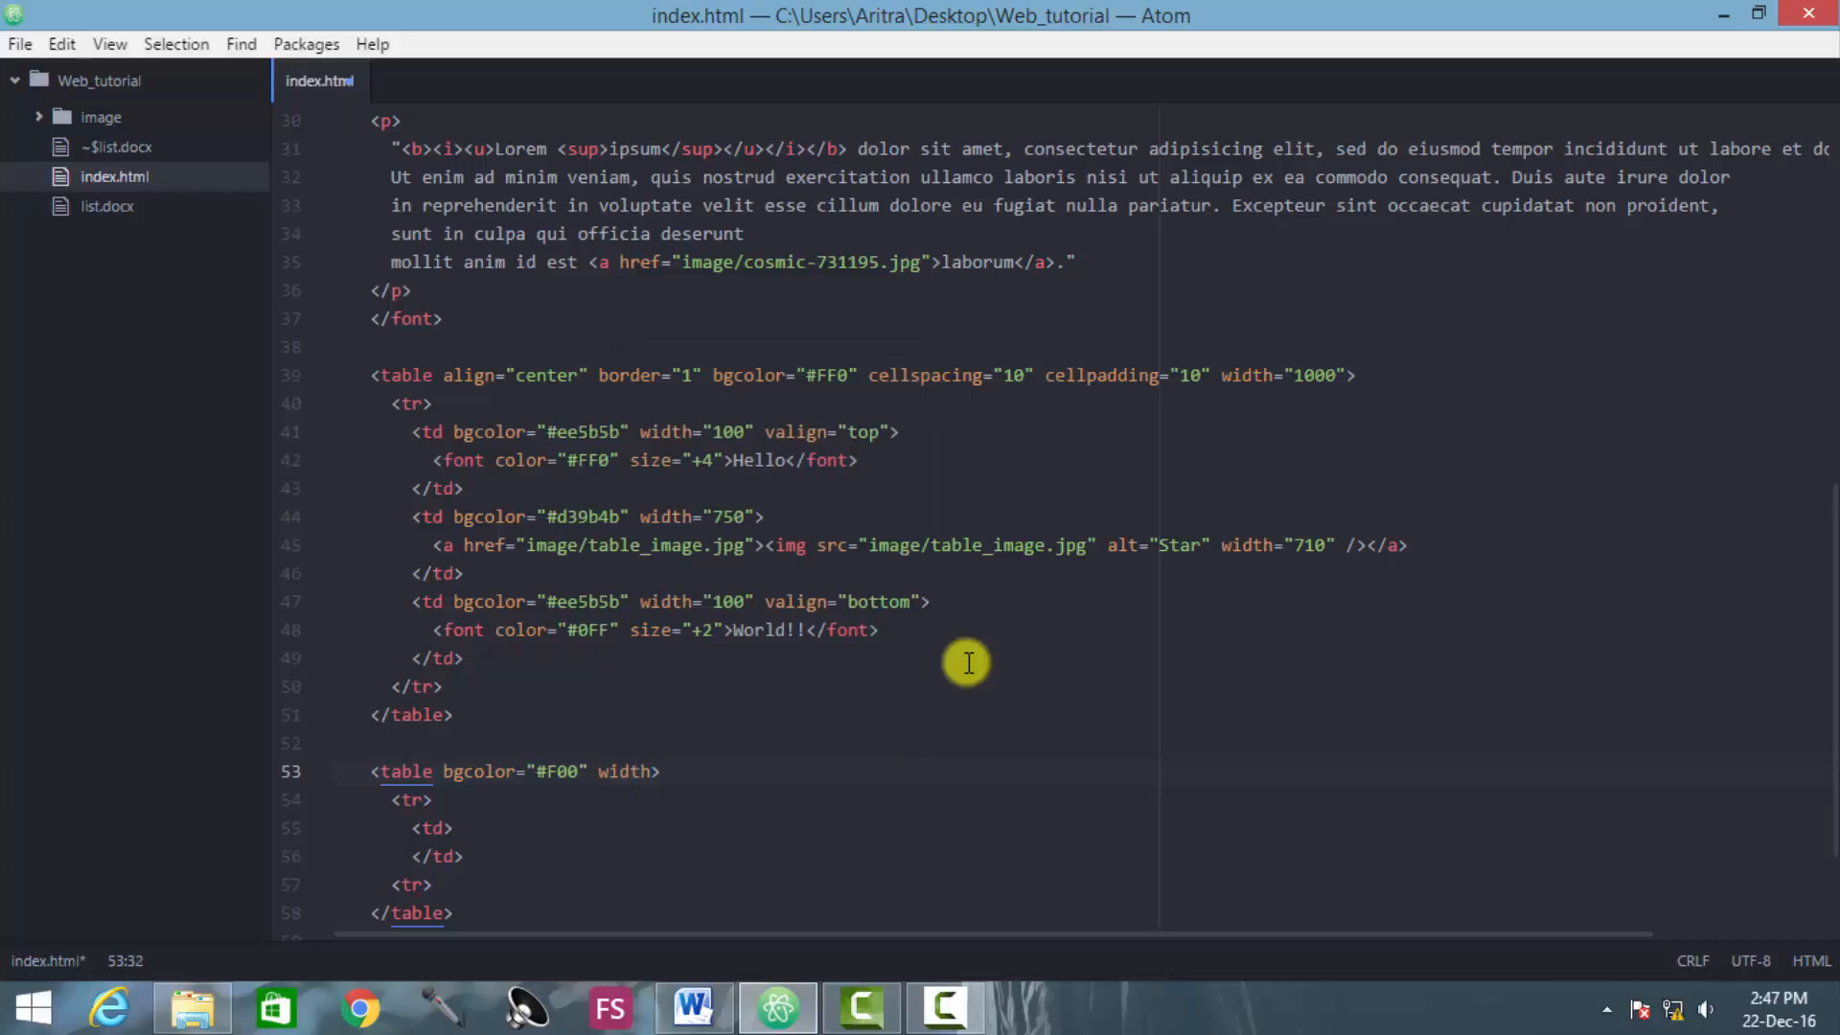
text(=1000)
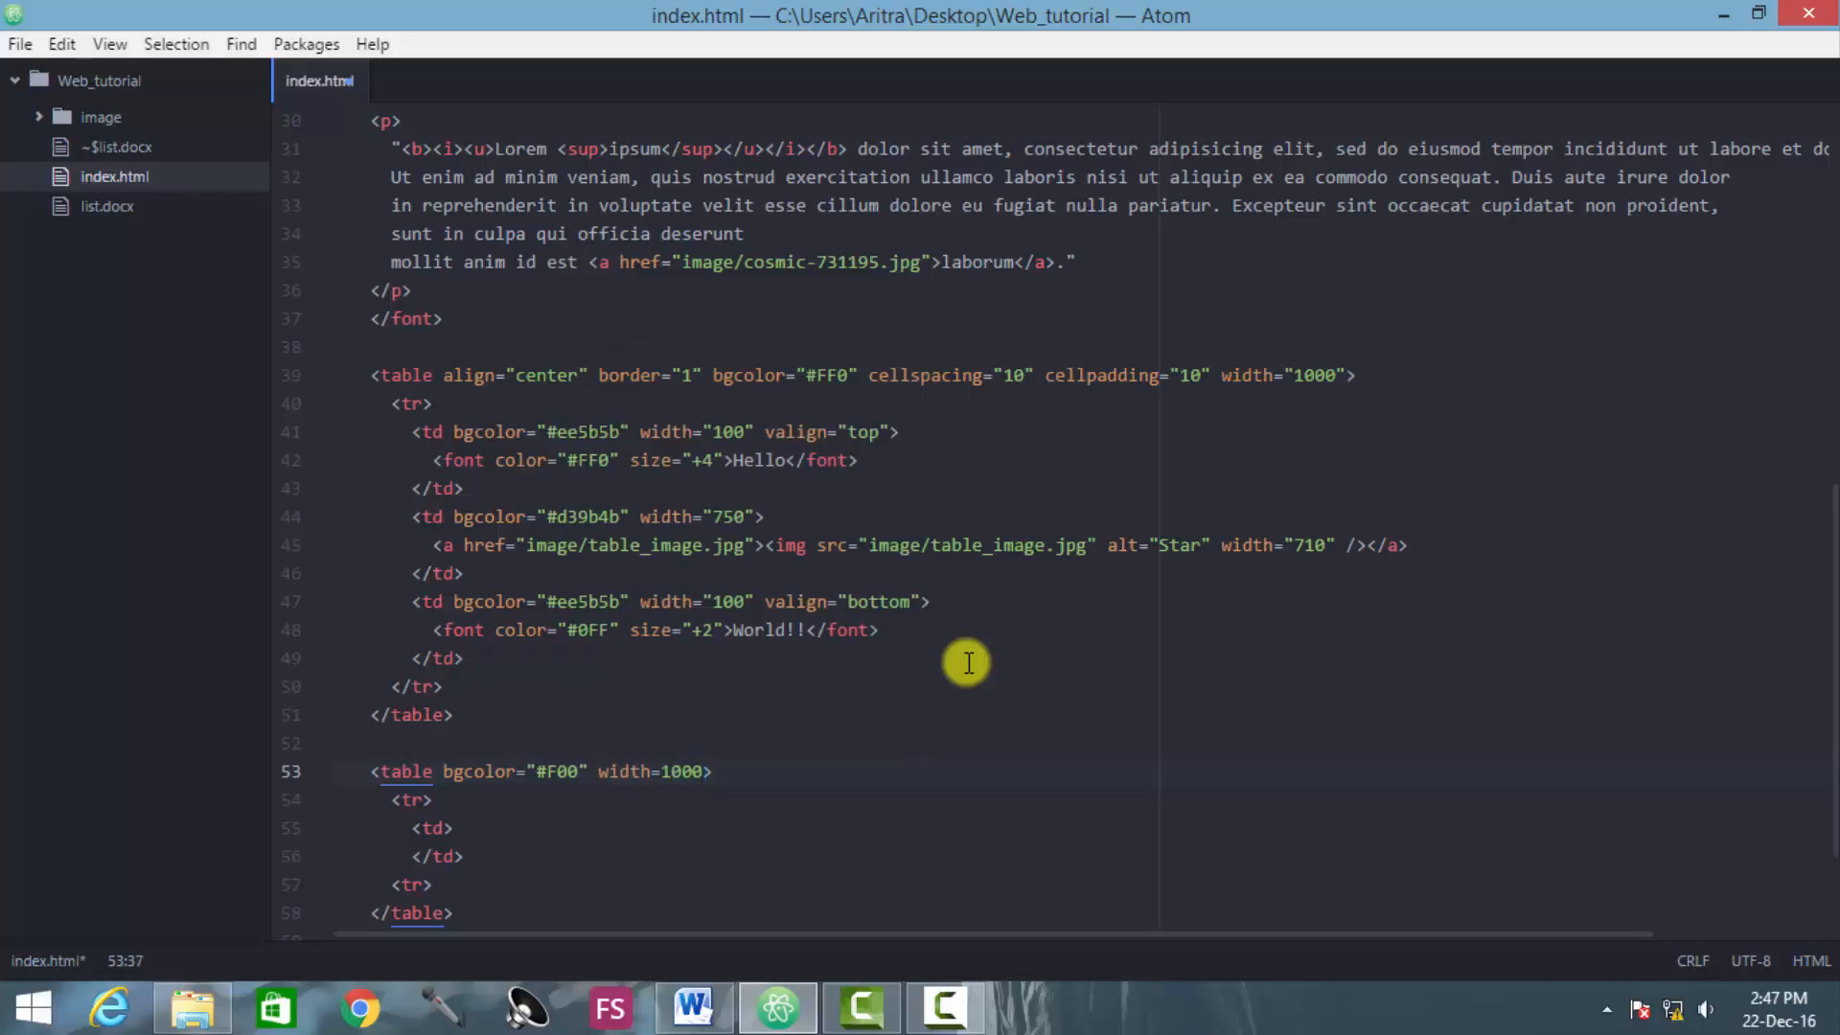
text("")
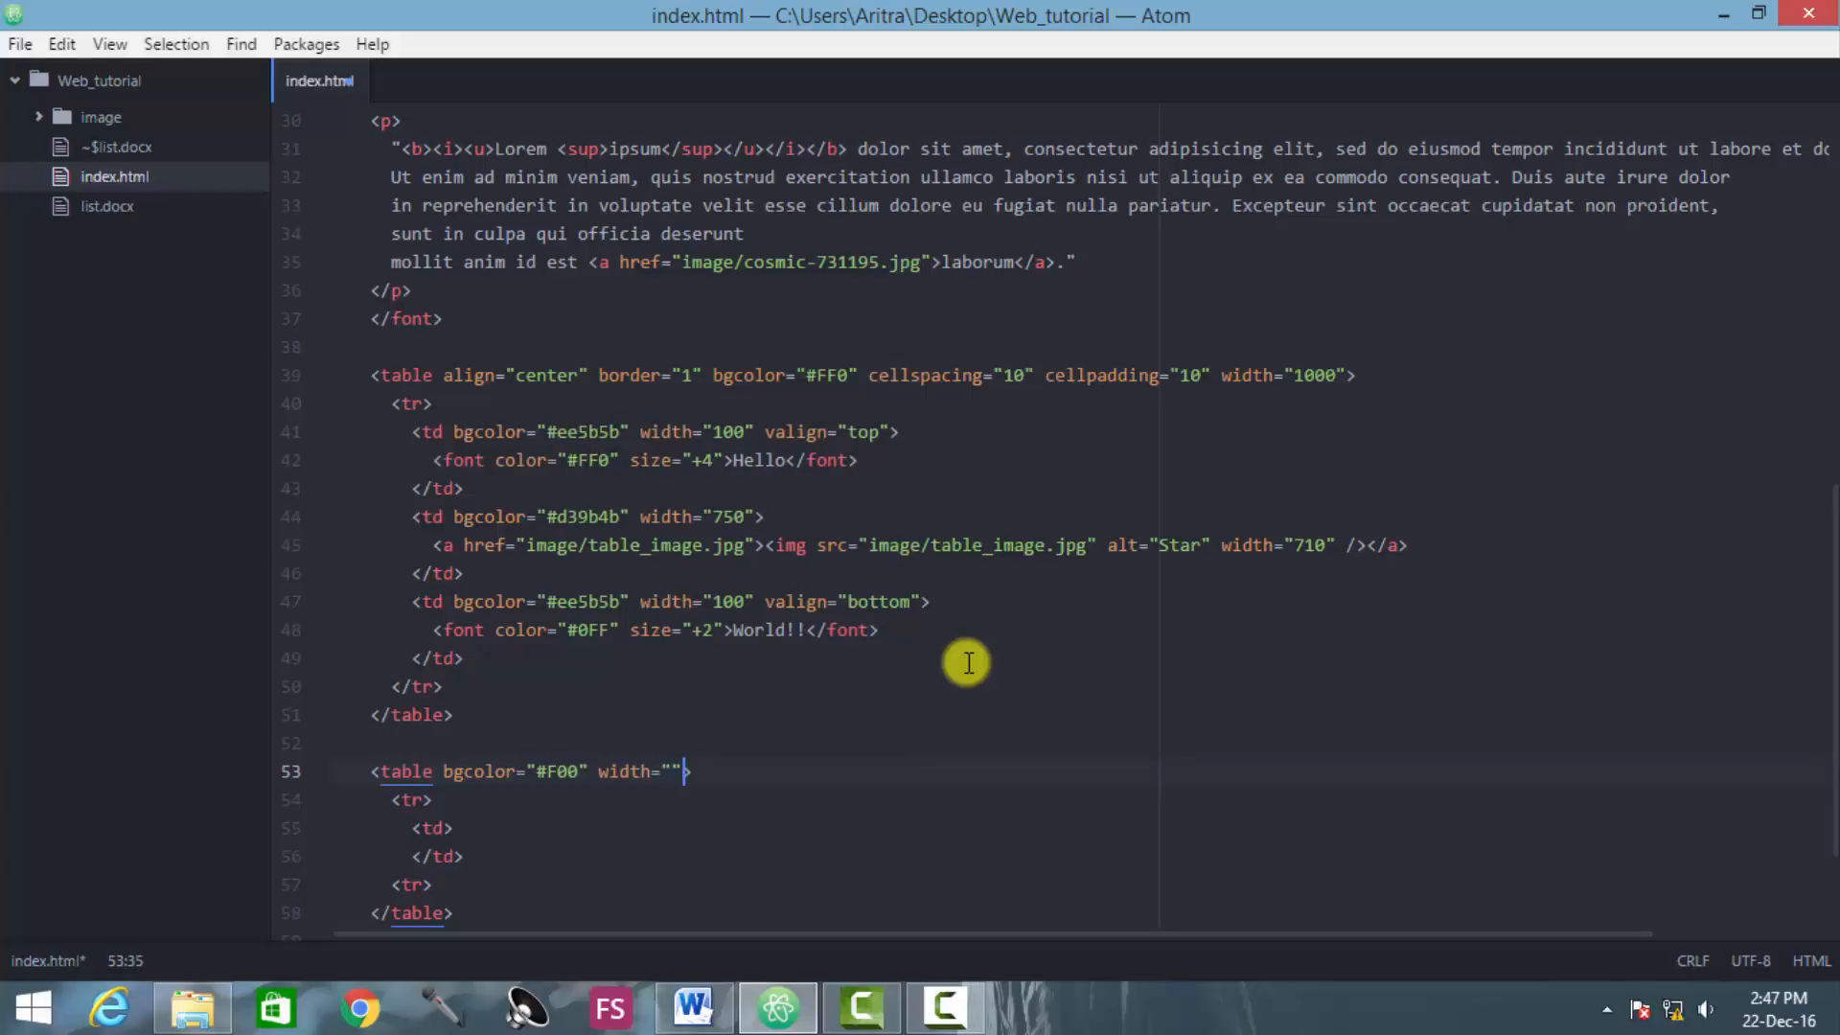
text(1000)
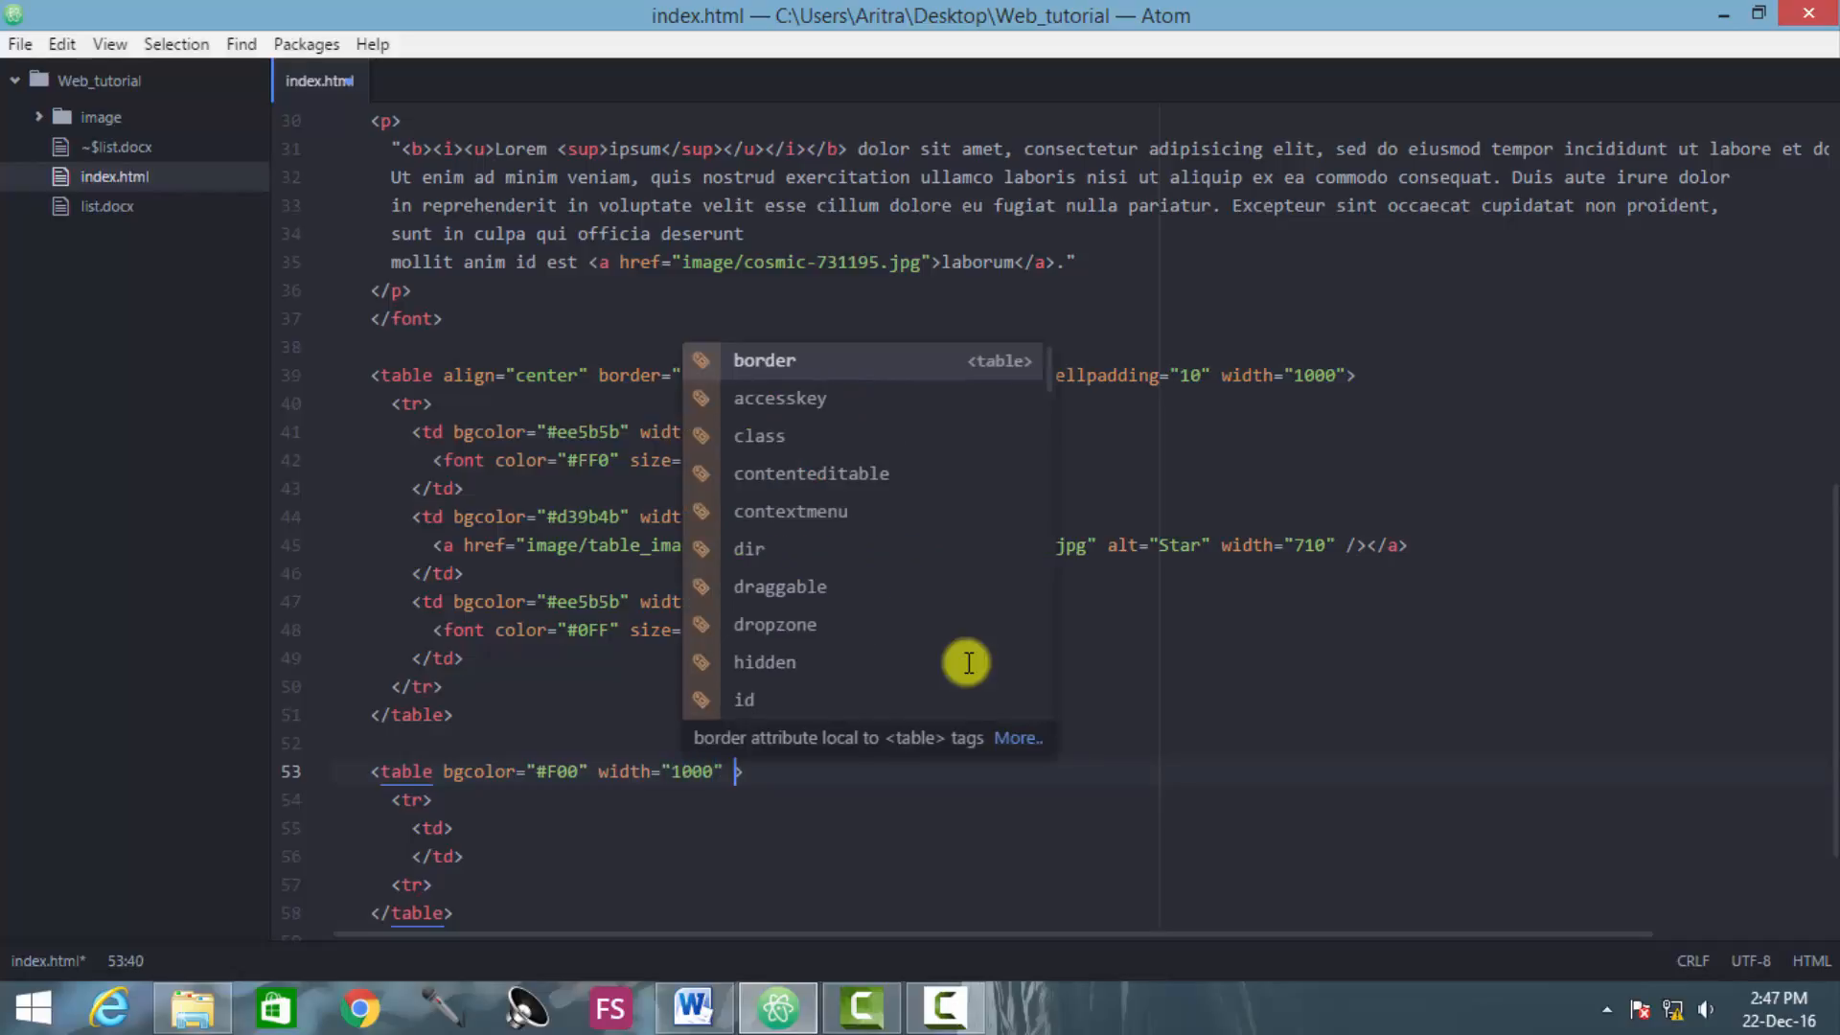
text(borde)
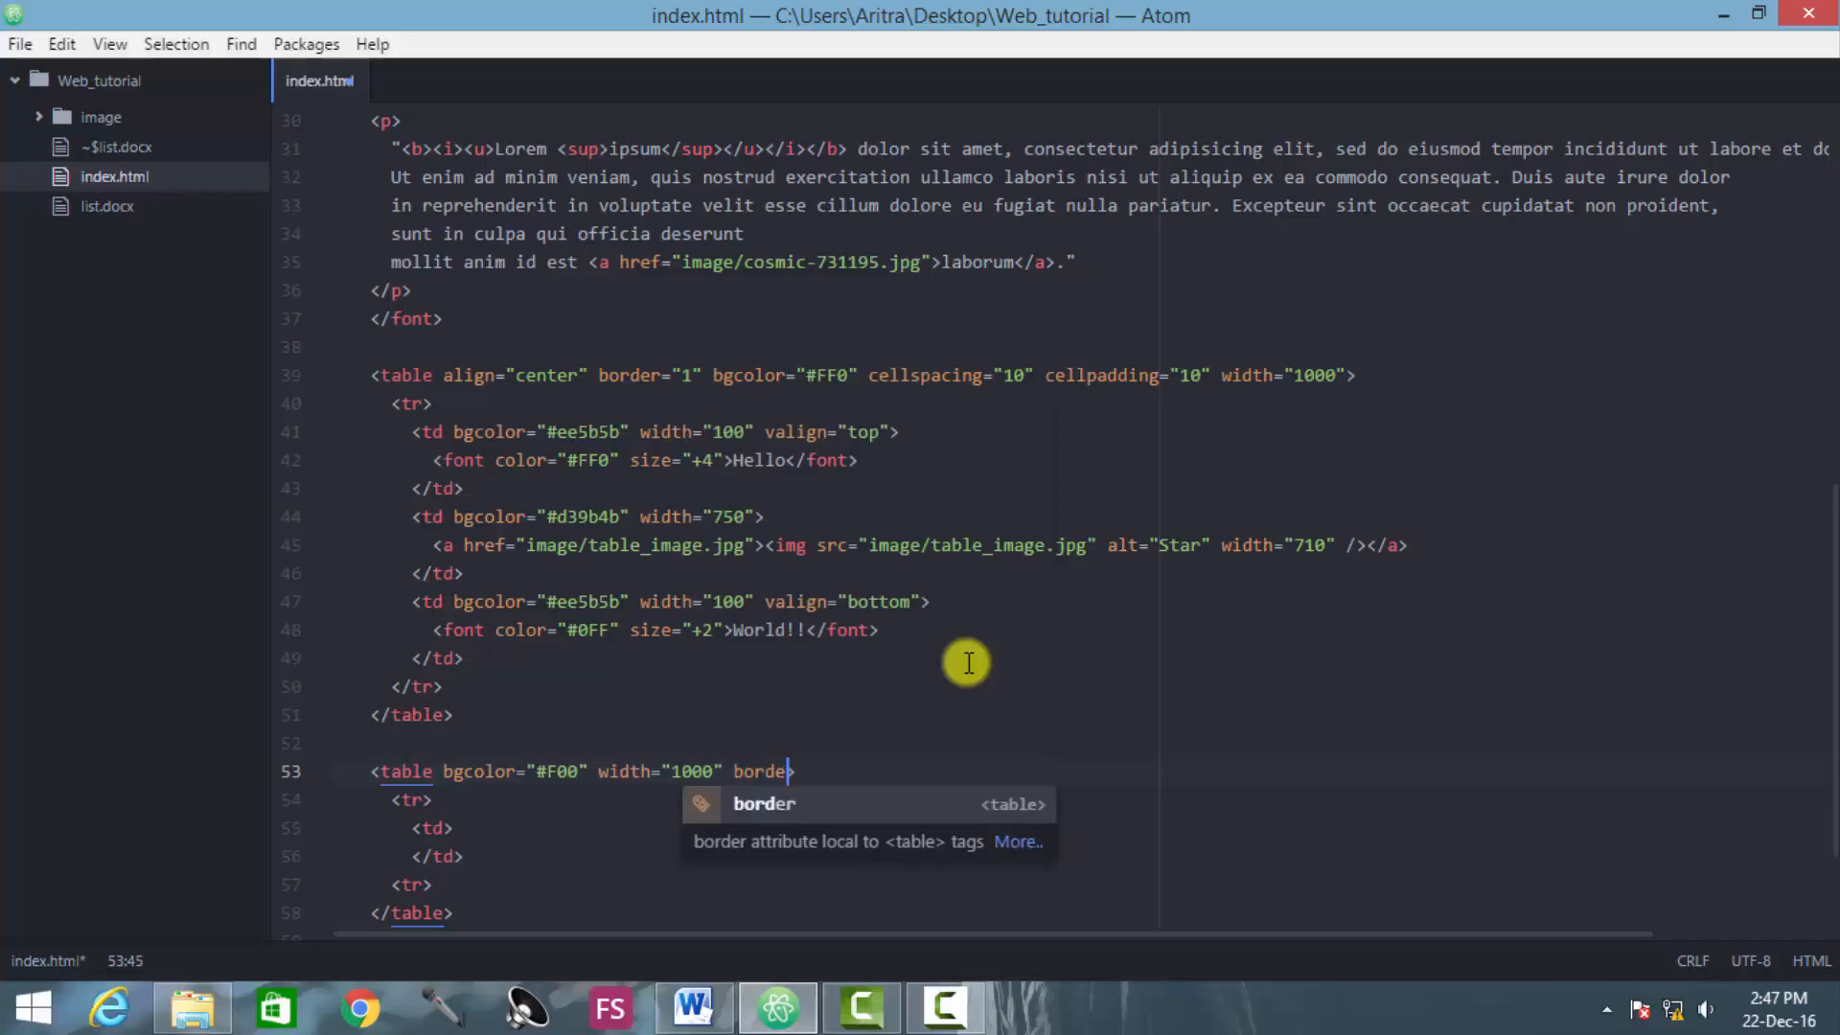
text(="1")
text(<)
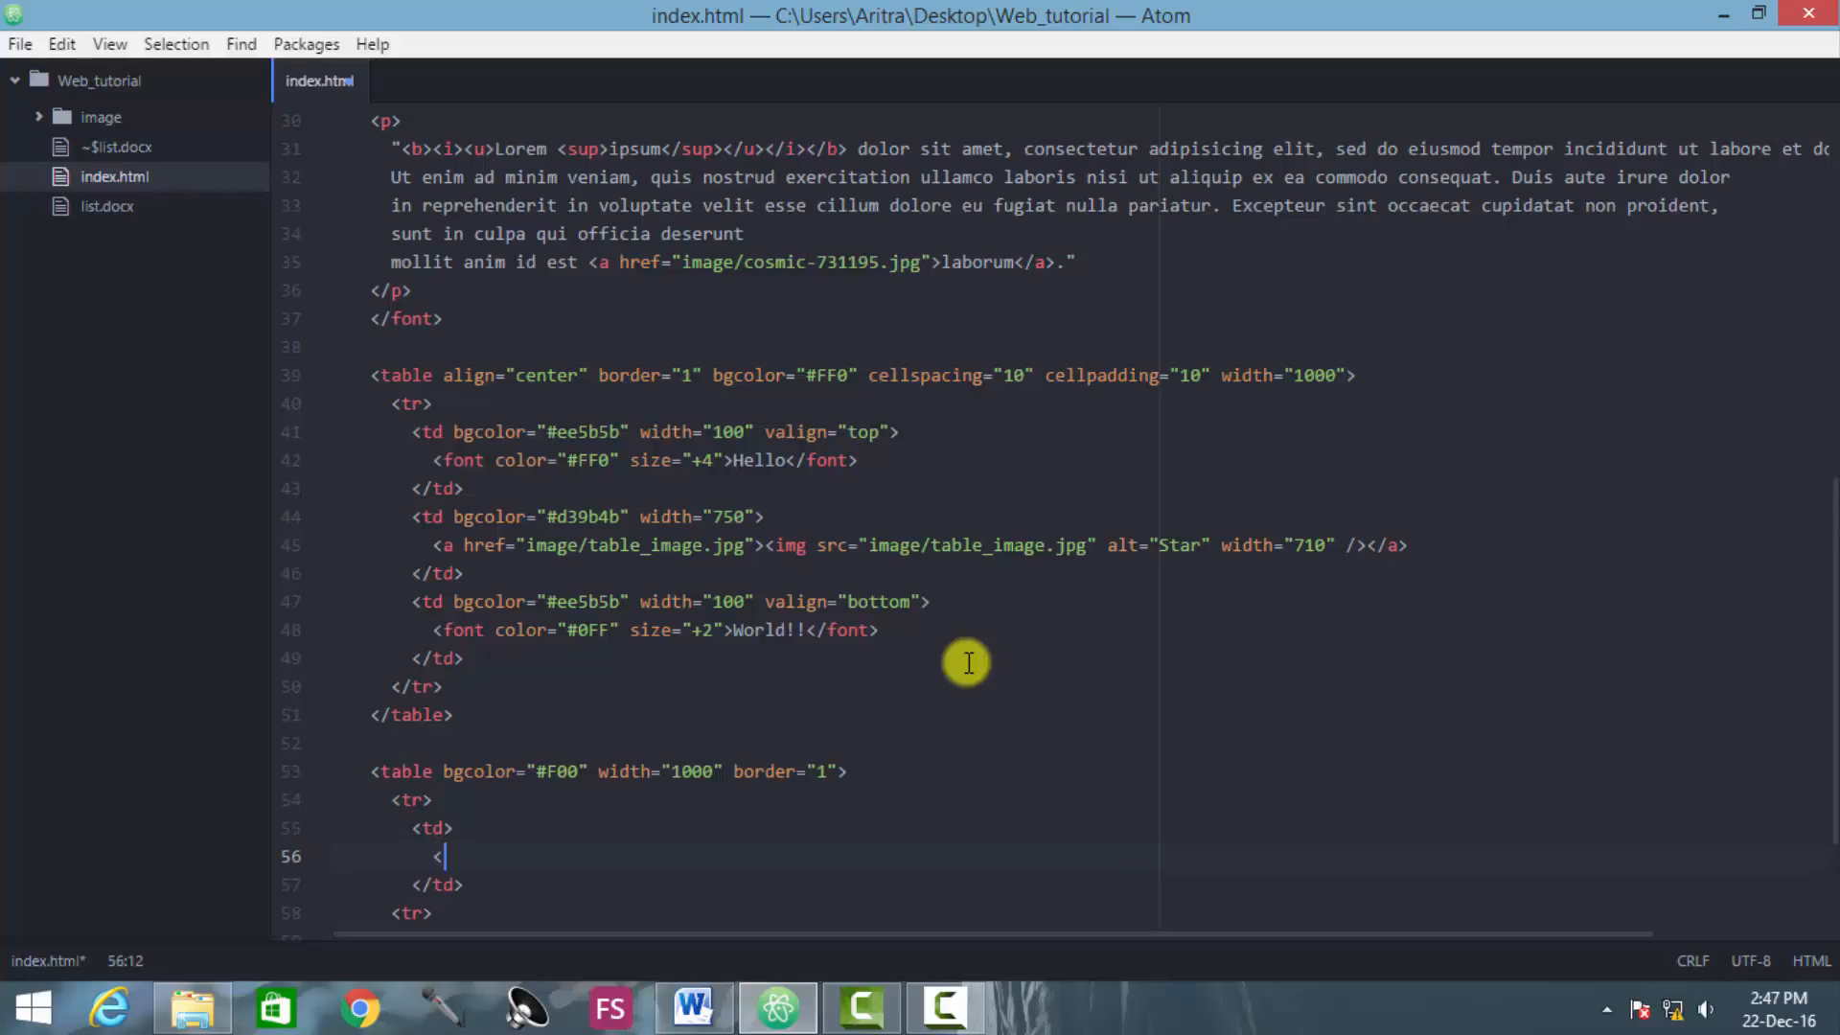
Step: Put a <font color=""> element inside the cell, then bring up the Windows Start screen
text(font)
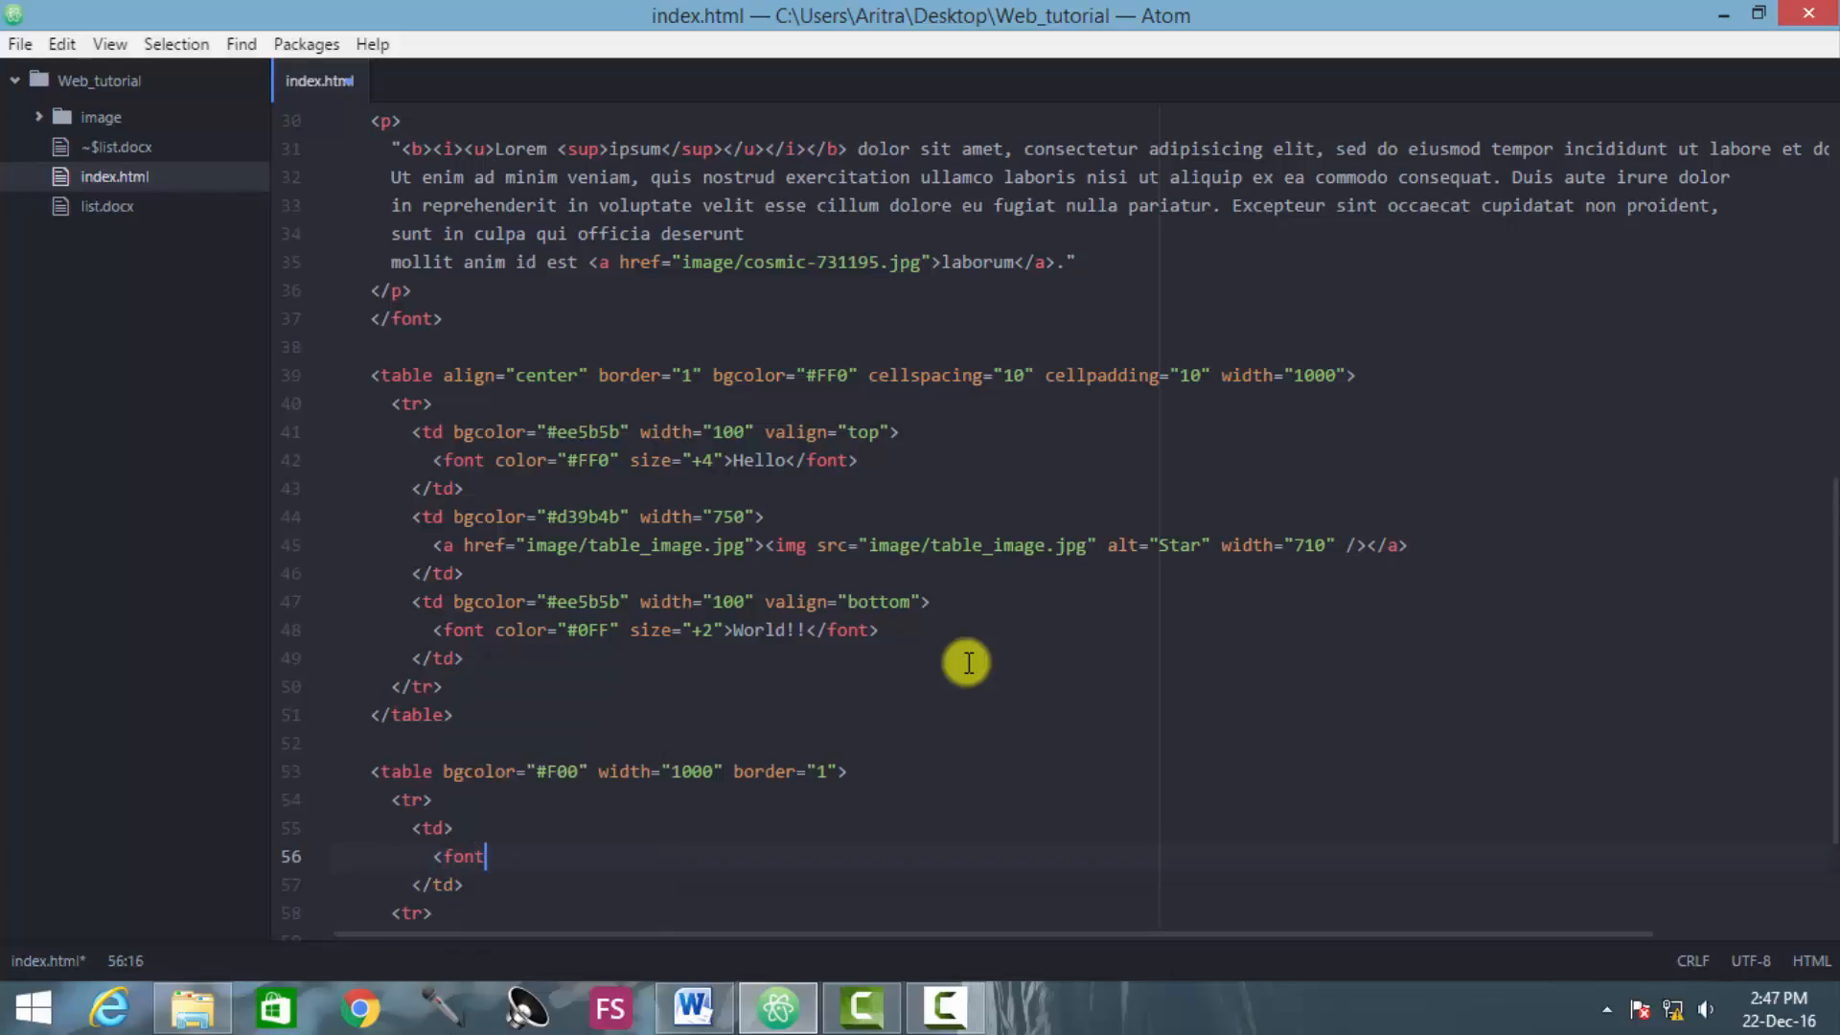
text(c)
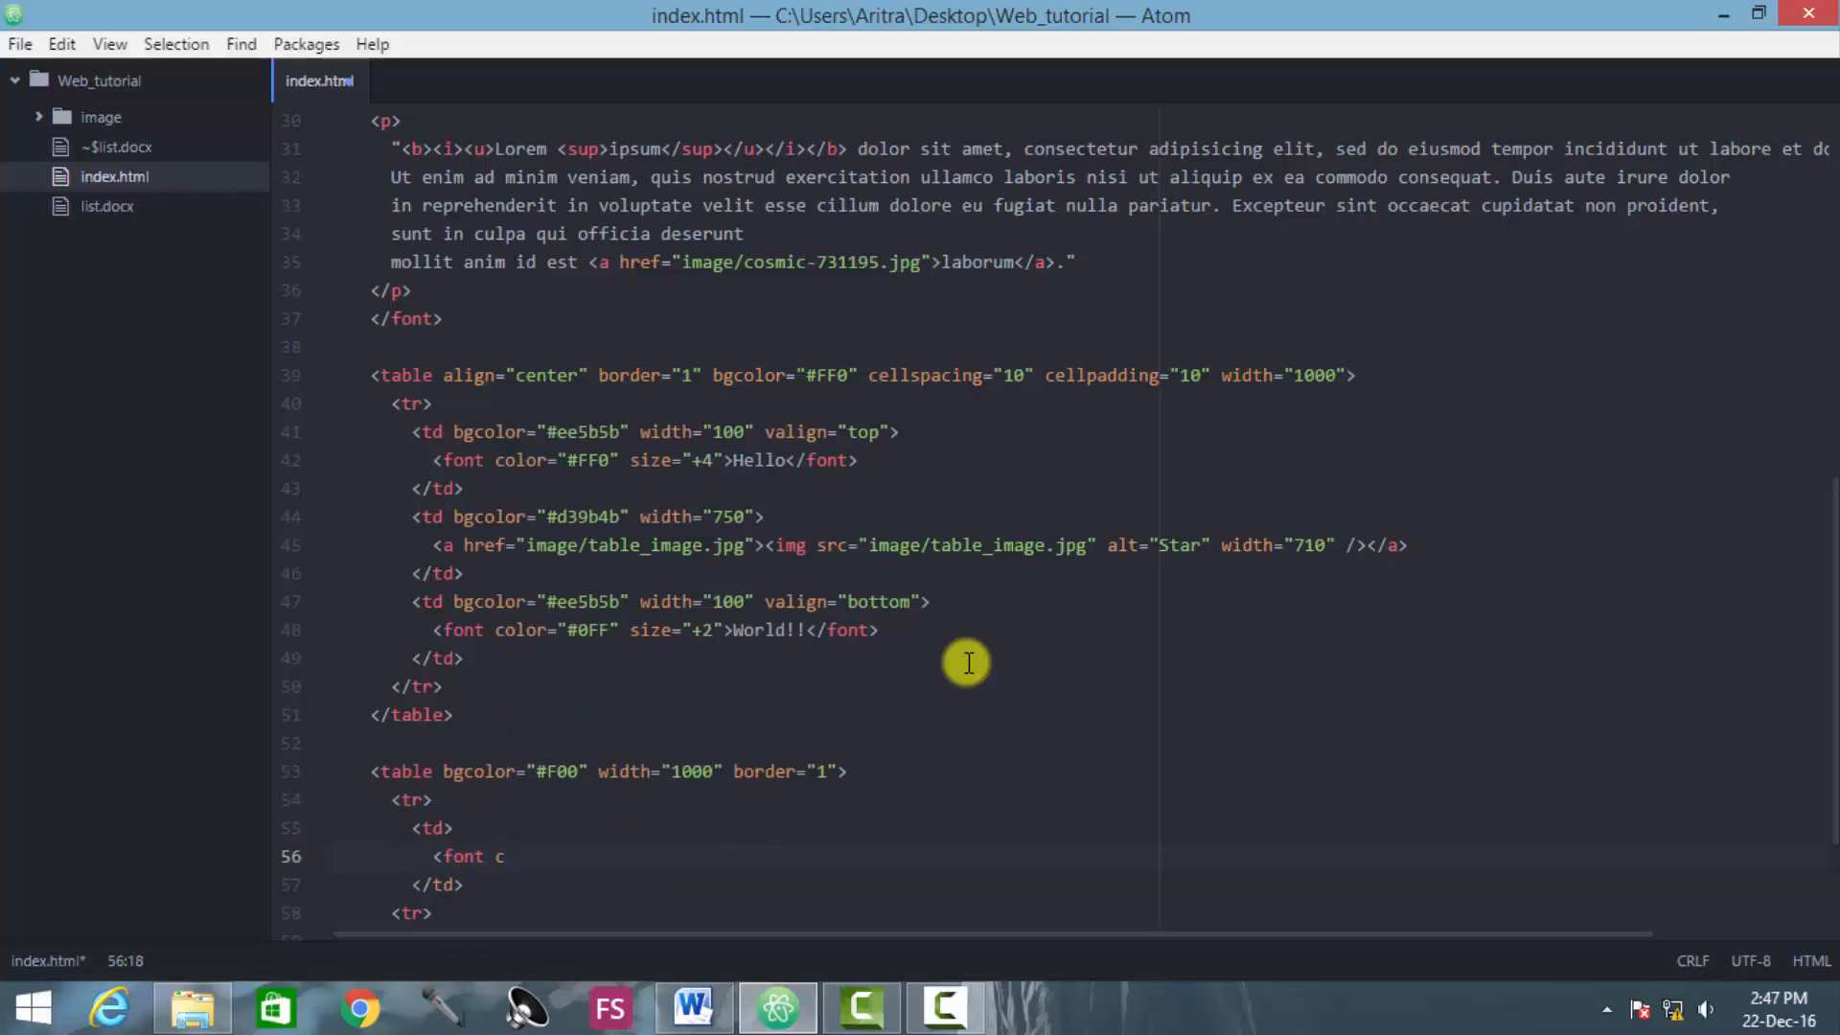
text(olor)
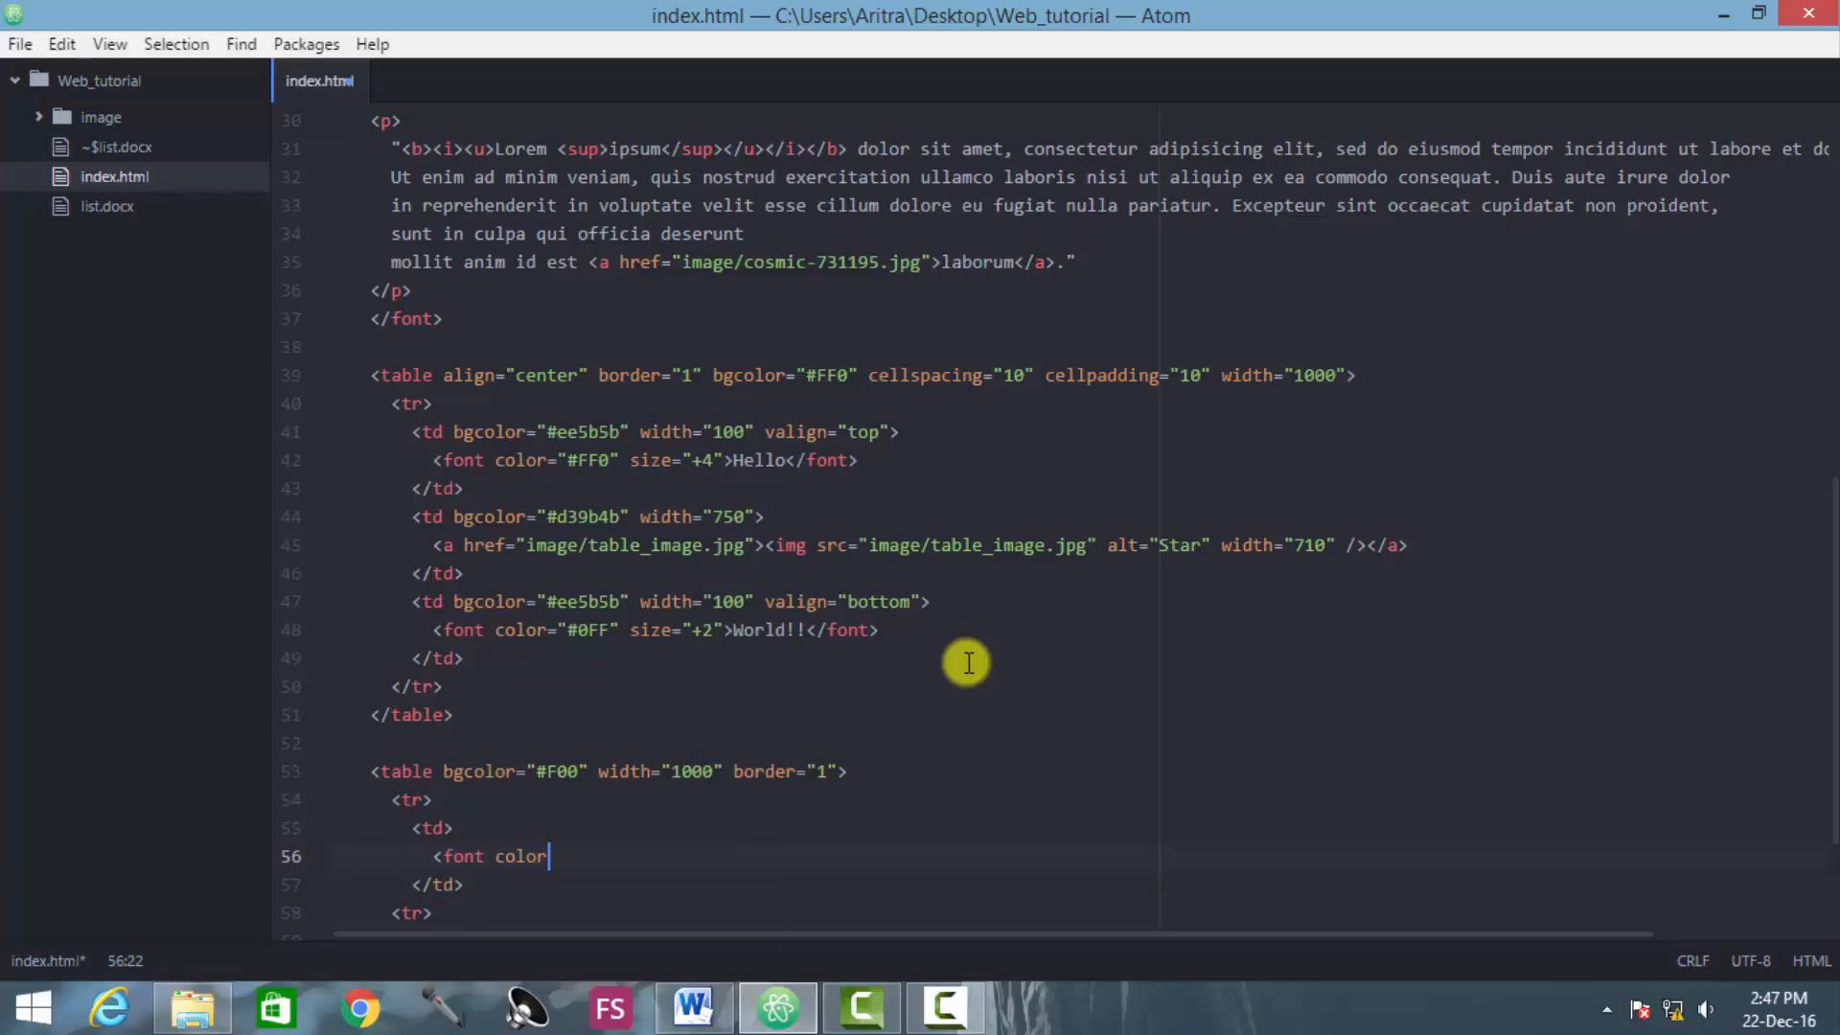
text(=")
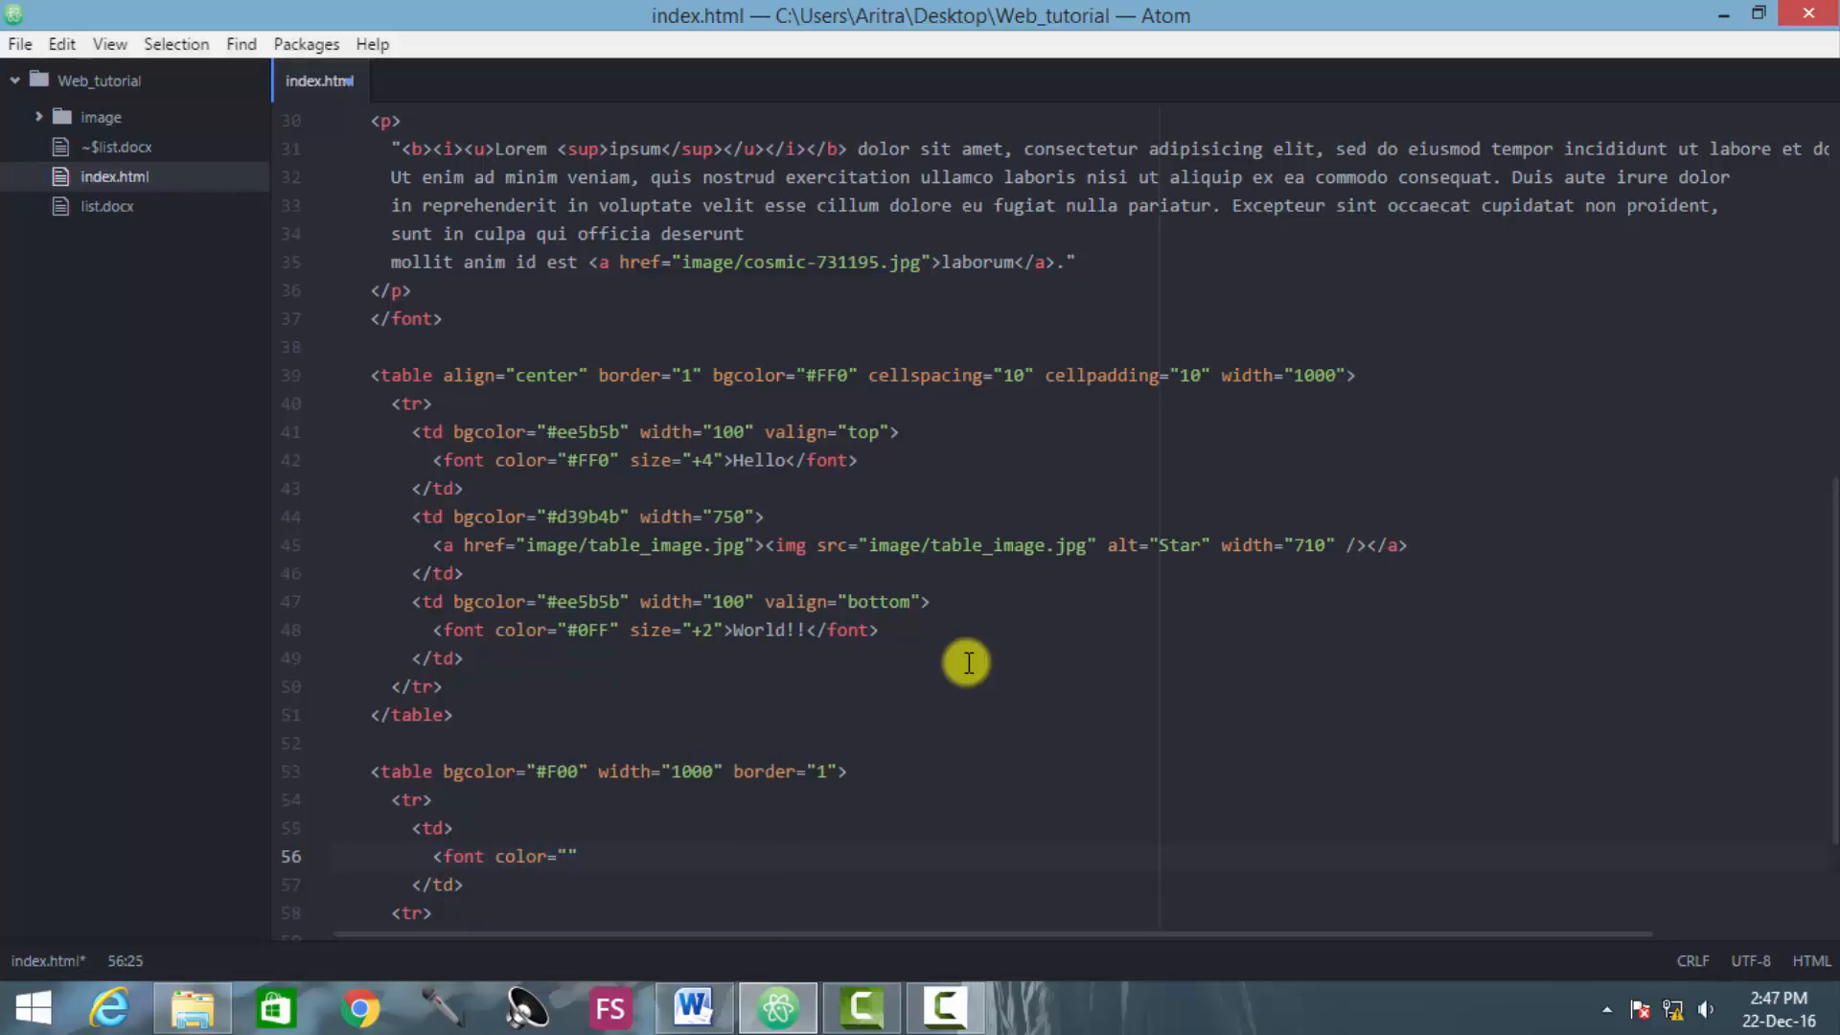
key(enter)
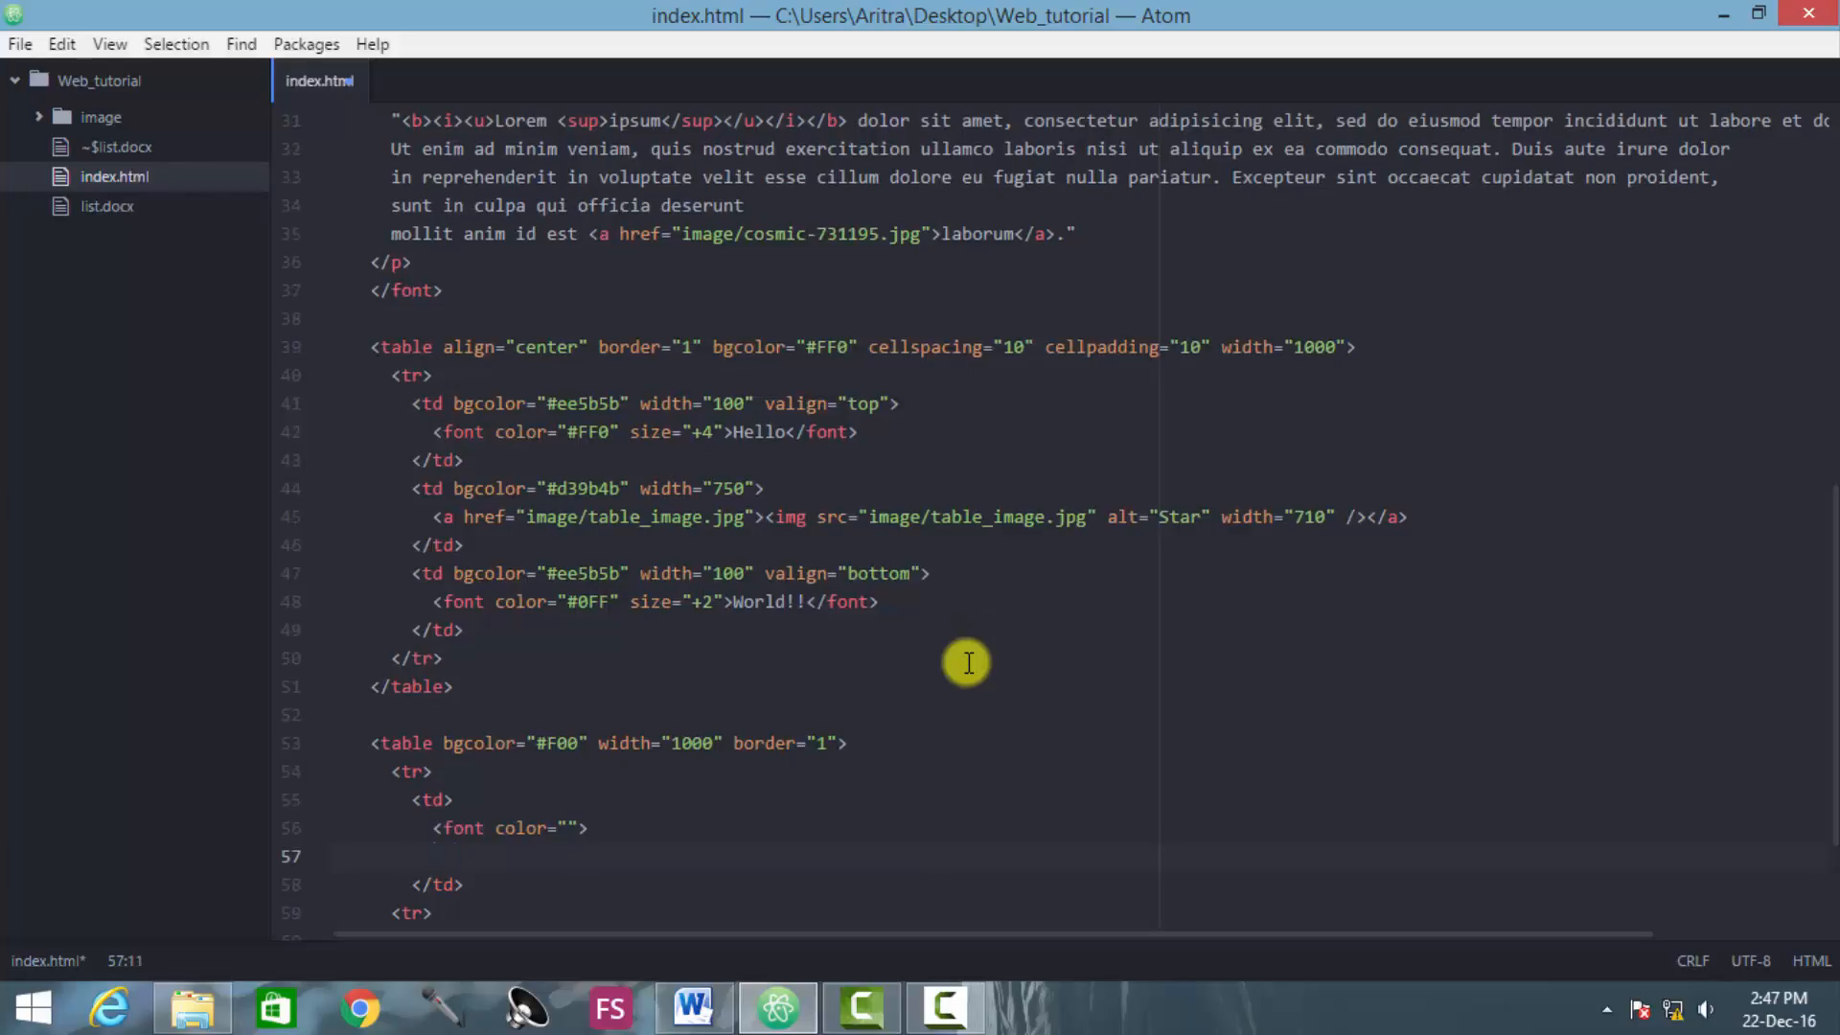
text(</font>)
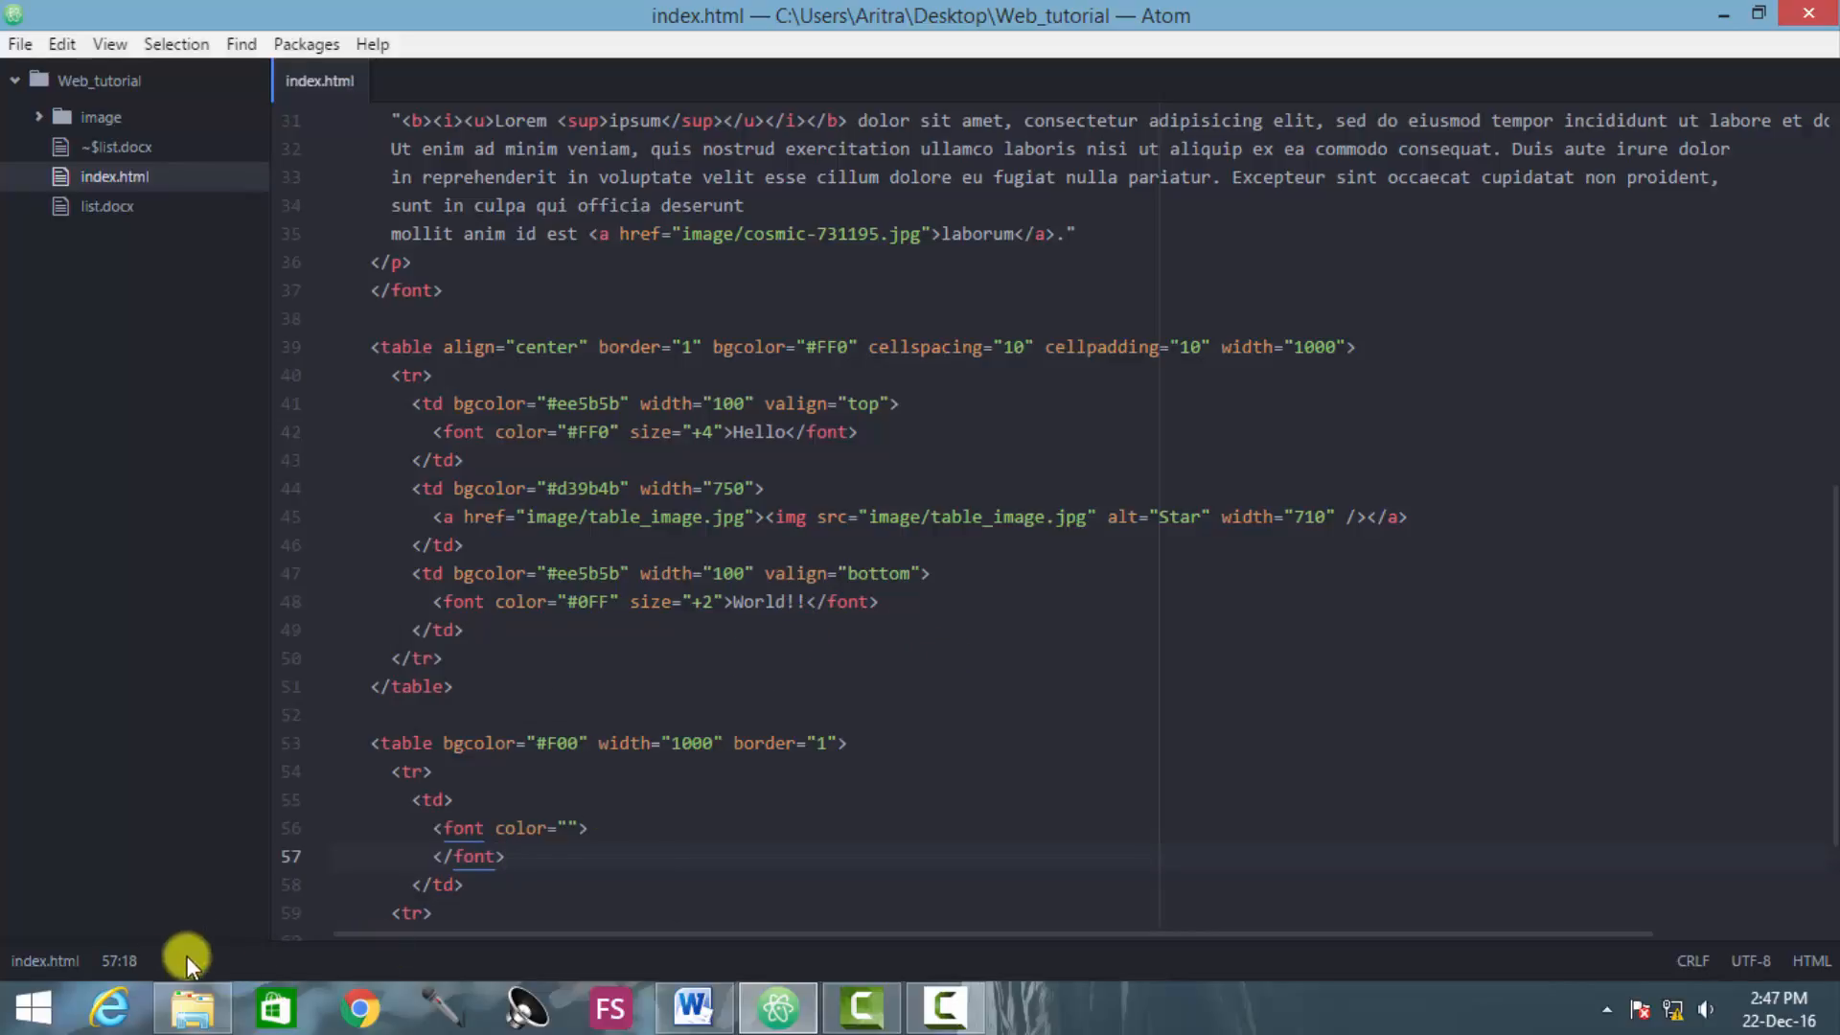
click(31, 1007)
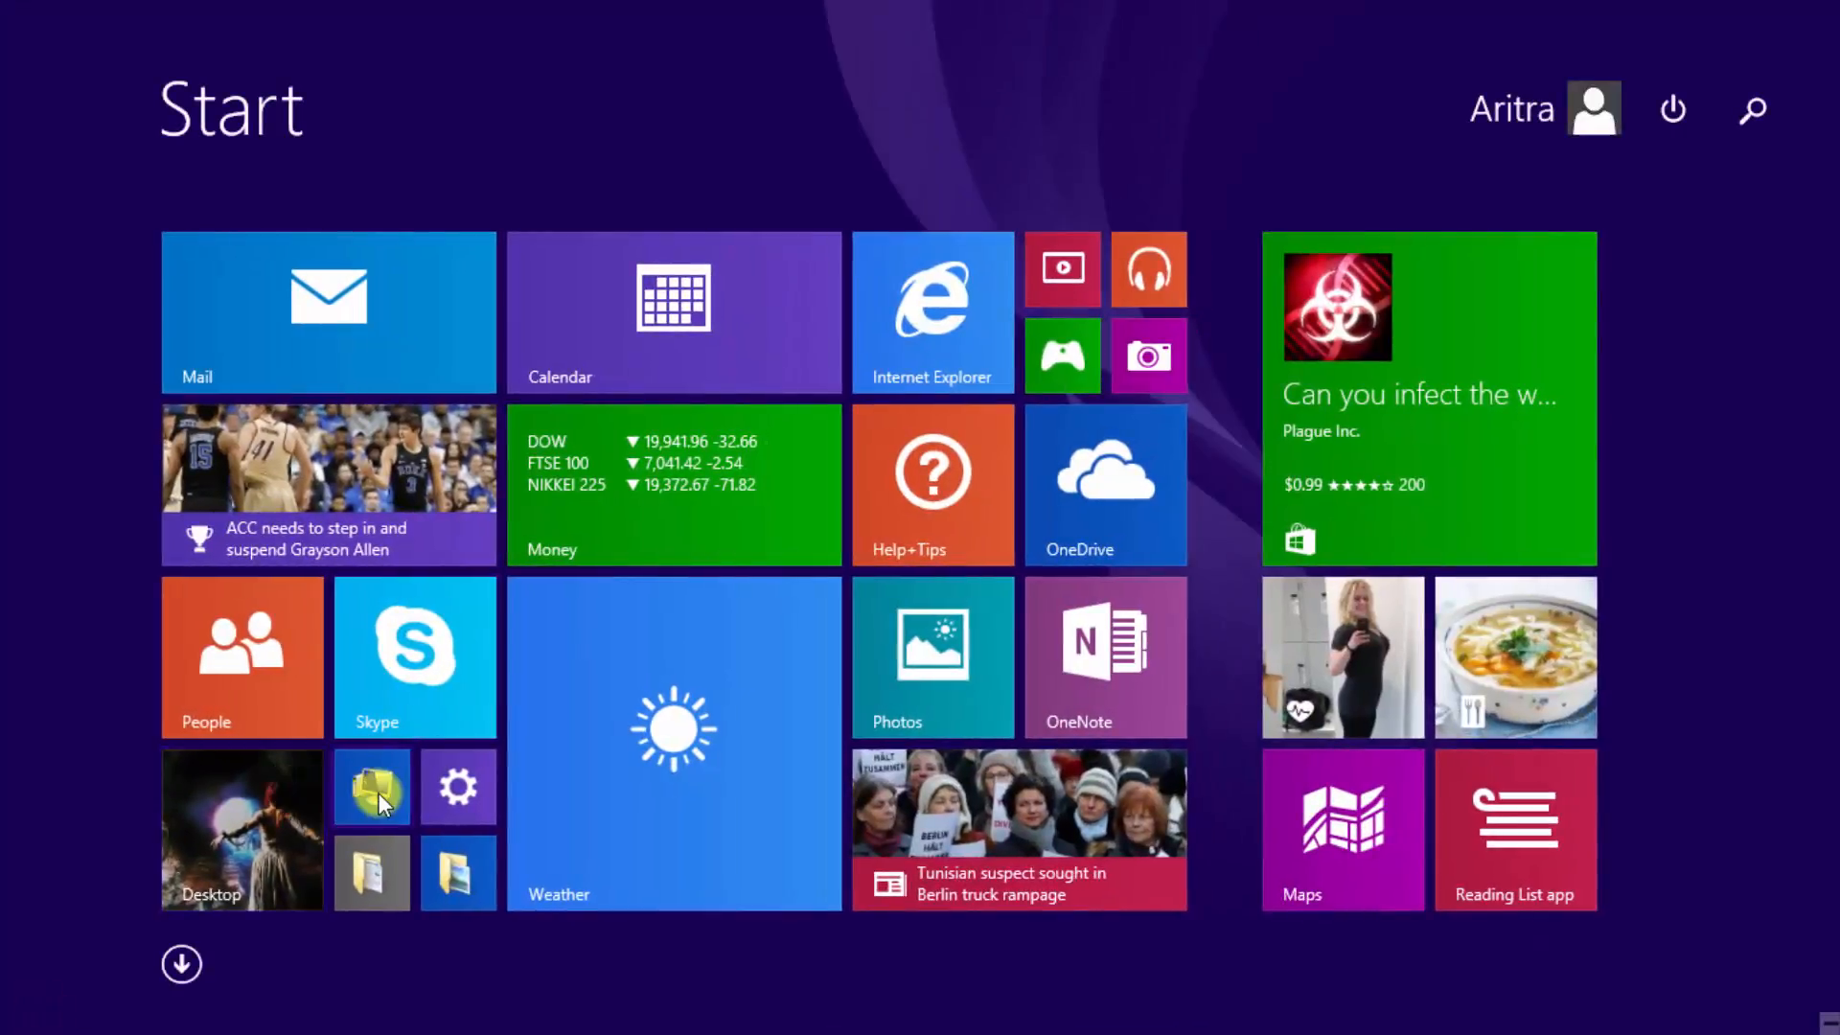
Step: Launch Photoshop, pick near-white 255,250,250 and copy its hex code fffafa
click(182, 963)
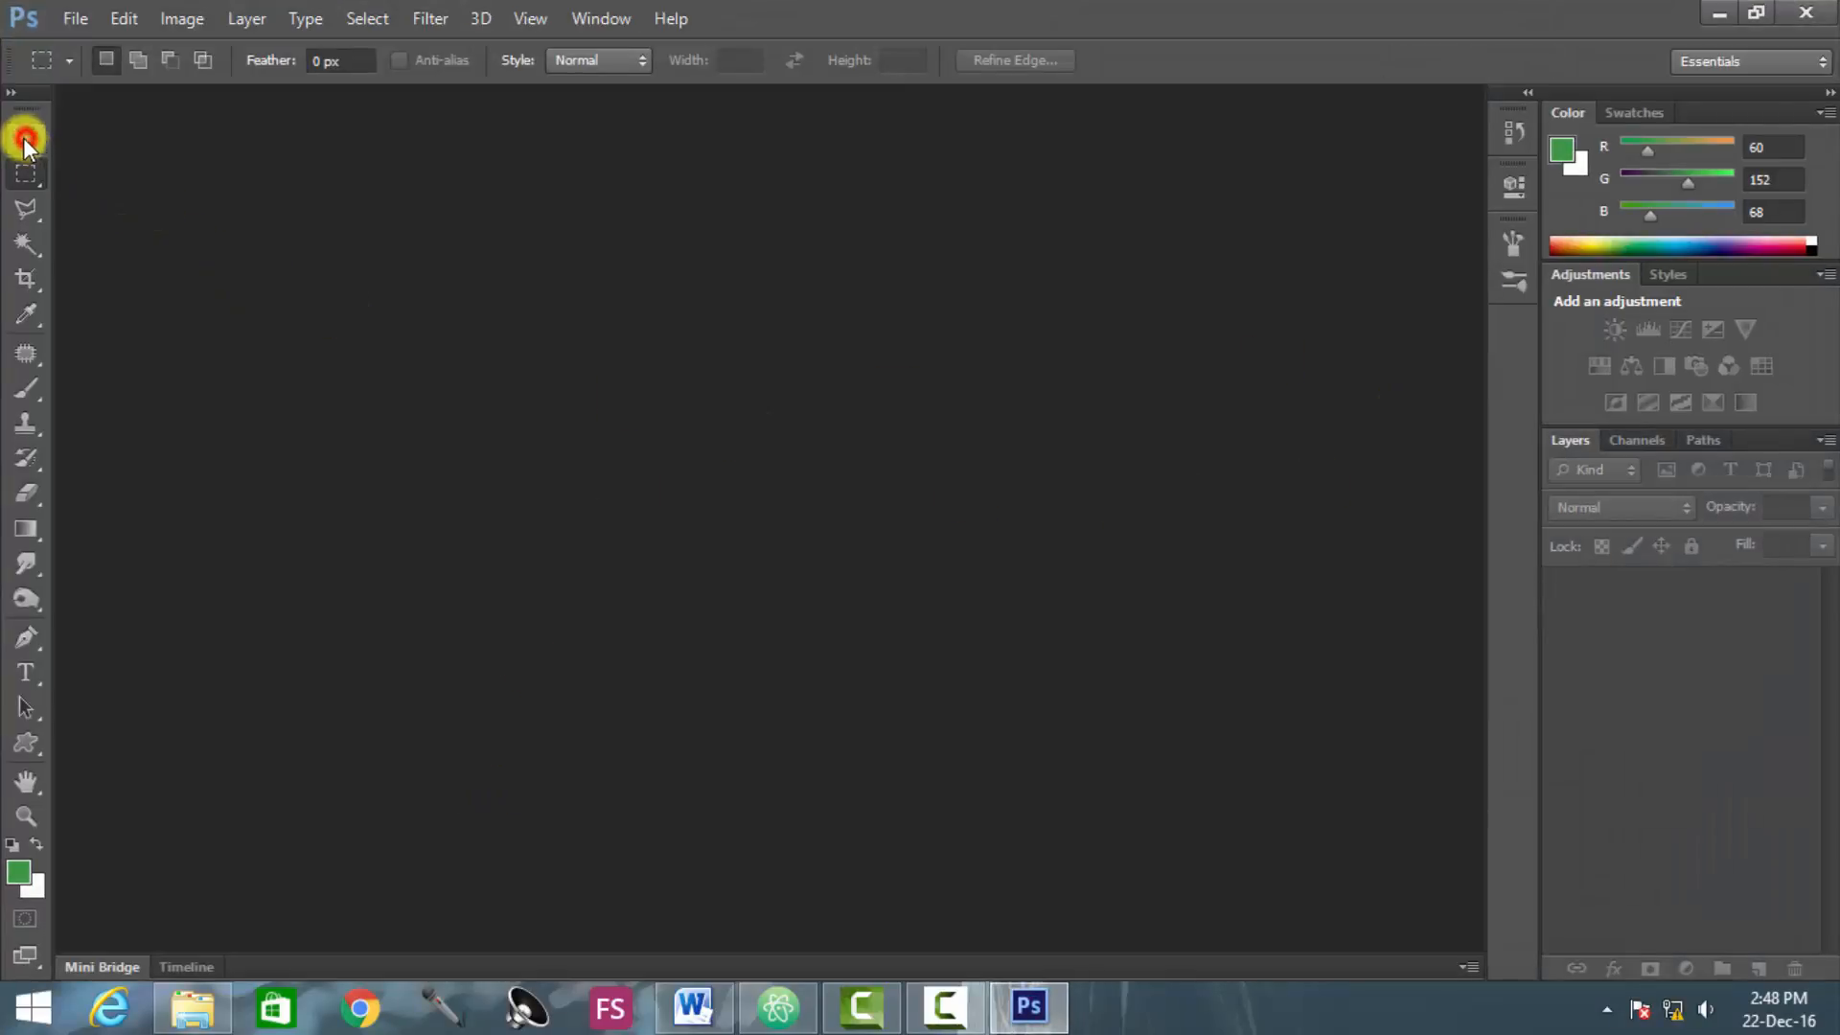
click(17, 871)
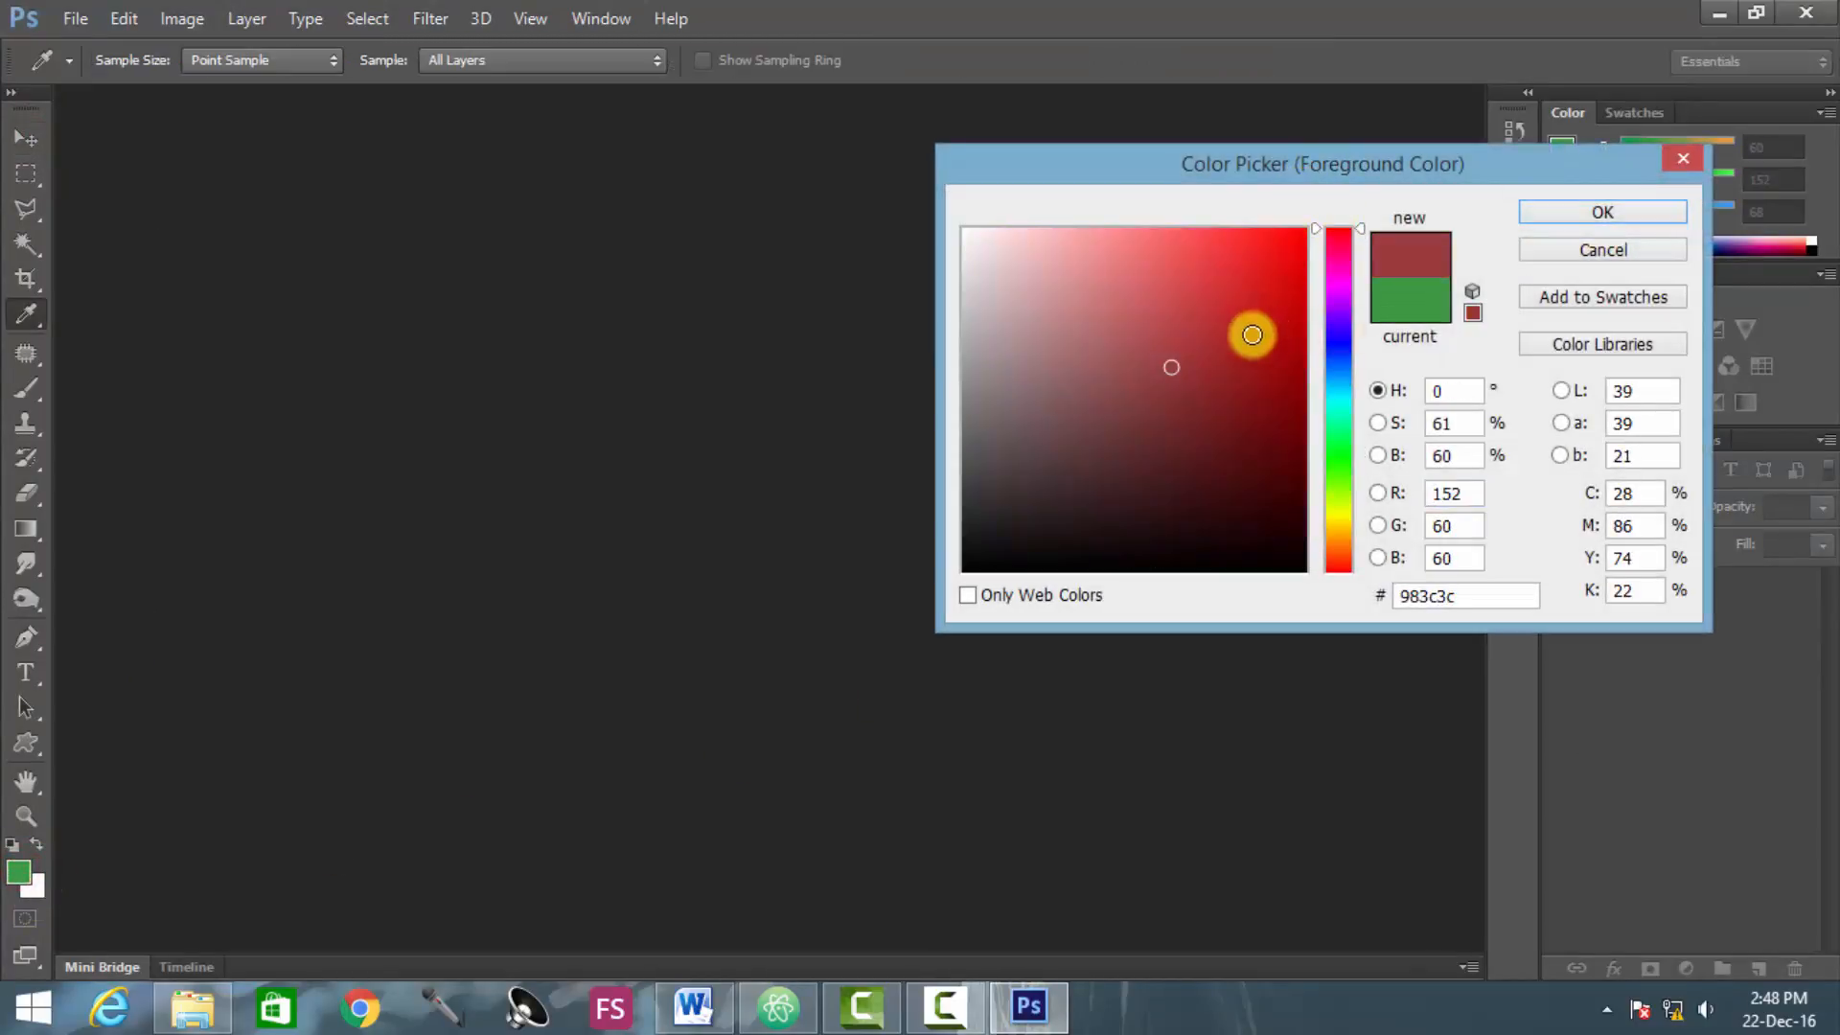
click(1012, 234)
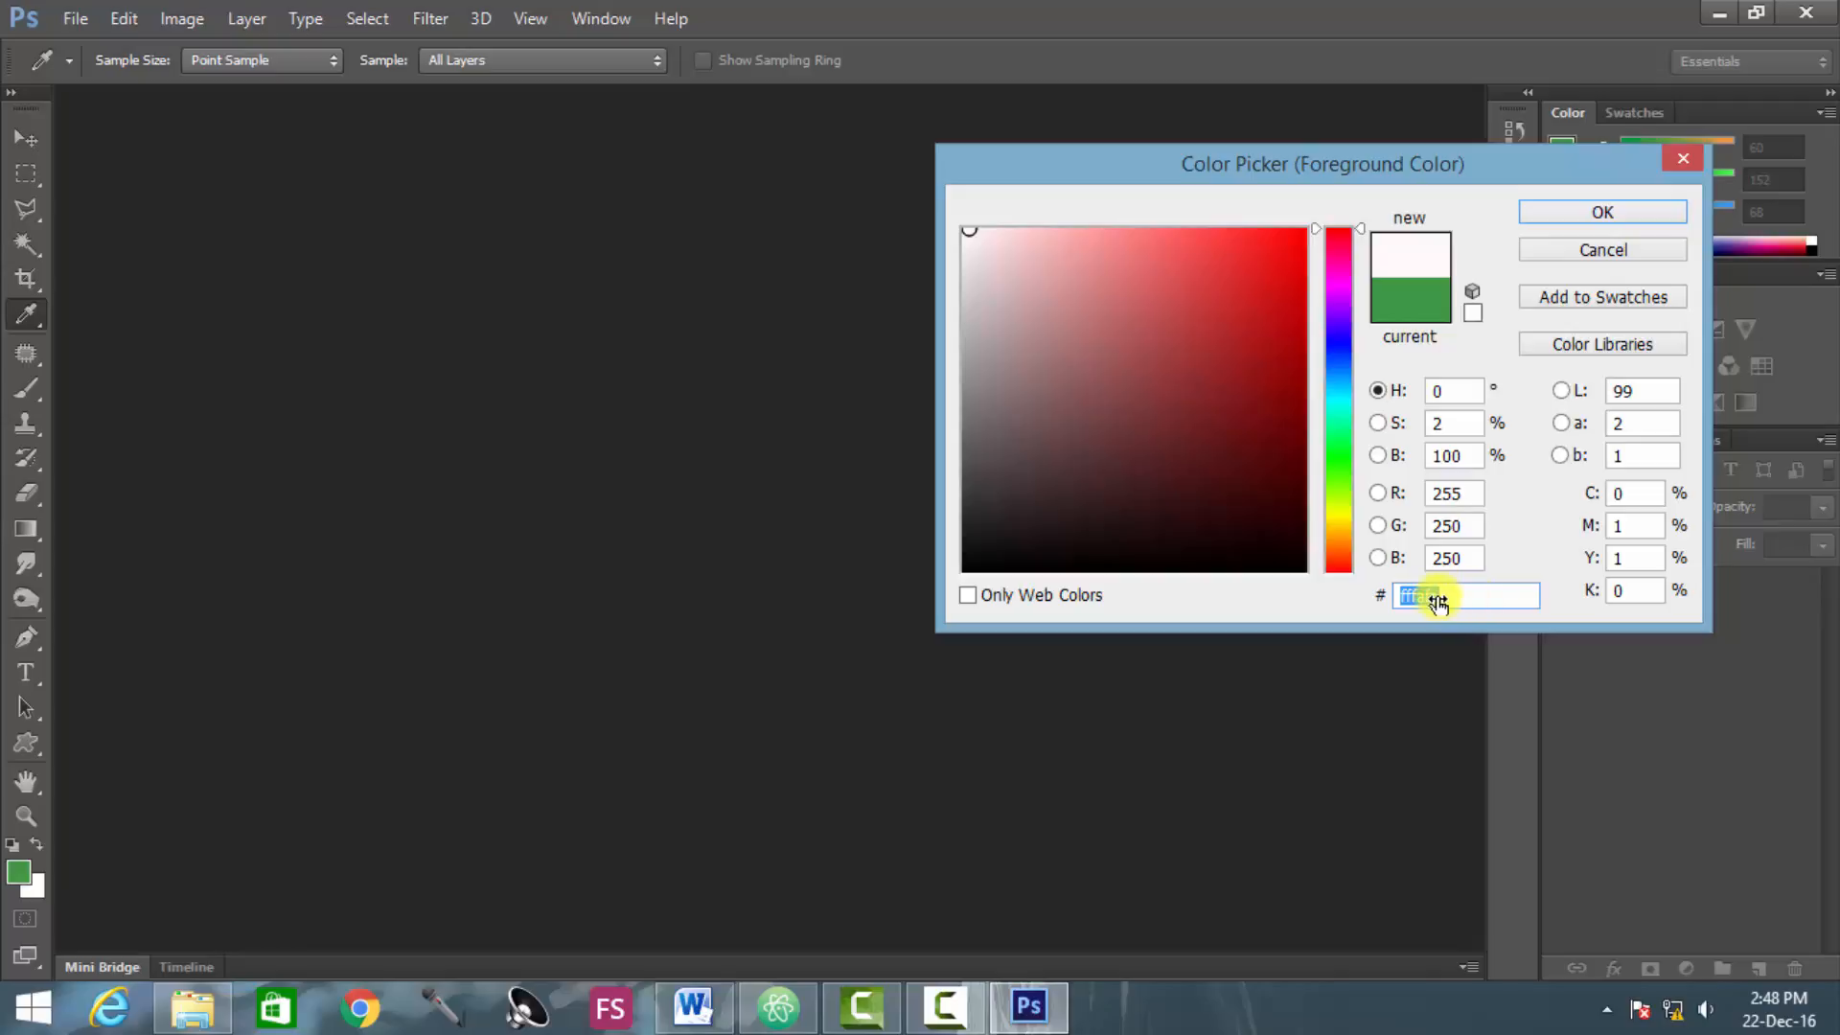
right_click(1468, 596)
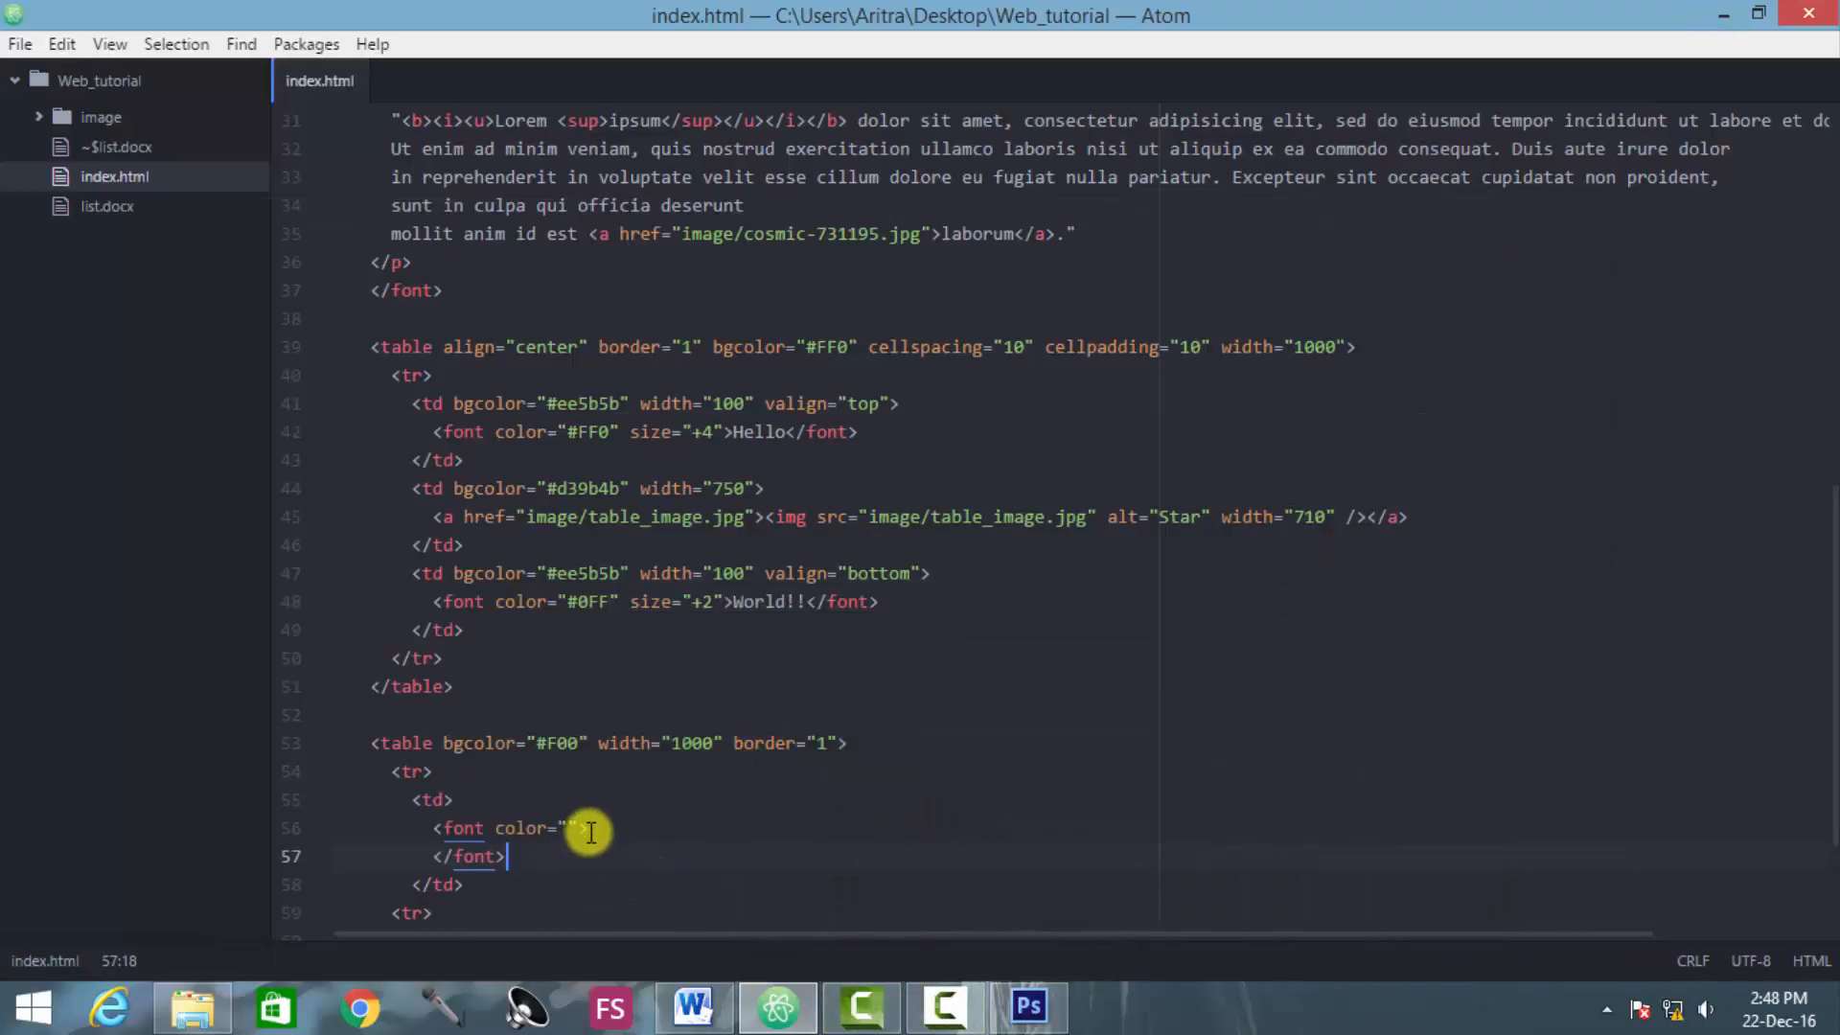
Step: Set the font colour to #fffafa and open an empty line inside the font block
text(#)
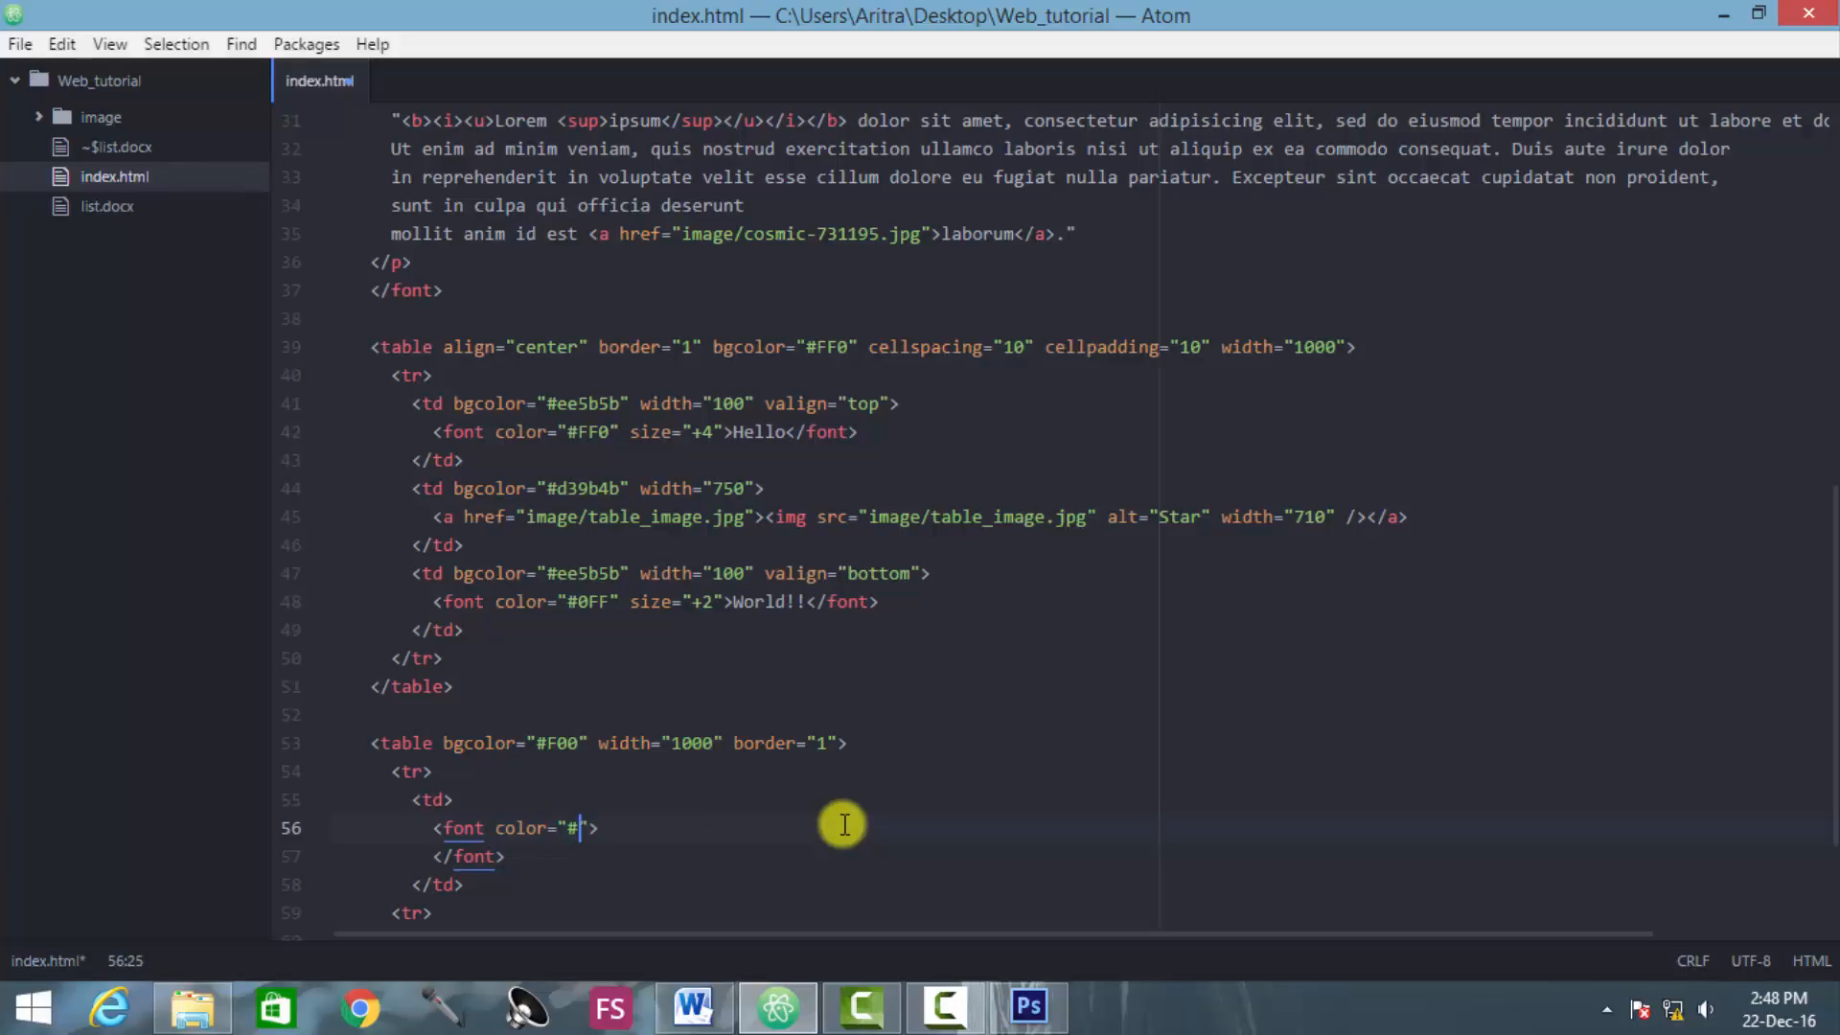
text(fffafa)
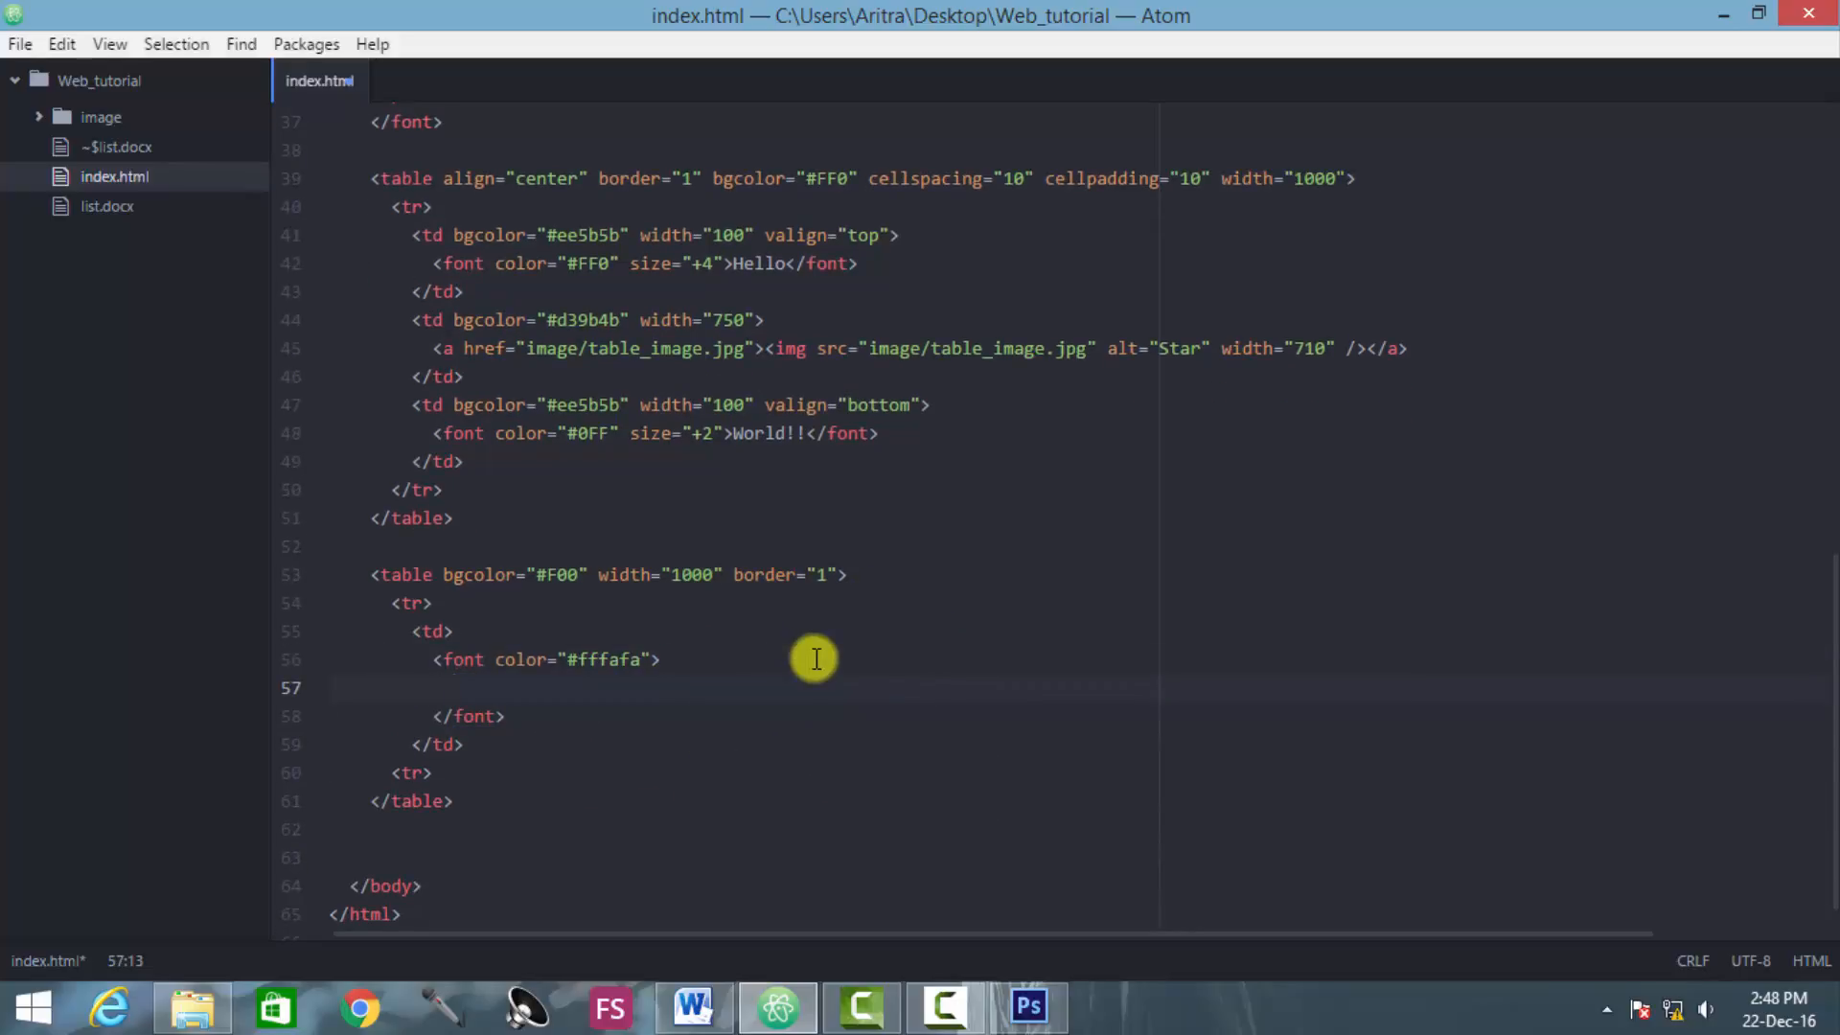
click(575, 658)
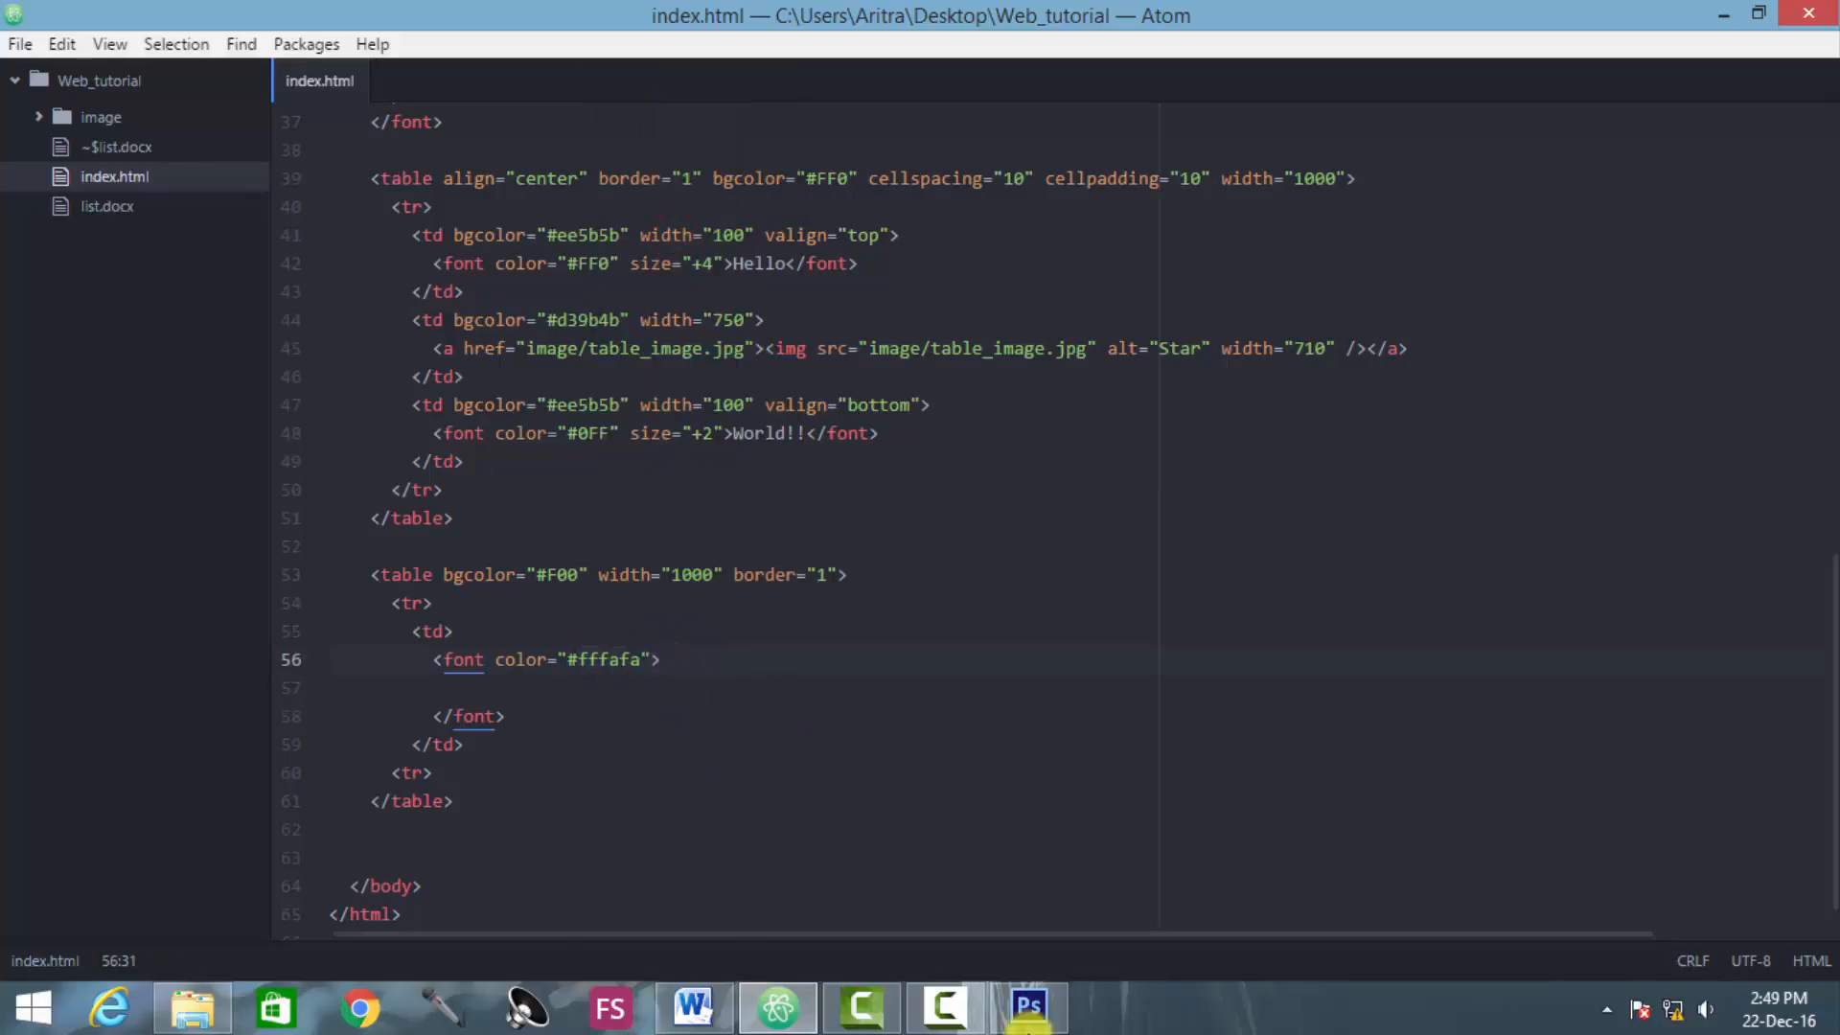
click(1030, 1008)
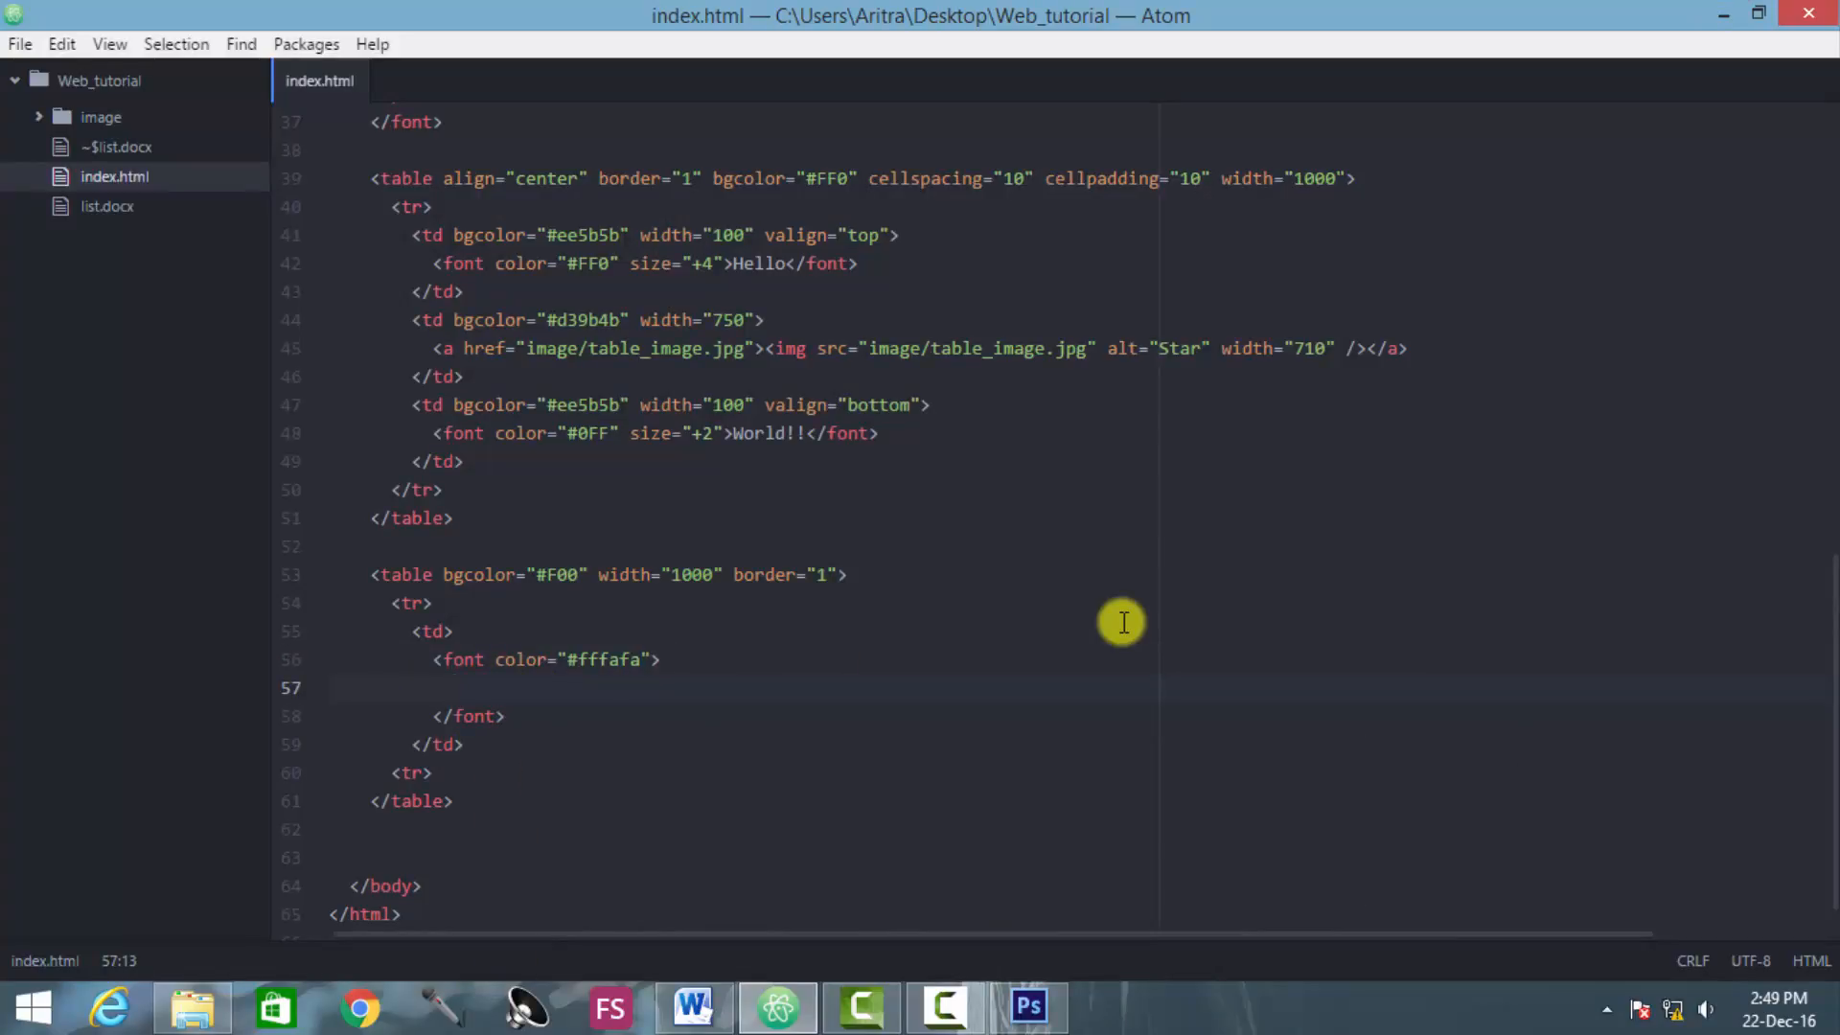
click(454, 689)
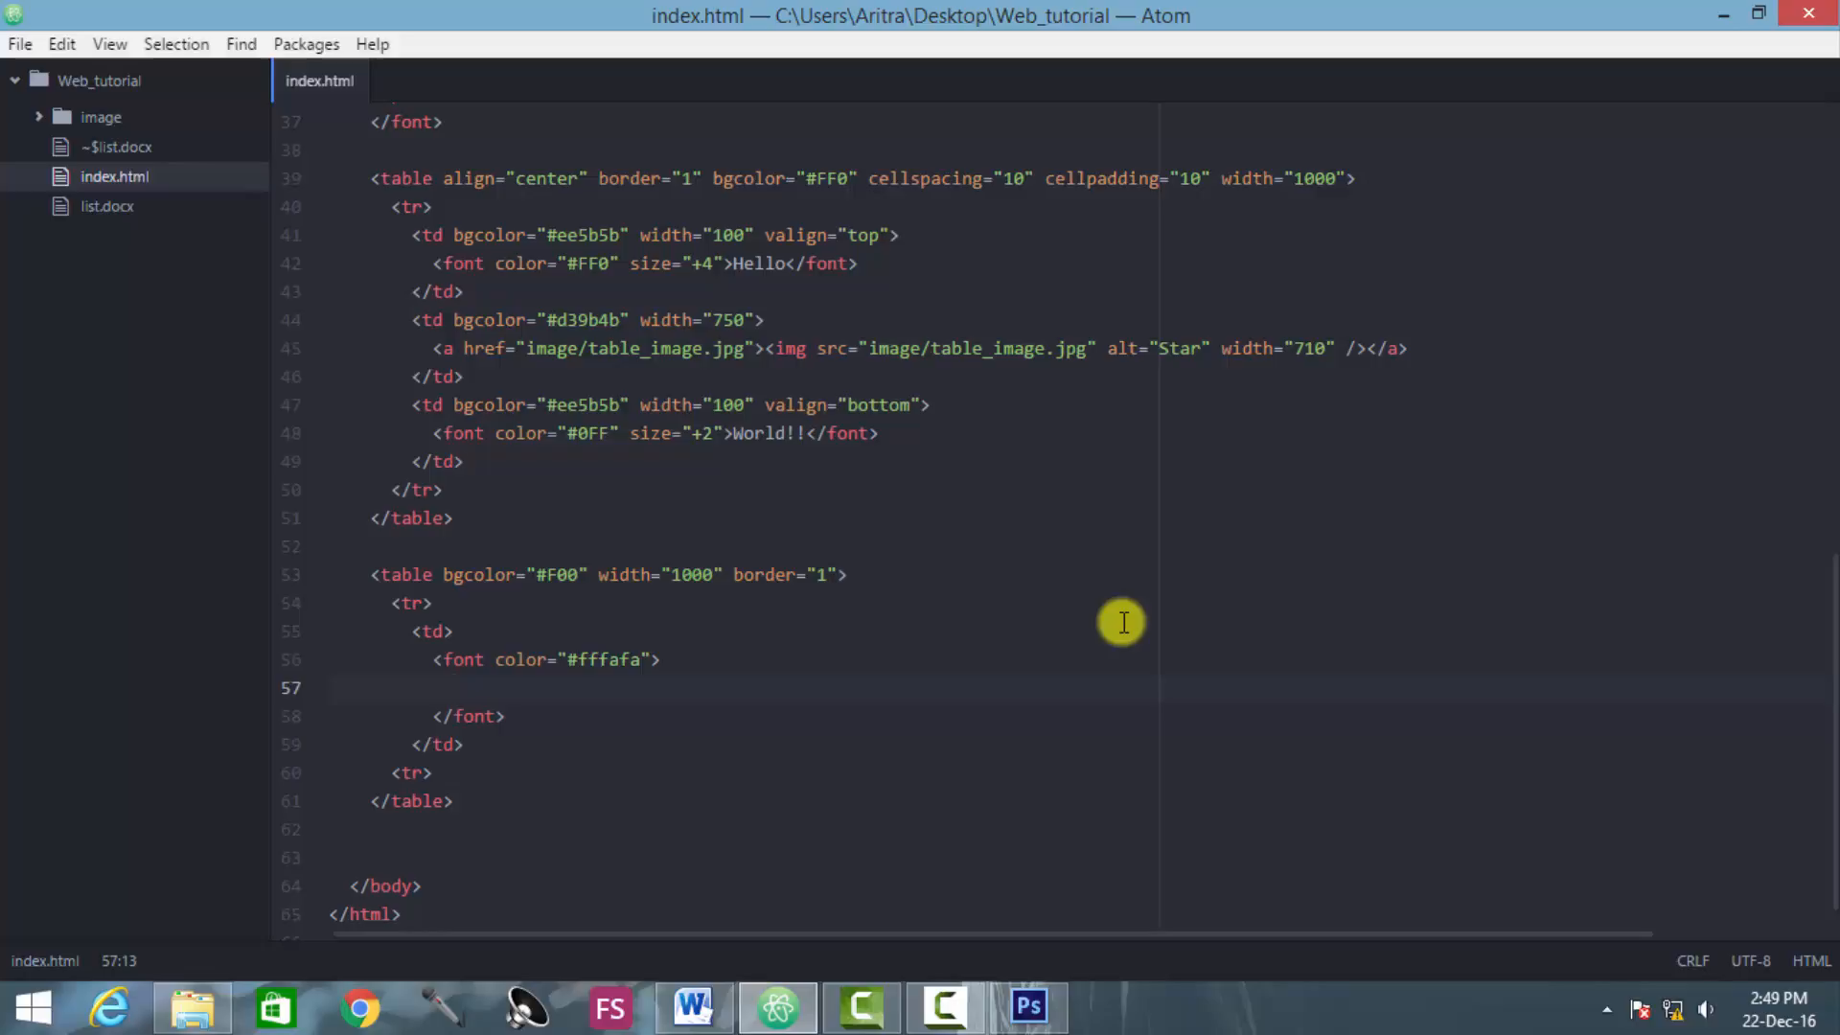
click(455, 688)
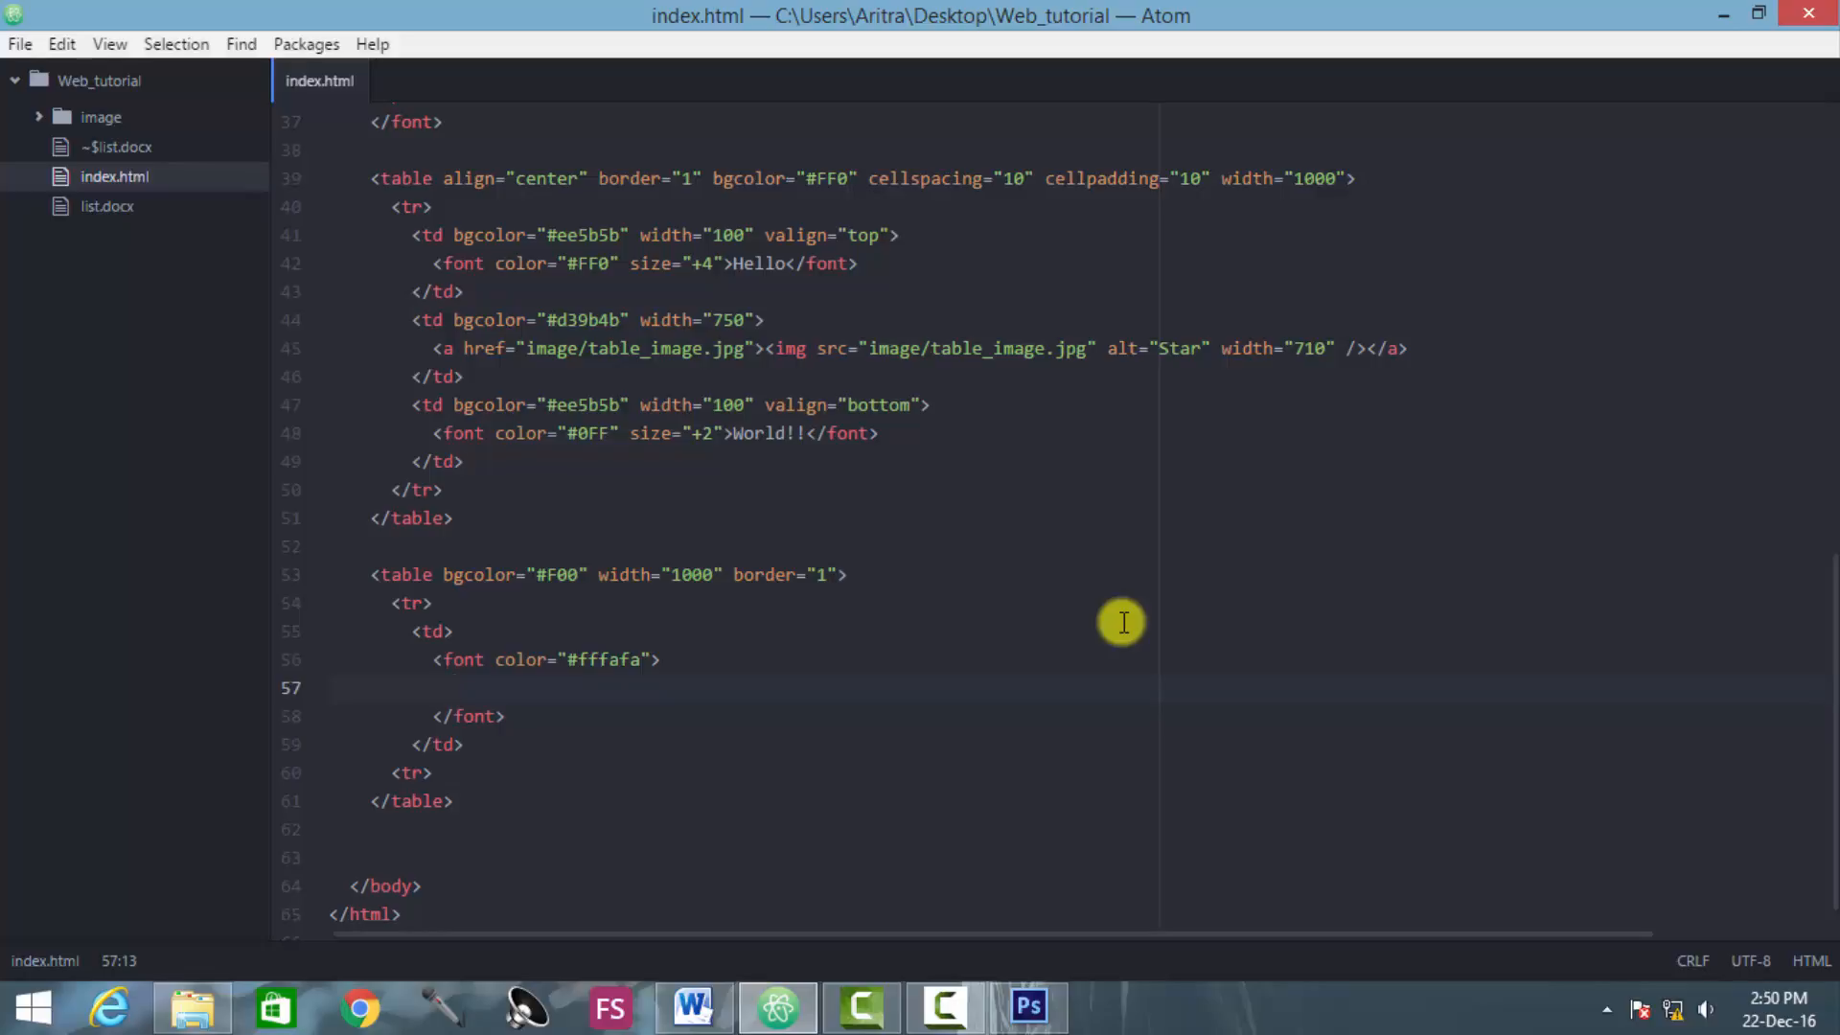
click(455, 688)
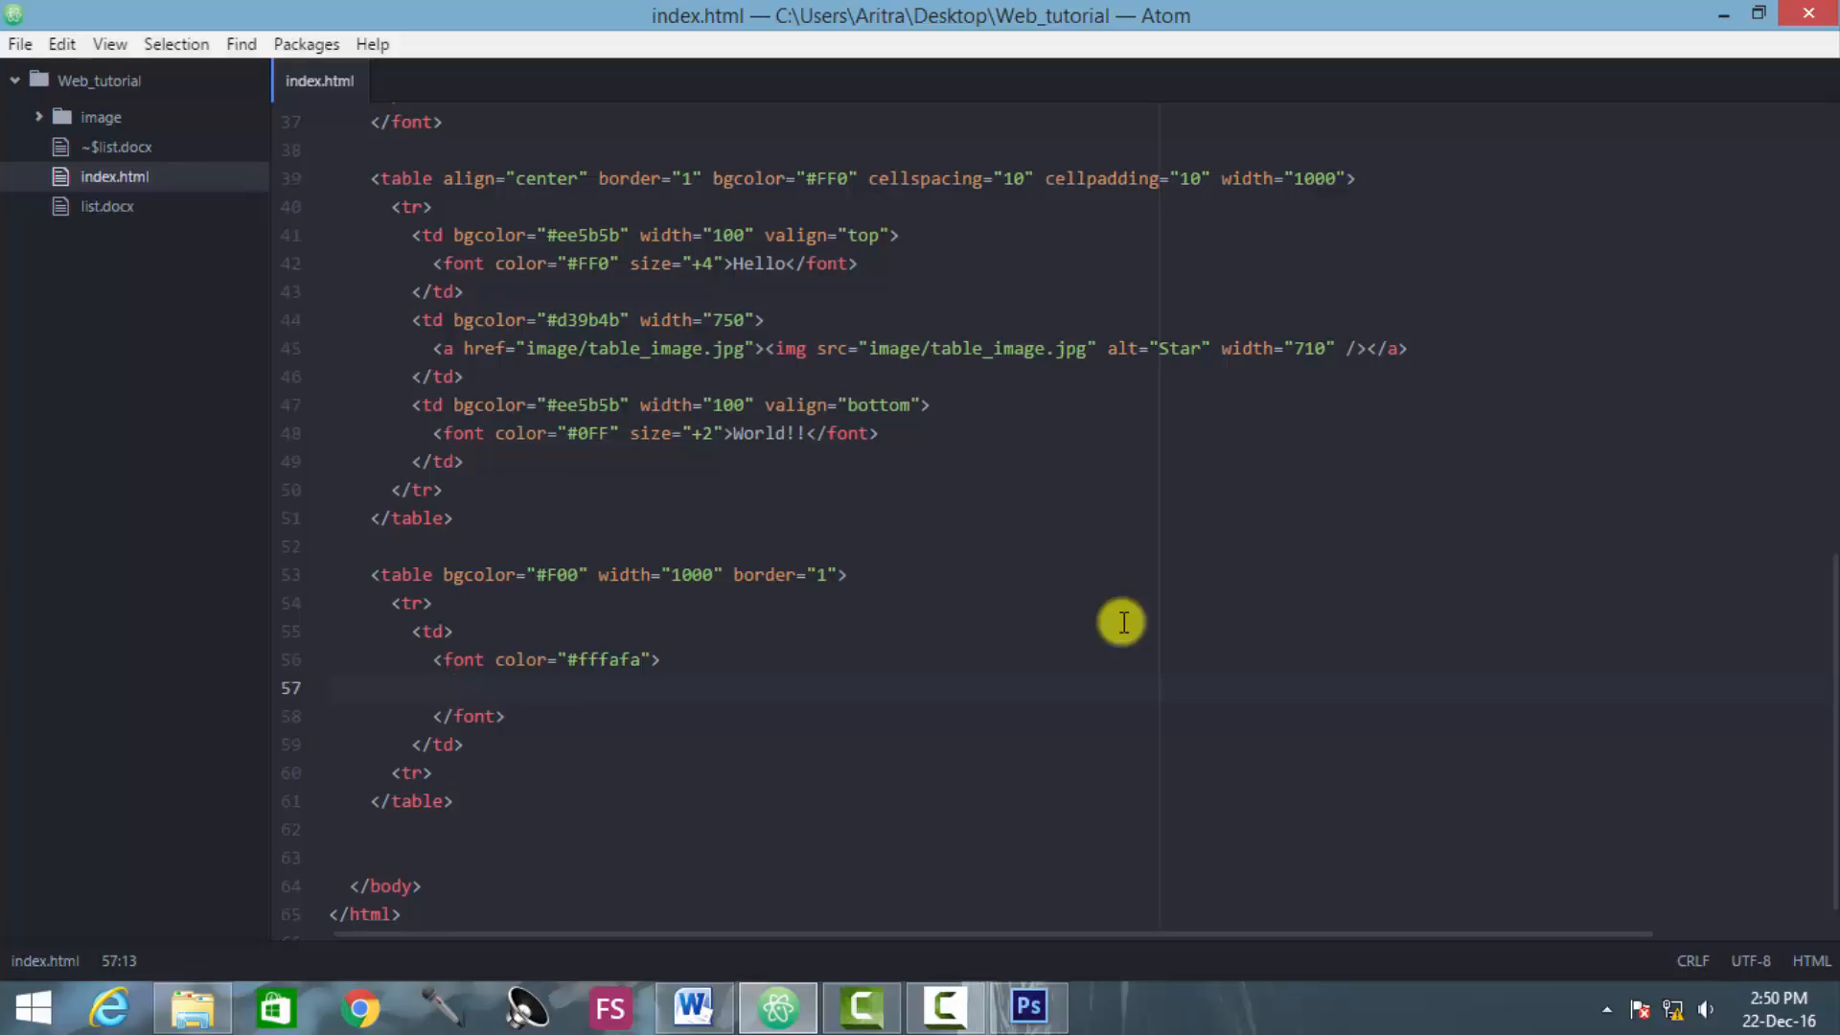
click(456, 688)
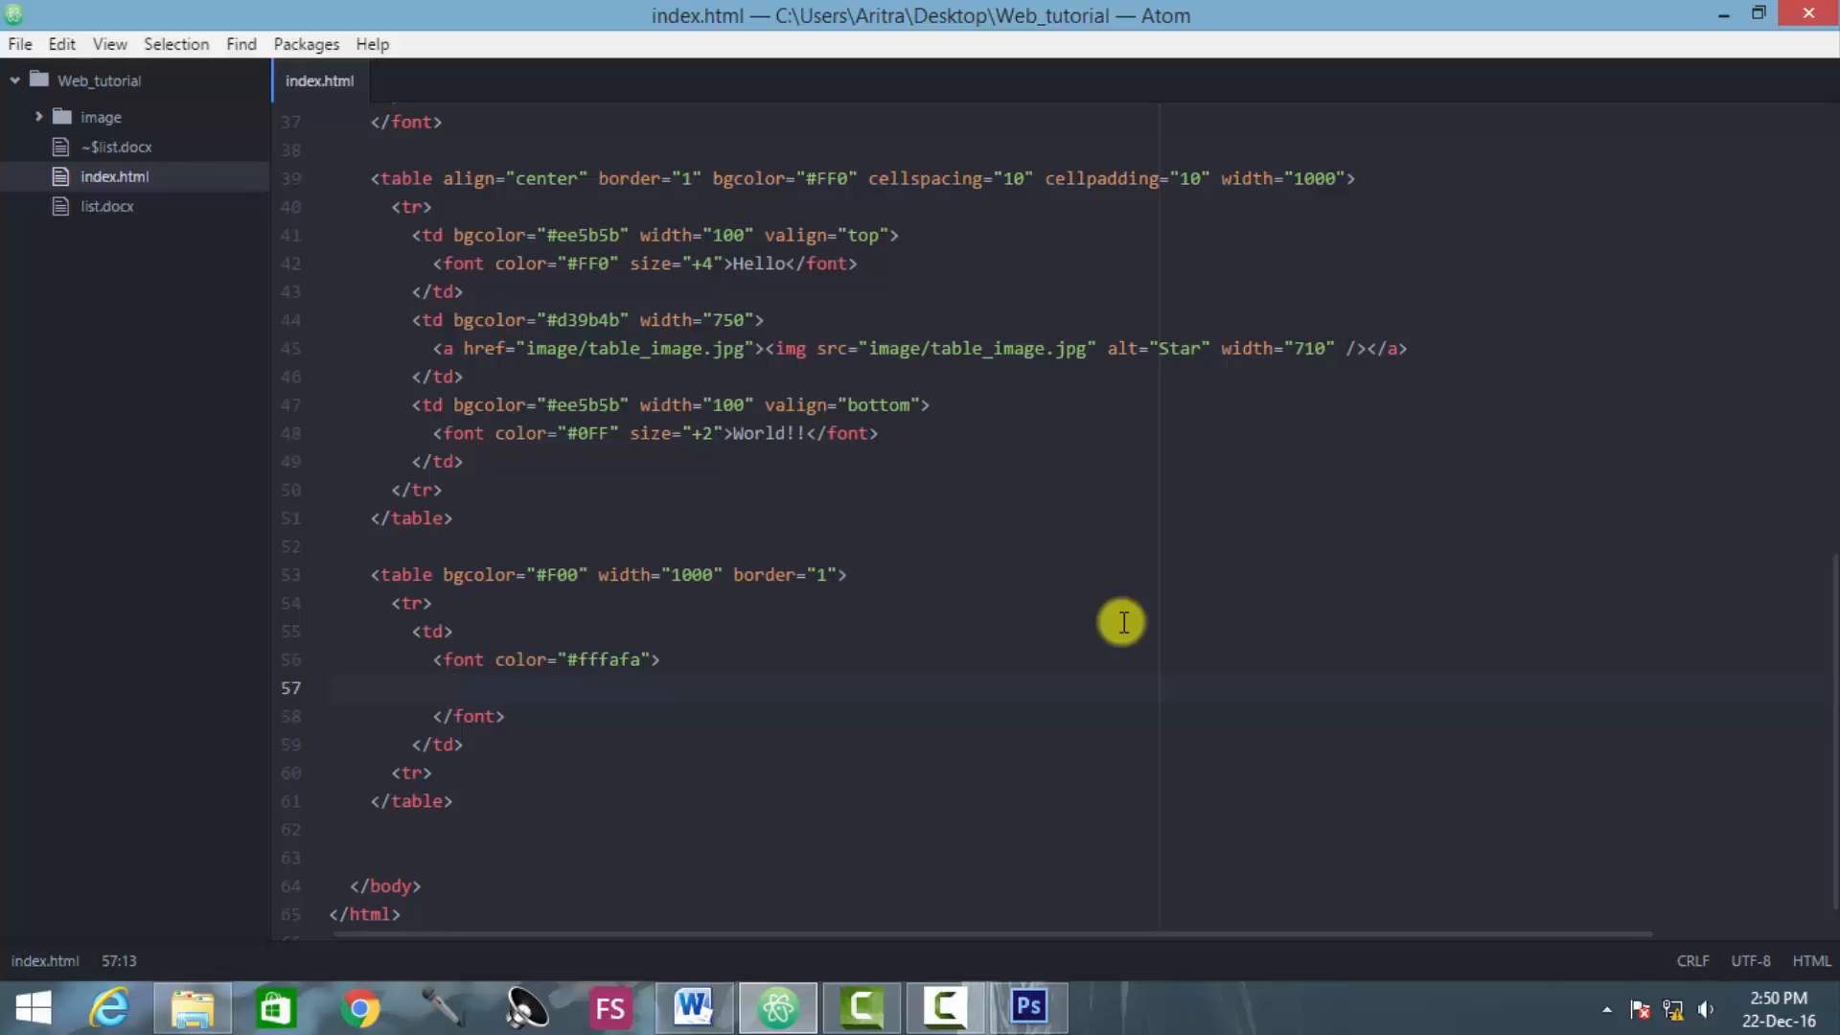
Step: Type <ul> and </ul> with a blank line between them inside the font tag
text(<)
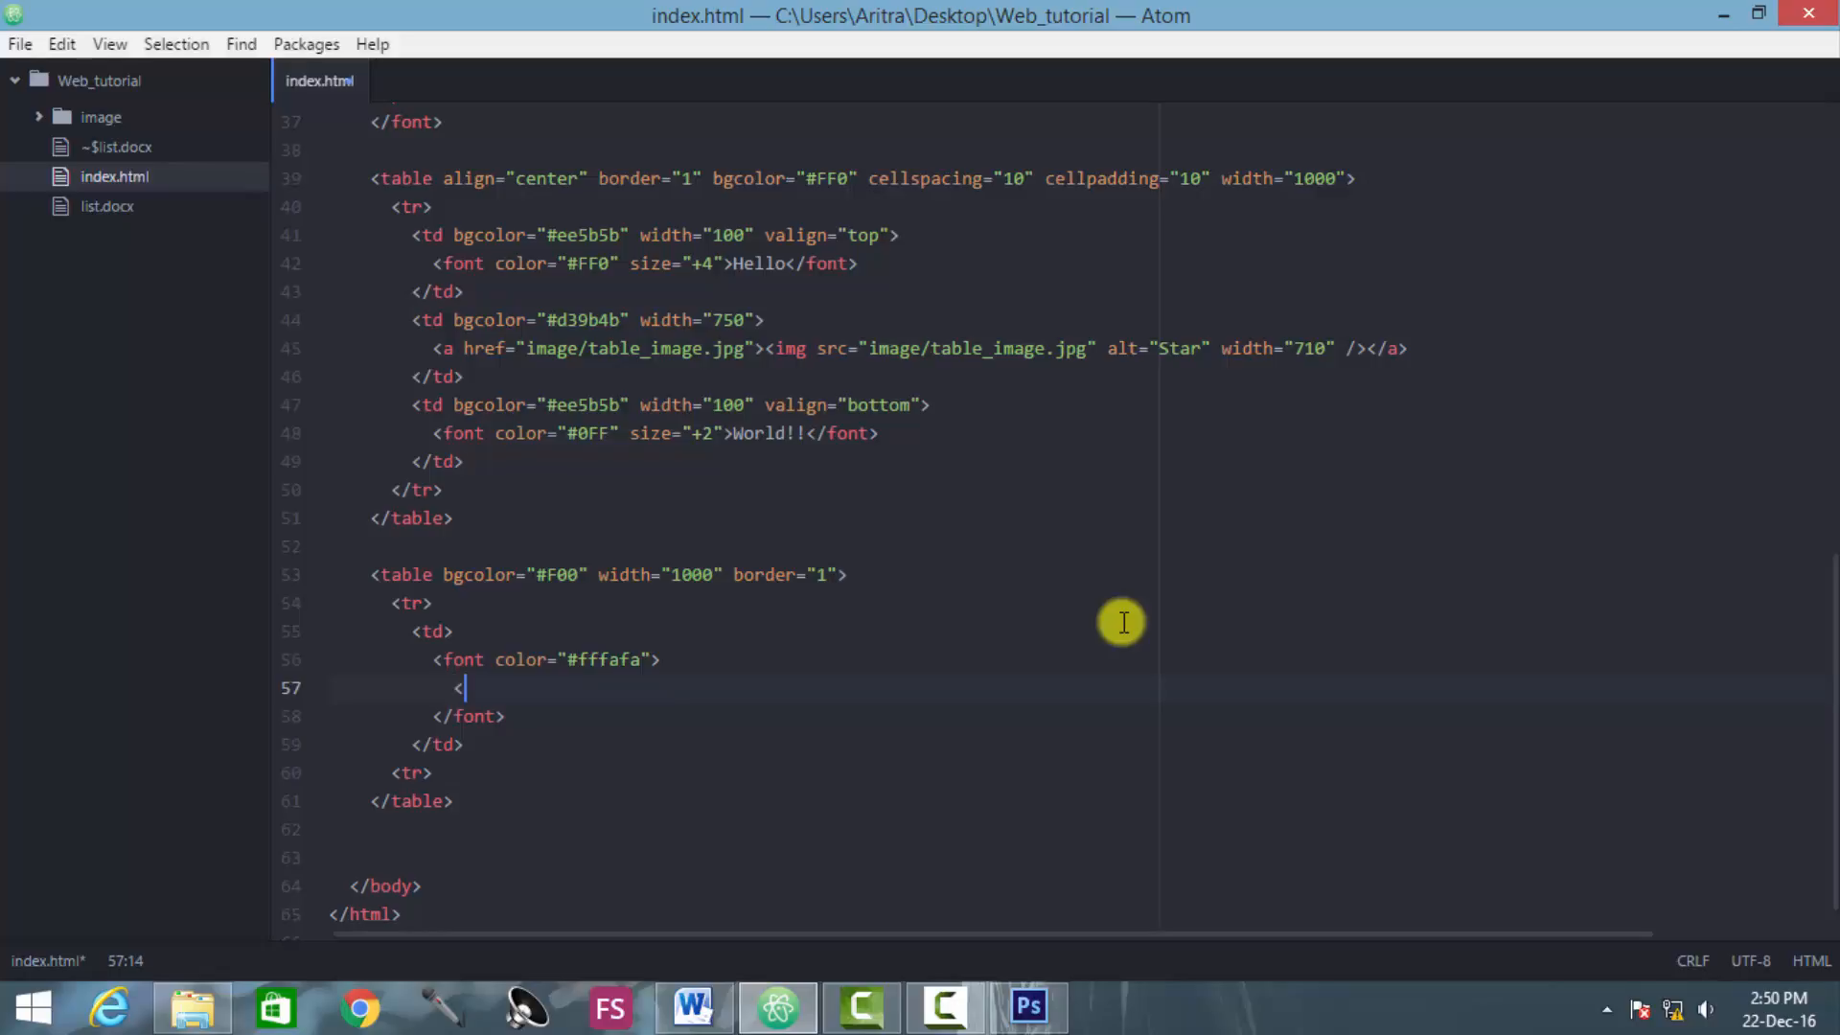
text(u)
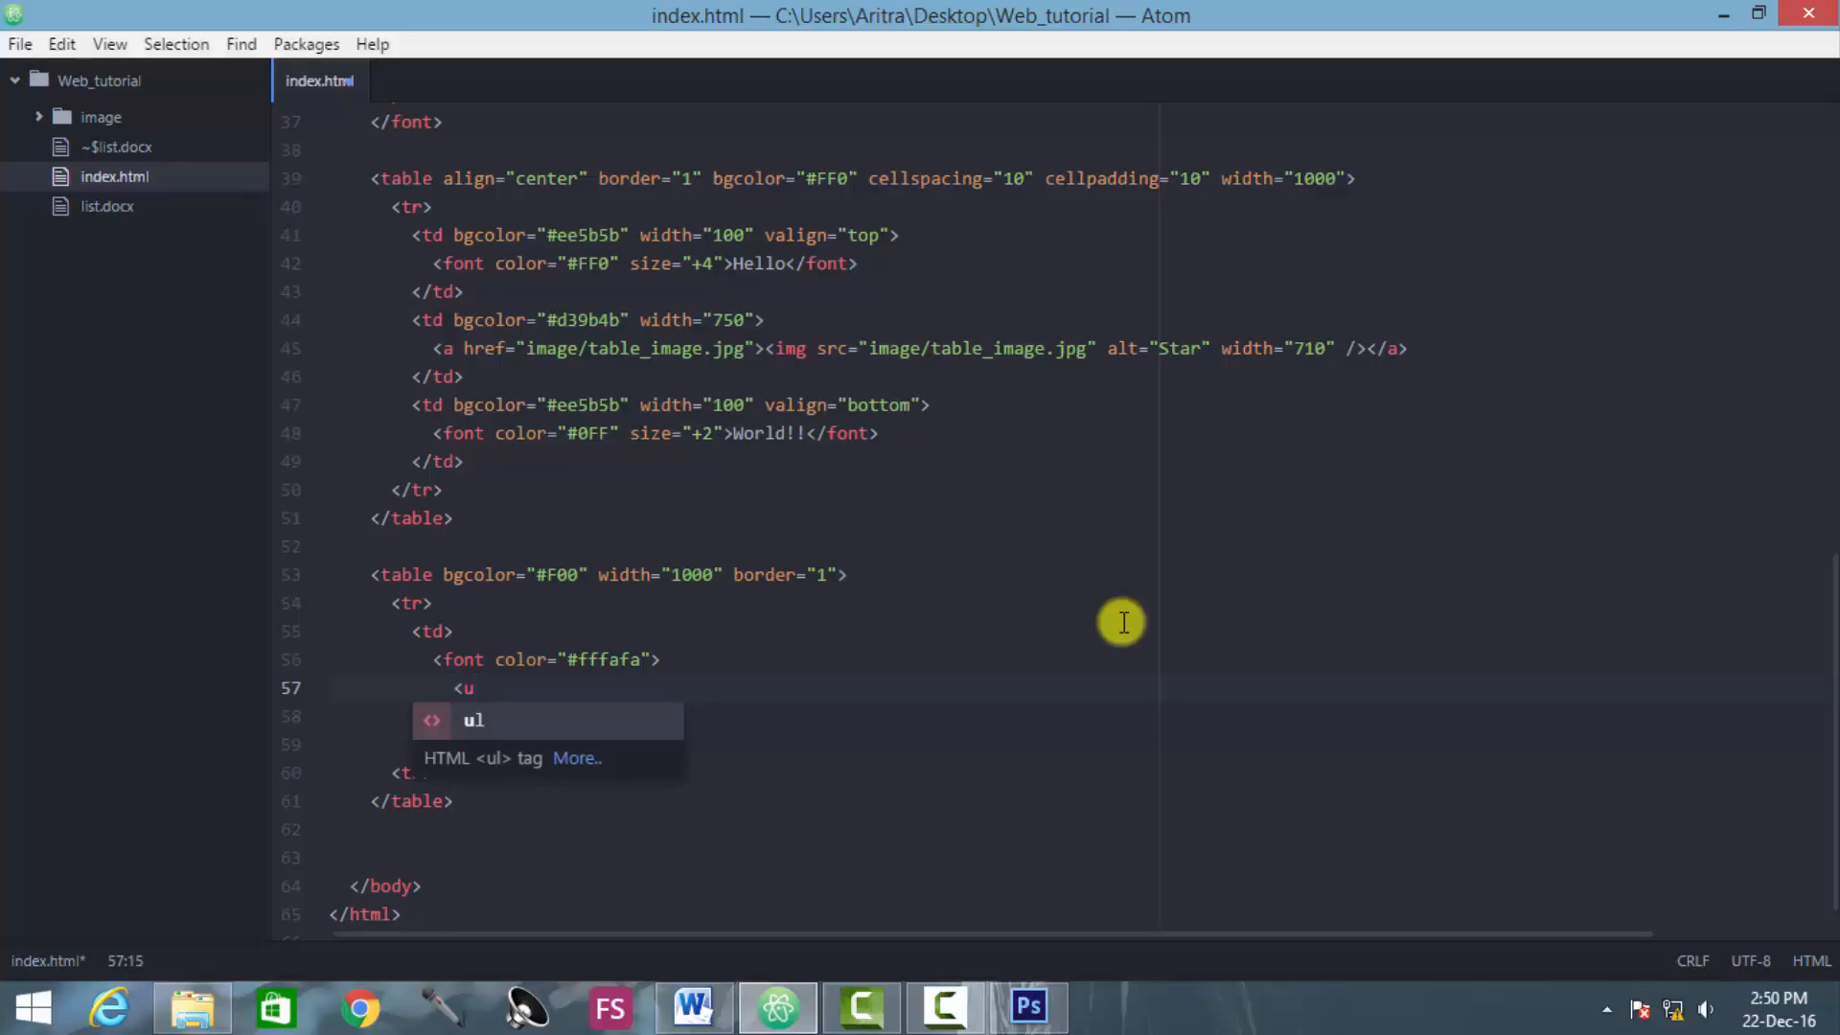
text(.)
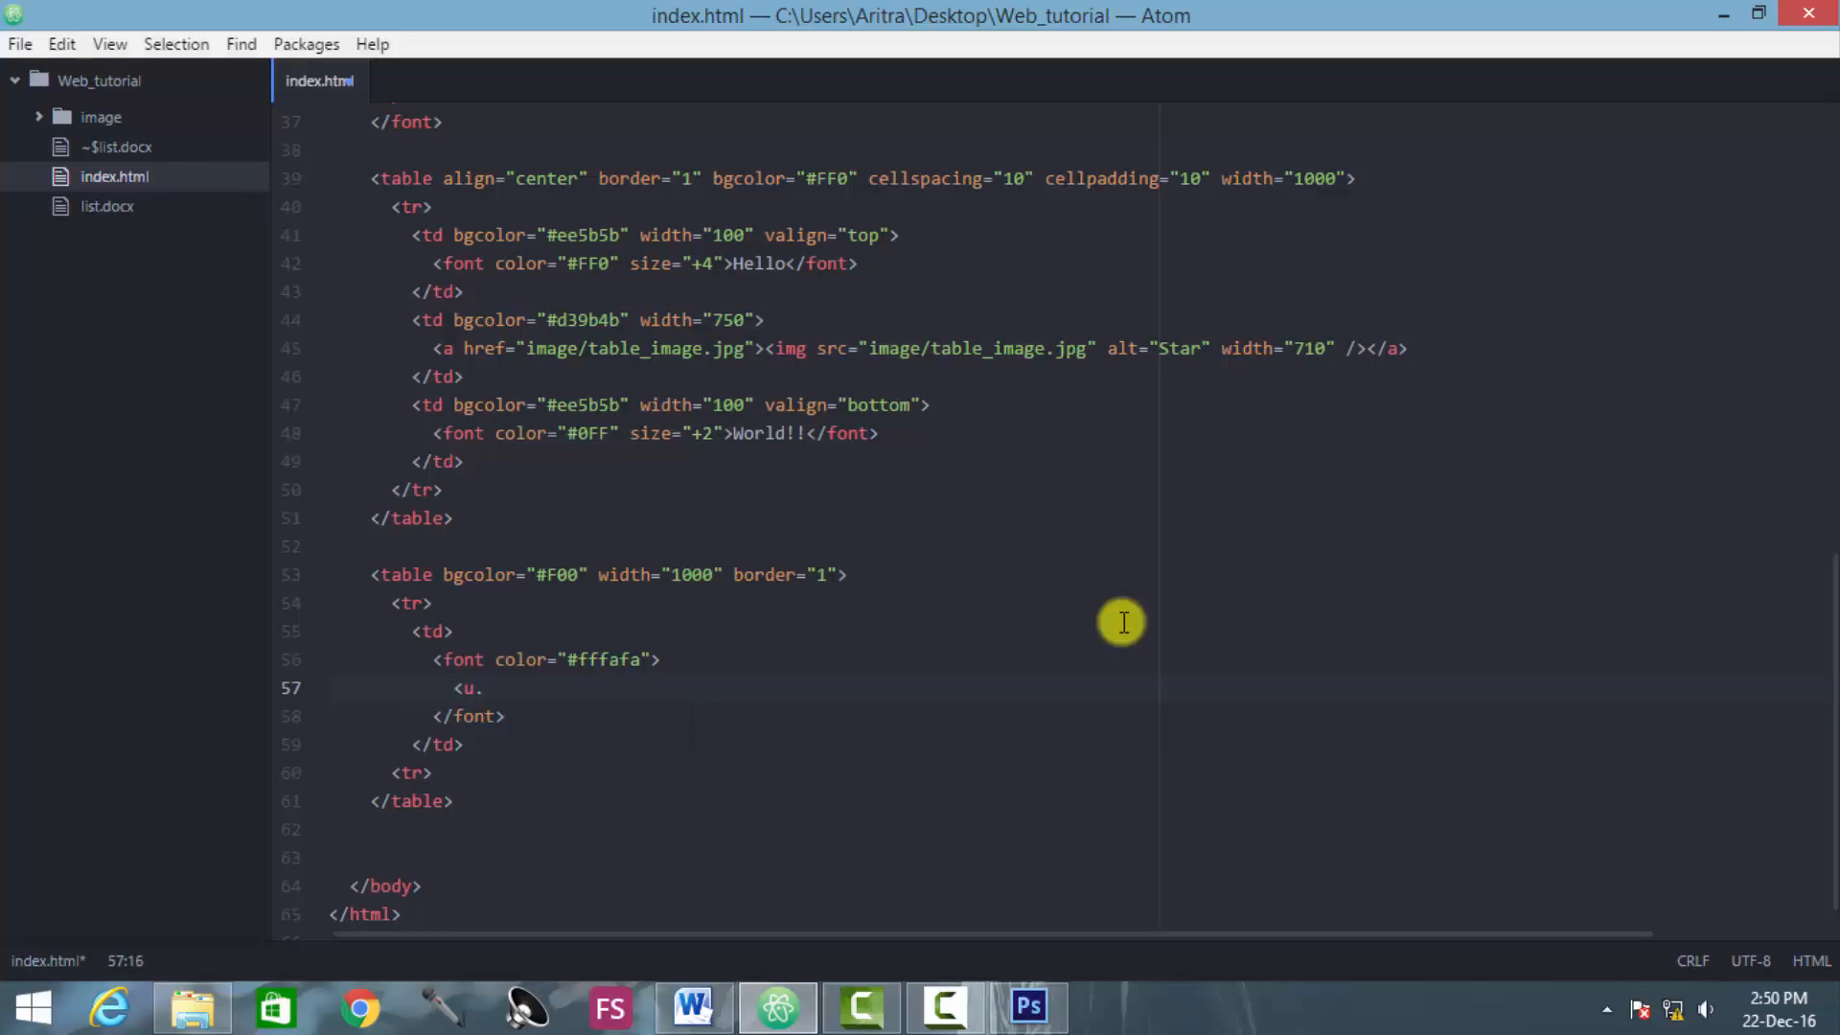
text(l>)
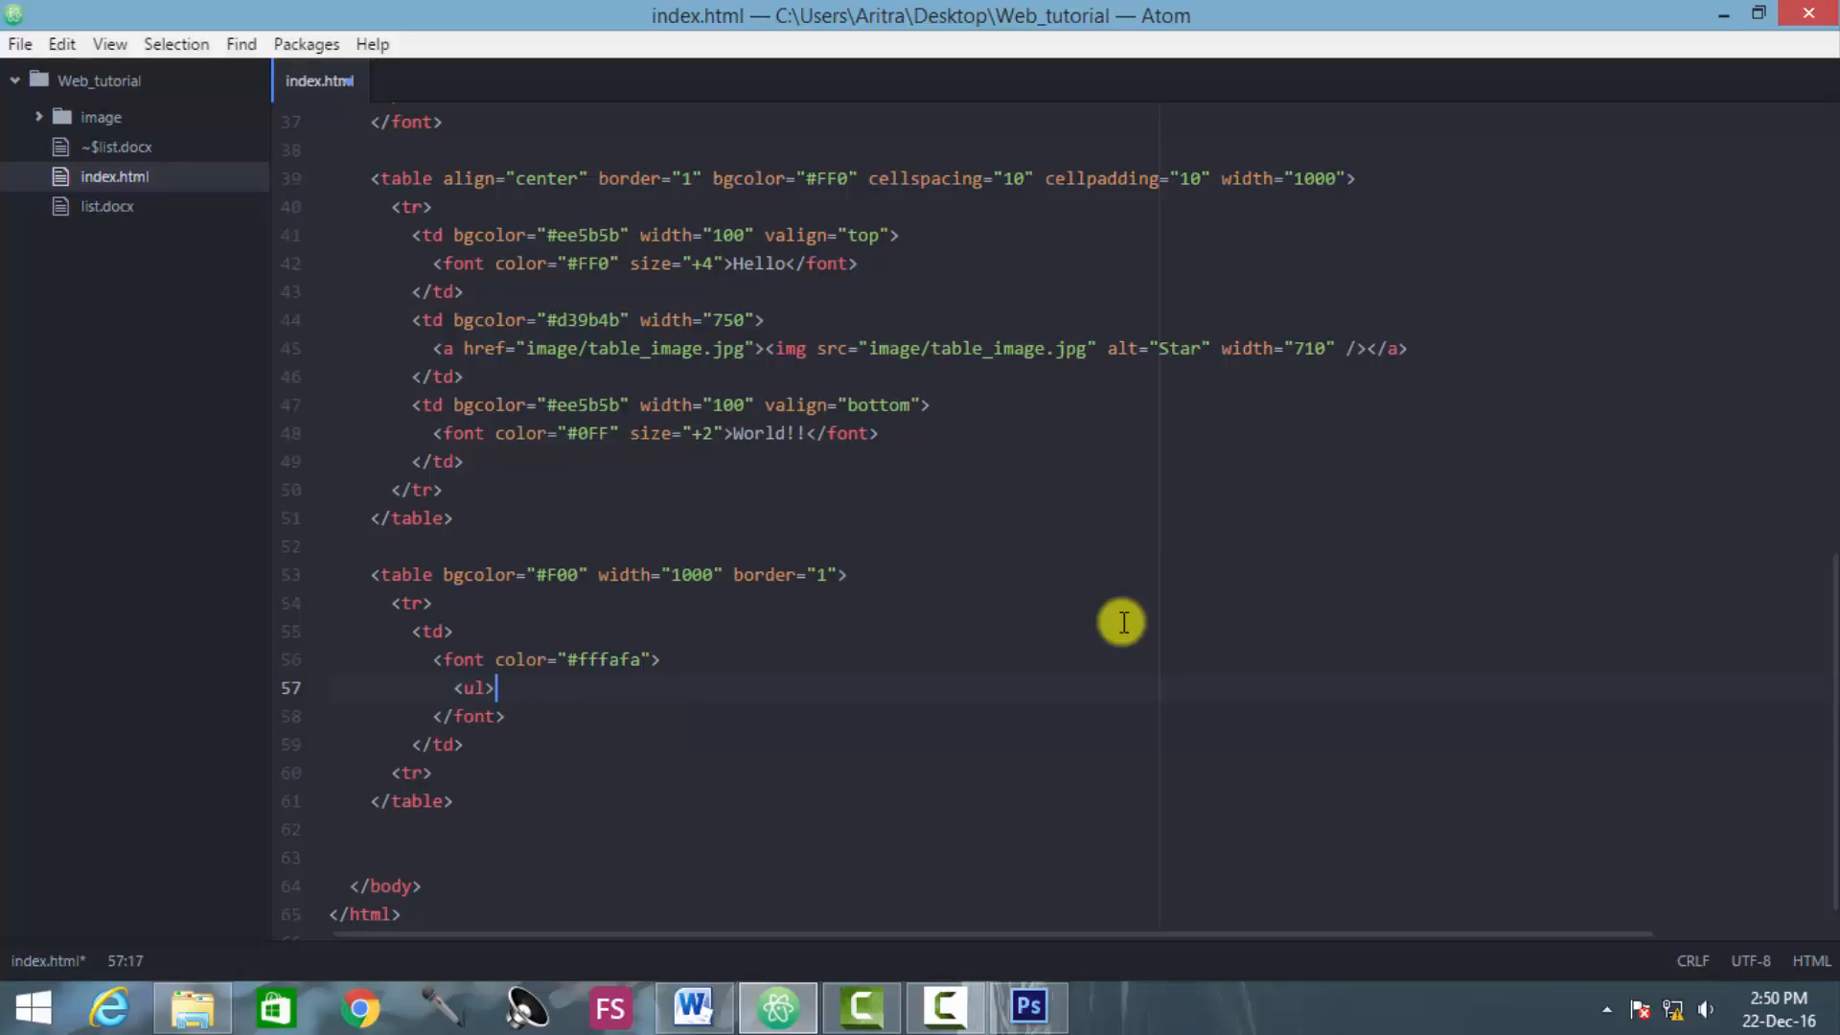
key(enter)
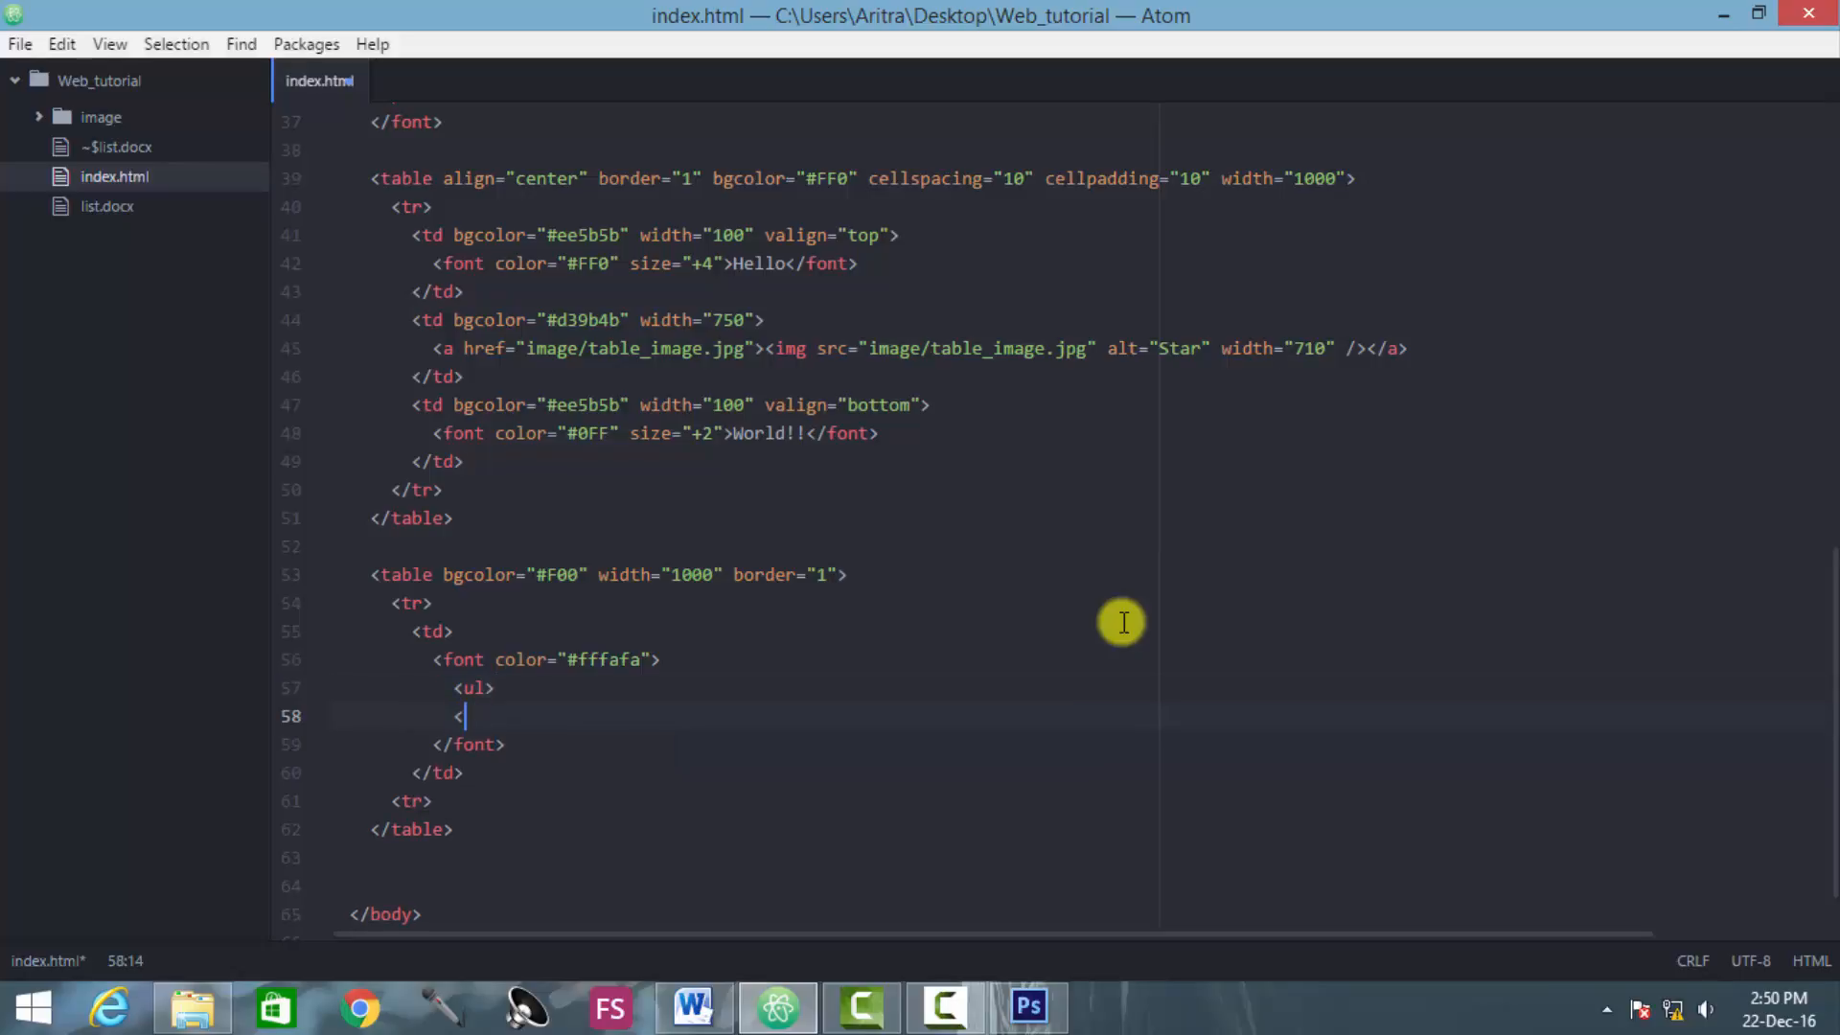
text(/u)
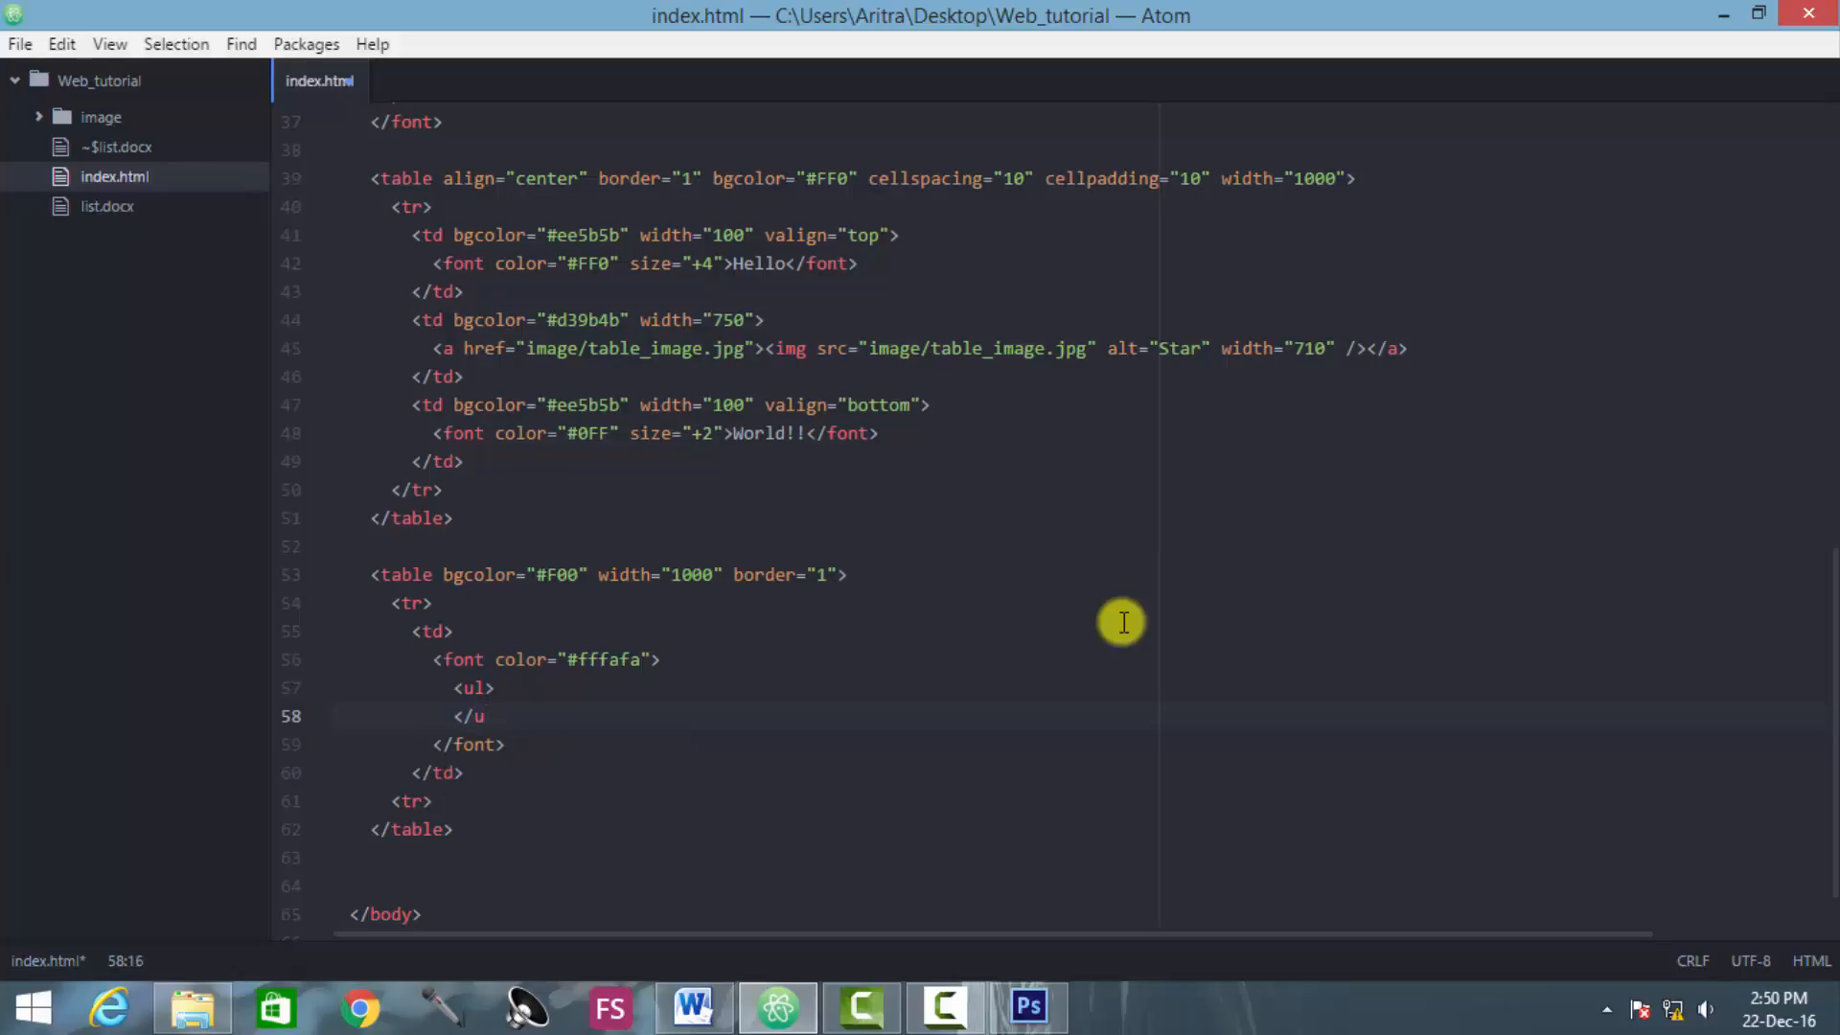
text(l>)
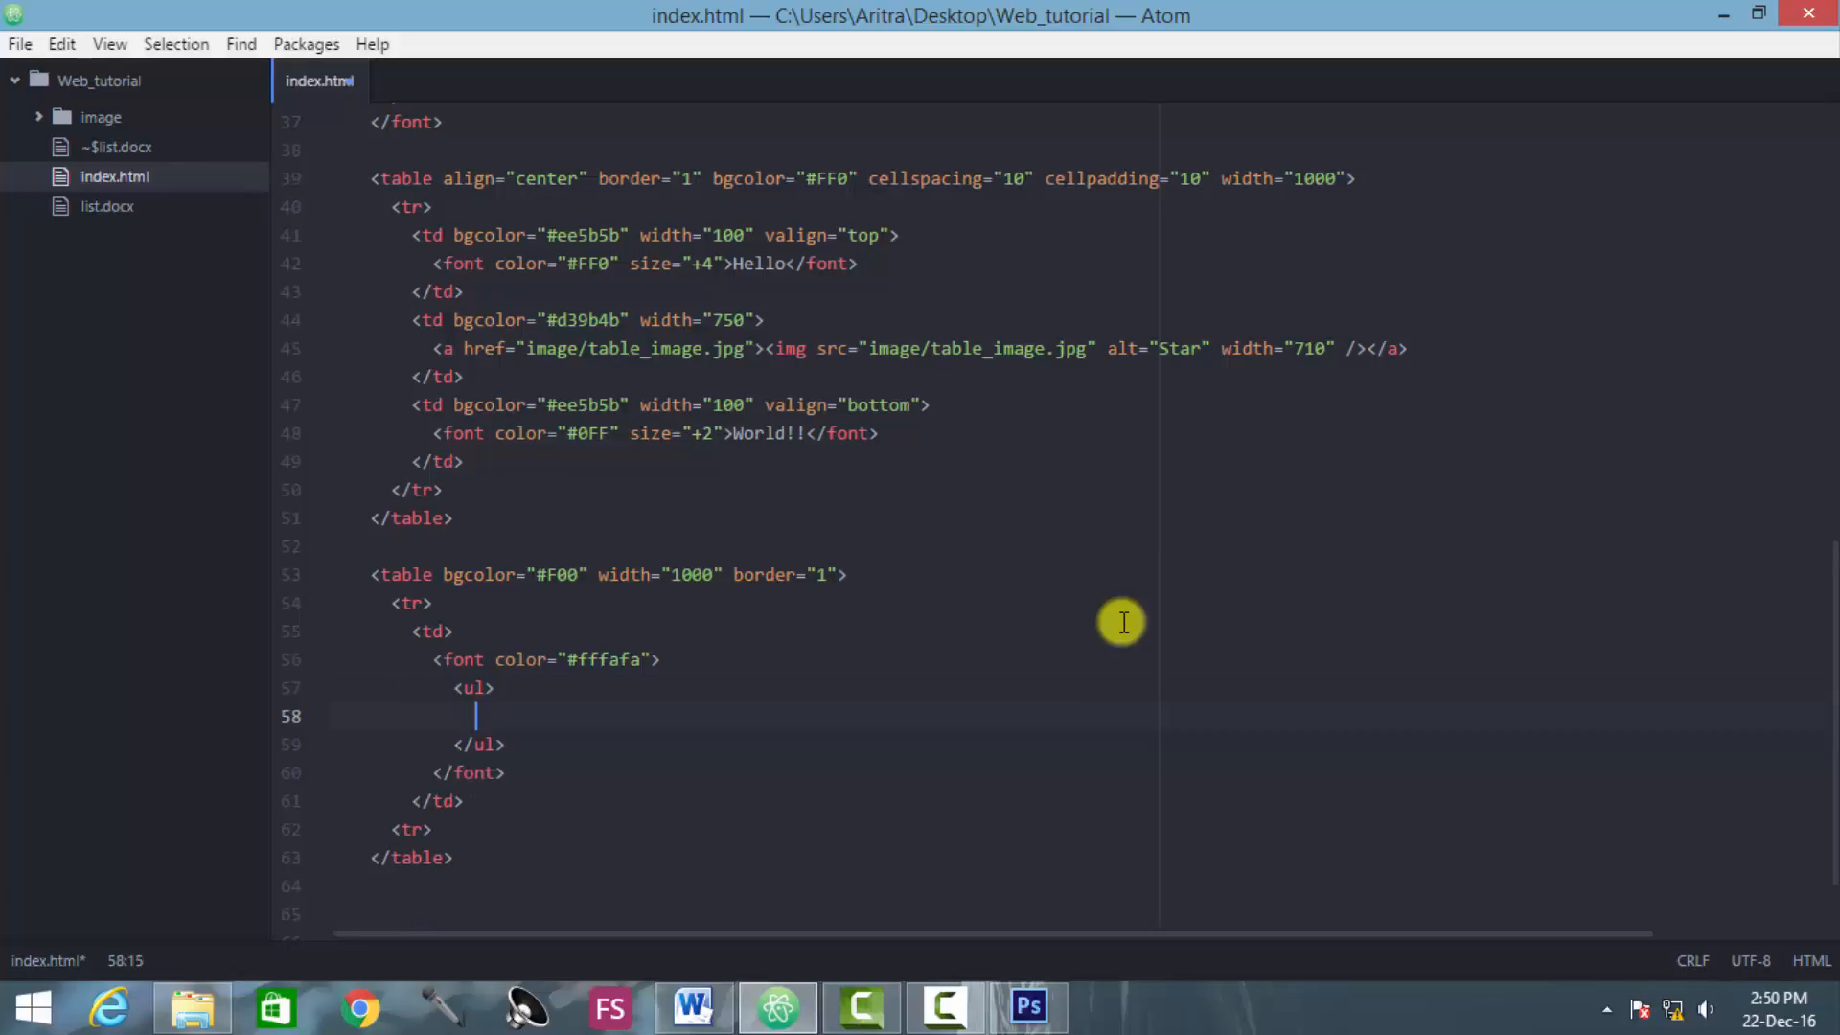
mouse_move(972, 1007)
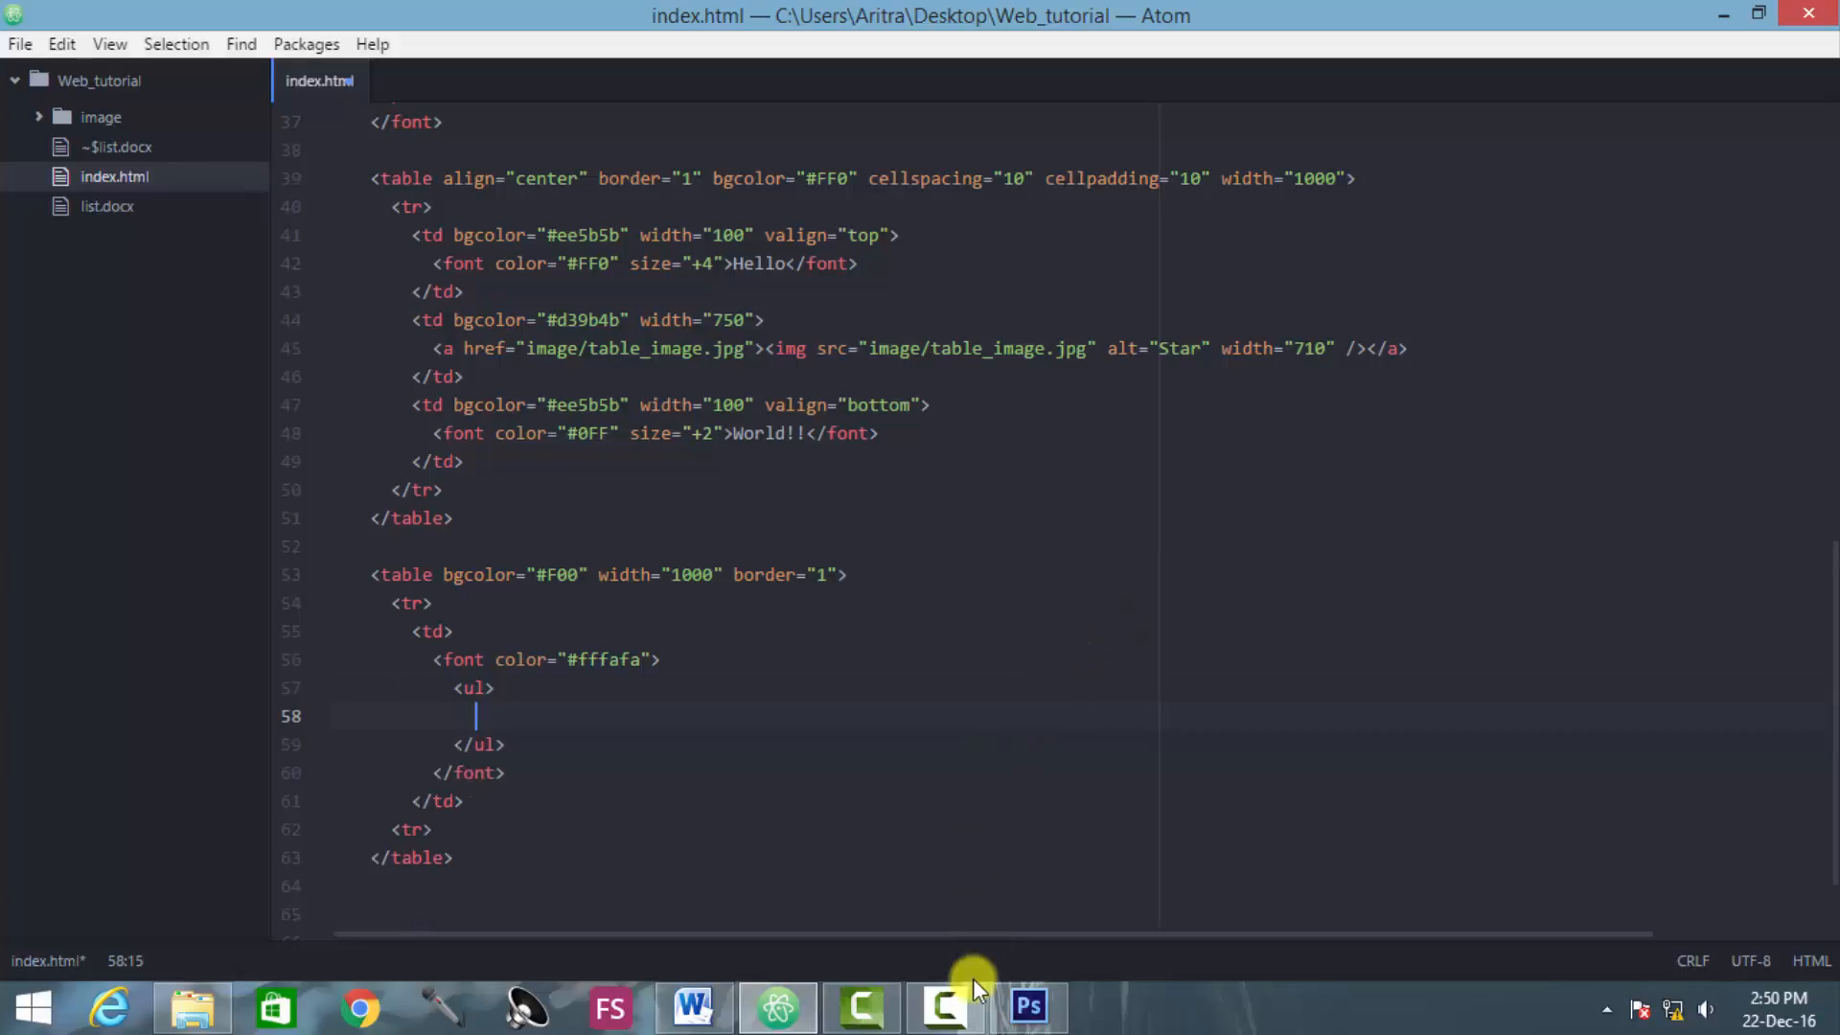
click(694, 1007)
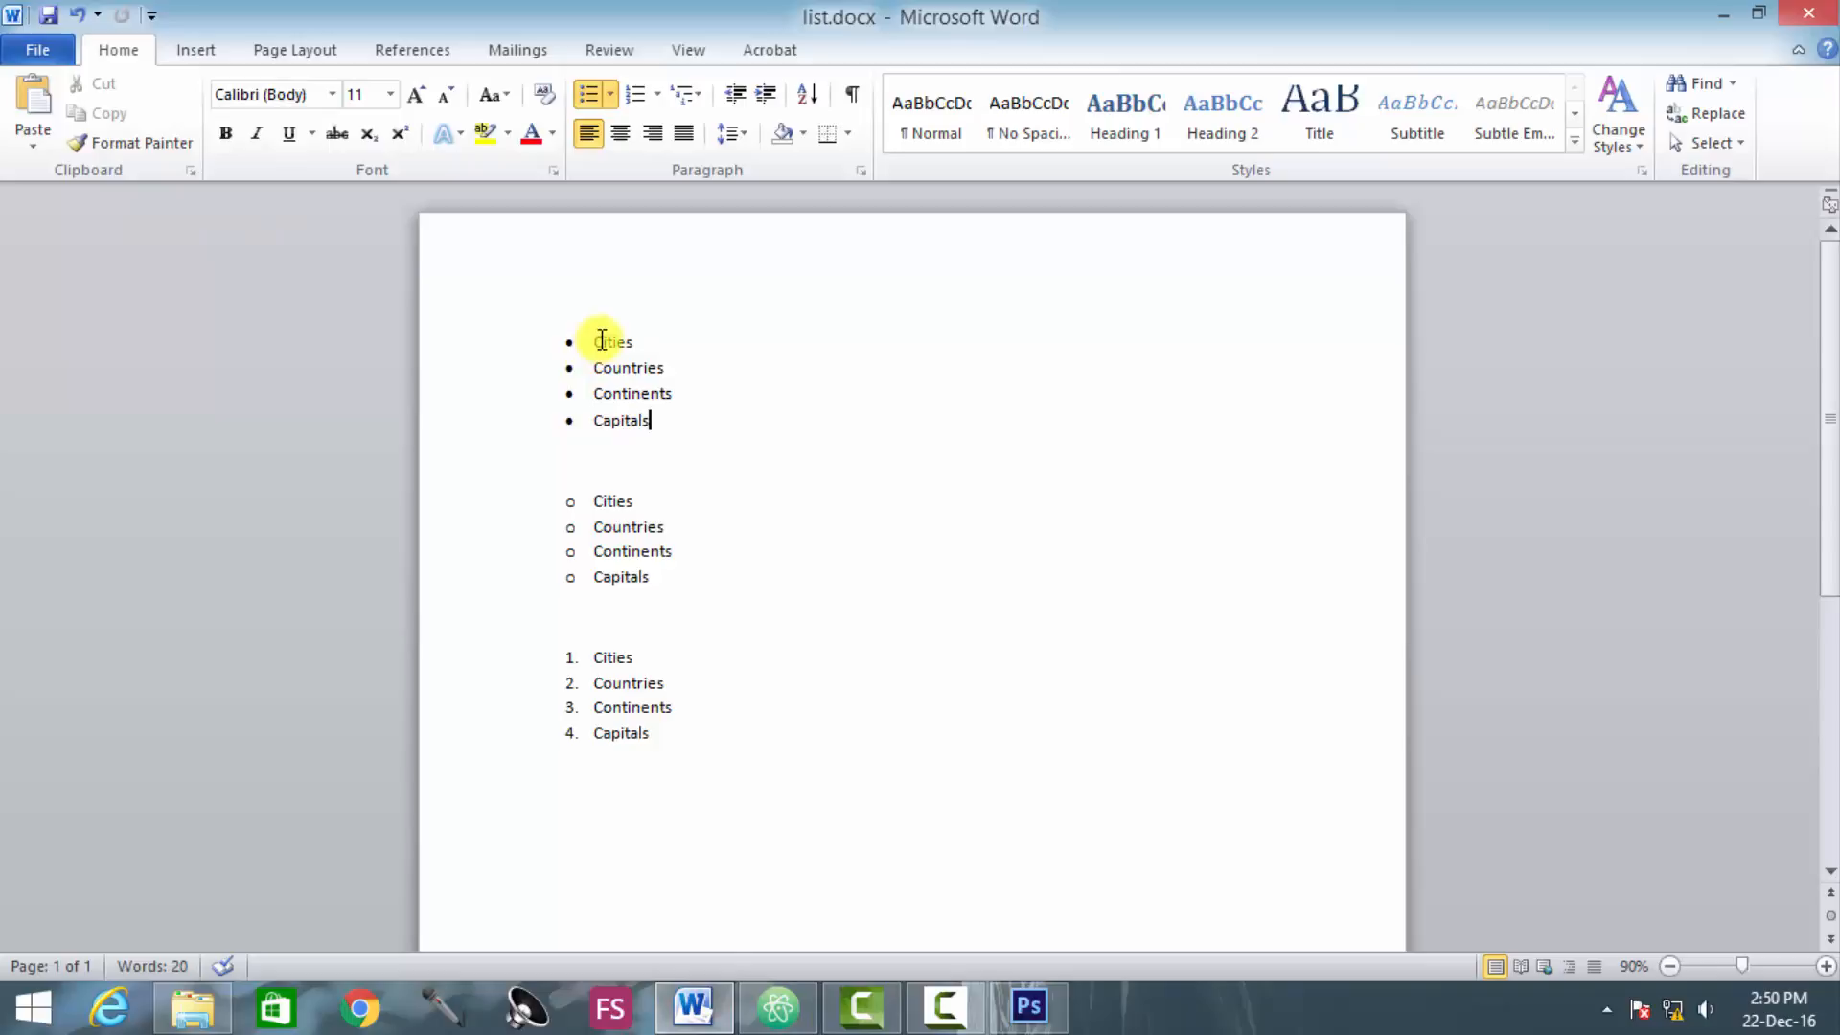
double_click(611, 341)
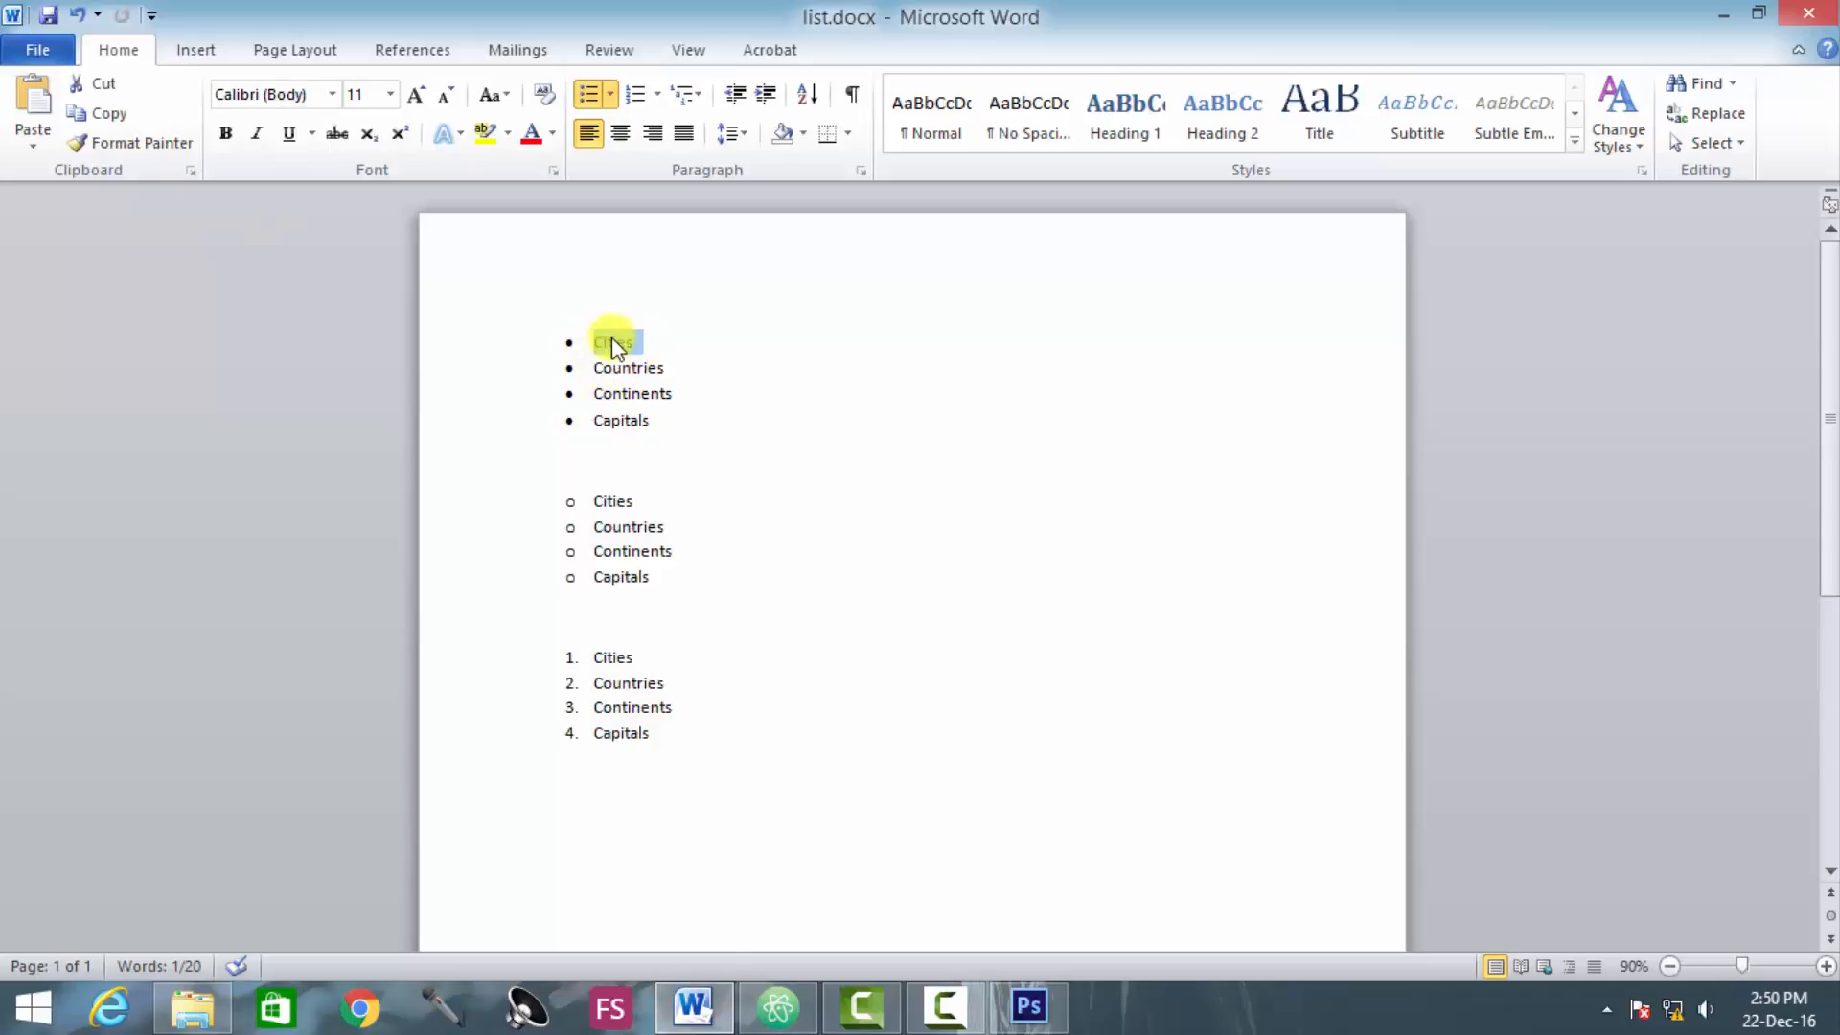
double_click(612, 341)
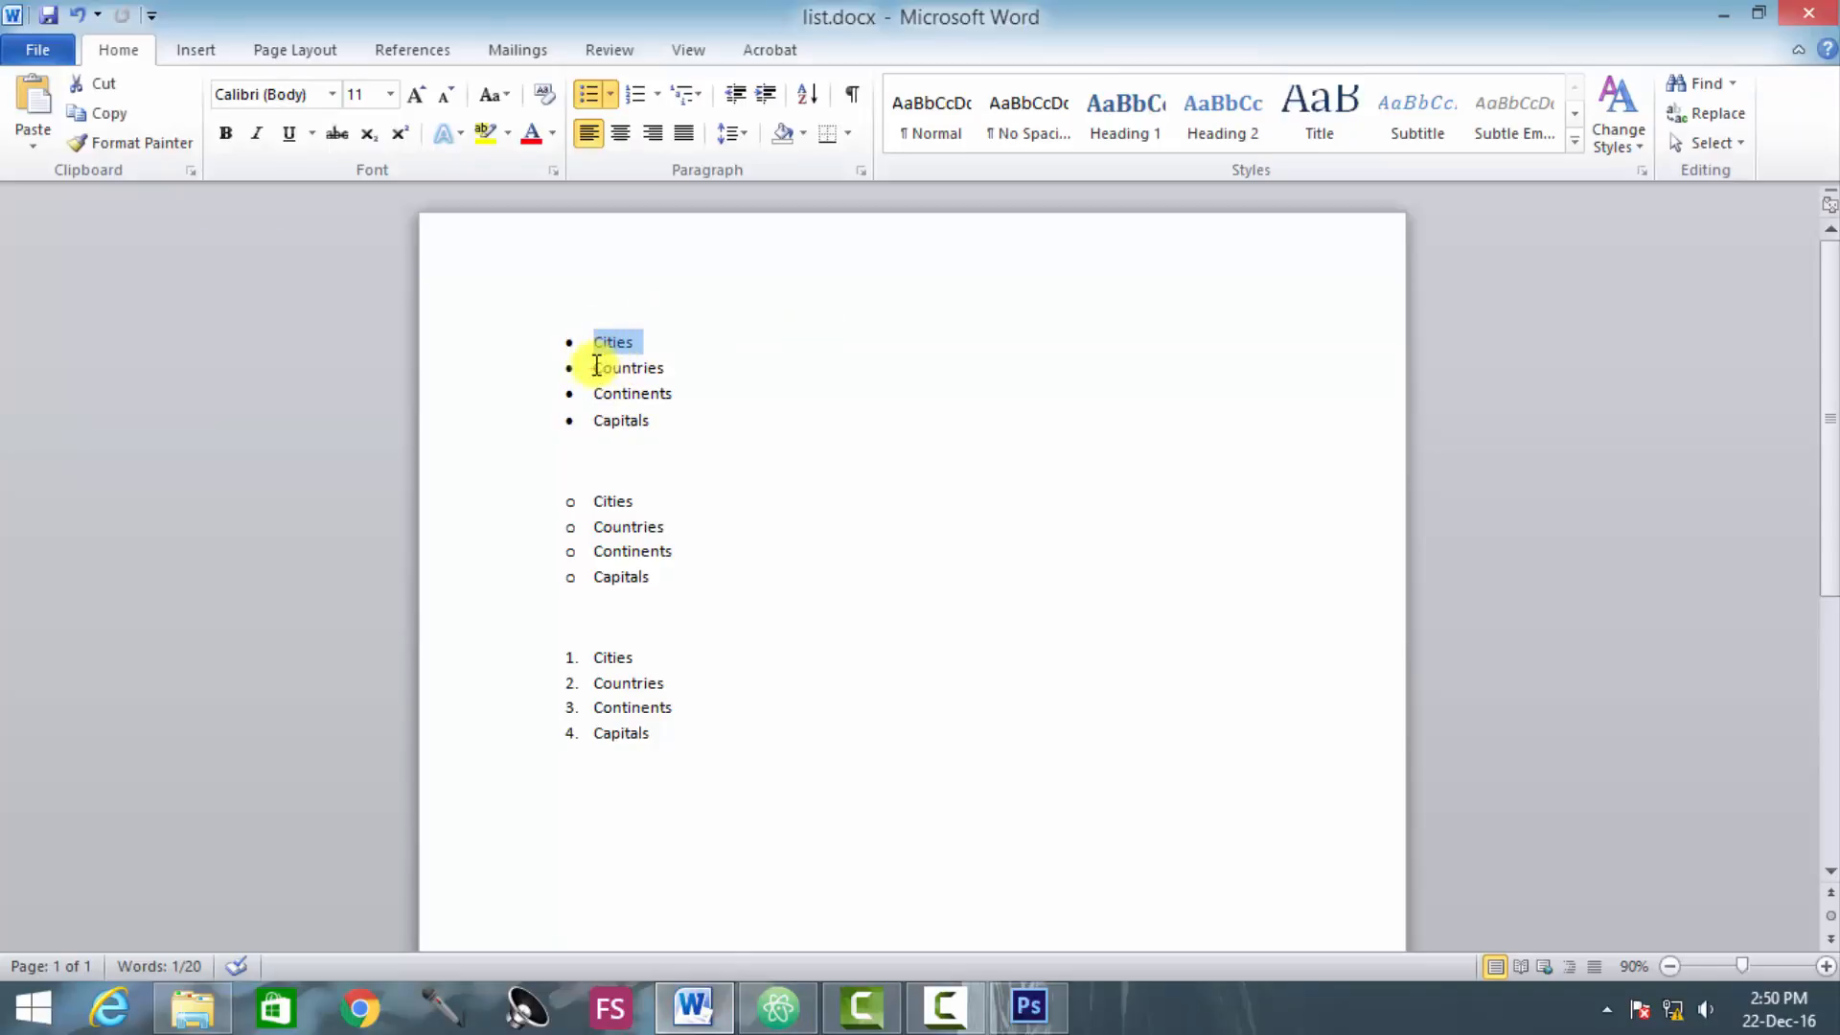
double_click(627, 367)
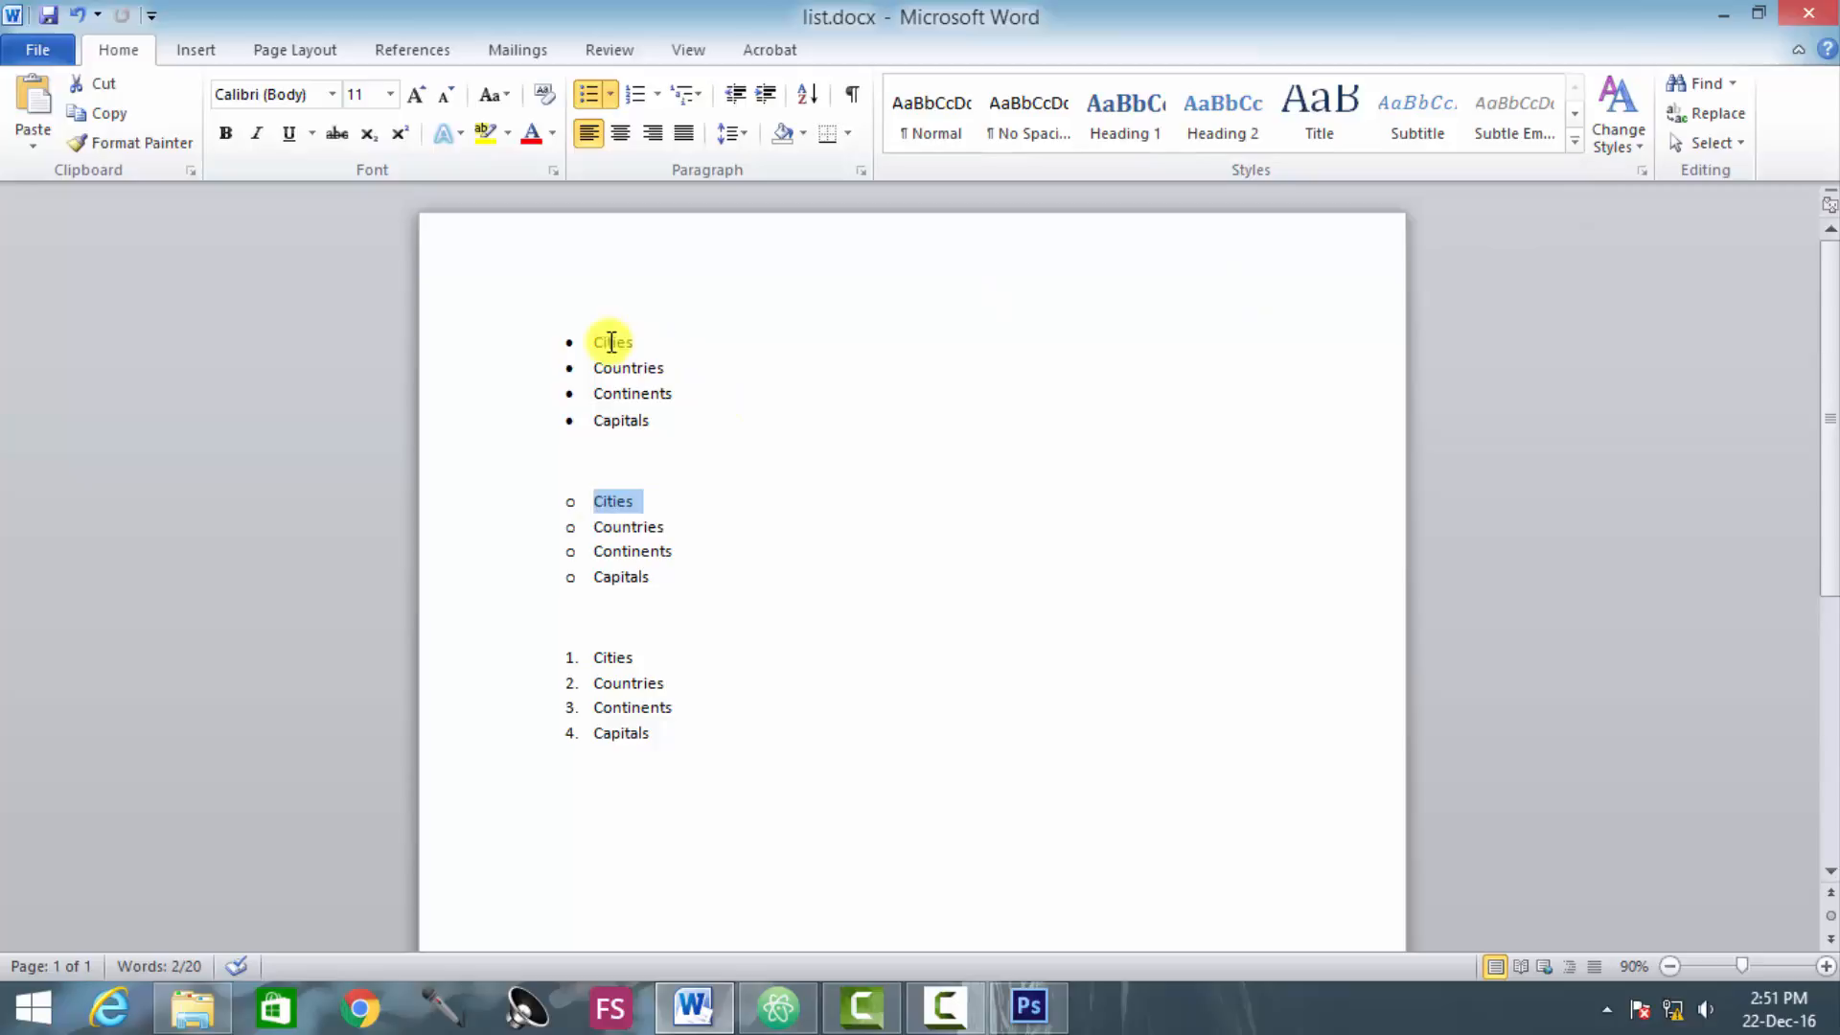
drag(611, 341, 622, 420)
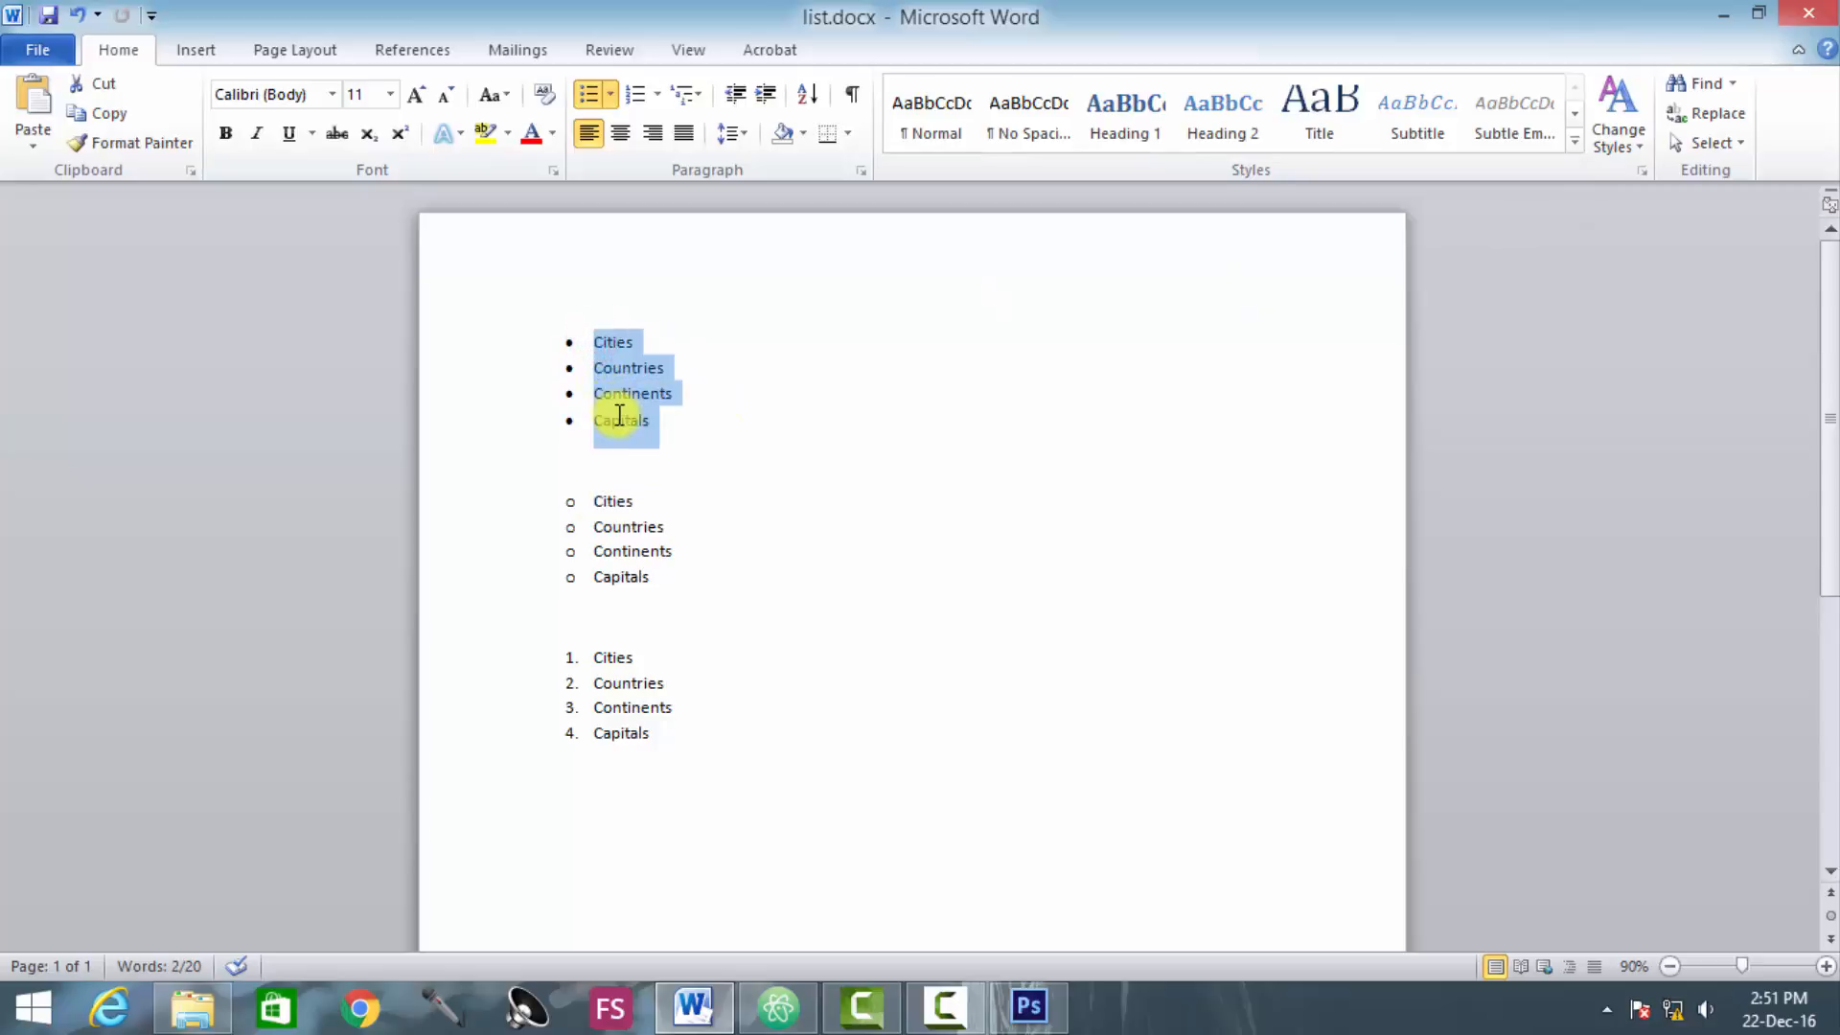
click(611, 342)
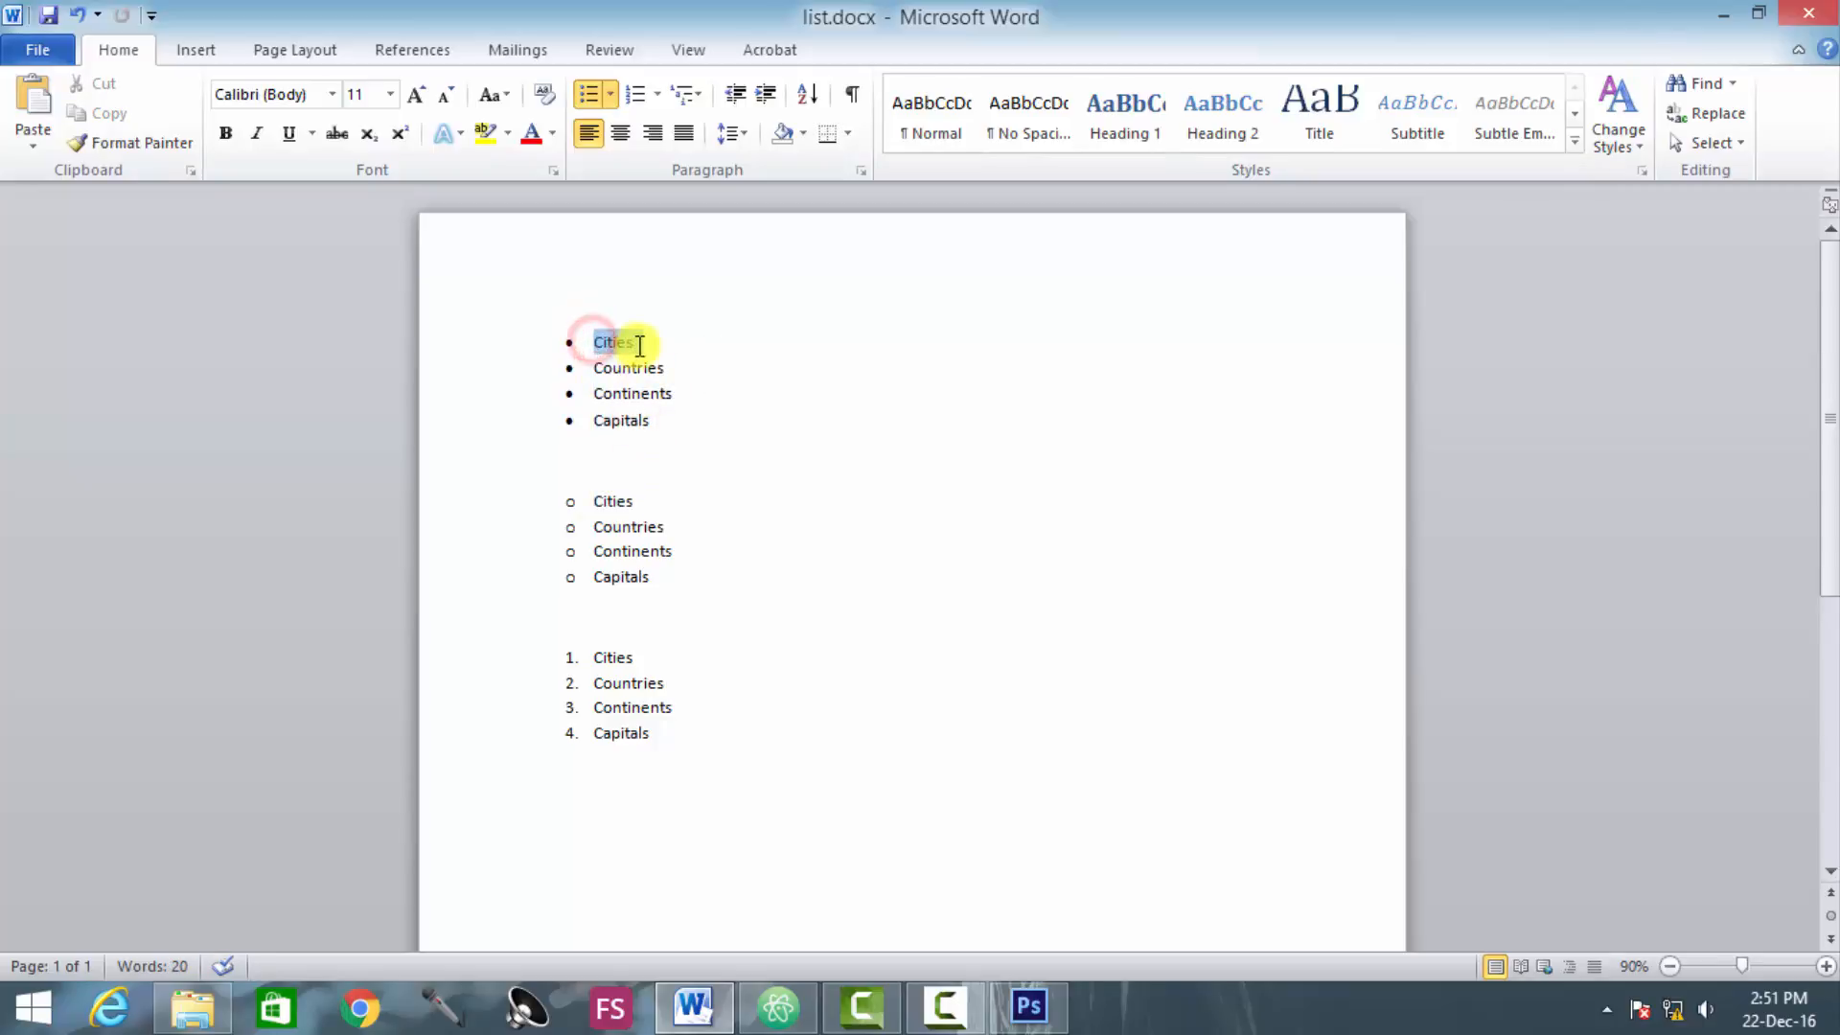
double_click(612, 342)
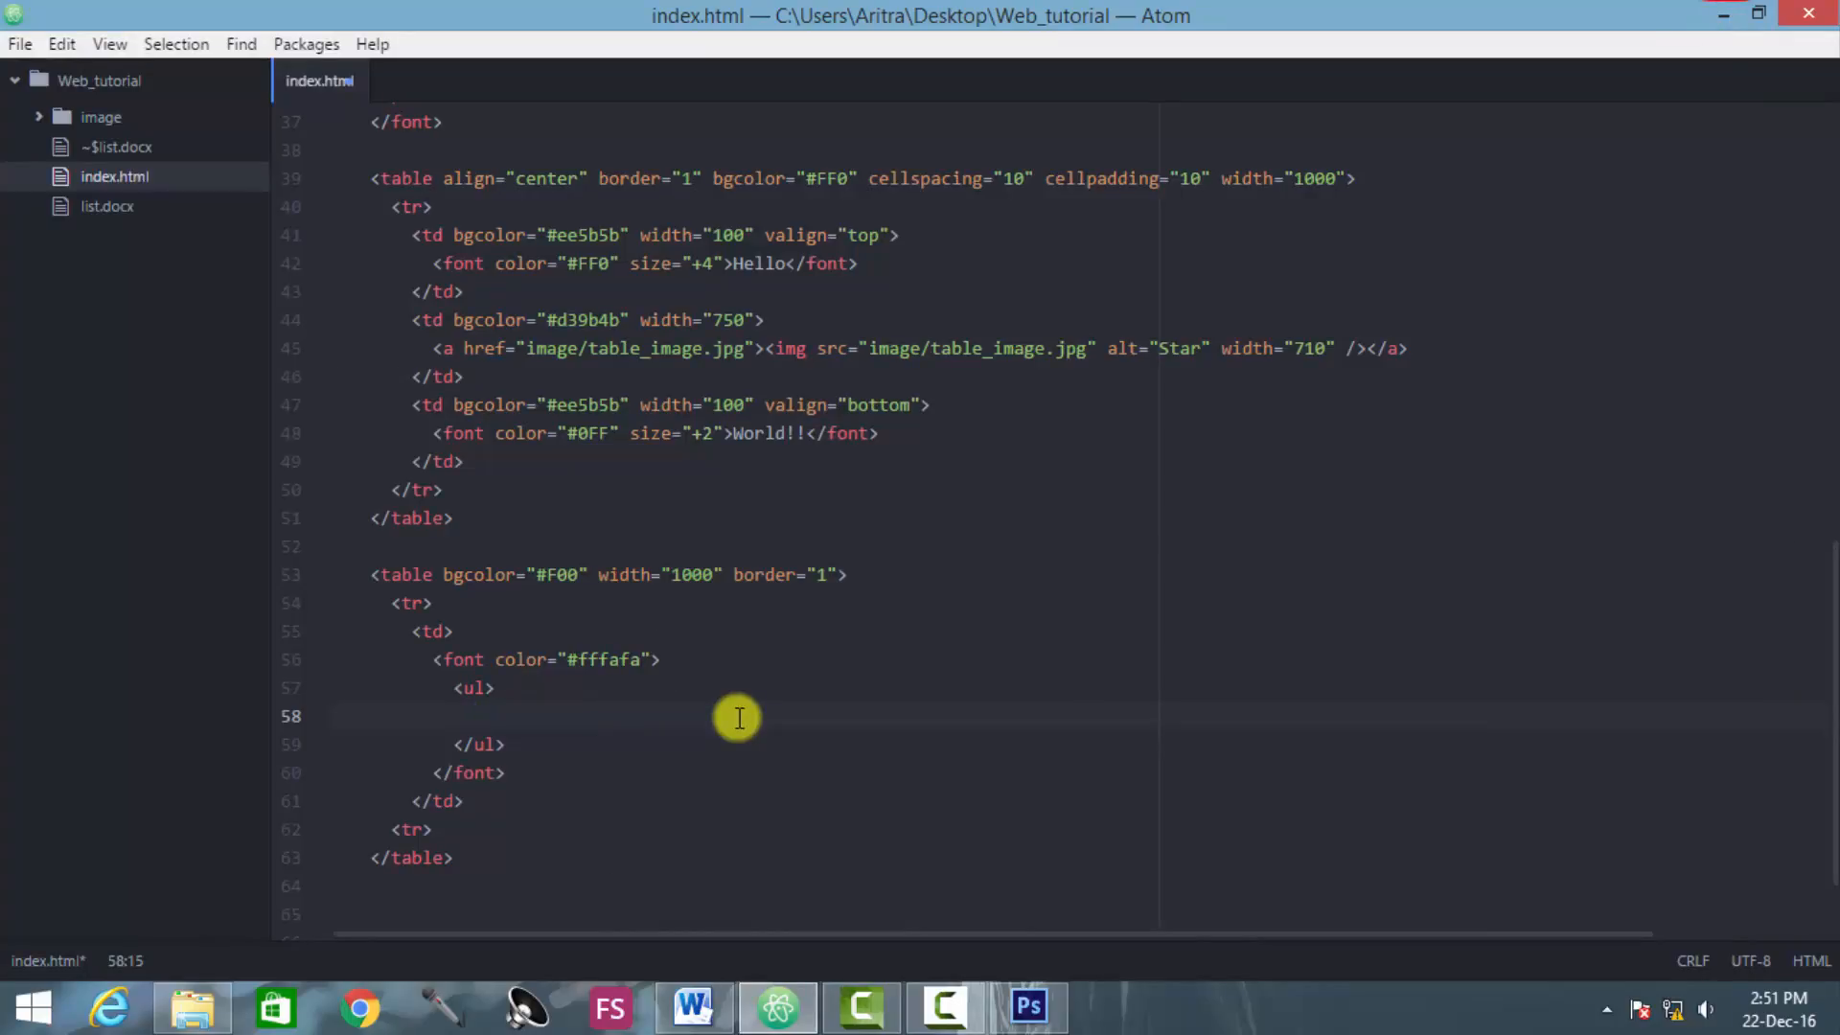
Step: Add a list item containing Cities, taken from the Word list
text(<li></)
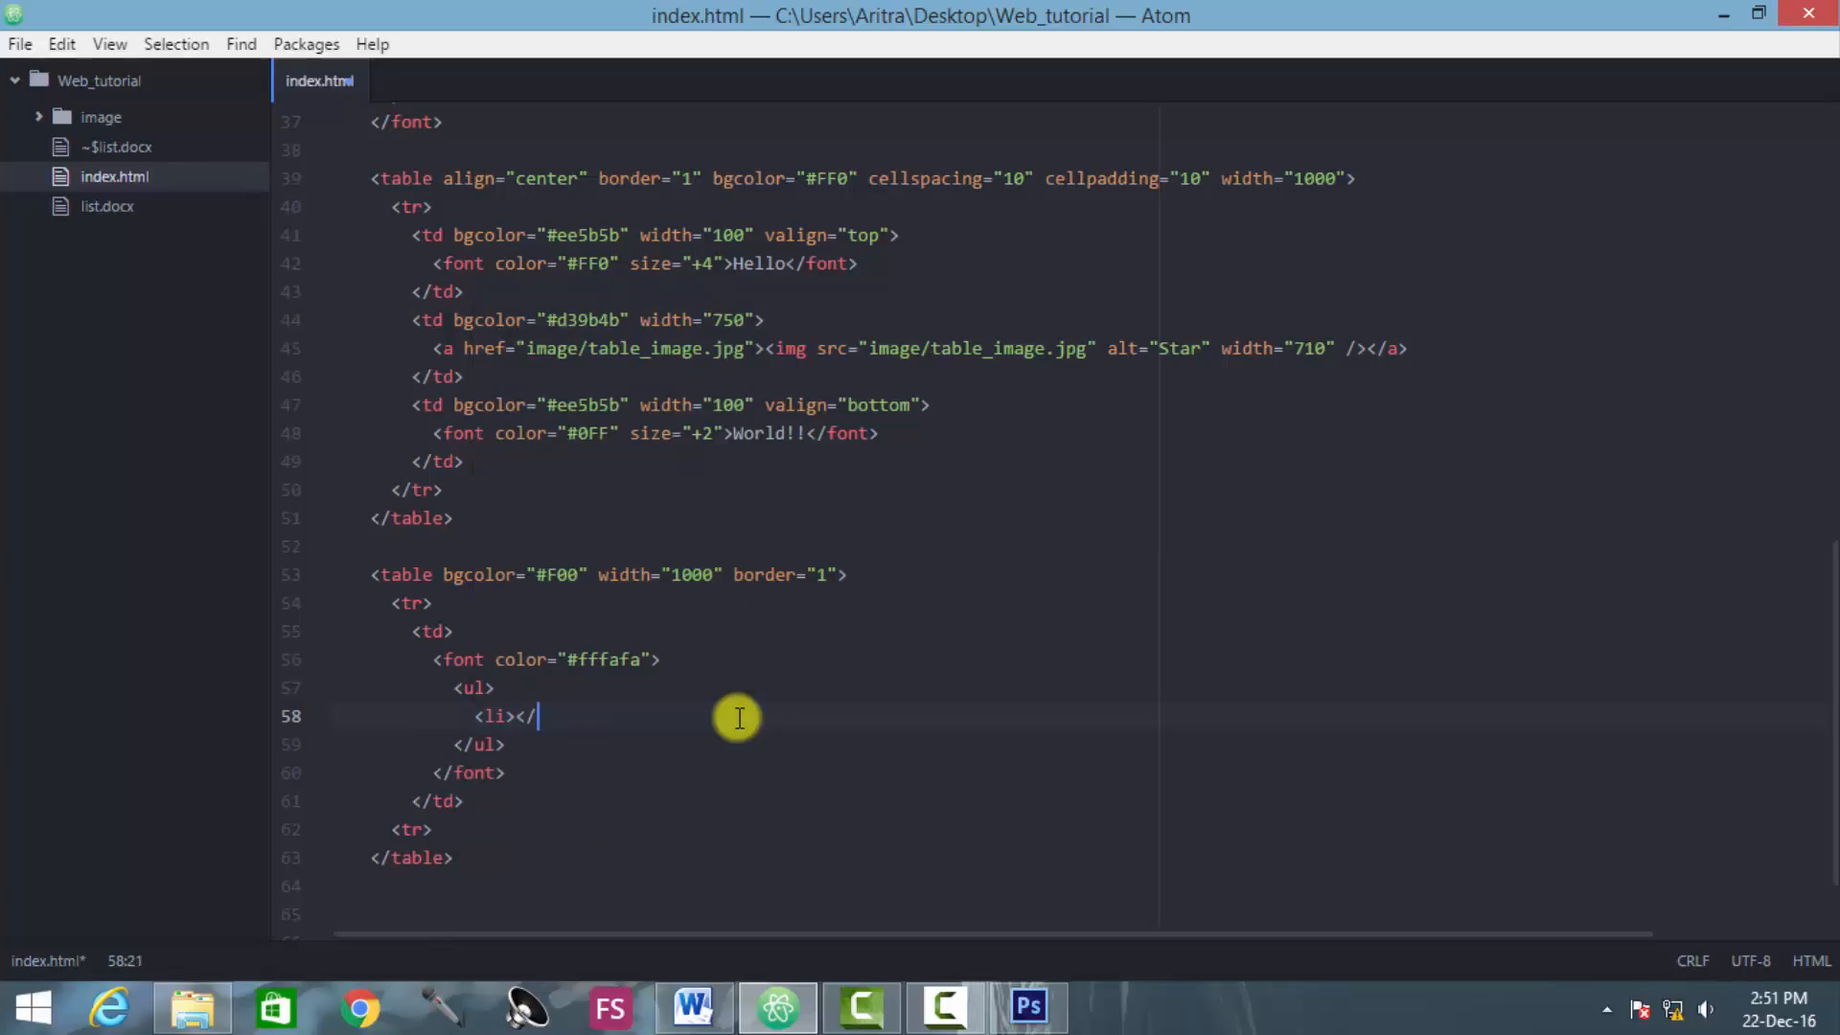
text(li>)
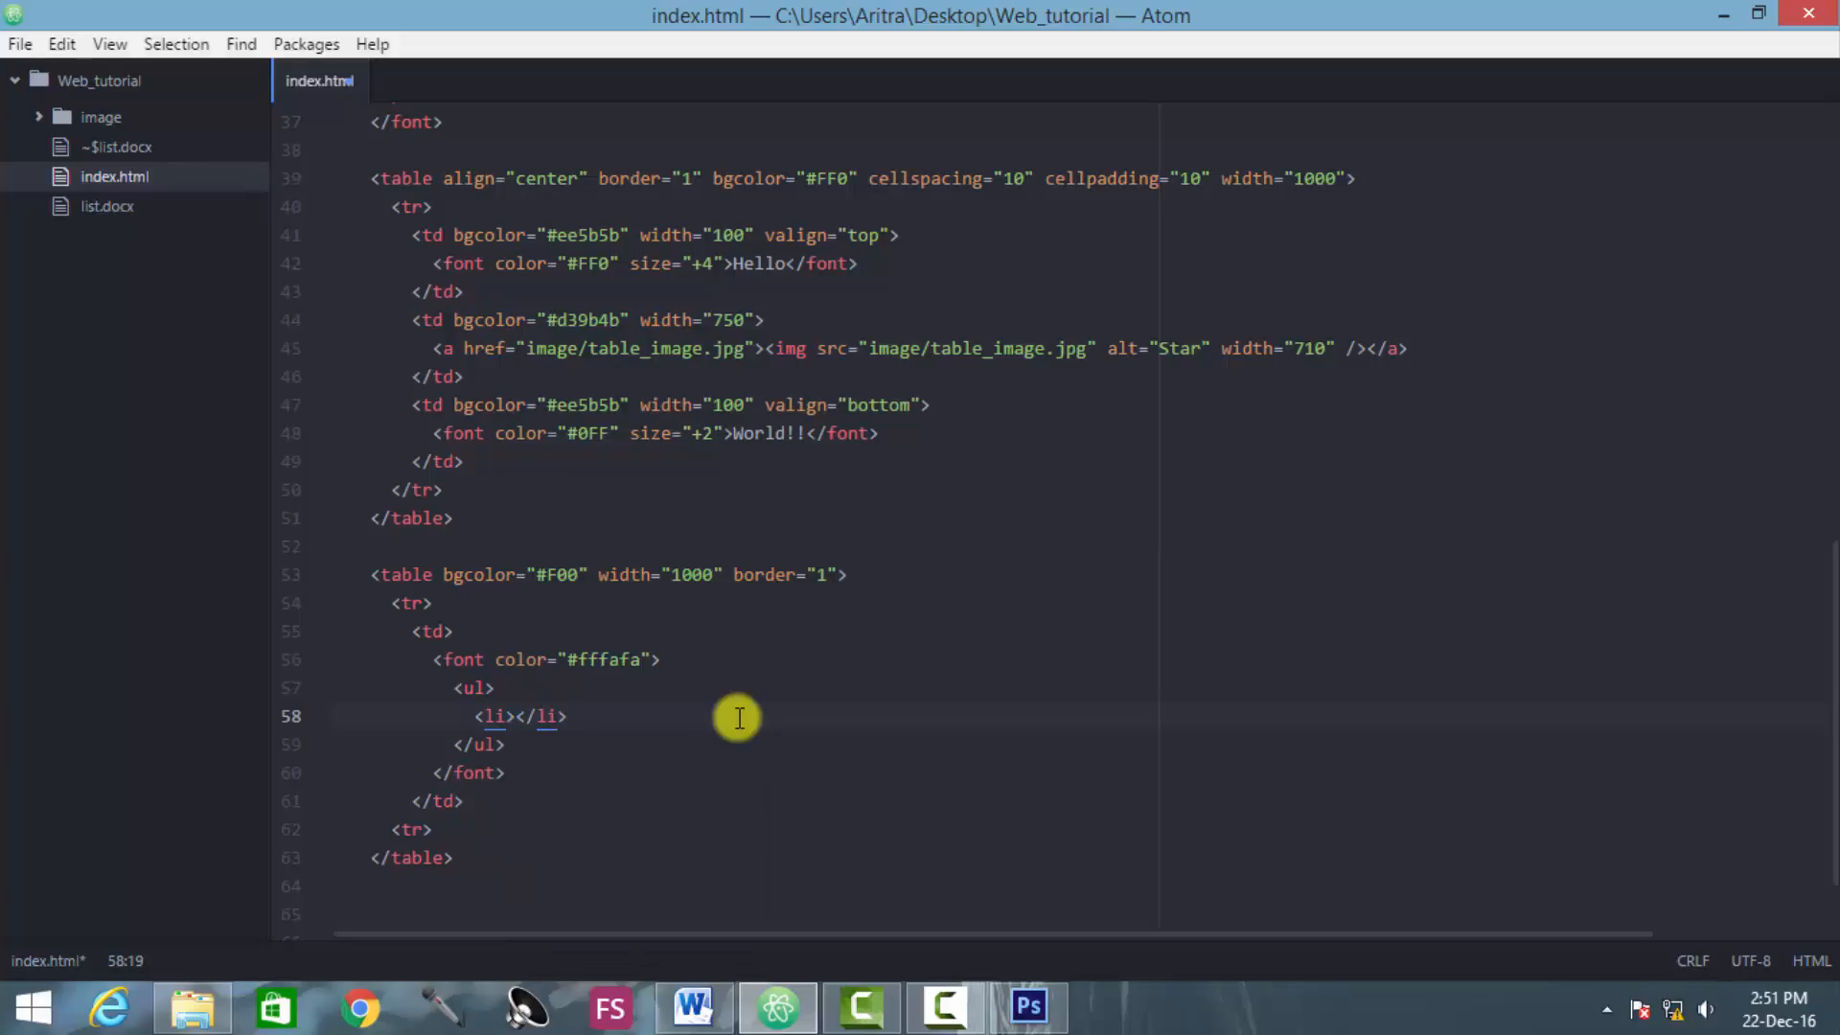
click(694, 1007)
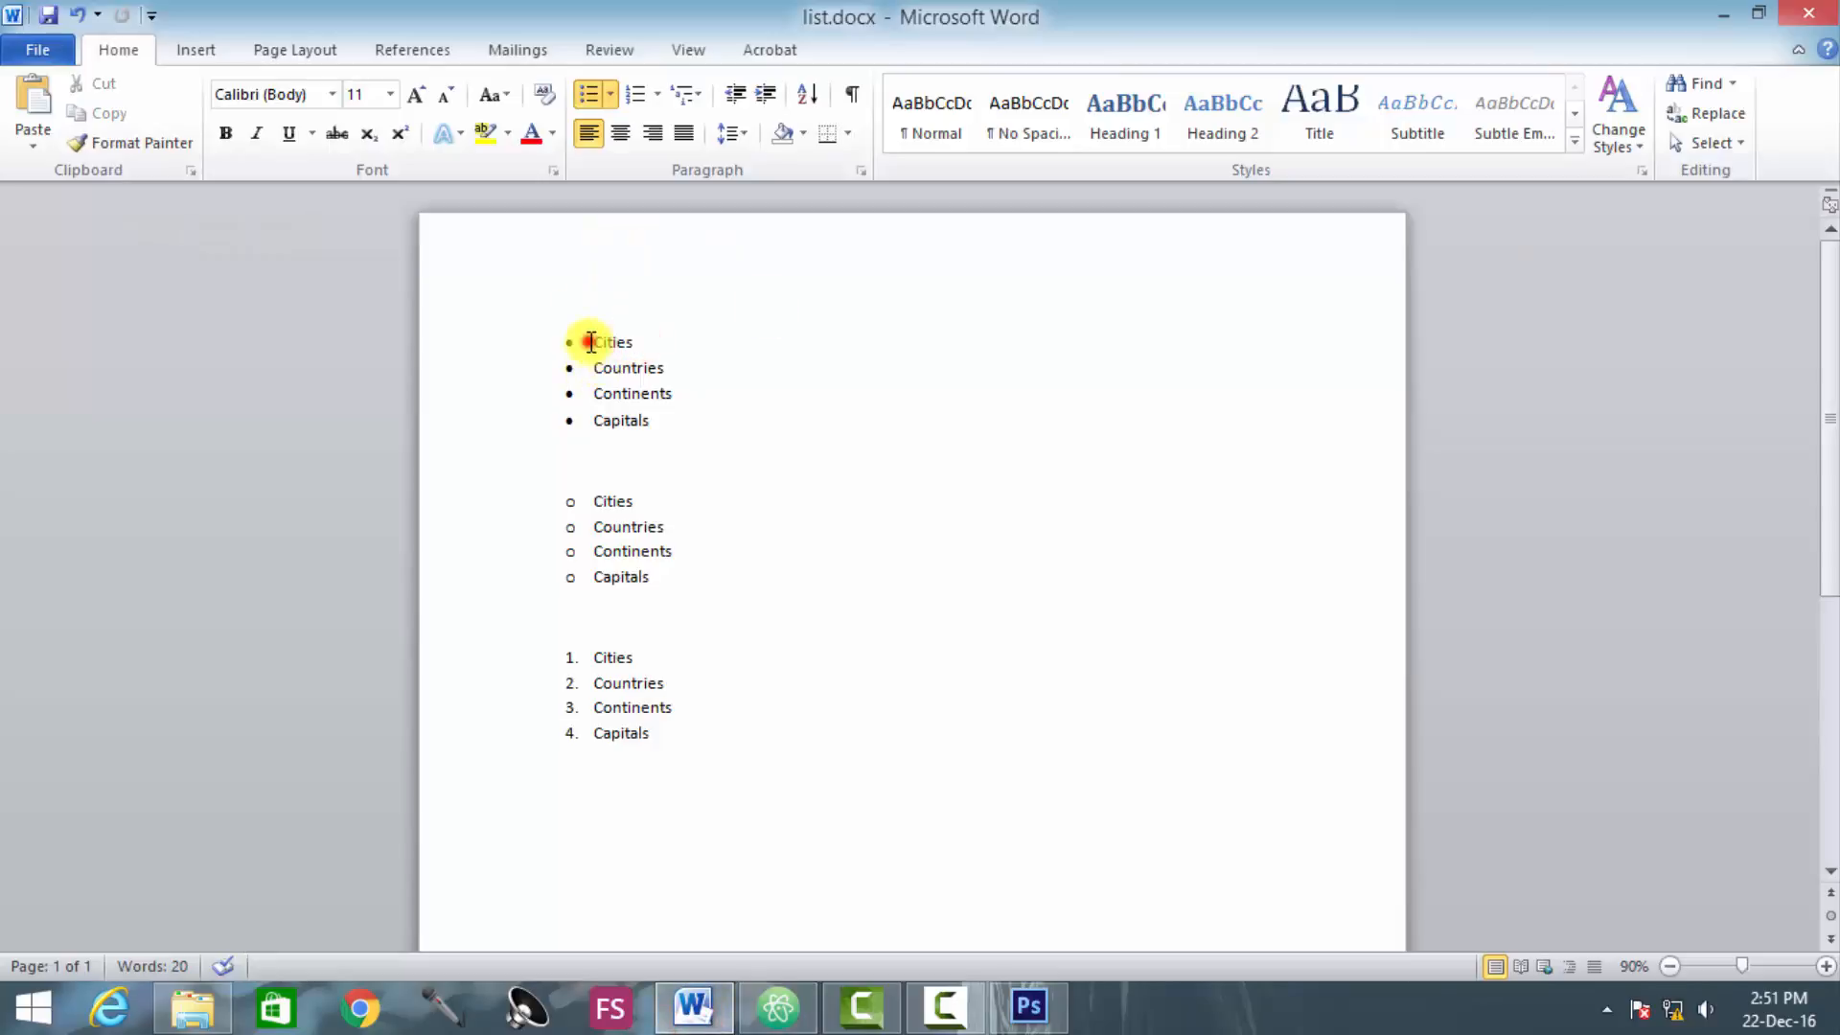
double_click(612, 341)
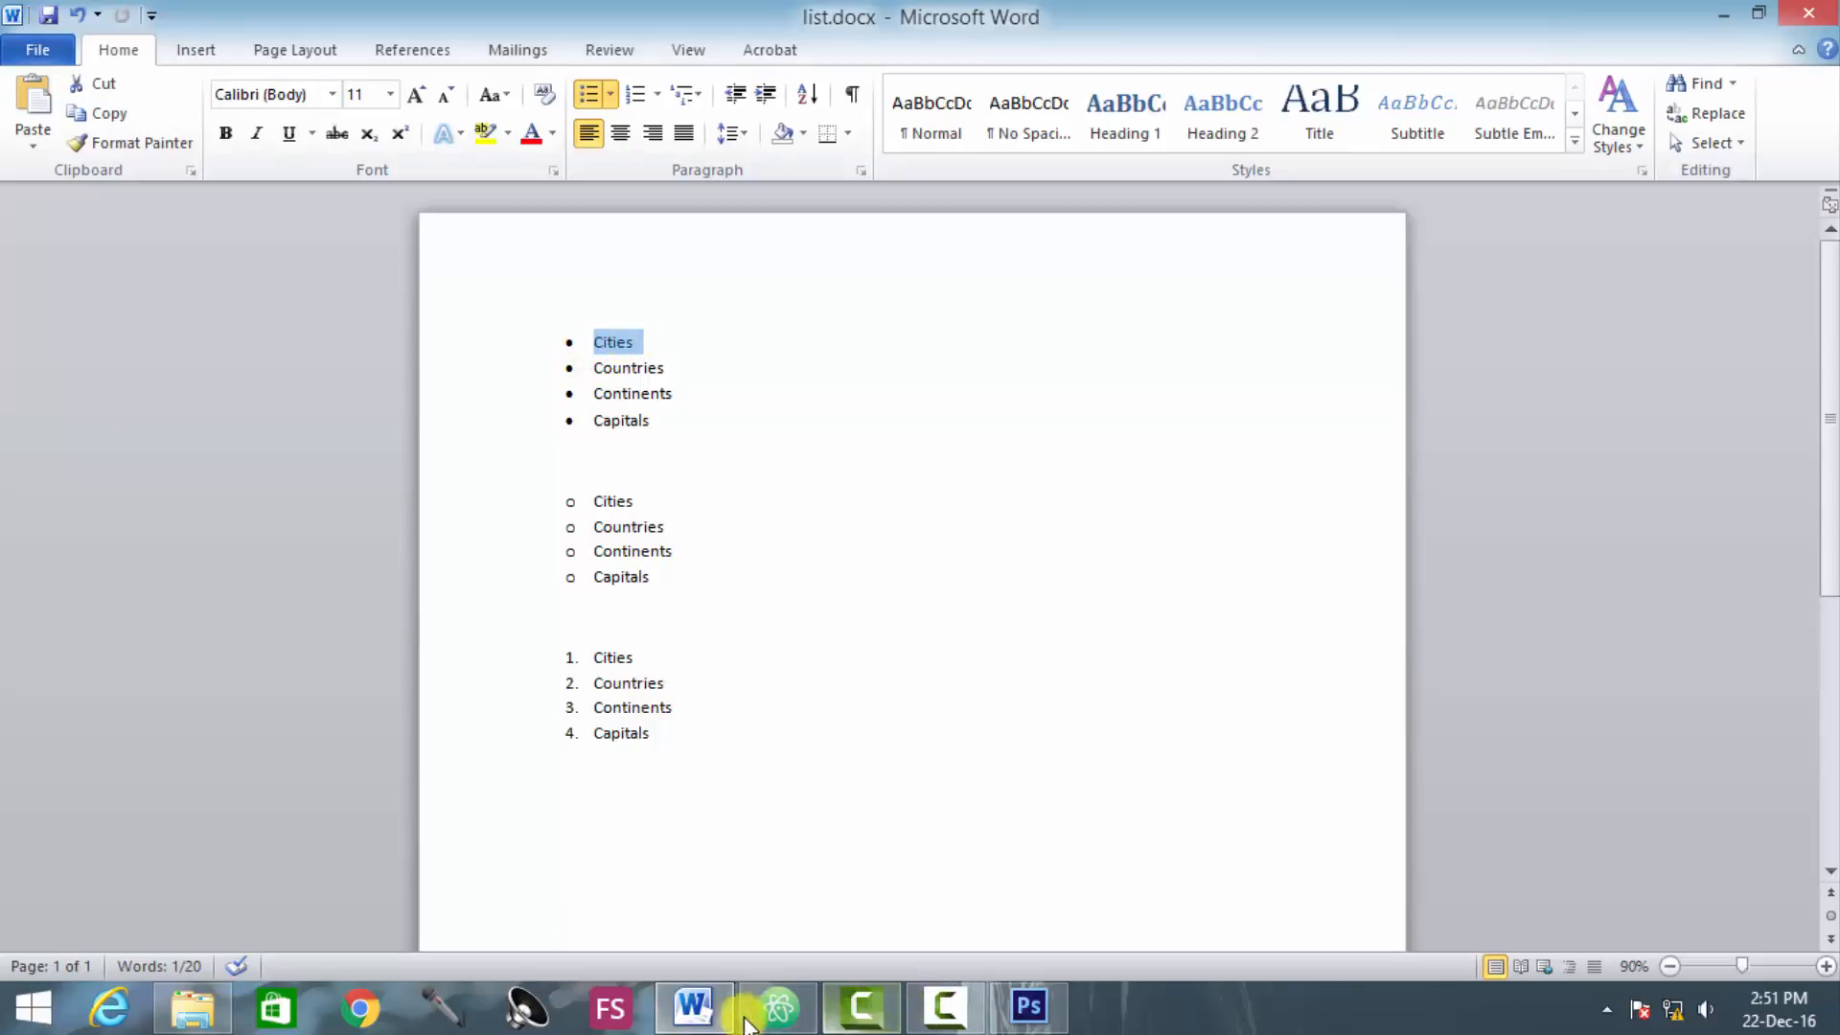
click(778, 1007)
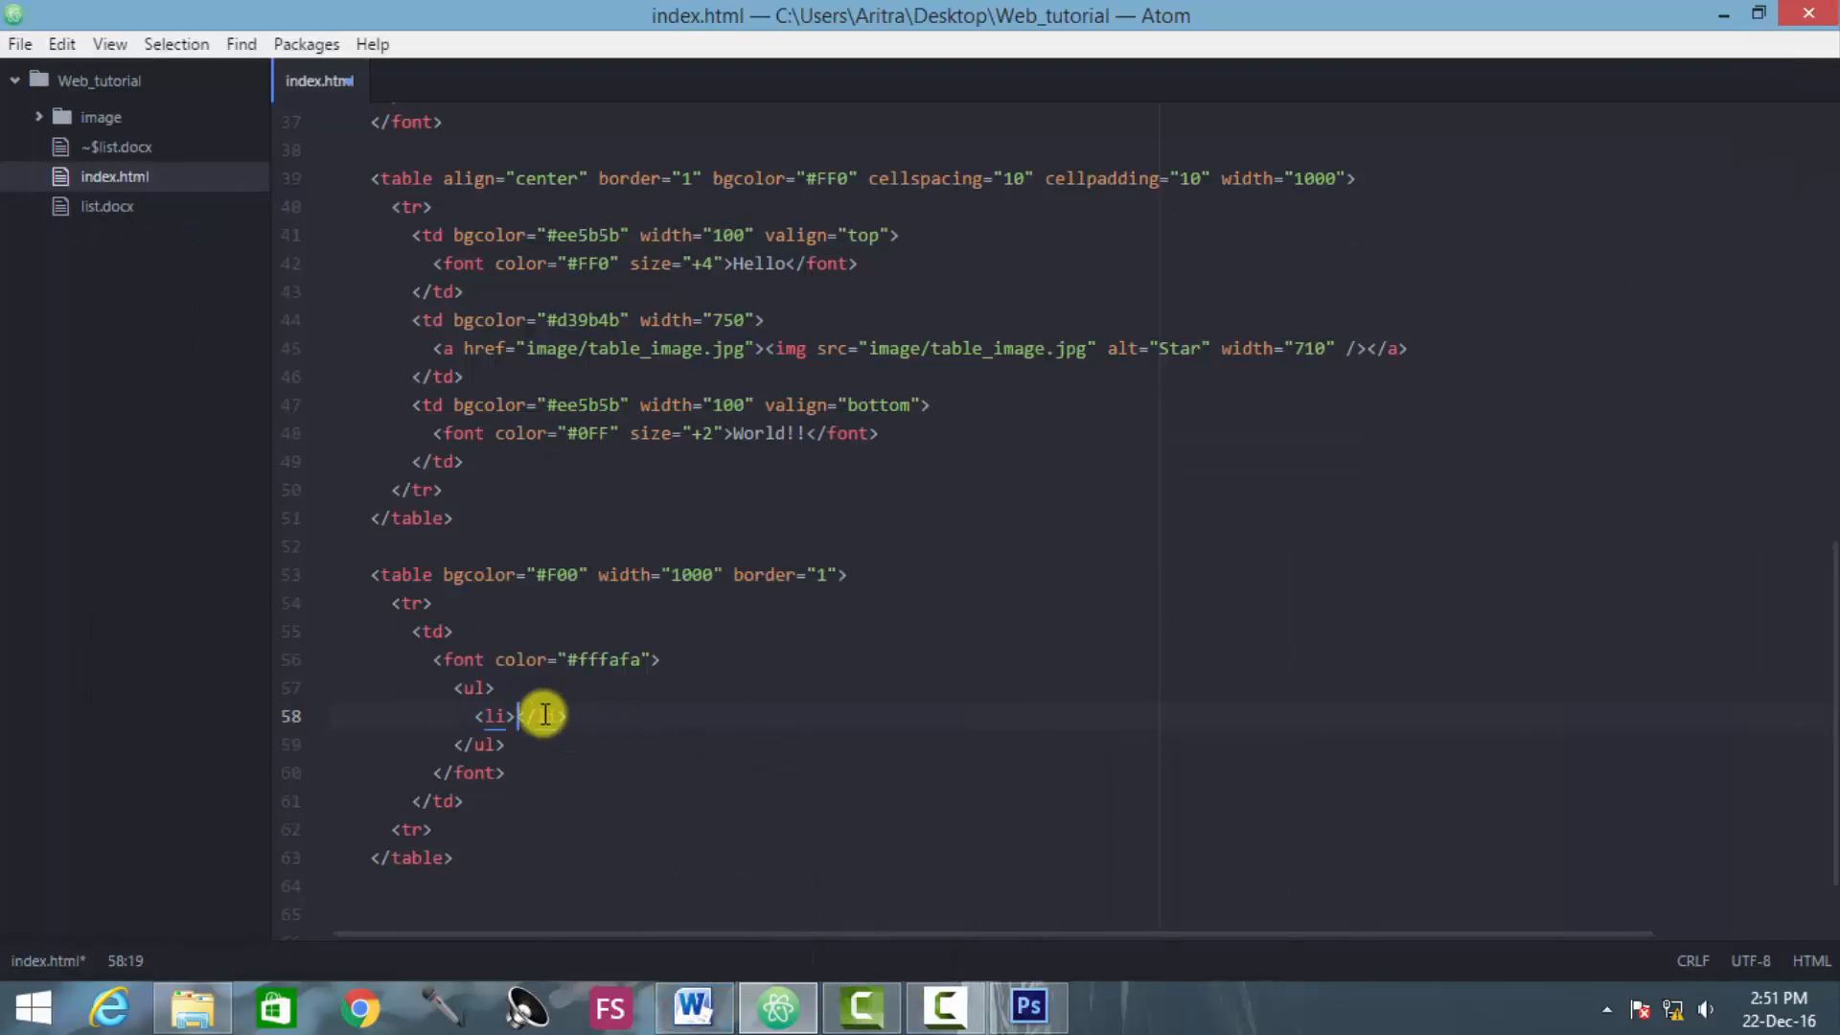
text(ci)
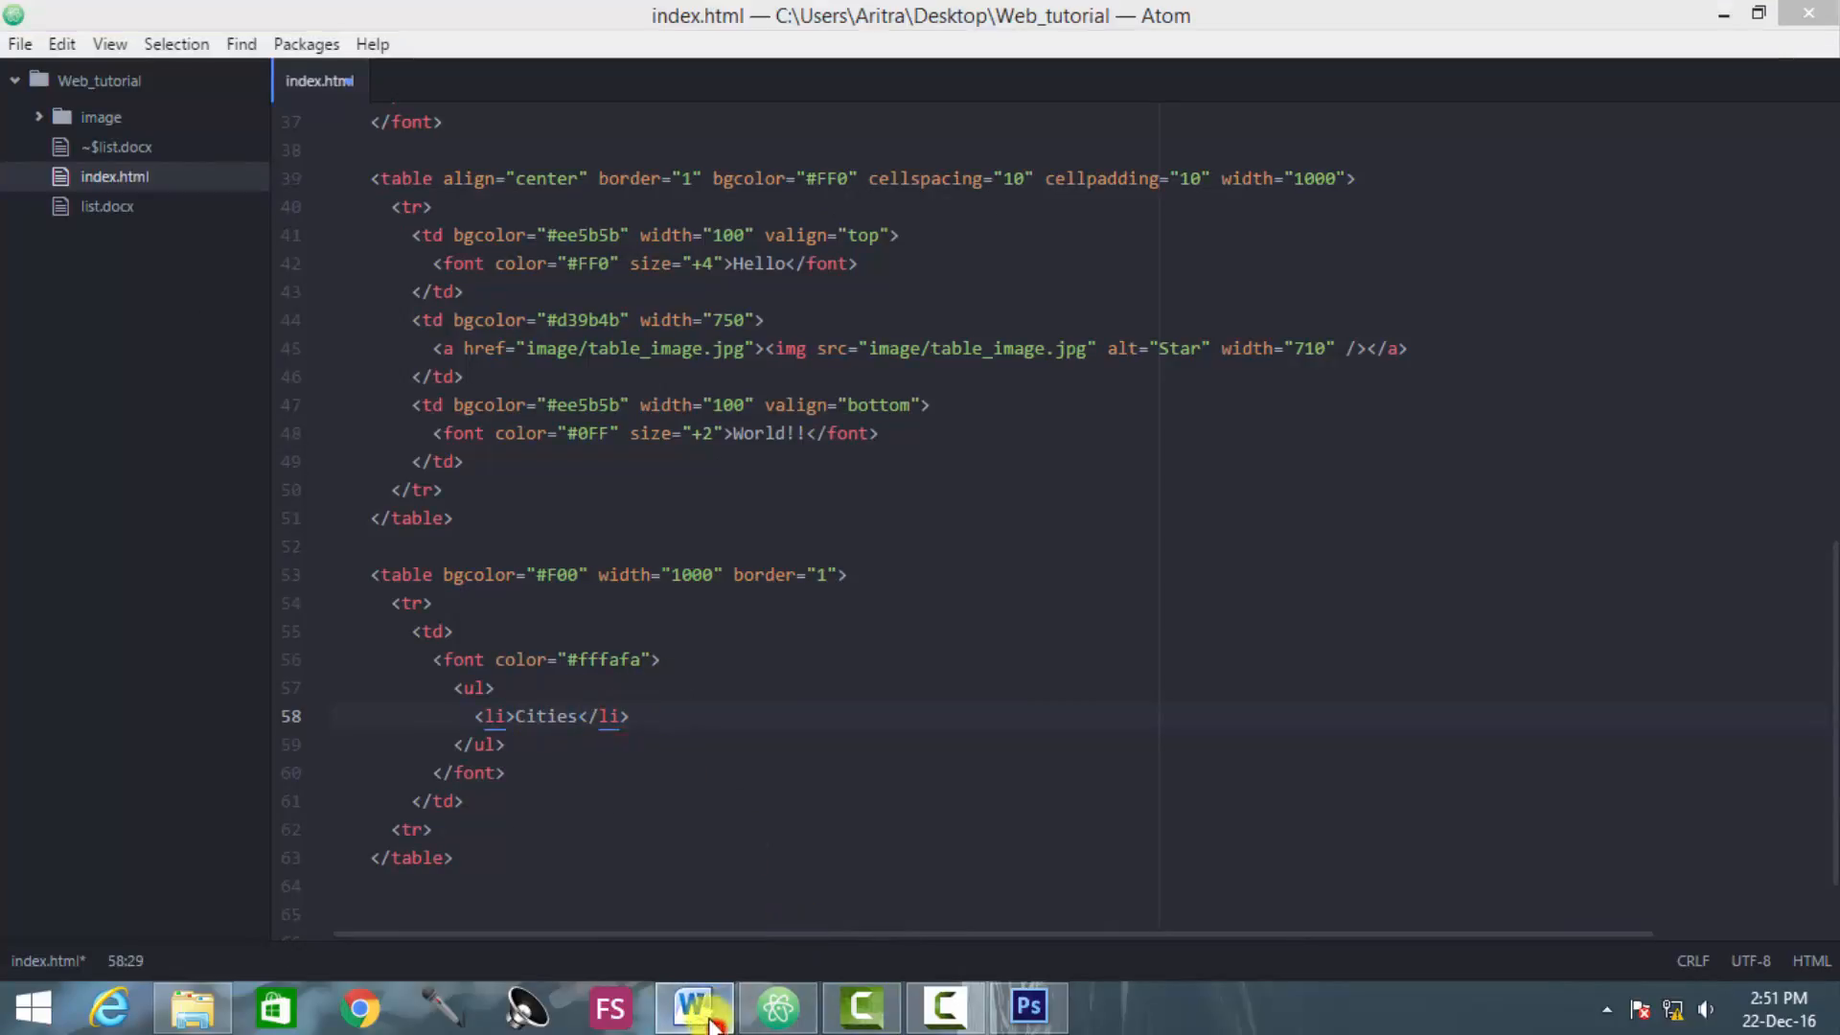
Step: Add a second <li> below it and type Countries
click(694, 1007)
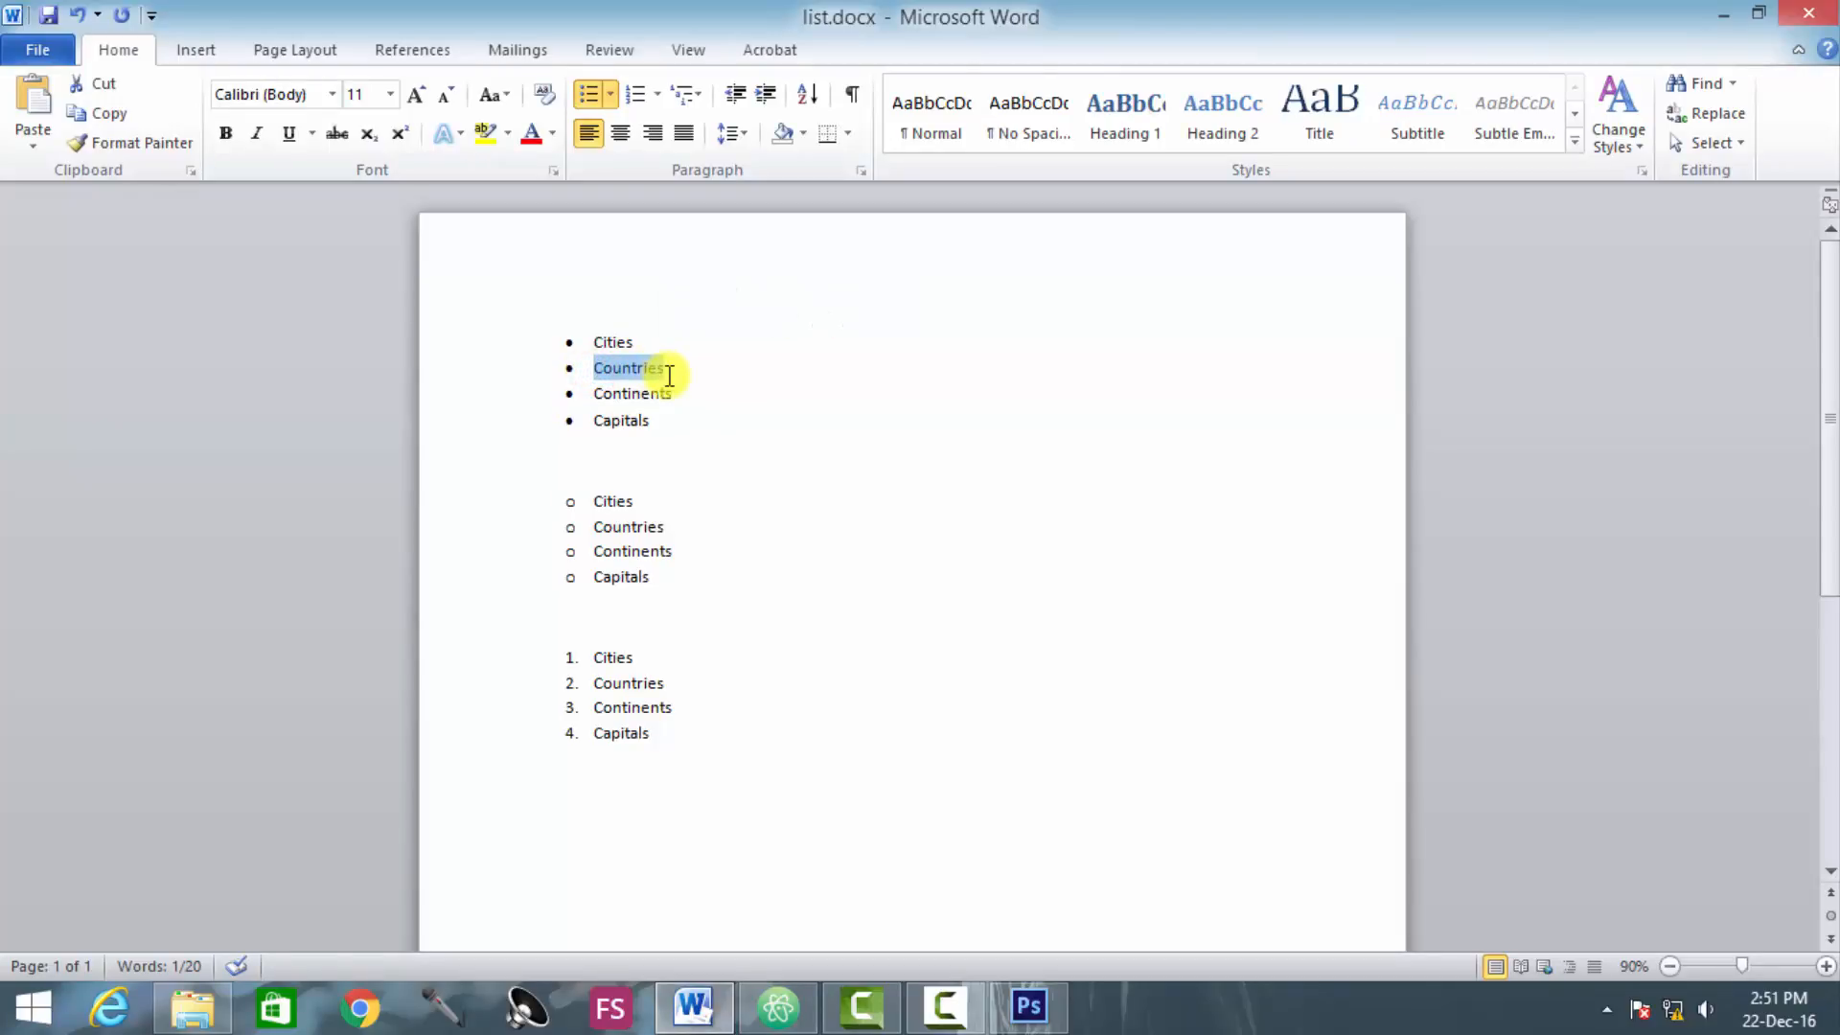
click(777, 1007)
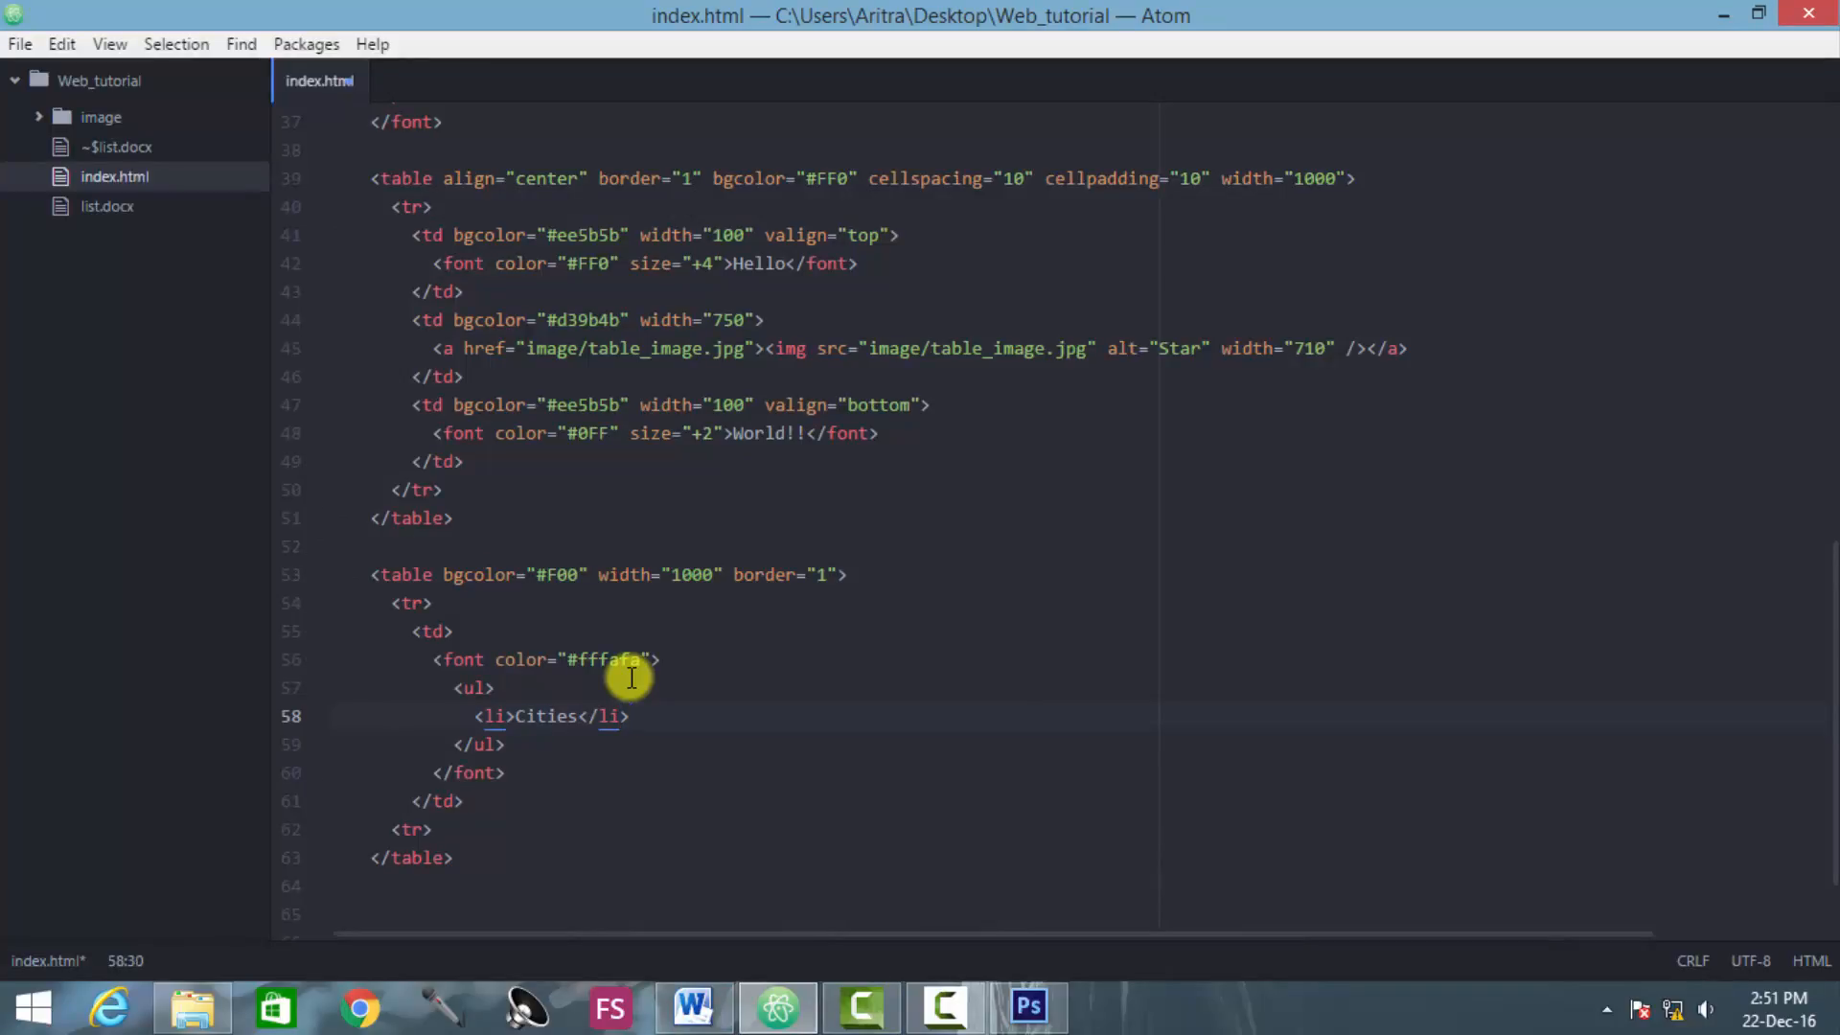
text(<li)
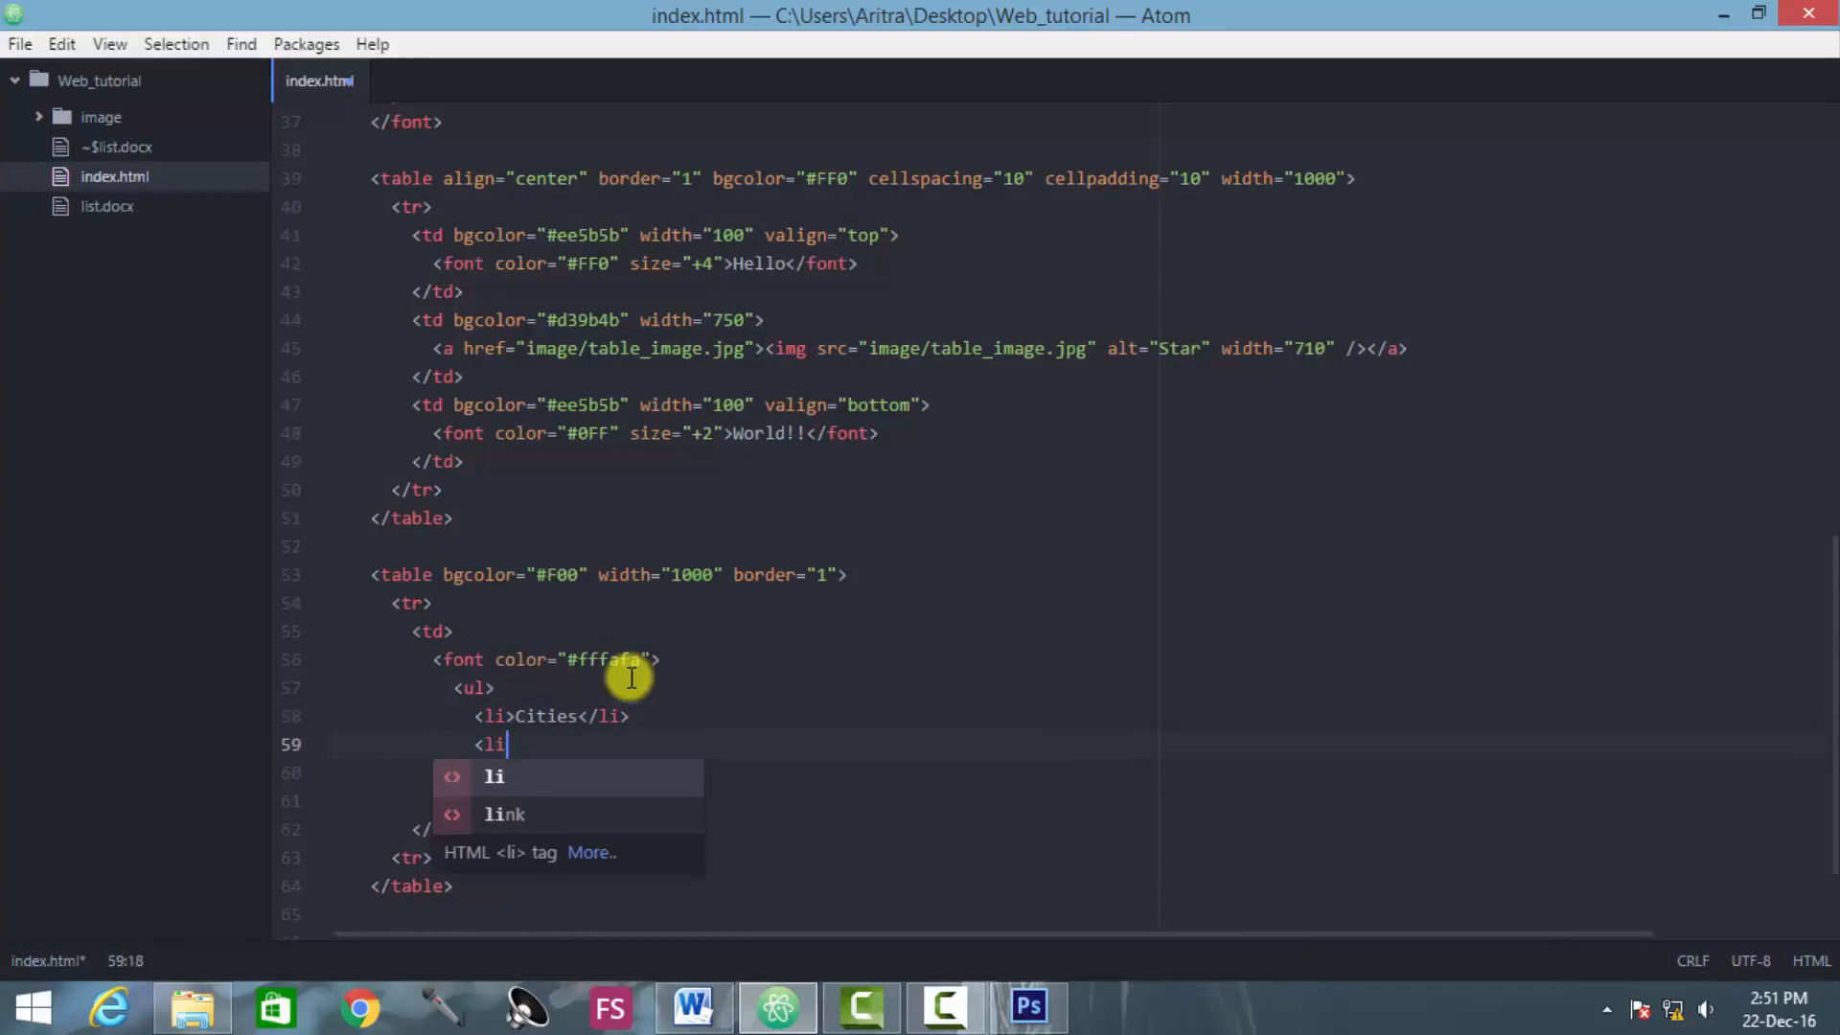
text(></li>)
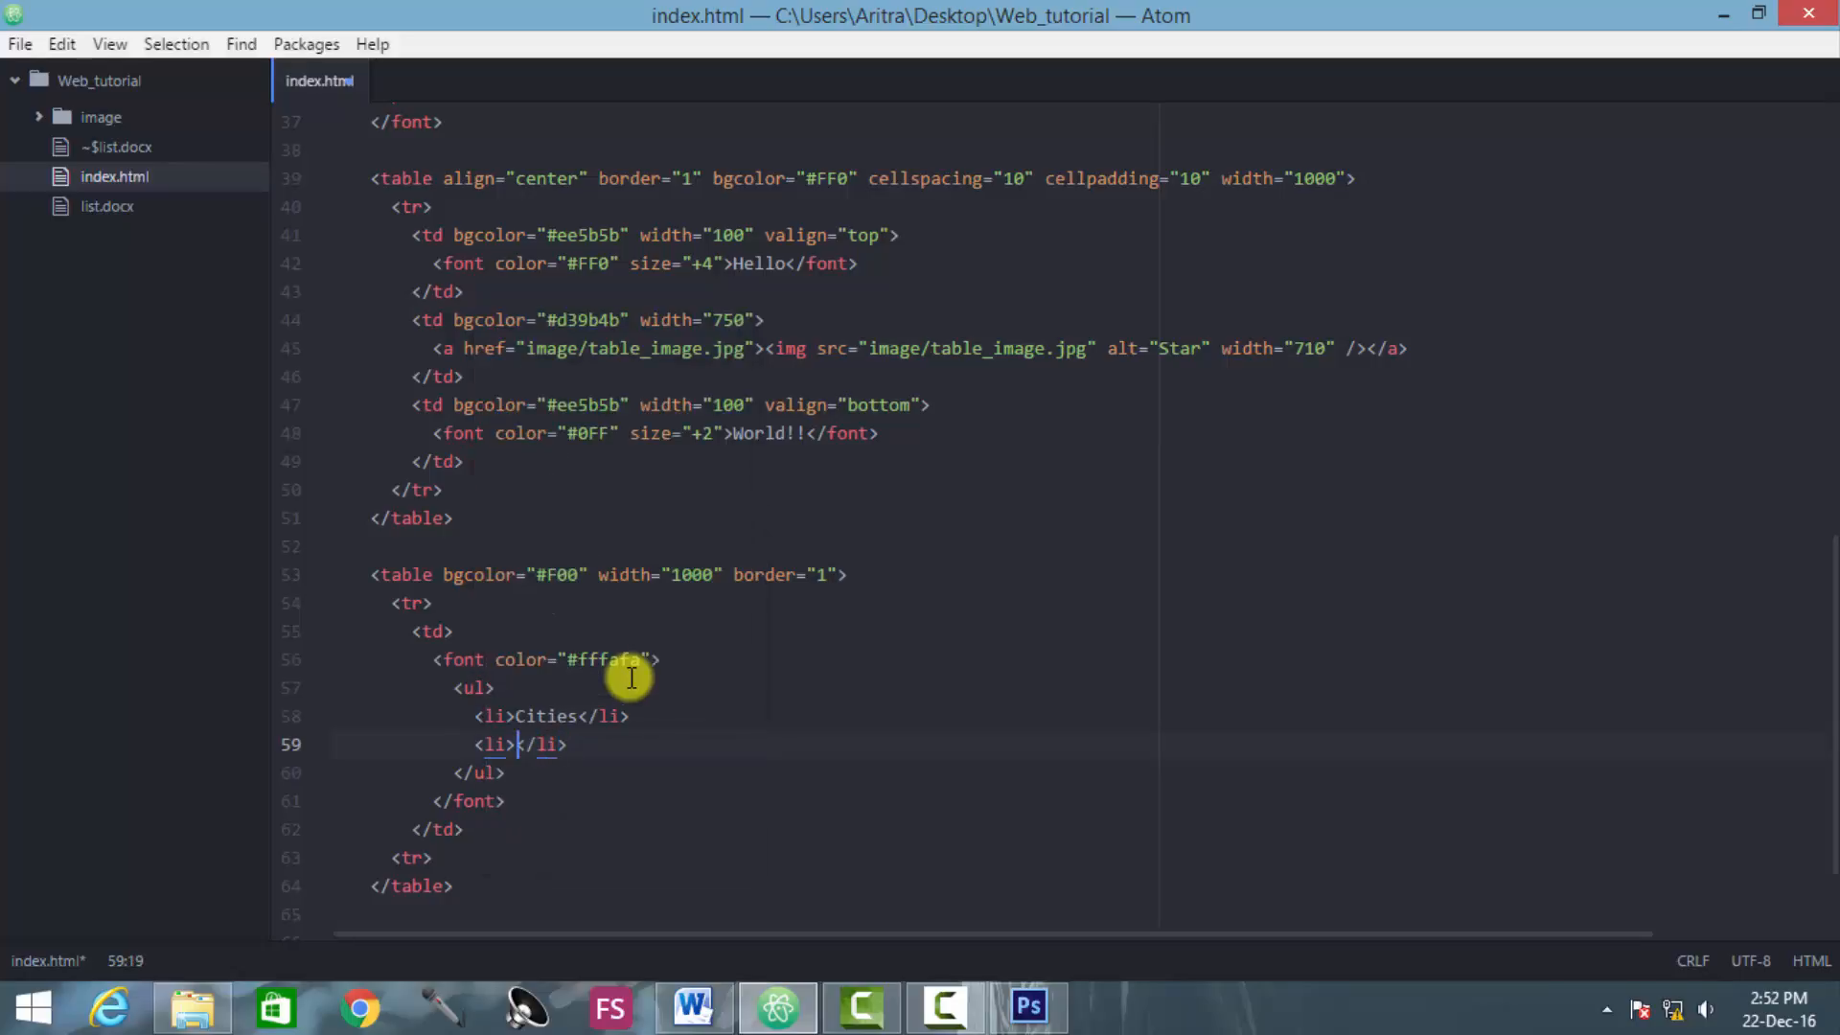
text(Countries)
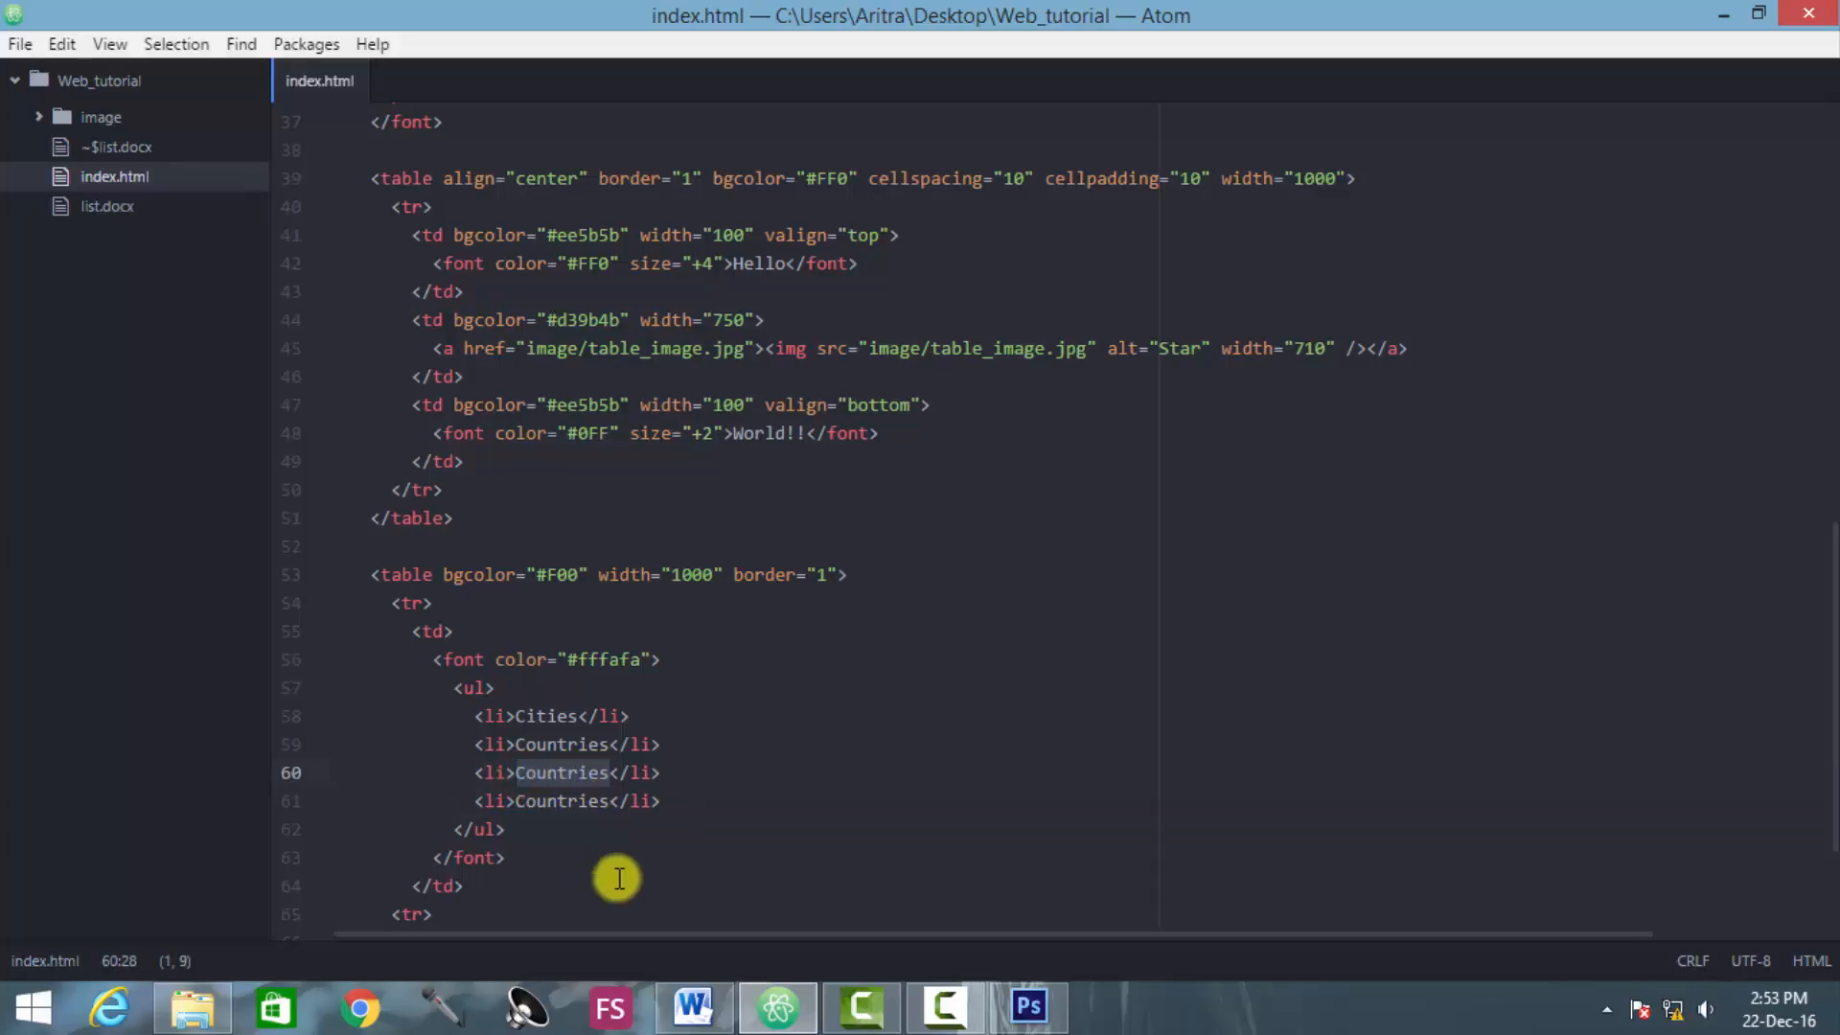
Step: Rename the third list item to Continents after checking the Word document
click(693, 1007)
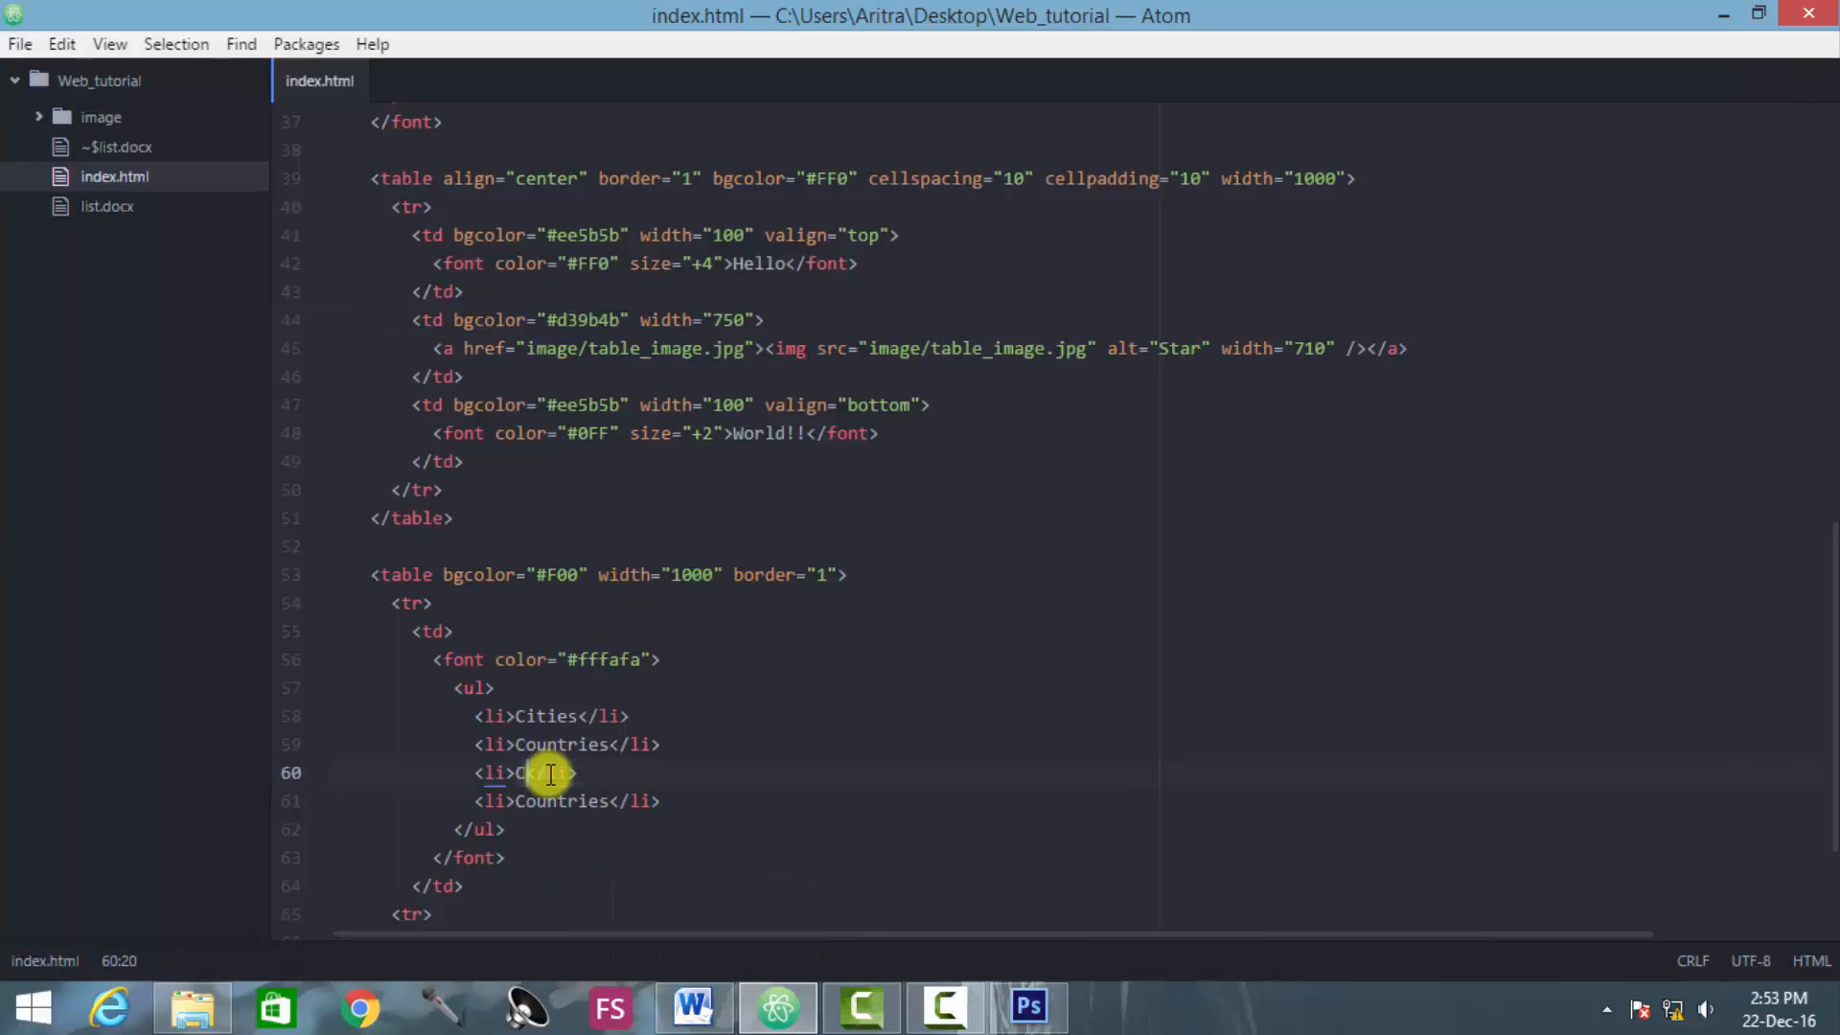
text(co)
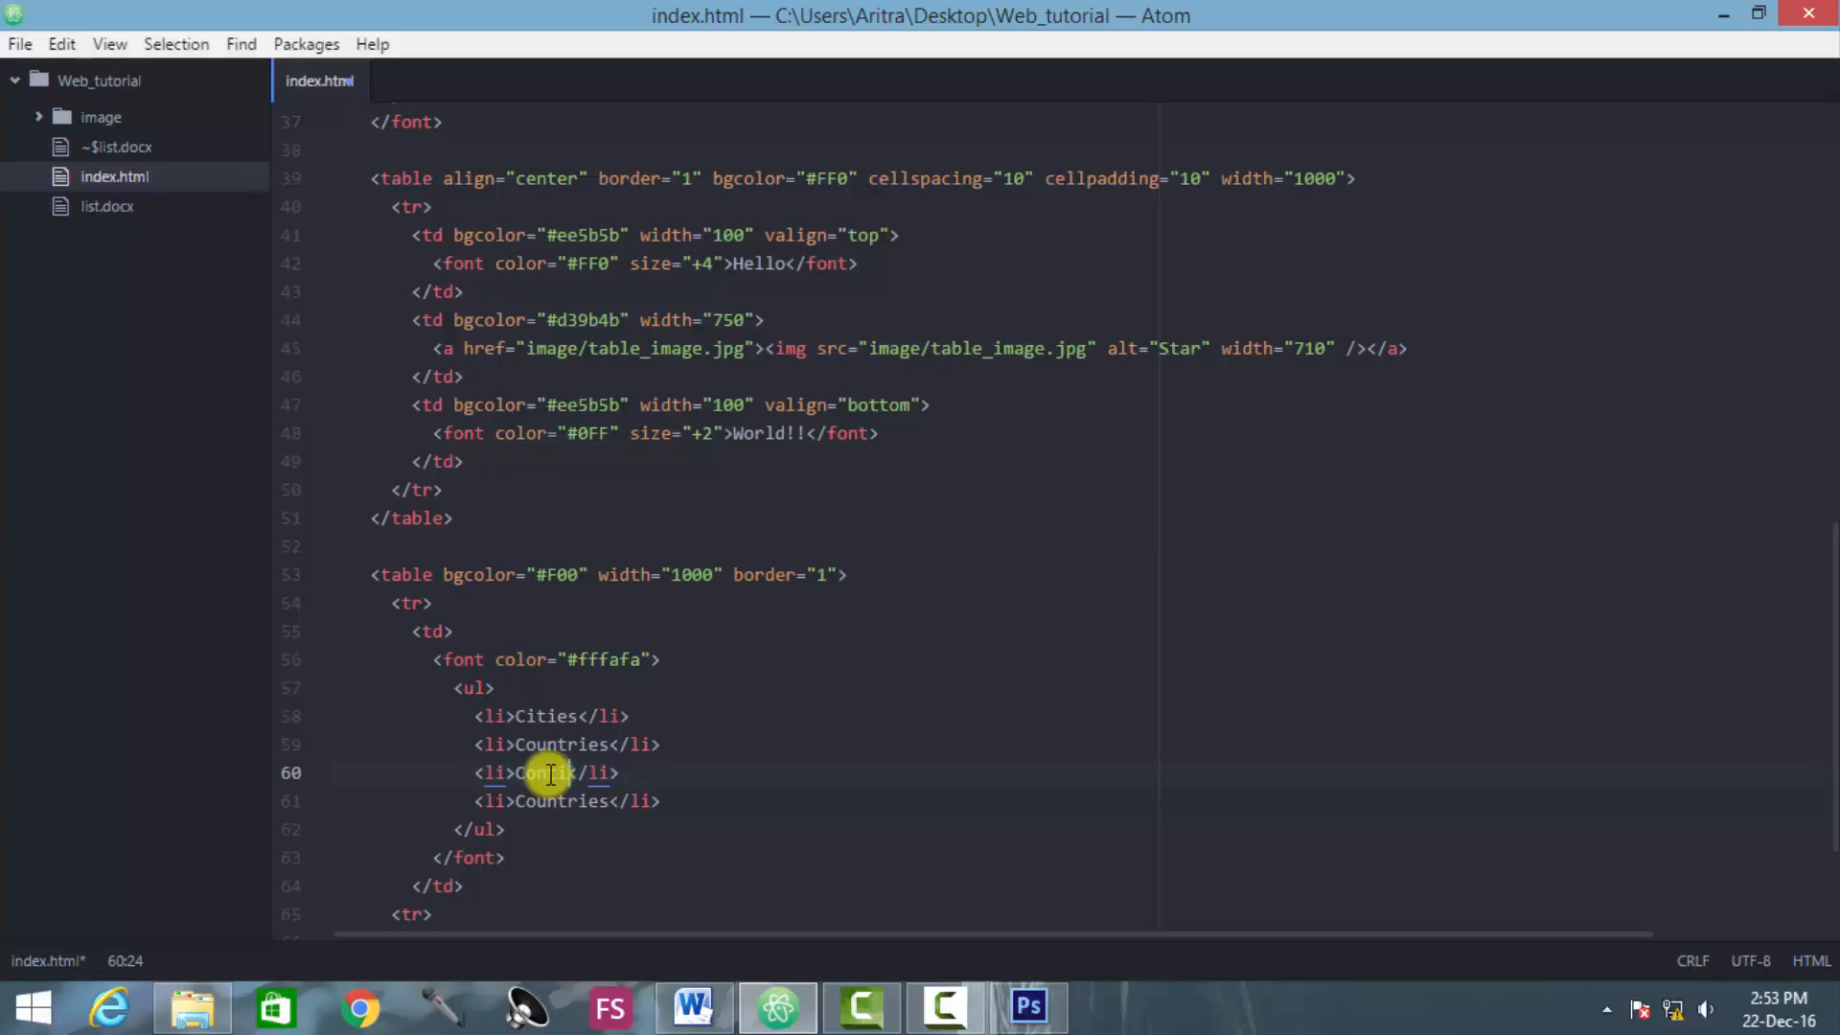
text(nents)
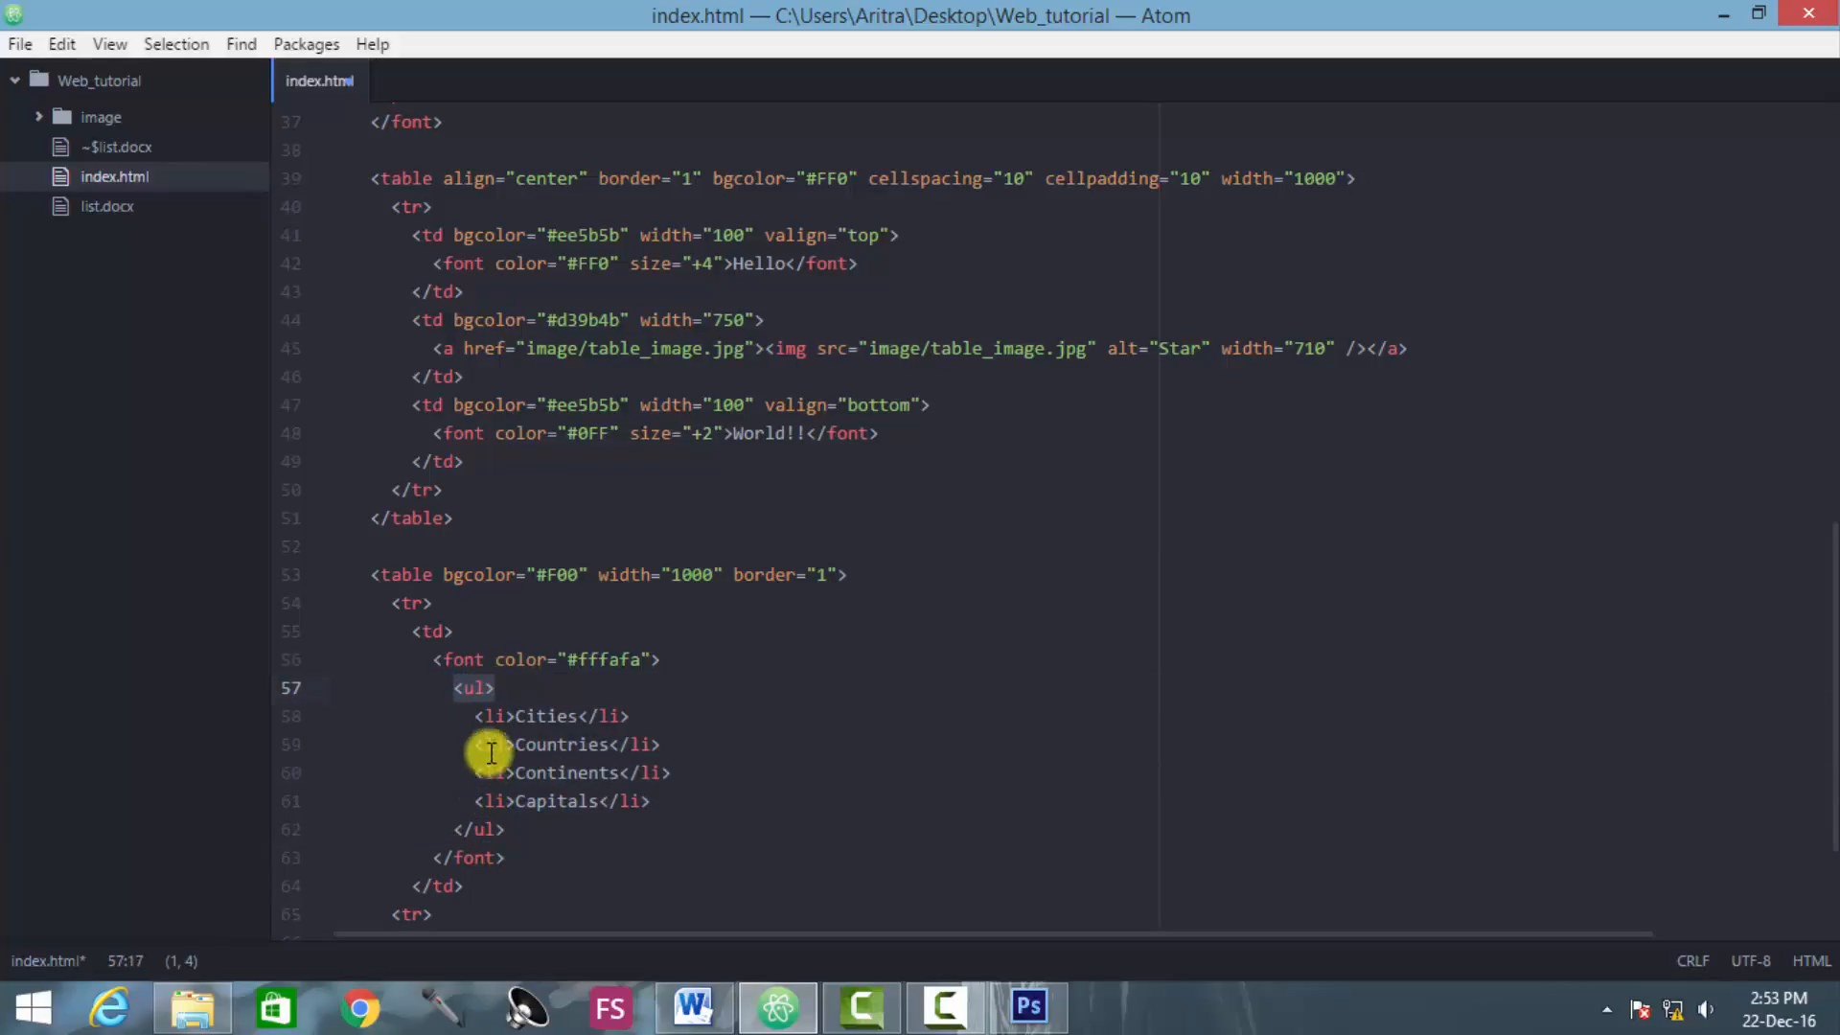
Step: Point out the Cities and Continents items and the closing </ul> tag
click(633, 716)
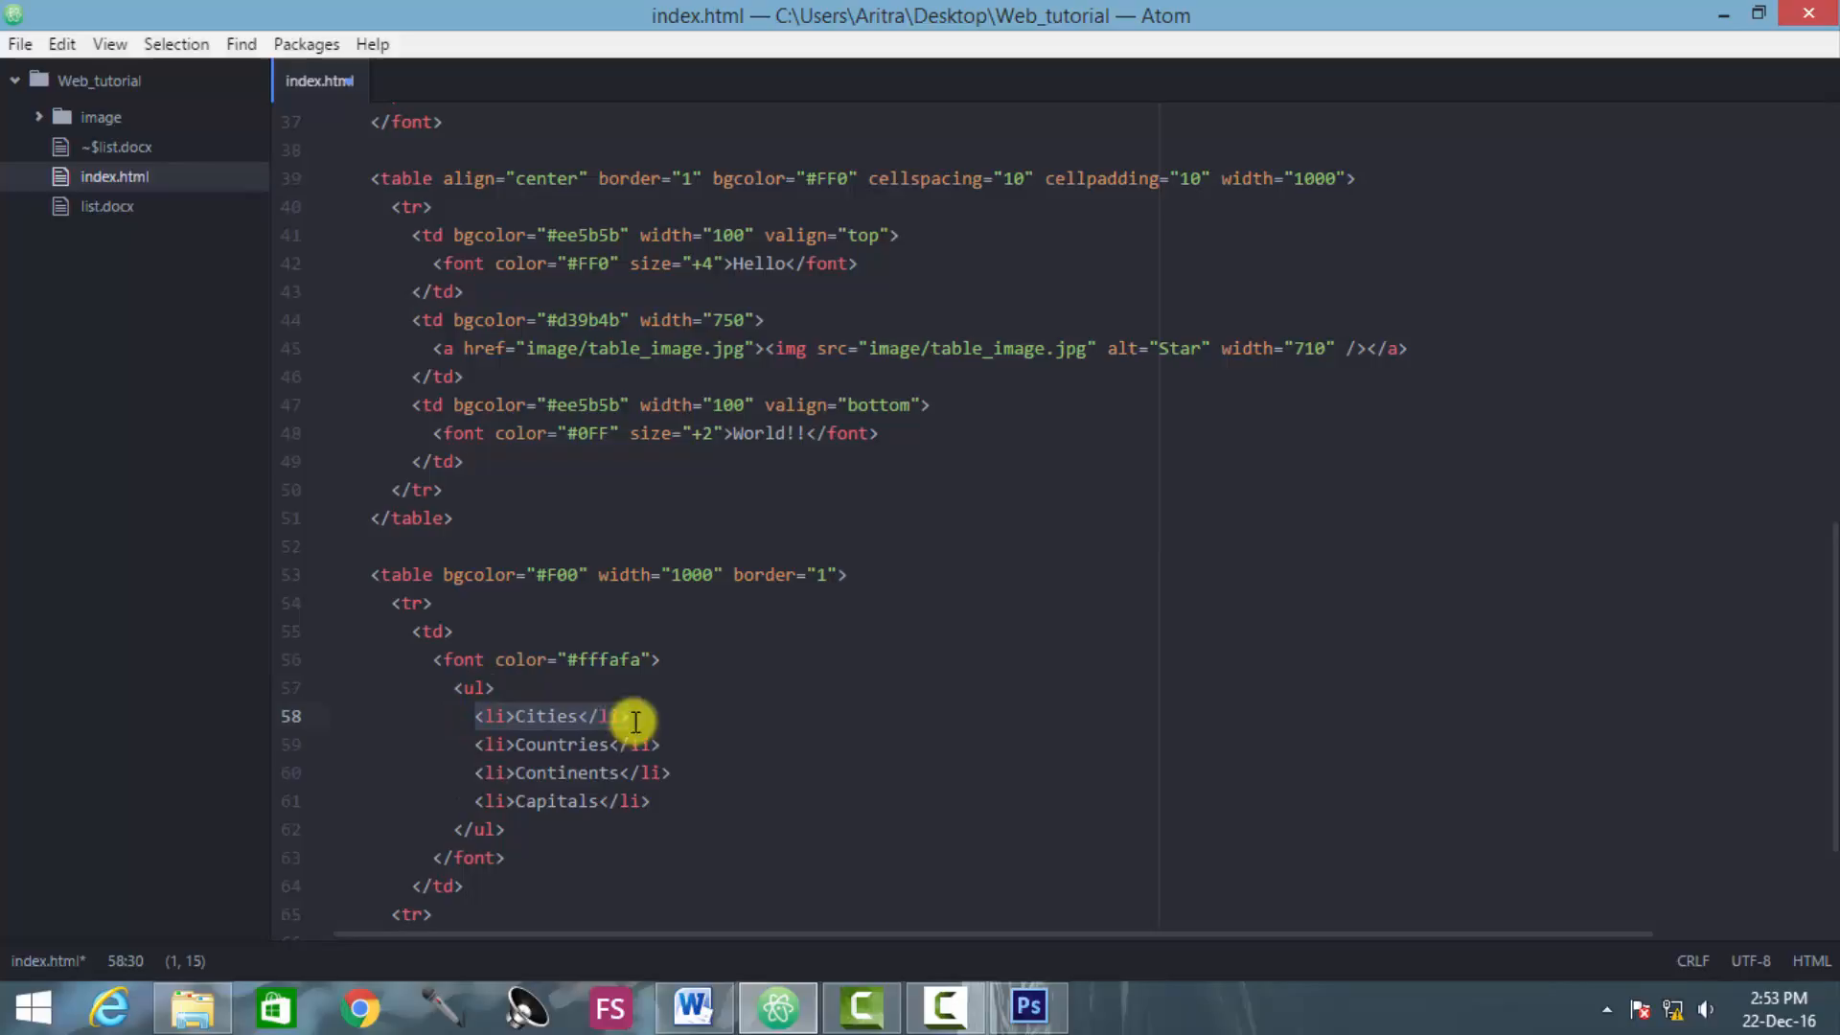
click(583, 772)
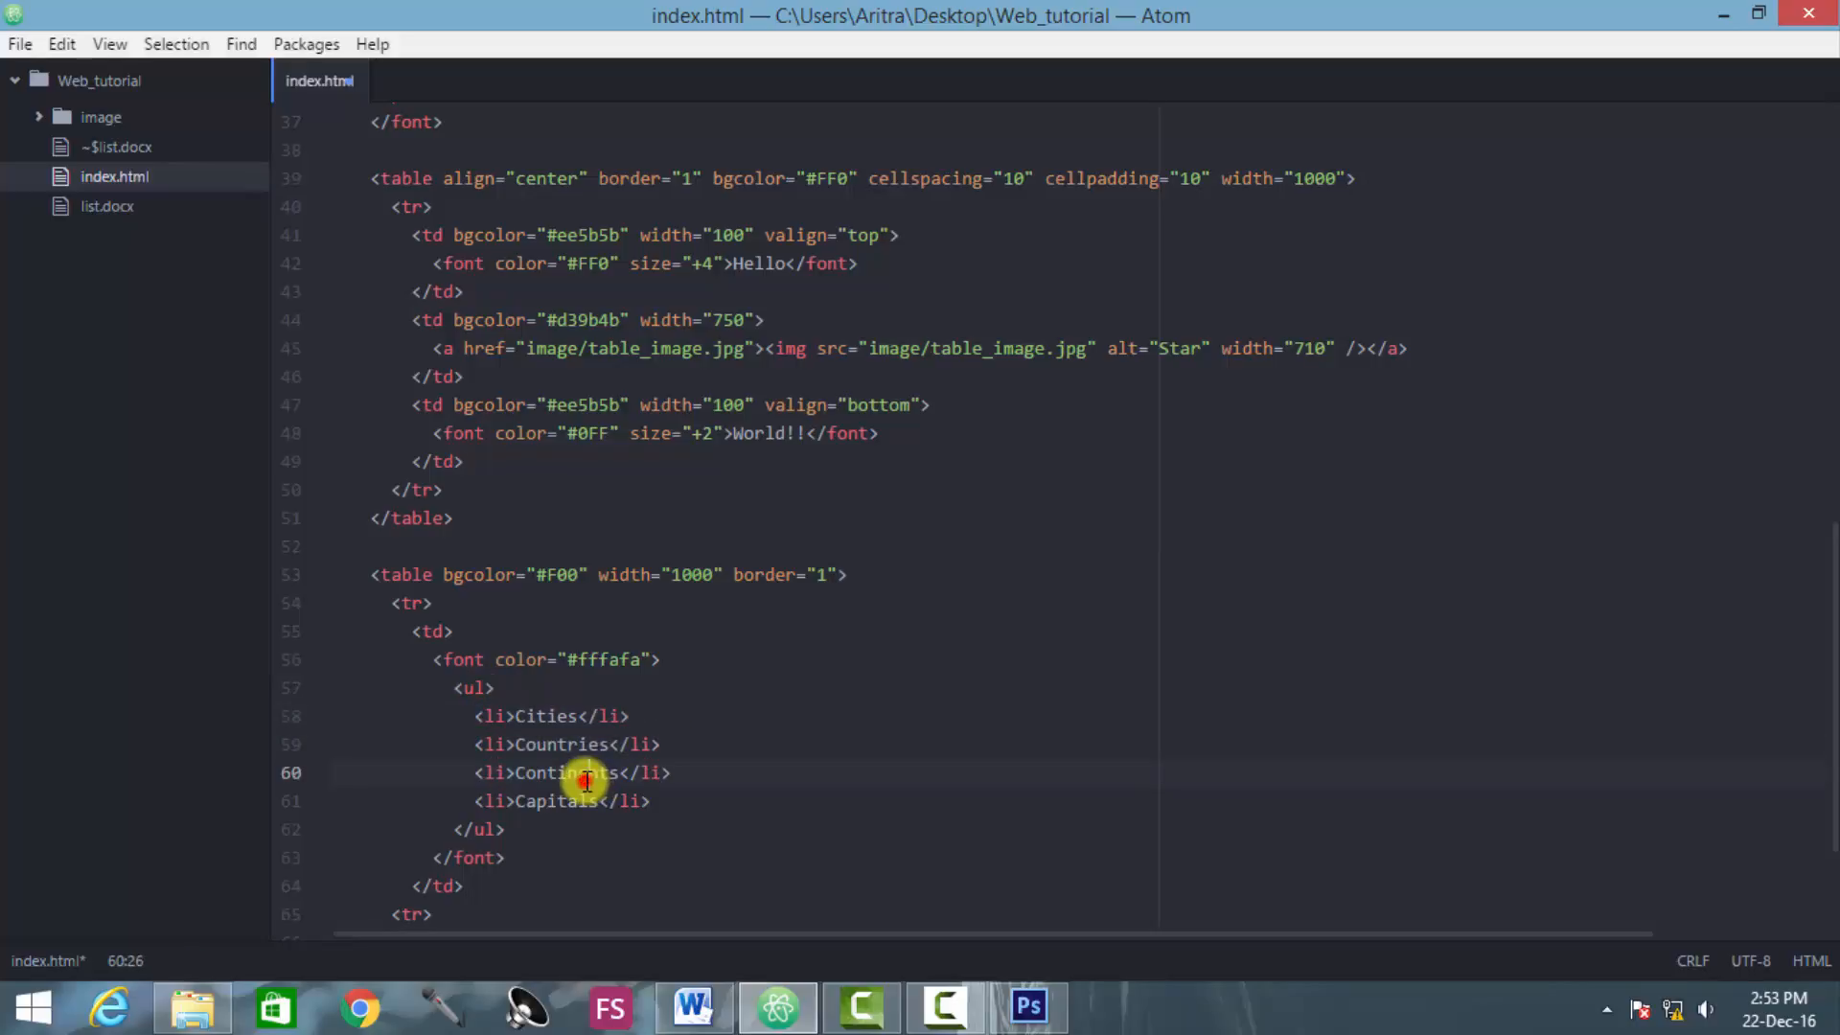
click(538, 914)
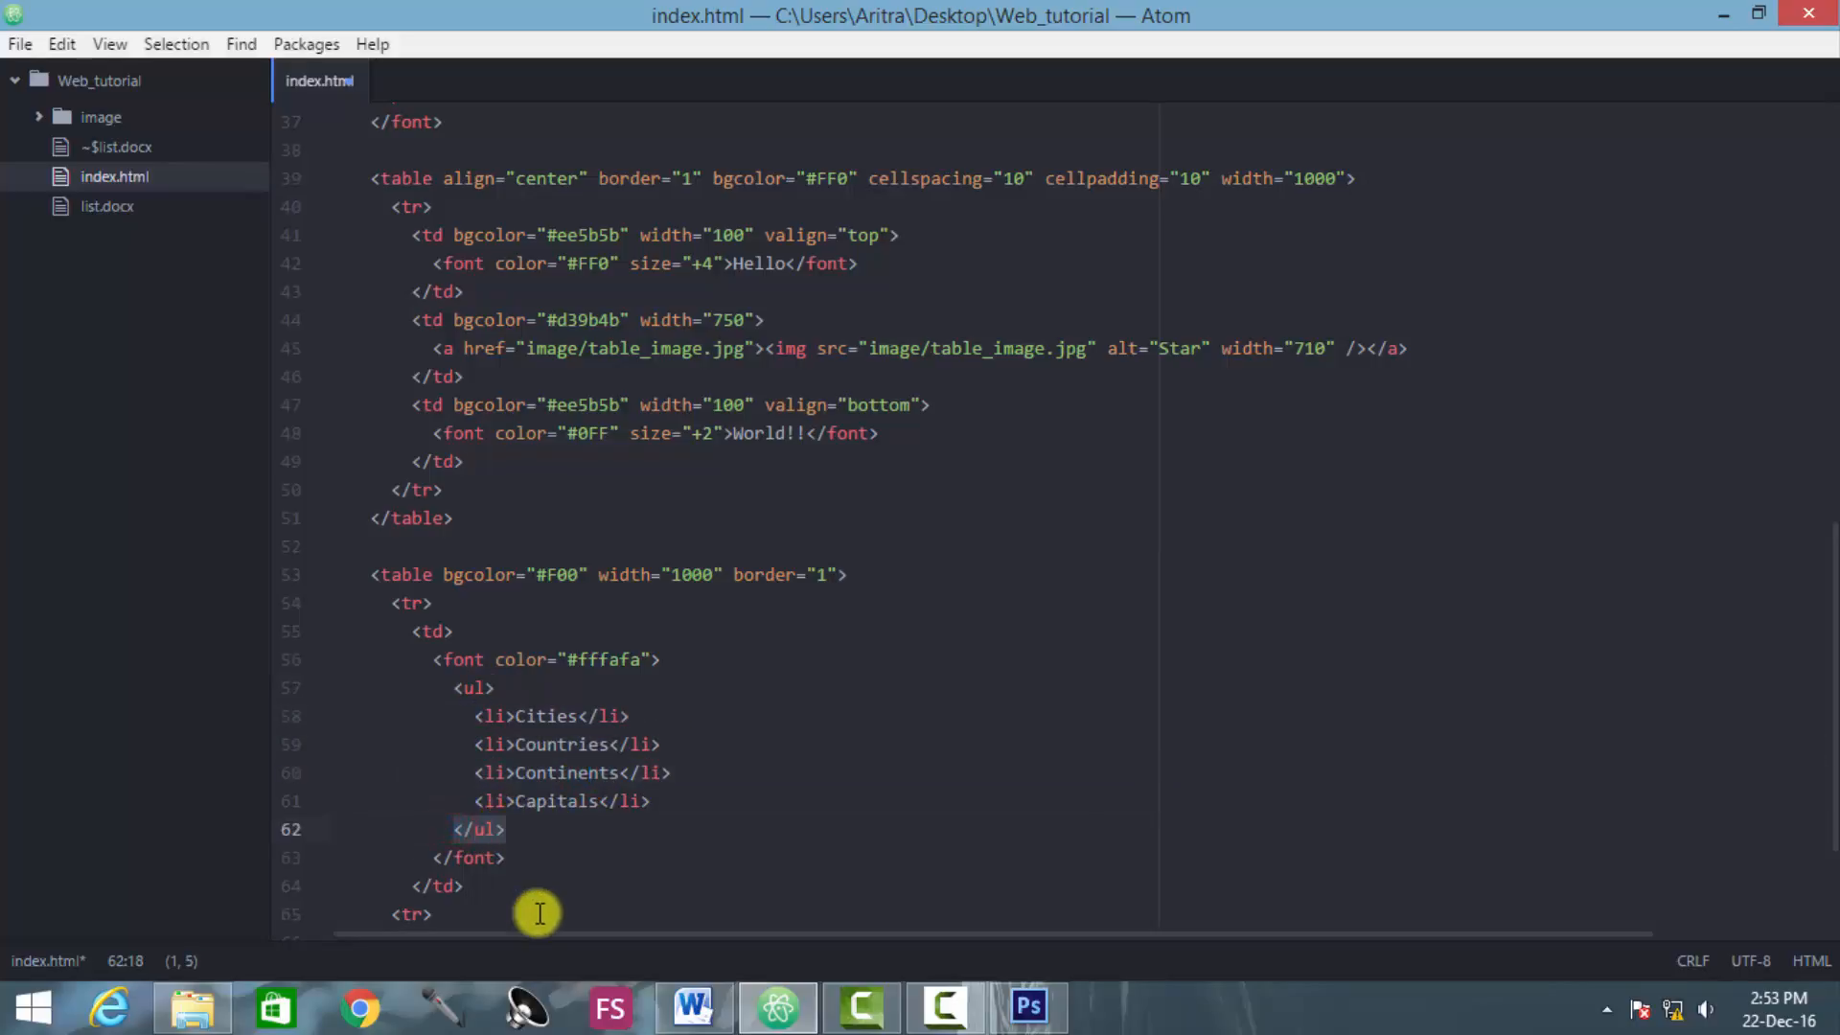
mouse_move(456, 775)
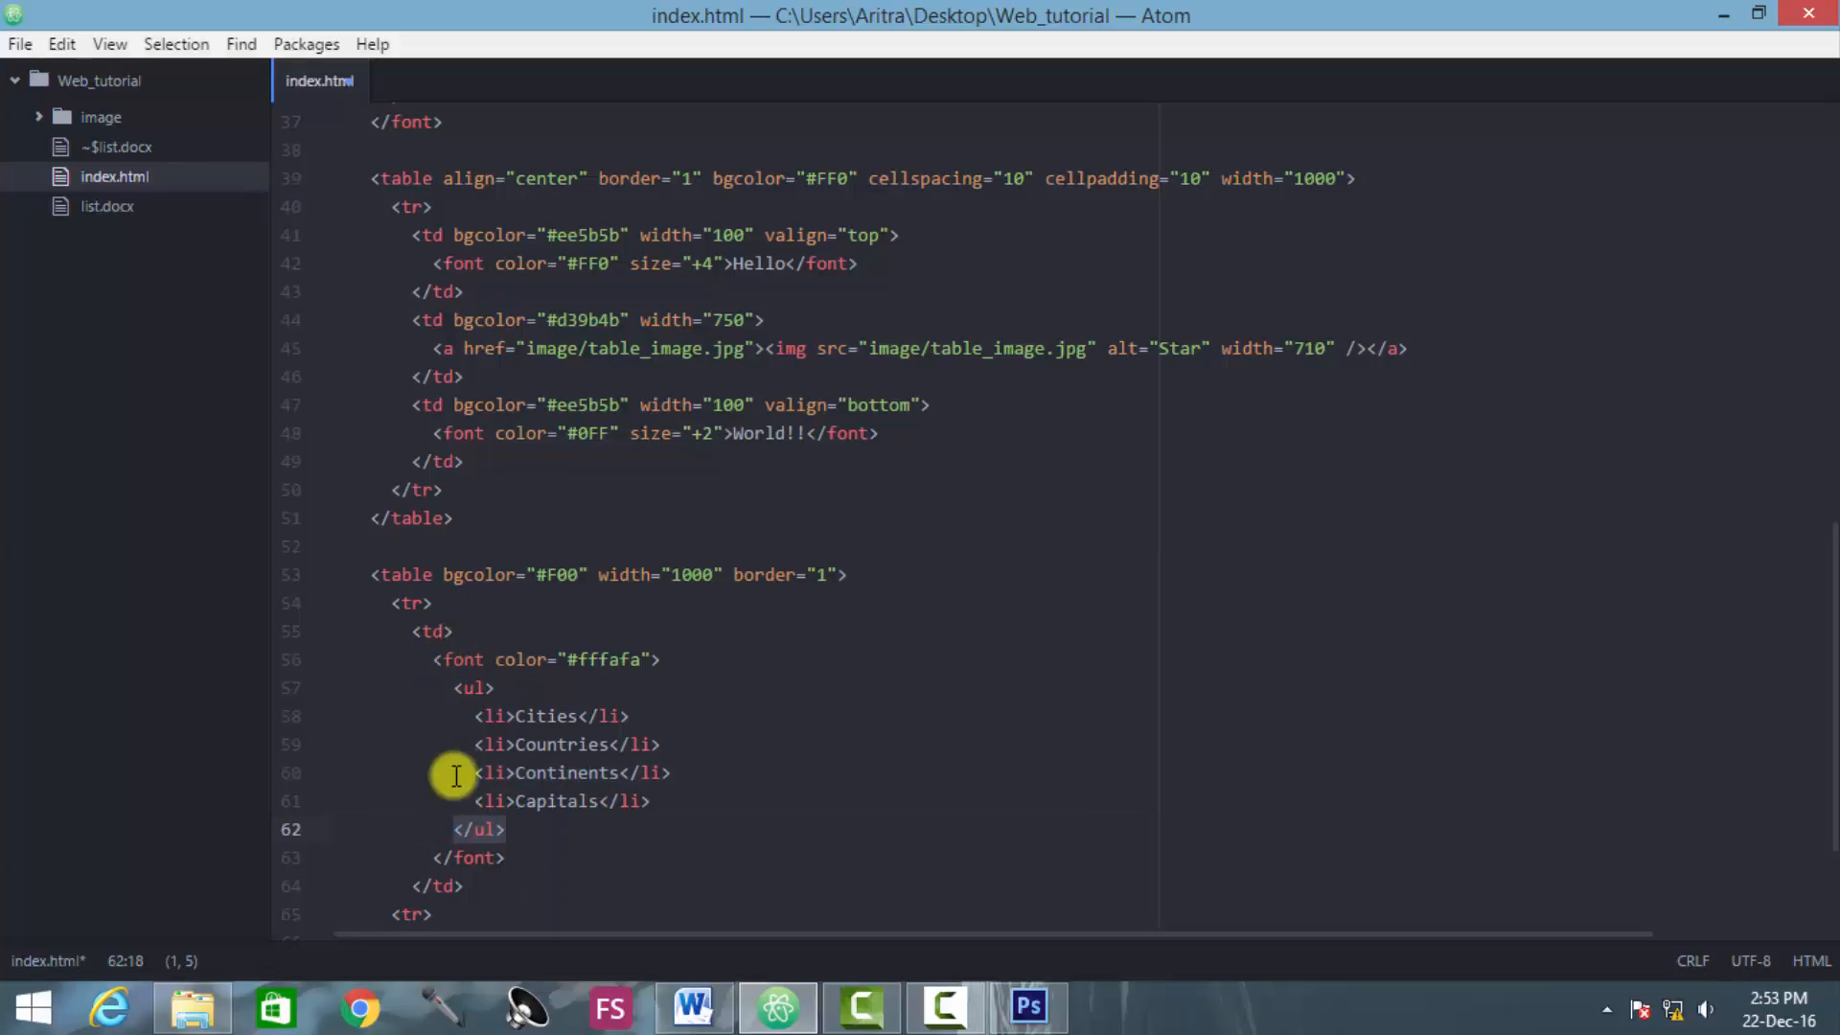
Step: Highlight the fffafa font colour, then open index.html from Web_tutorial in Chrome
click(450, 660)
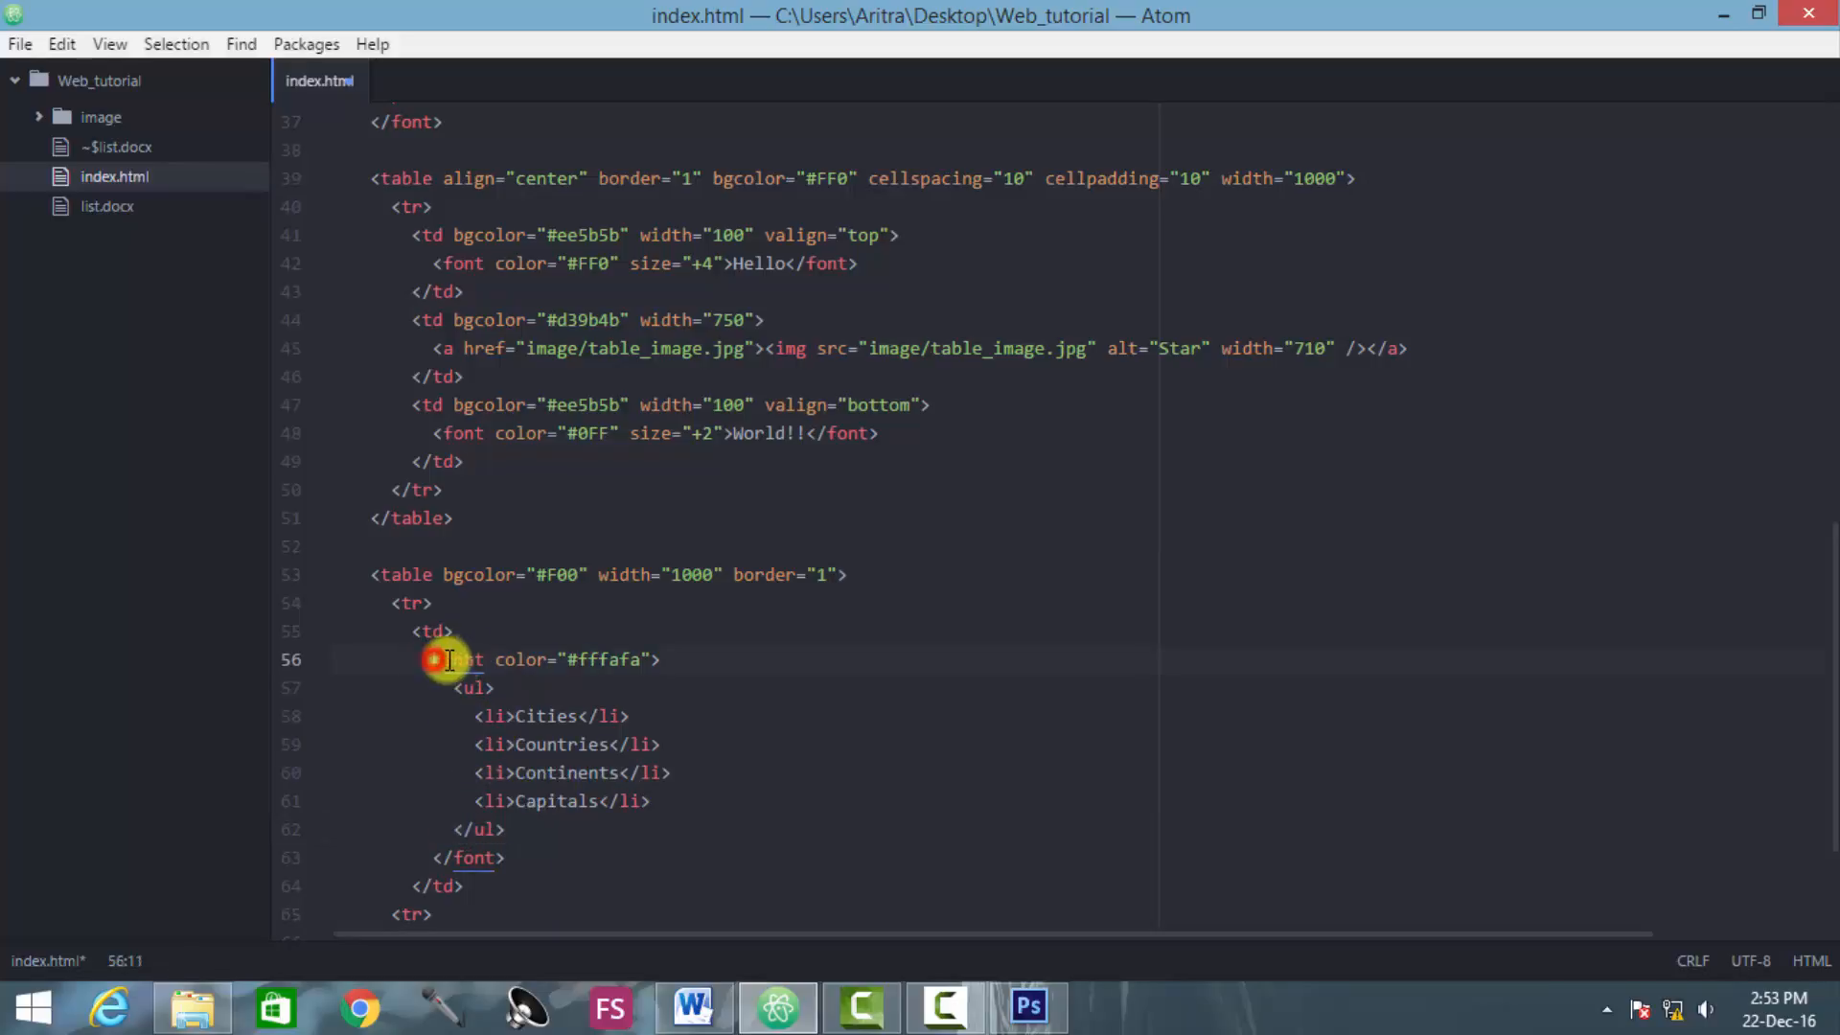
click(534, 659)
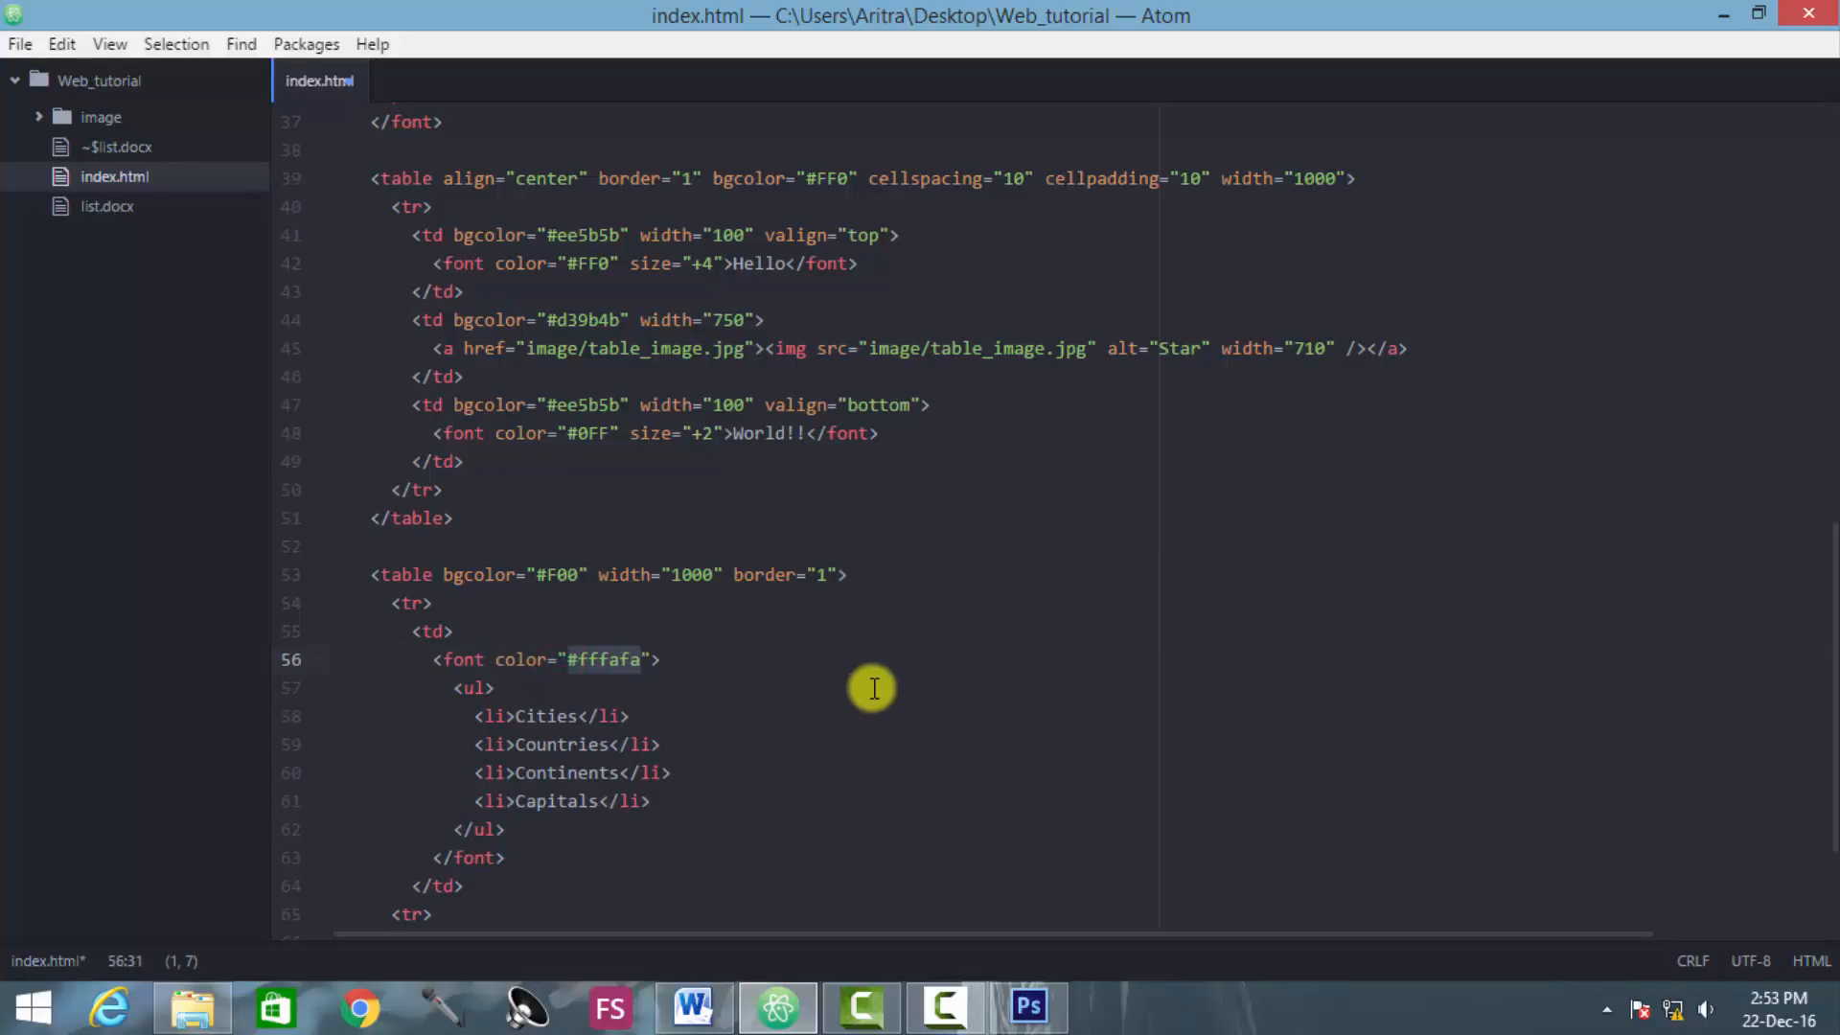
mouse_move(837, 563)
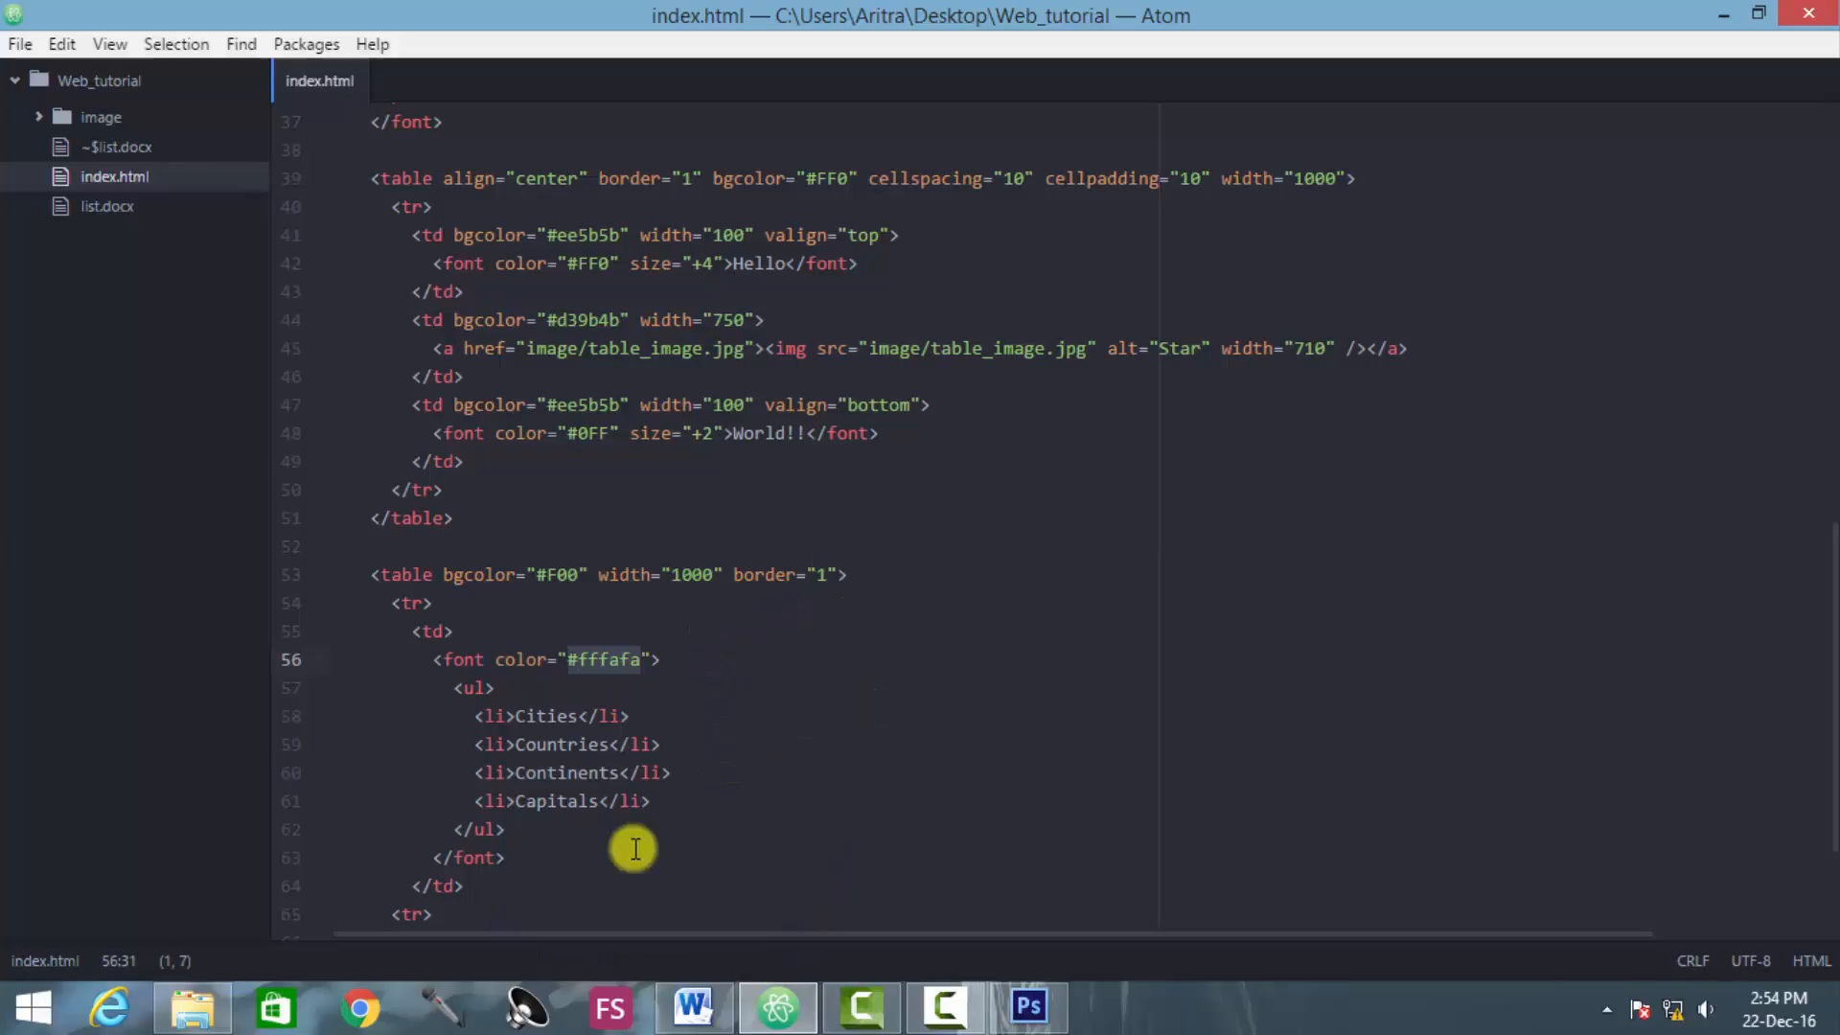
click(192, 1007)
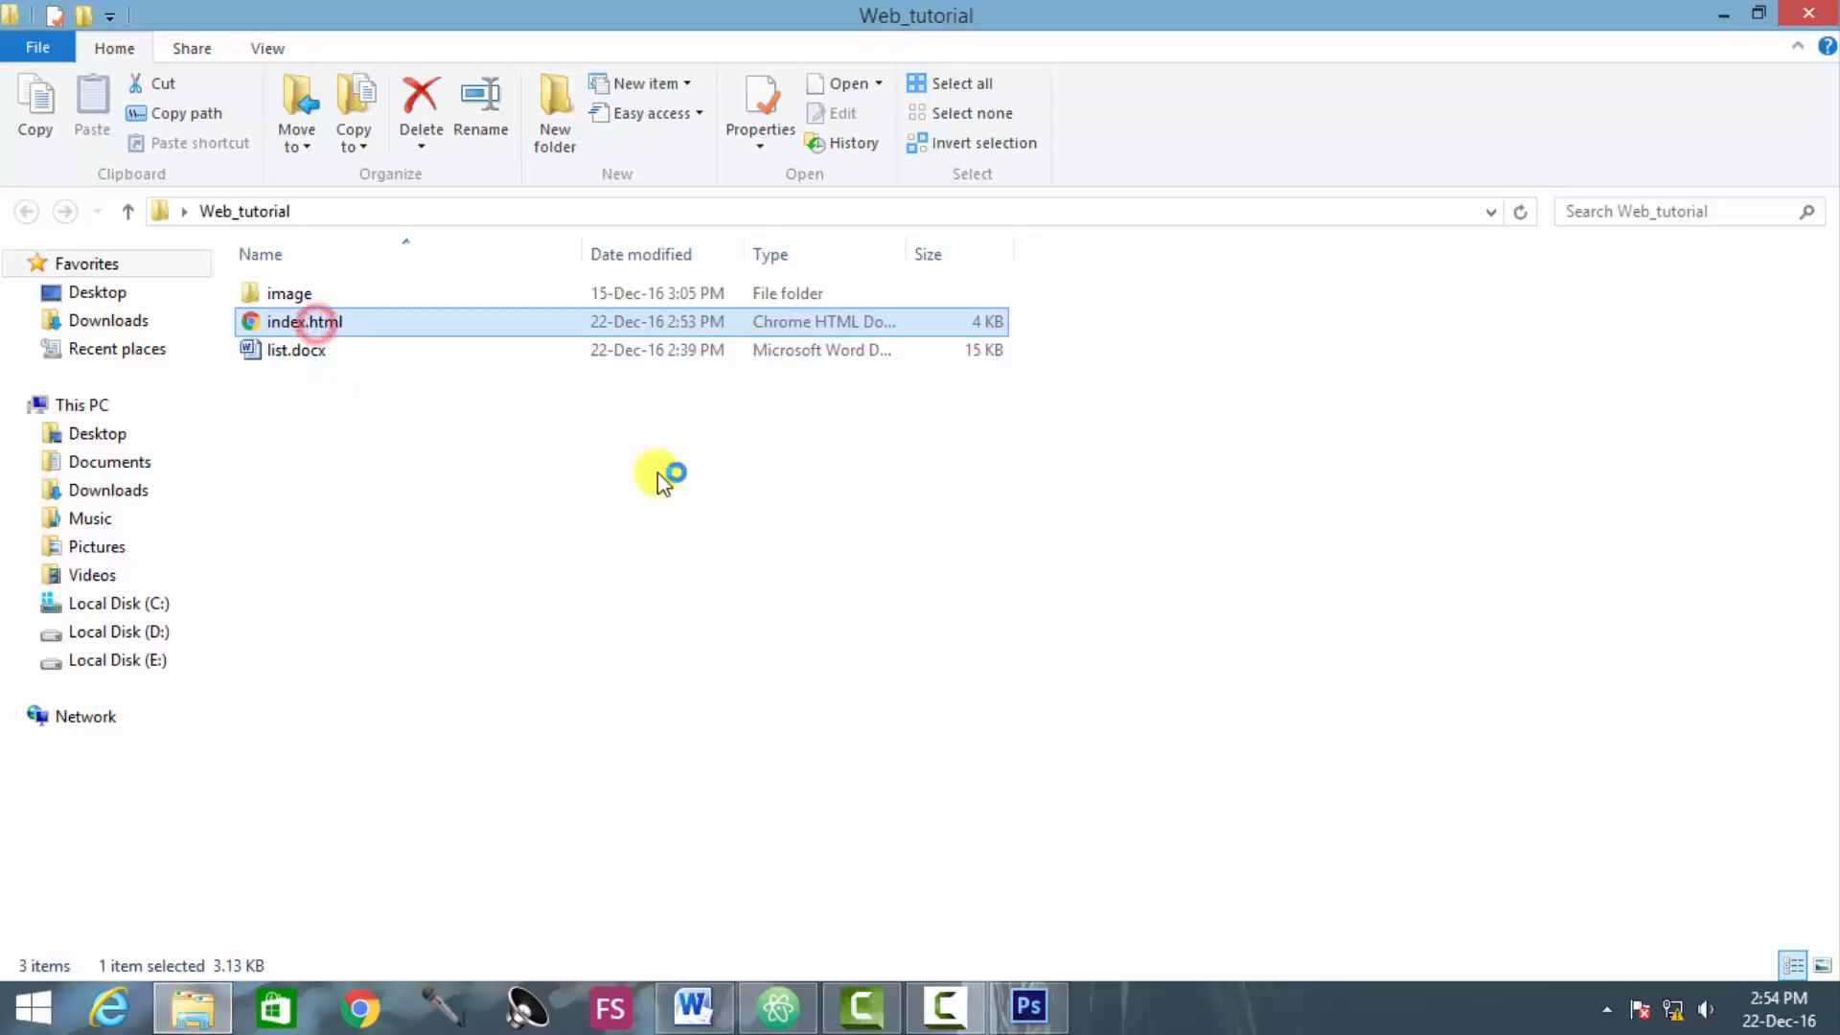
double_click(305, 322)
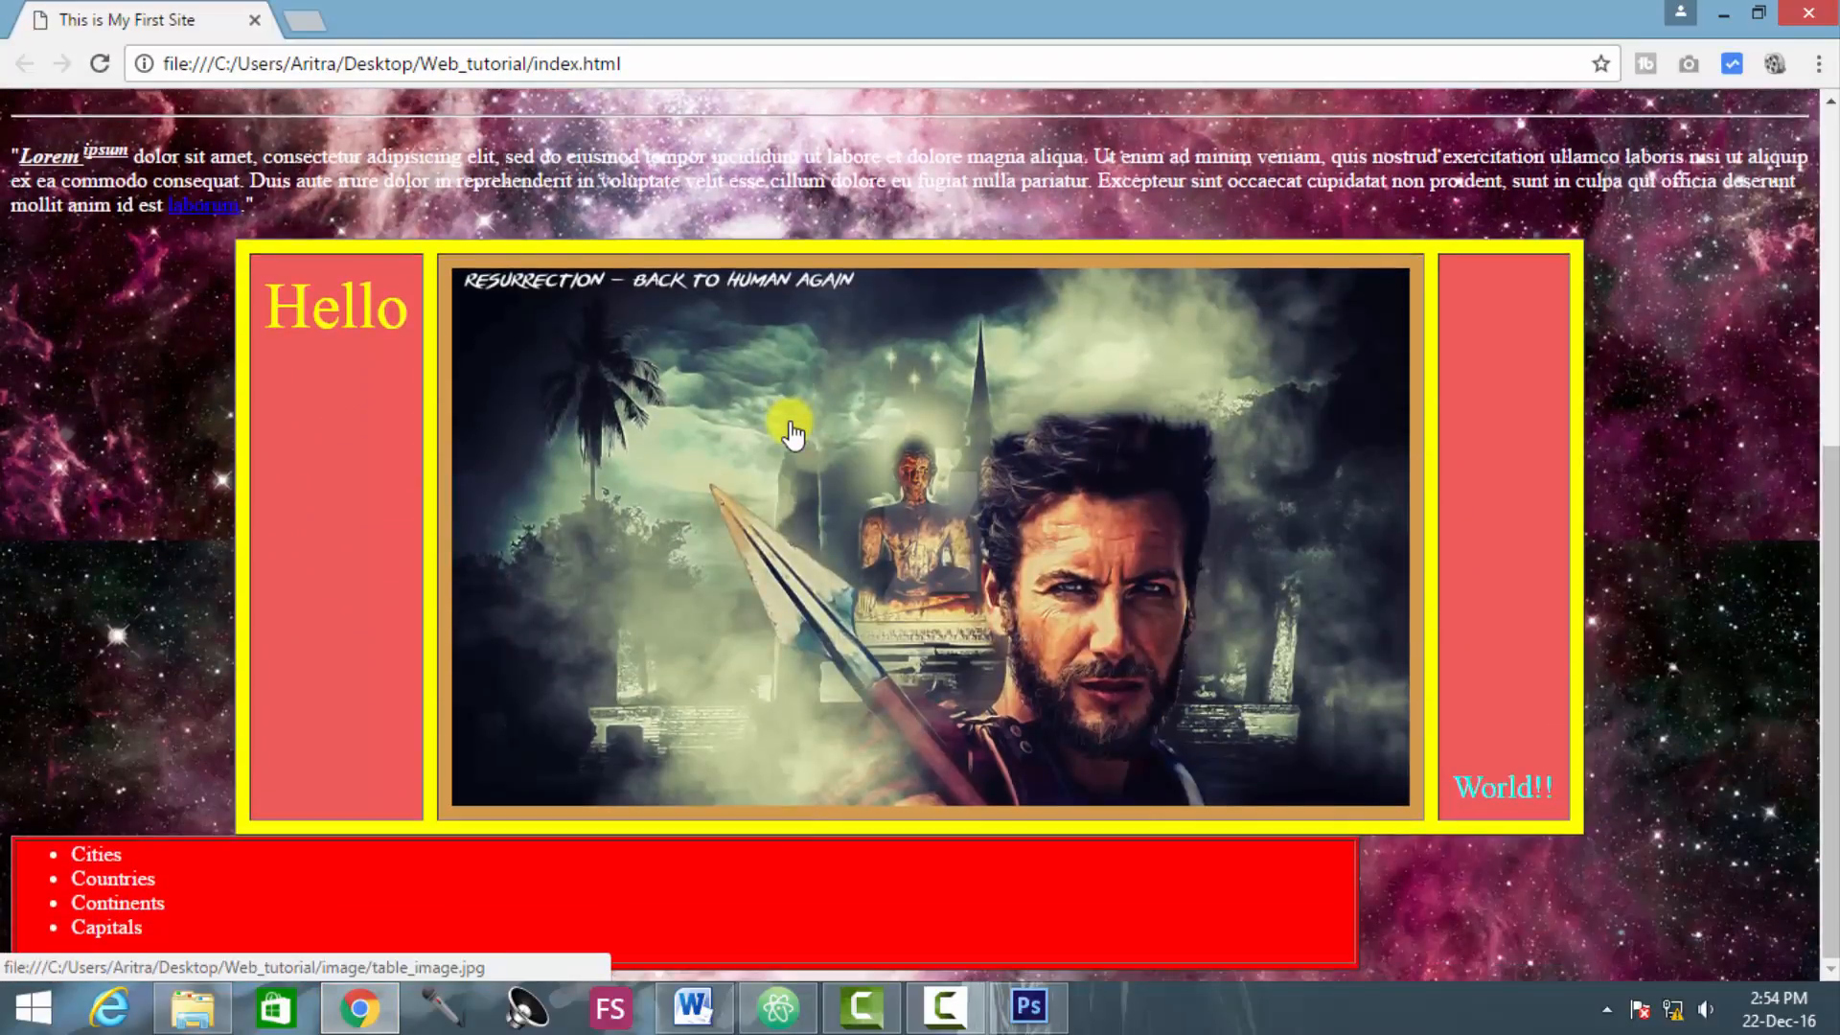
mouse_move(587, 874)
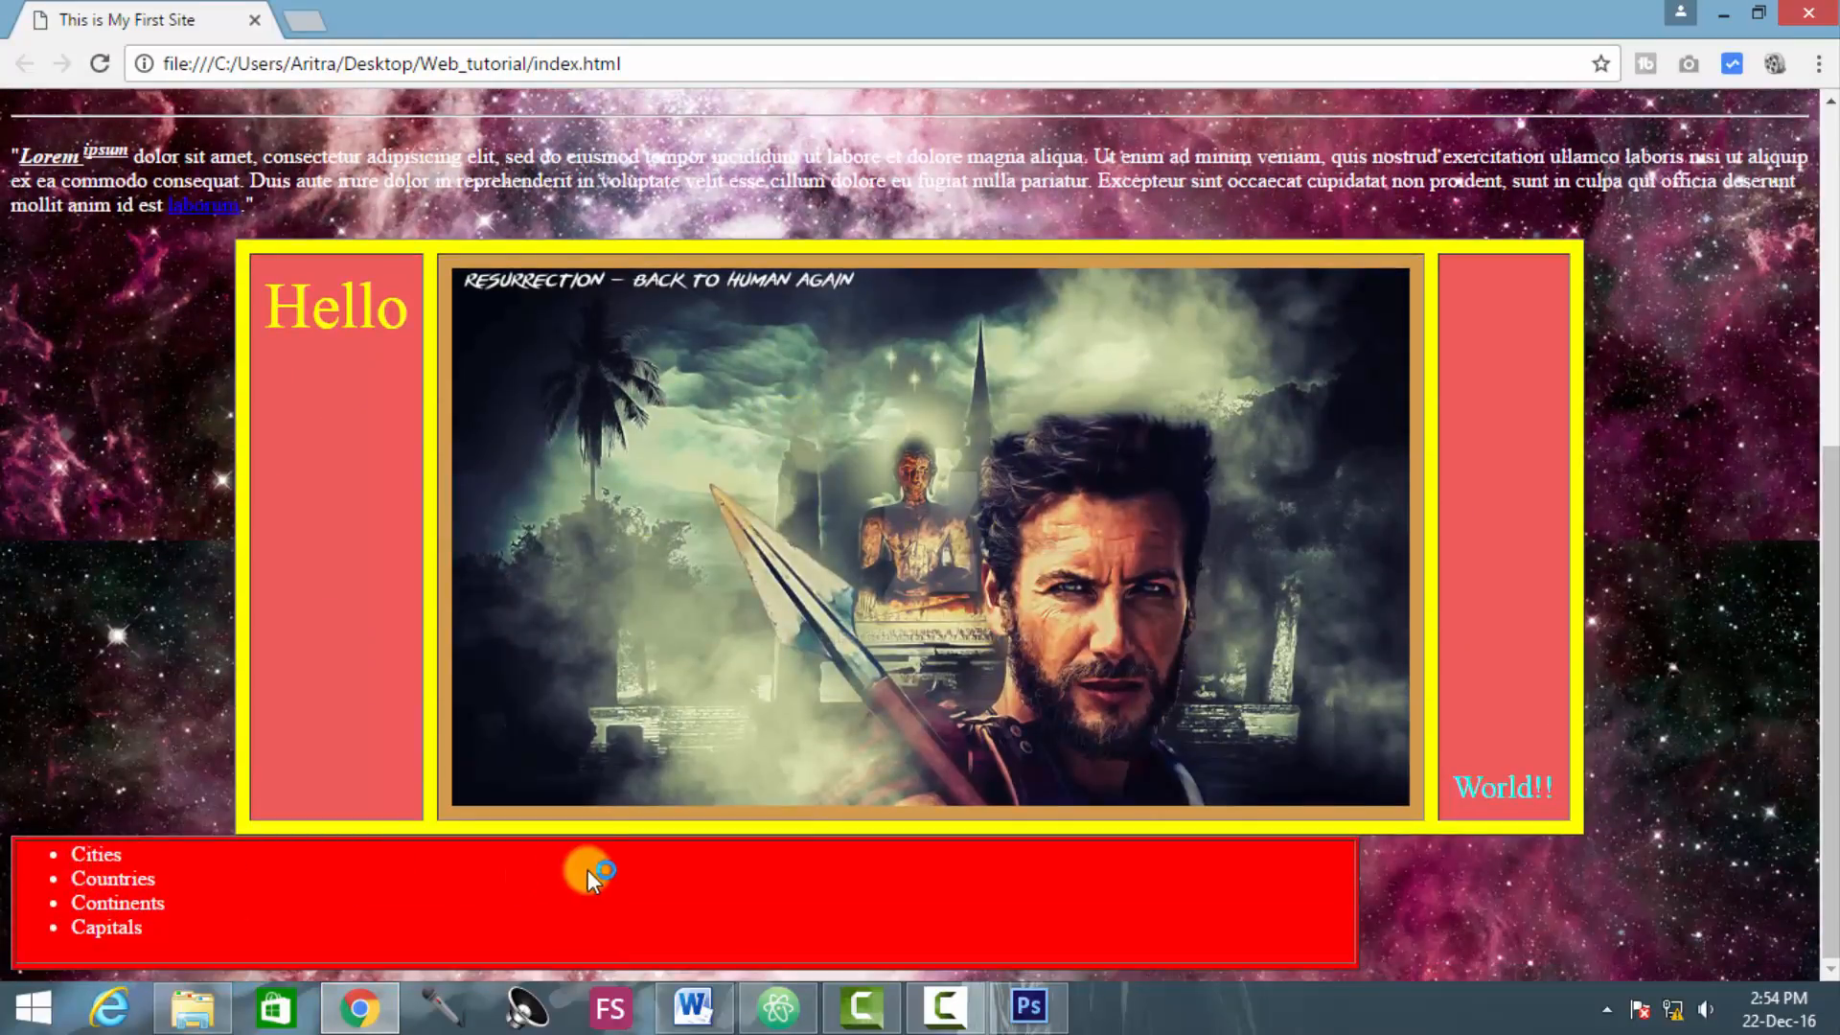
mouse_move(23, 845)
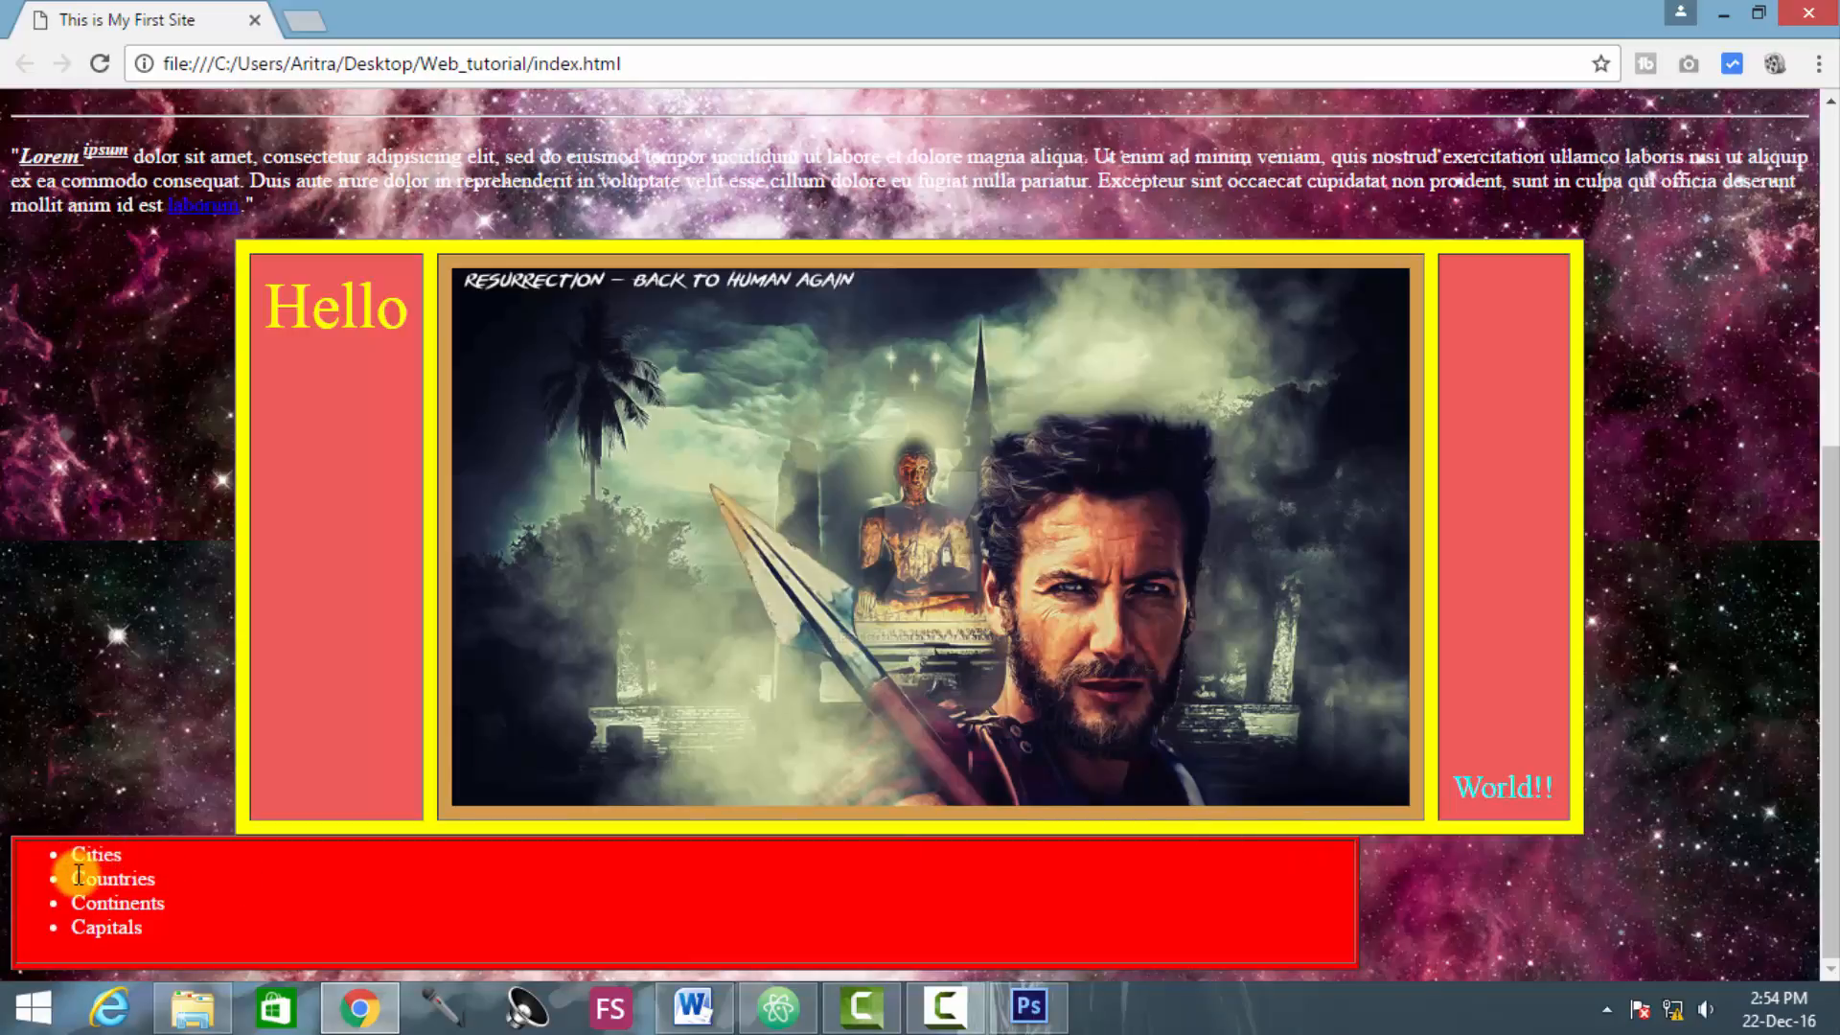
mouse_move(892, 882)
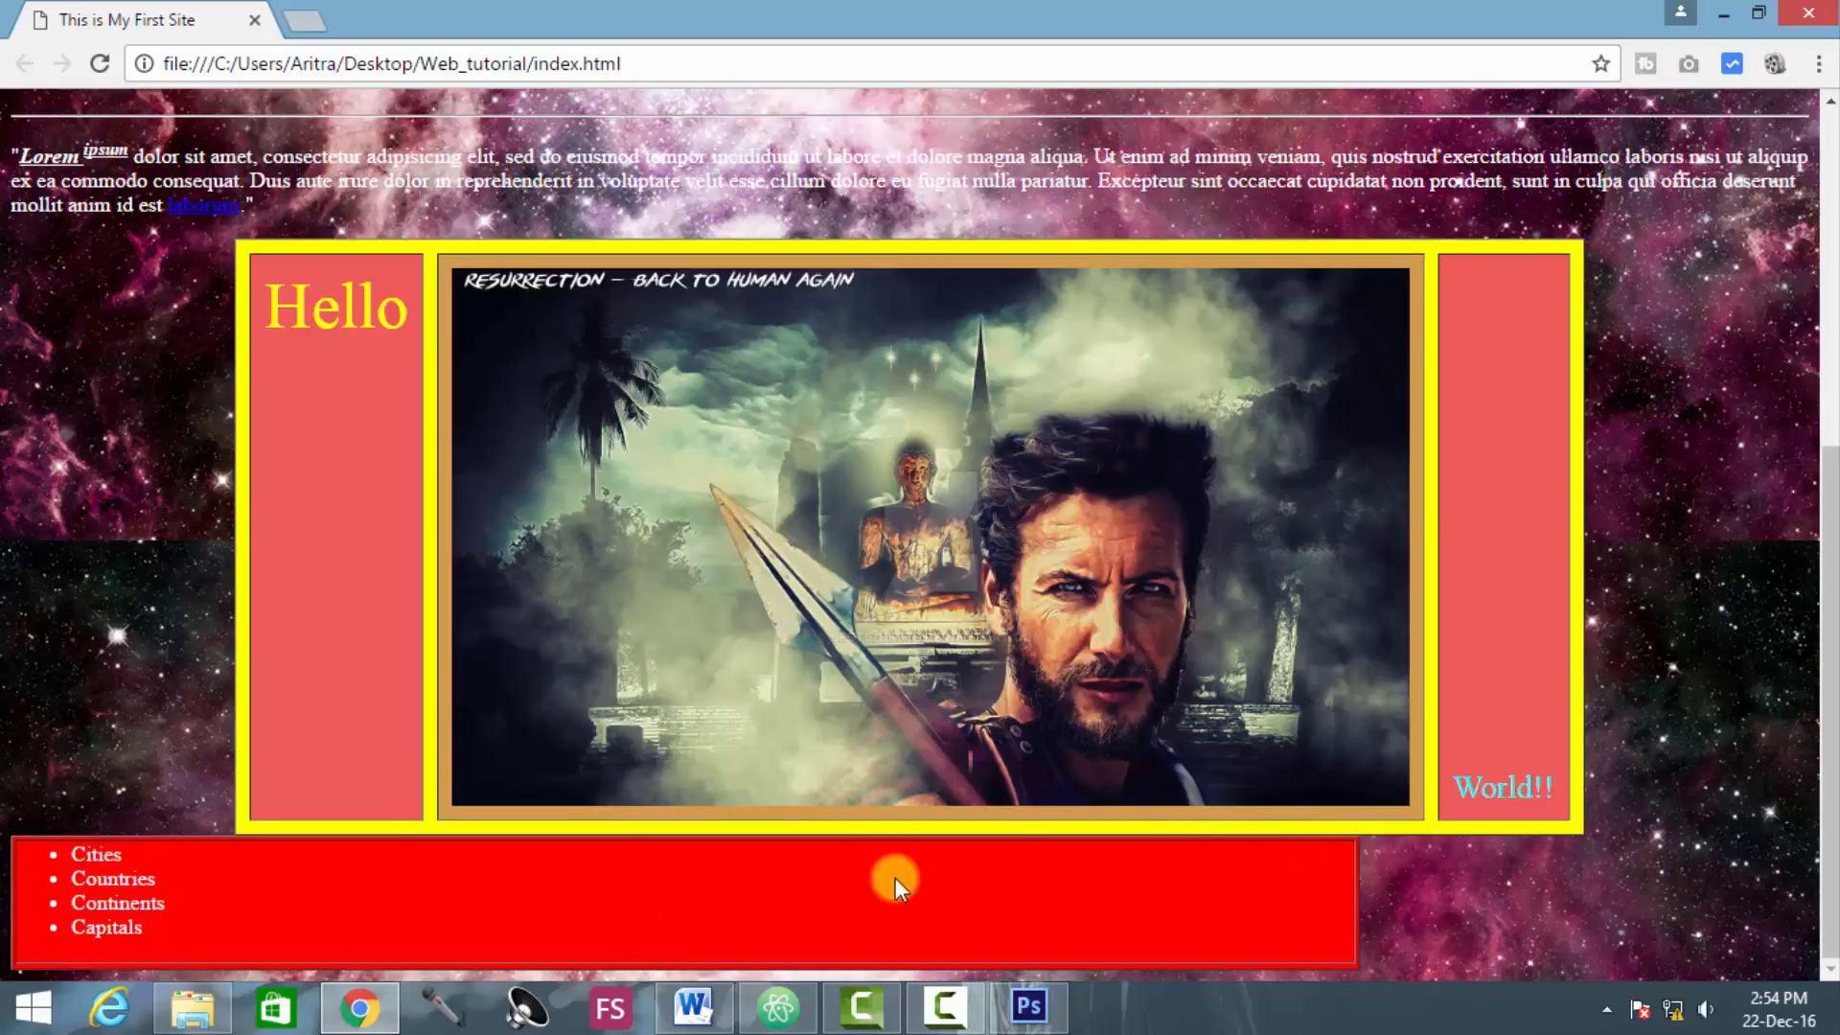
mouse_move(162, 877)
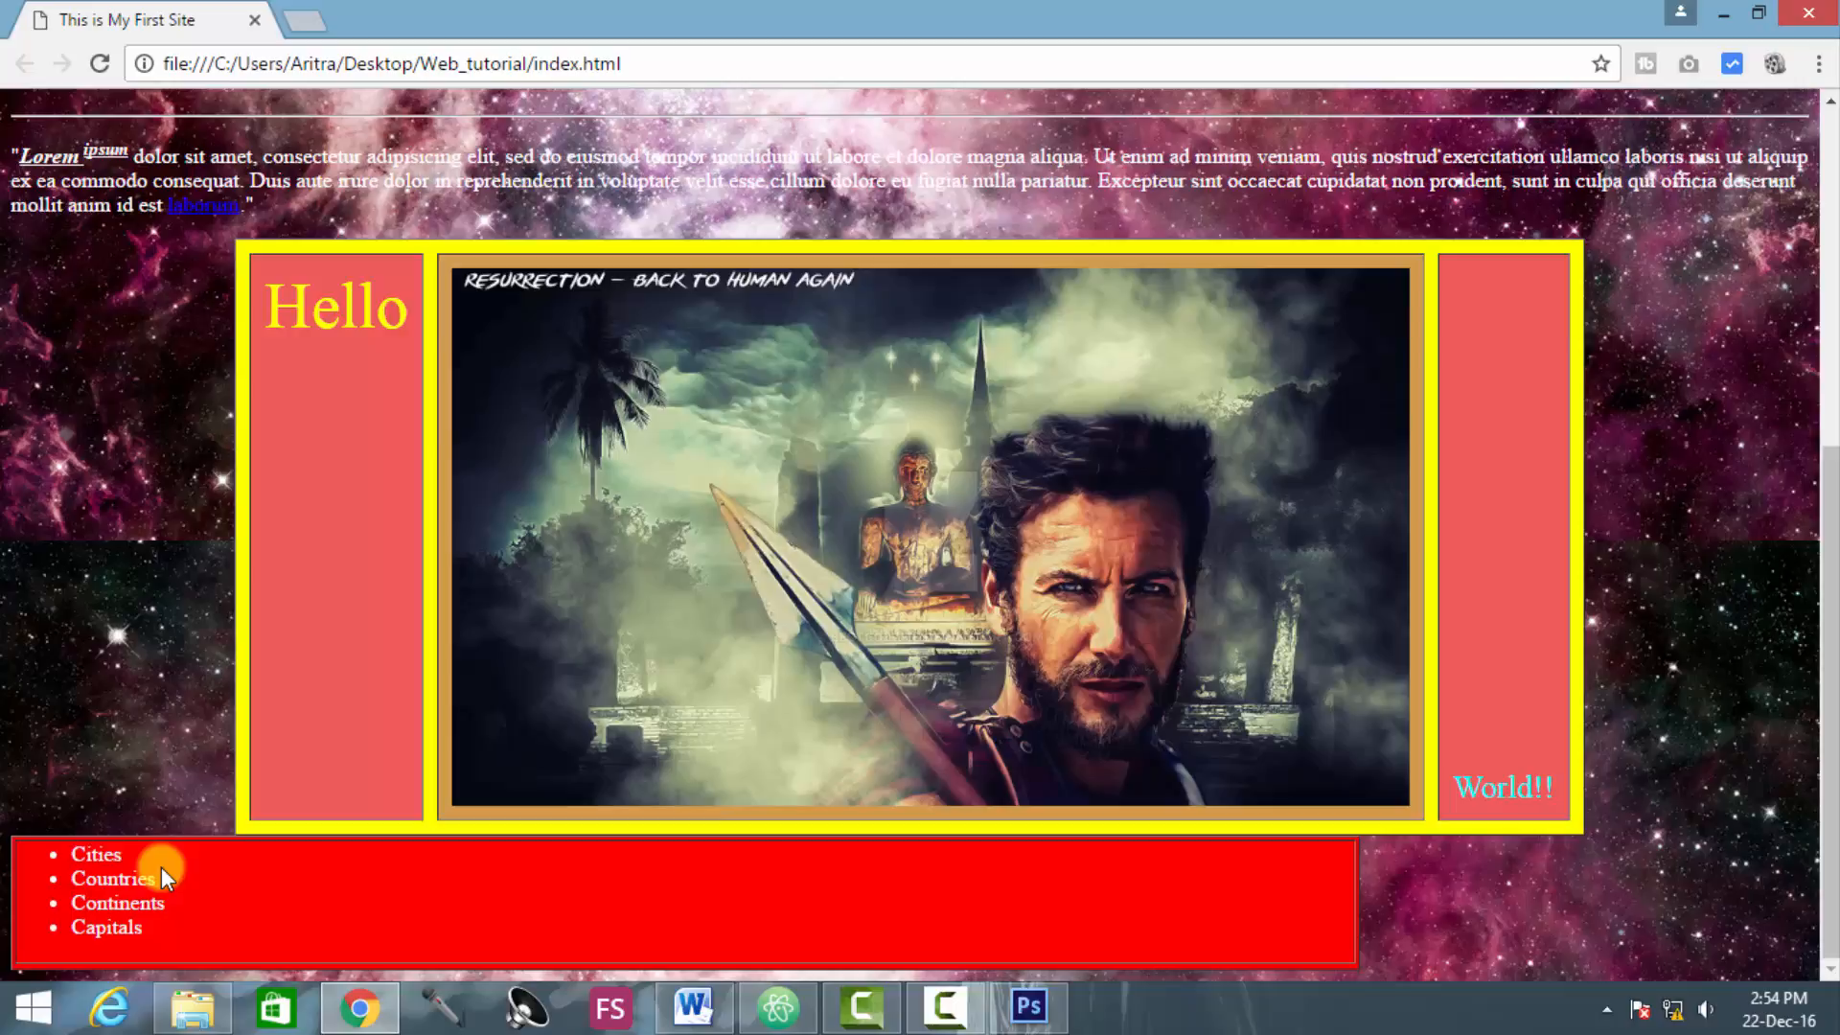
mouse_move(6, 898)
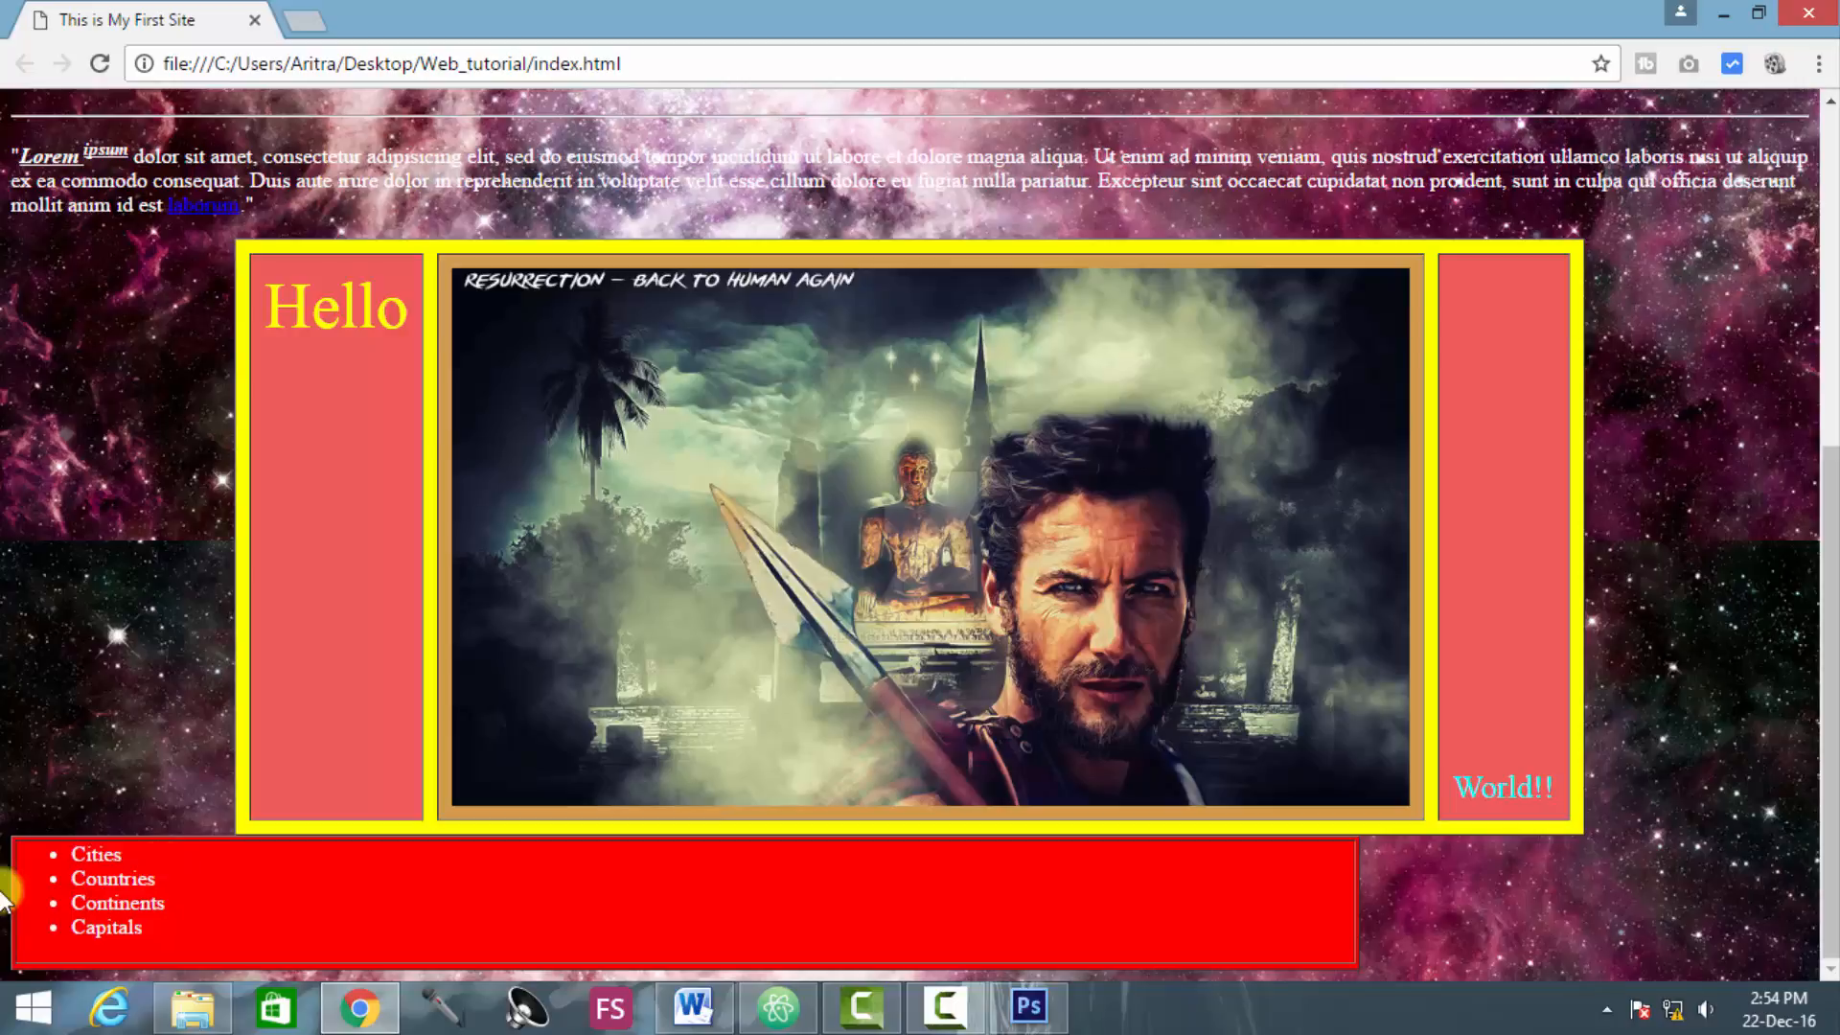
mouse_move(117, 857)
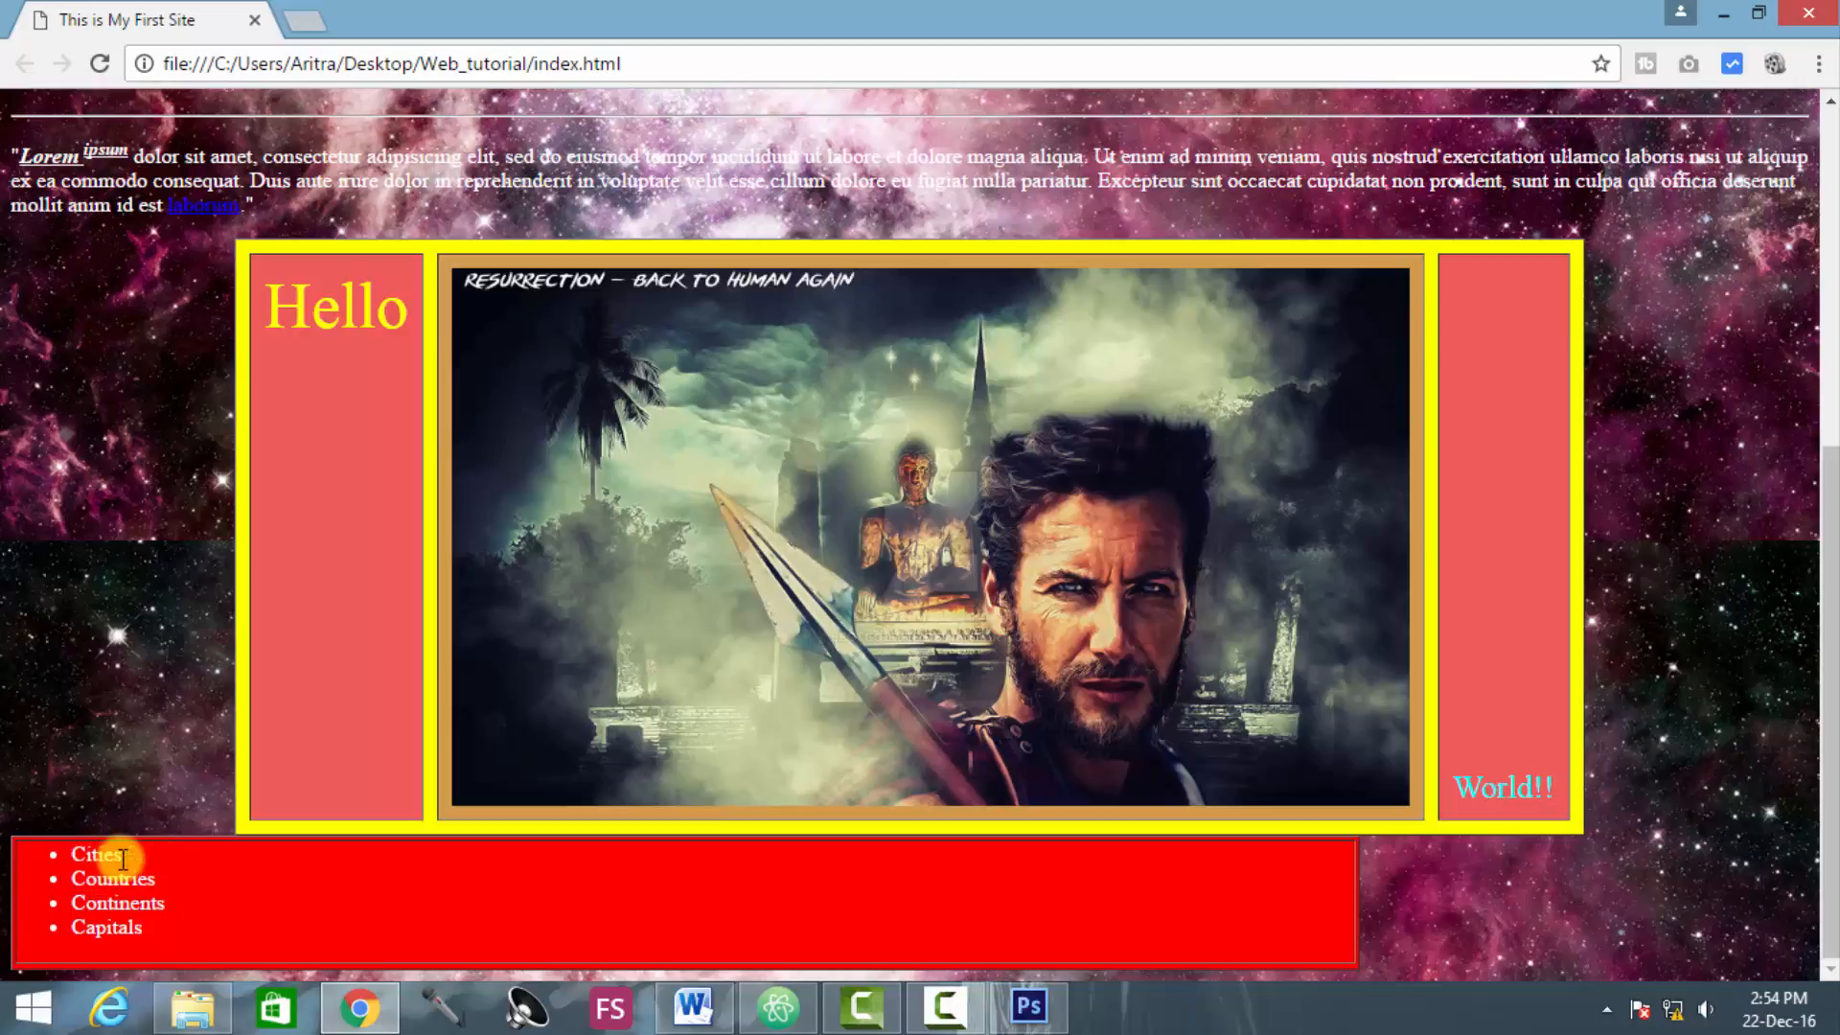
mouse_move(78, 863)
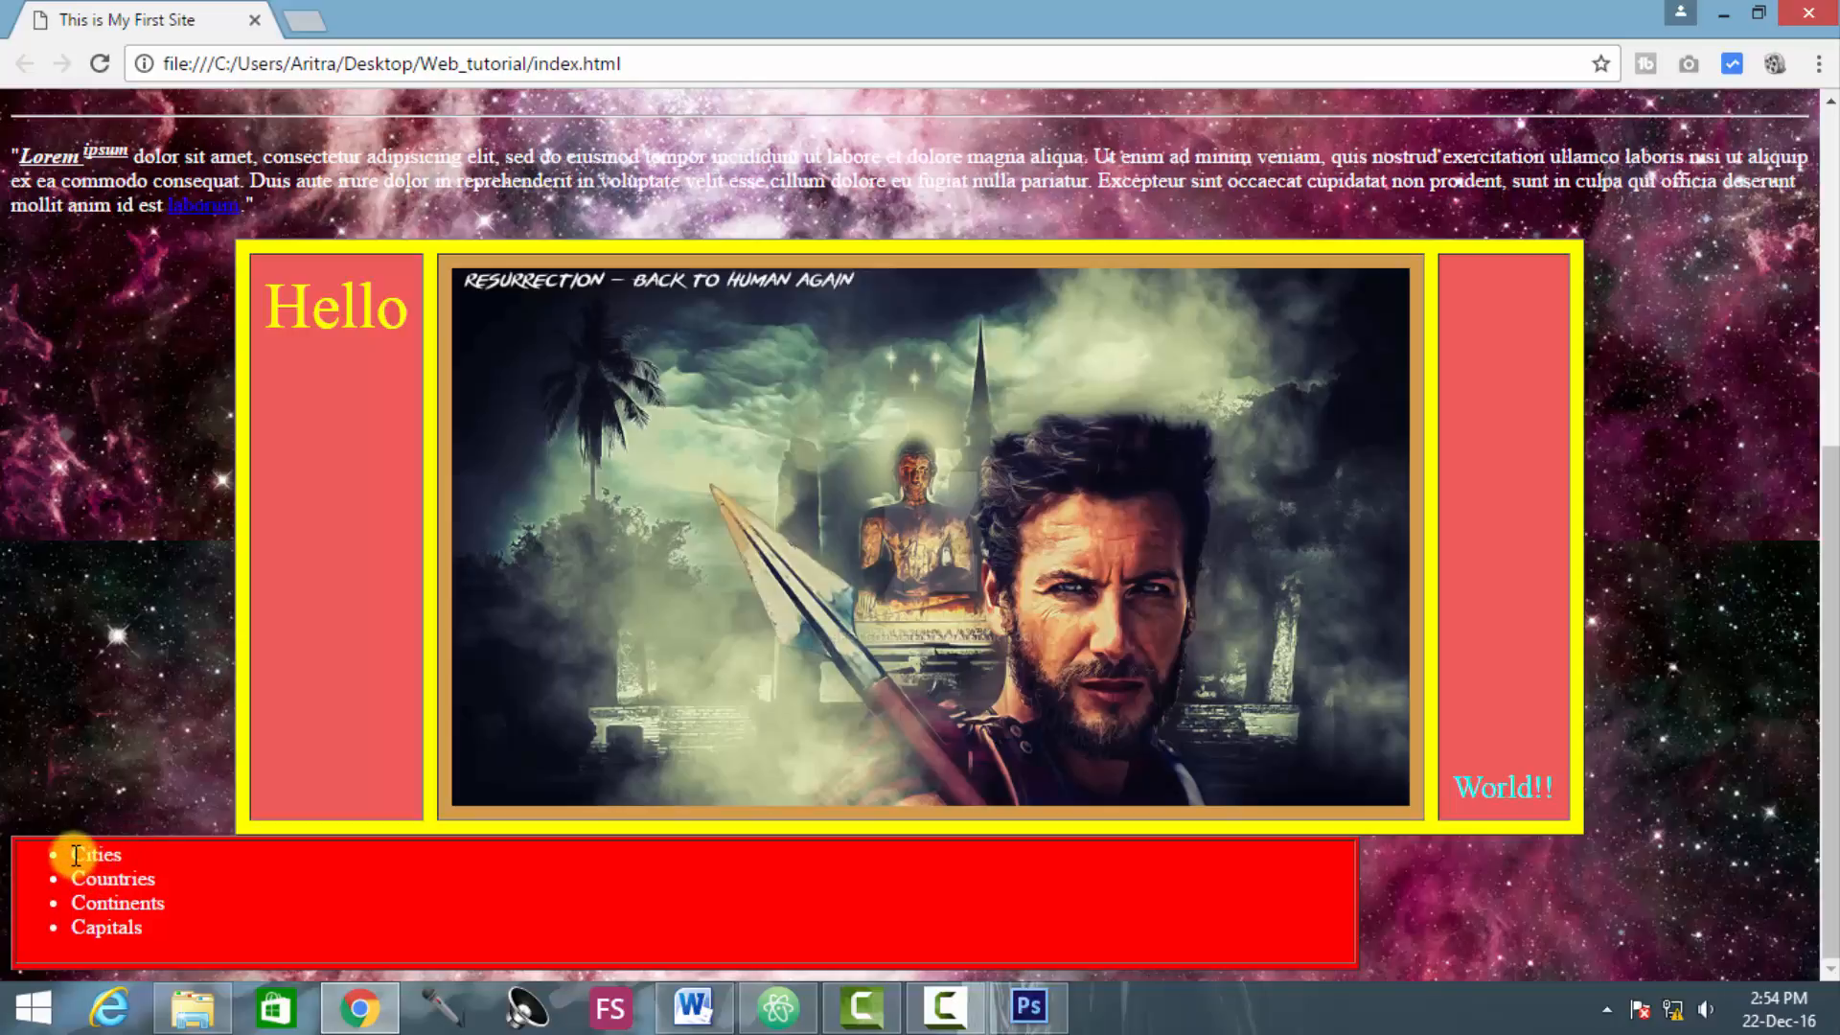
mouse_move(73, 866)
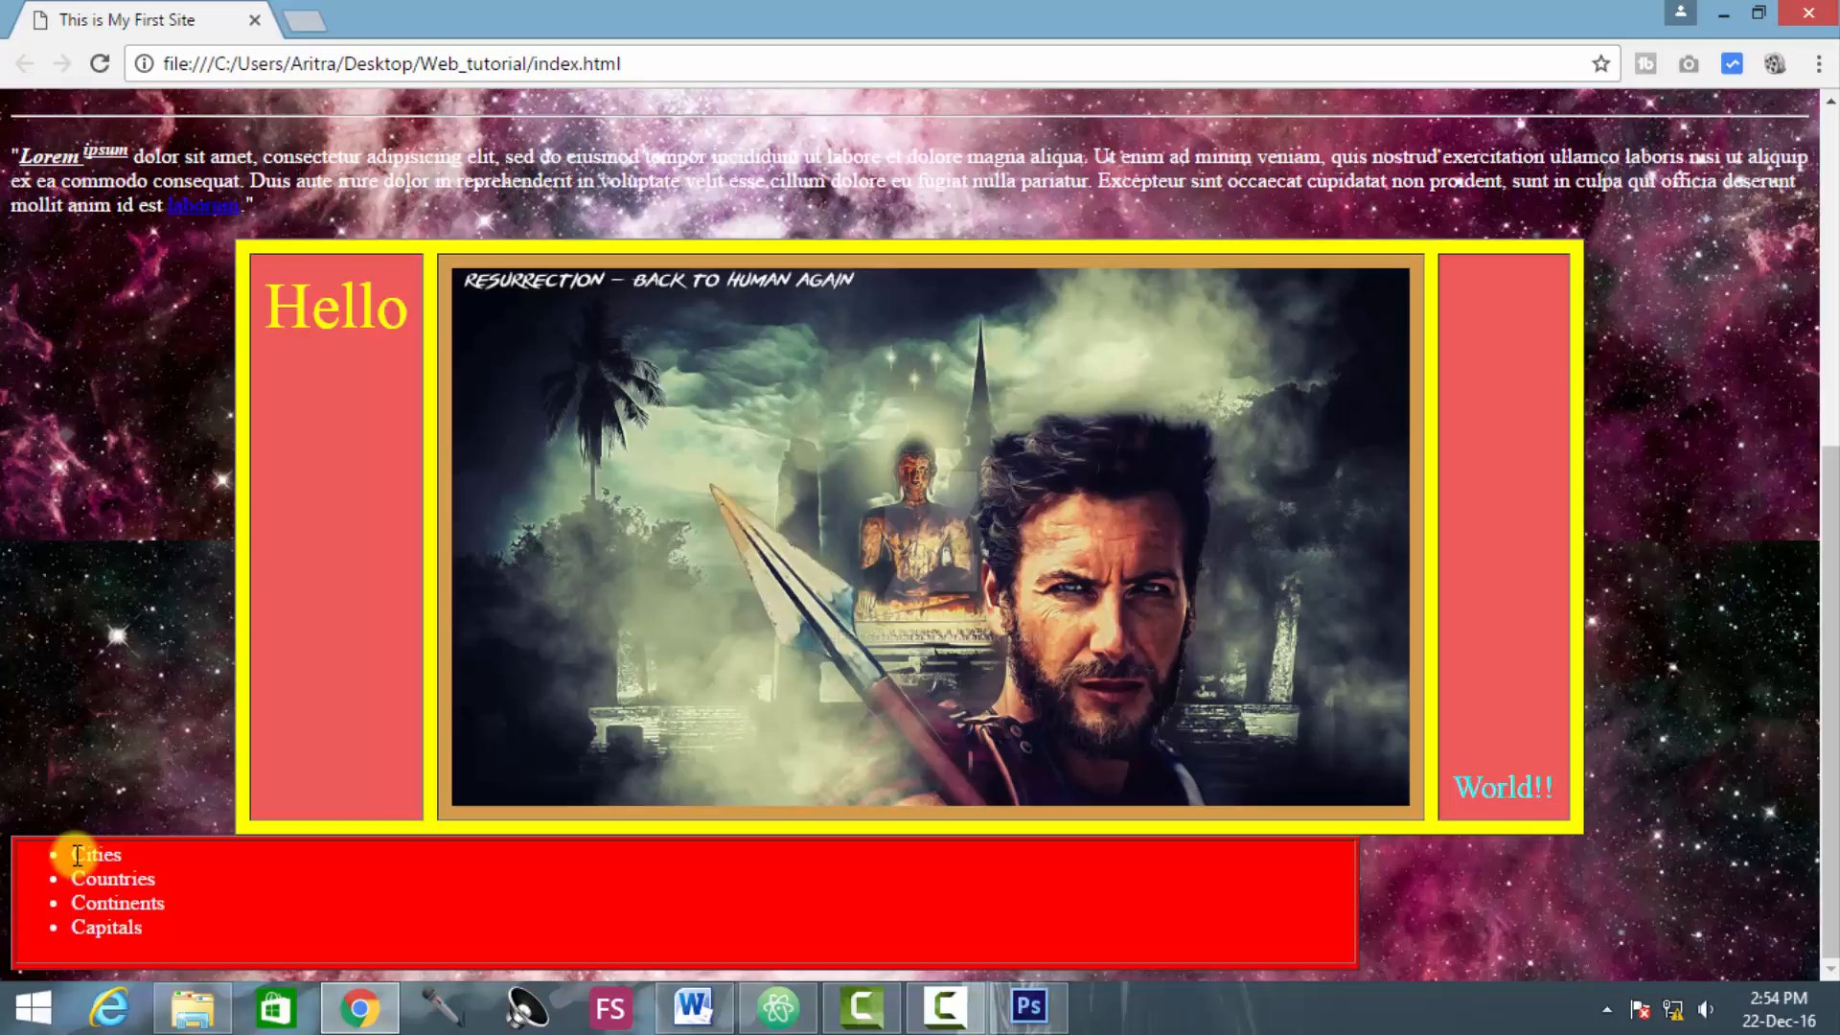
mouse_move(83, 878)
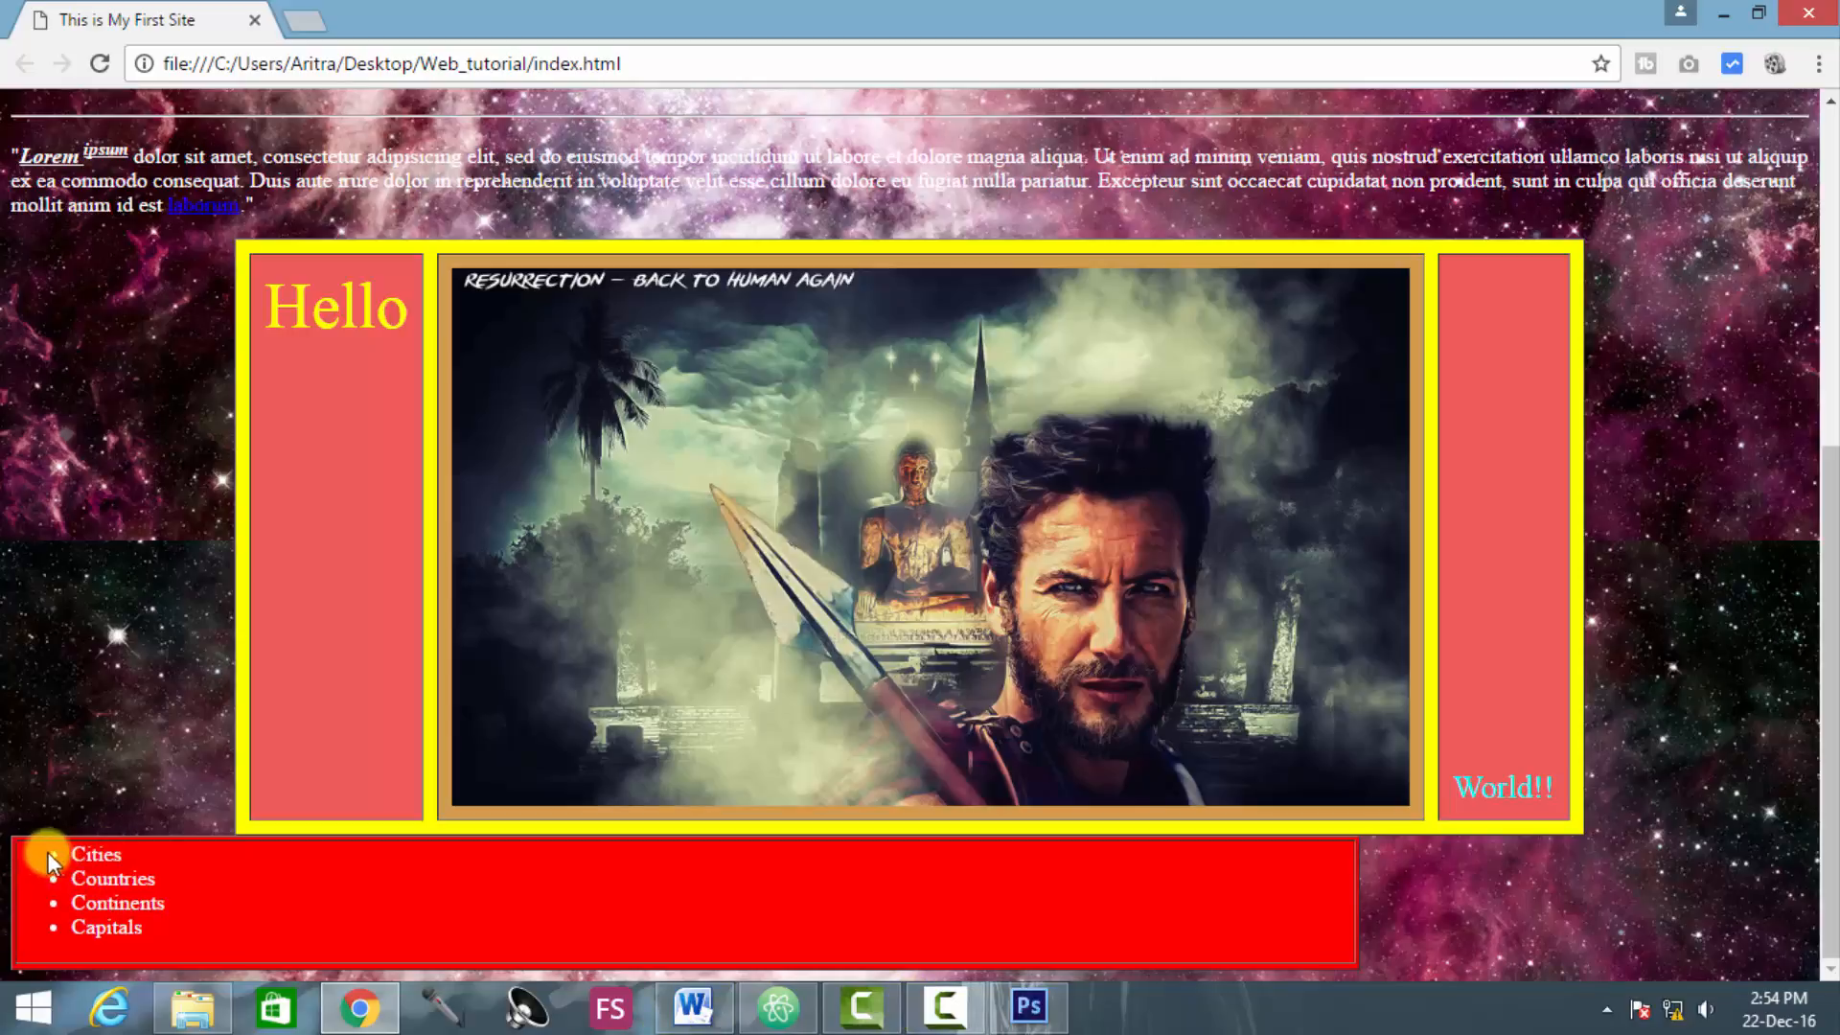
mouse_move(56, 915)
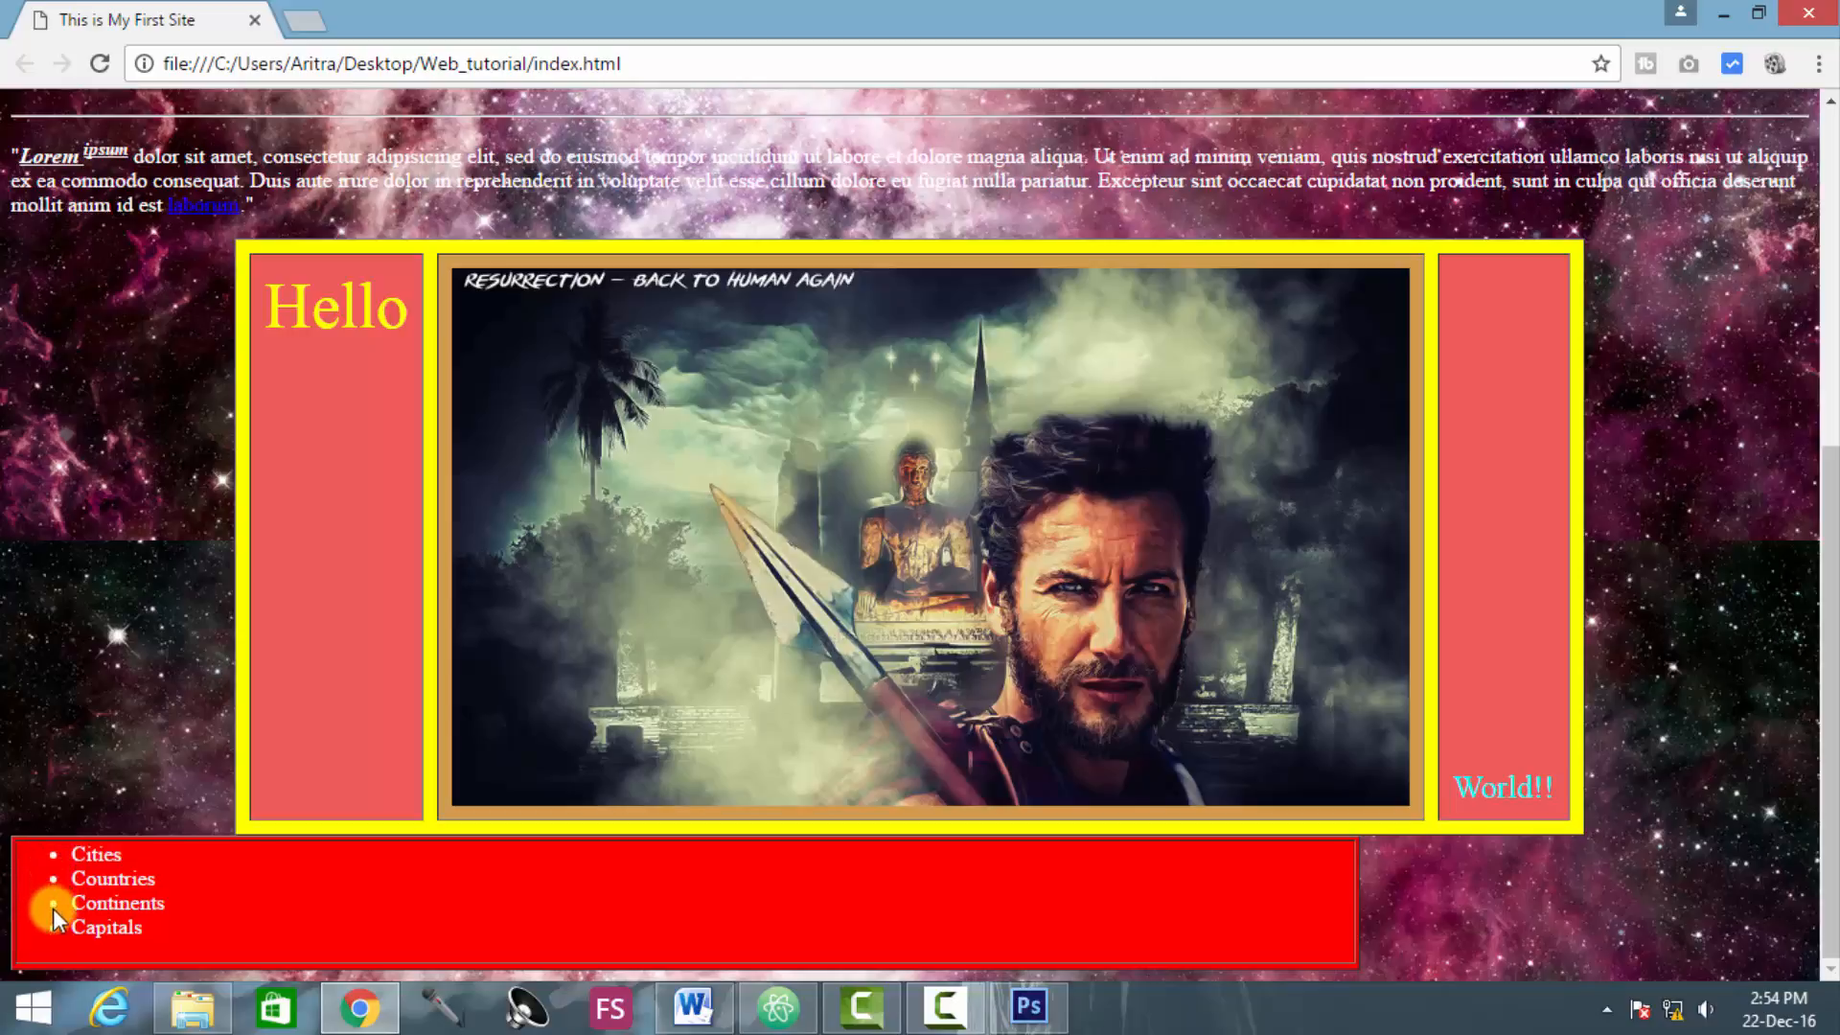
mouse_move(695, 1007)
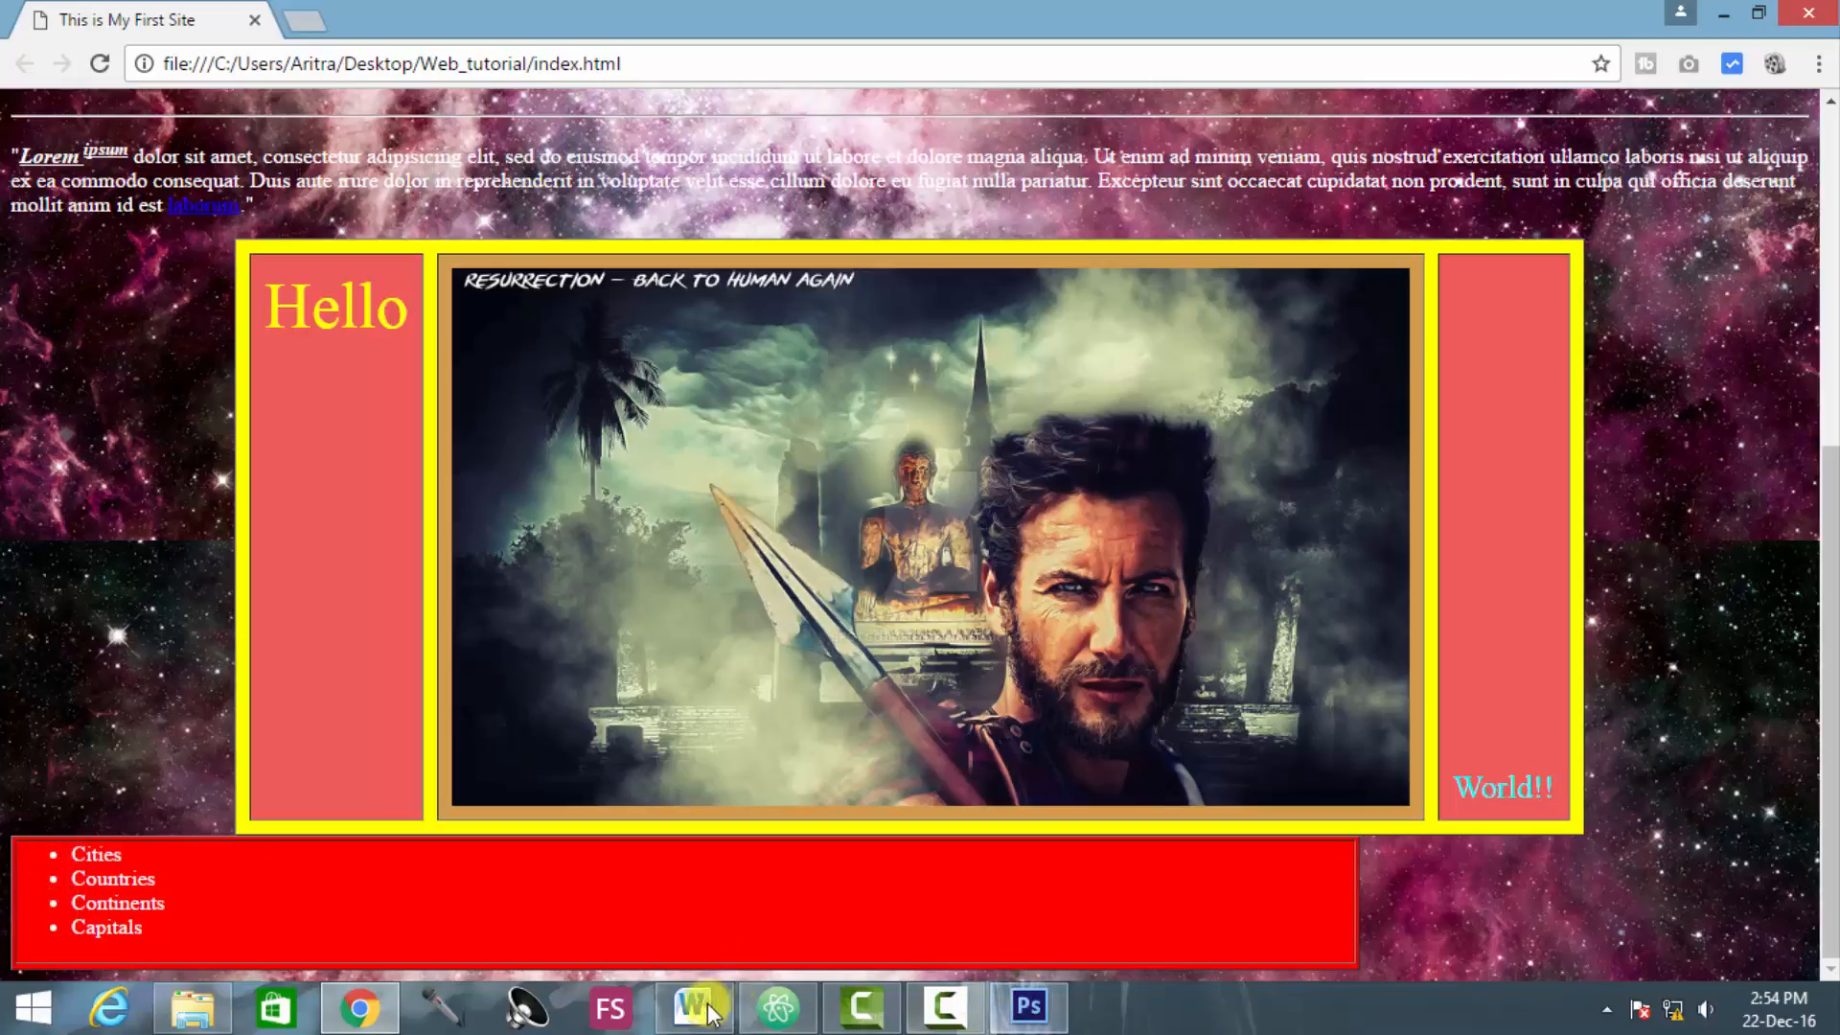
Step: Review Word's list.docx example of hollow-circle bullets, then return to index.html in Atom
click(694, 1007)
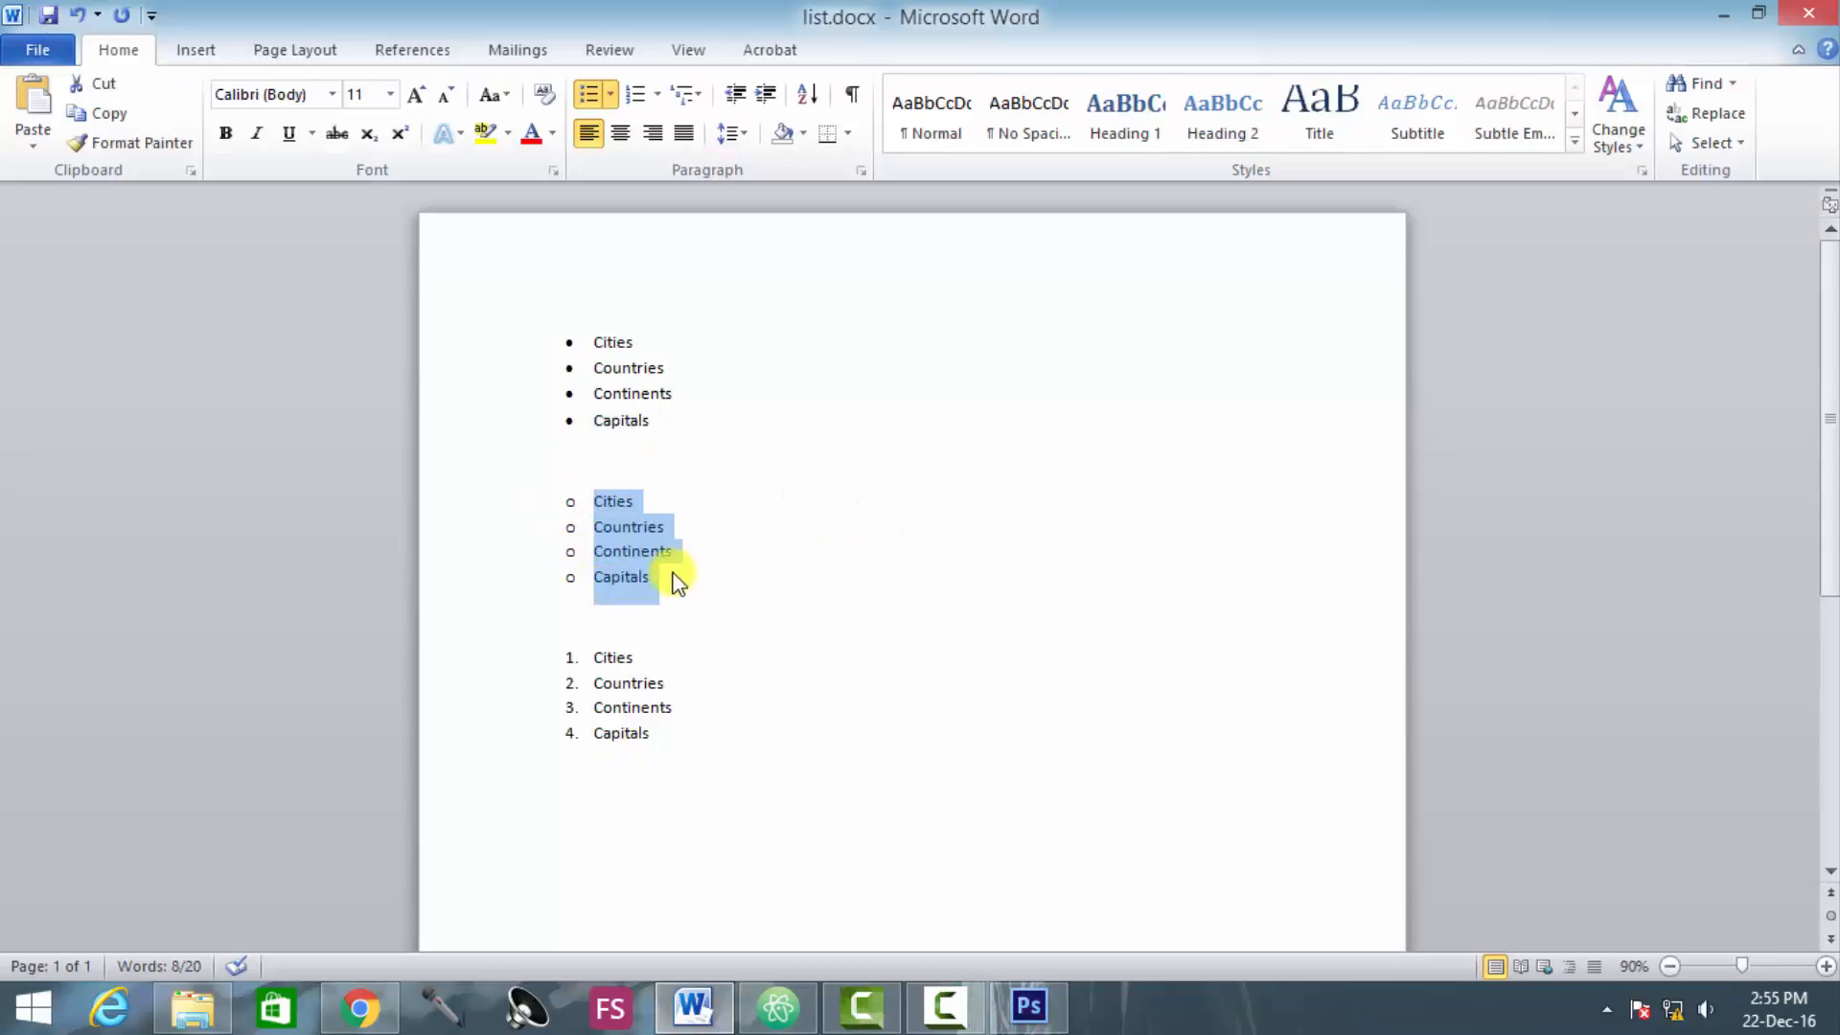
click(653, 576)
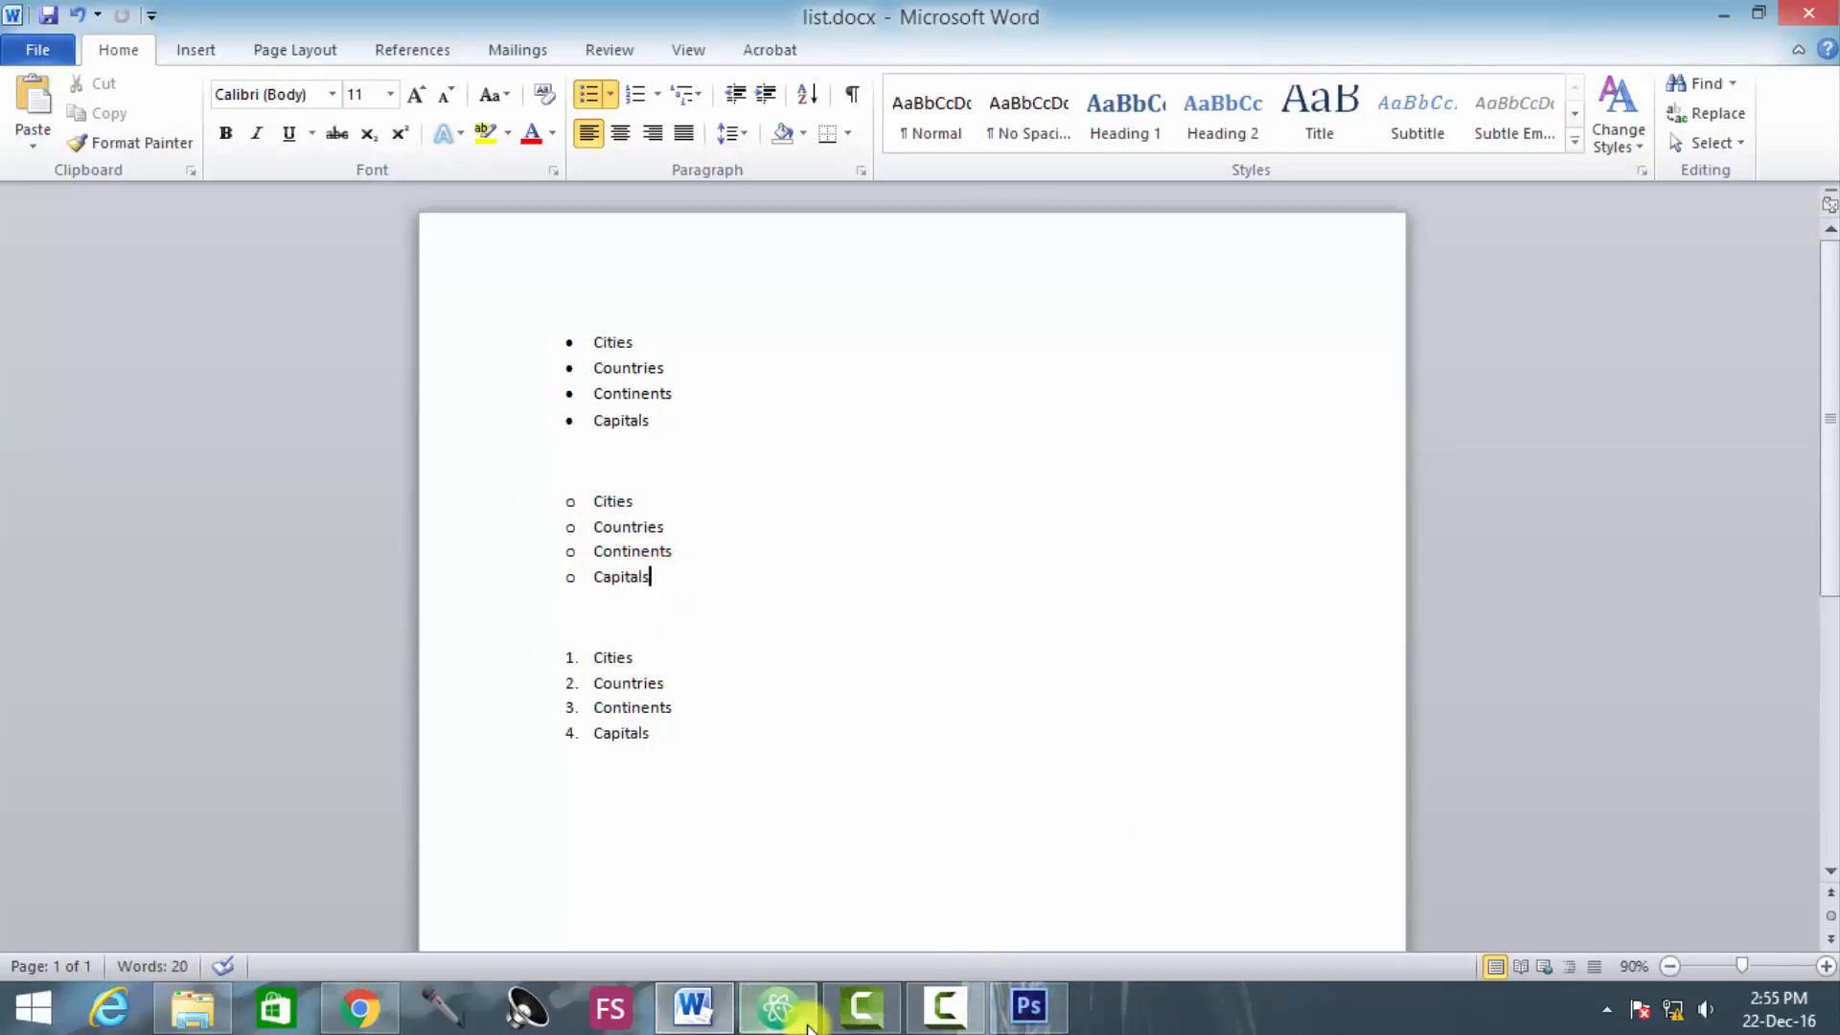
click(777, 1007)
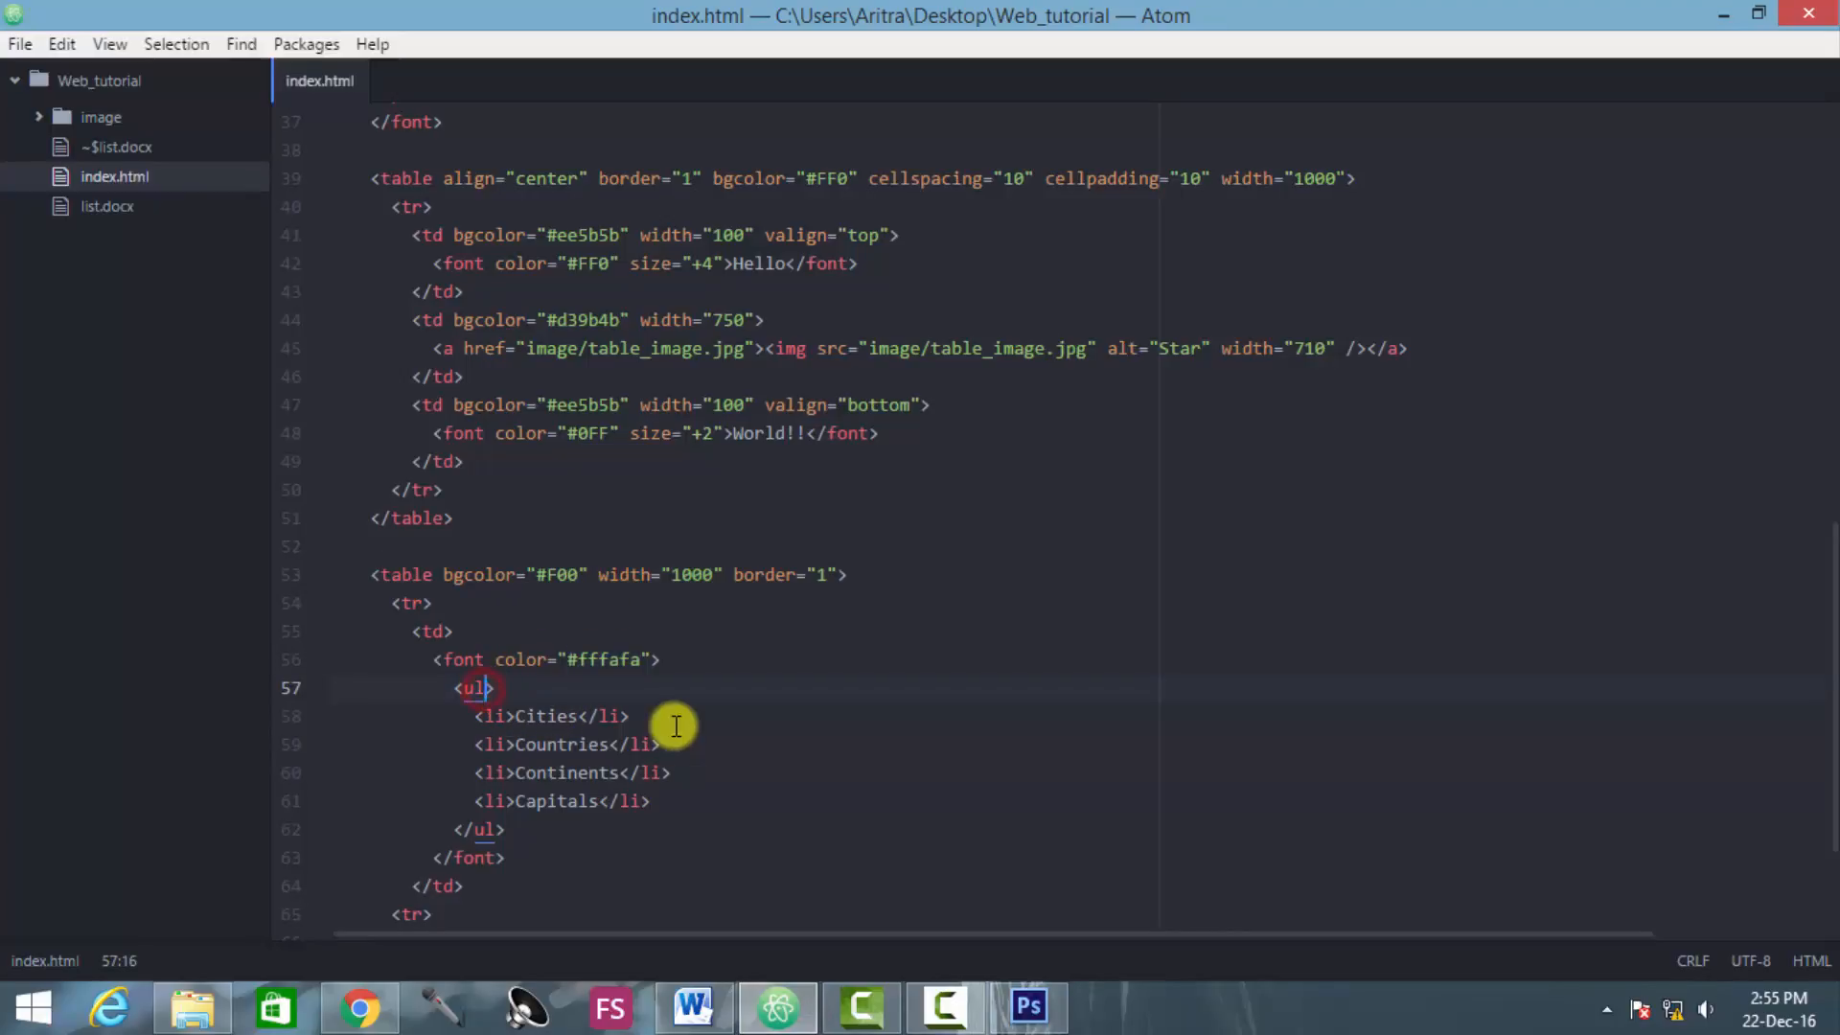
Step: Add type="circle" to the ul tag on line 57
text(type)
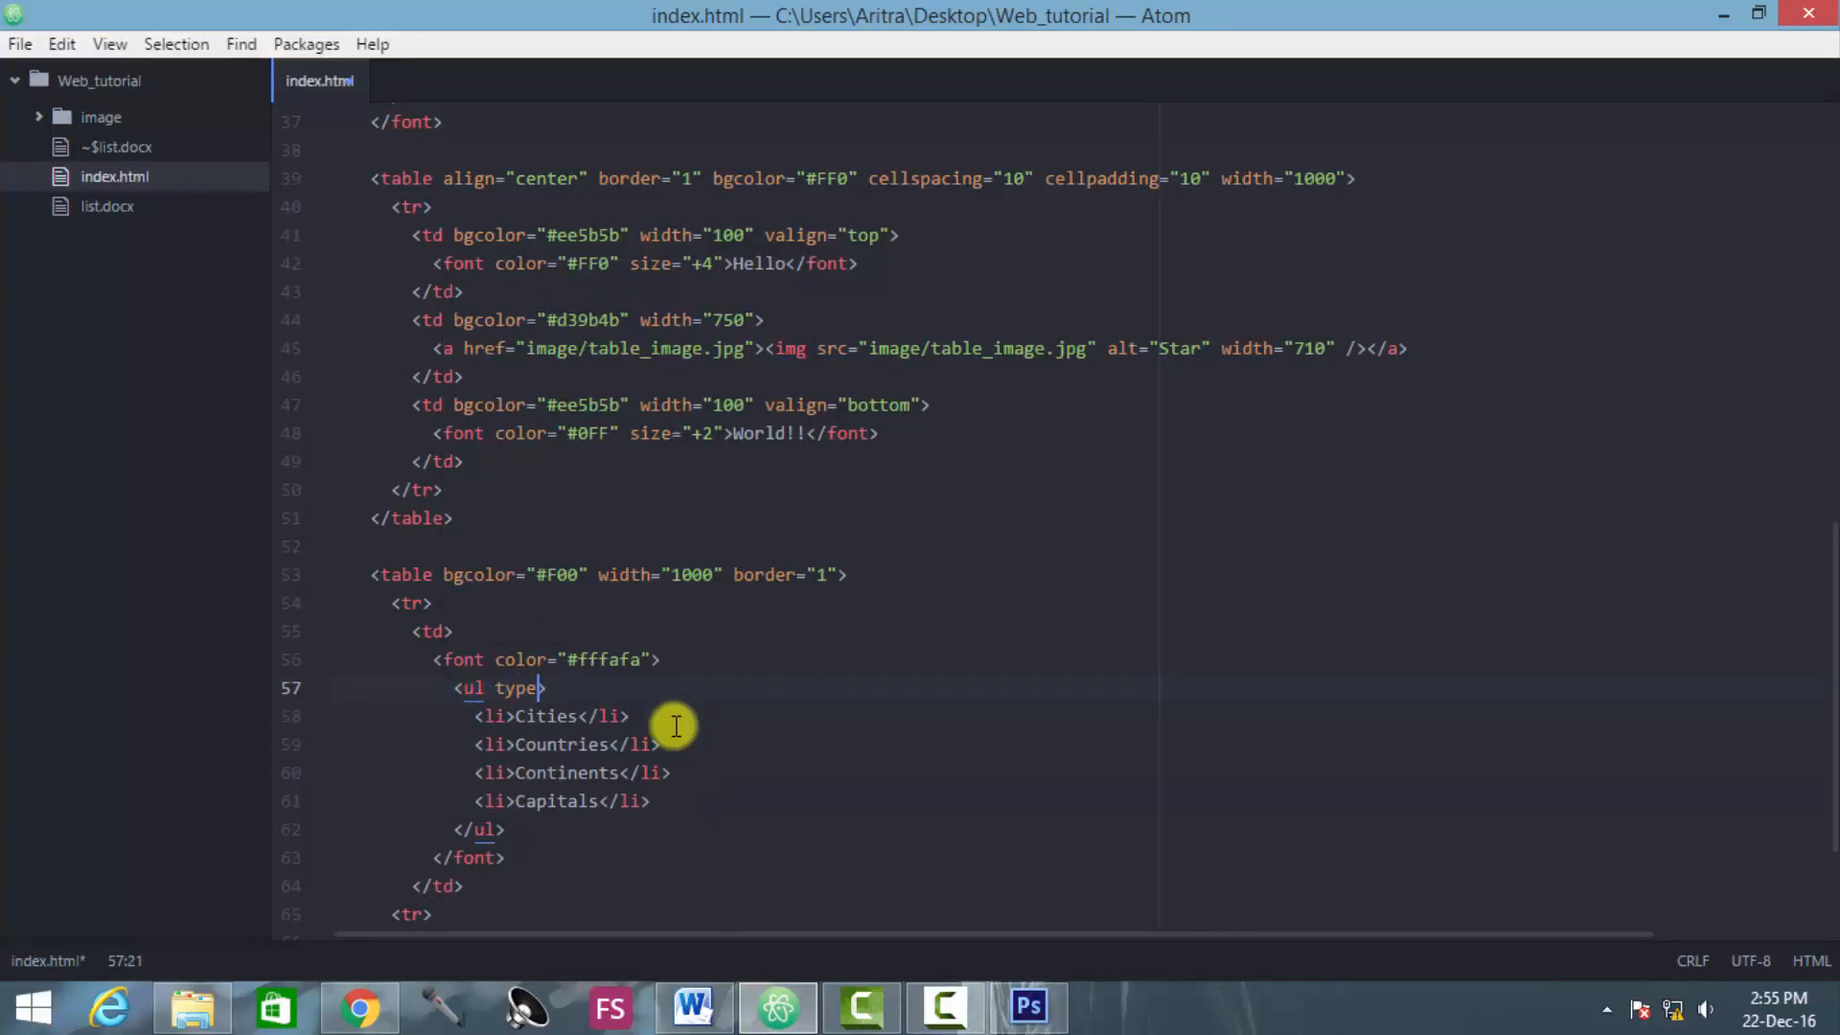
text(="">)
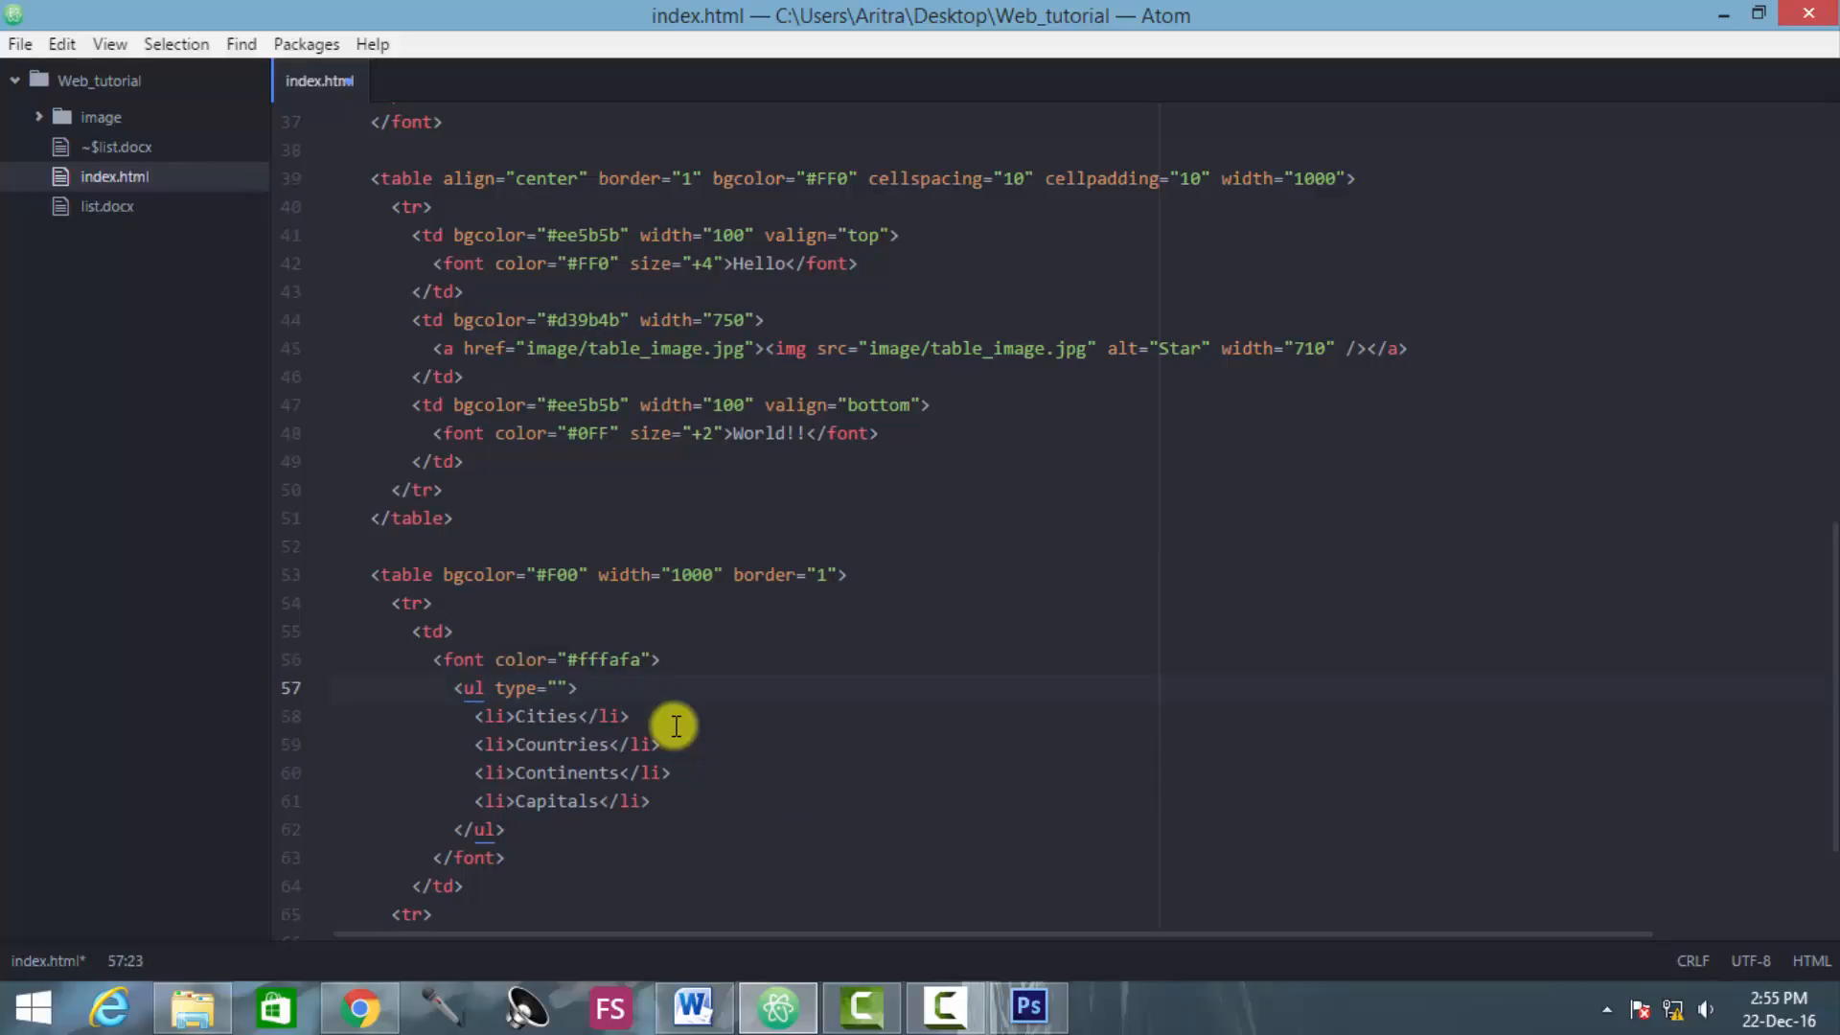
text(circ)
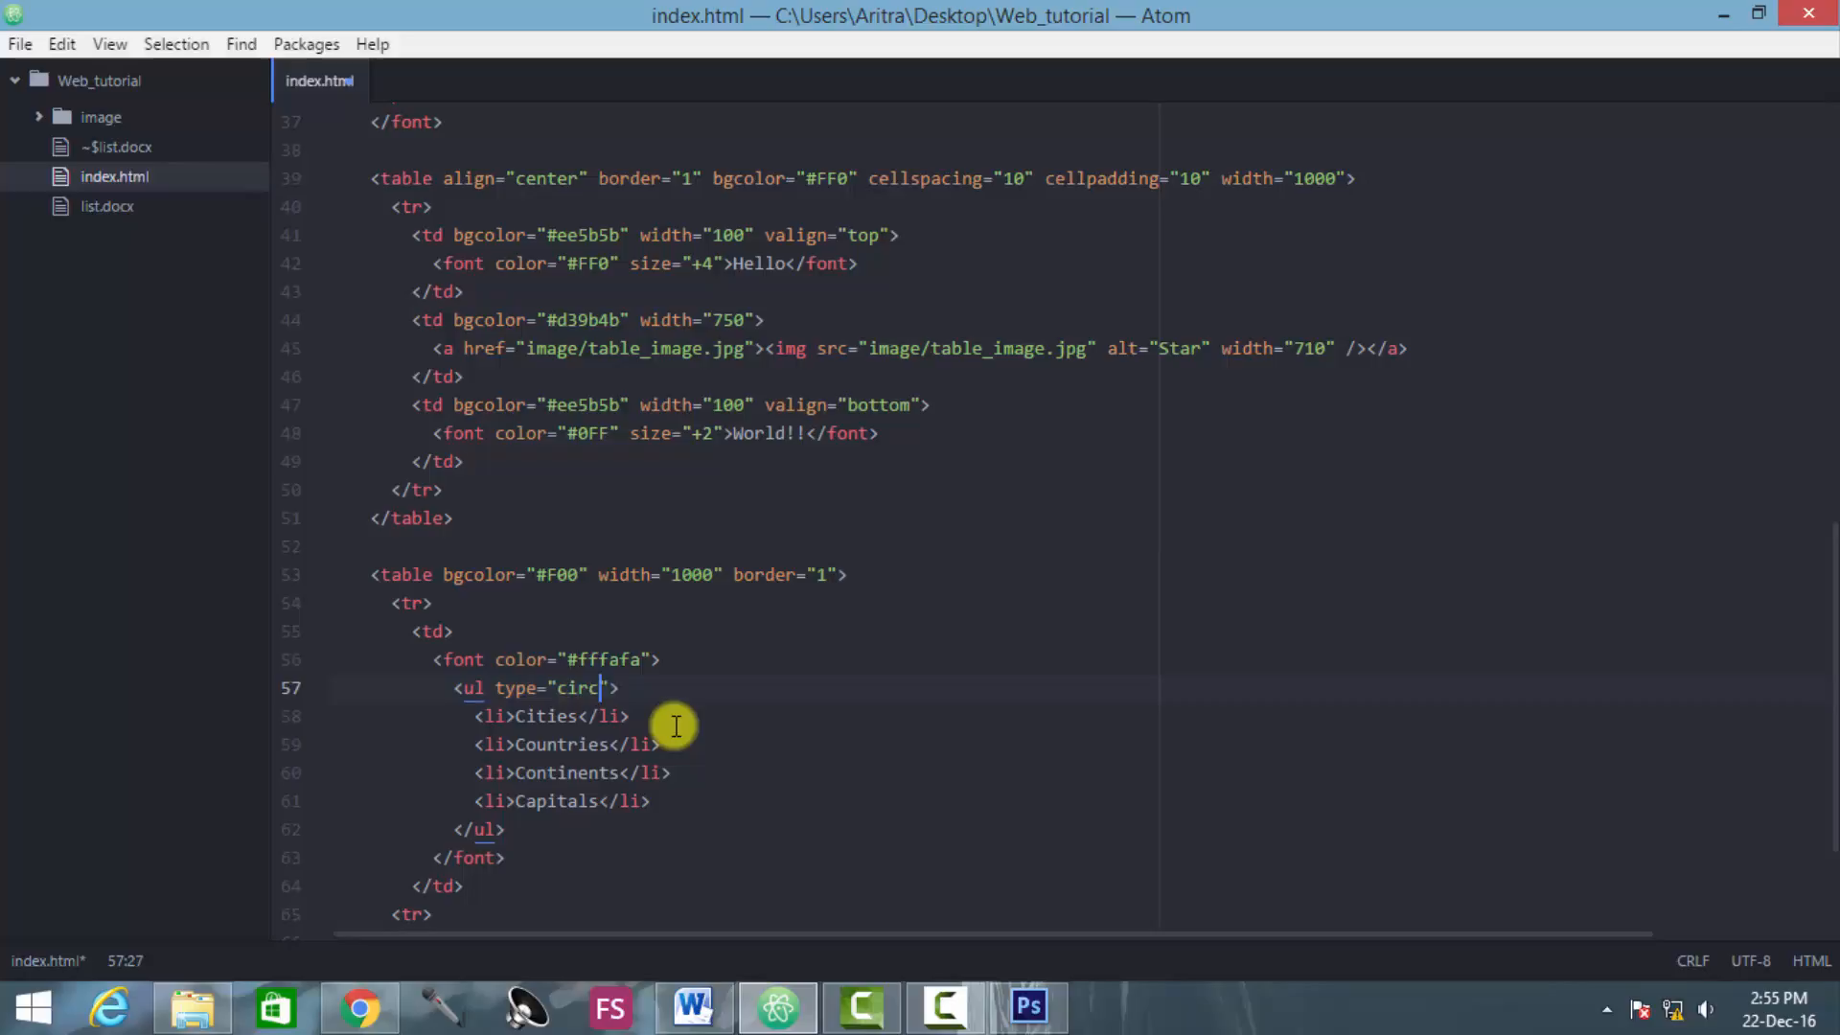
text(le)
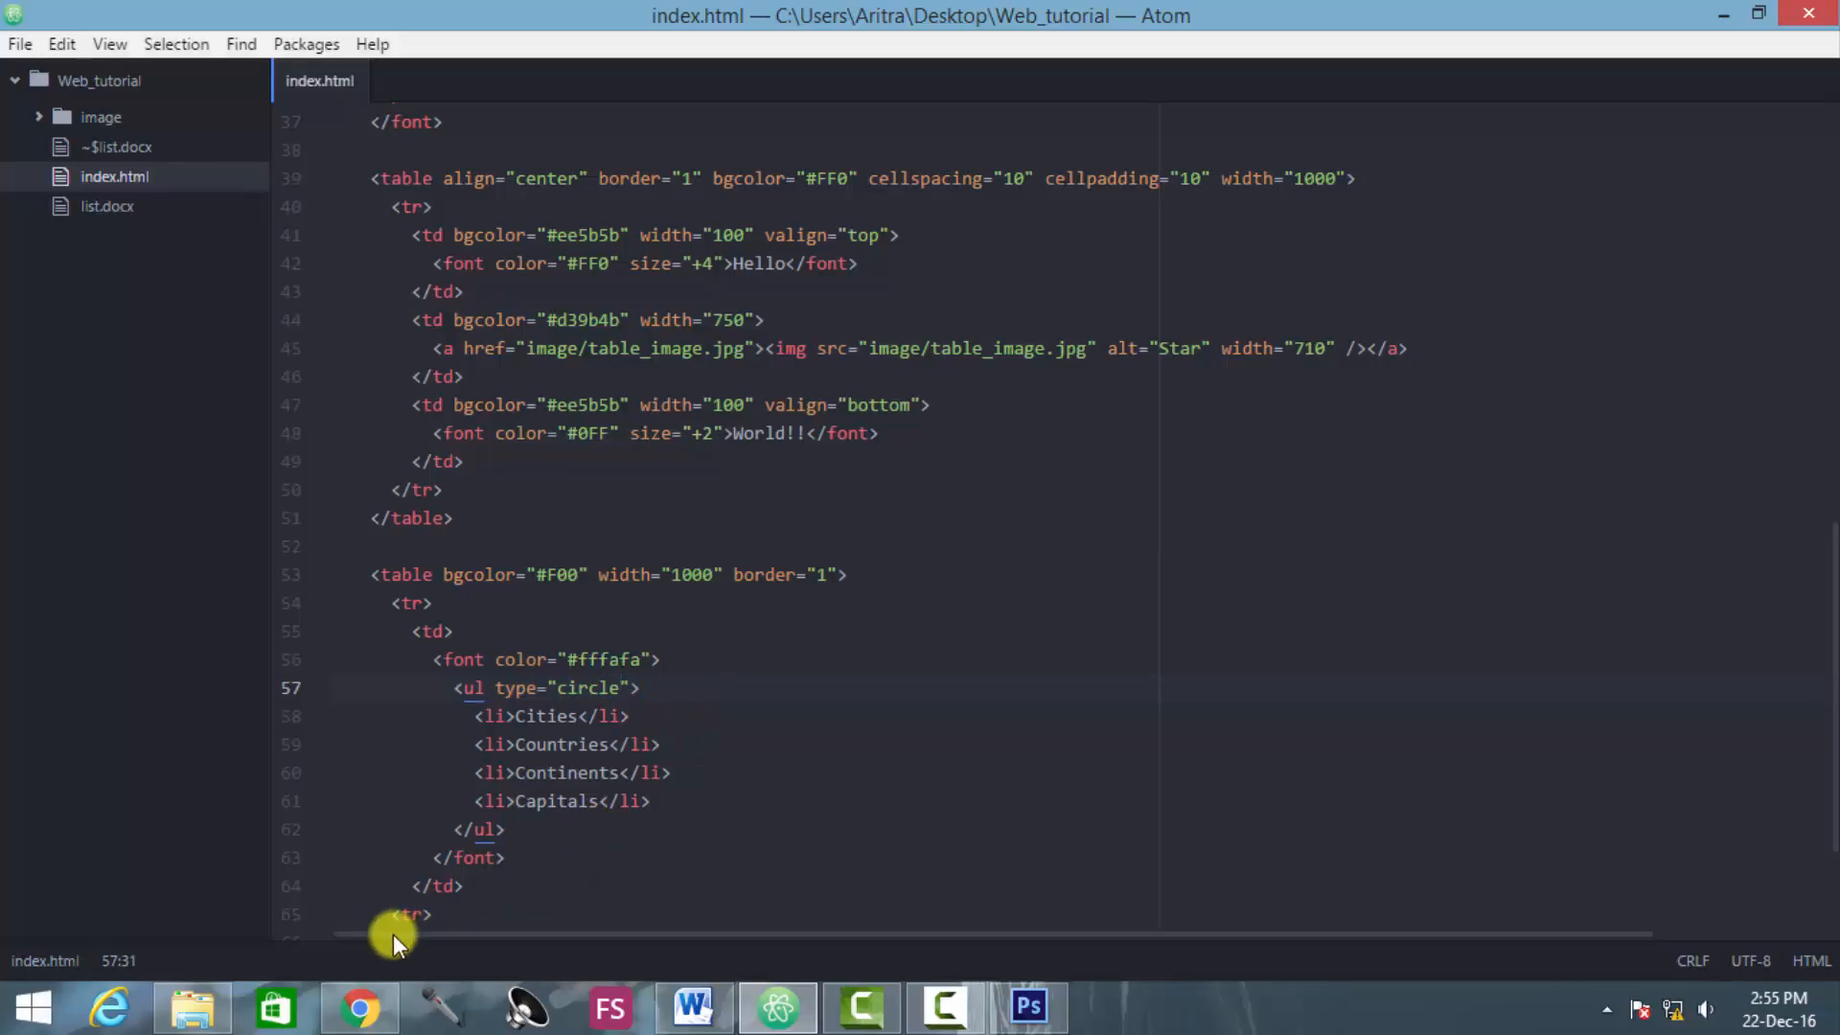
mouse_move(360, 1007)
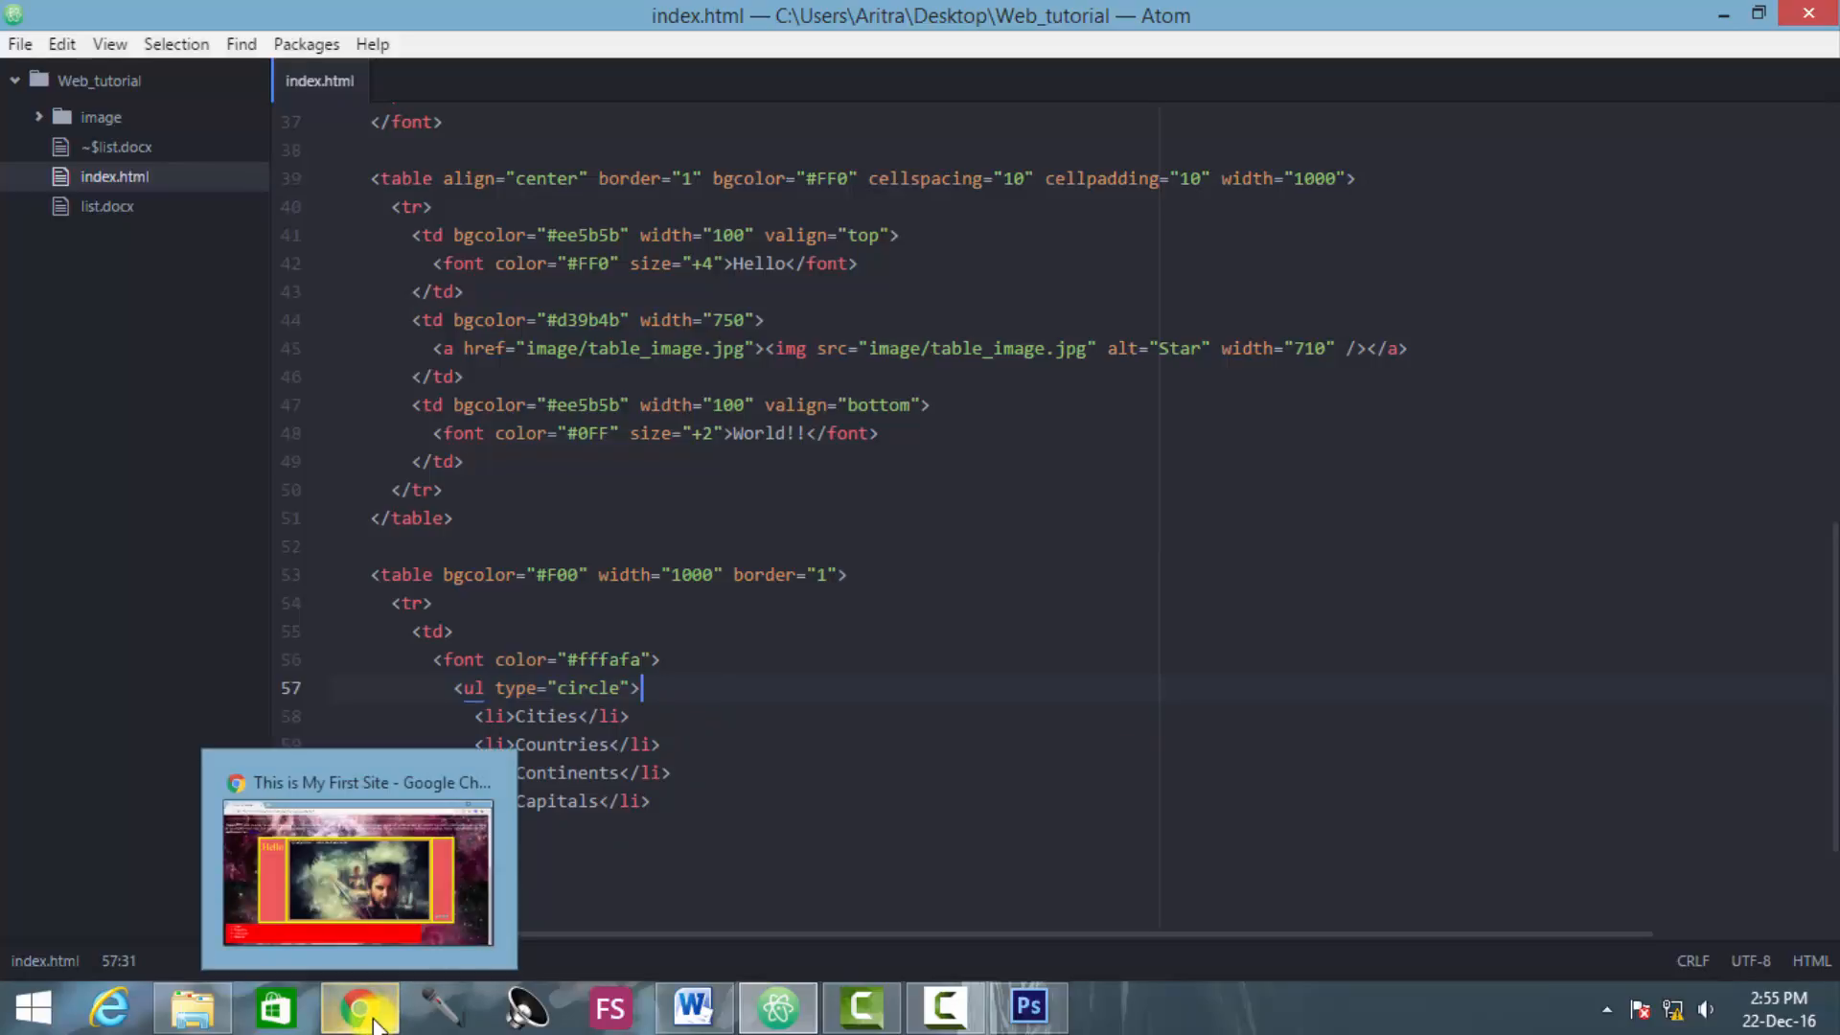
Step: Reload the page in Chrome to see Cities, Countries, Continents and Capitals with circle bullets
click(357, 874)
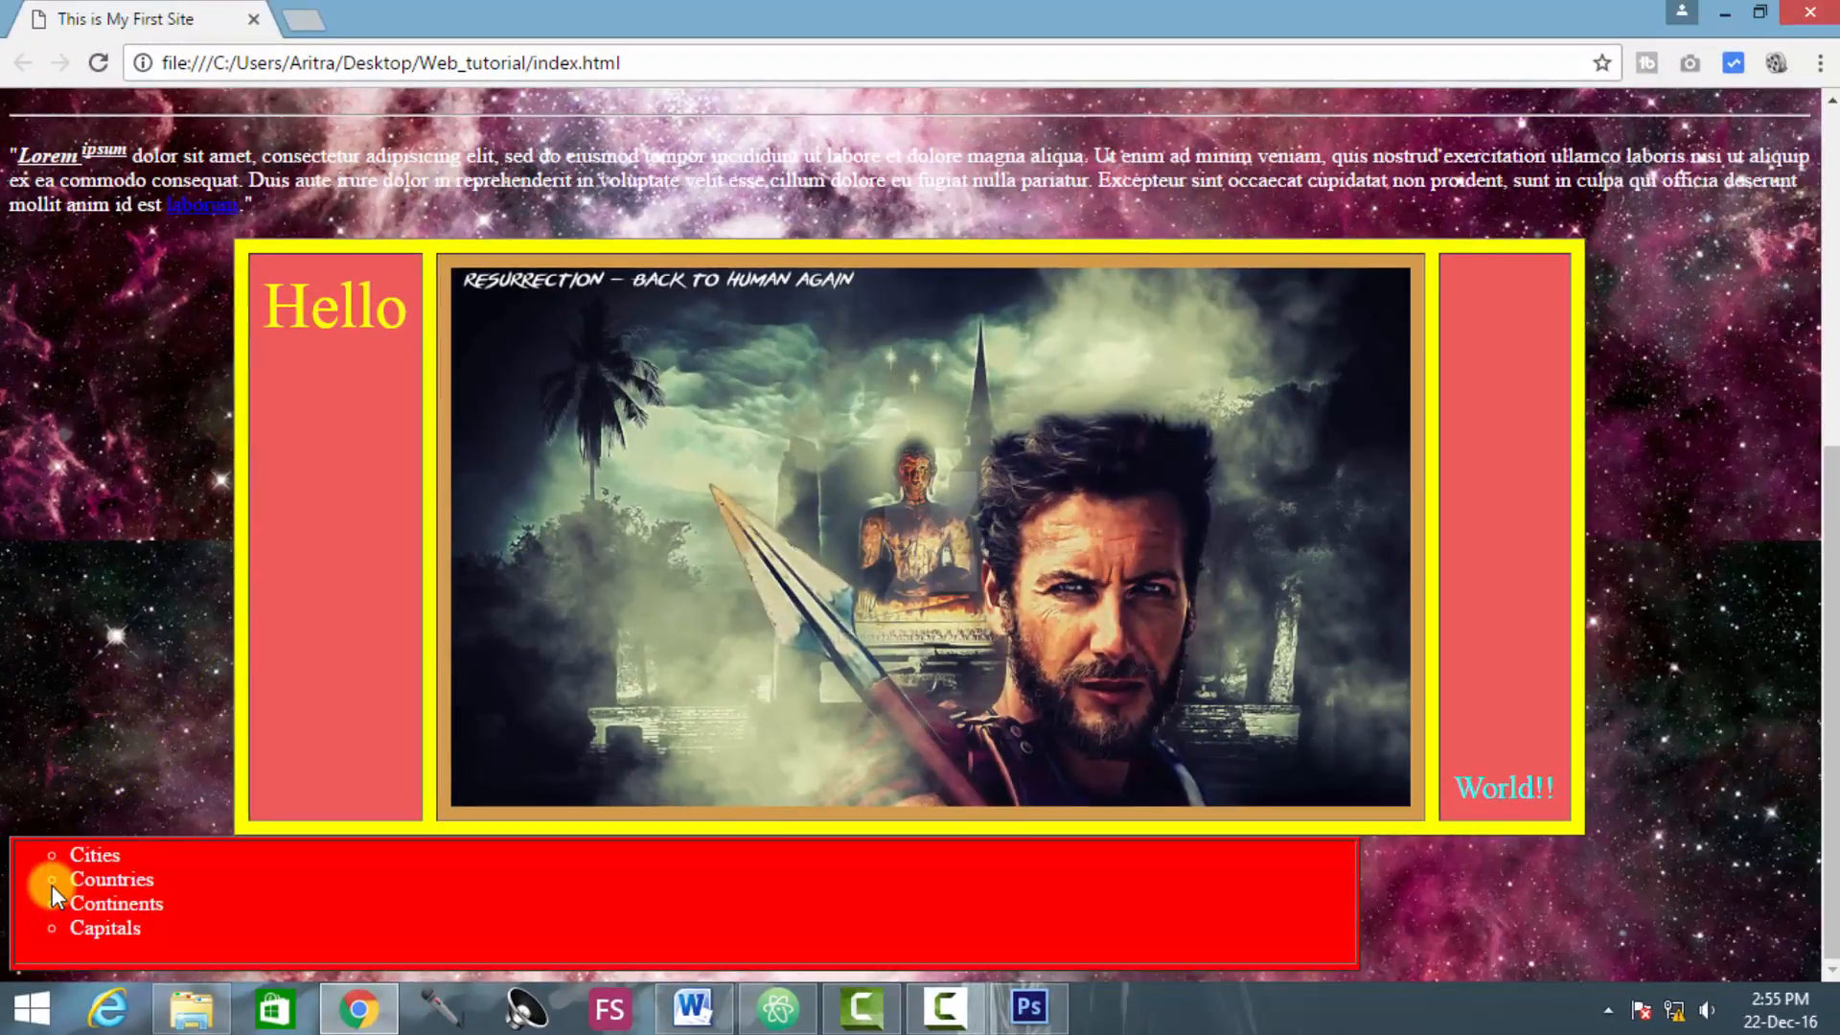
mouse_move(57, 869)
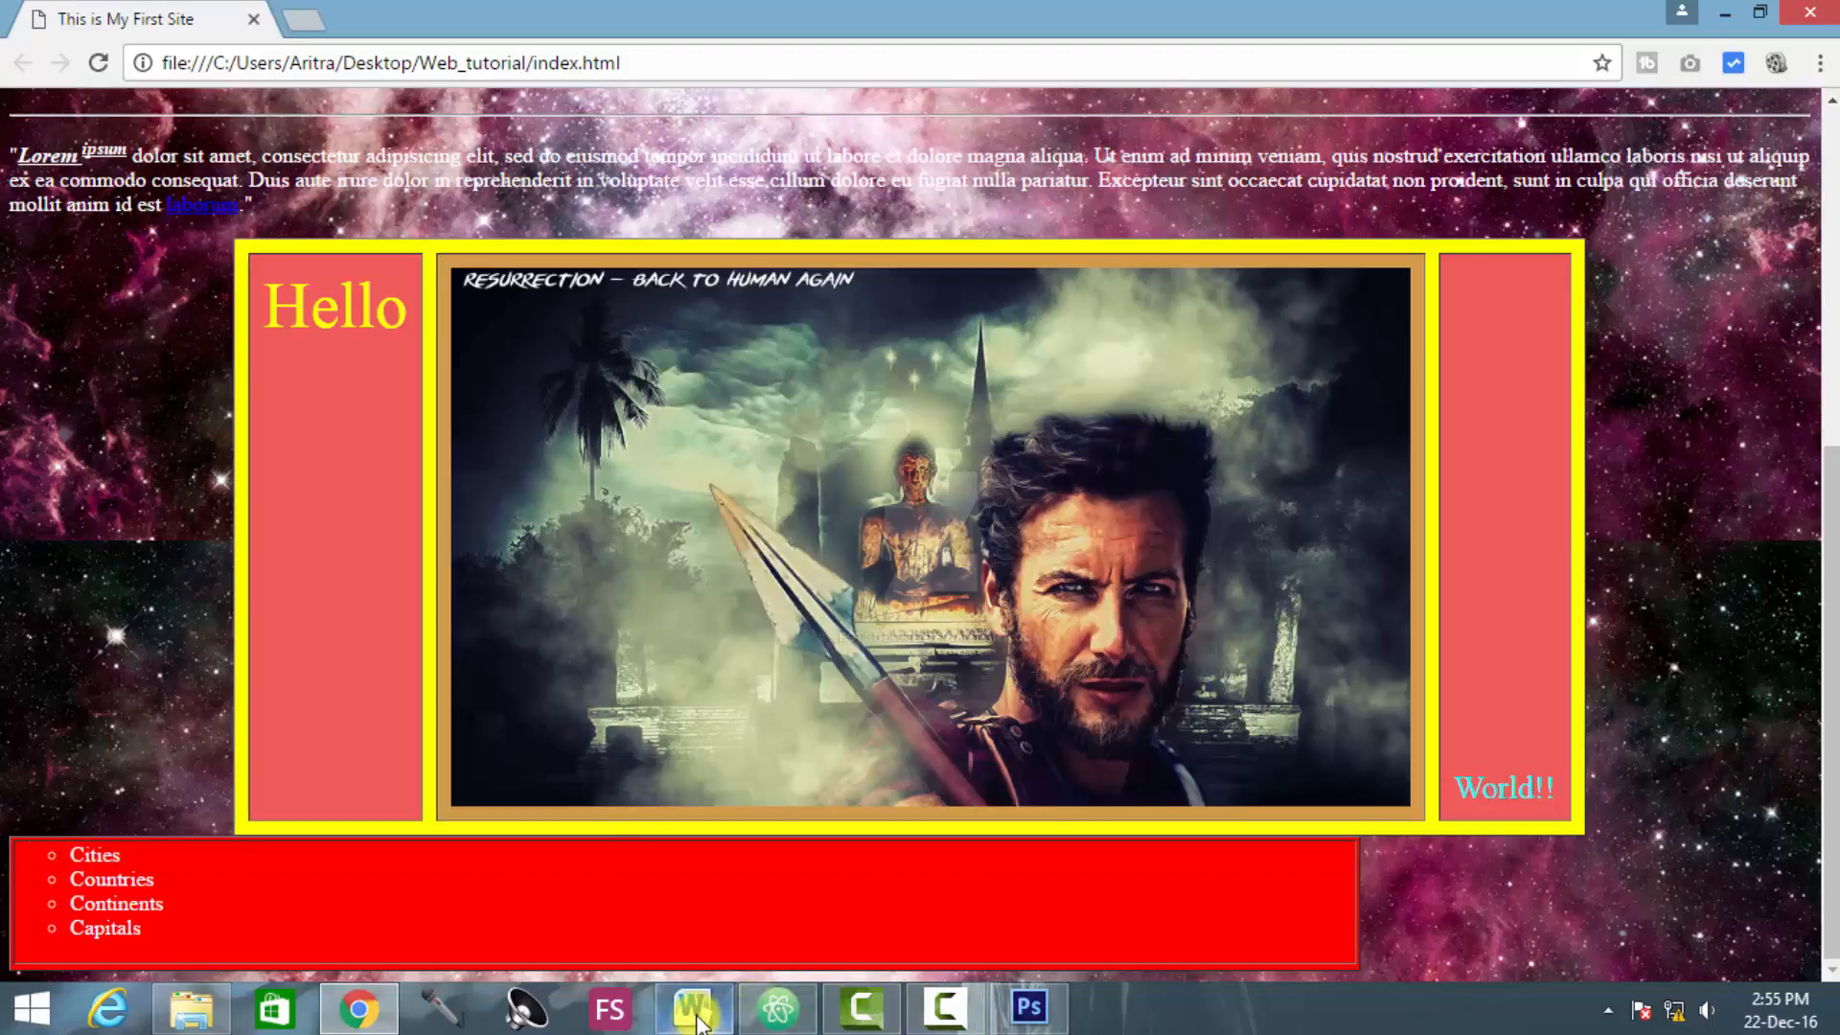
Step: Change the ul type attribute in index.html from "circle" to "square"
click(774, 1007)
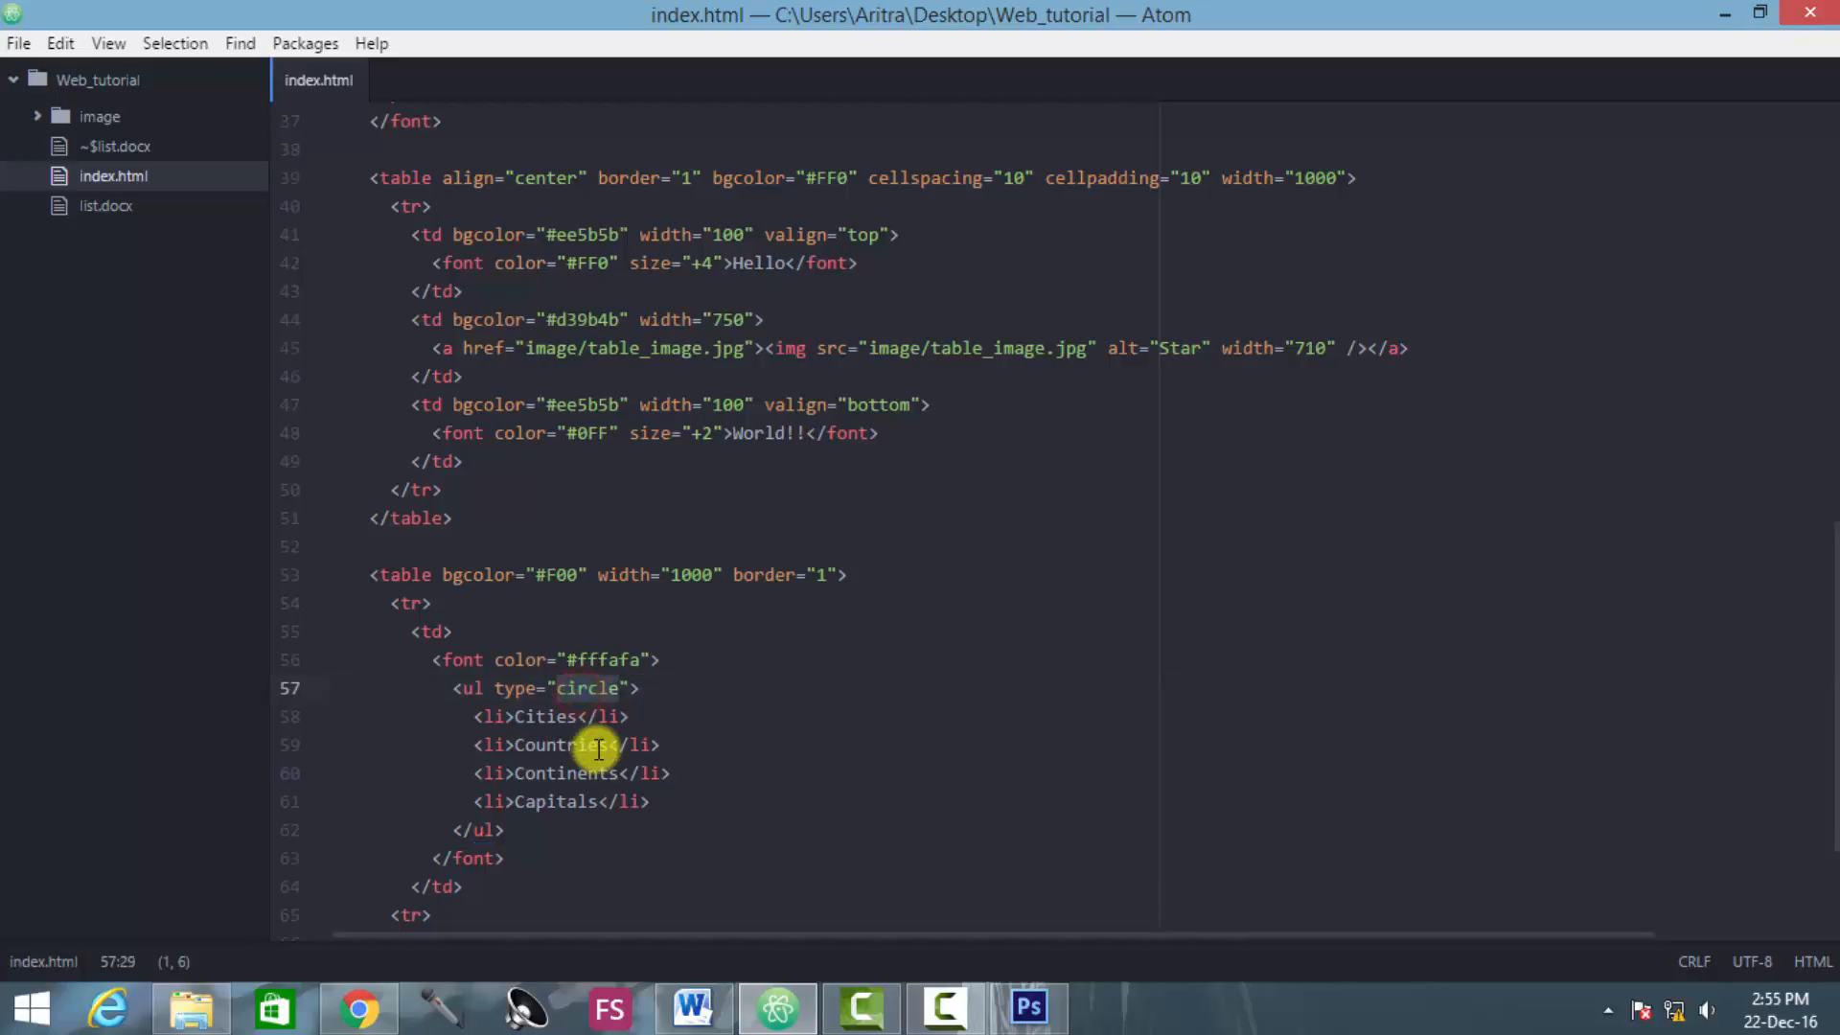
text(squa)
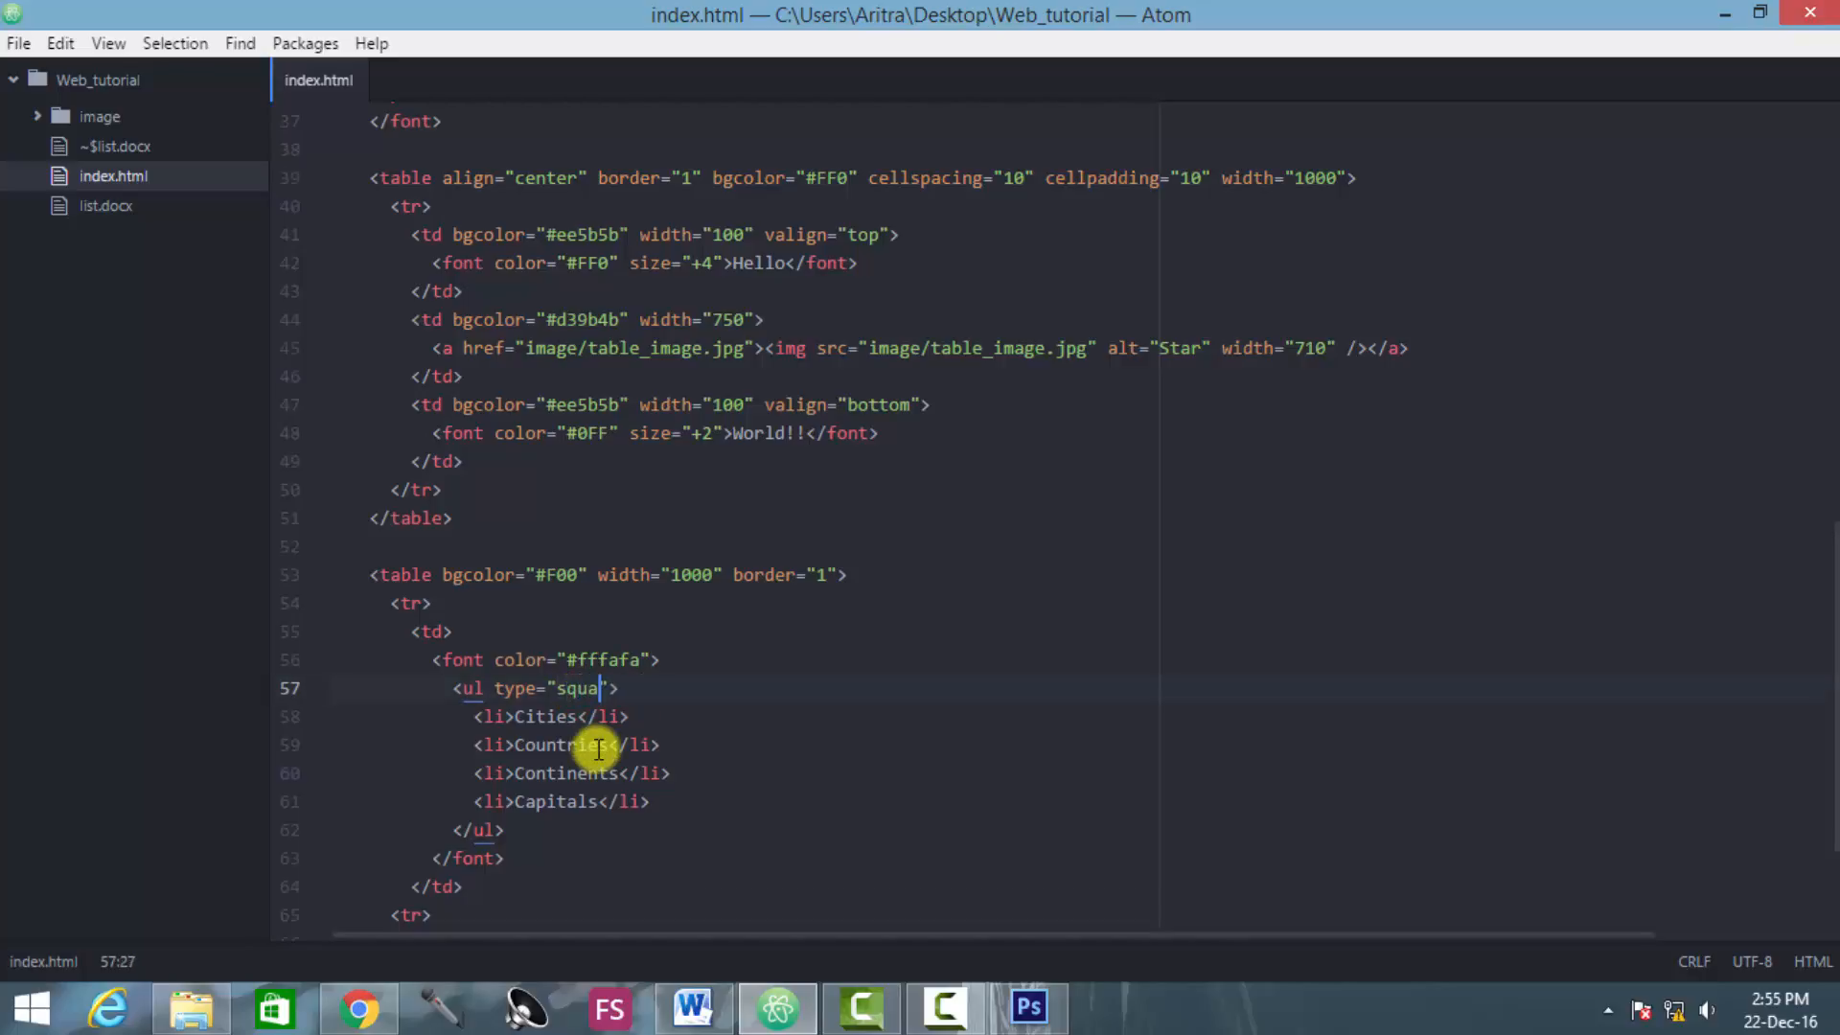
text(re)
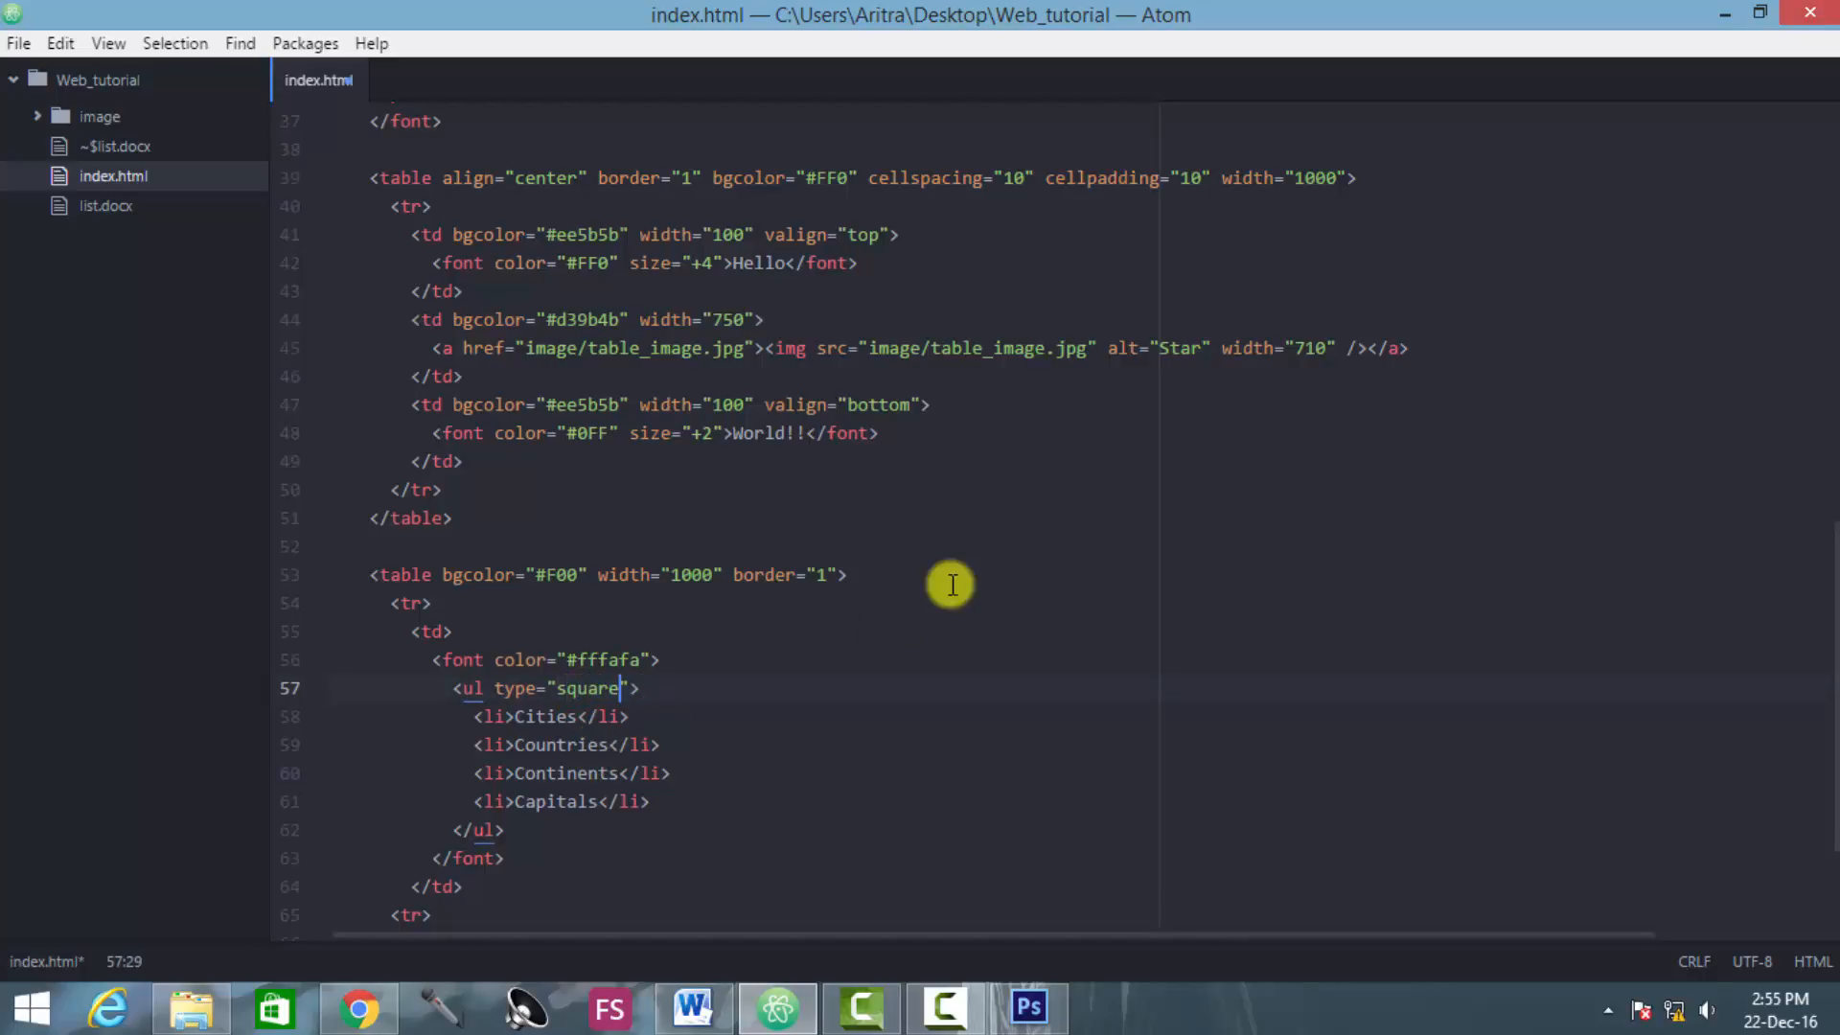
Step: Reload the page in Chrome to check the four-item list's square bullets
click(358, 1007)
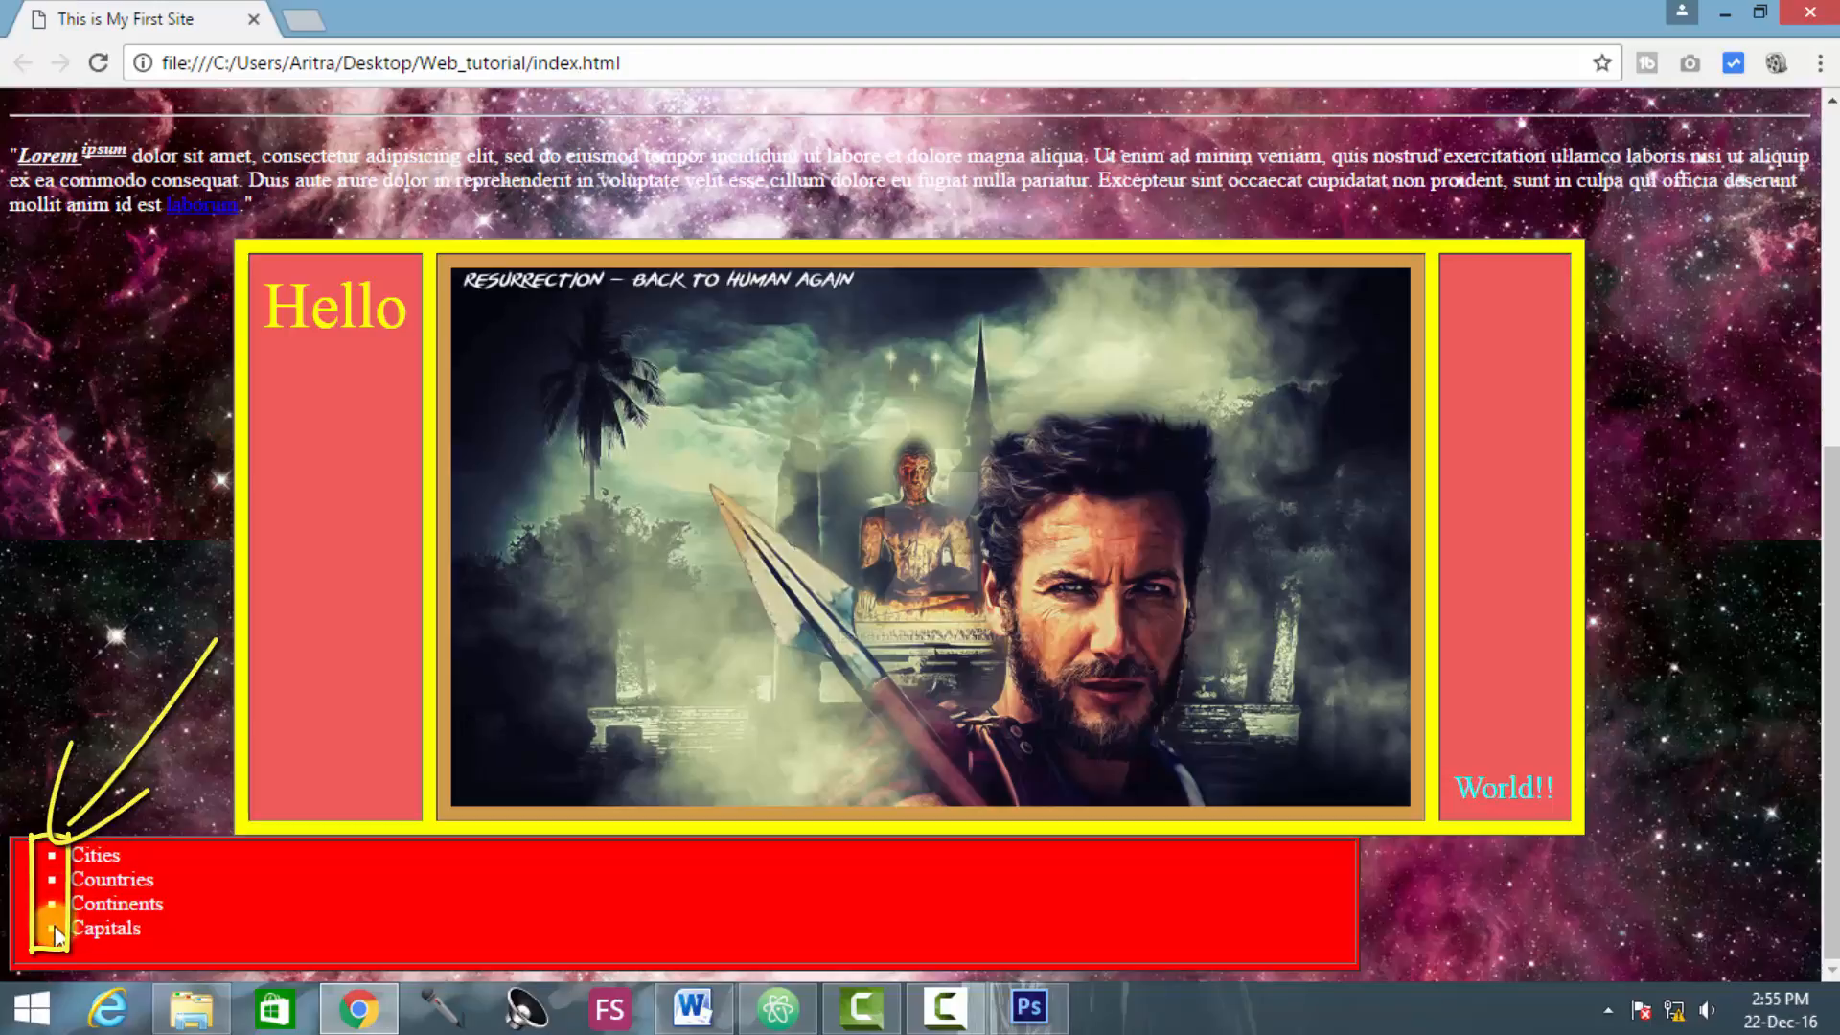
mouse_move(674, 948)
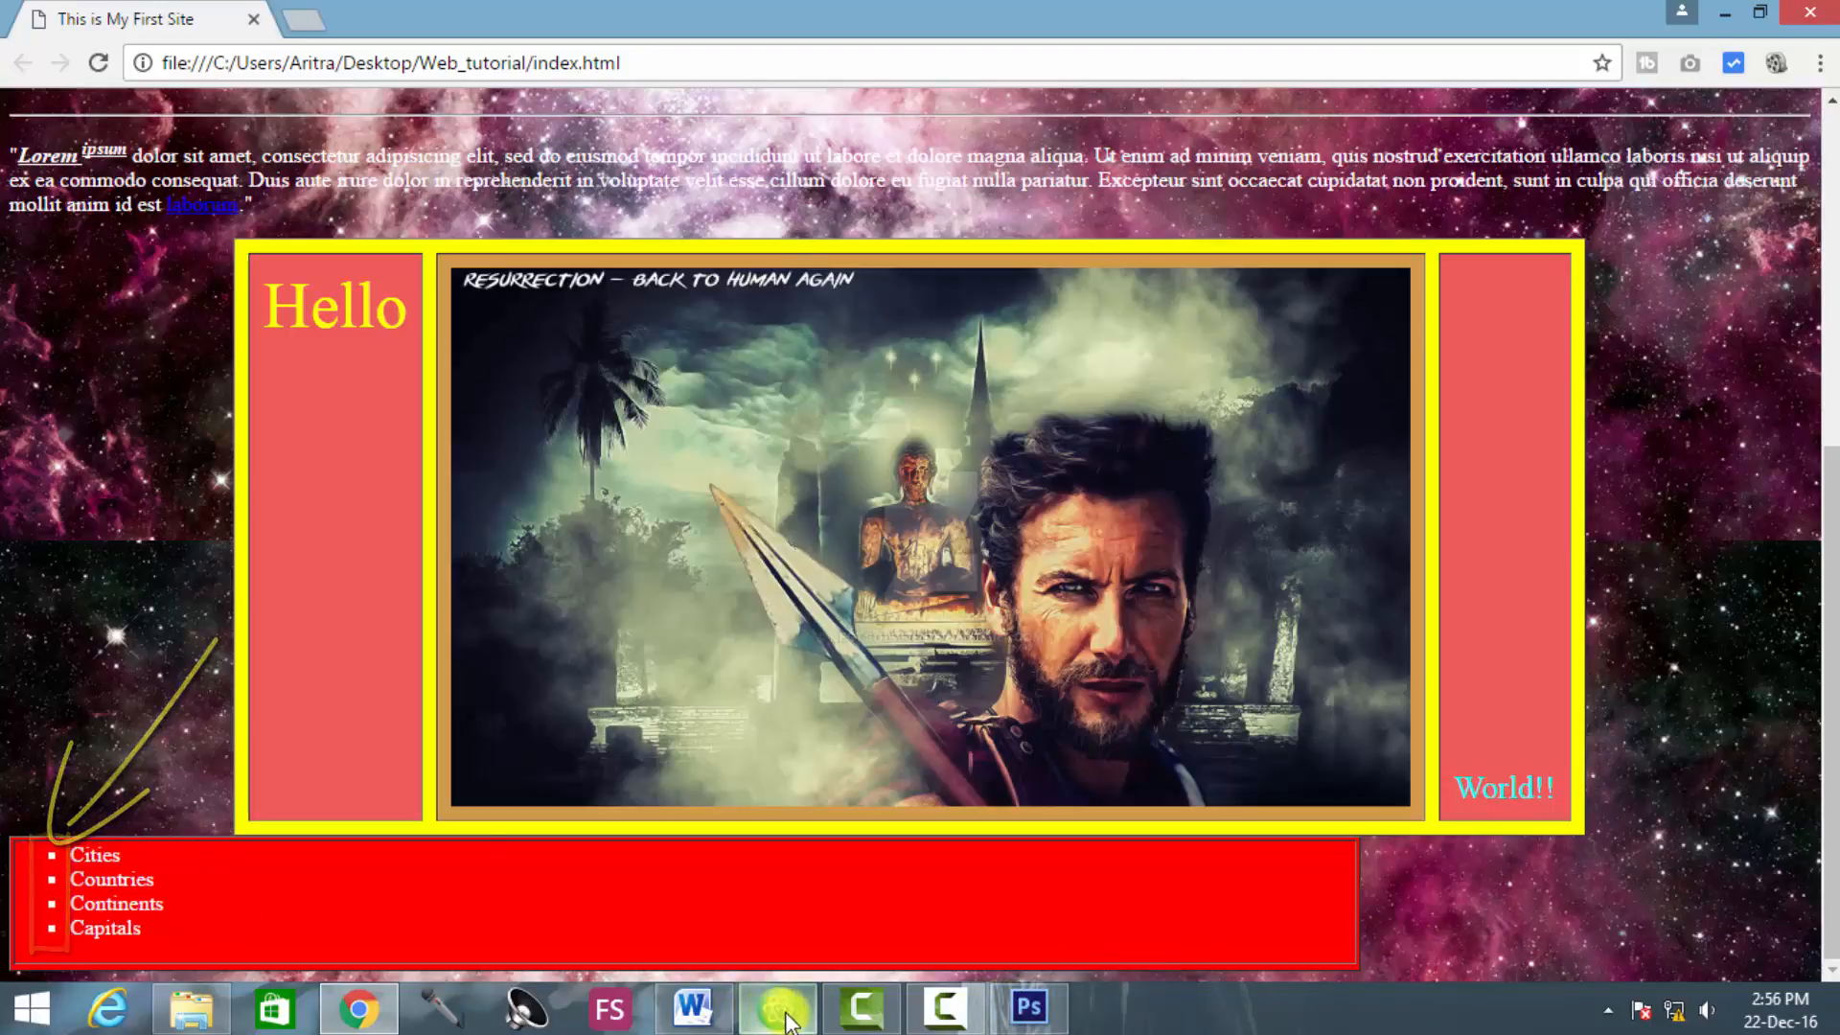
Step: Add align="center" to the red table's opening tag on line 53
click(775, 1007)
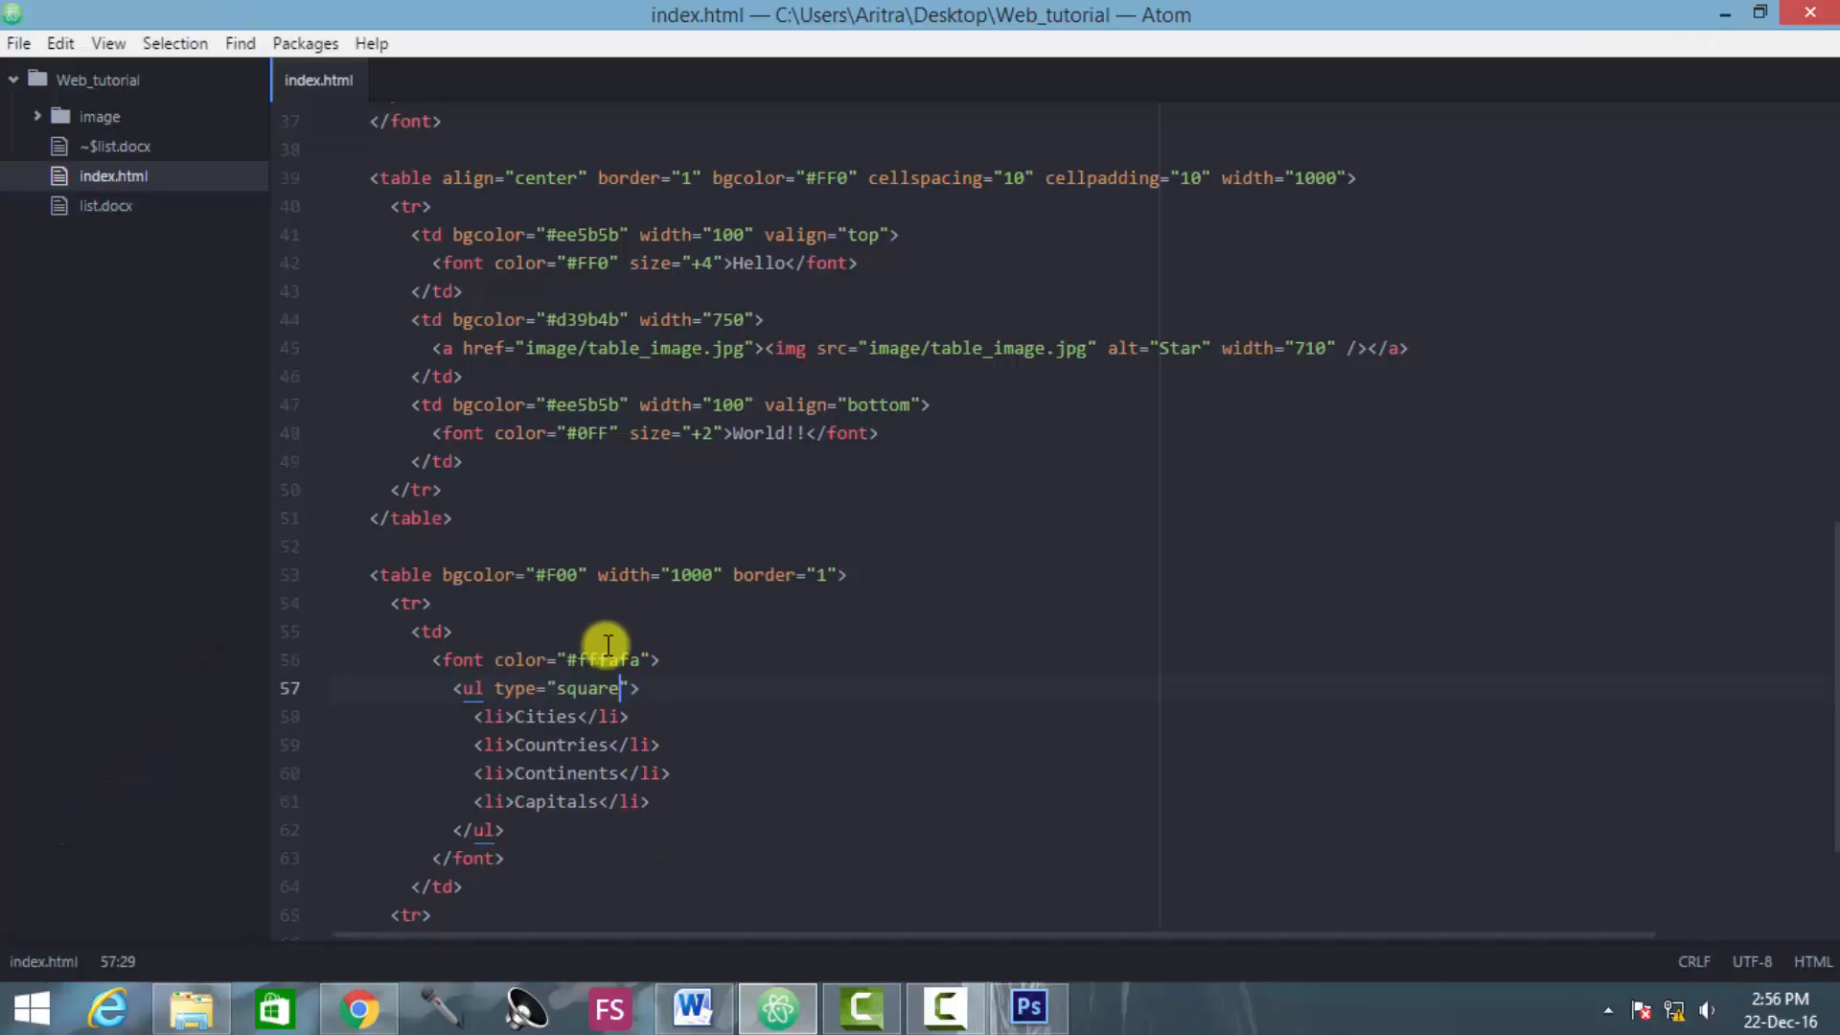
mouse_move(645, 622)
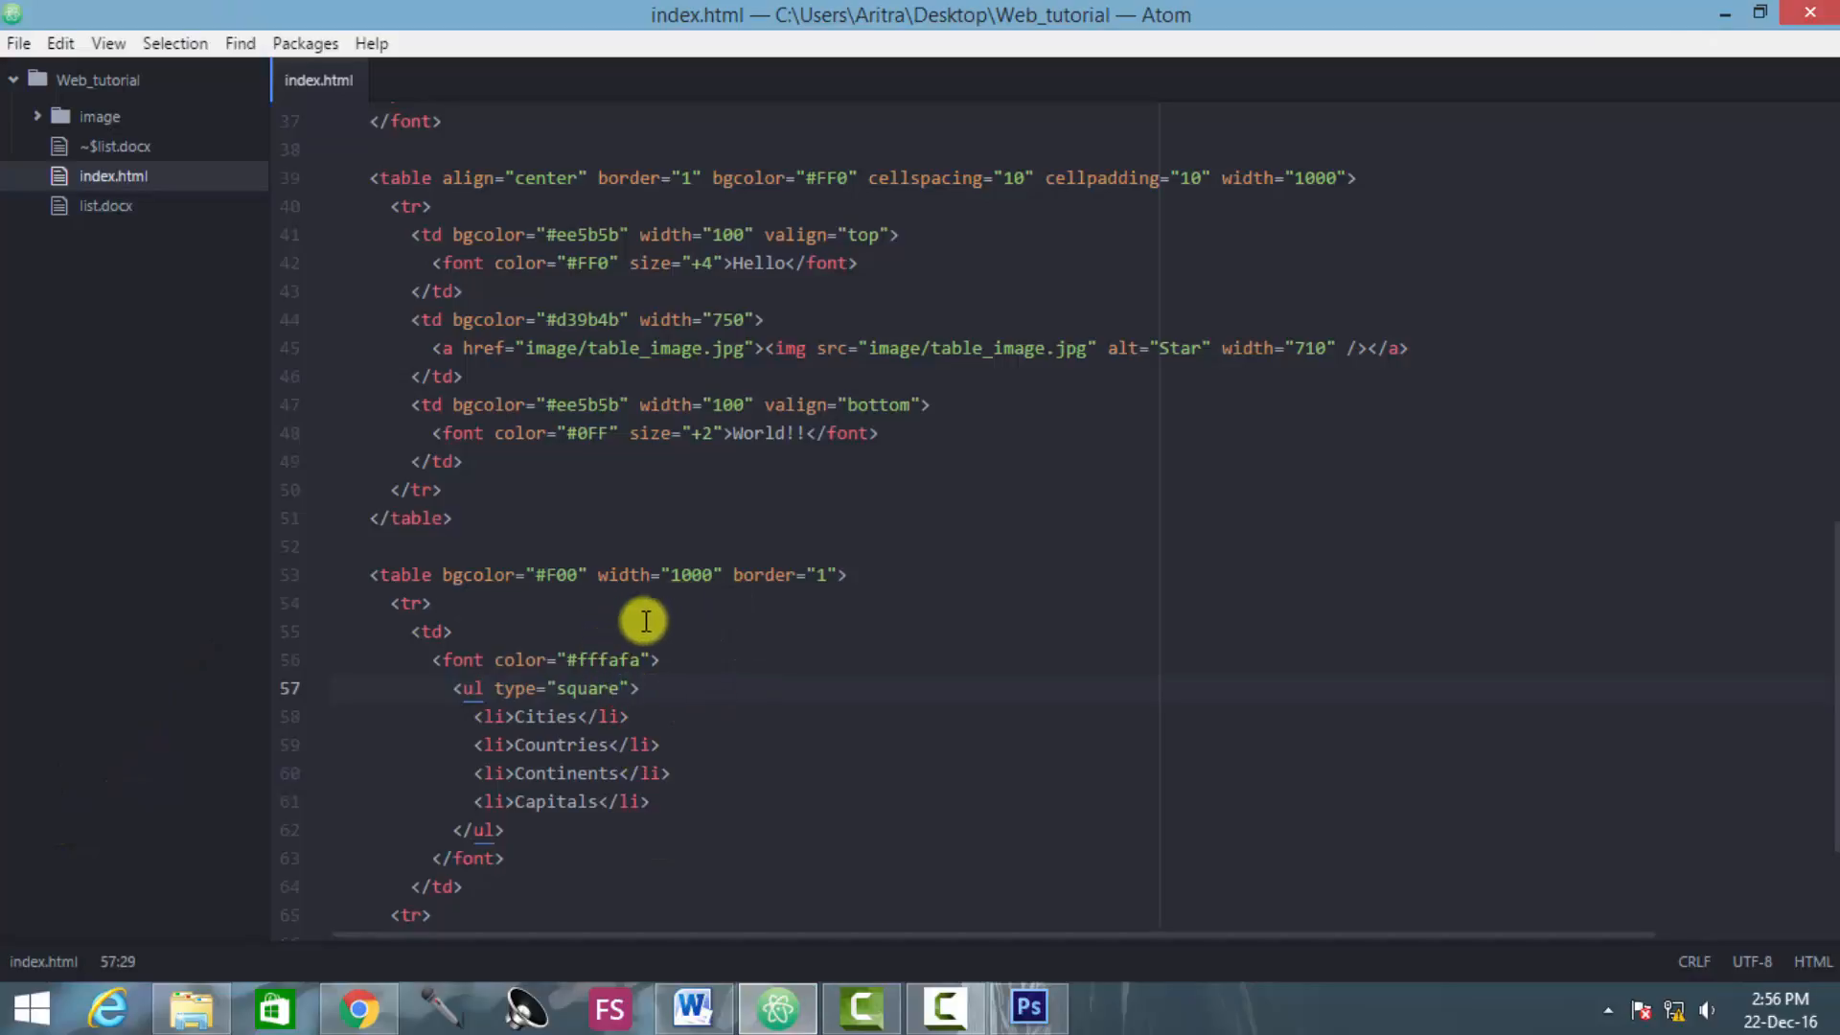
click(833, 574)
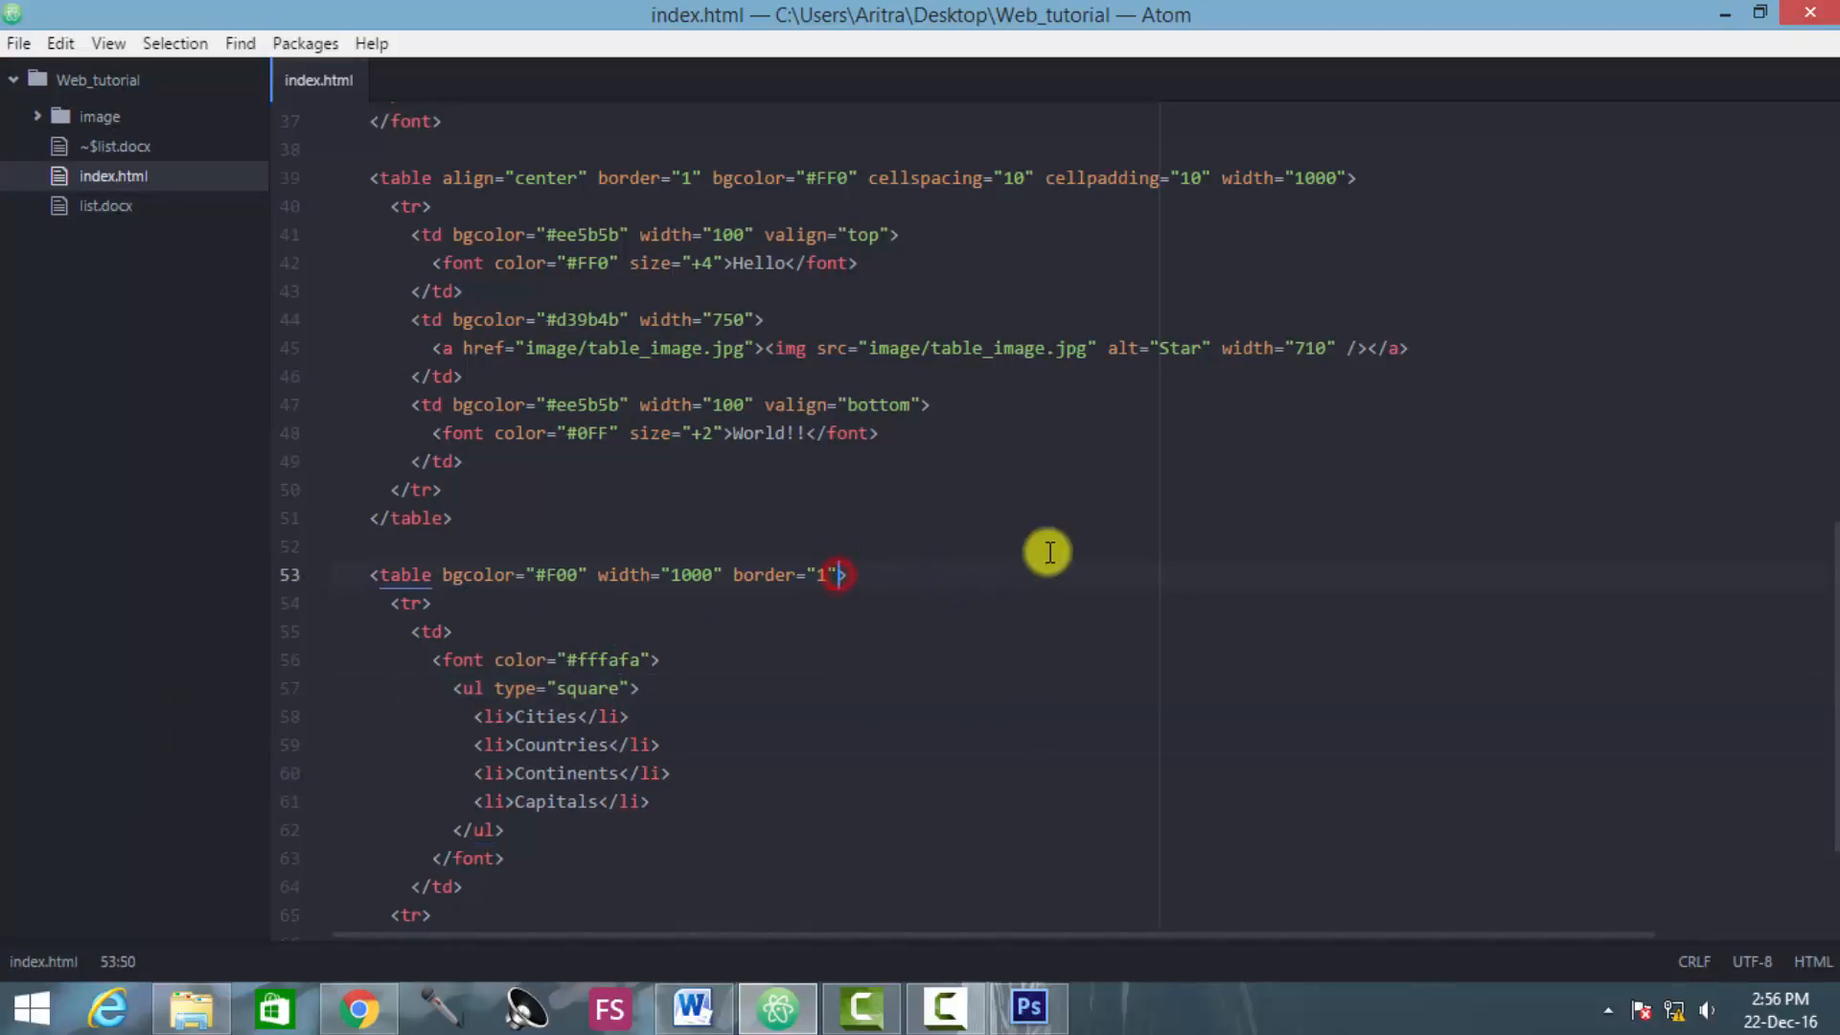
text(align=)
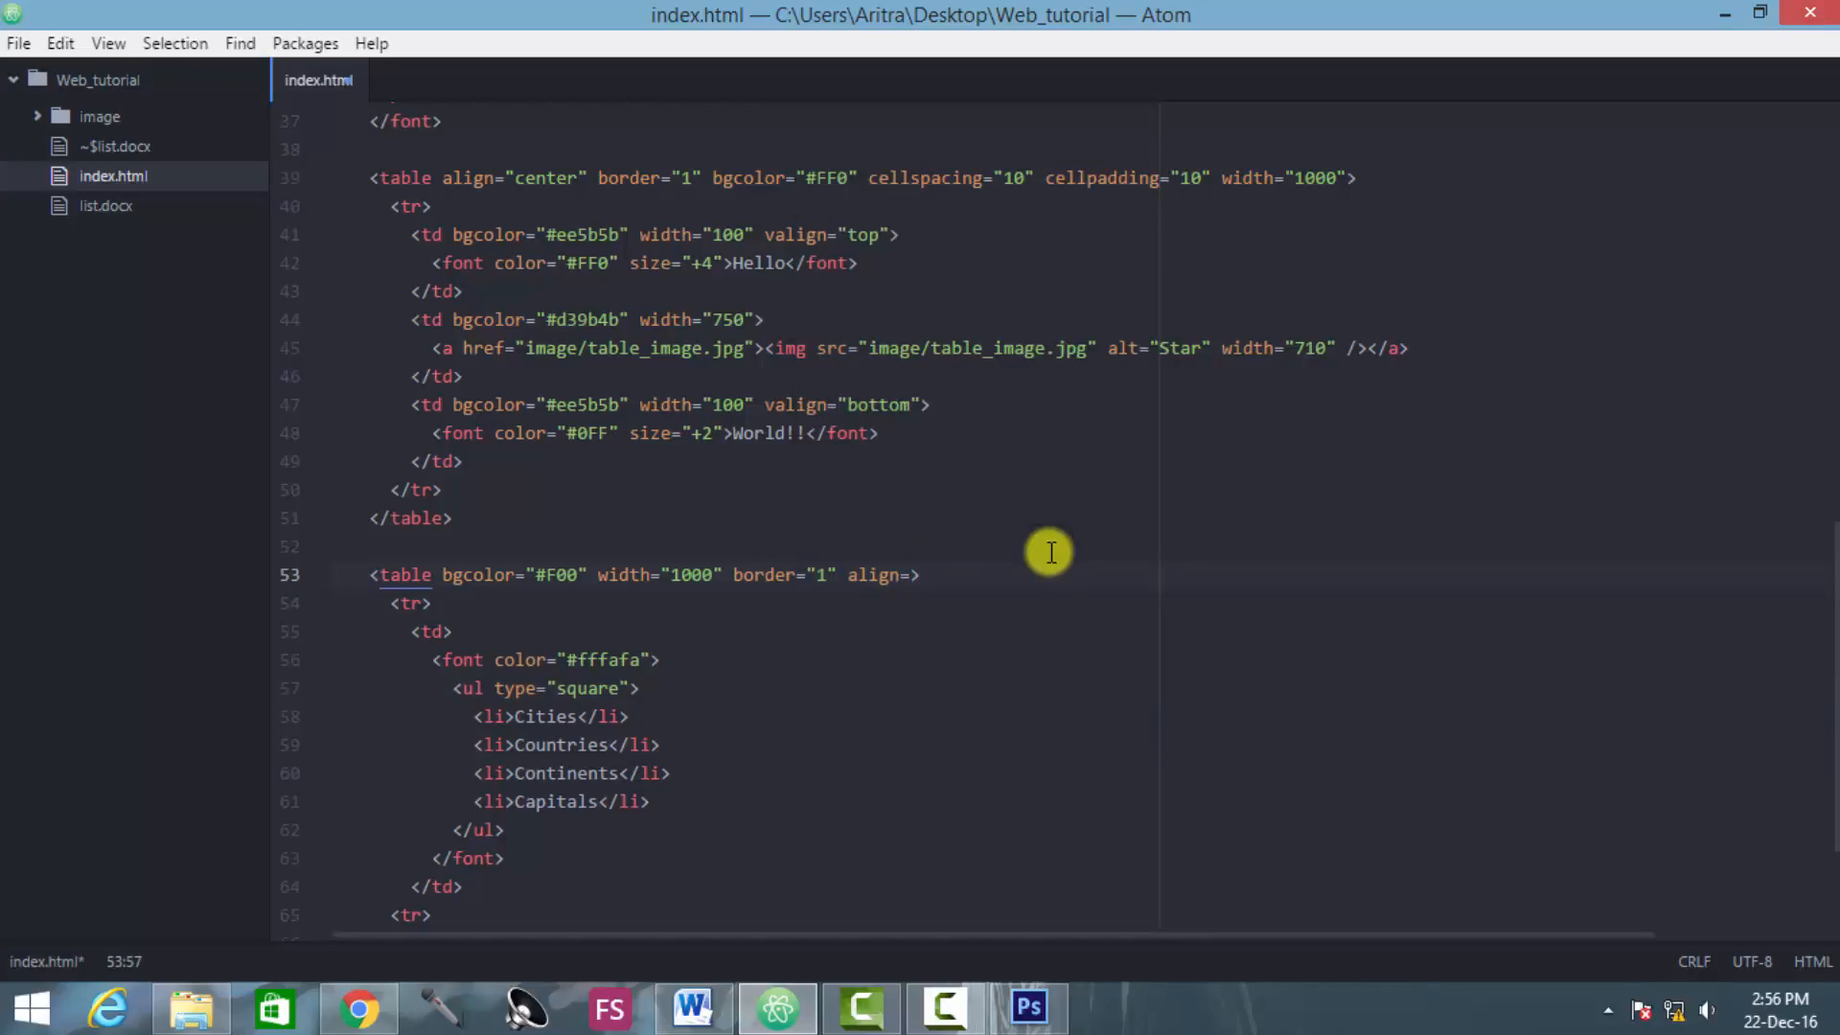
text(cen")
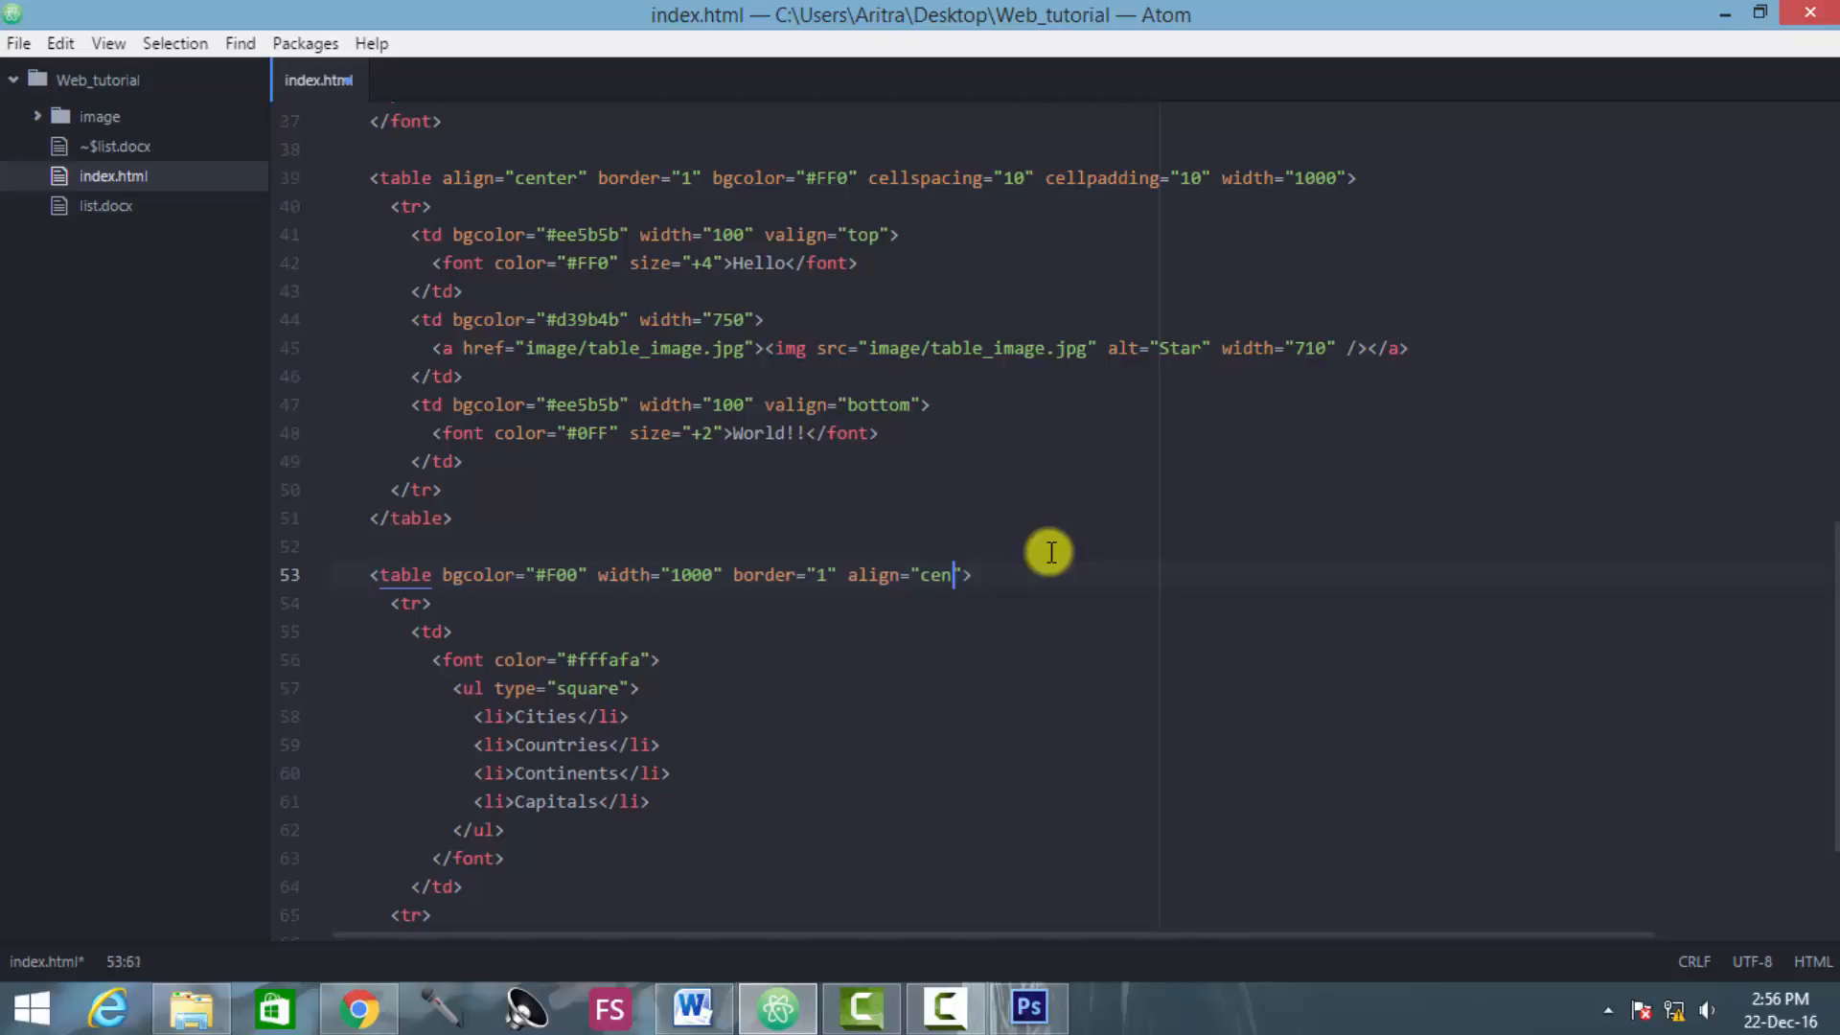
text(ter)
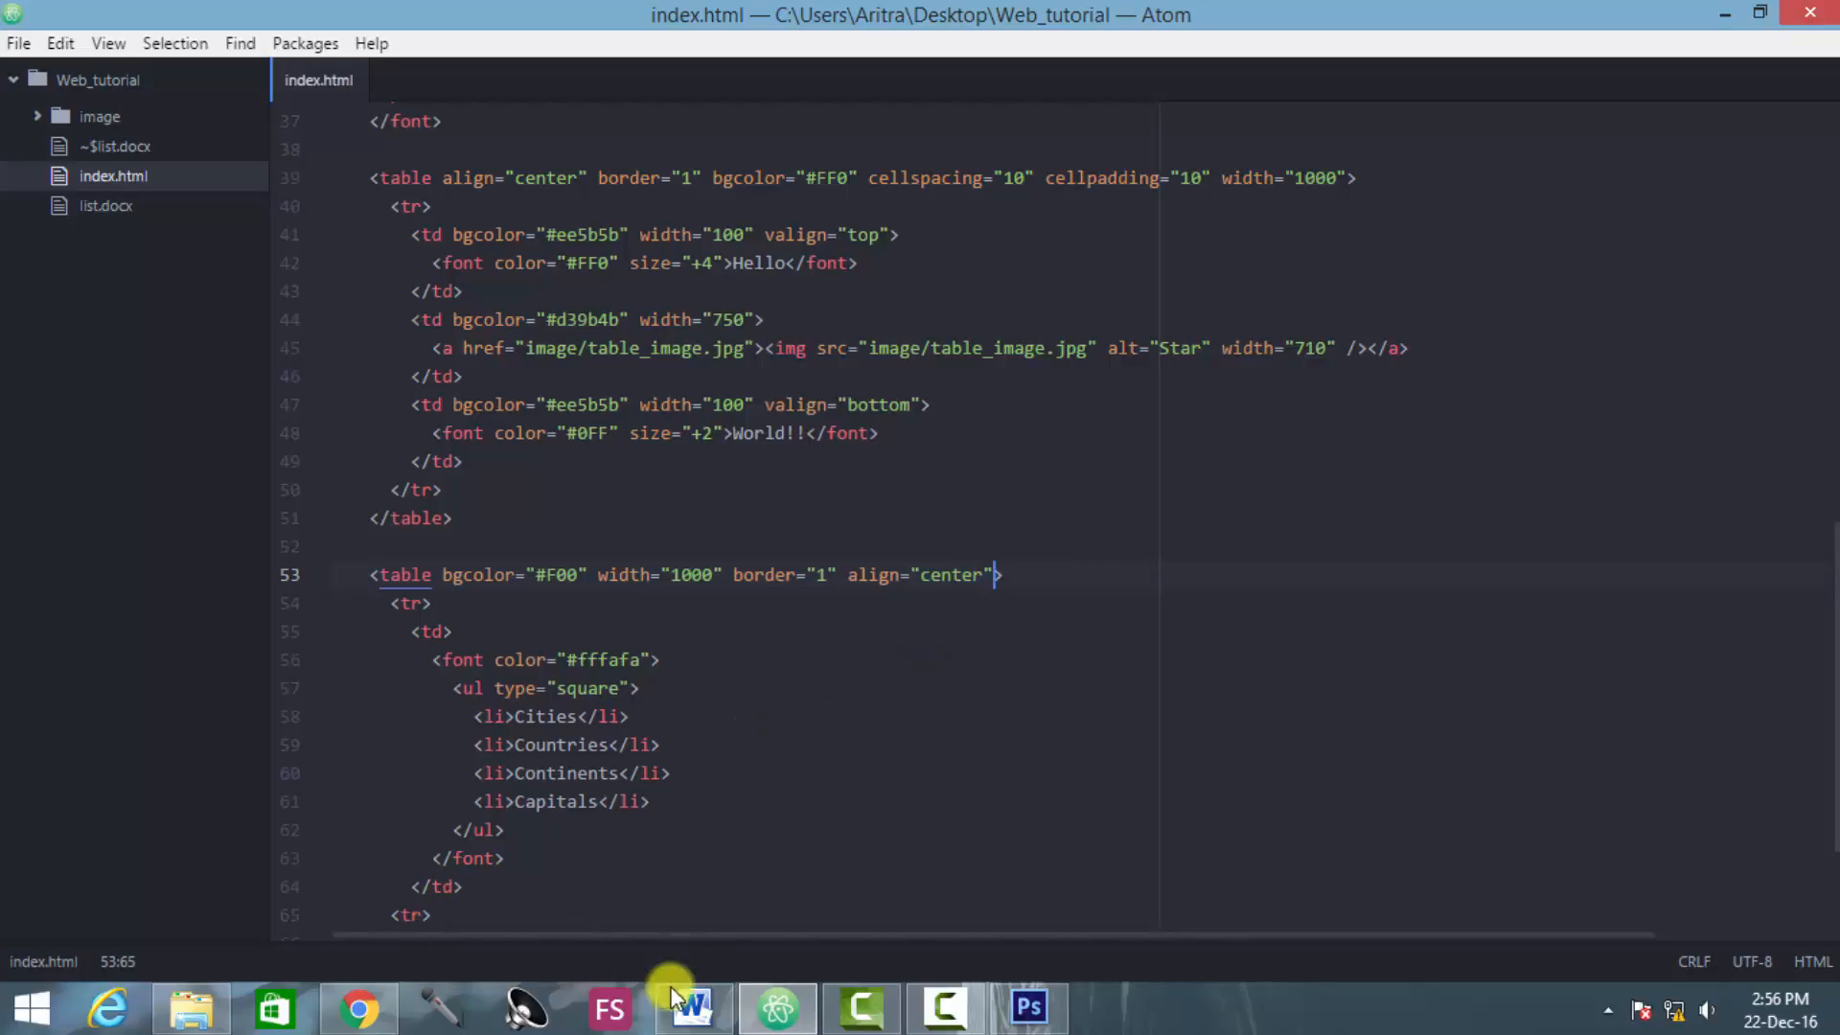
Step: Reload index.html in Chrome to see the red table centred beneath the yellow table
click(358, 1009)
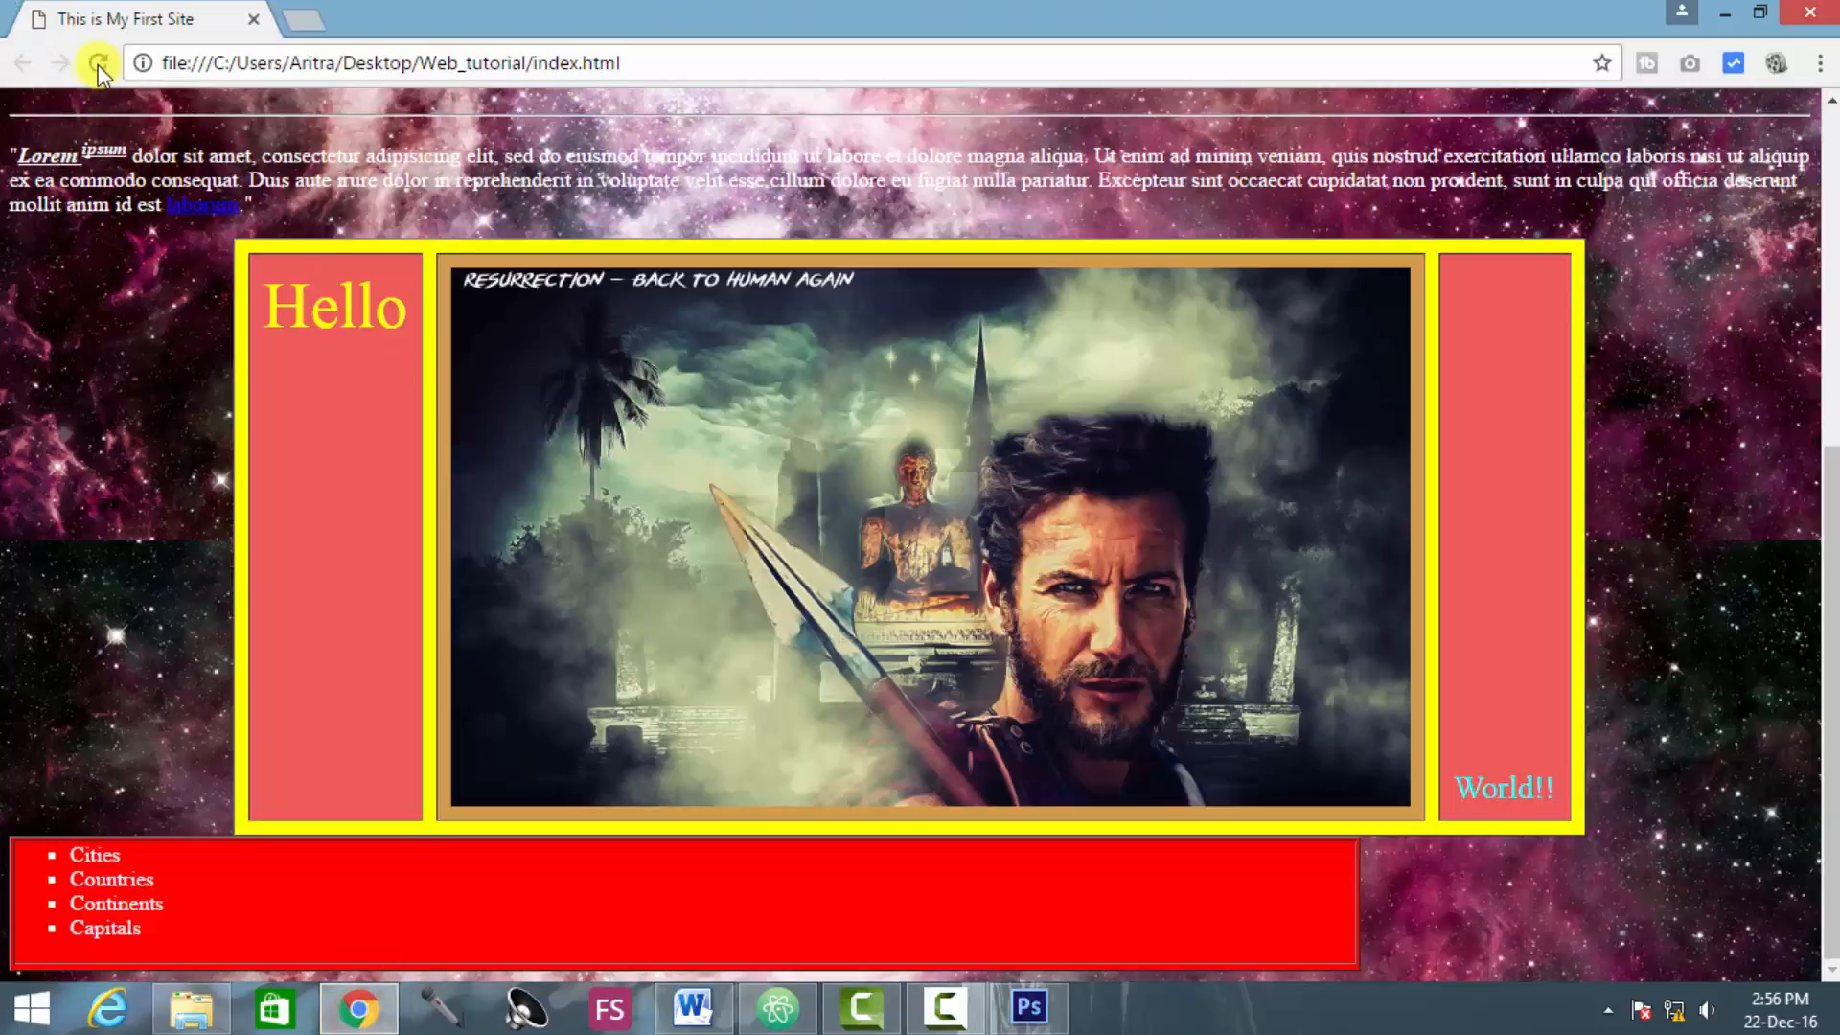
click(100, 63)
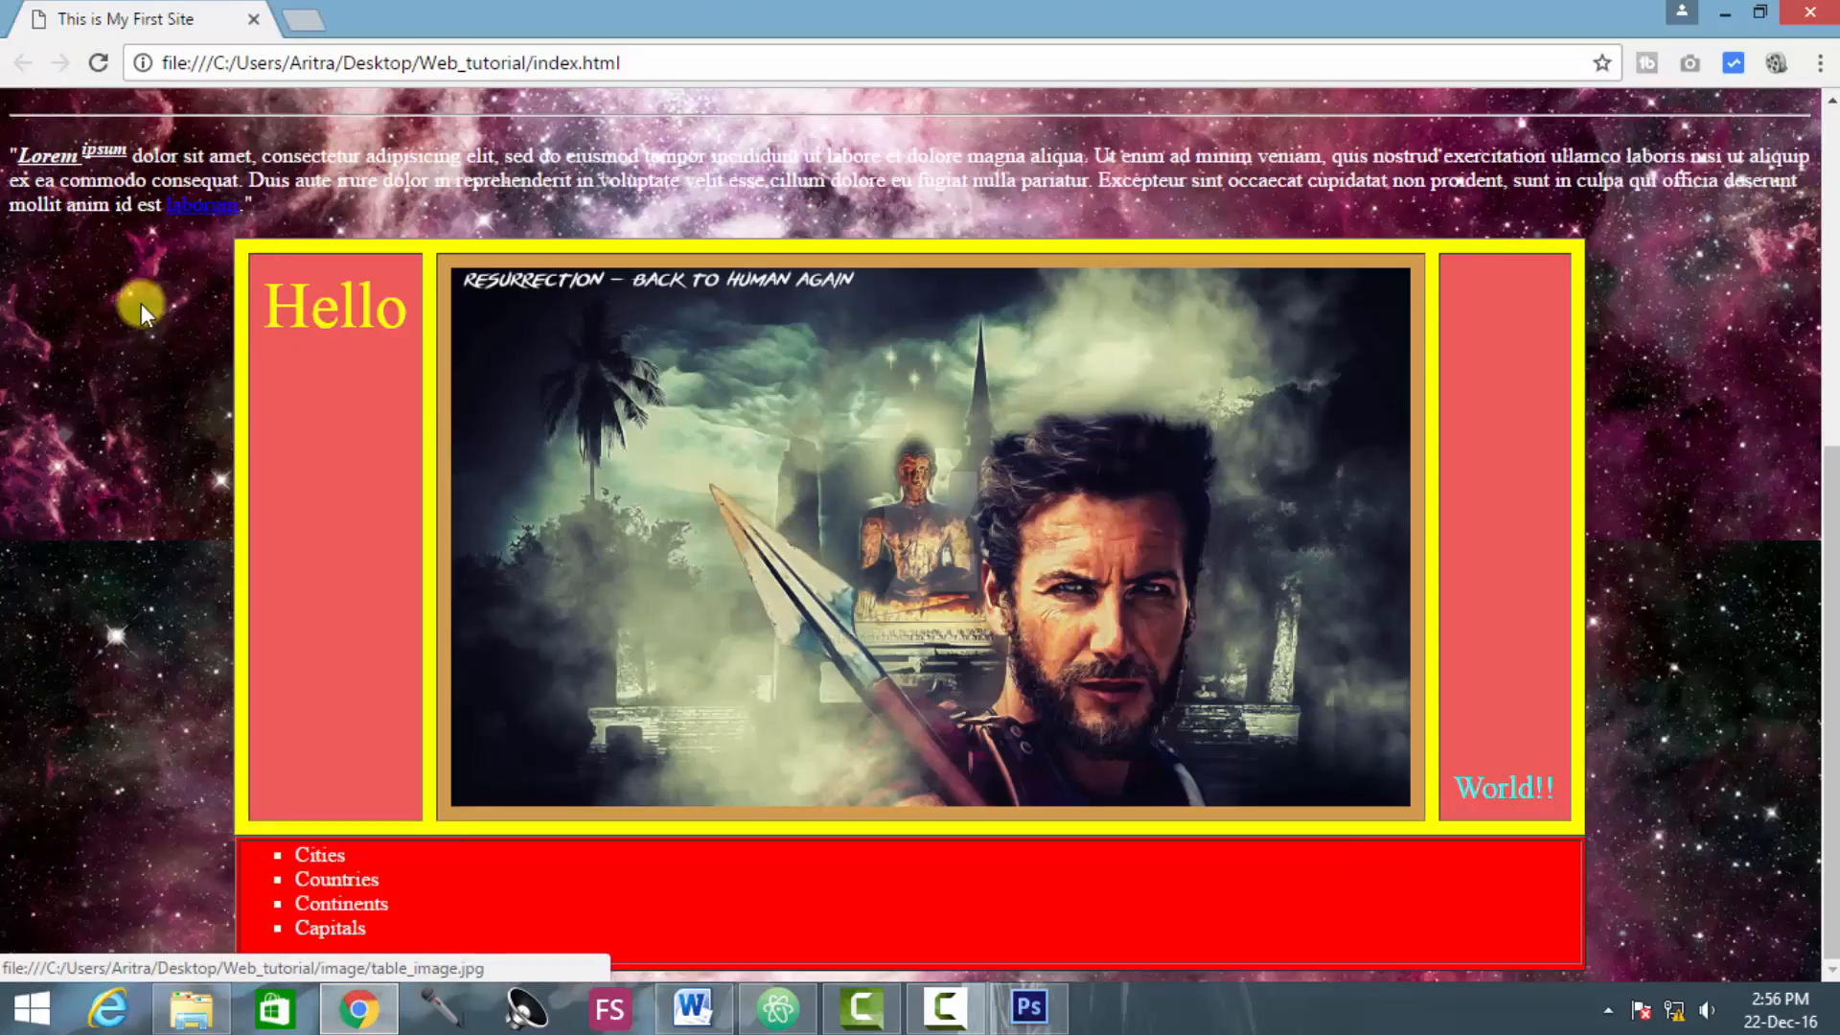
mouse_move(1702, 455)
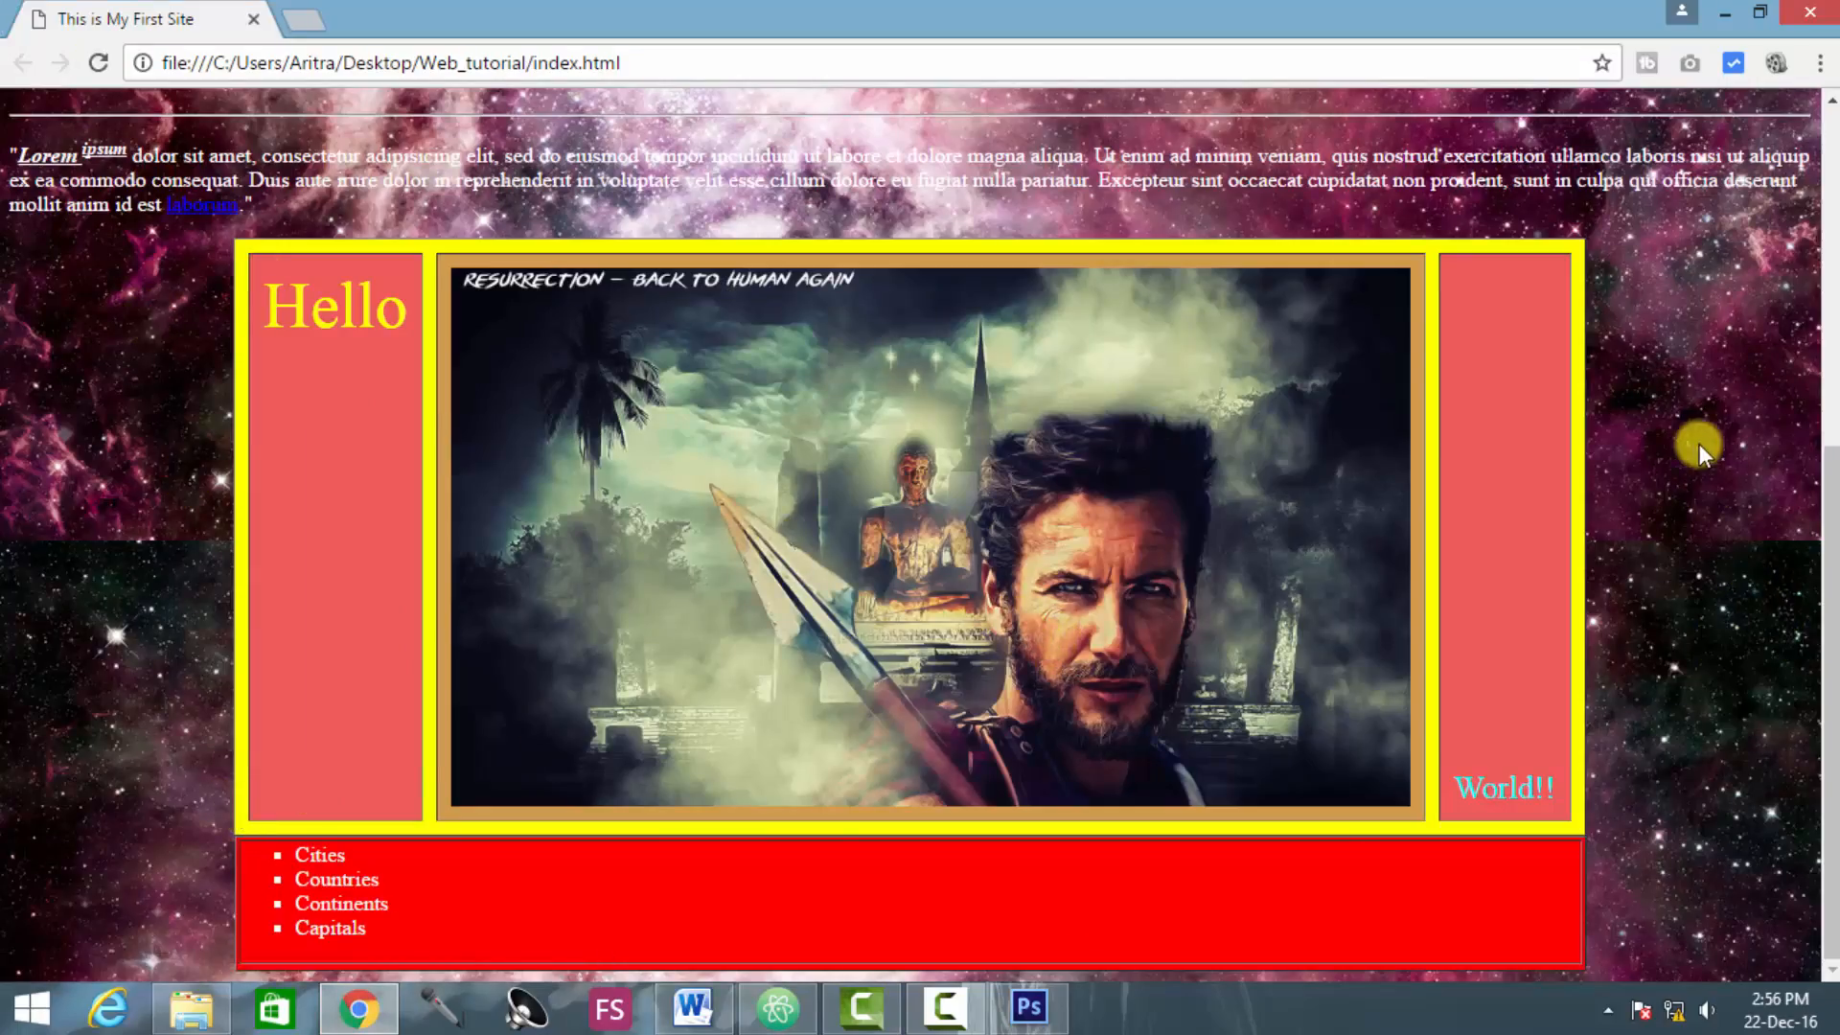
mouse_move(279, 859)
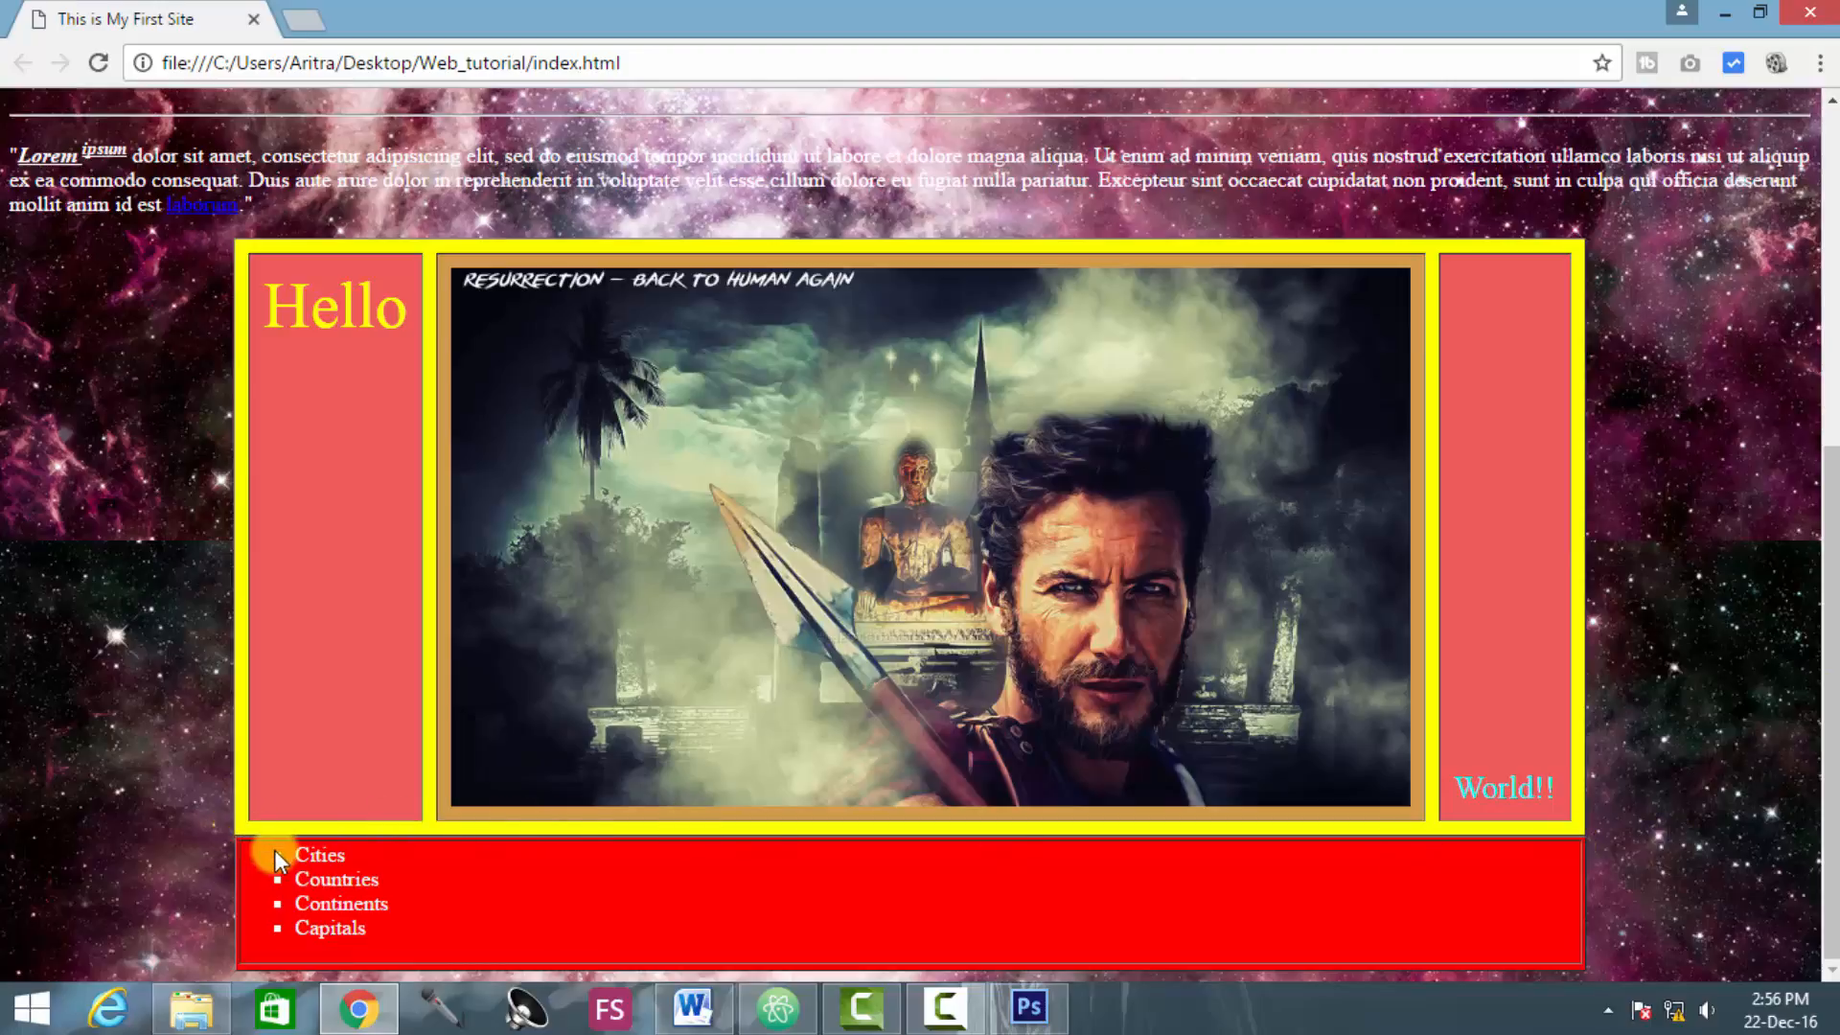
mouse_move(277, 873)
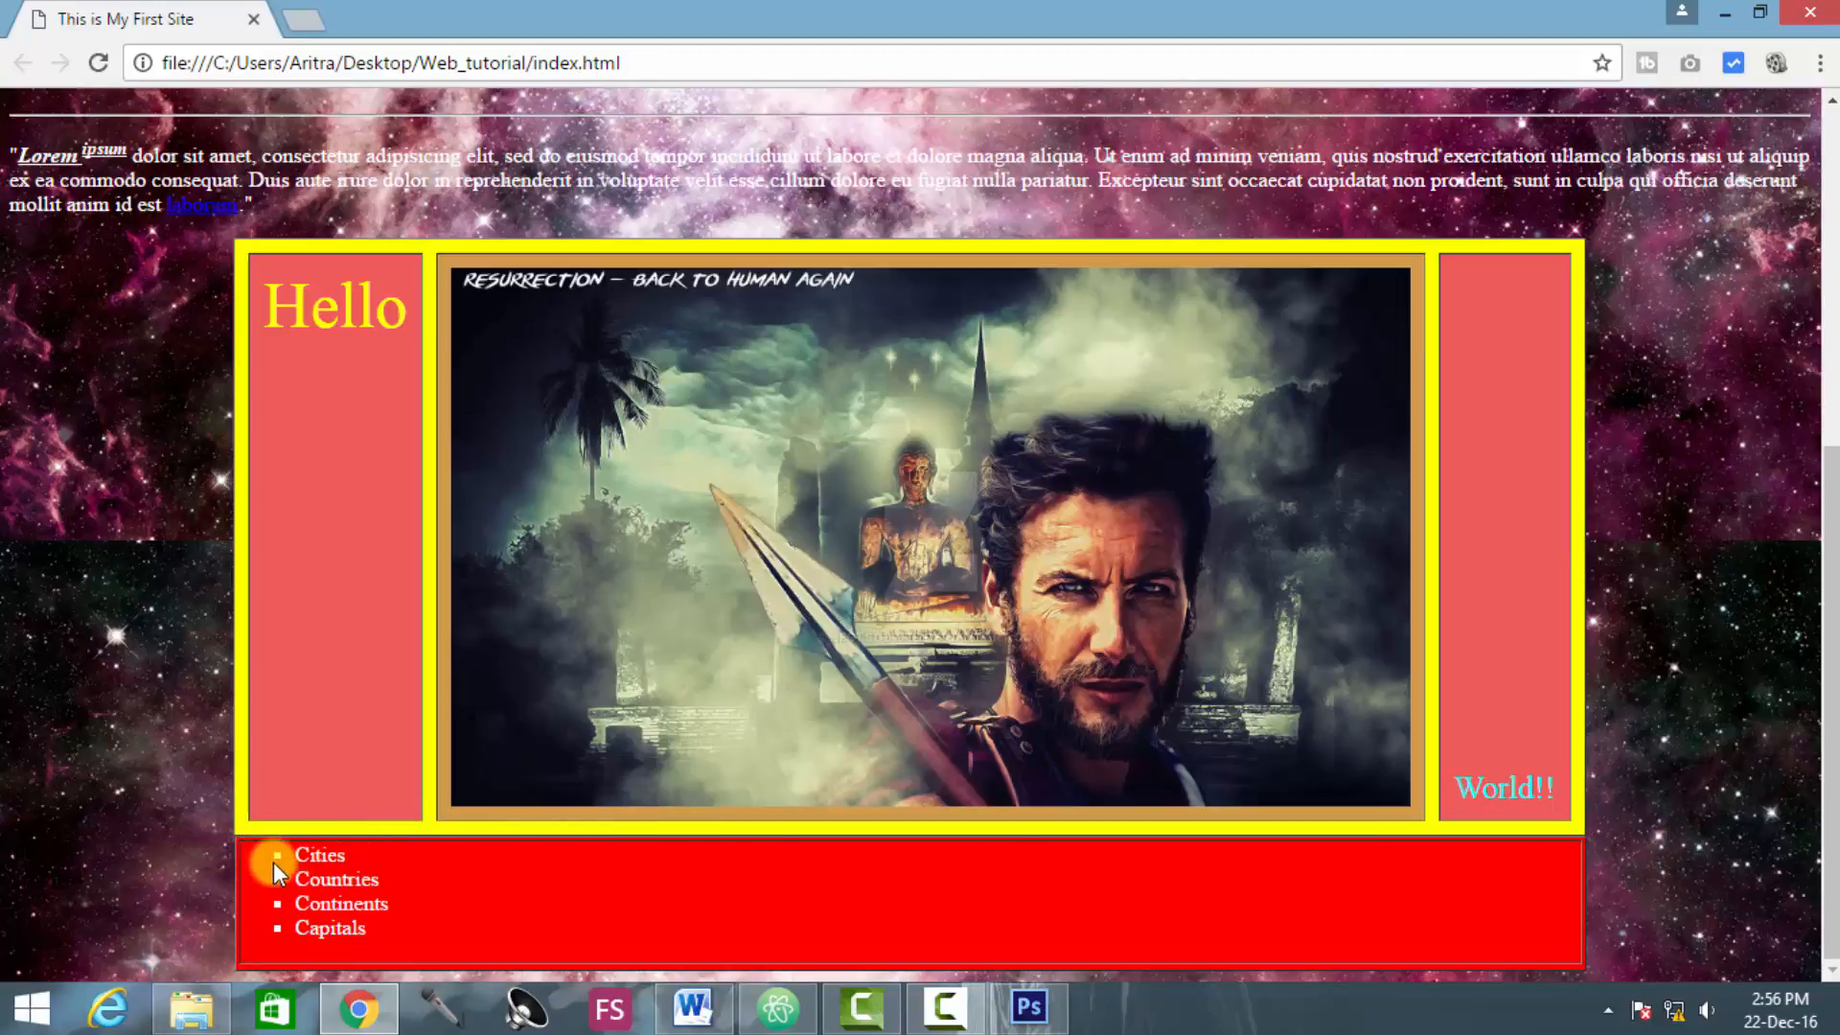
mouse_move(282, 864)
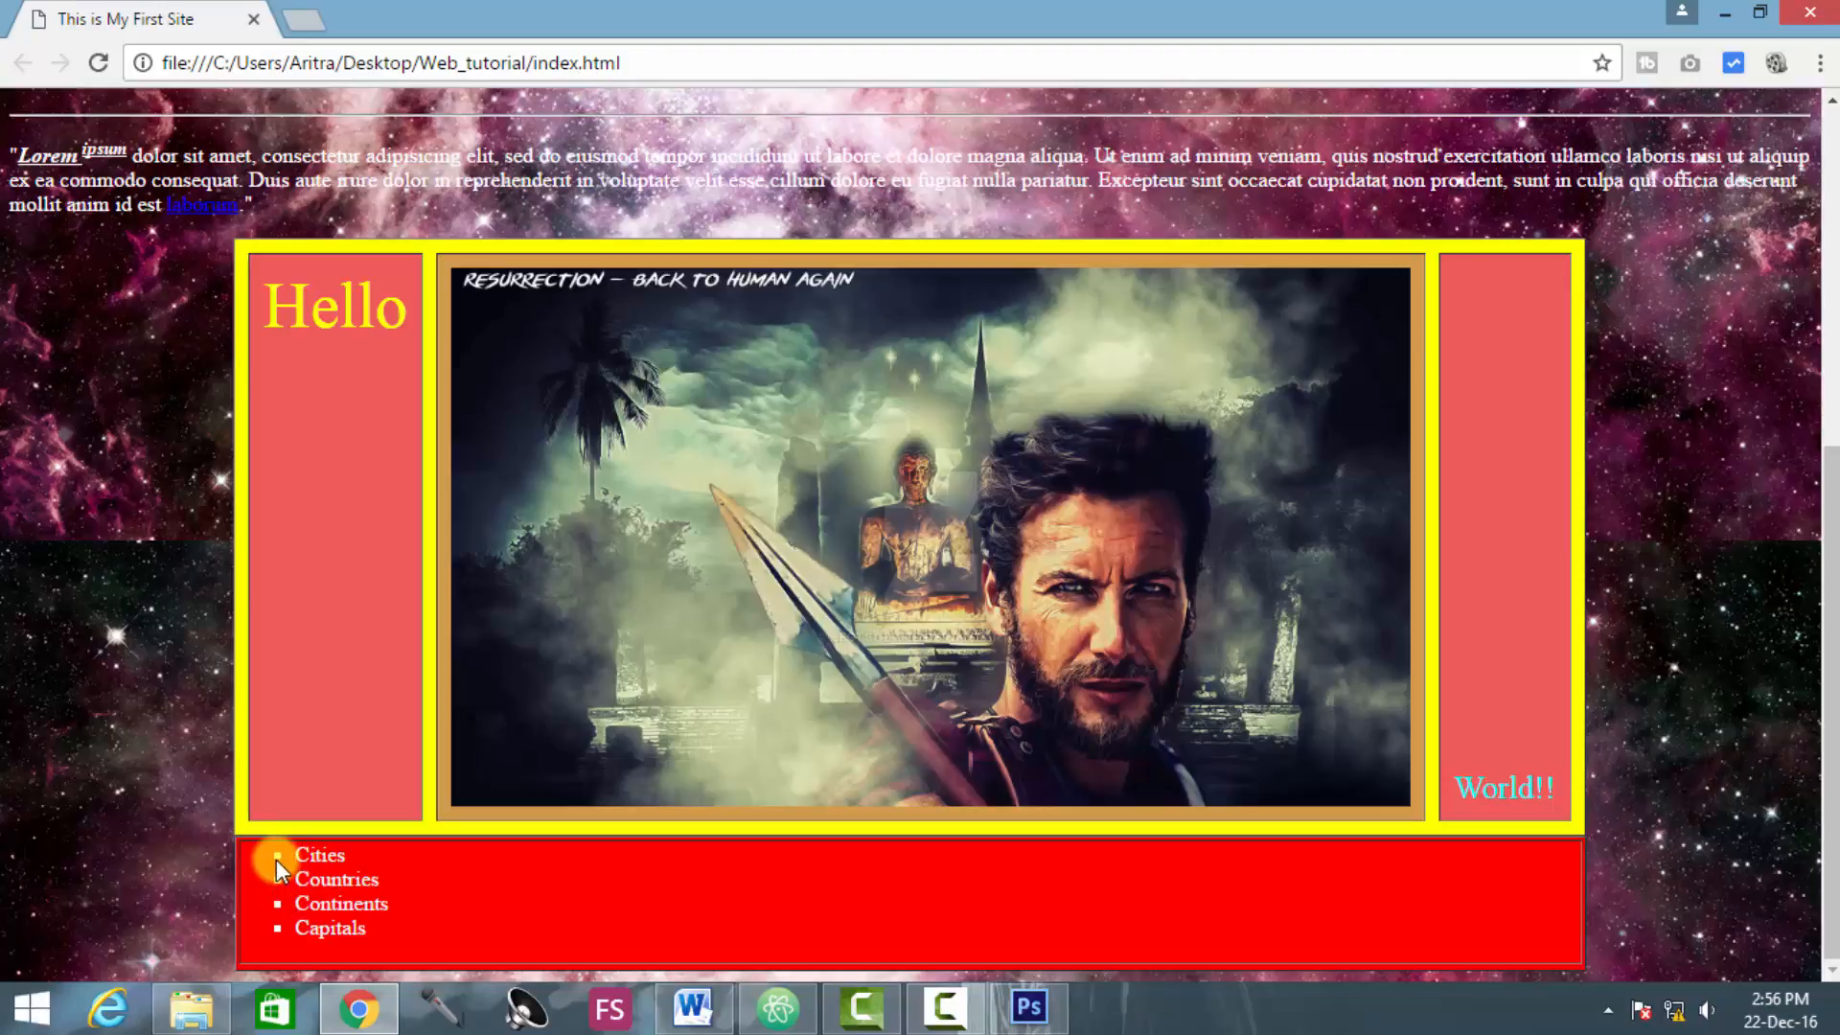
mouse_move(293, 862)
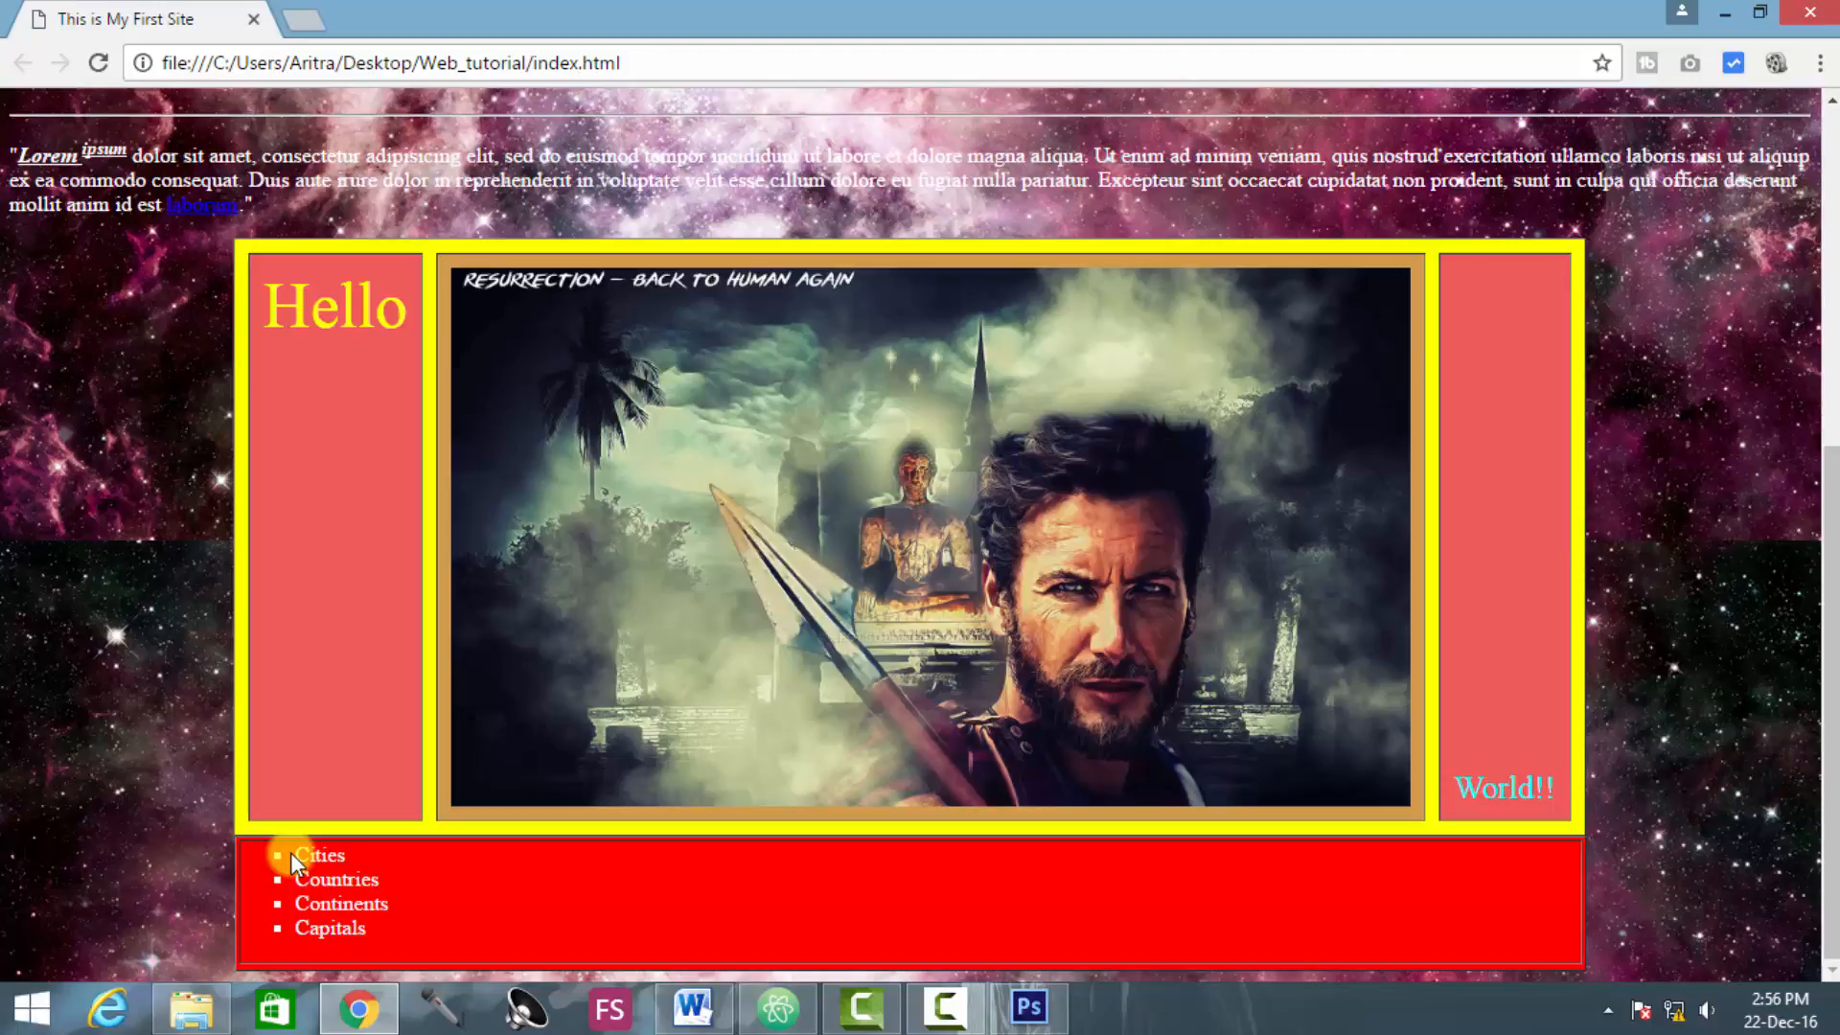
mouse_move(903, 853)
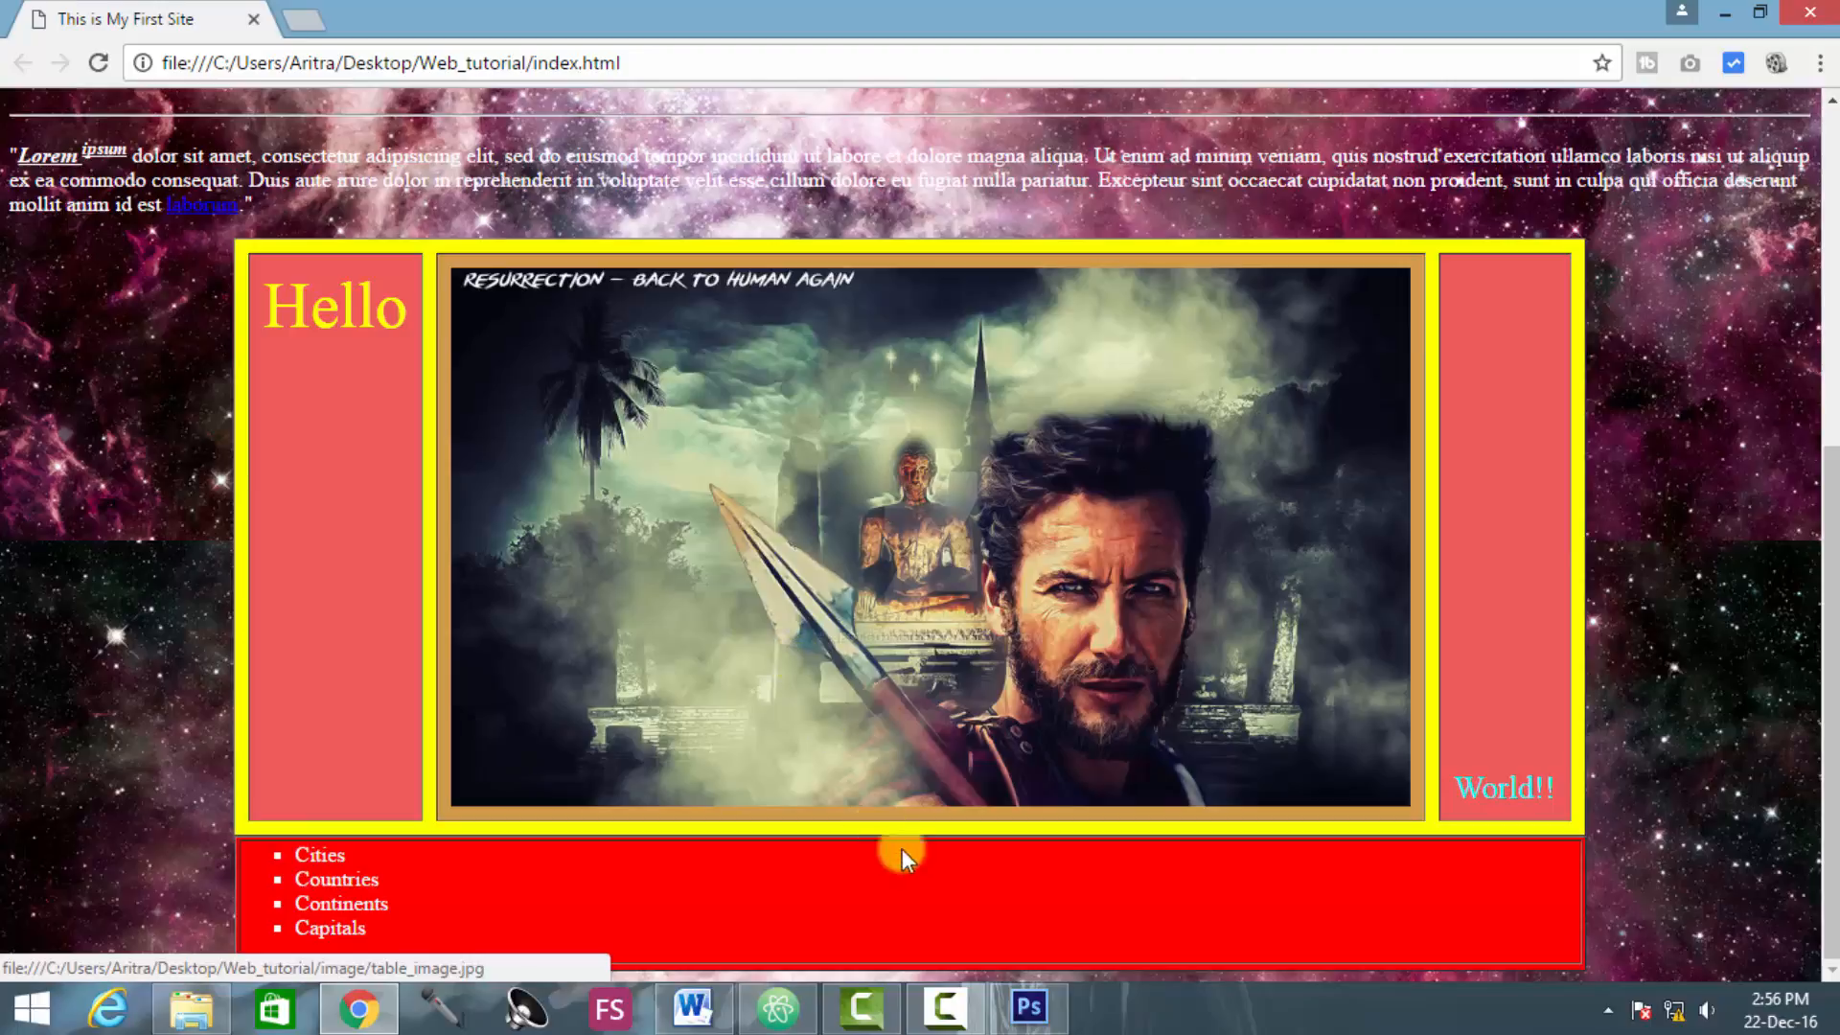
mouse_move(774, 1007)
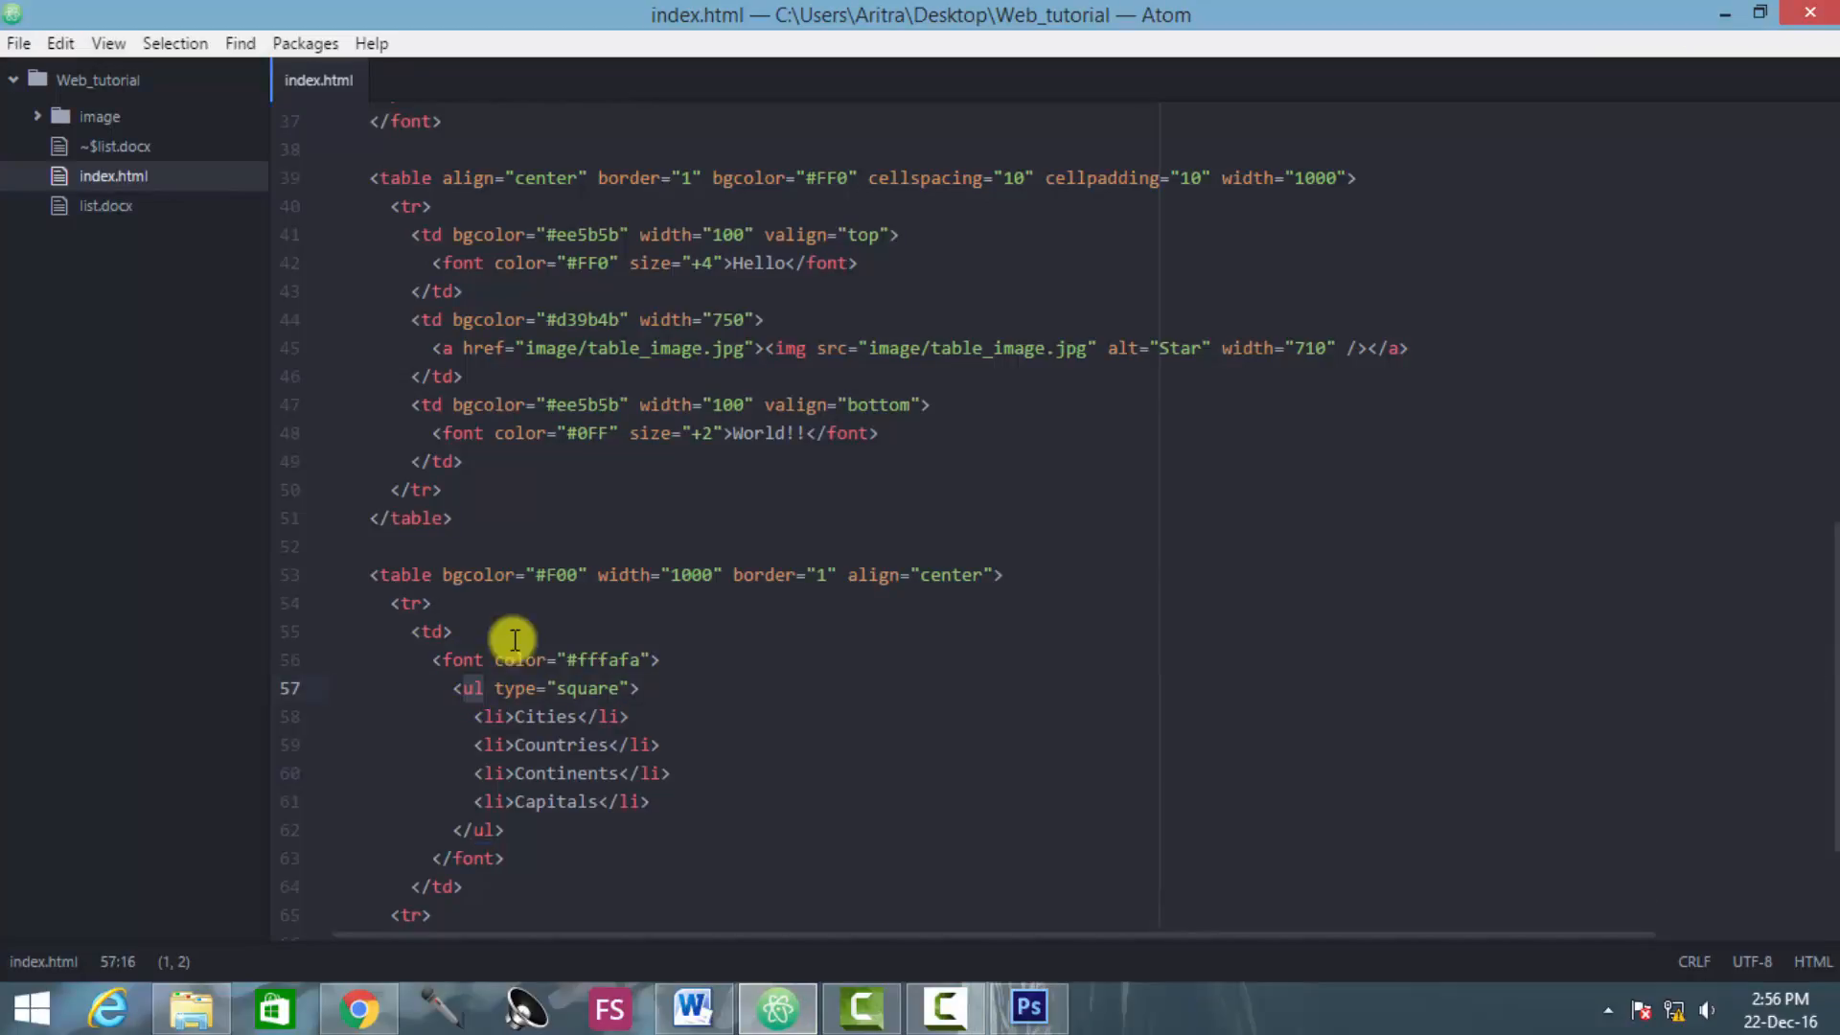
Step: Replace <ul type="square"> and </ul> with <ol> and </ol> around the four items
text(ol>)
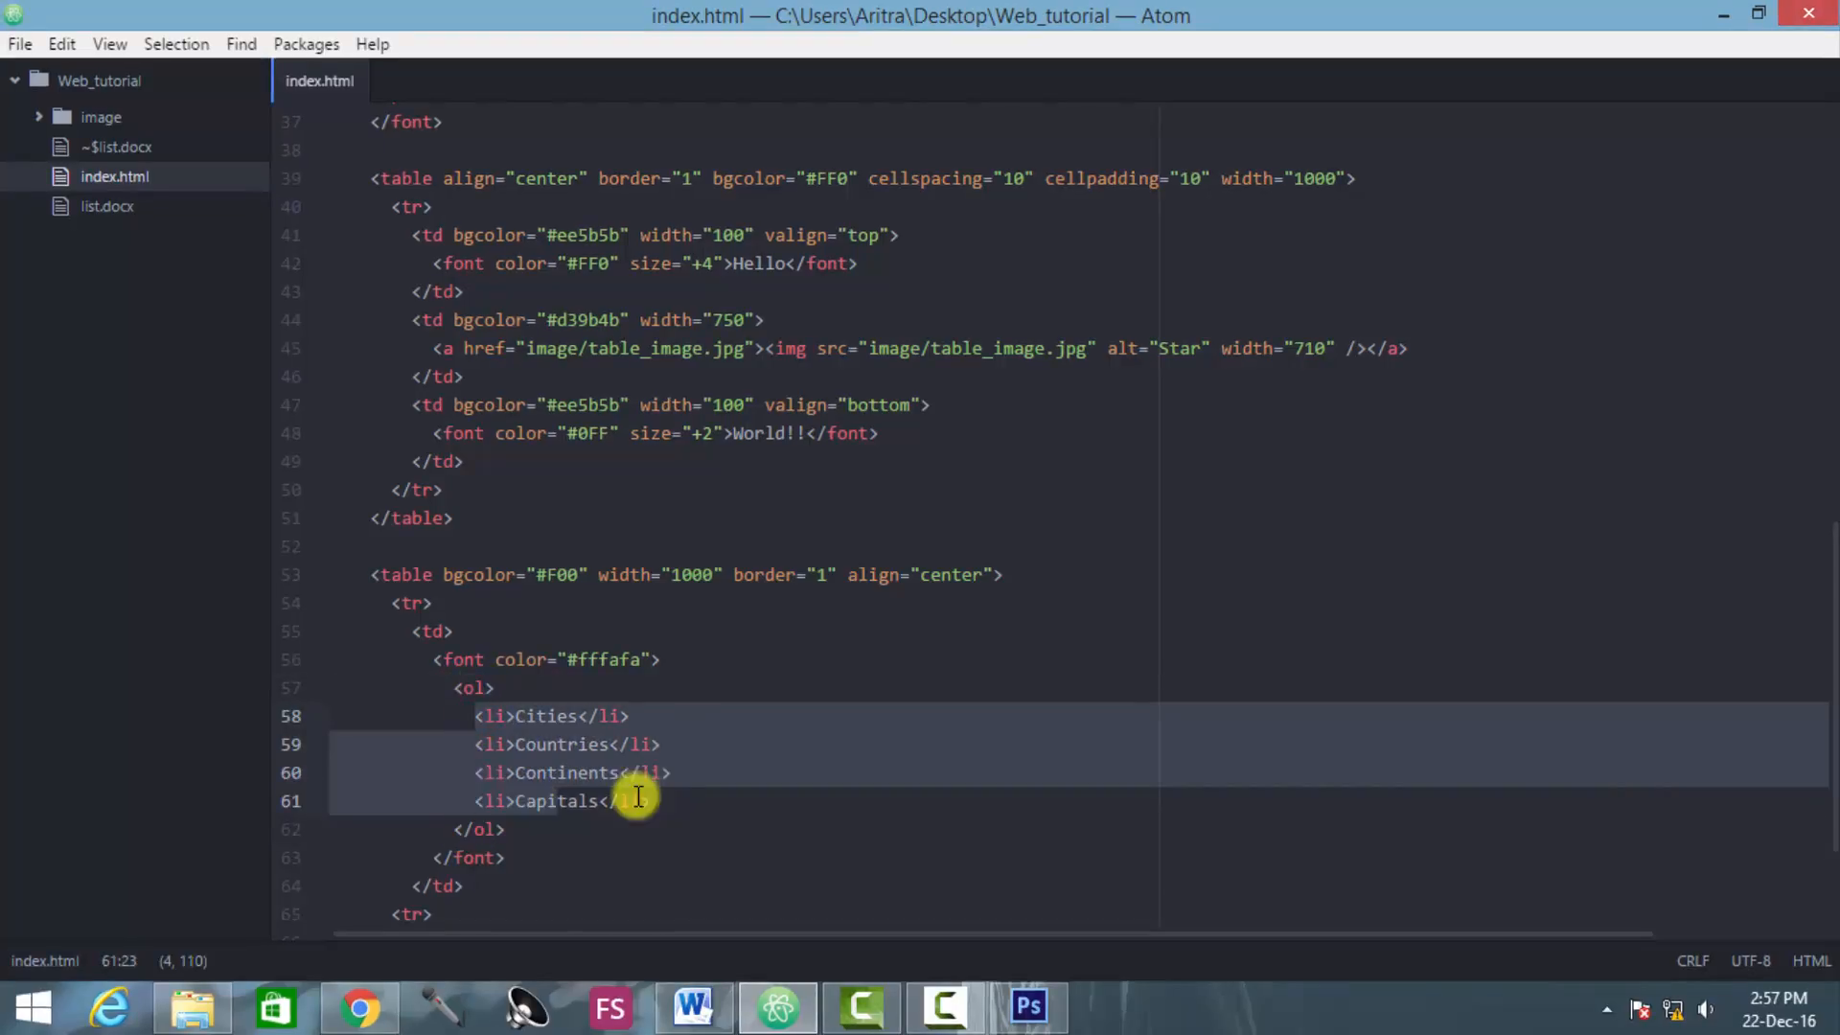
click(584, 772)
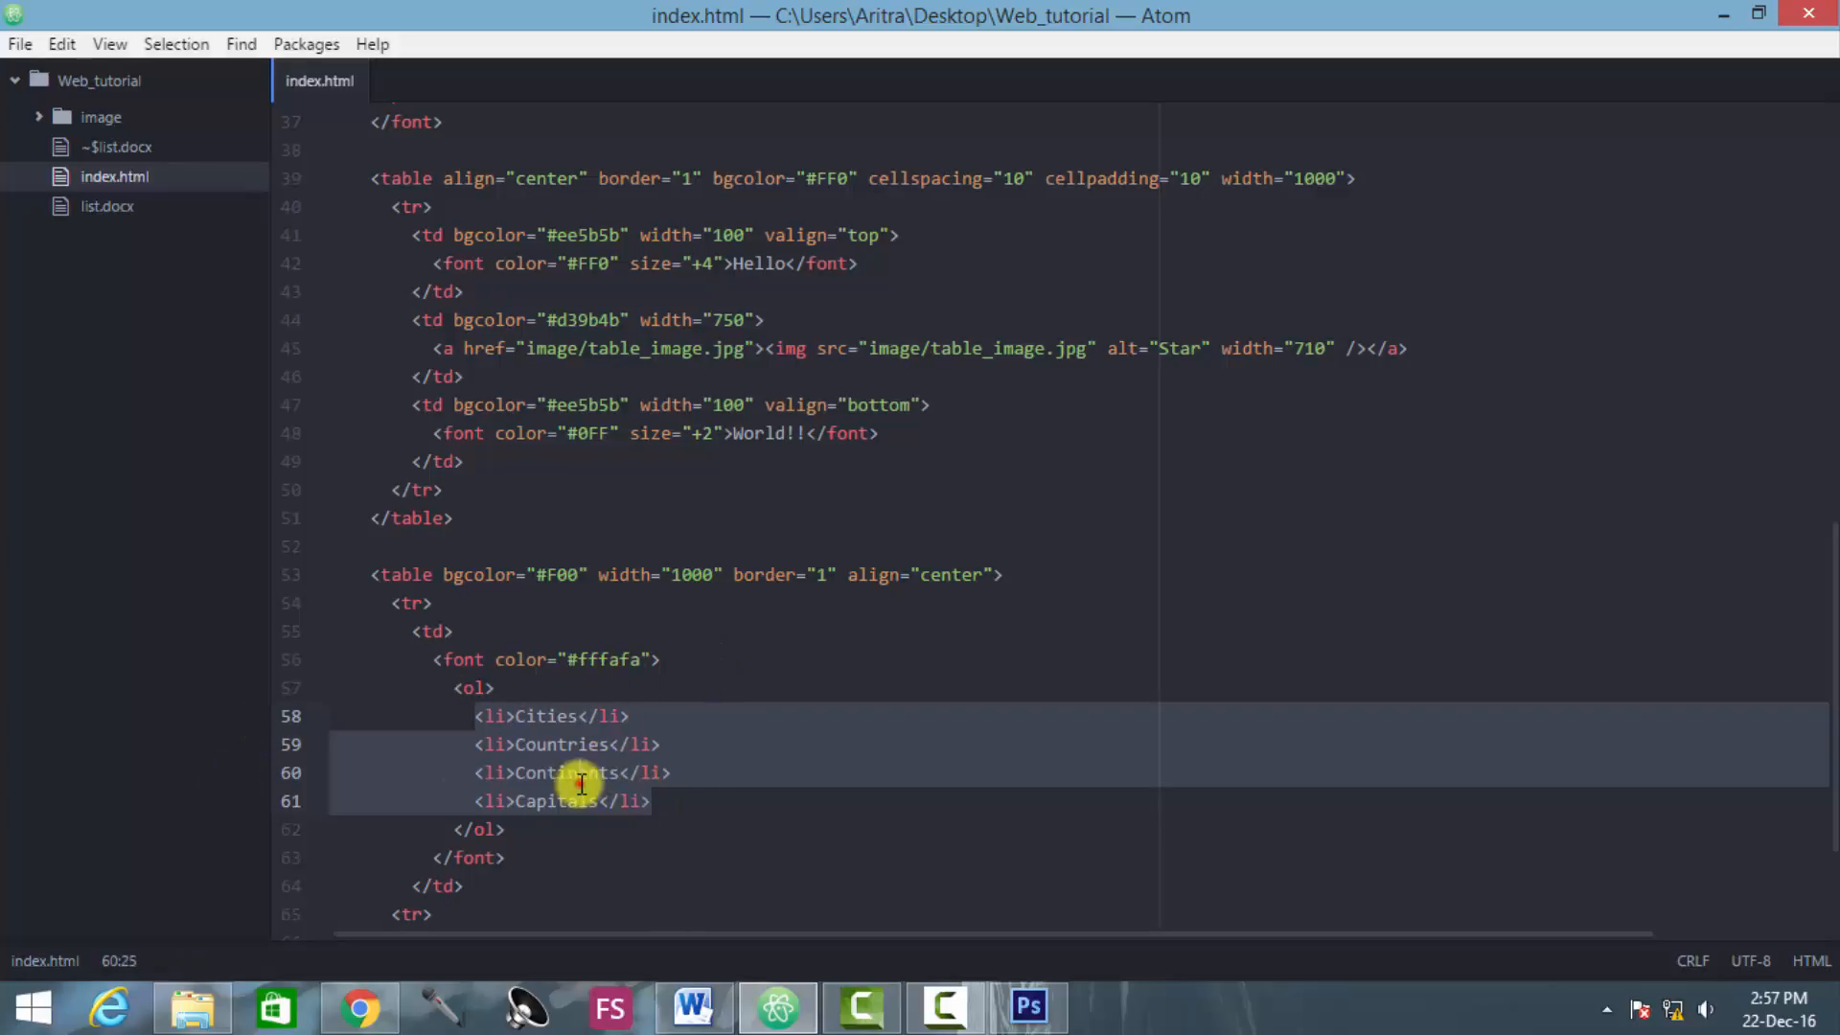
click(476, 718)
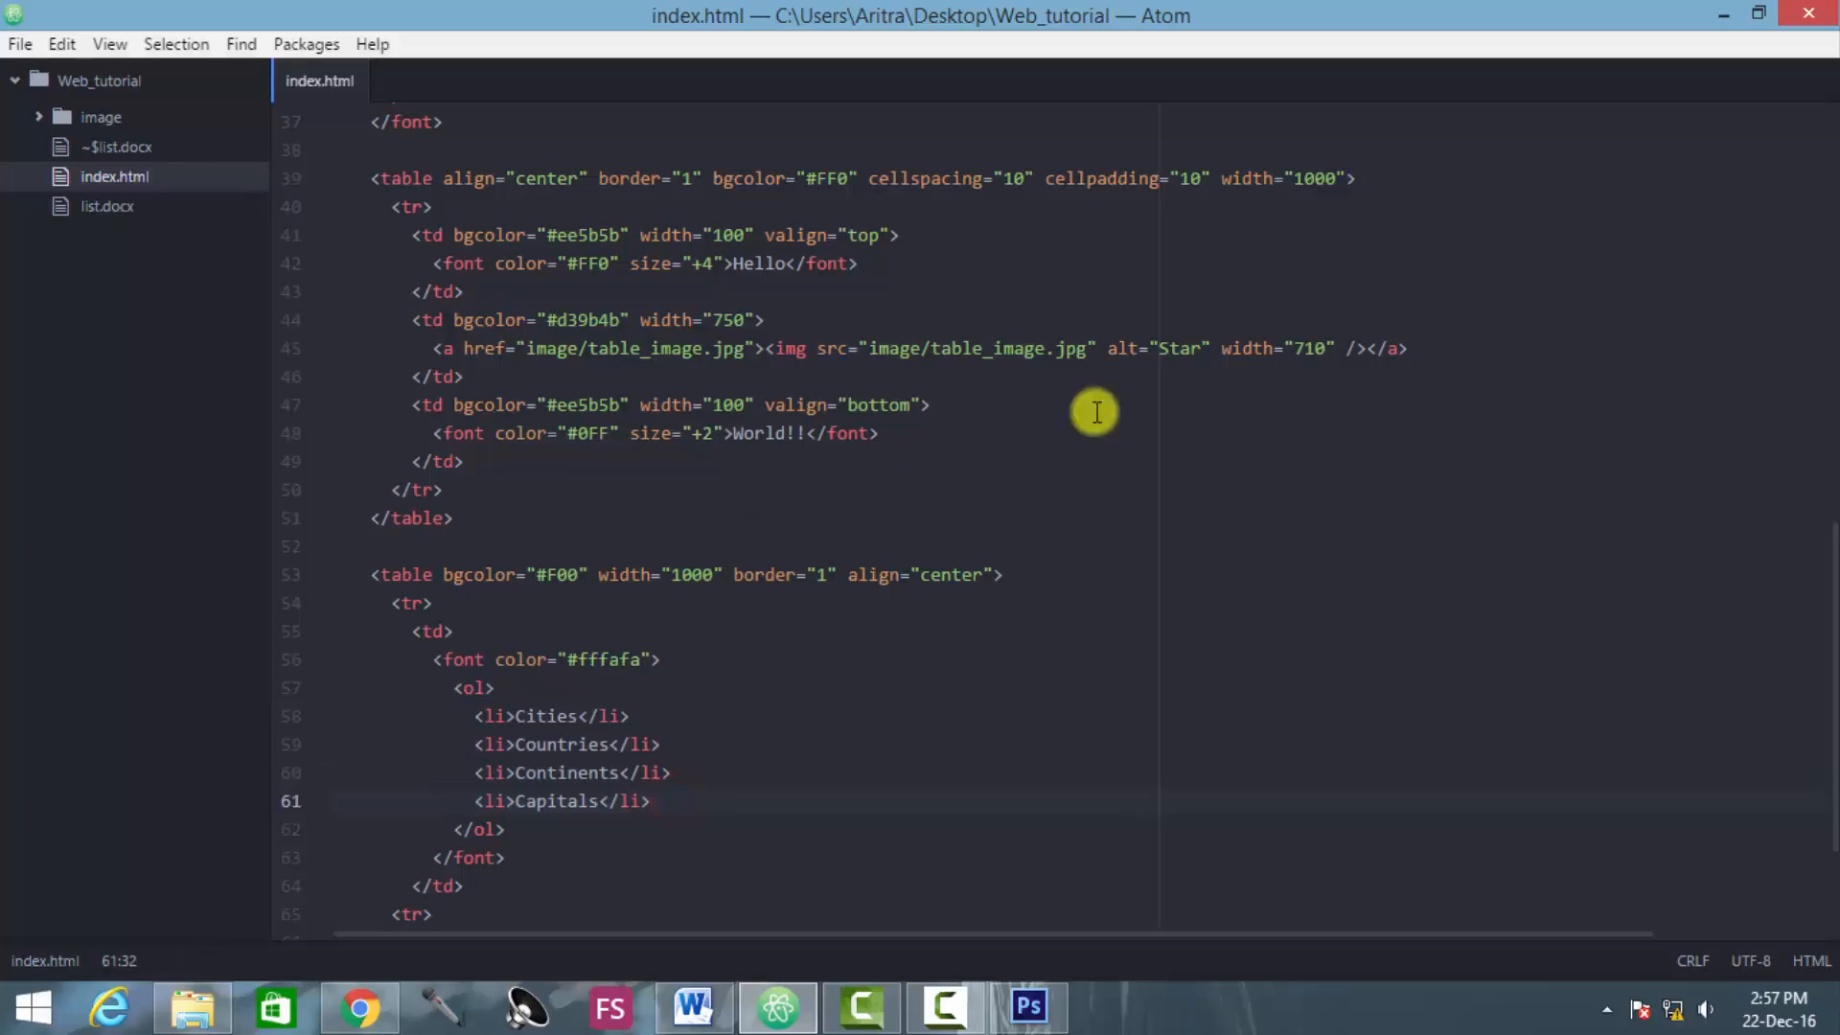
Step: Reload the page in Chrome to see Cities, Countries, Continents, Capitals numbered 1 to 4
click(357, 1007)
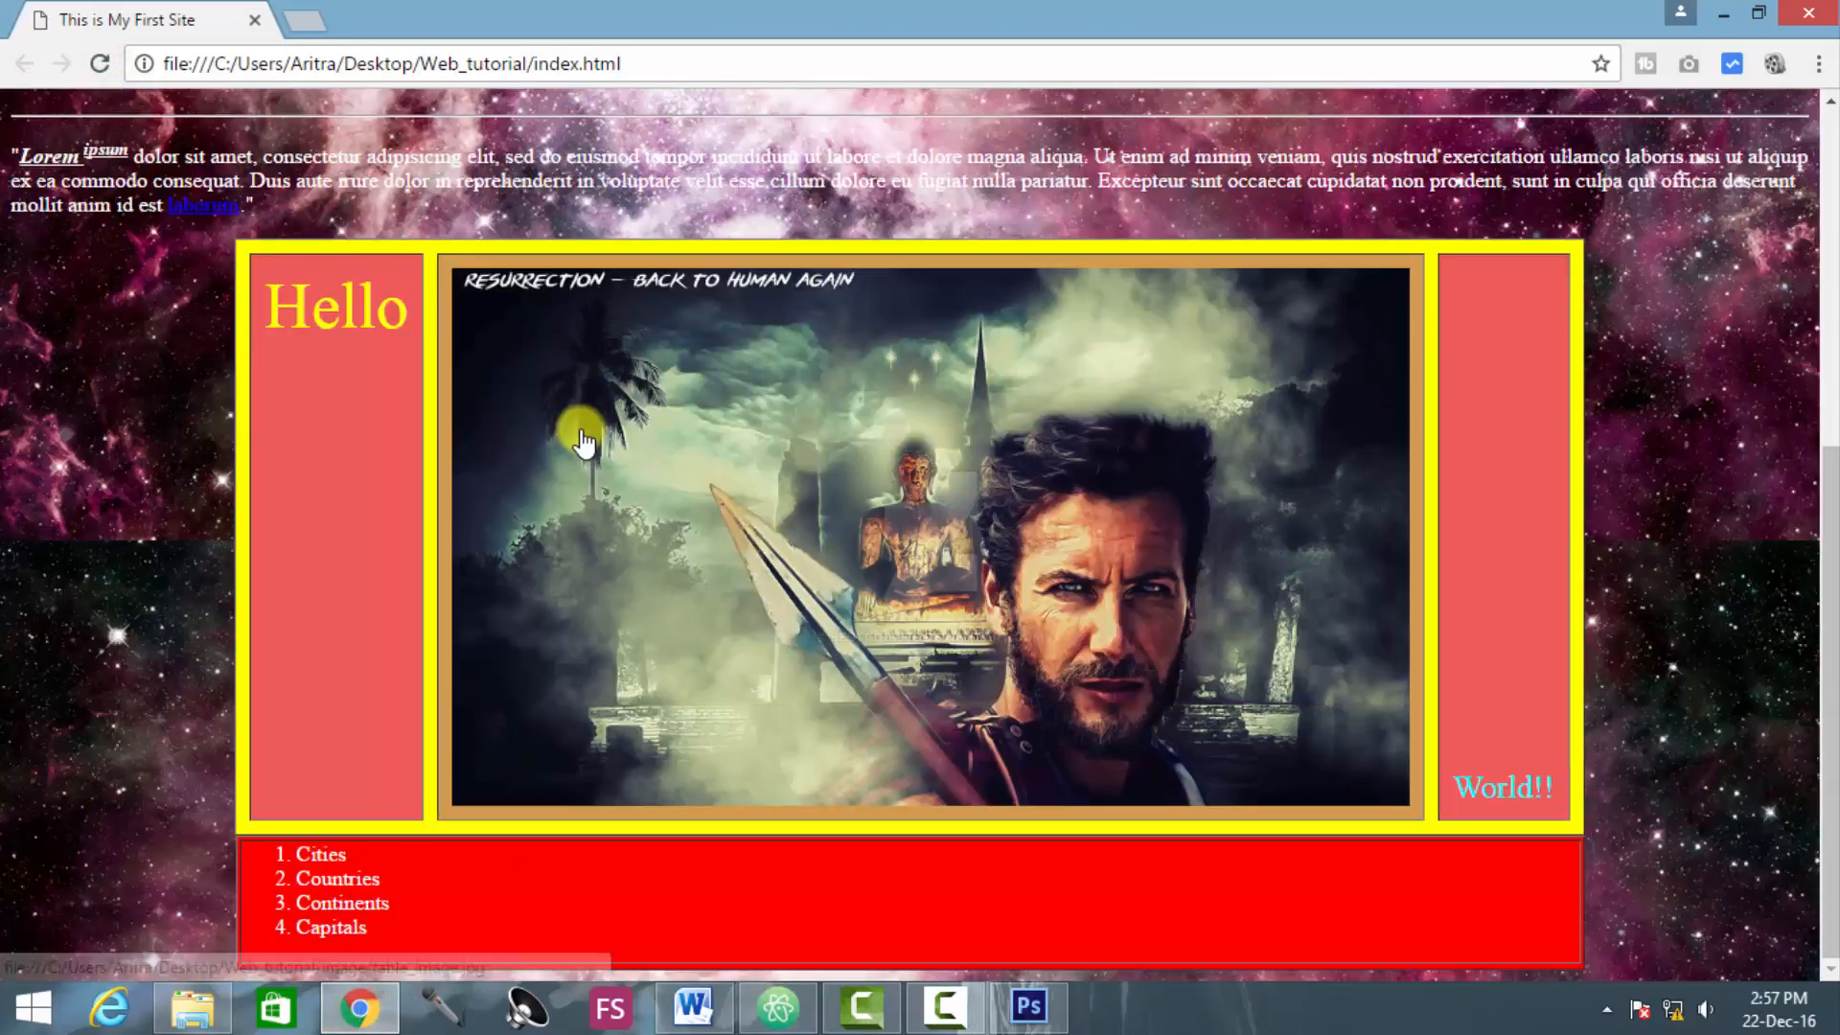
mouse_move(319, 854)
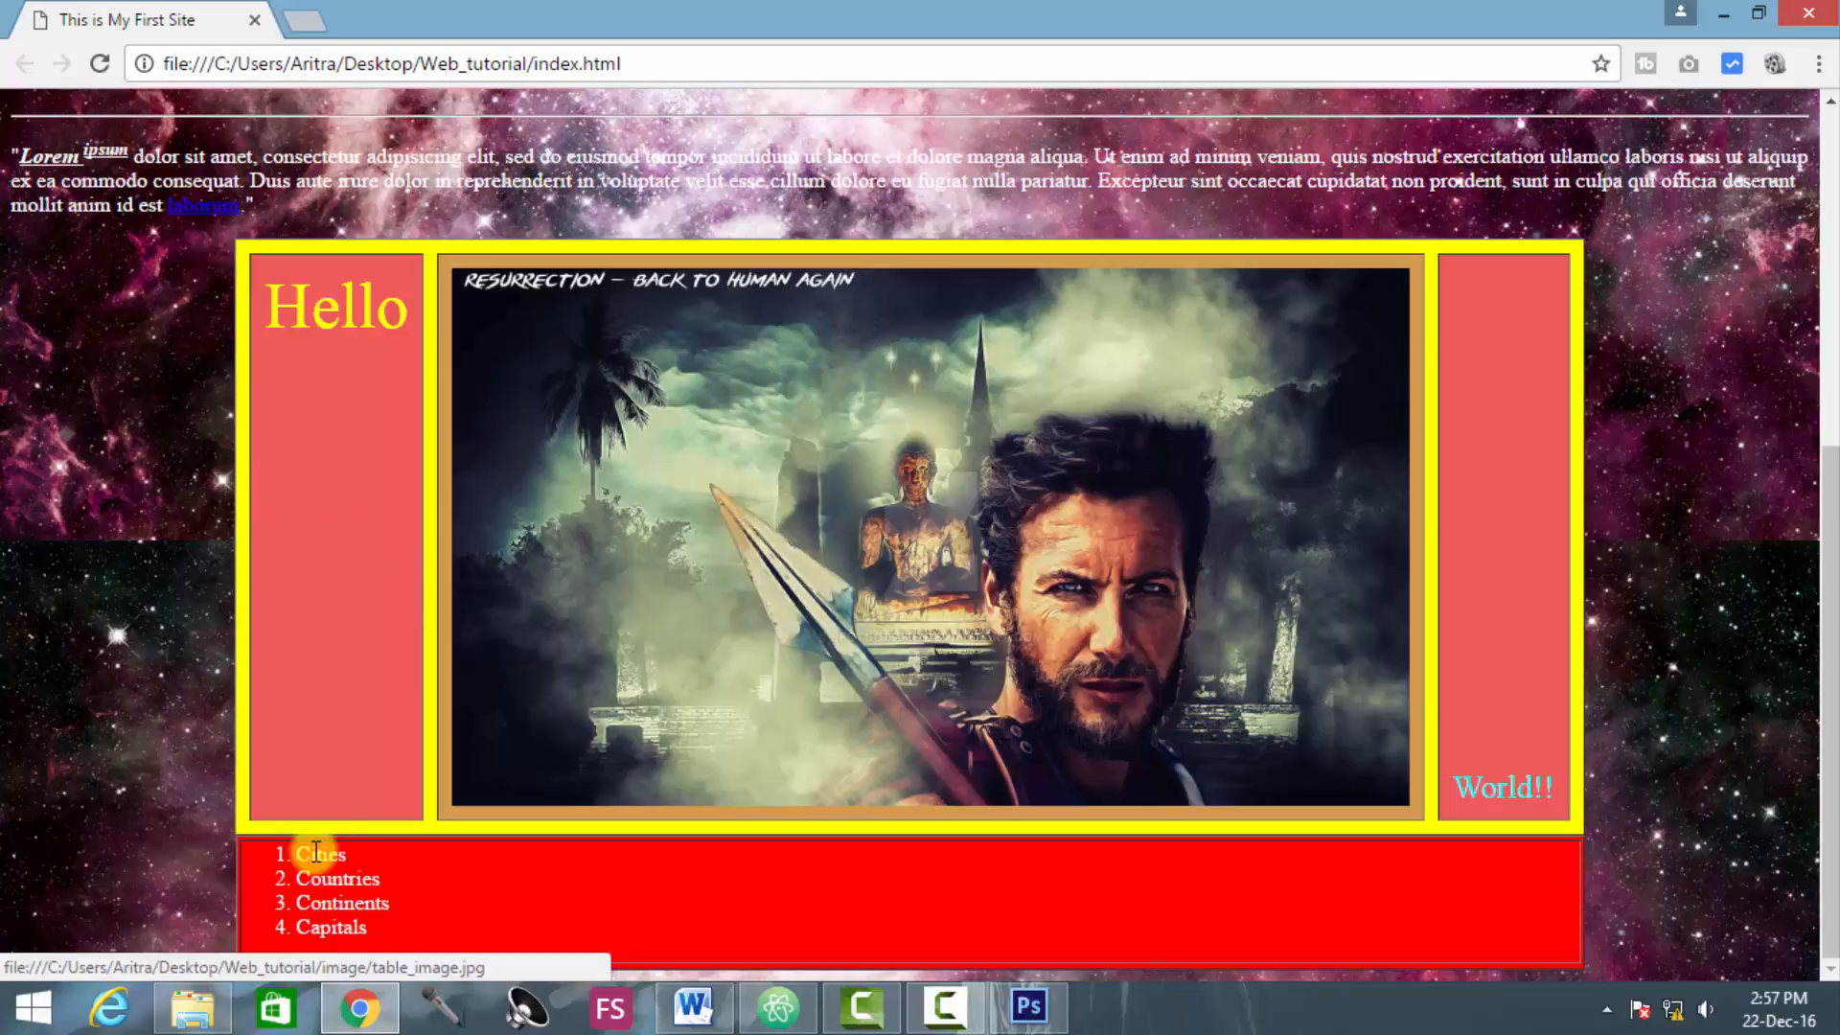
mouse_move(260, 883)
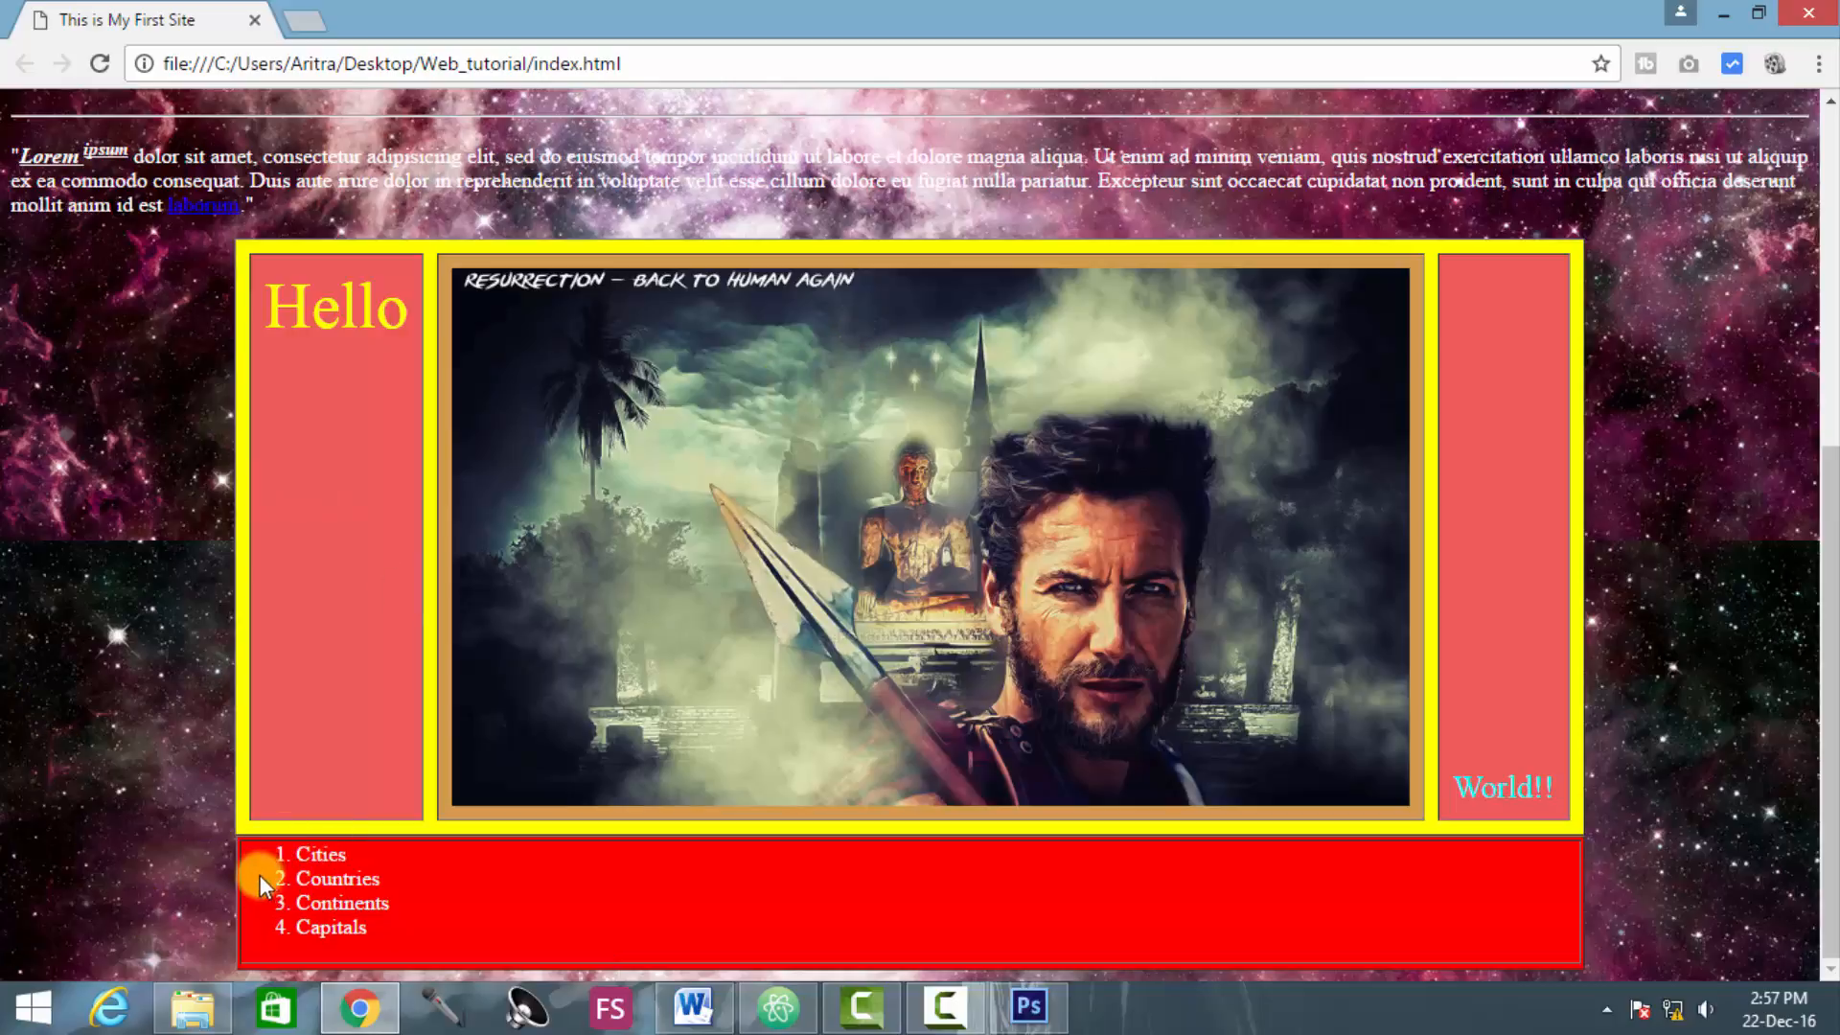
mouse_move(281, 862)
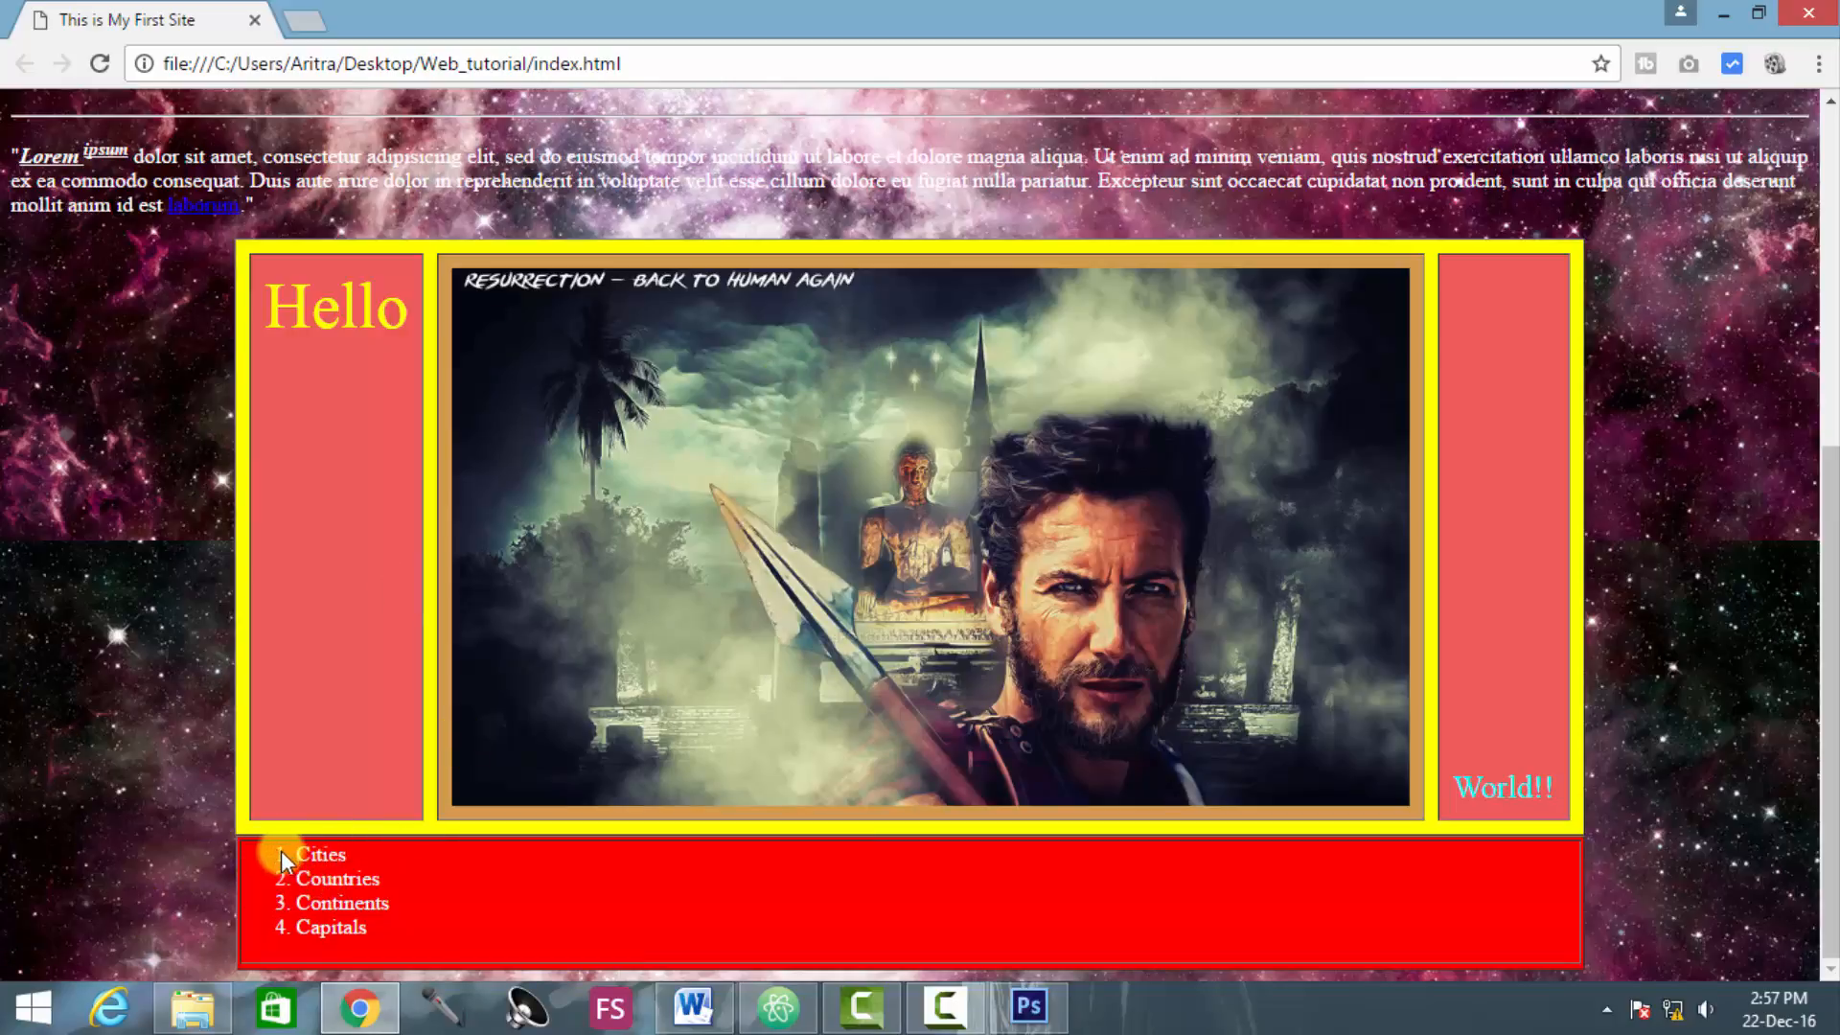
mouse_move(317, 957)
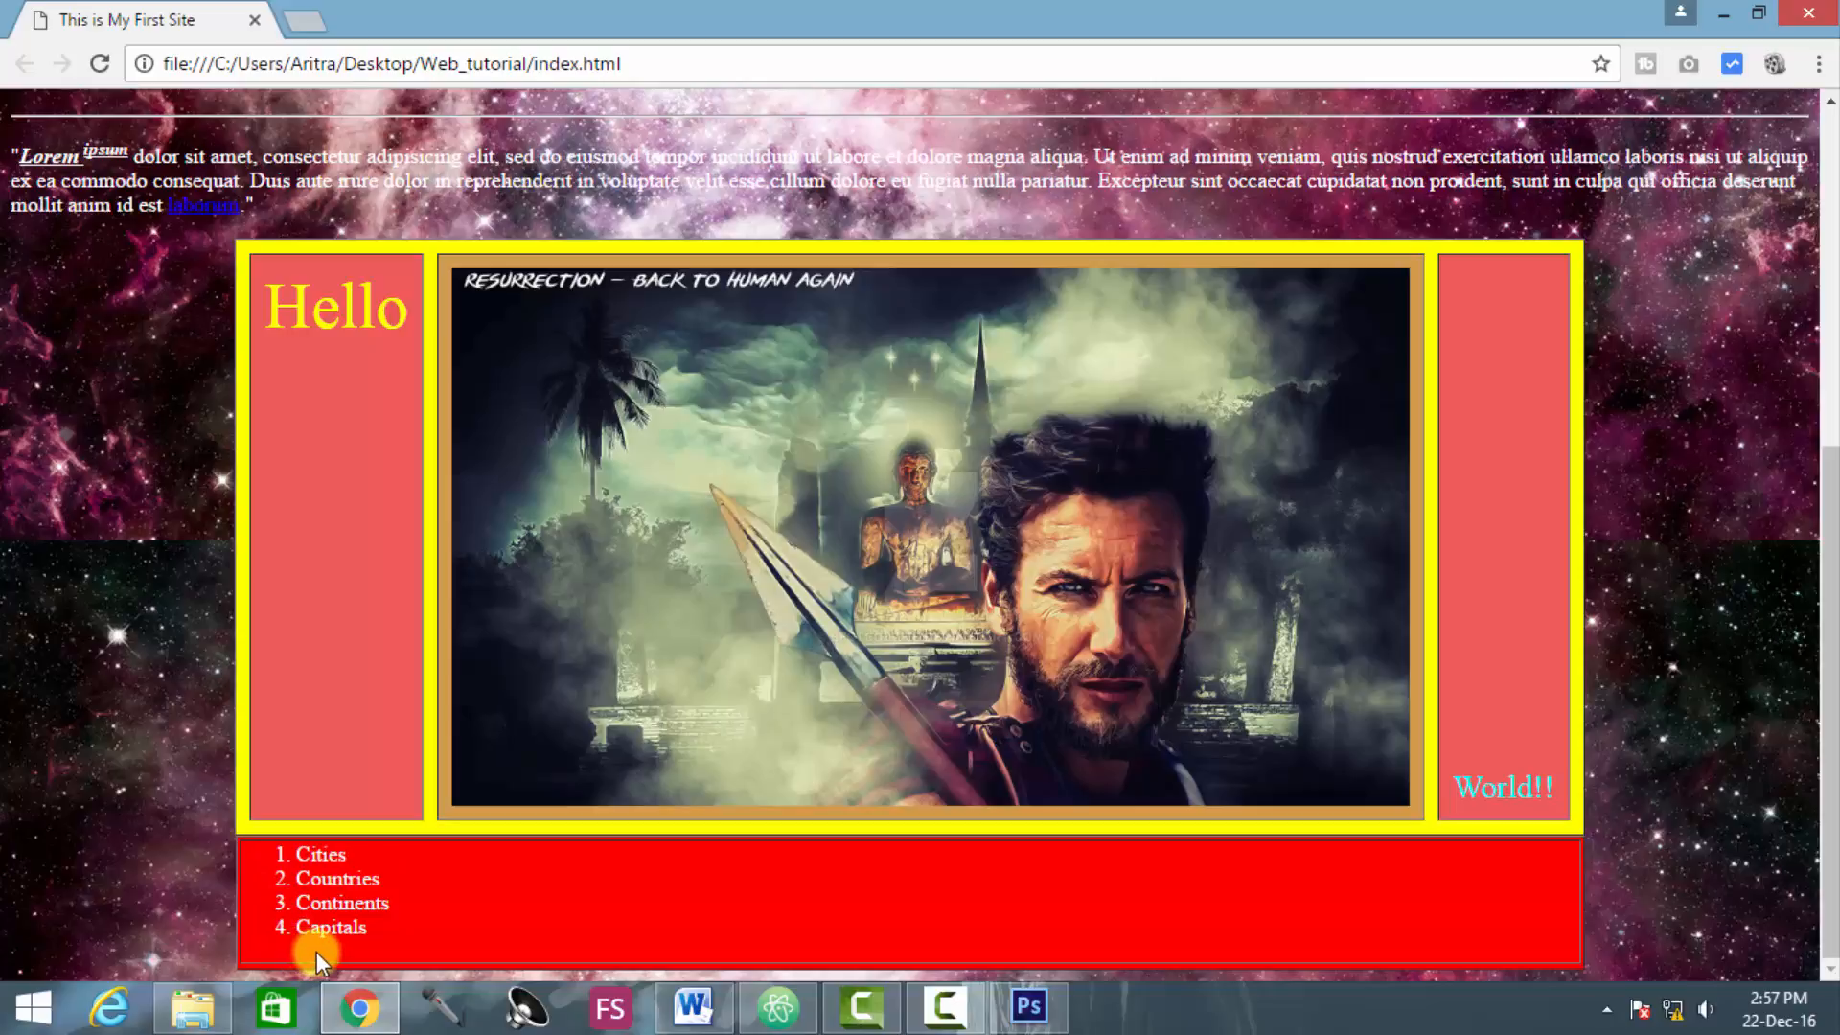
mouse_move(214, 888)
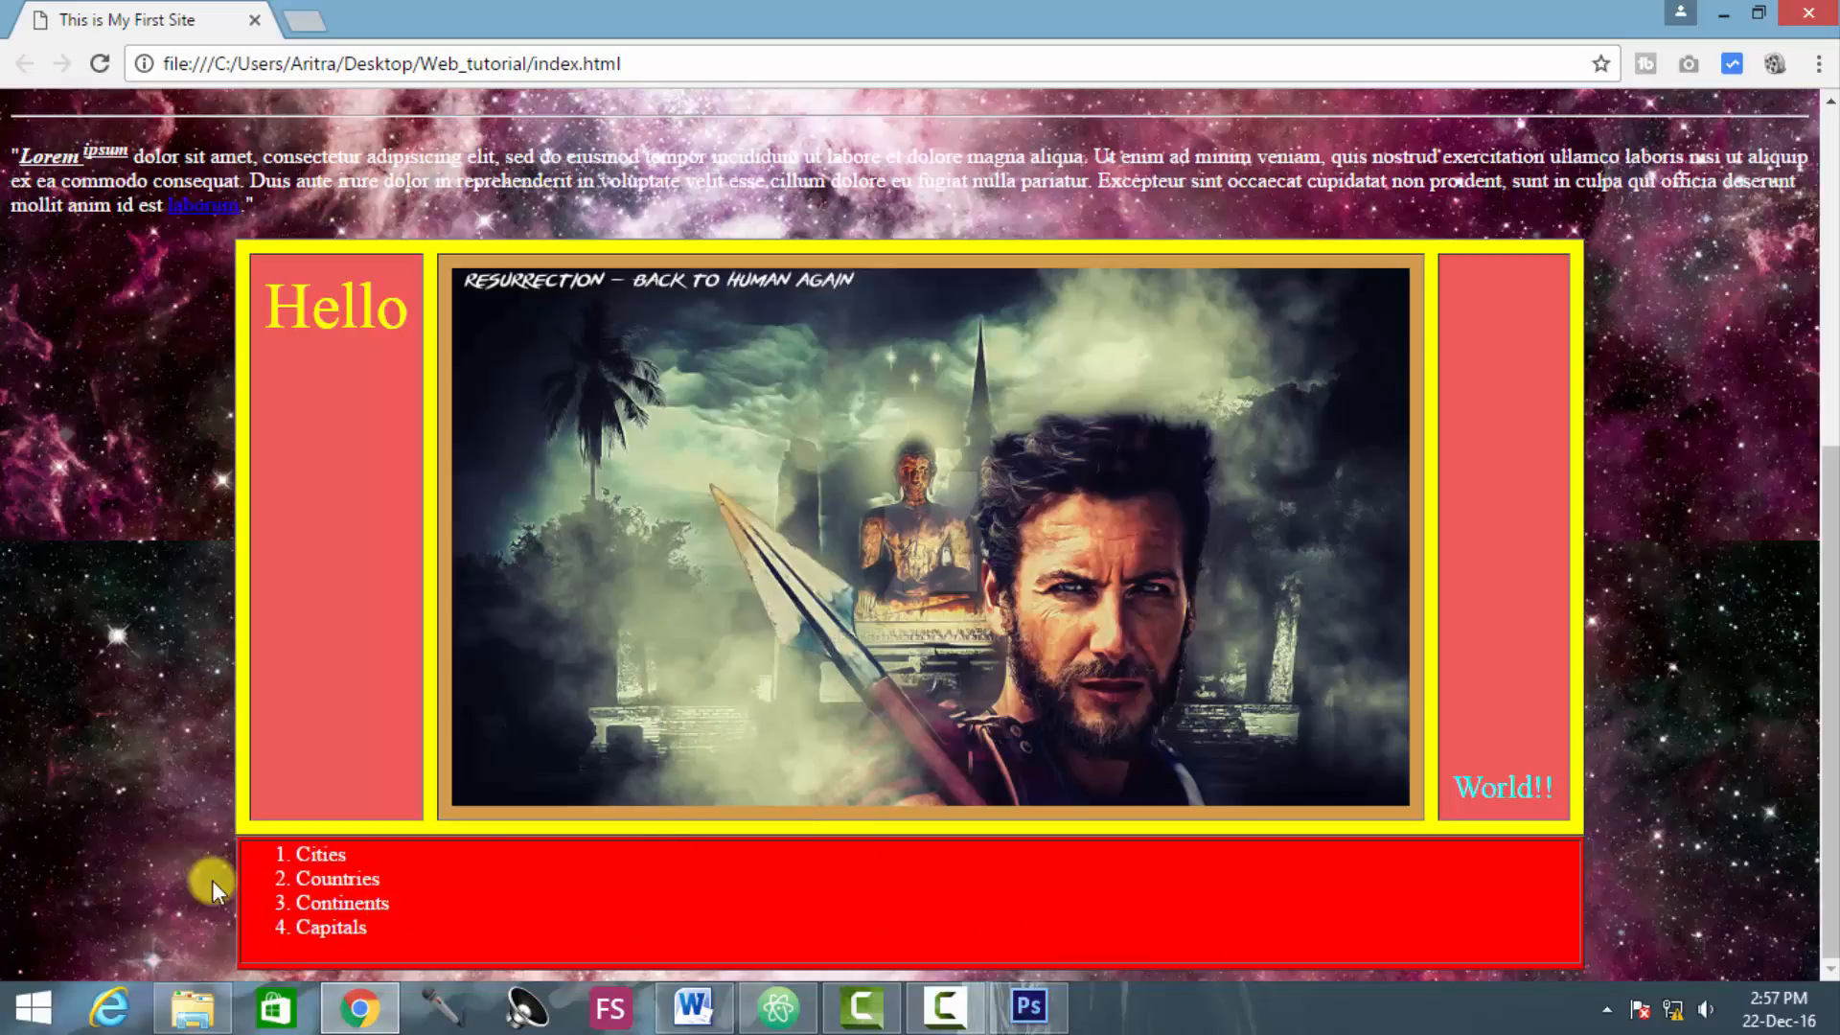
mouse_move(862, 1007)
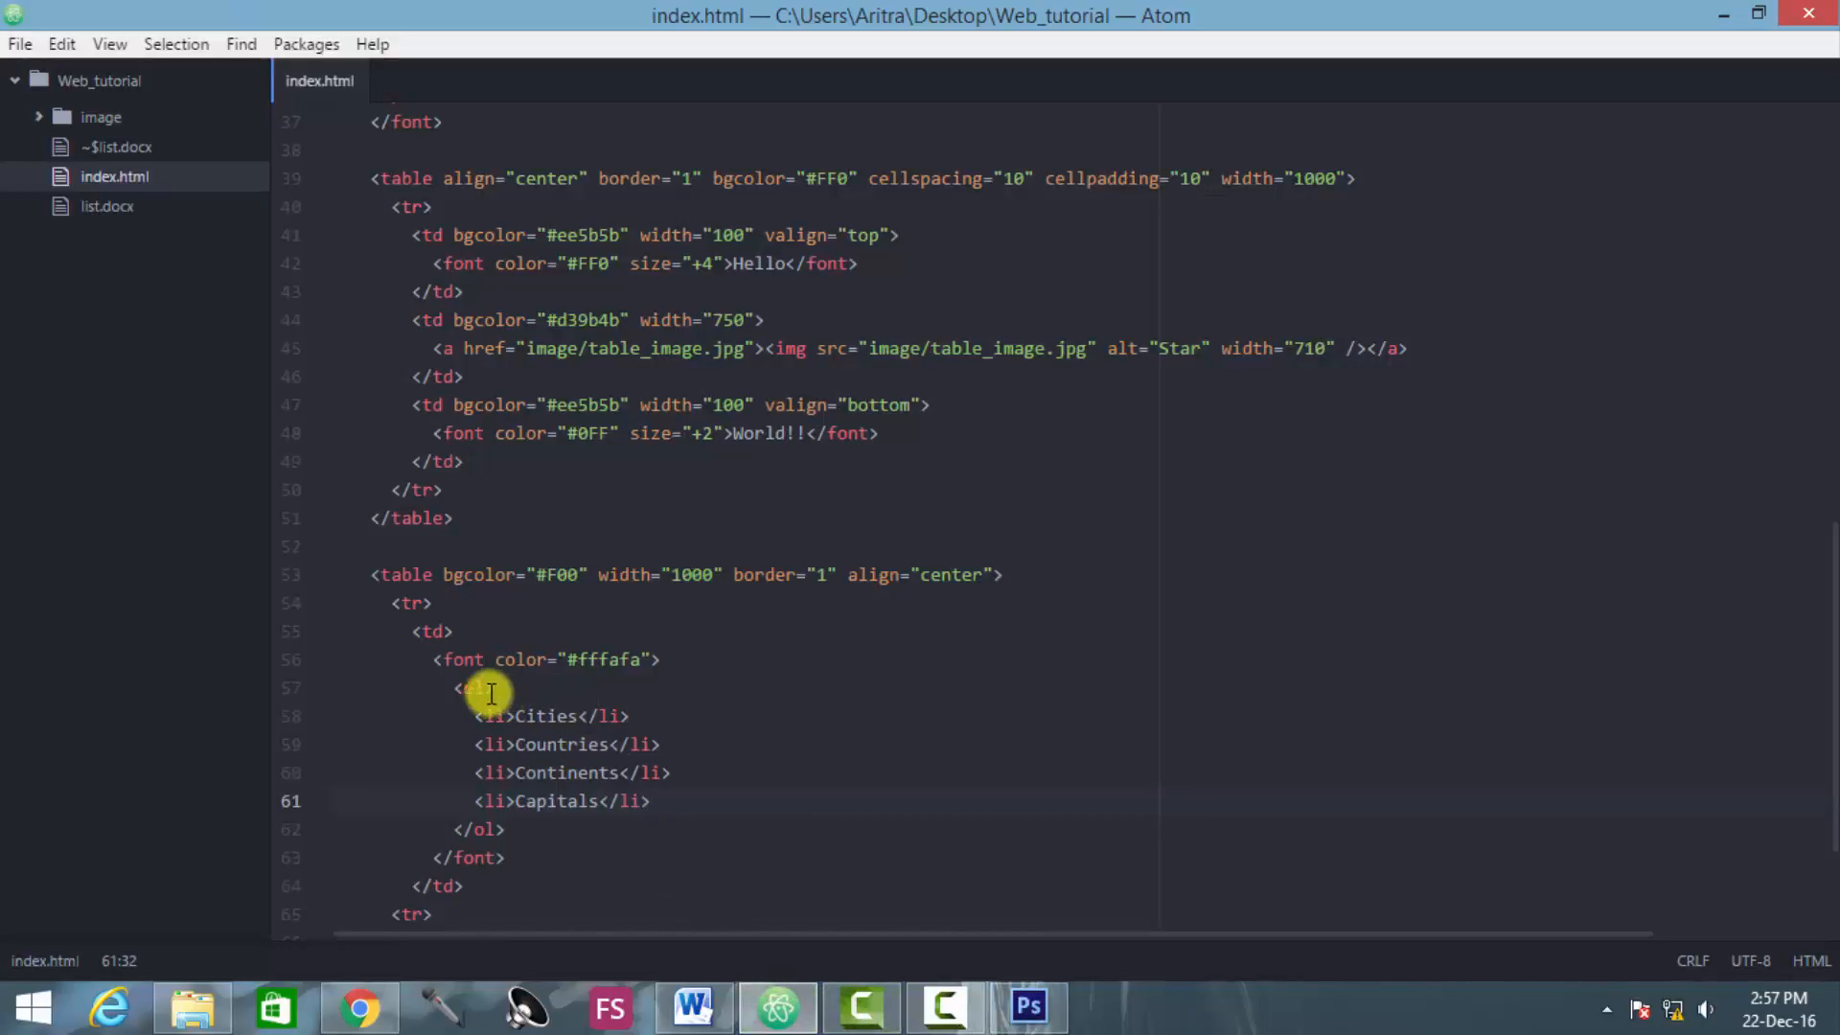
Step: Add type="A" to the ol tag and confirm Chrome letters the items A to D
click(475, 688)
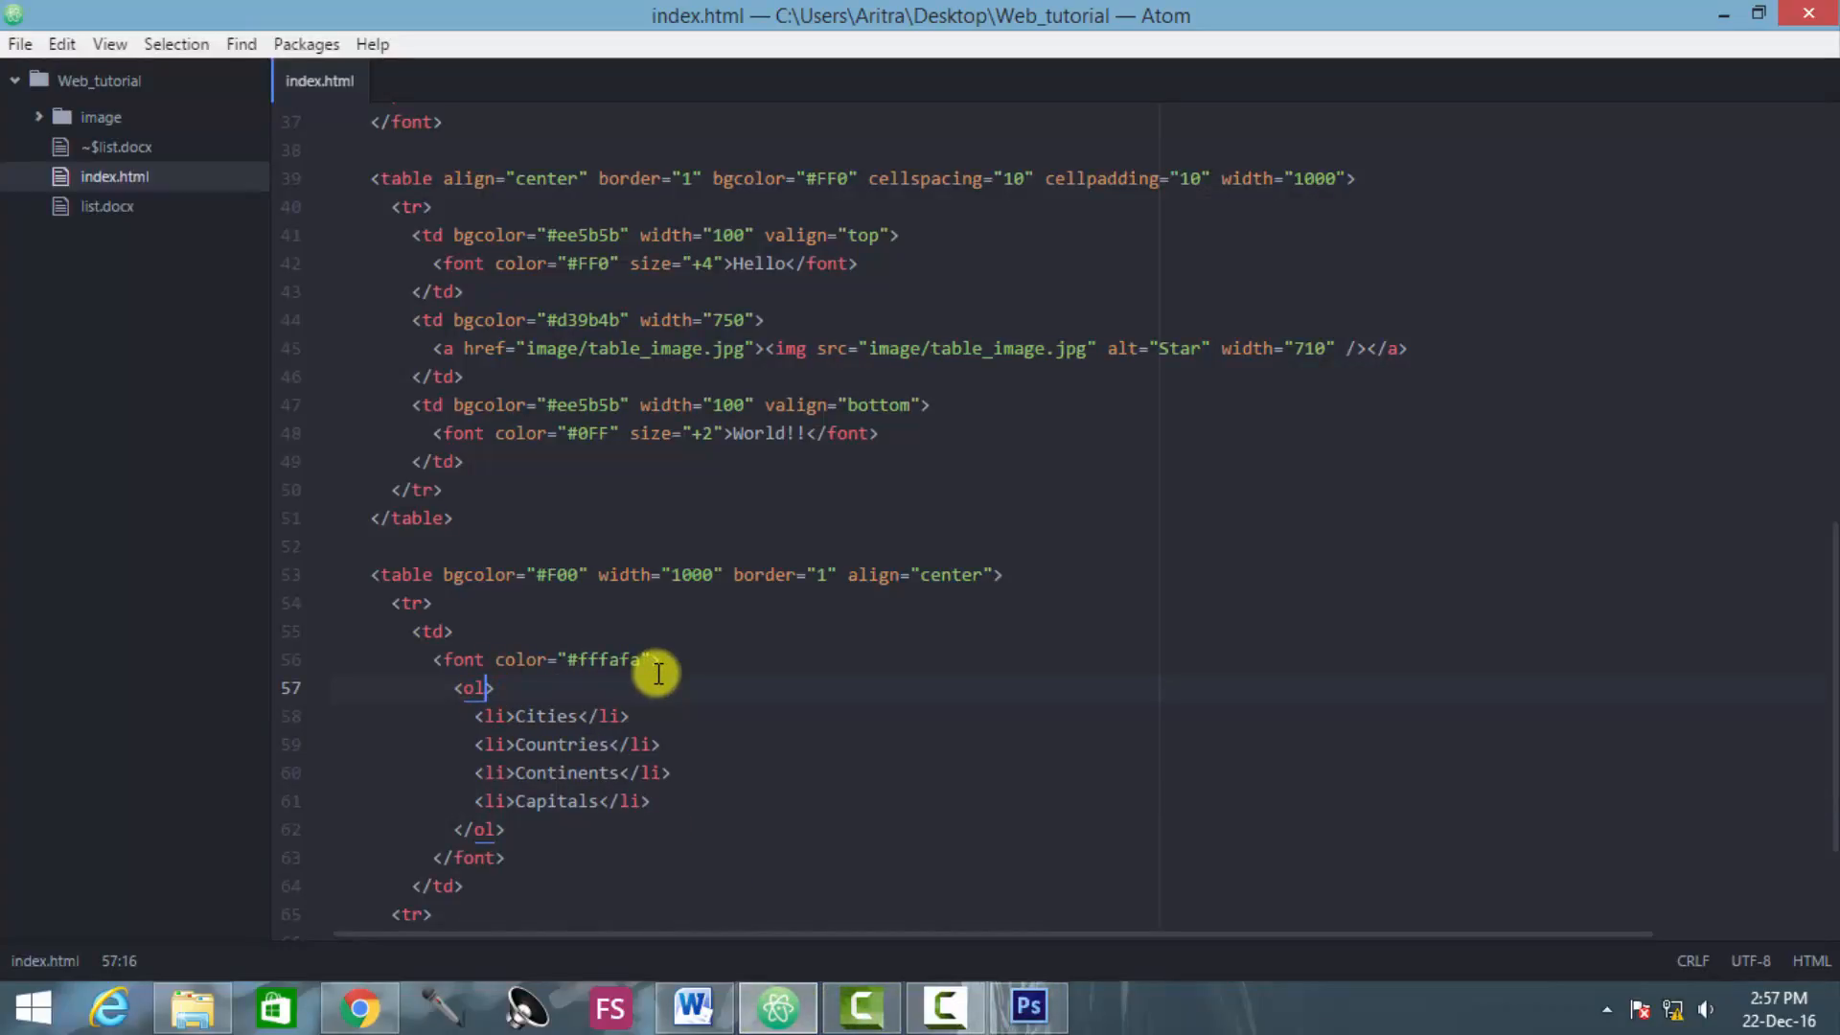
text(type=)
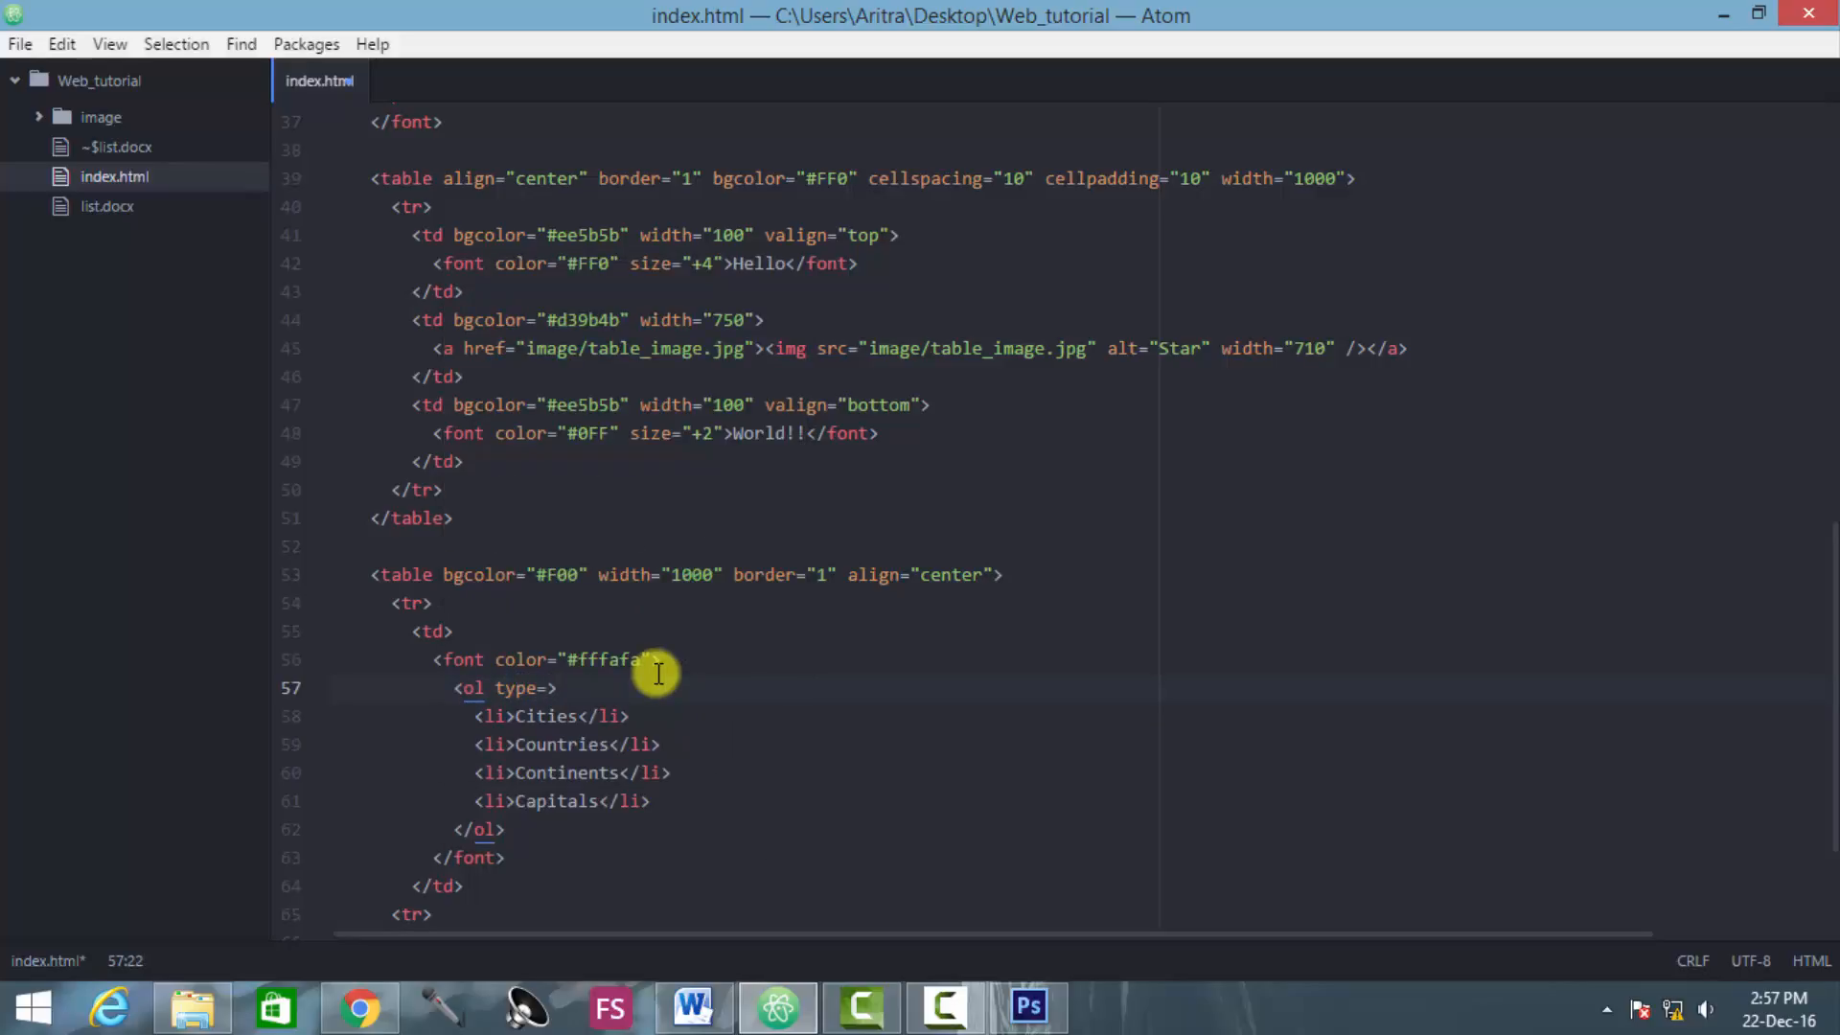
text(")
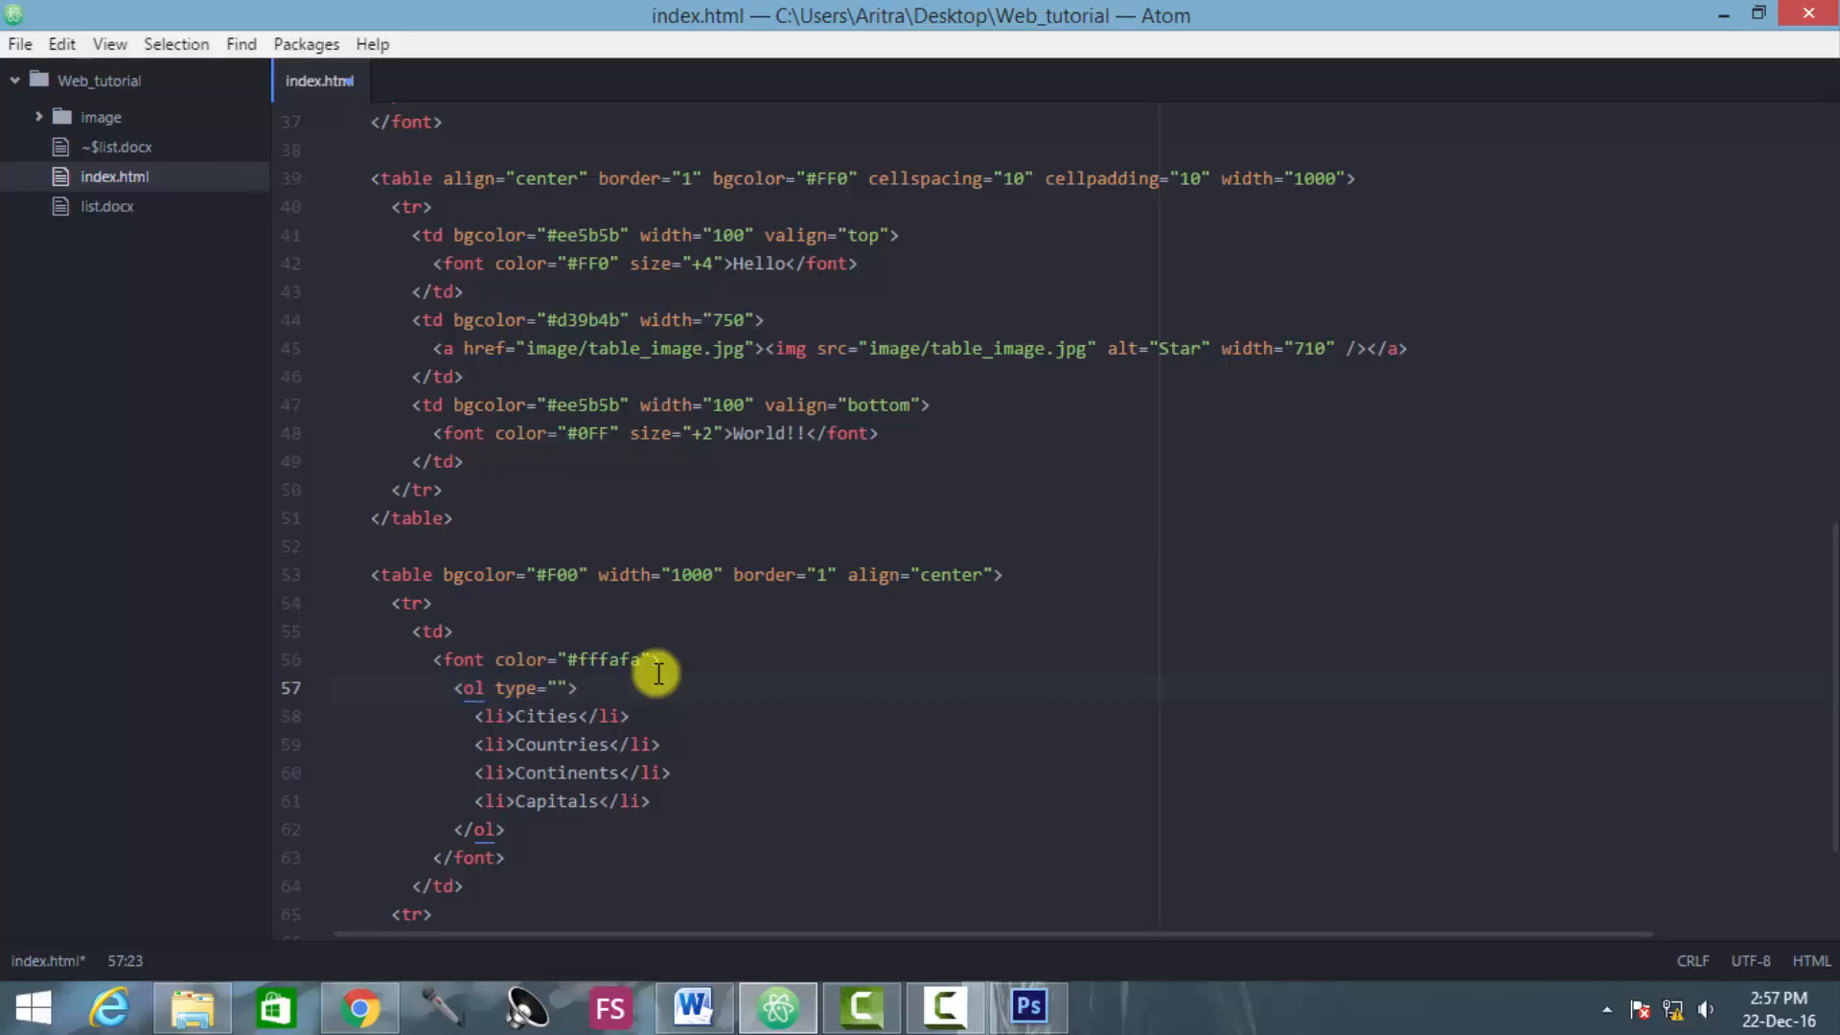
text(A)
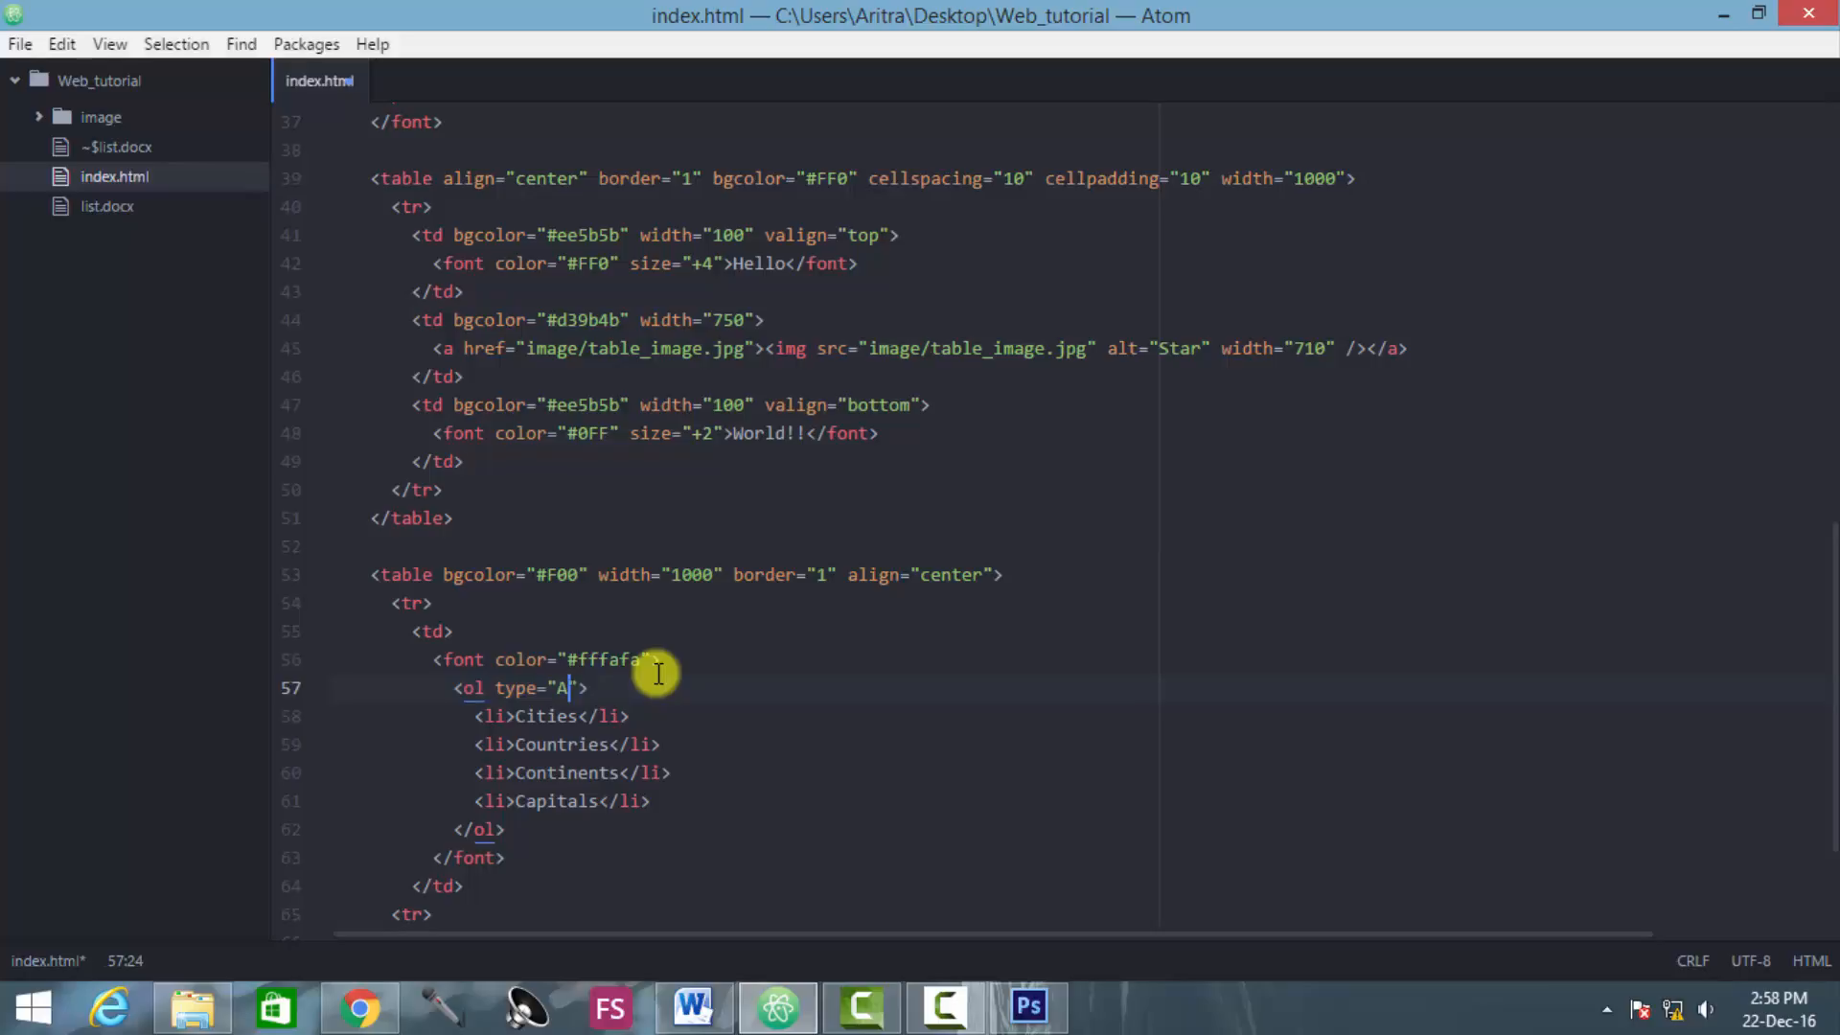
click(358, 1008)
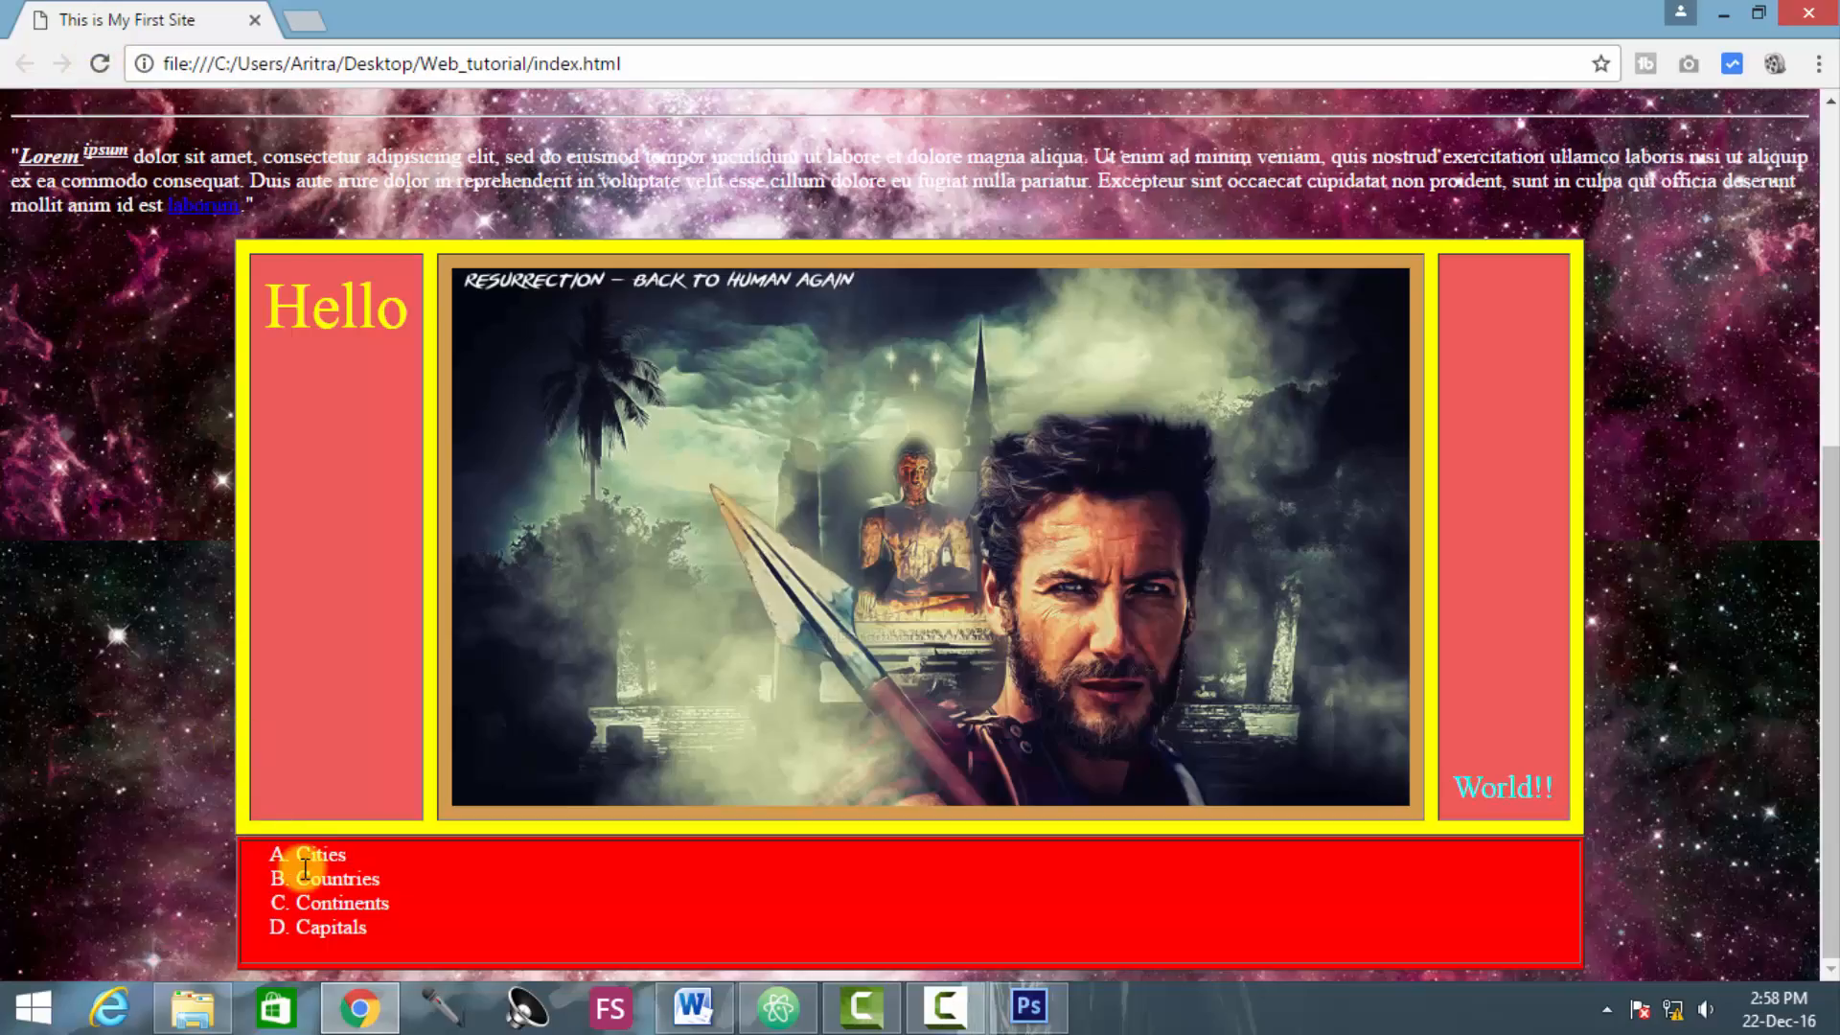
mouse_move(324, 860)
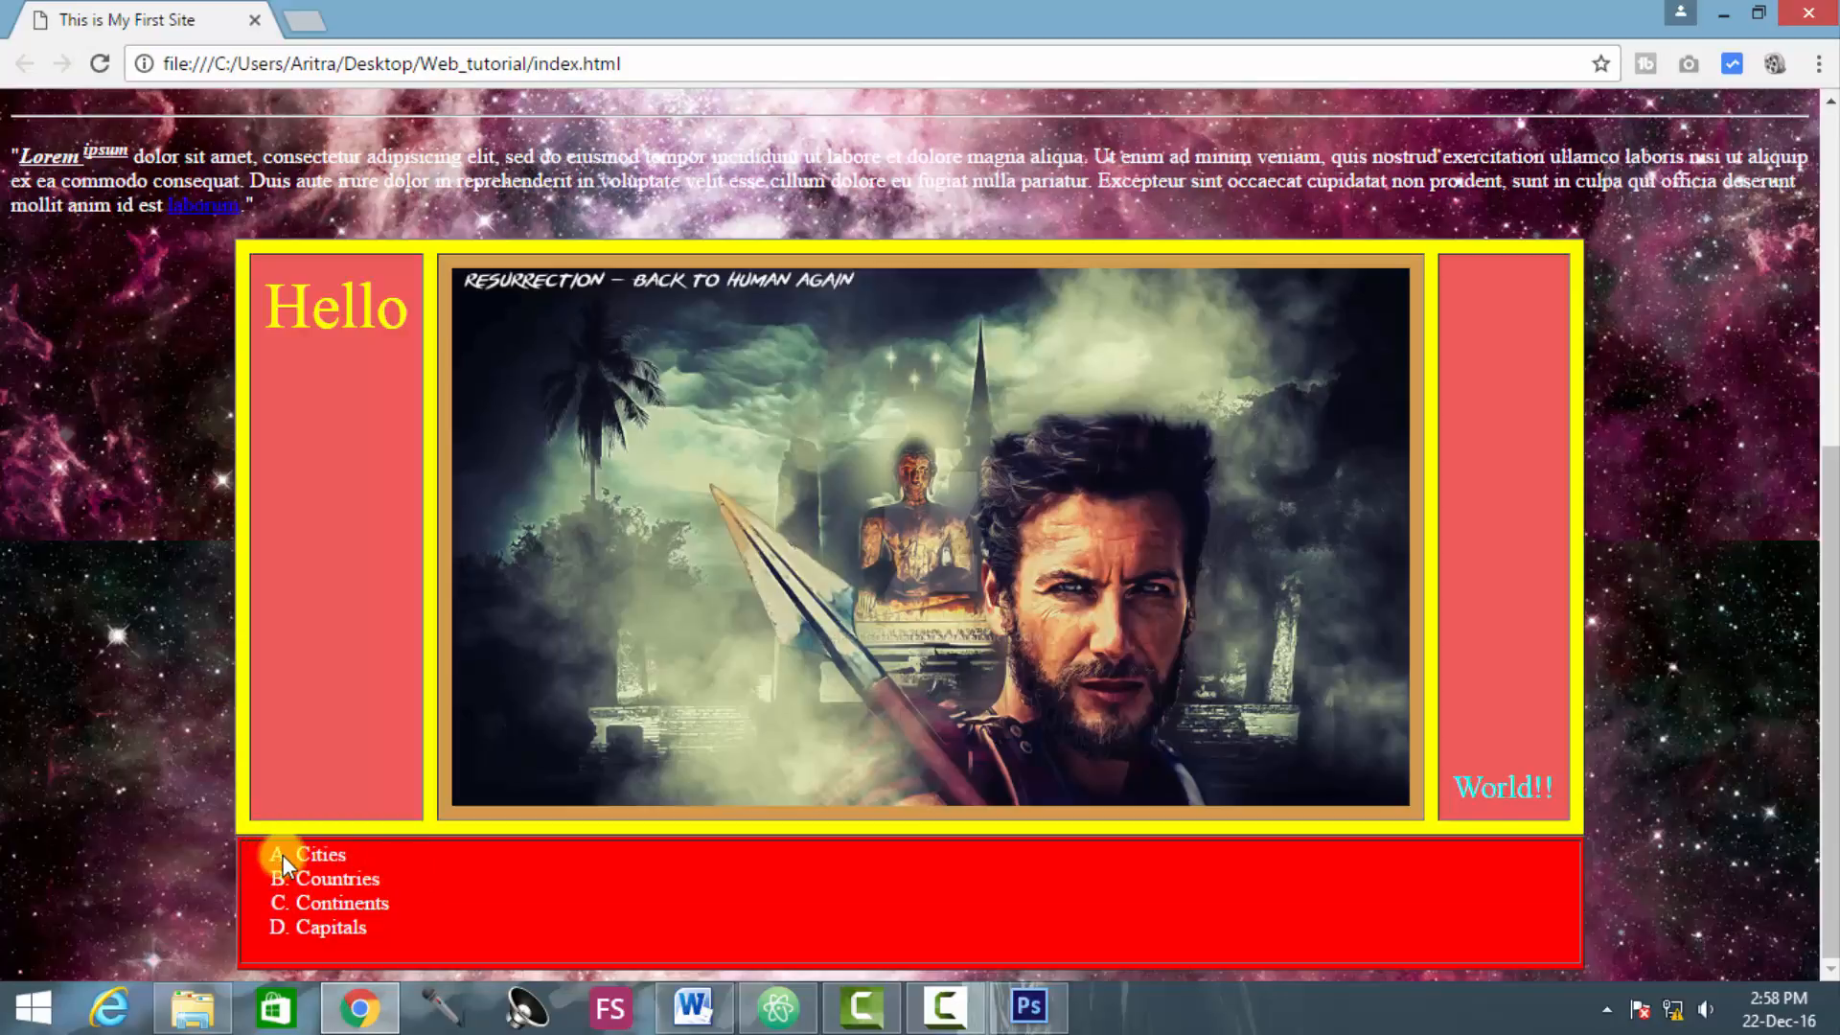
mouse_move(299, 877)
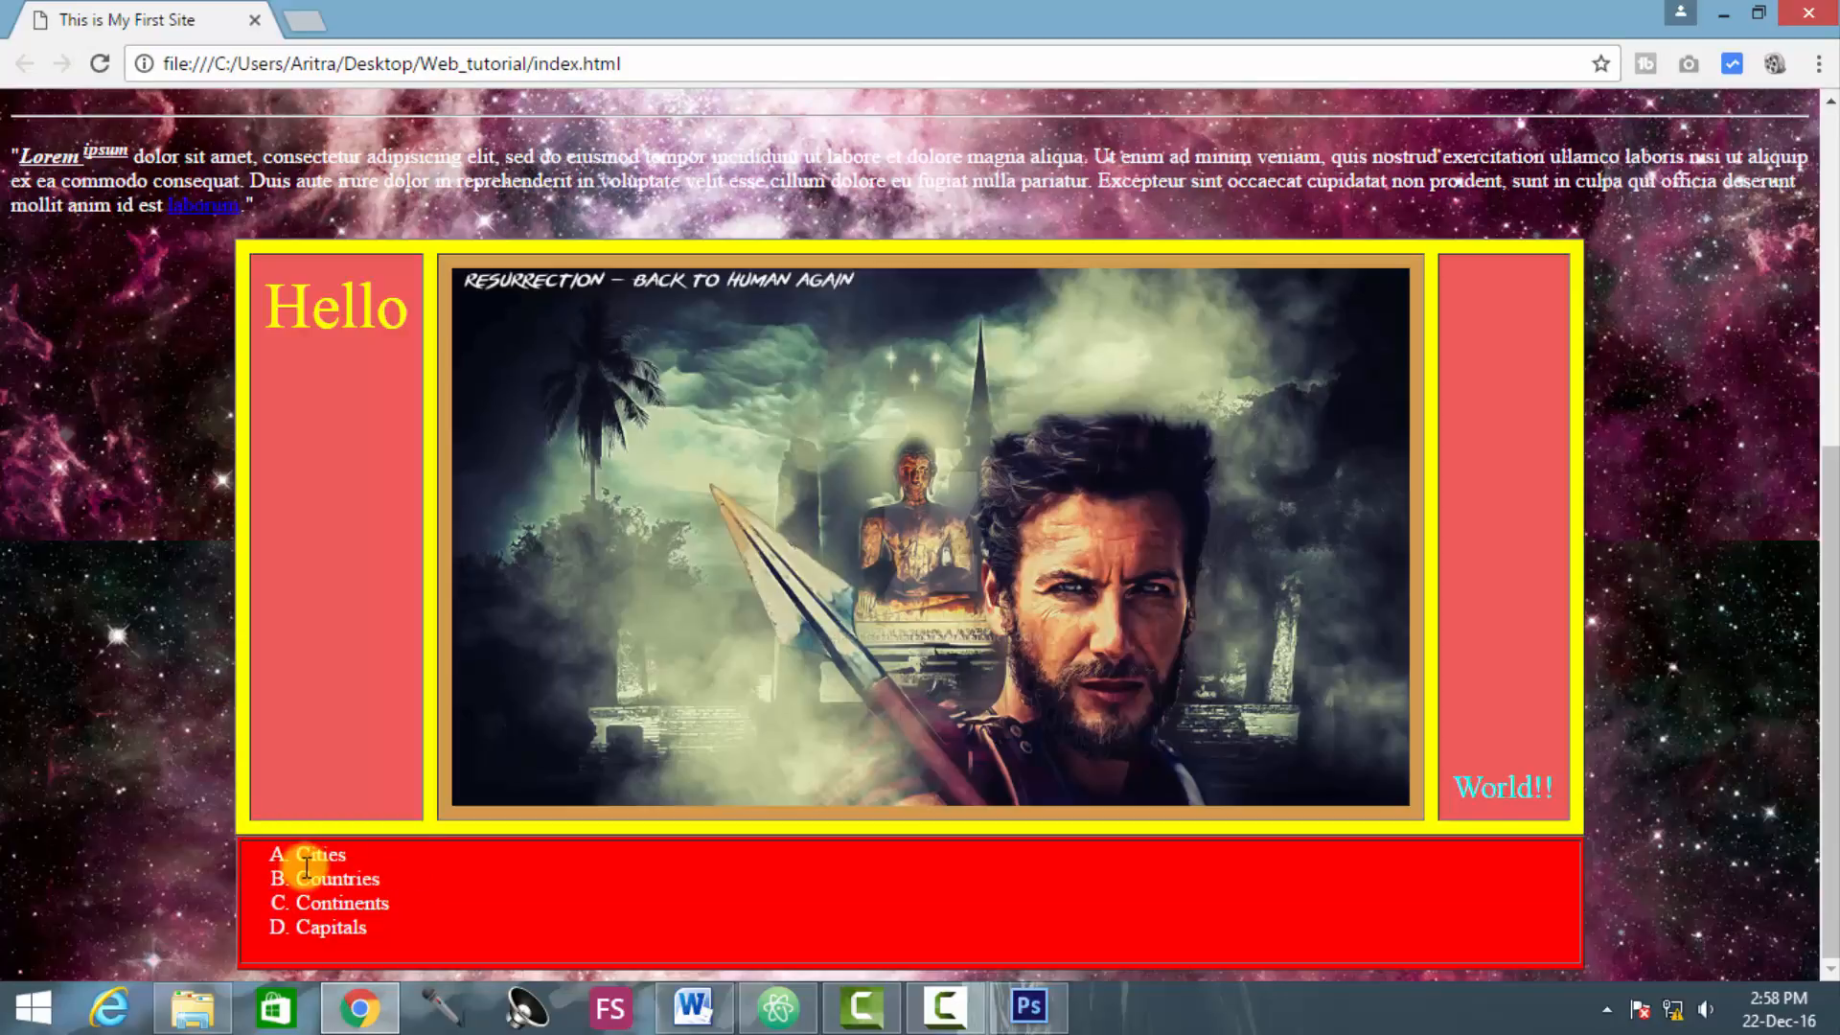
click(777, 1007)
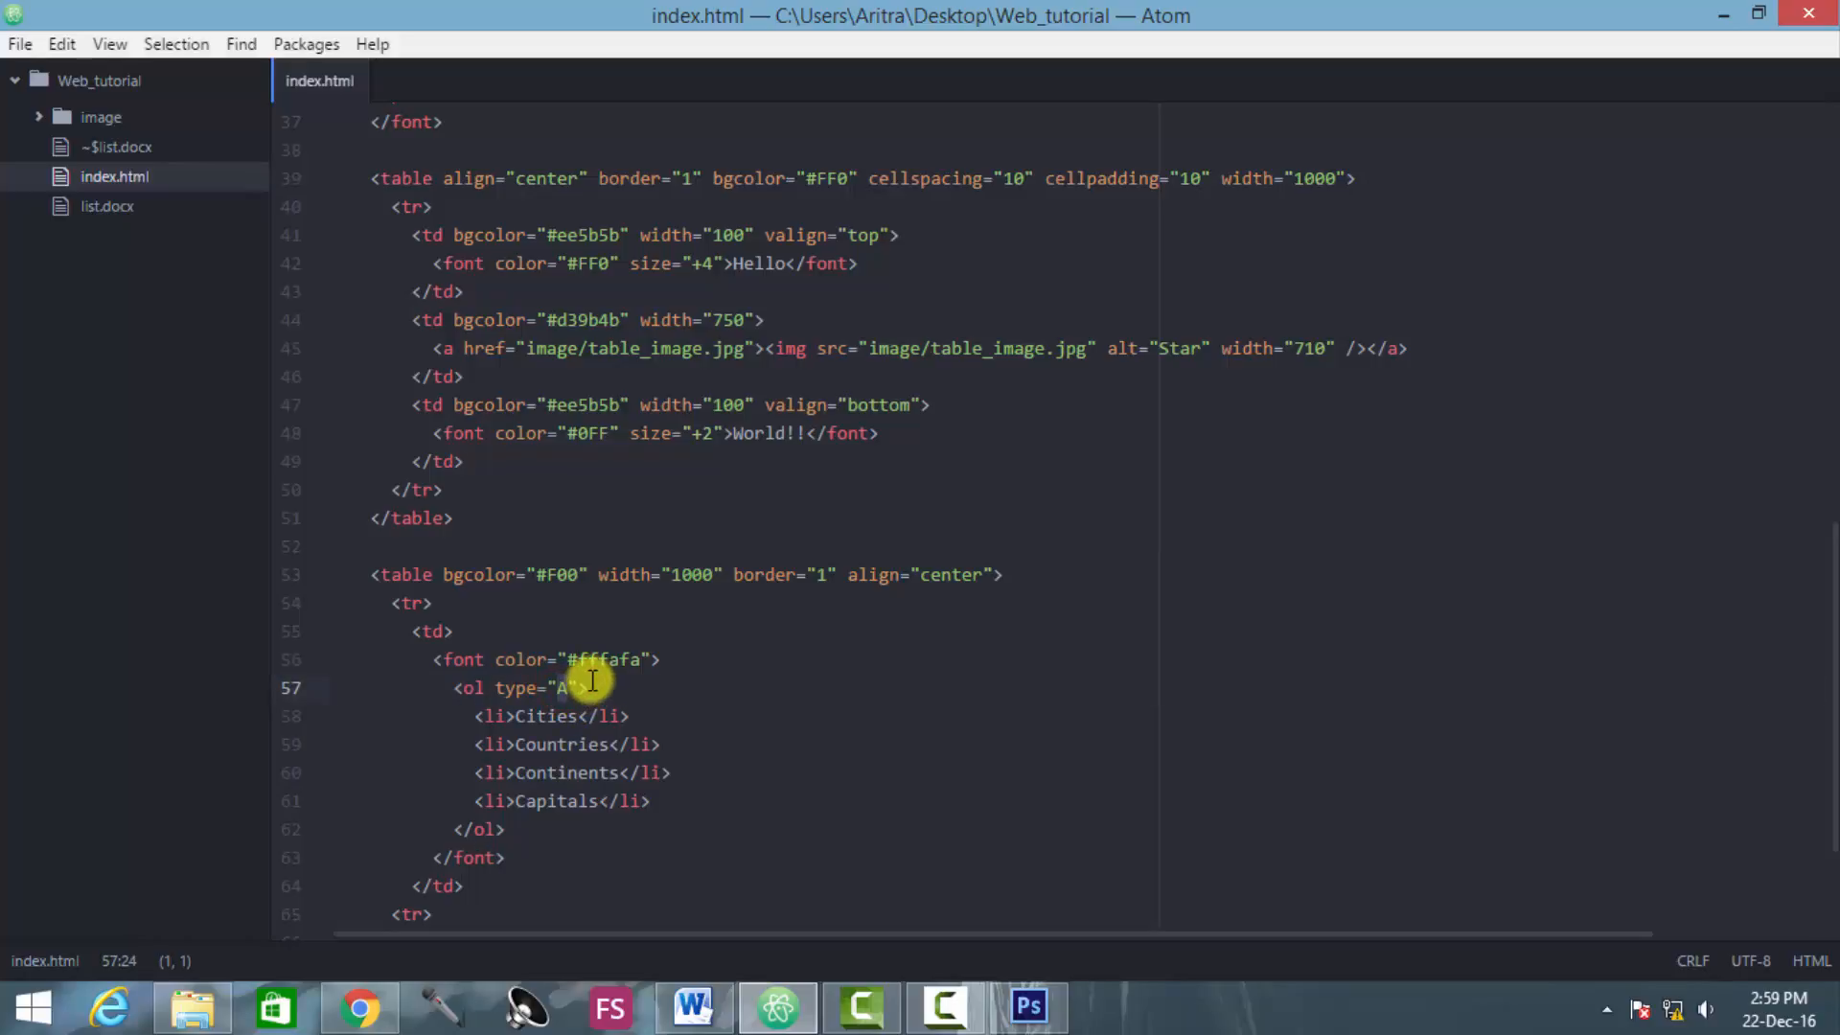
mouse_move(605, 642)
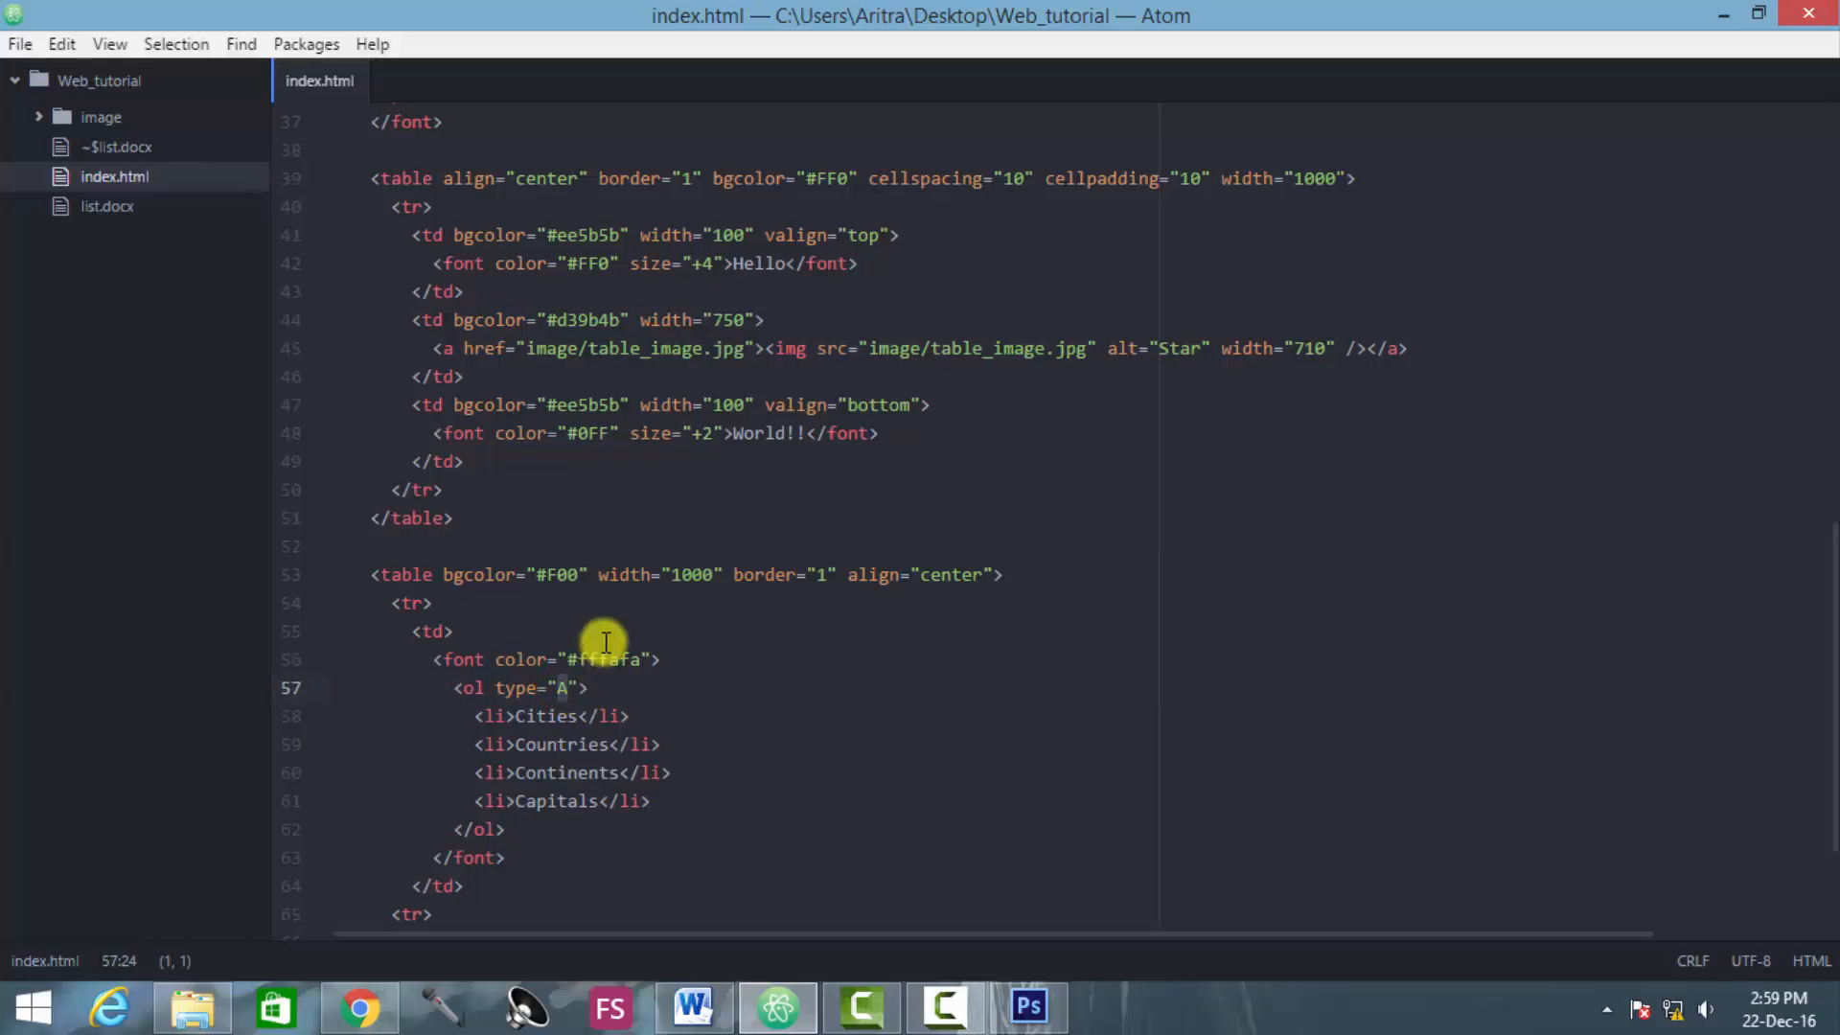
mouse_move(563, 716)
text(a)
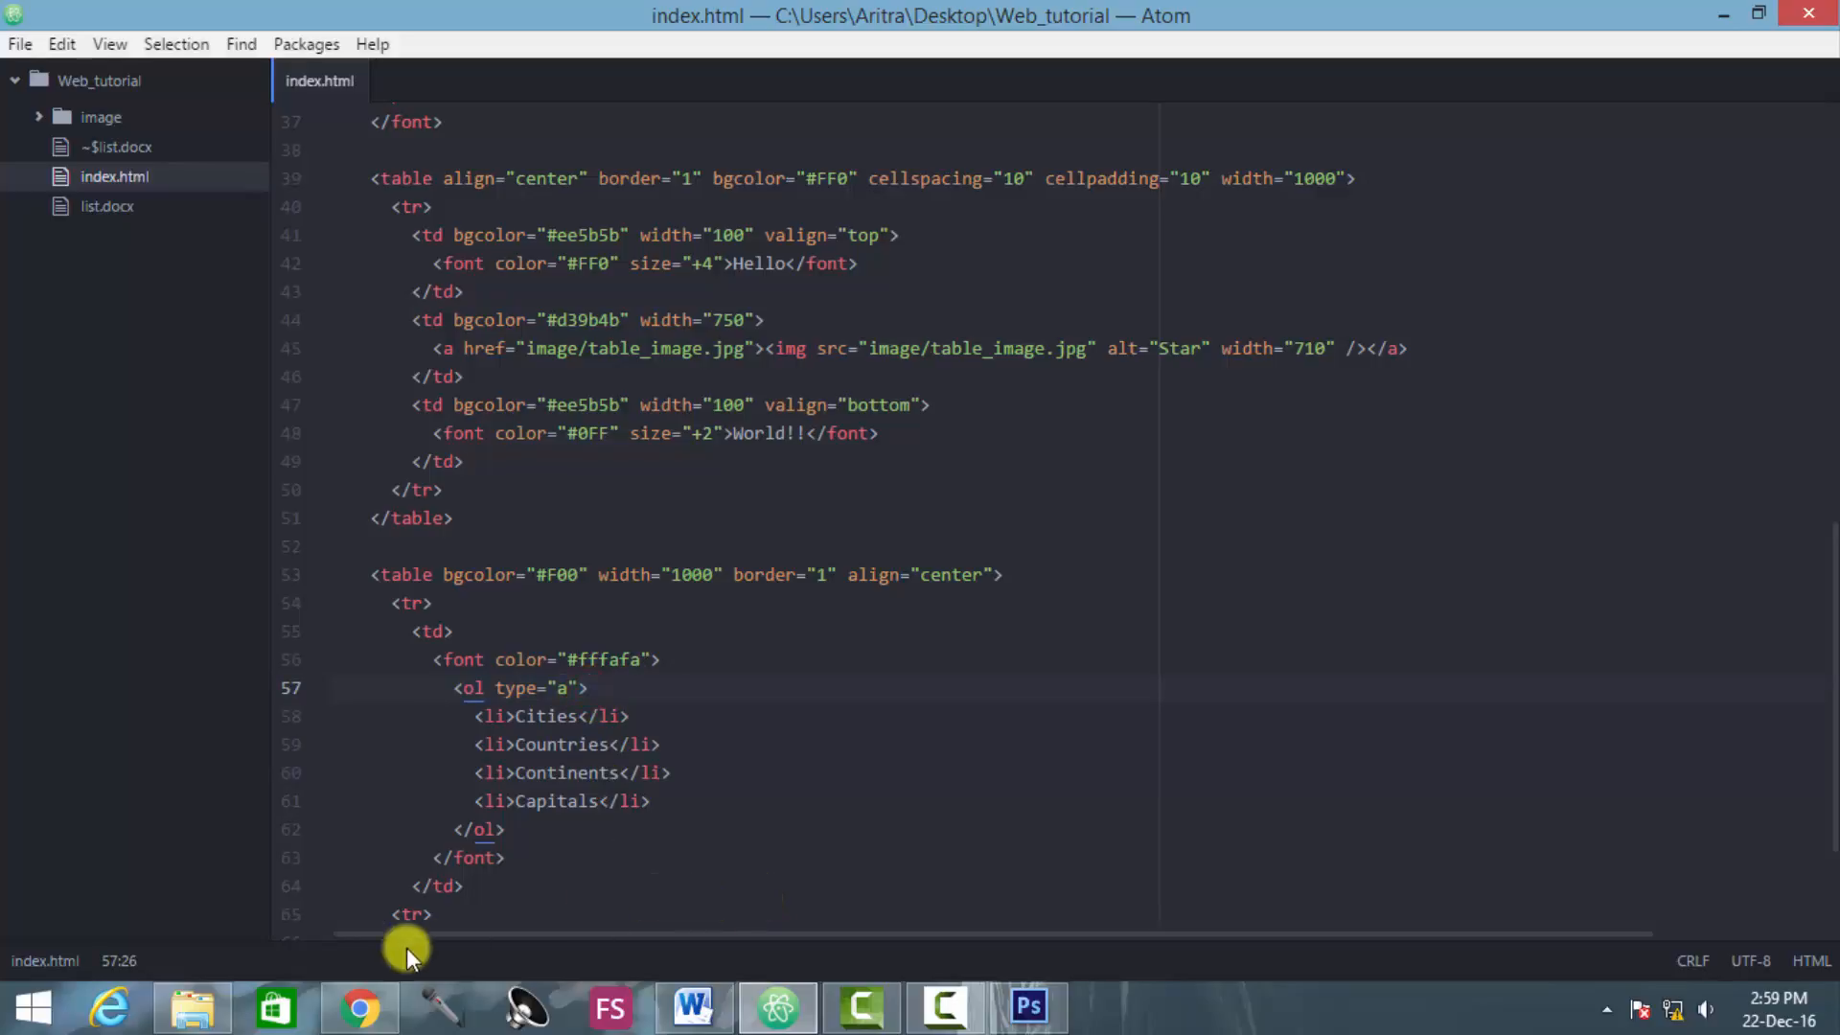
Step: Switch to Chrome to view the list lettered a to d
click(360, 1008)
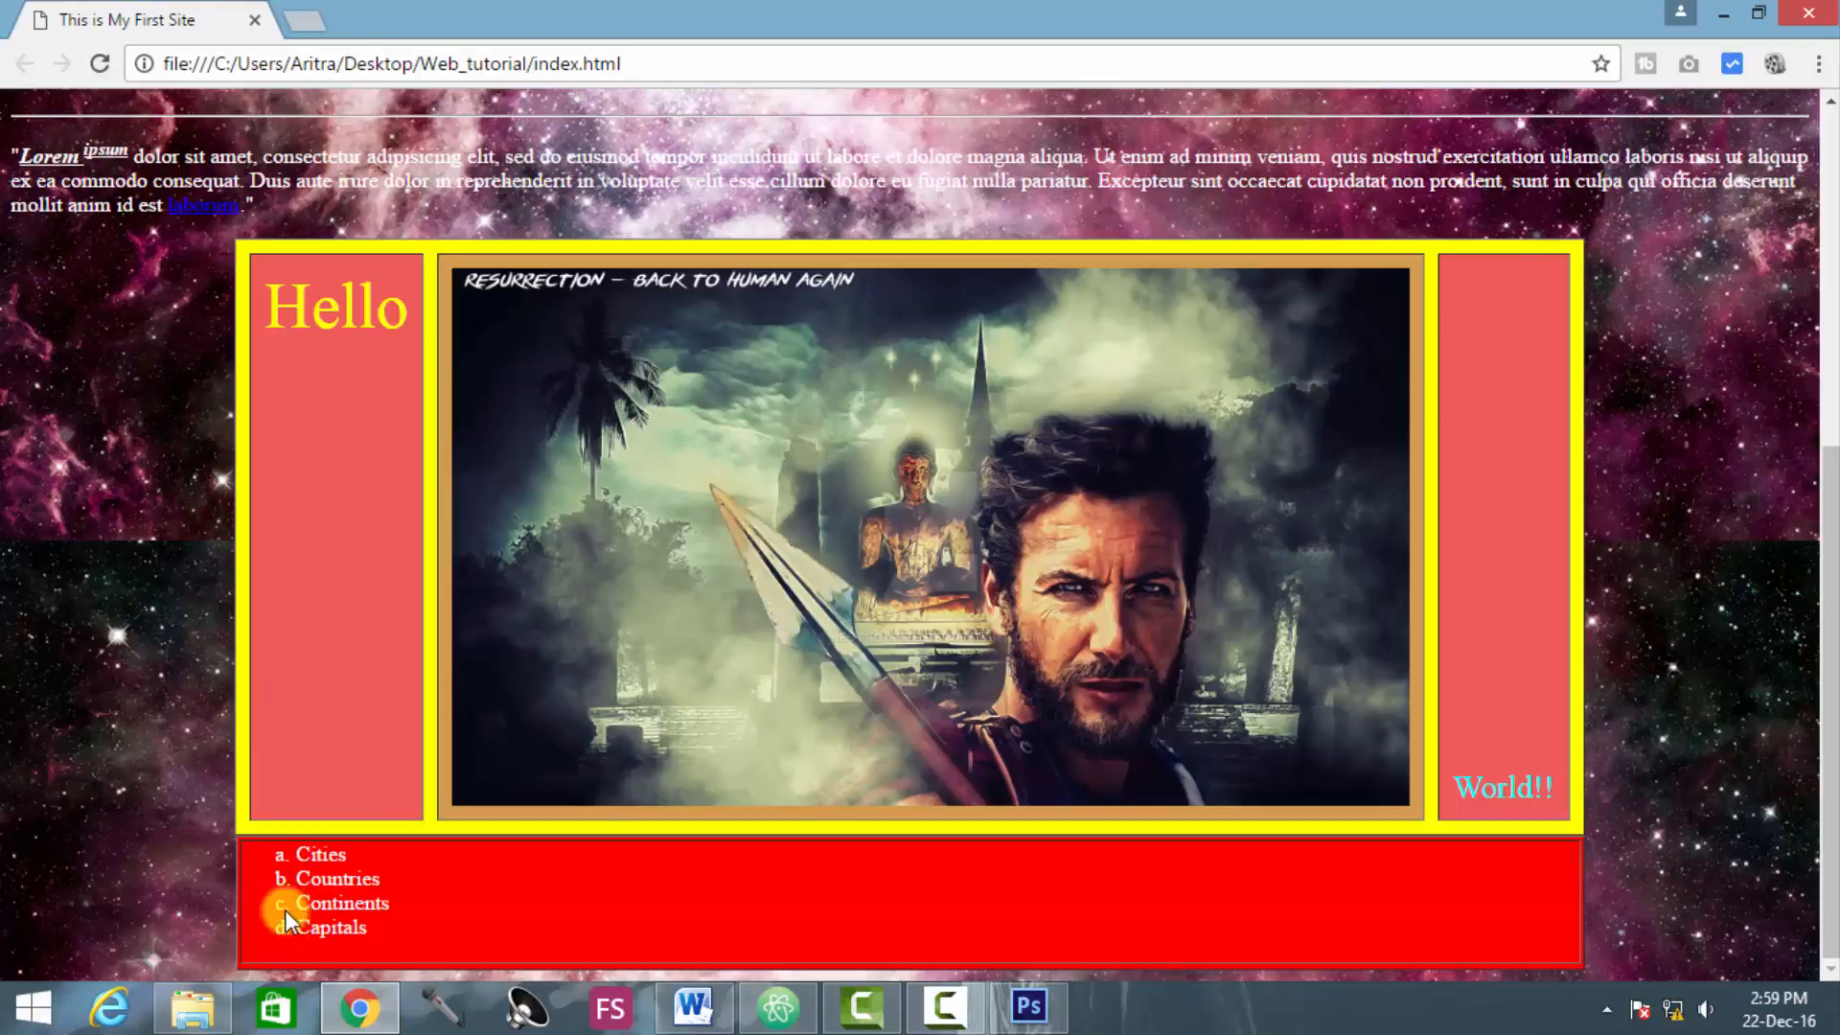
mouse_move(291, 859)
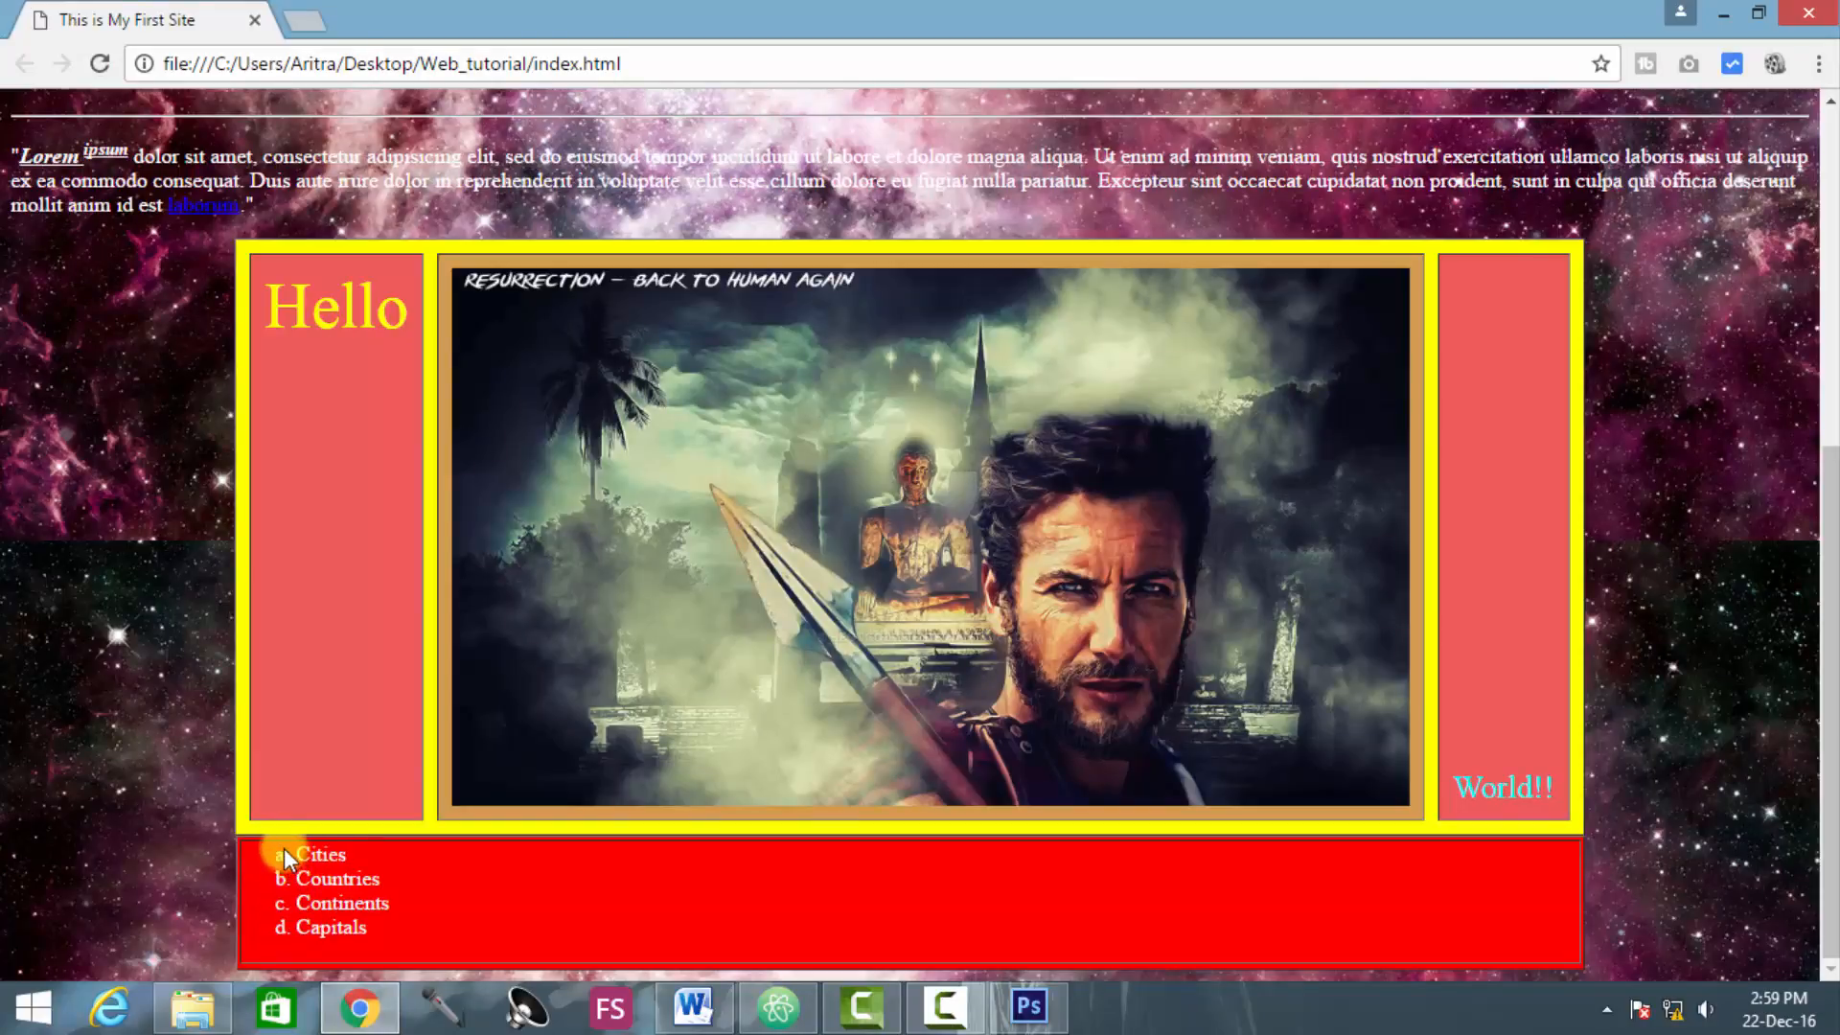
mouse_move(292, 874)
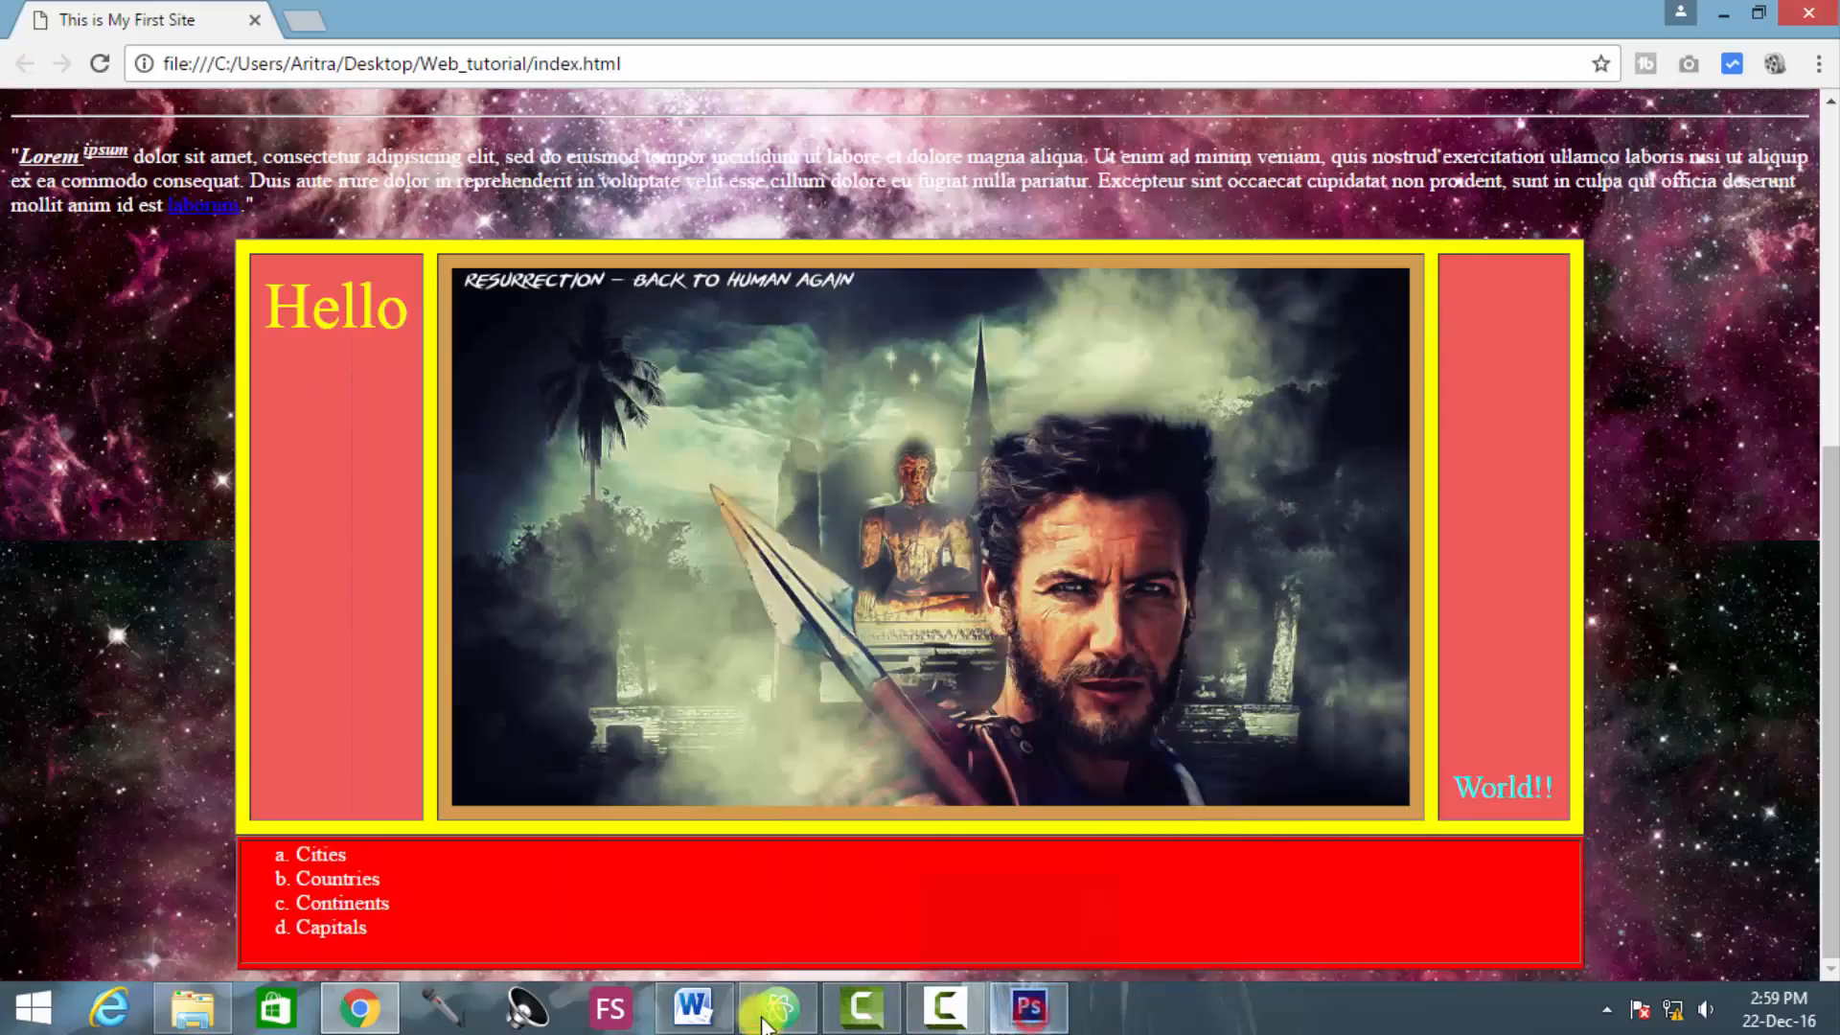
Step: Reload index.html in Chrome so the list shows Roman numerals I to IV
click(773, 1007)
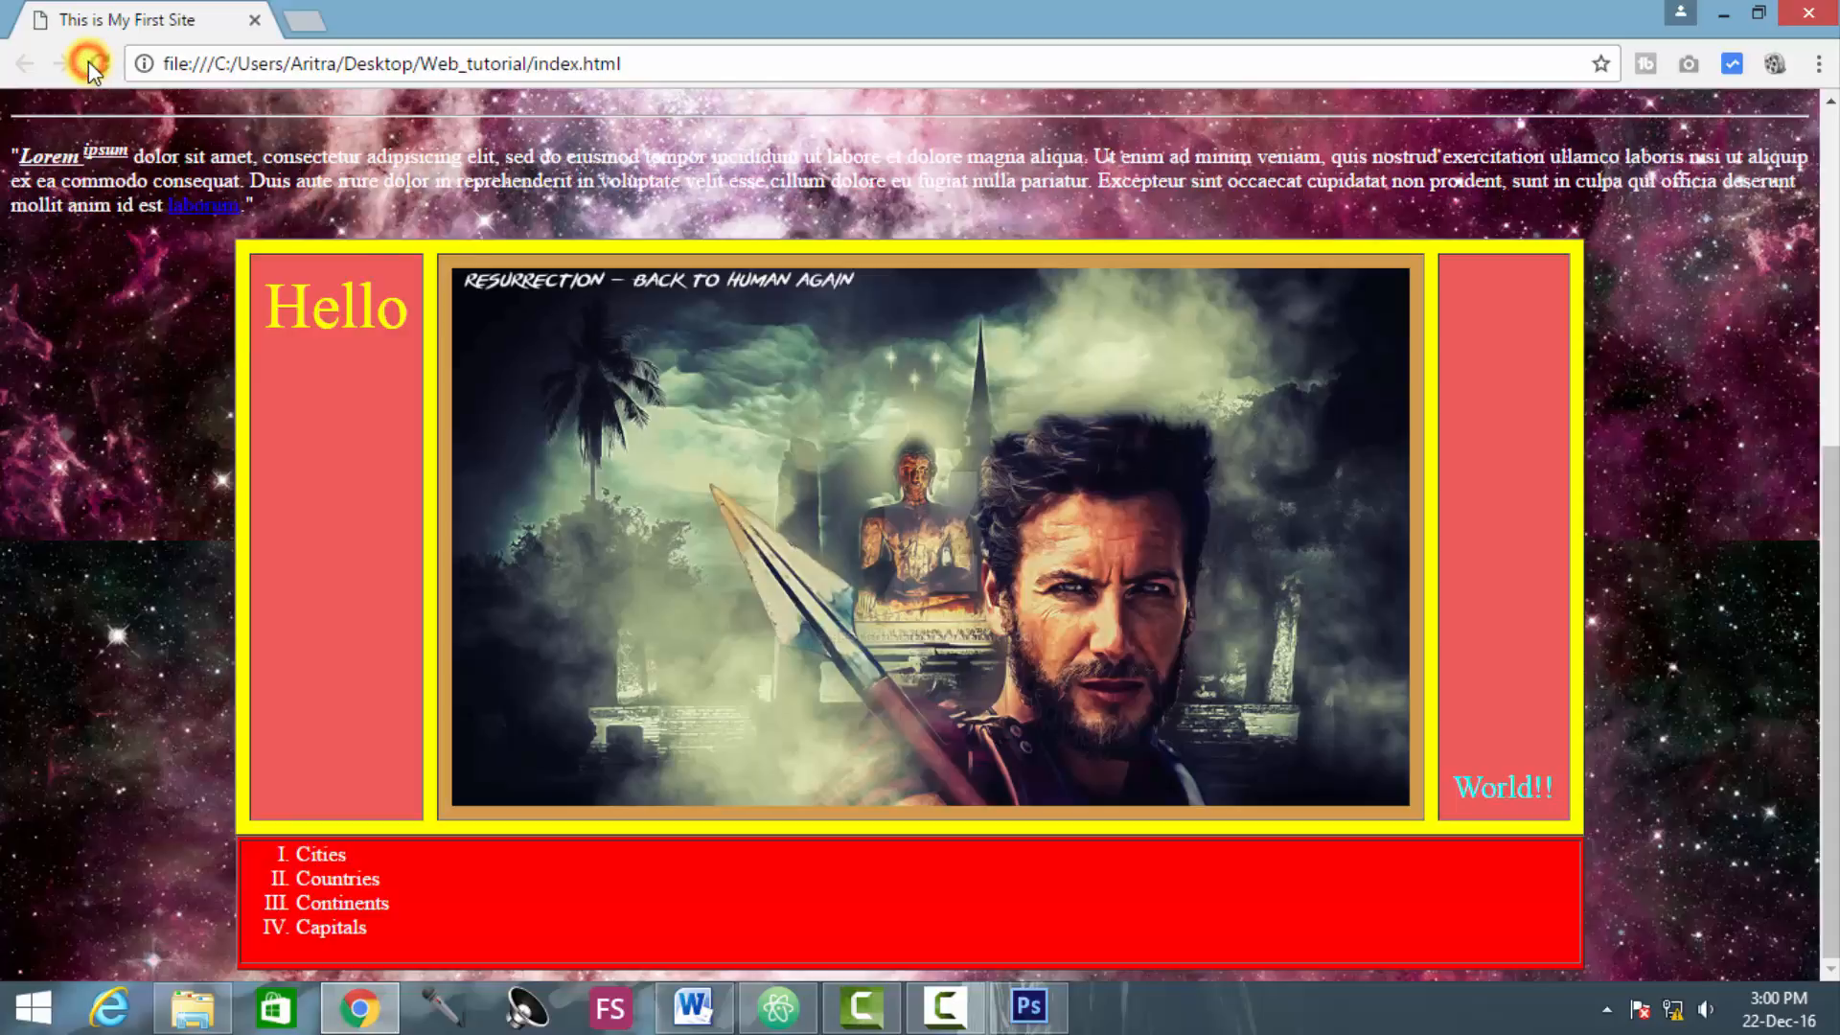
click(100, 63)
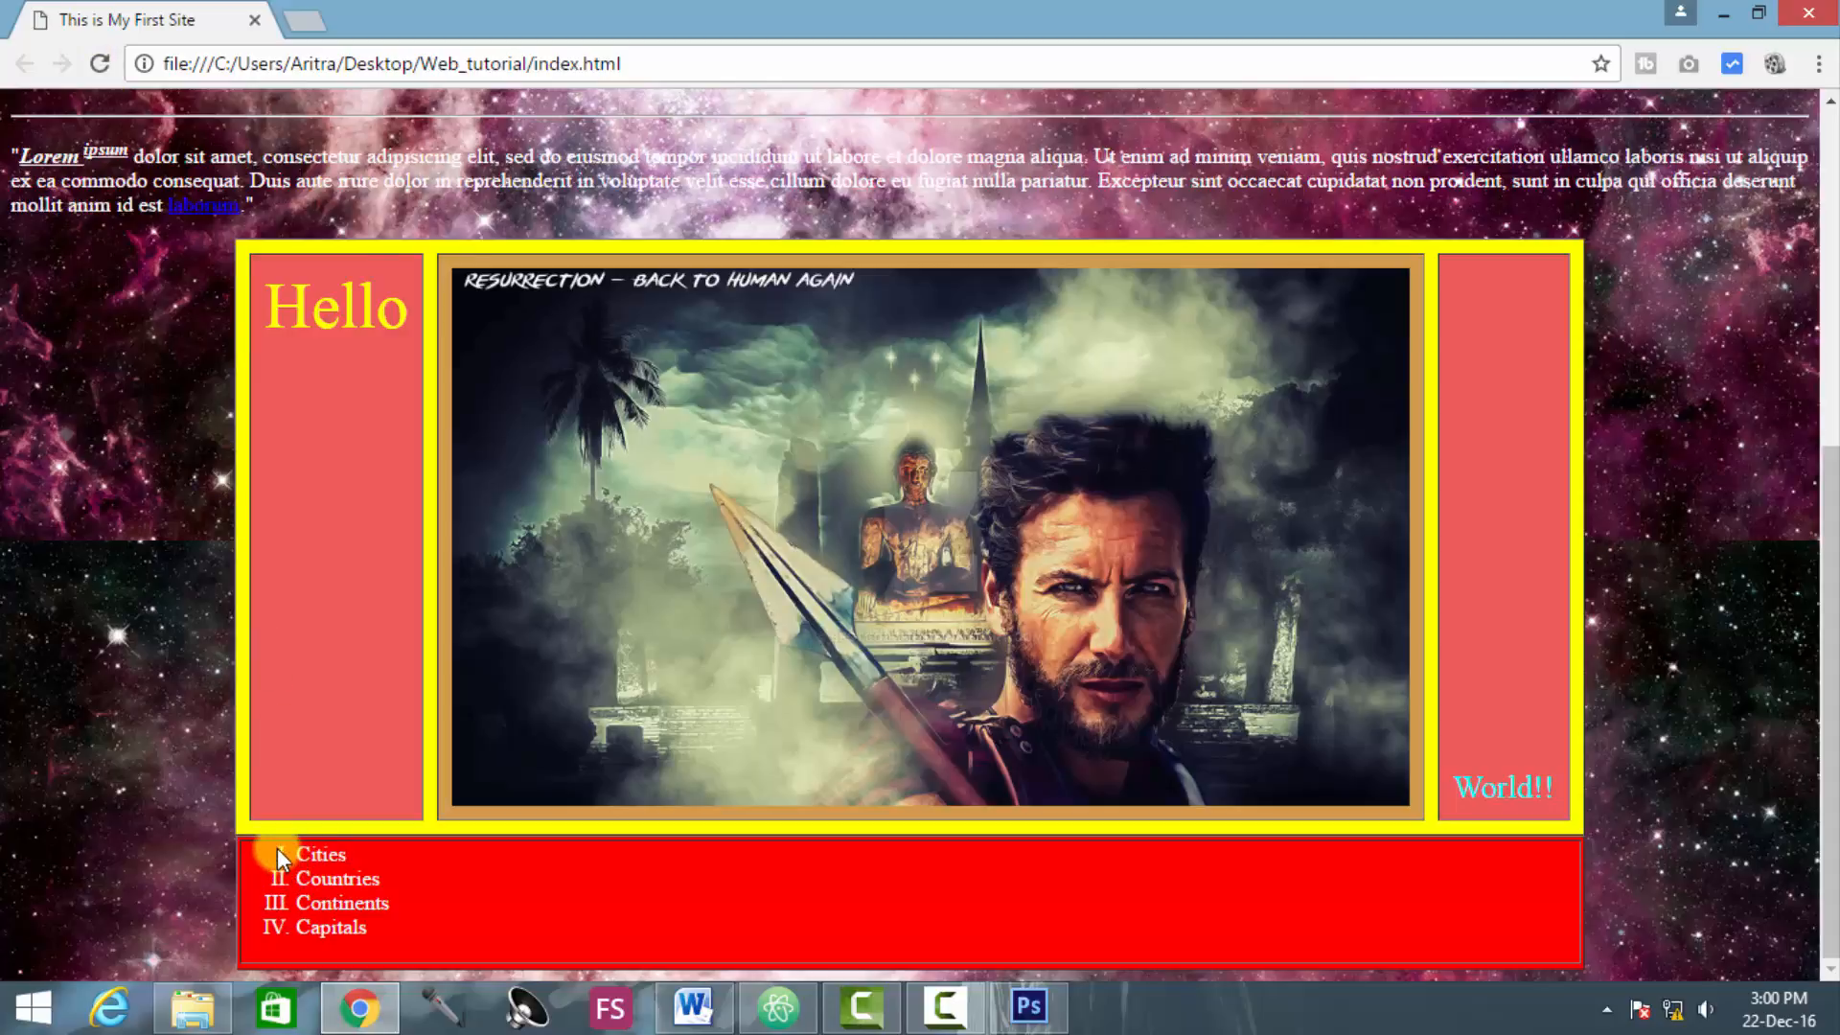
mouse_move(273, 930)
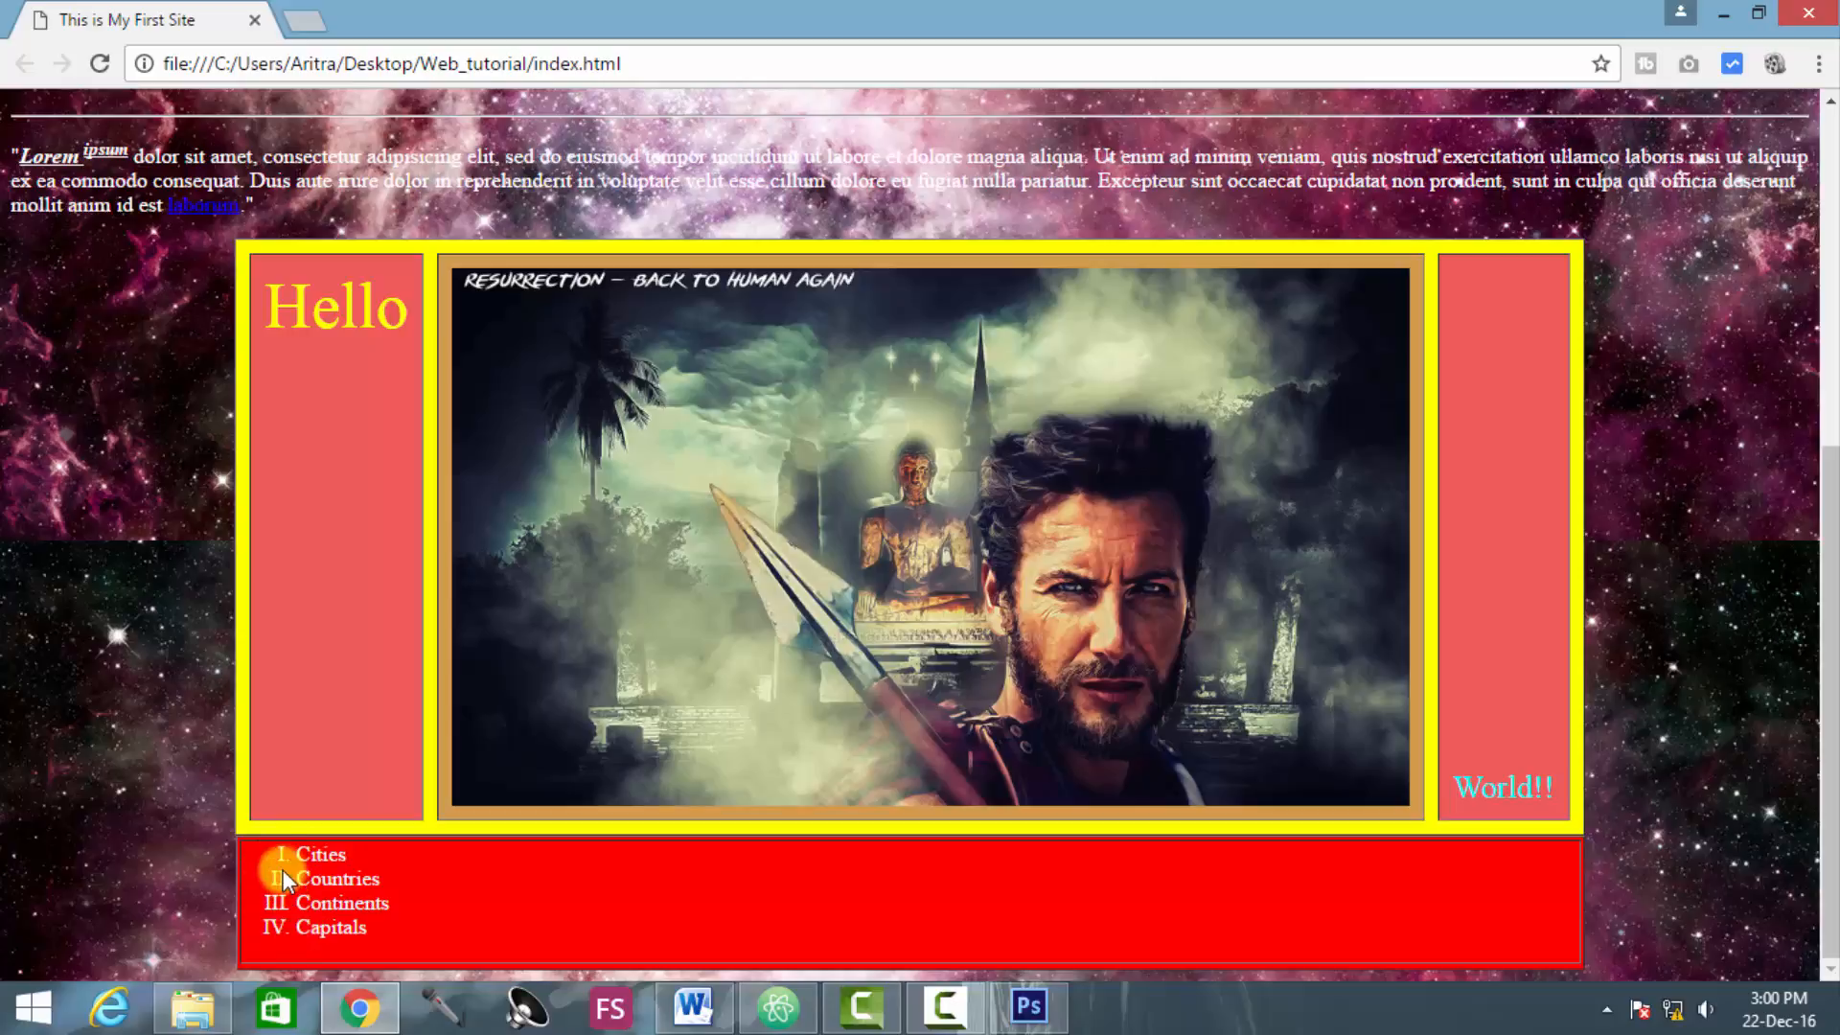
mouse_move(281, 933)
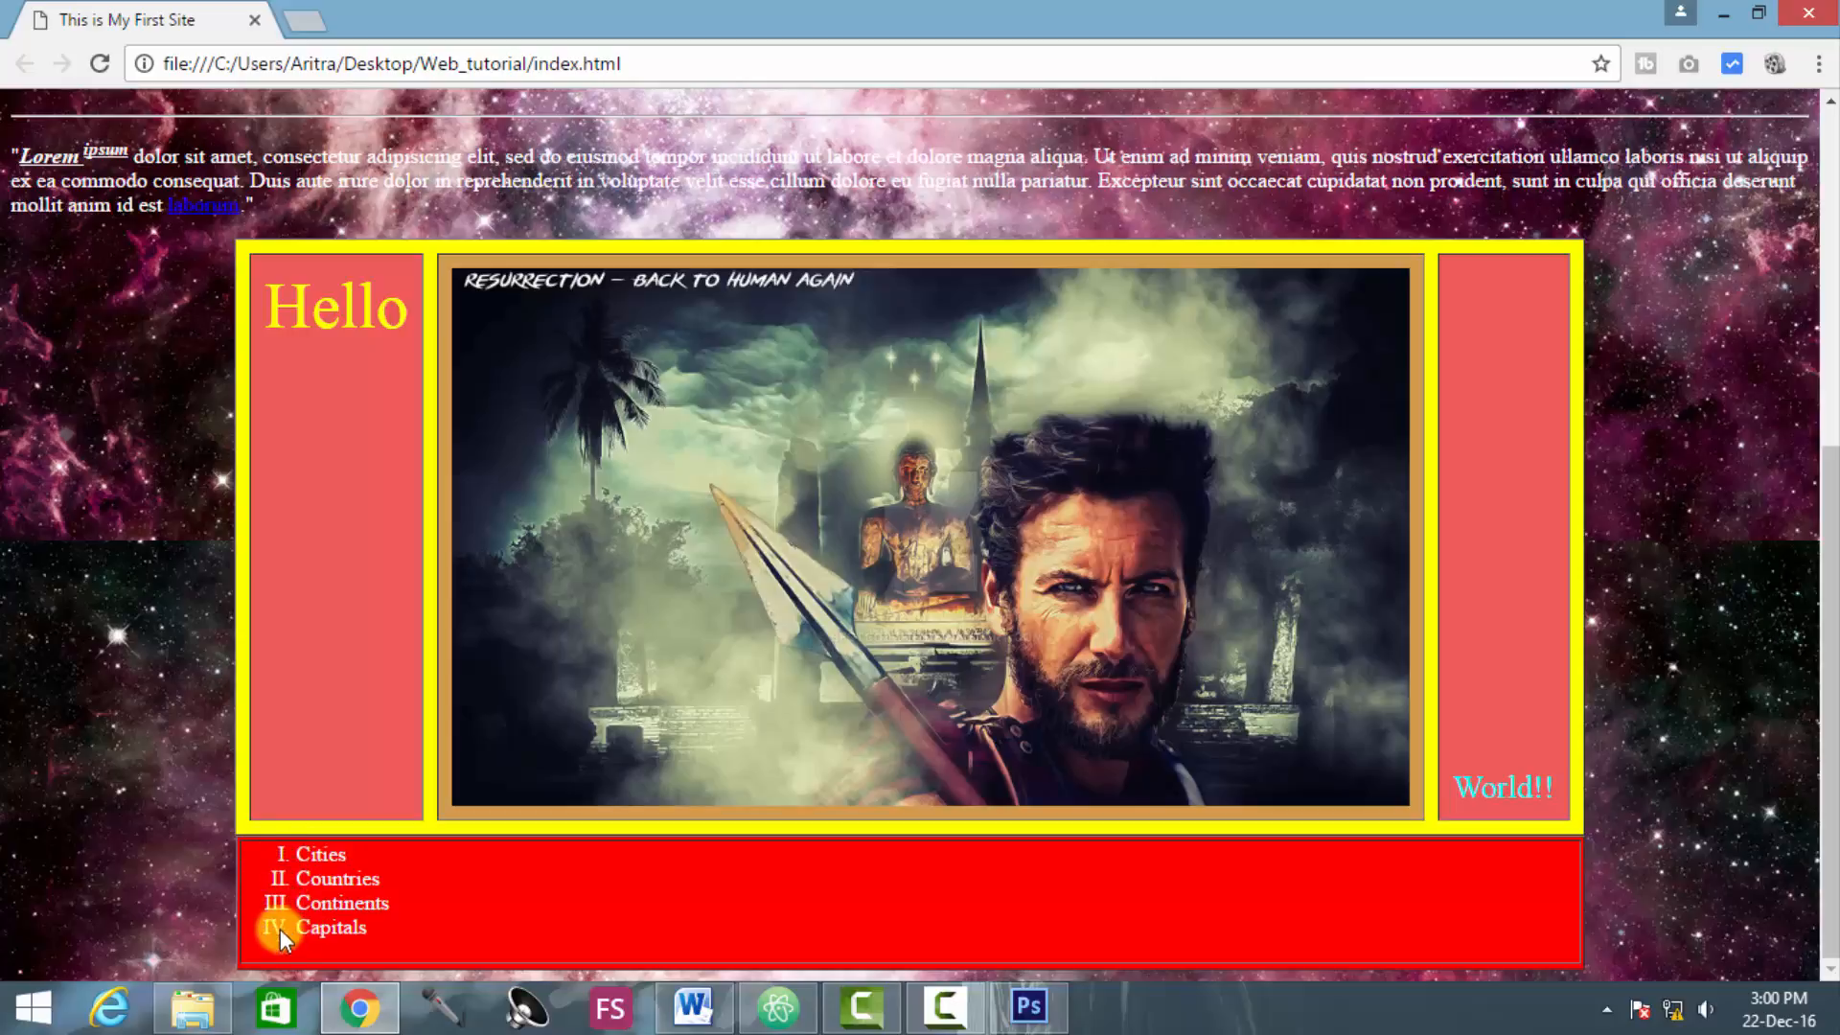
mouse_move(278, 890)
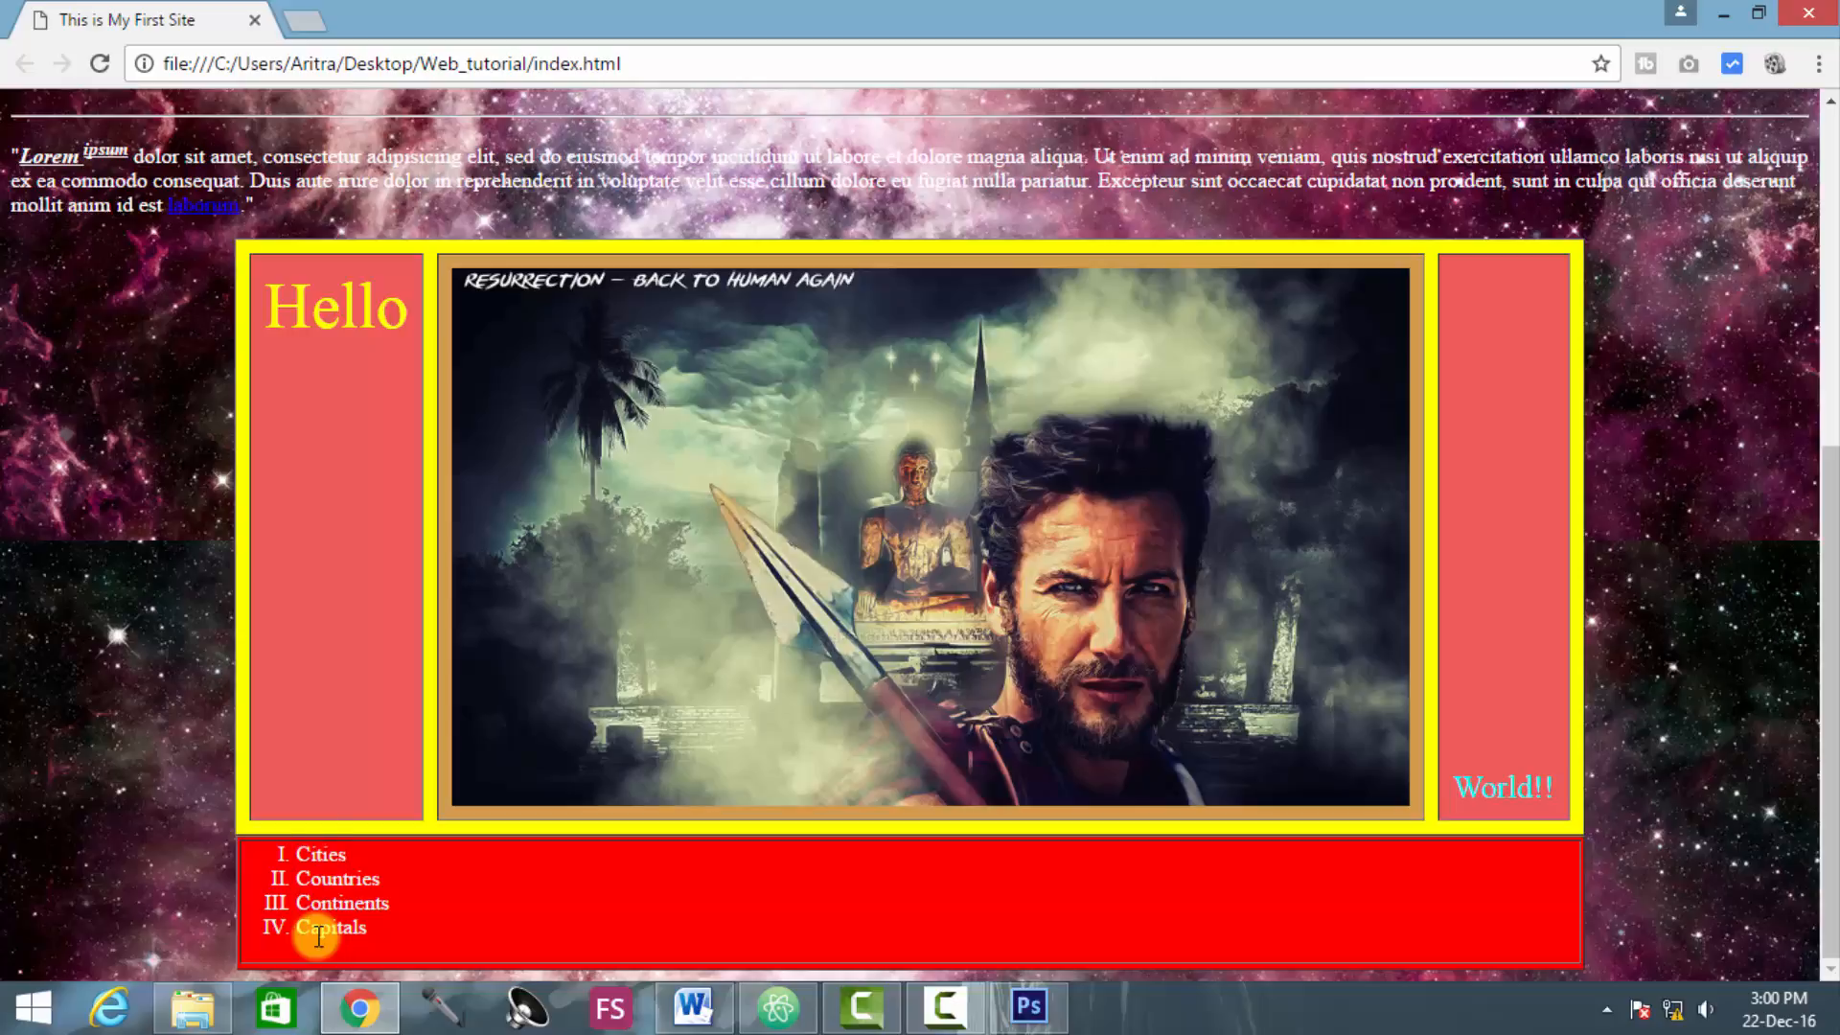
mouse_move(114, 704)
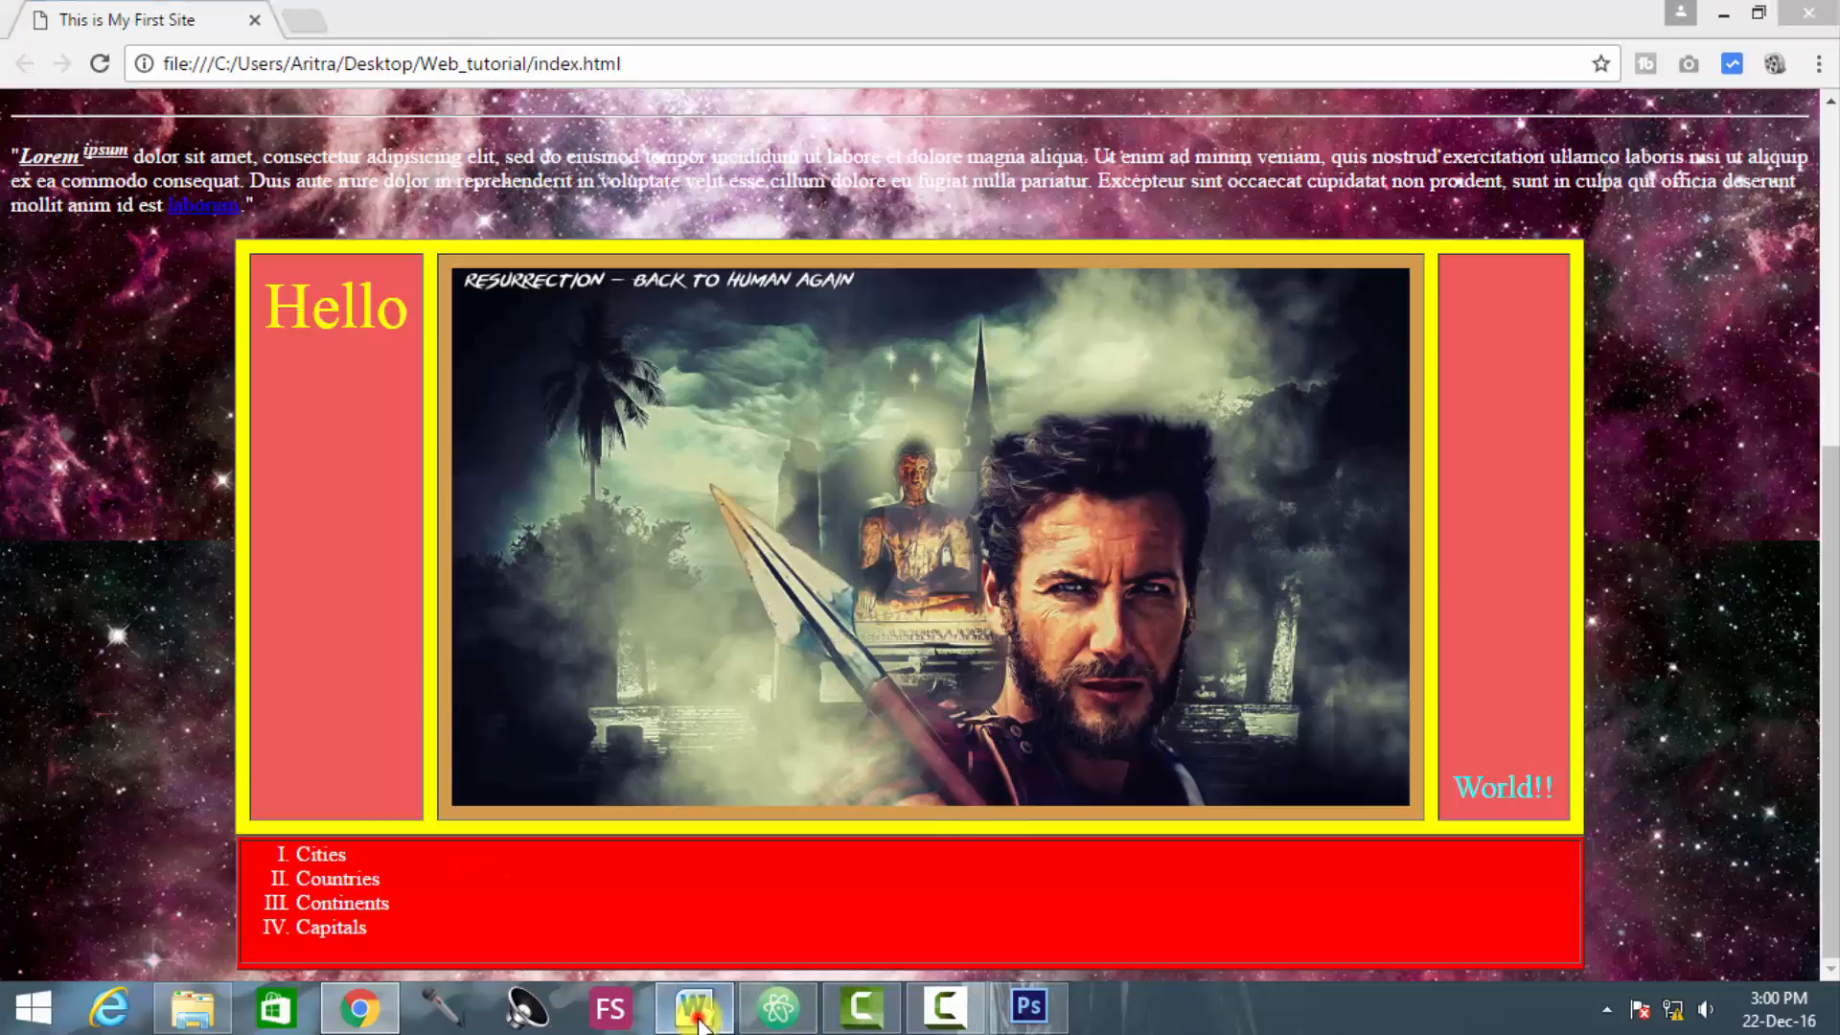
Step: In list.docx, add a new line under Cities, removing its bullet and applying nested numbering
click(694, 1007)
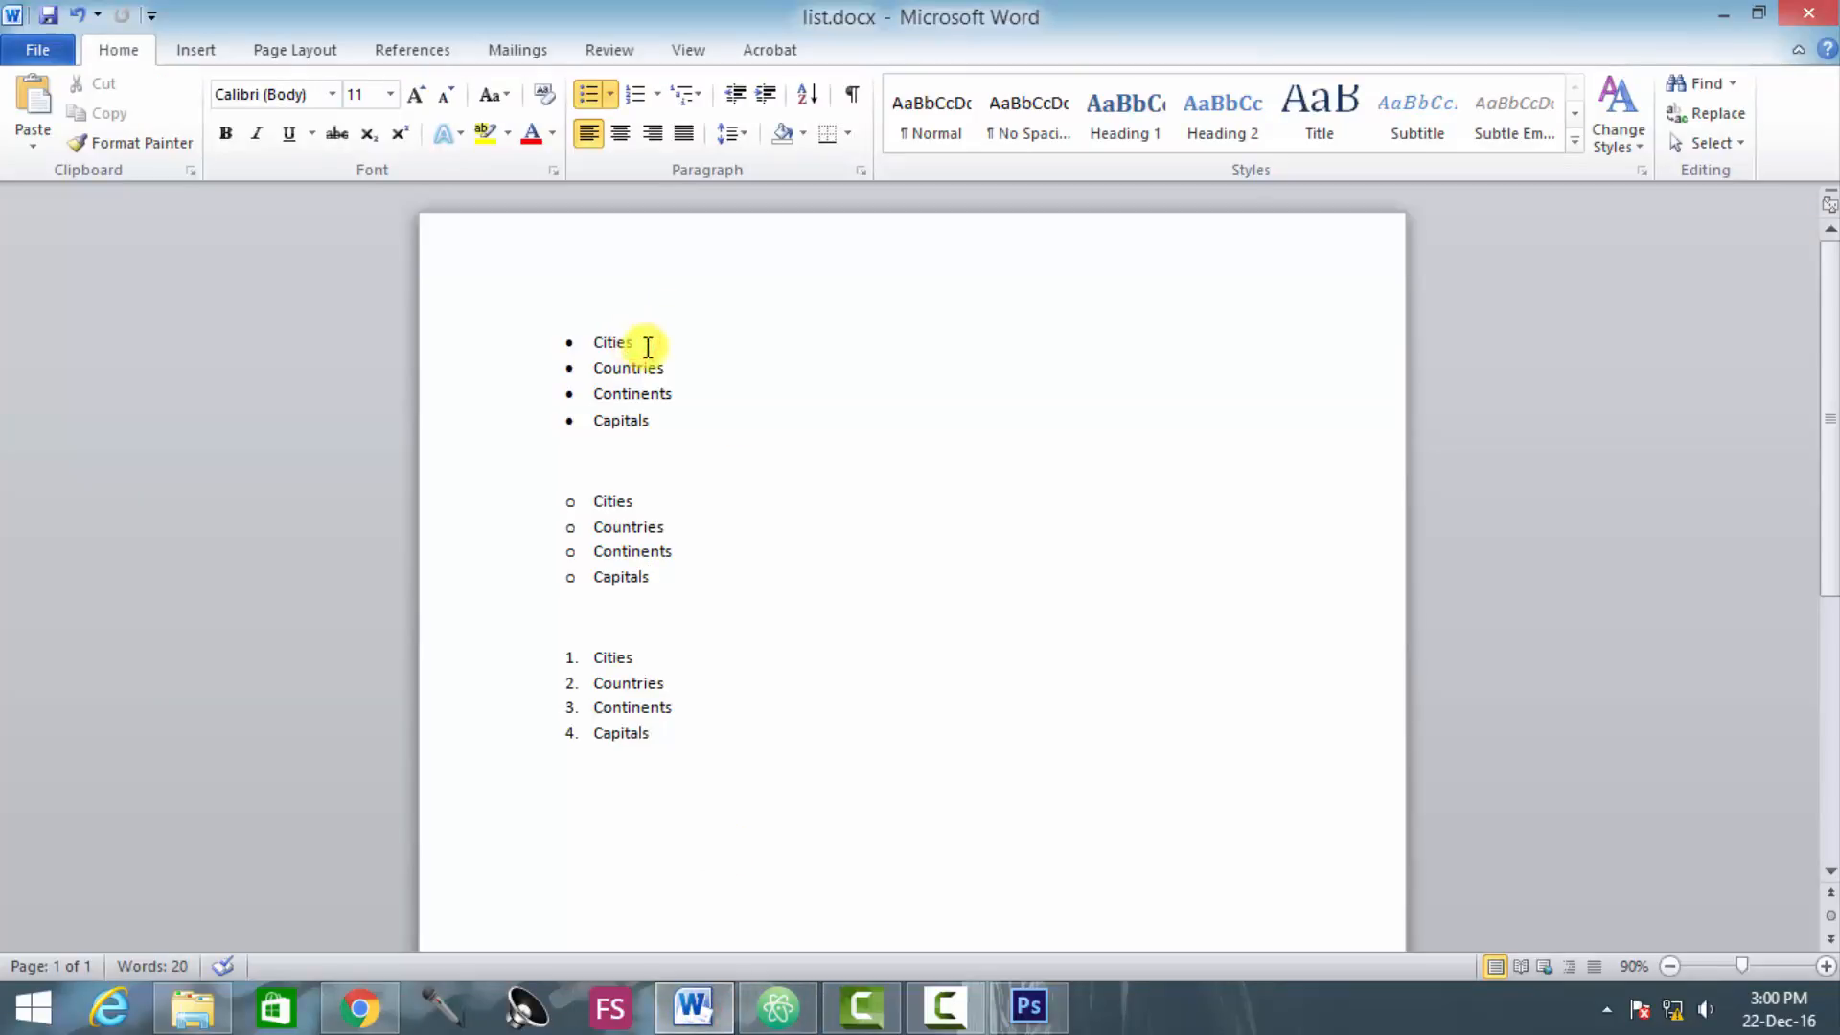
key(Return)
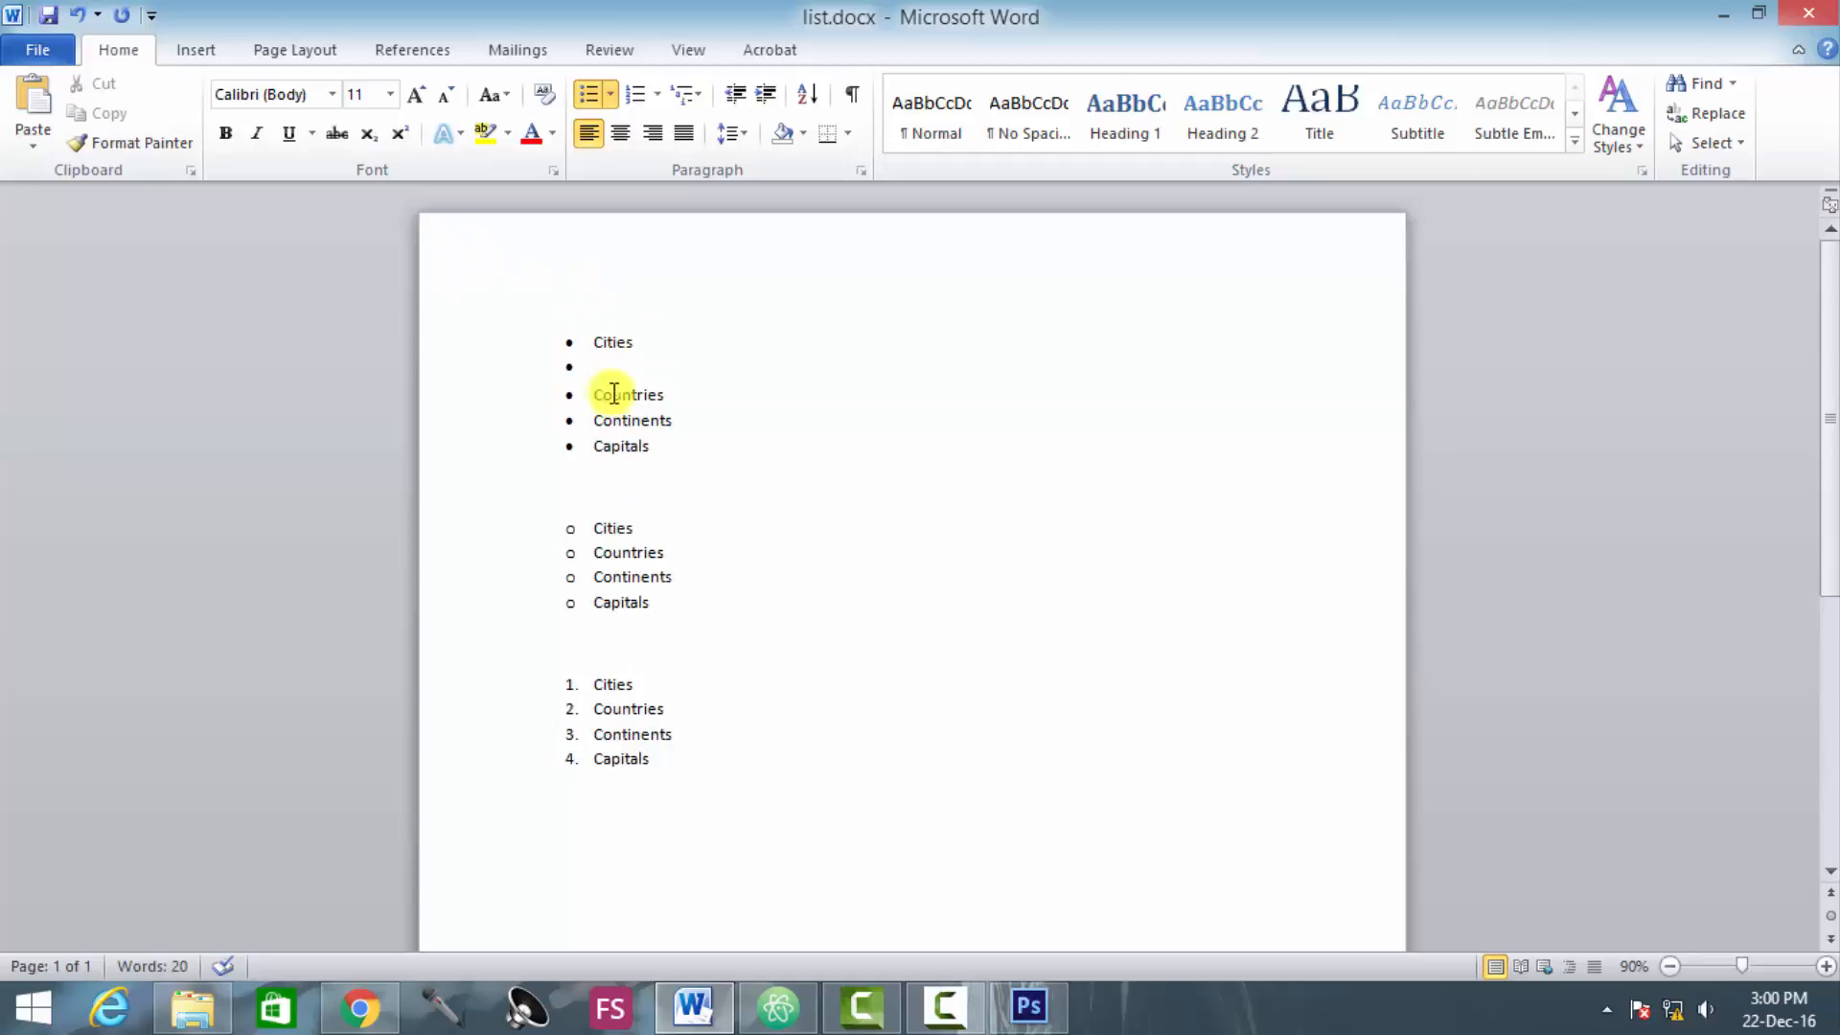
click(595, 366)
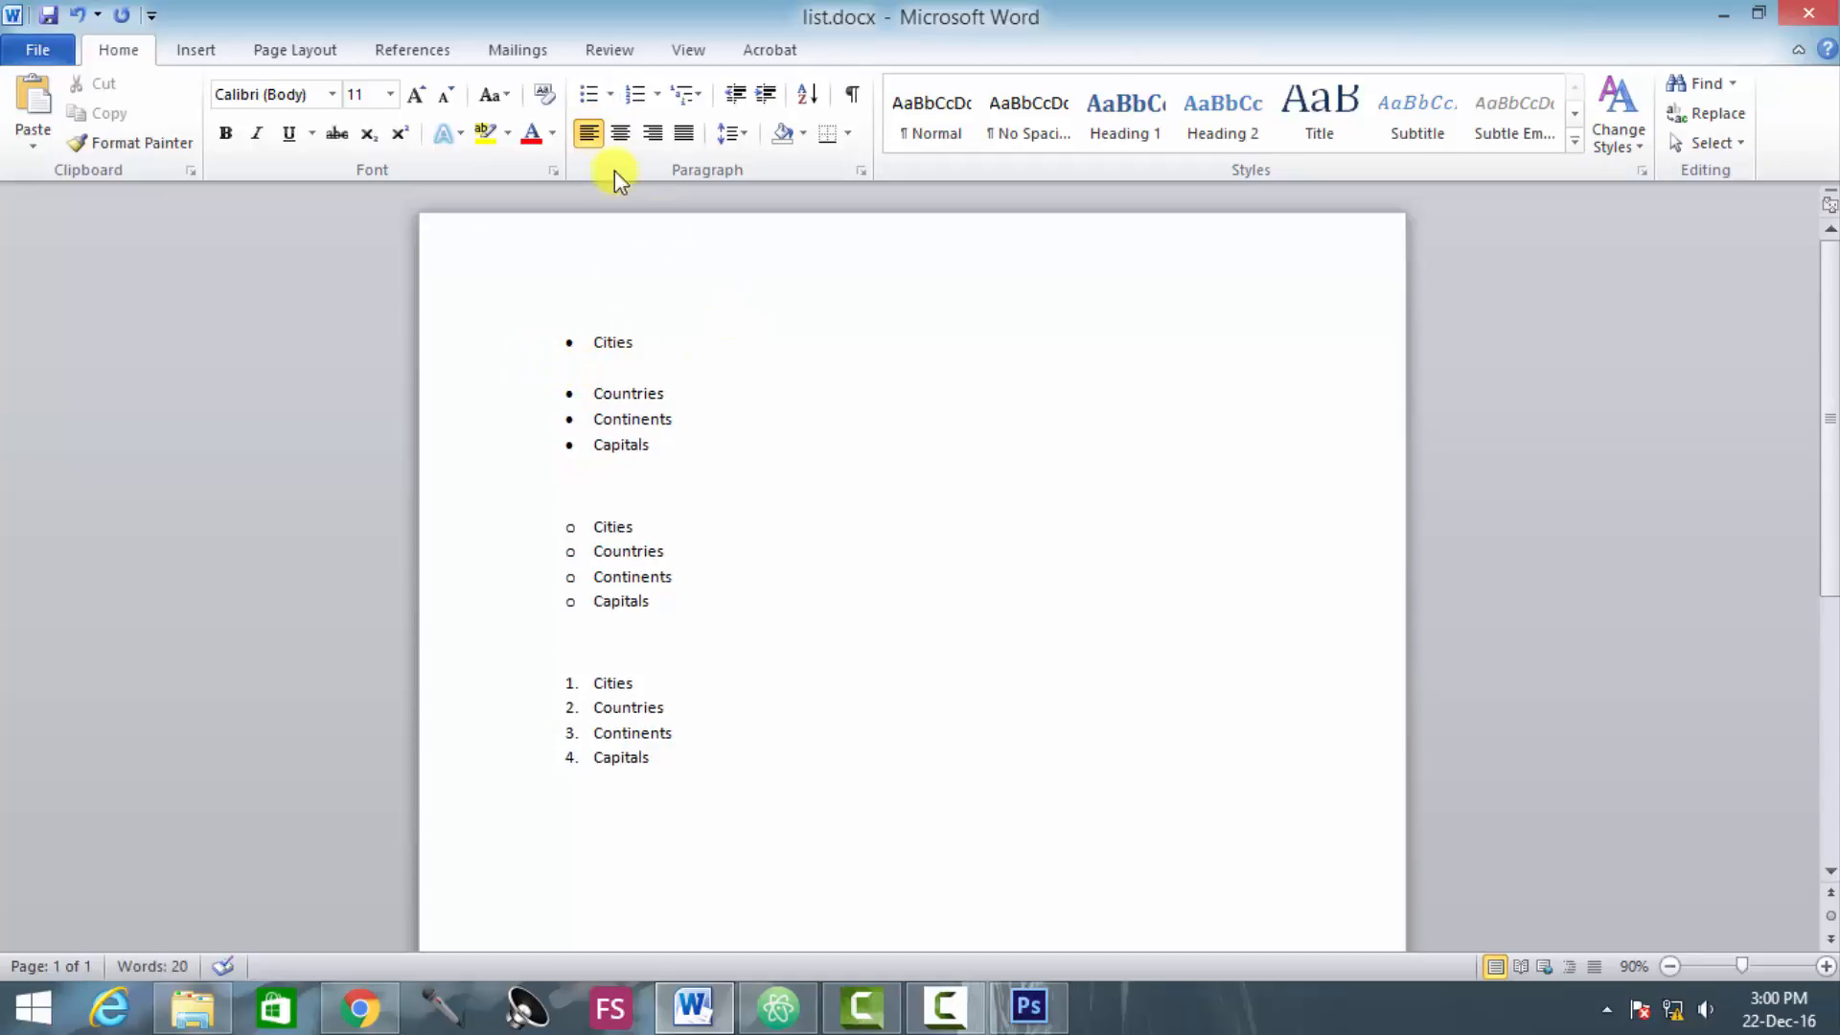
click(634, 94)
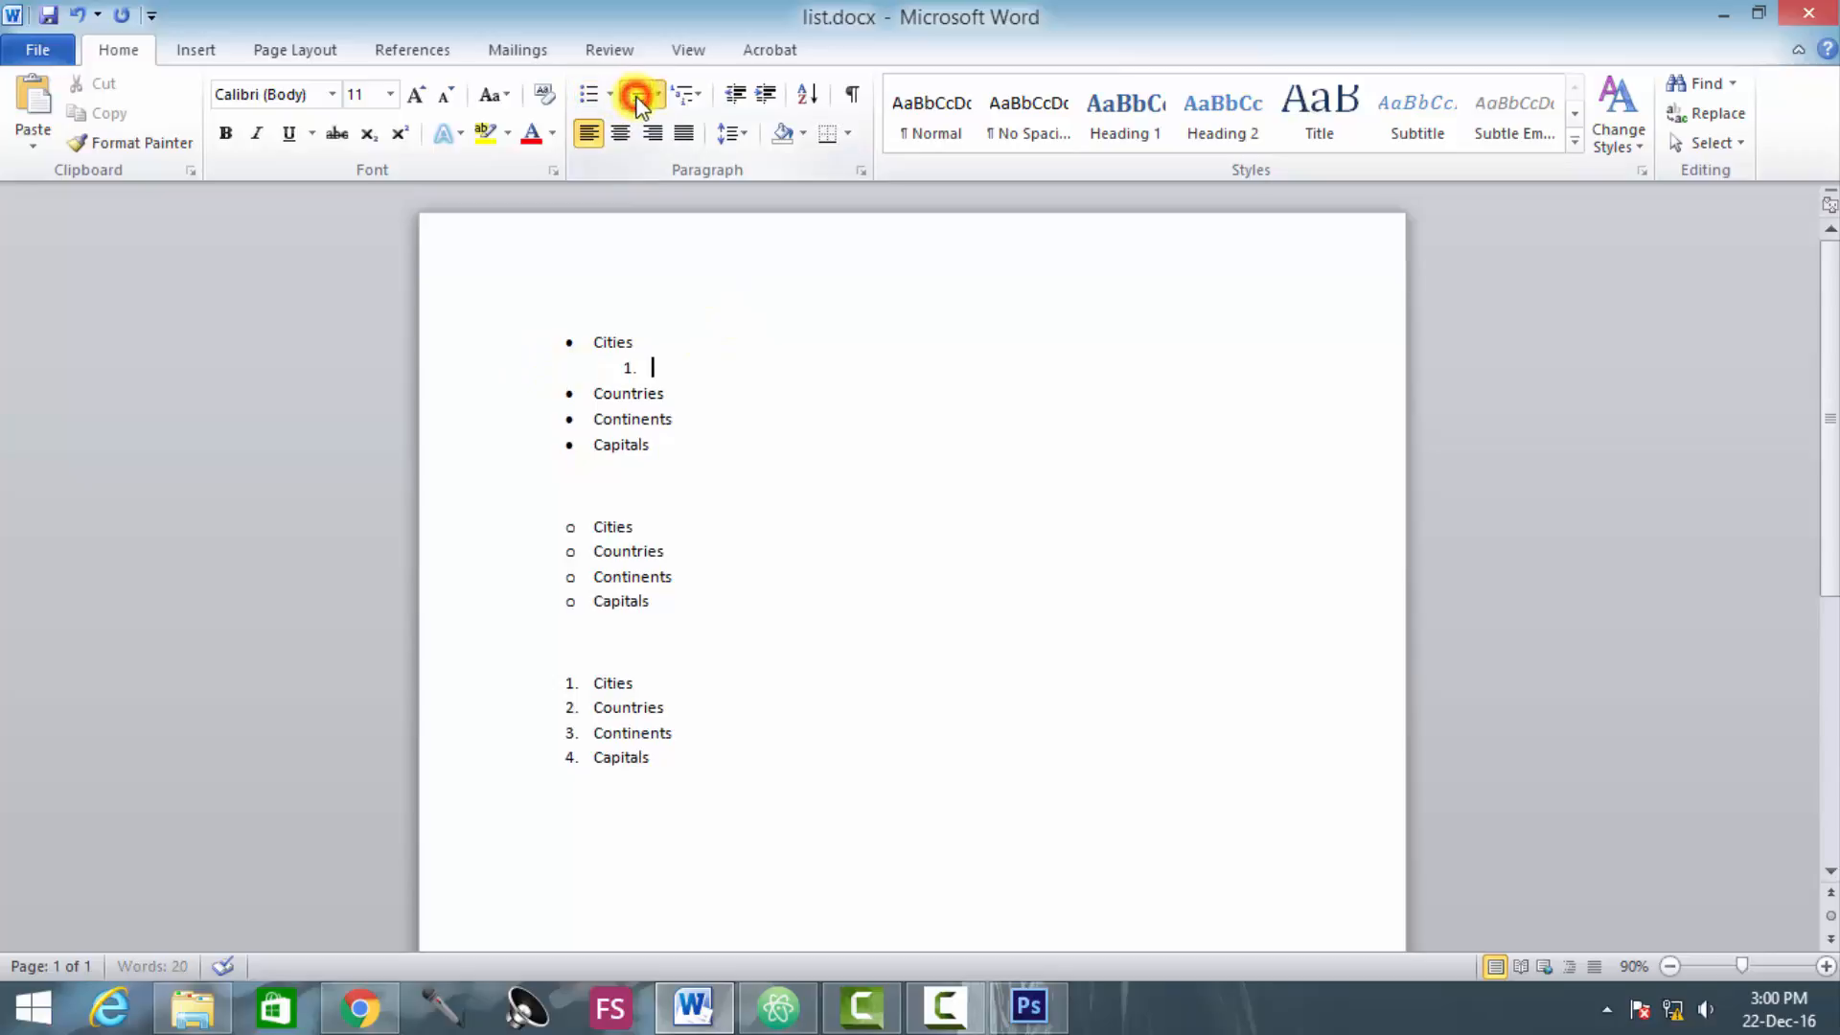
click(633, 93)
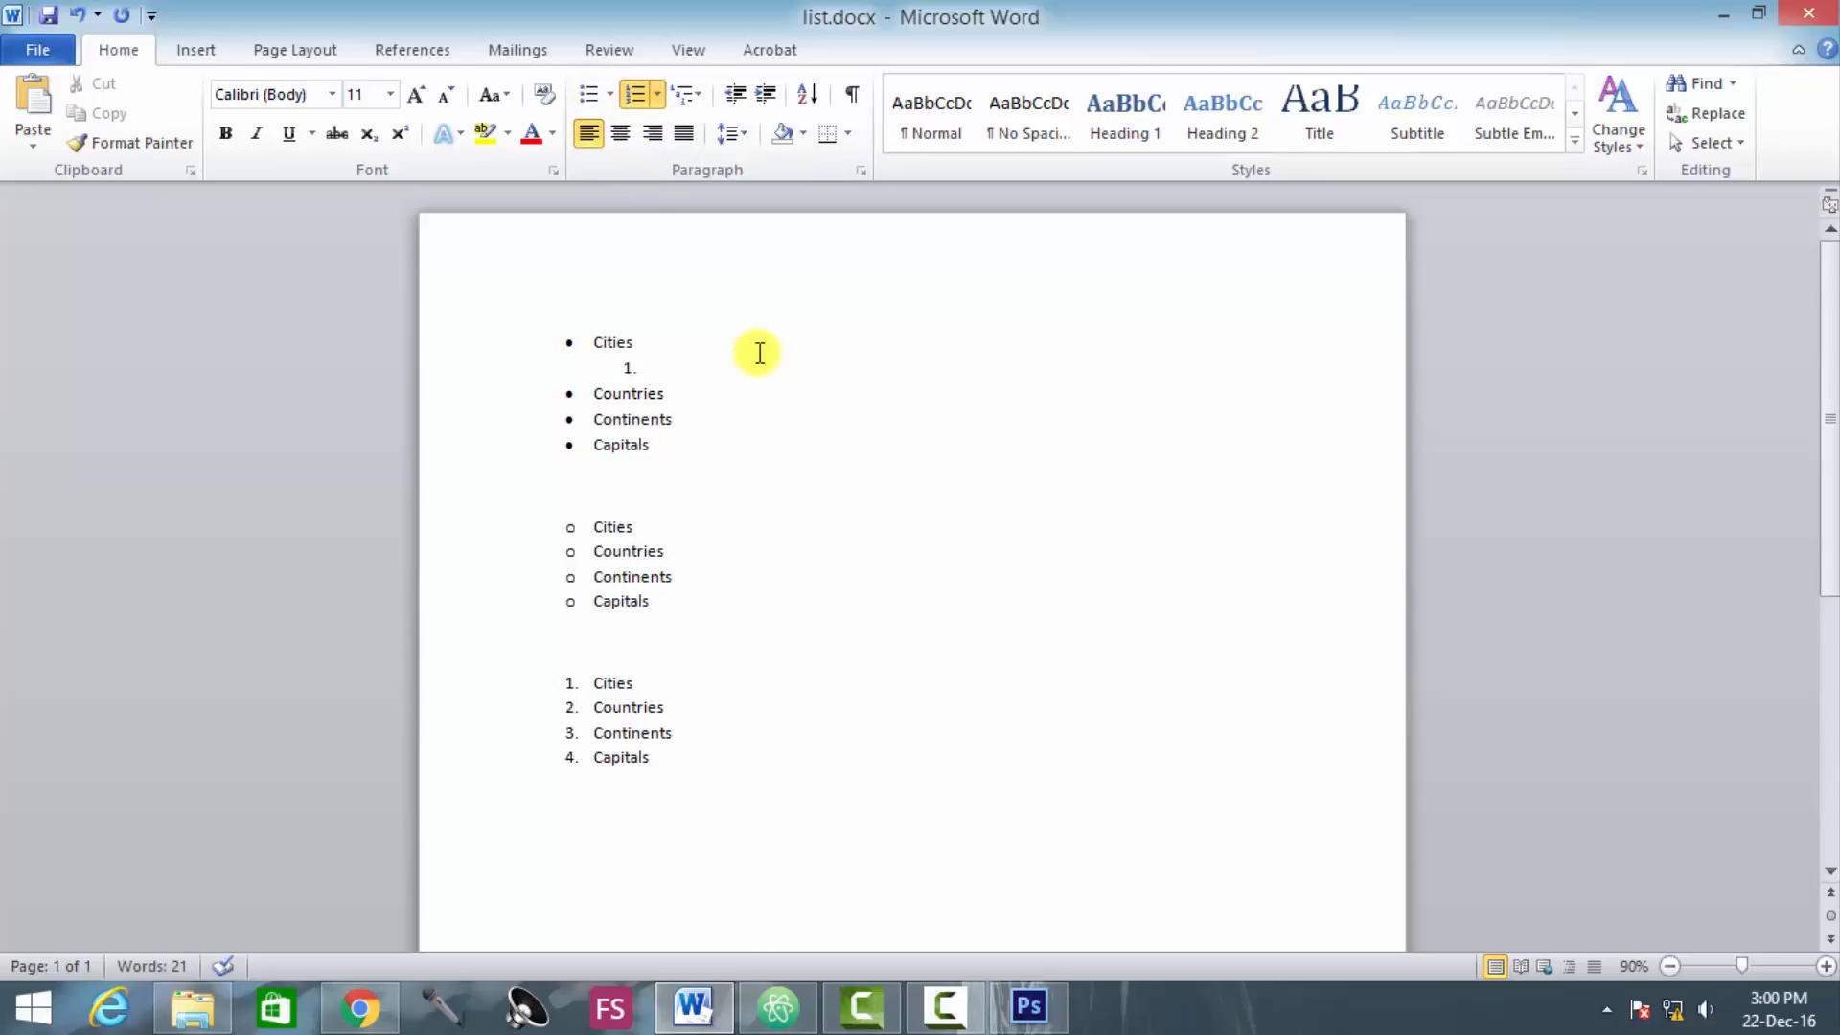
Step: Type the numbered city items Kolkata, Karachi, Jakarta and Bangkok
text(Ko)
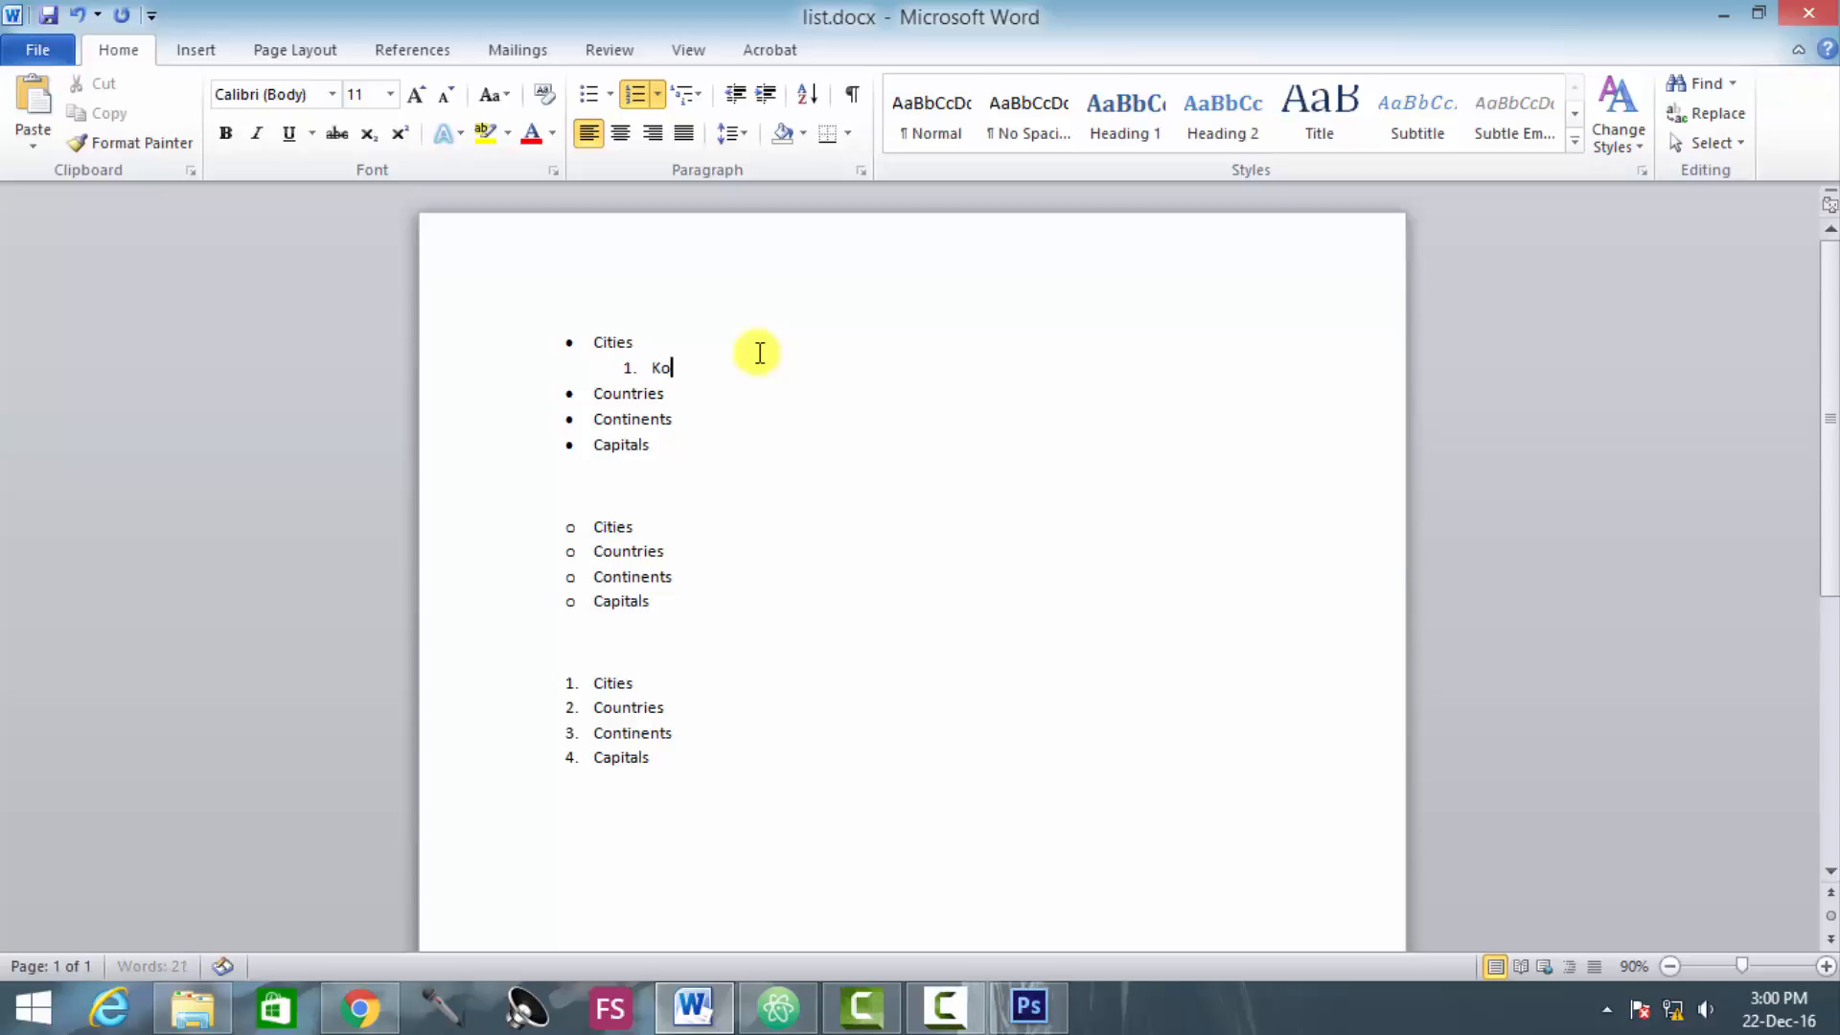
text(lkata)
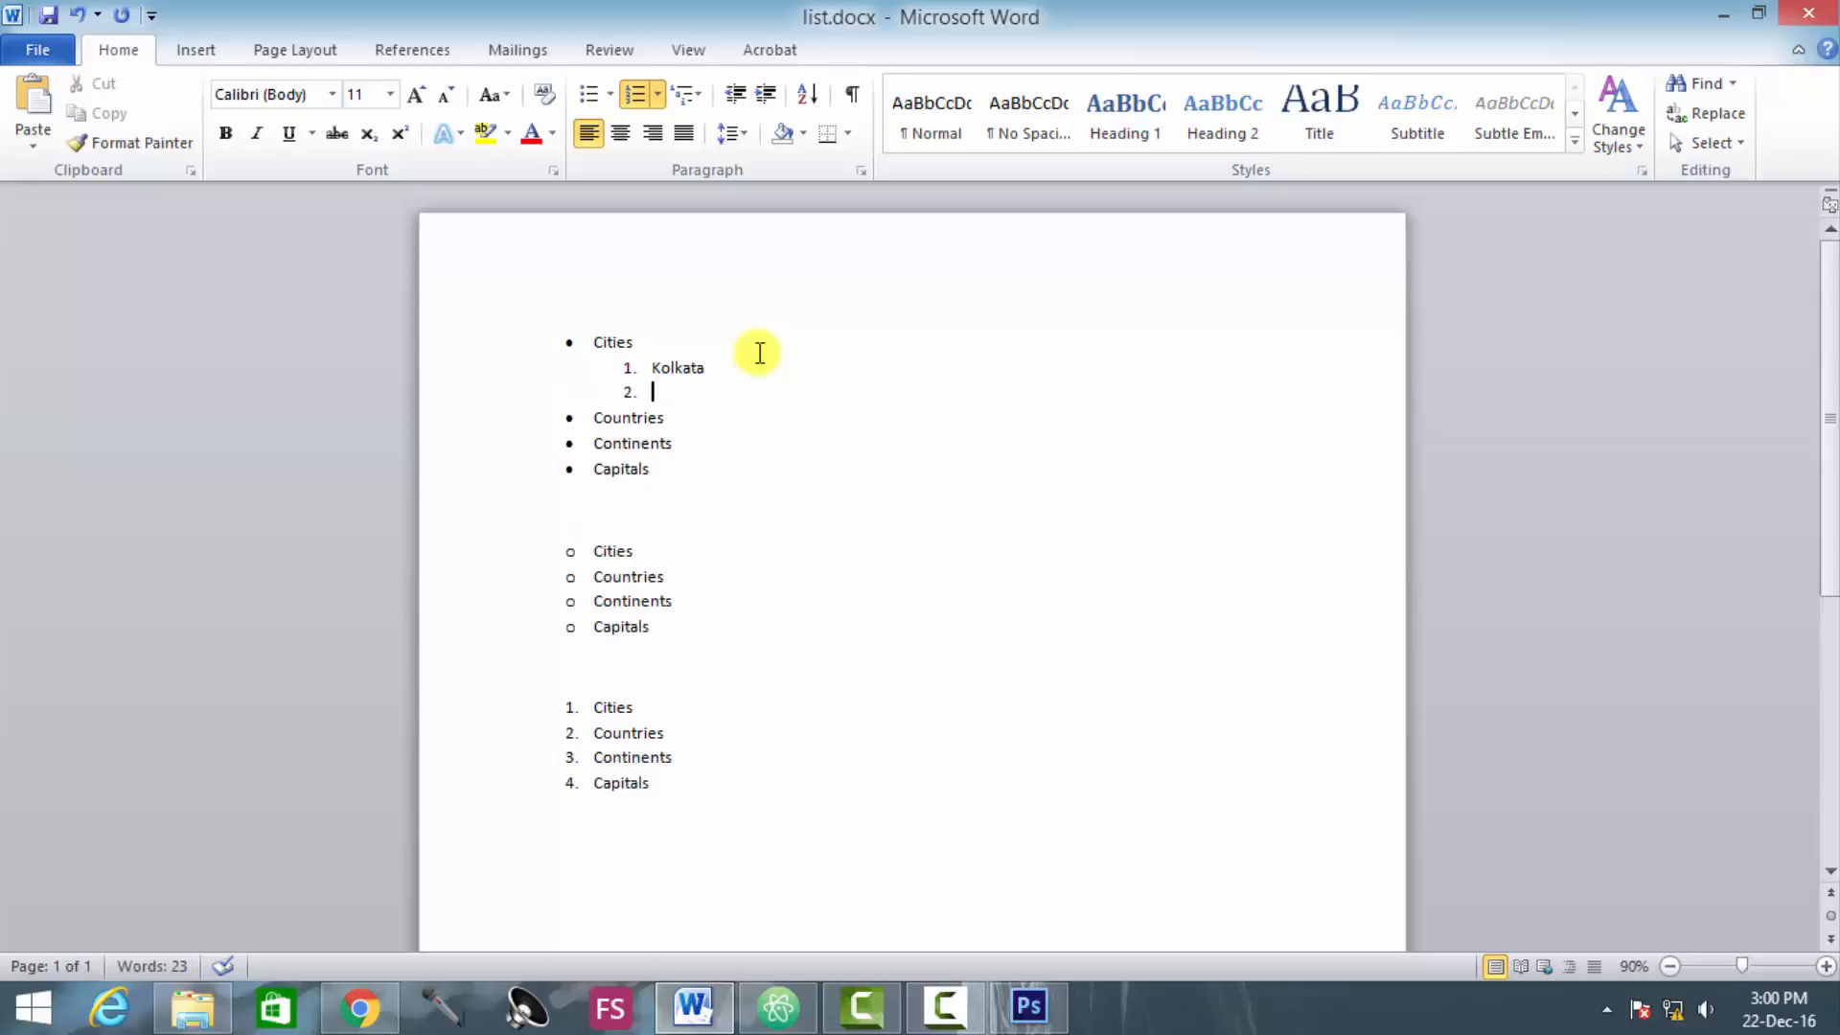
text(Karachi)
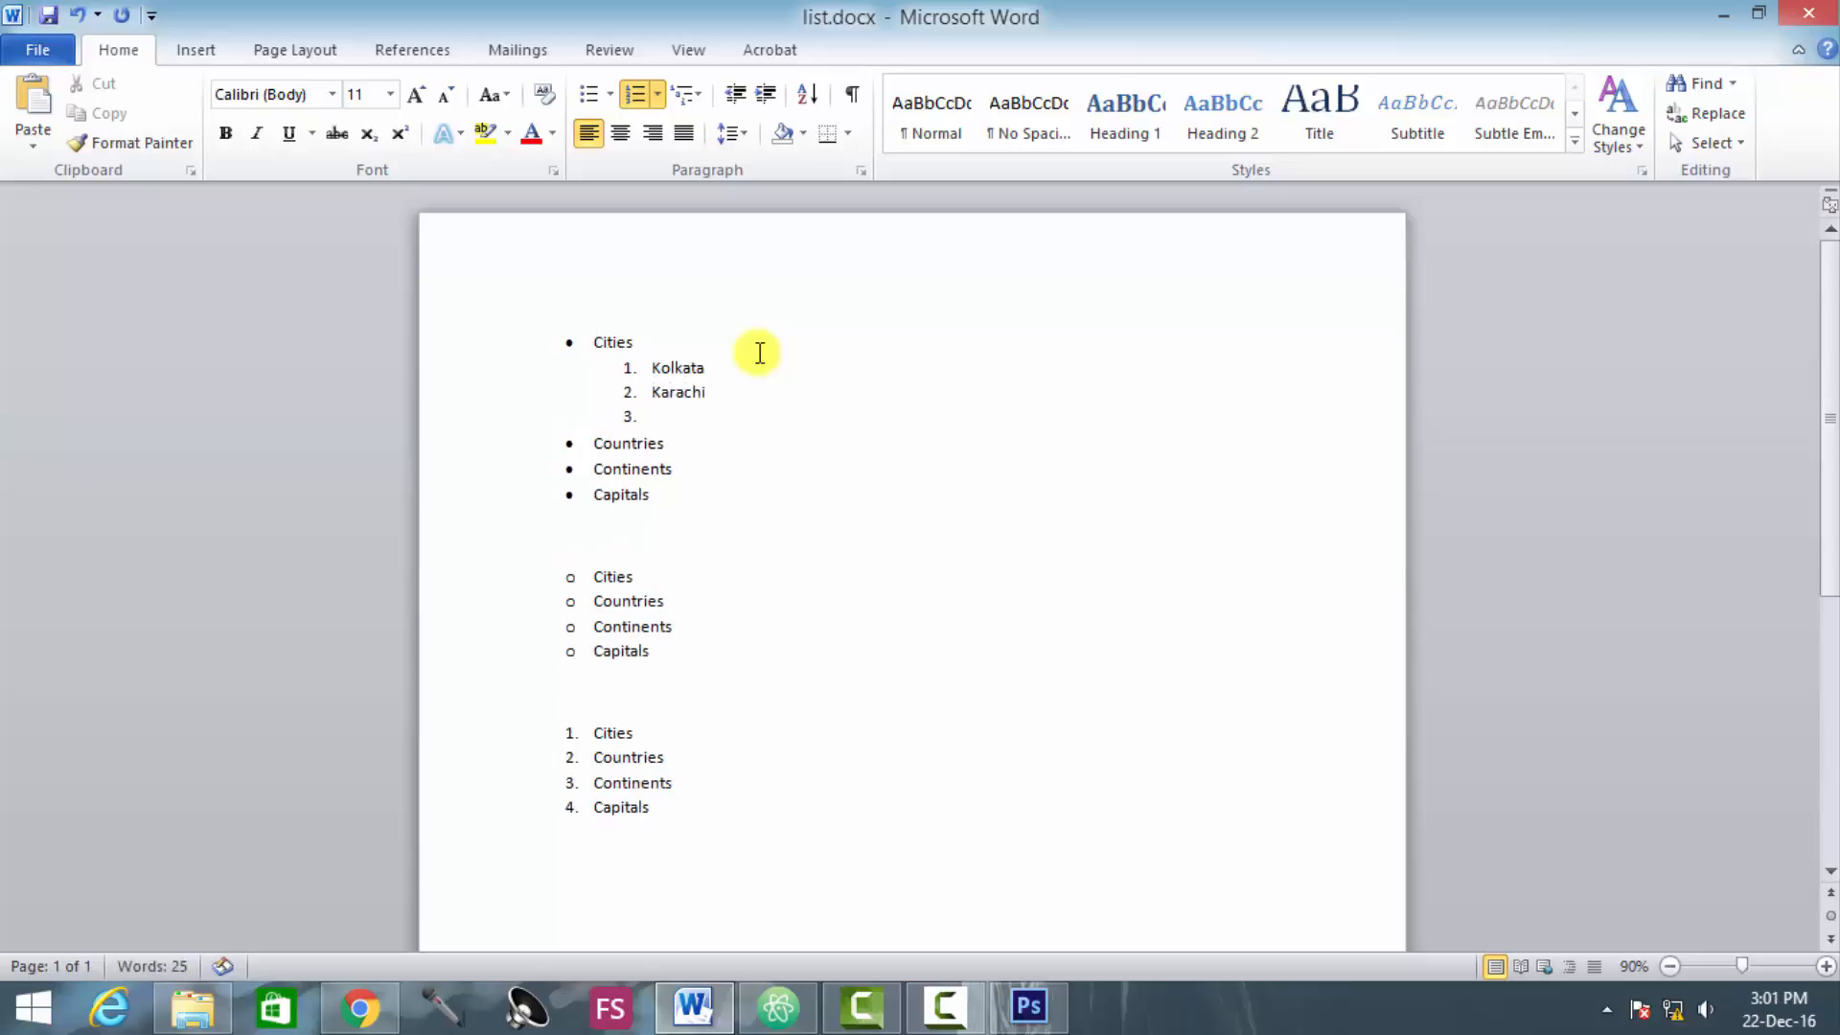
text(Ja)
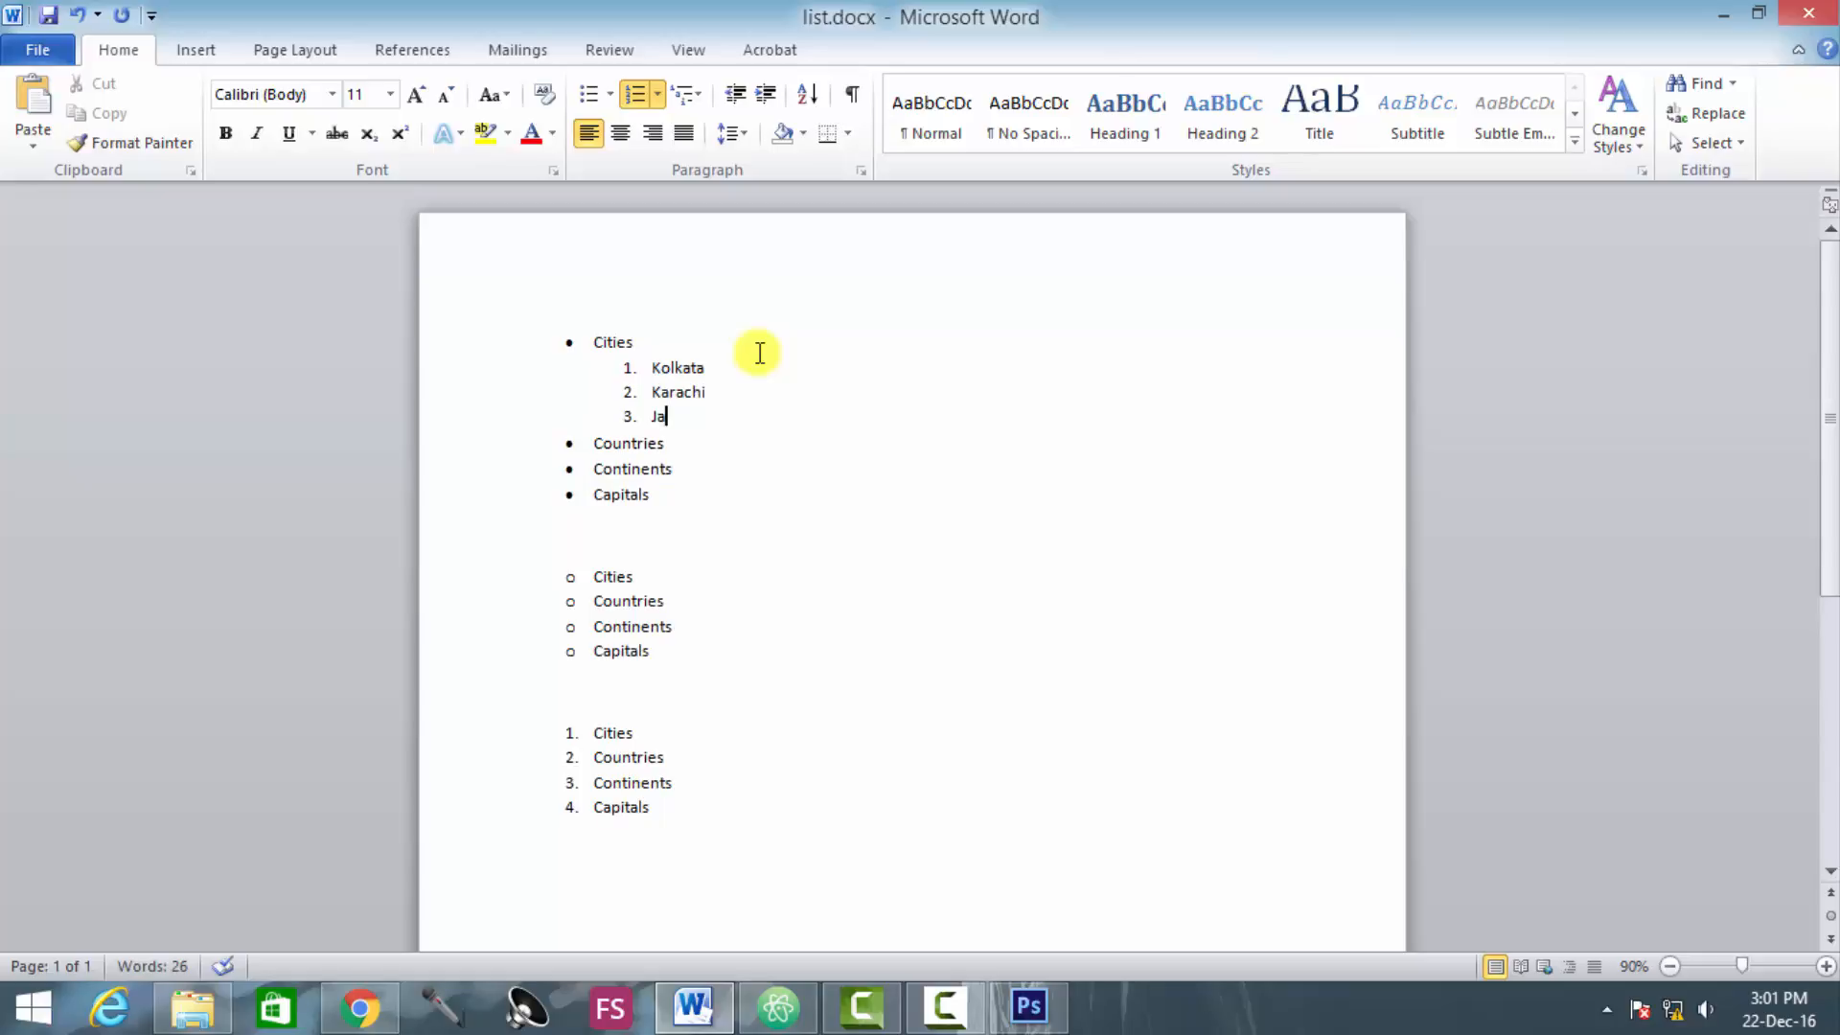
text(karta)
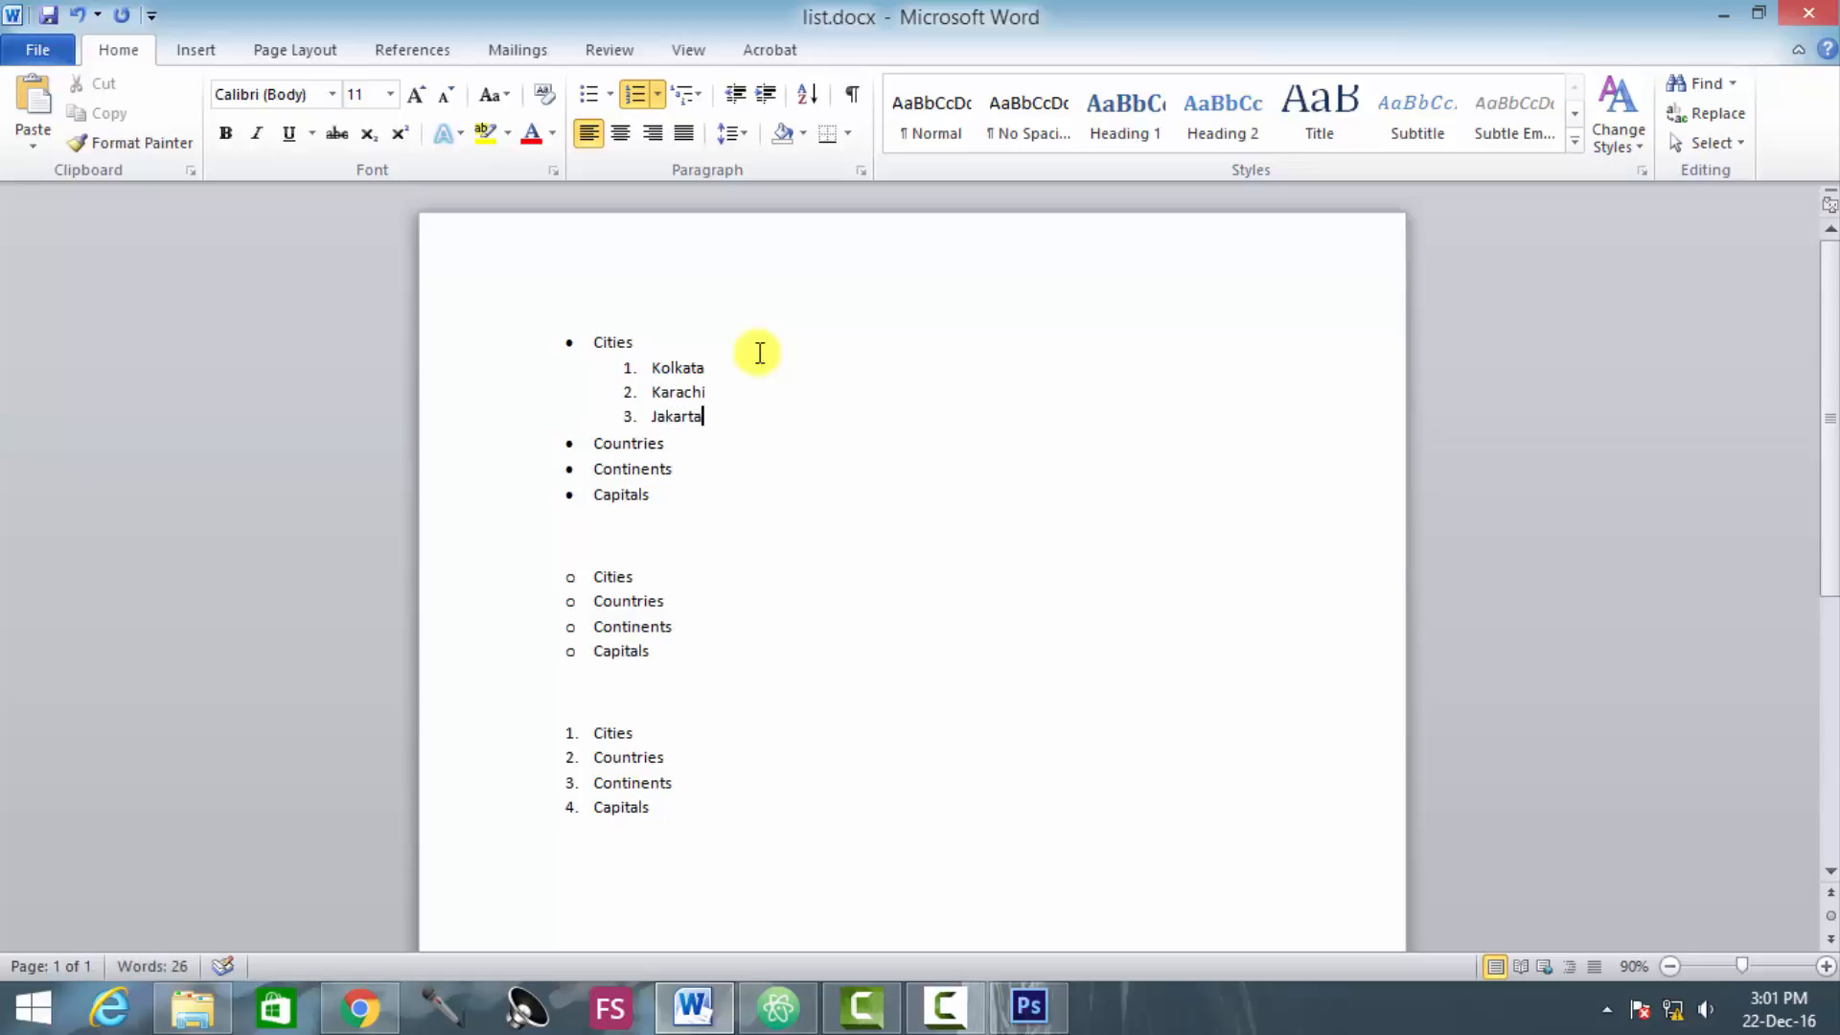
text(Ba)
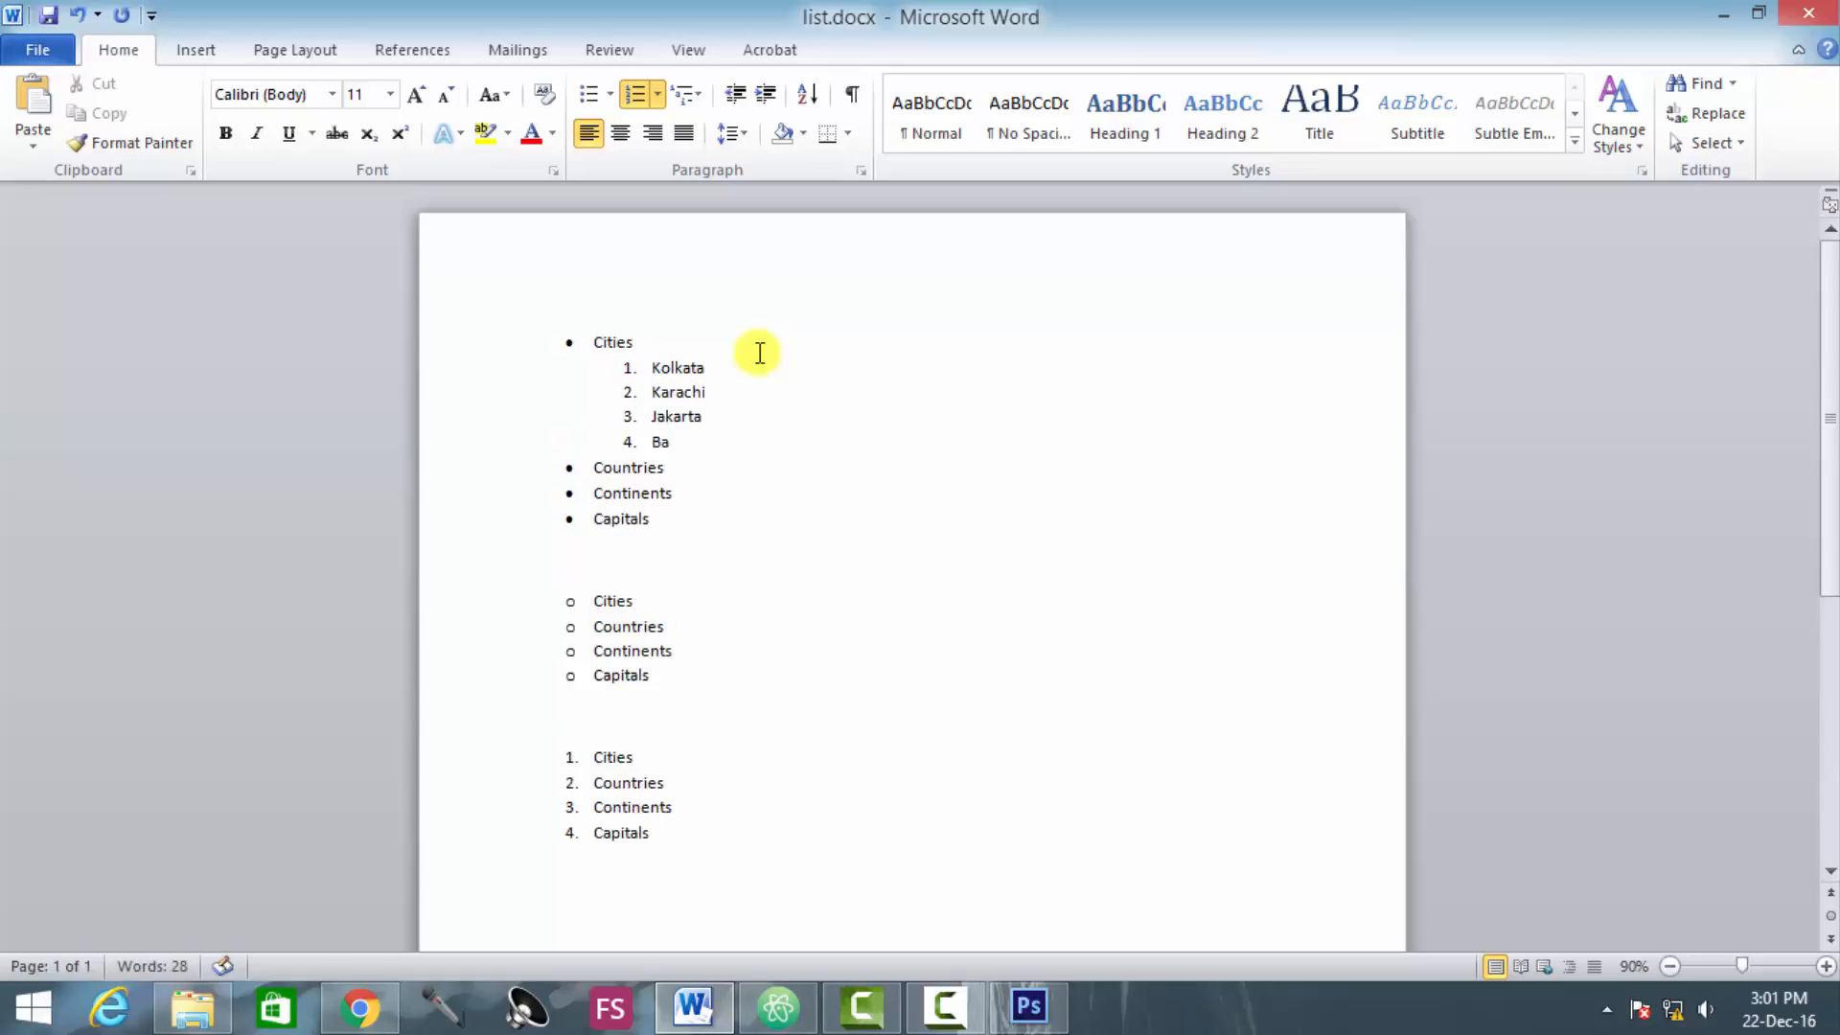
text(ngkok)
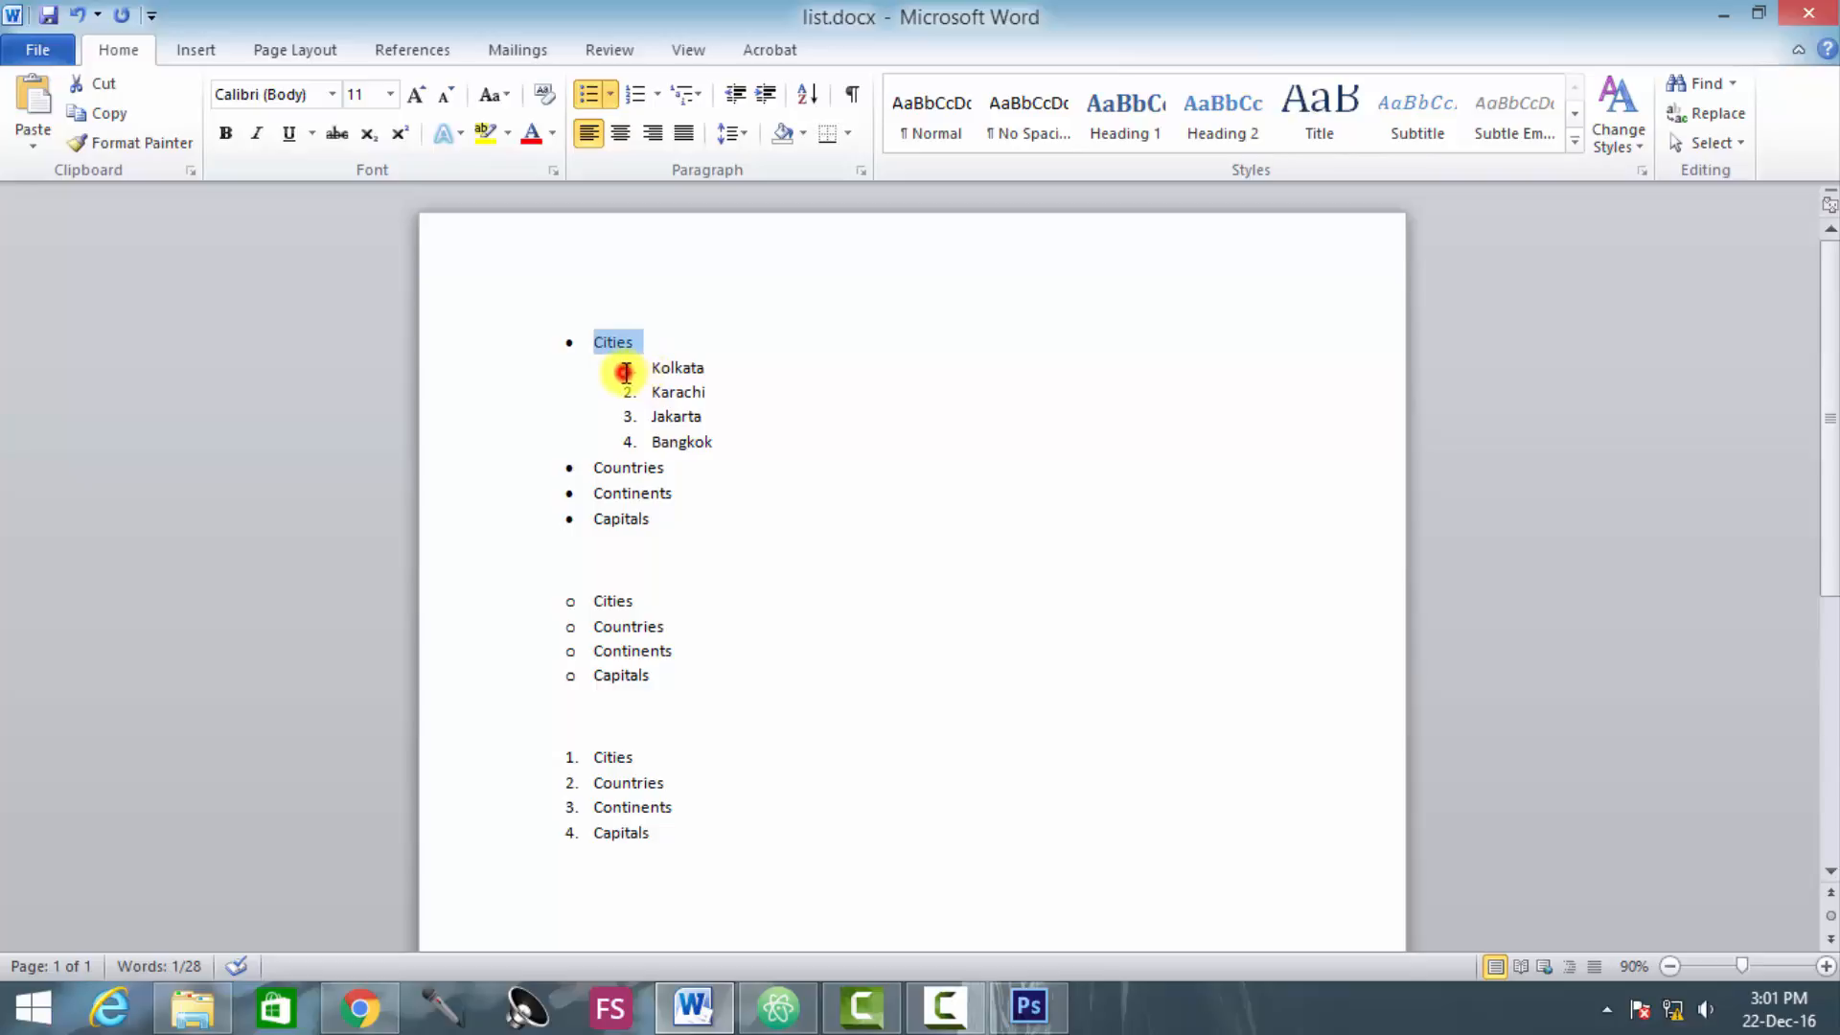
double_click(678, 367)
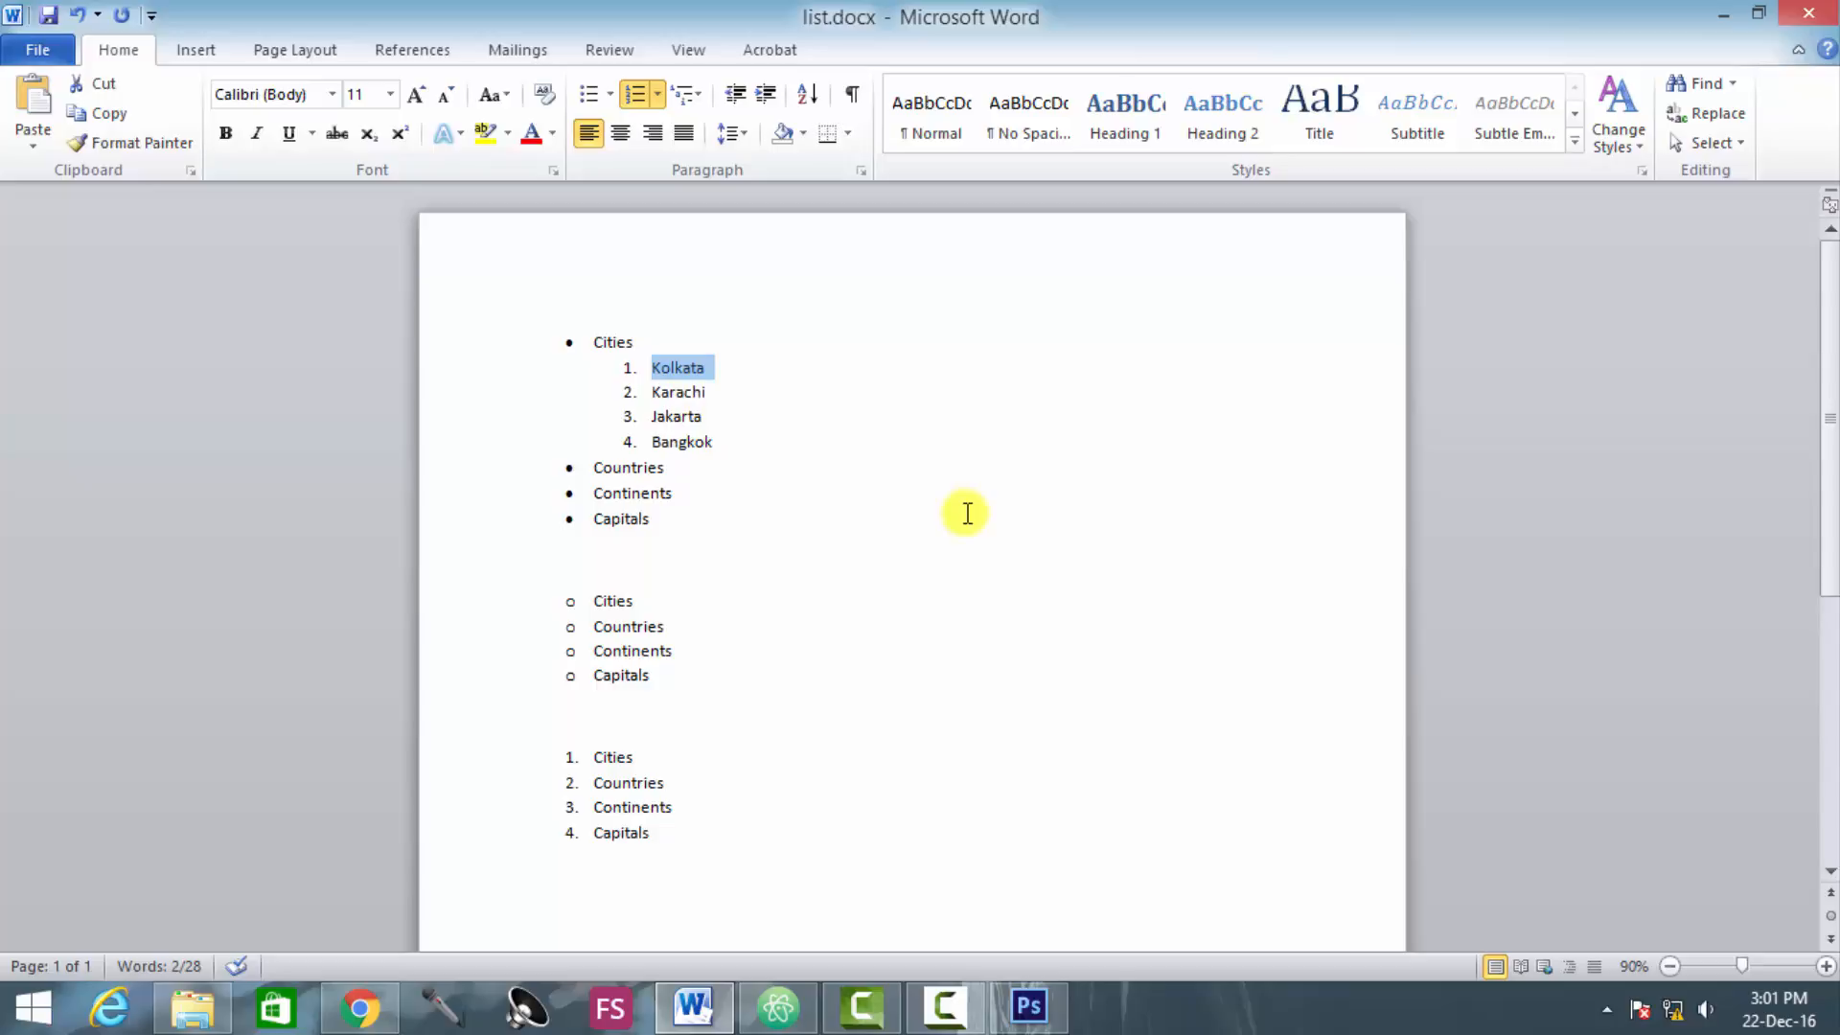
mouse_move(760, 403)
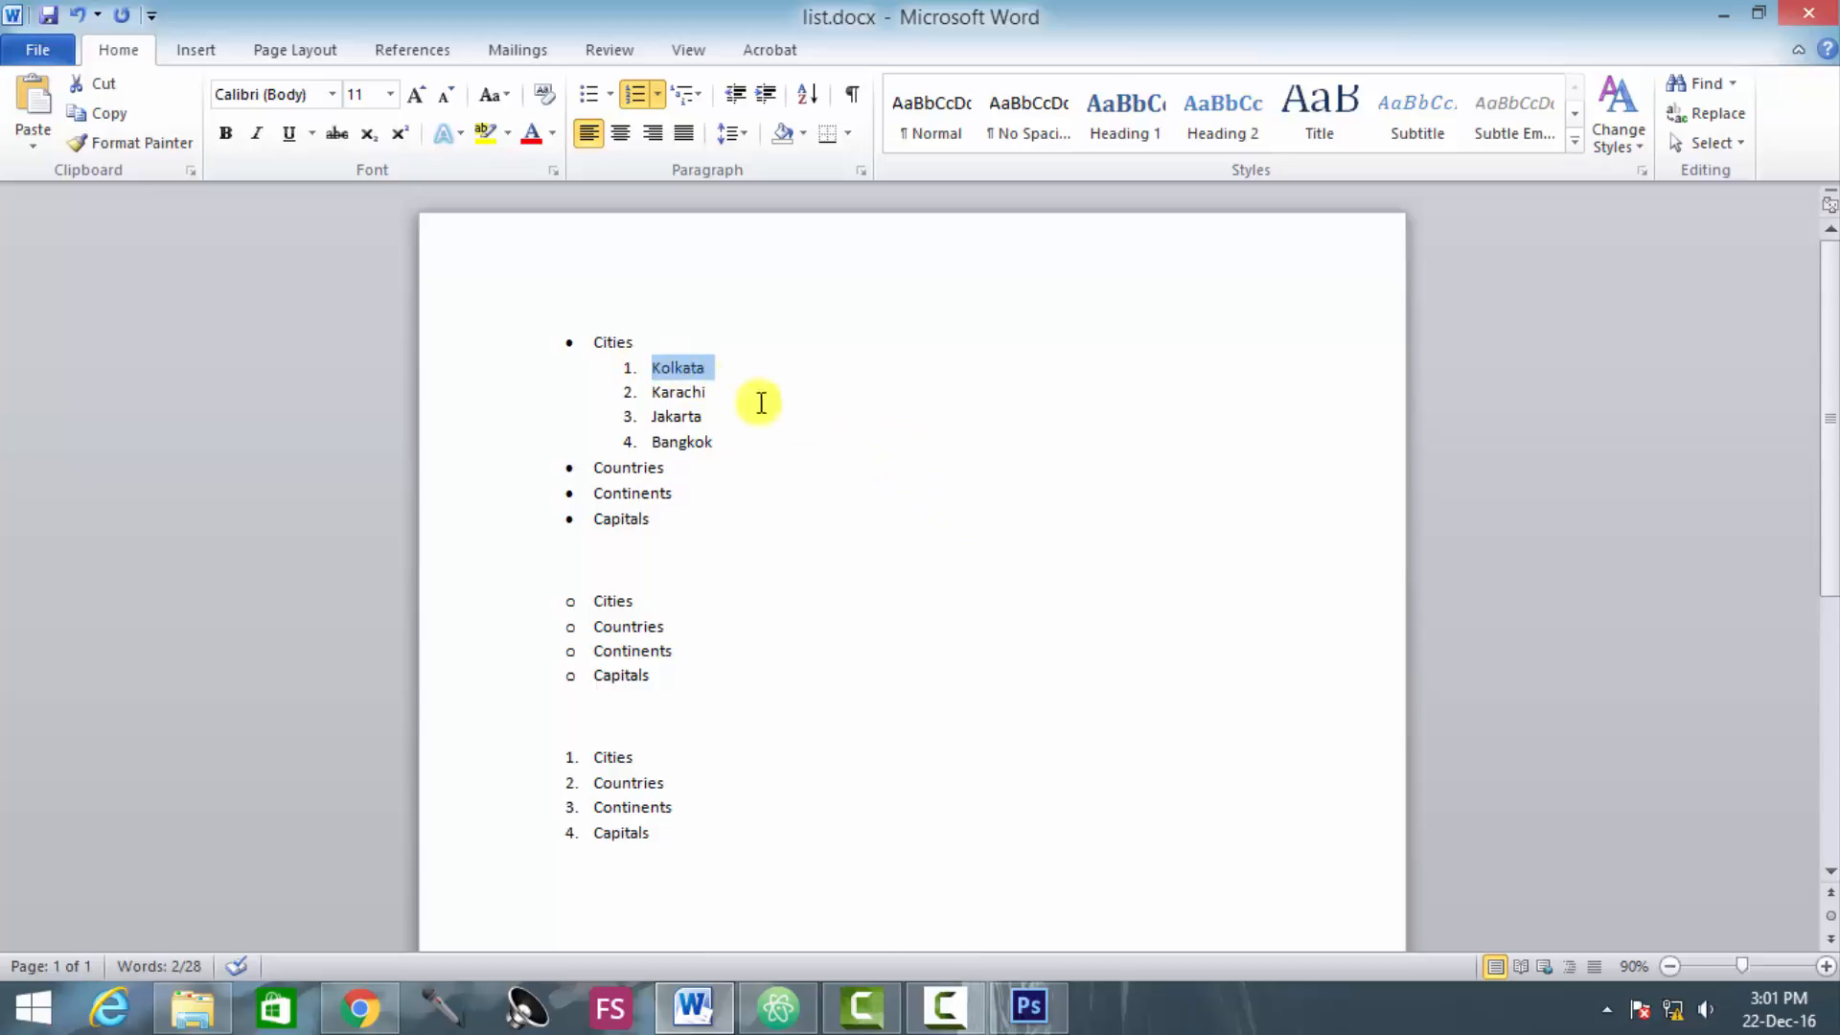
click(692, 367)
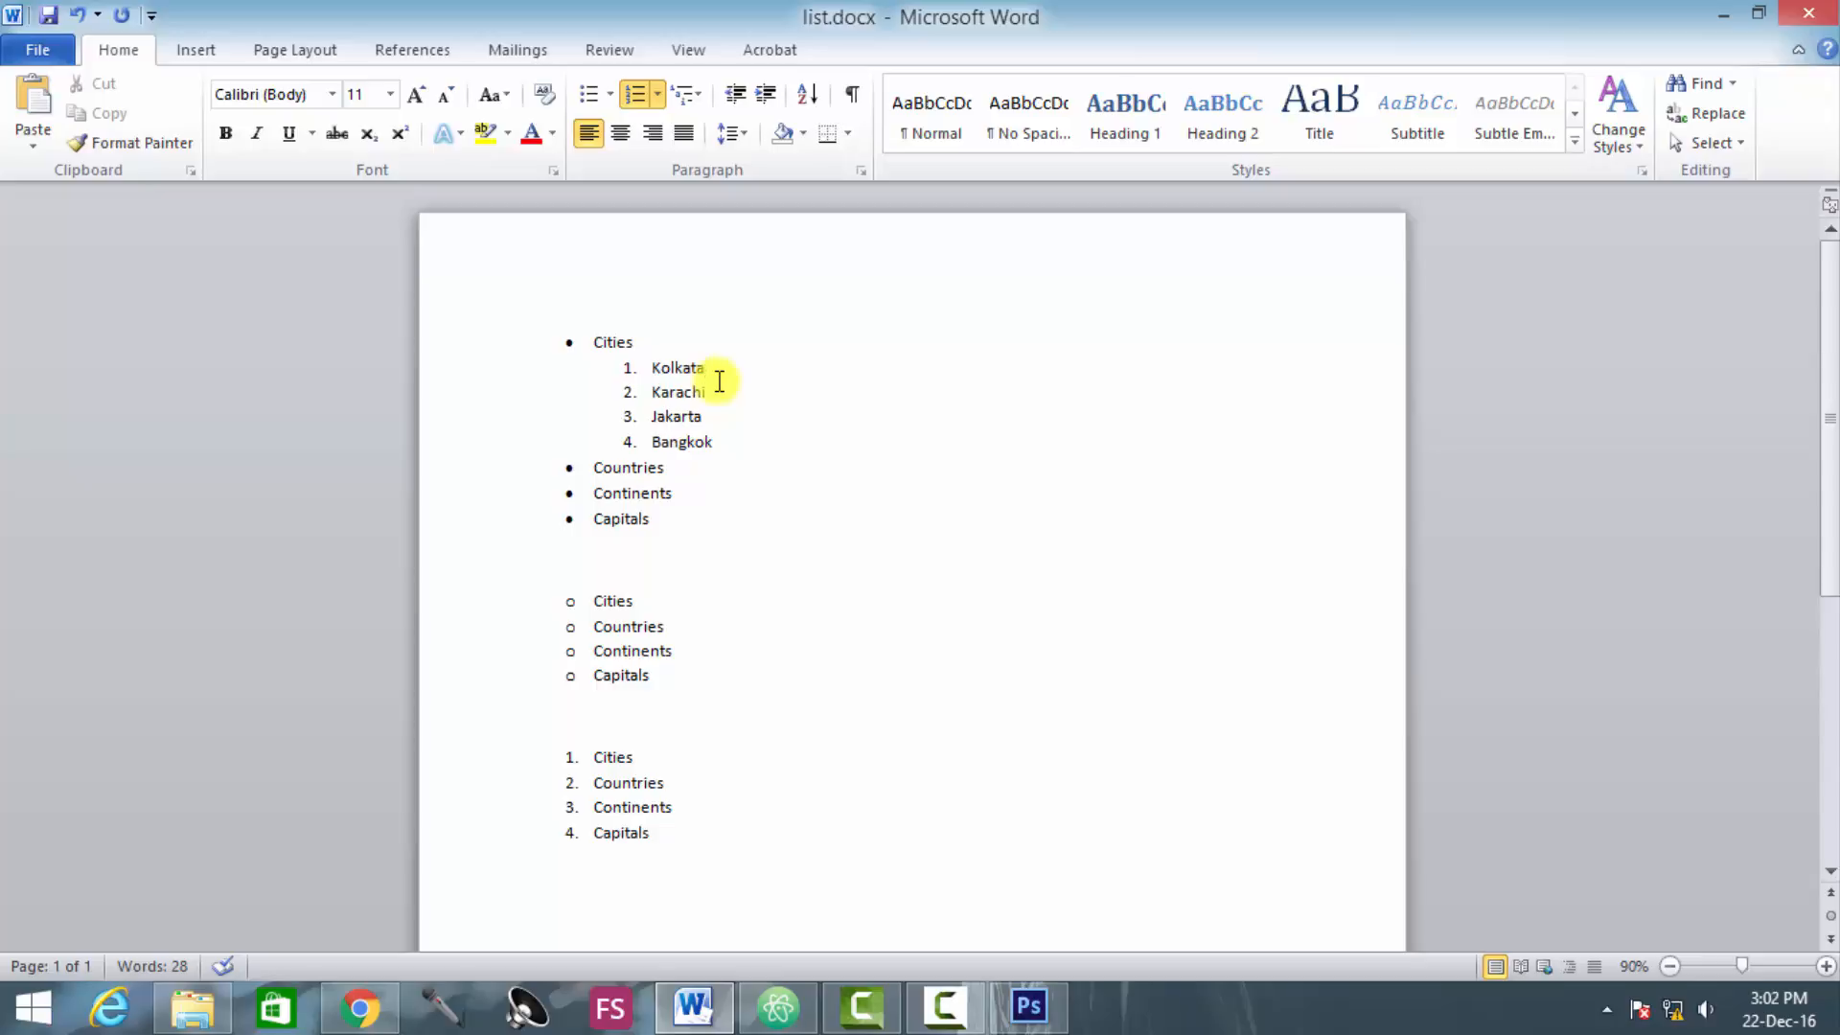
mouse_move(613, 372)
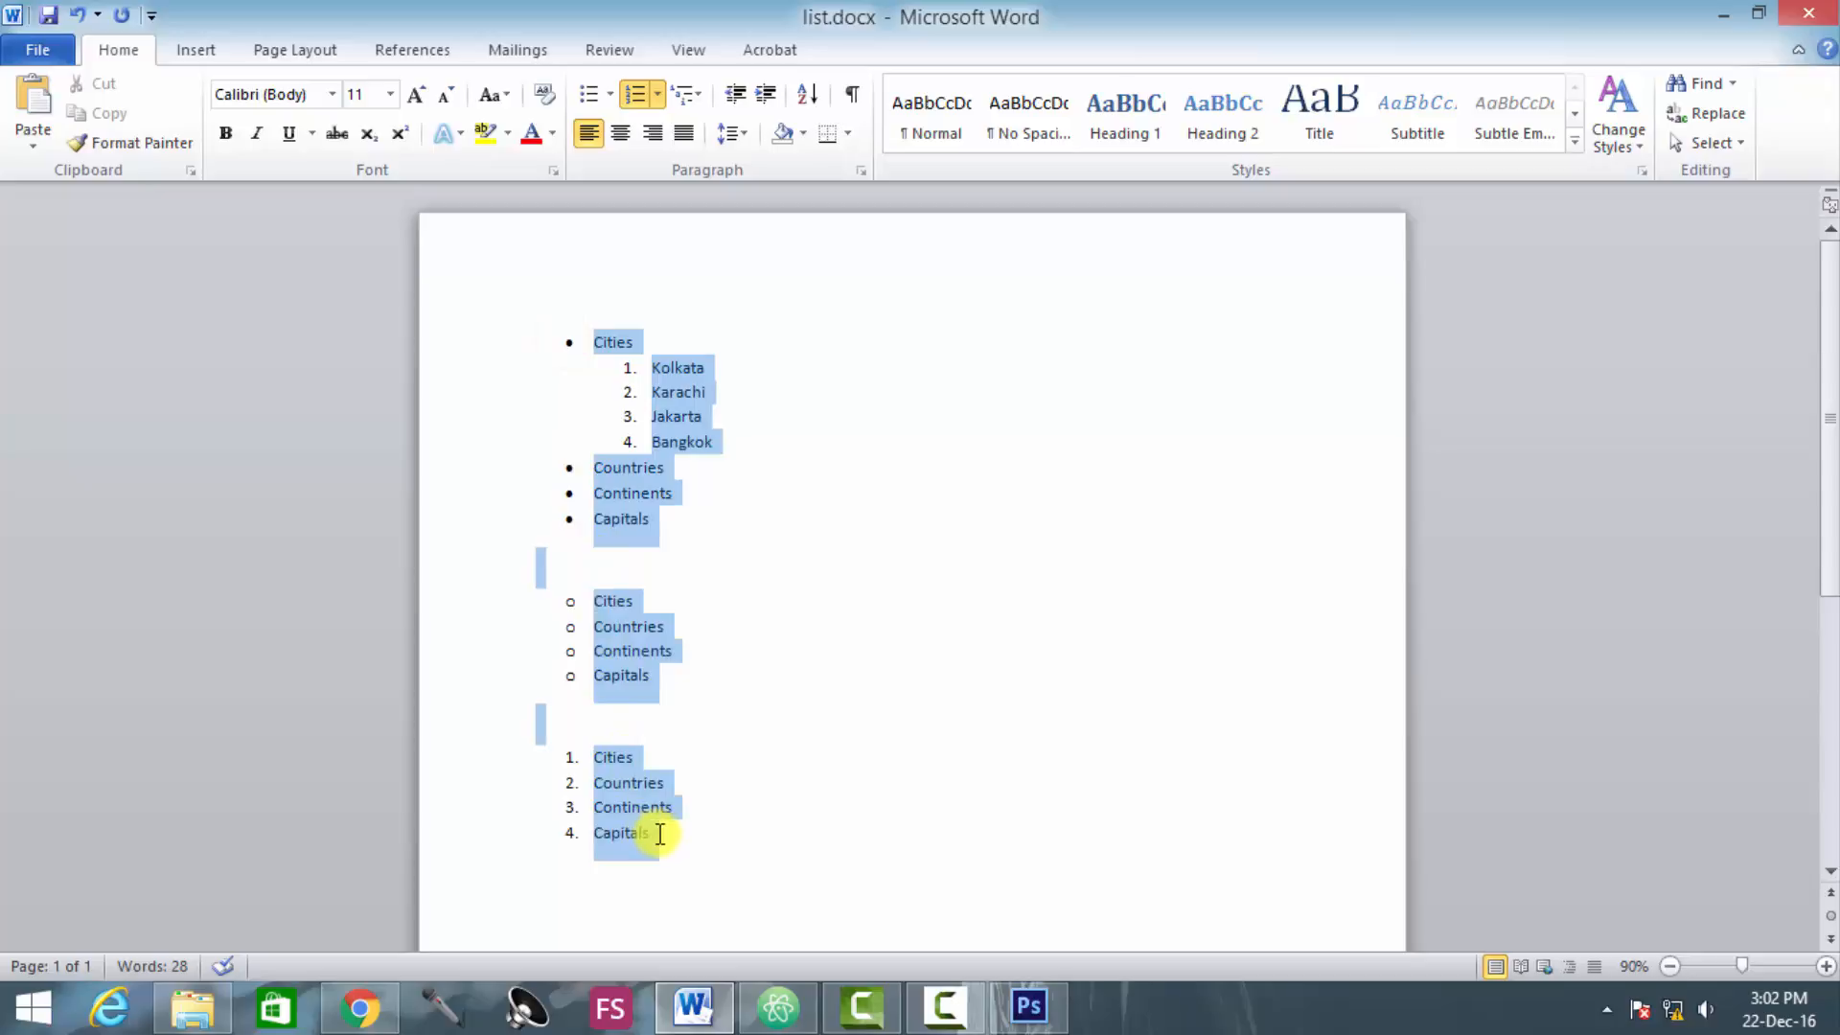
mouse_move(622, 757)
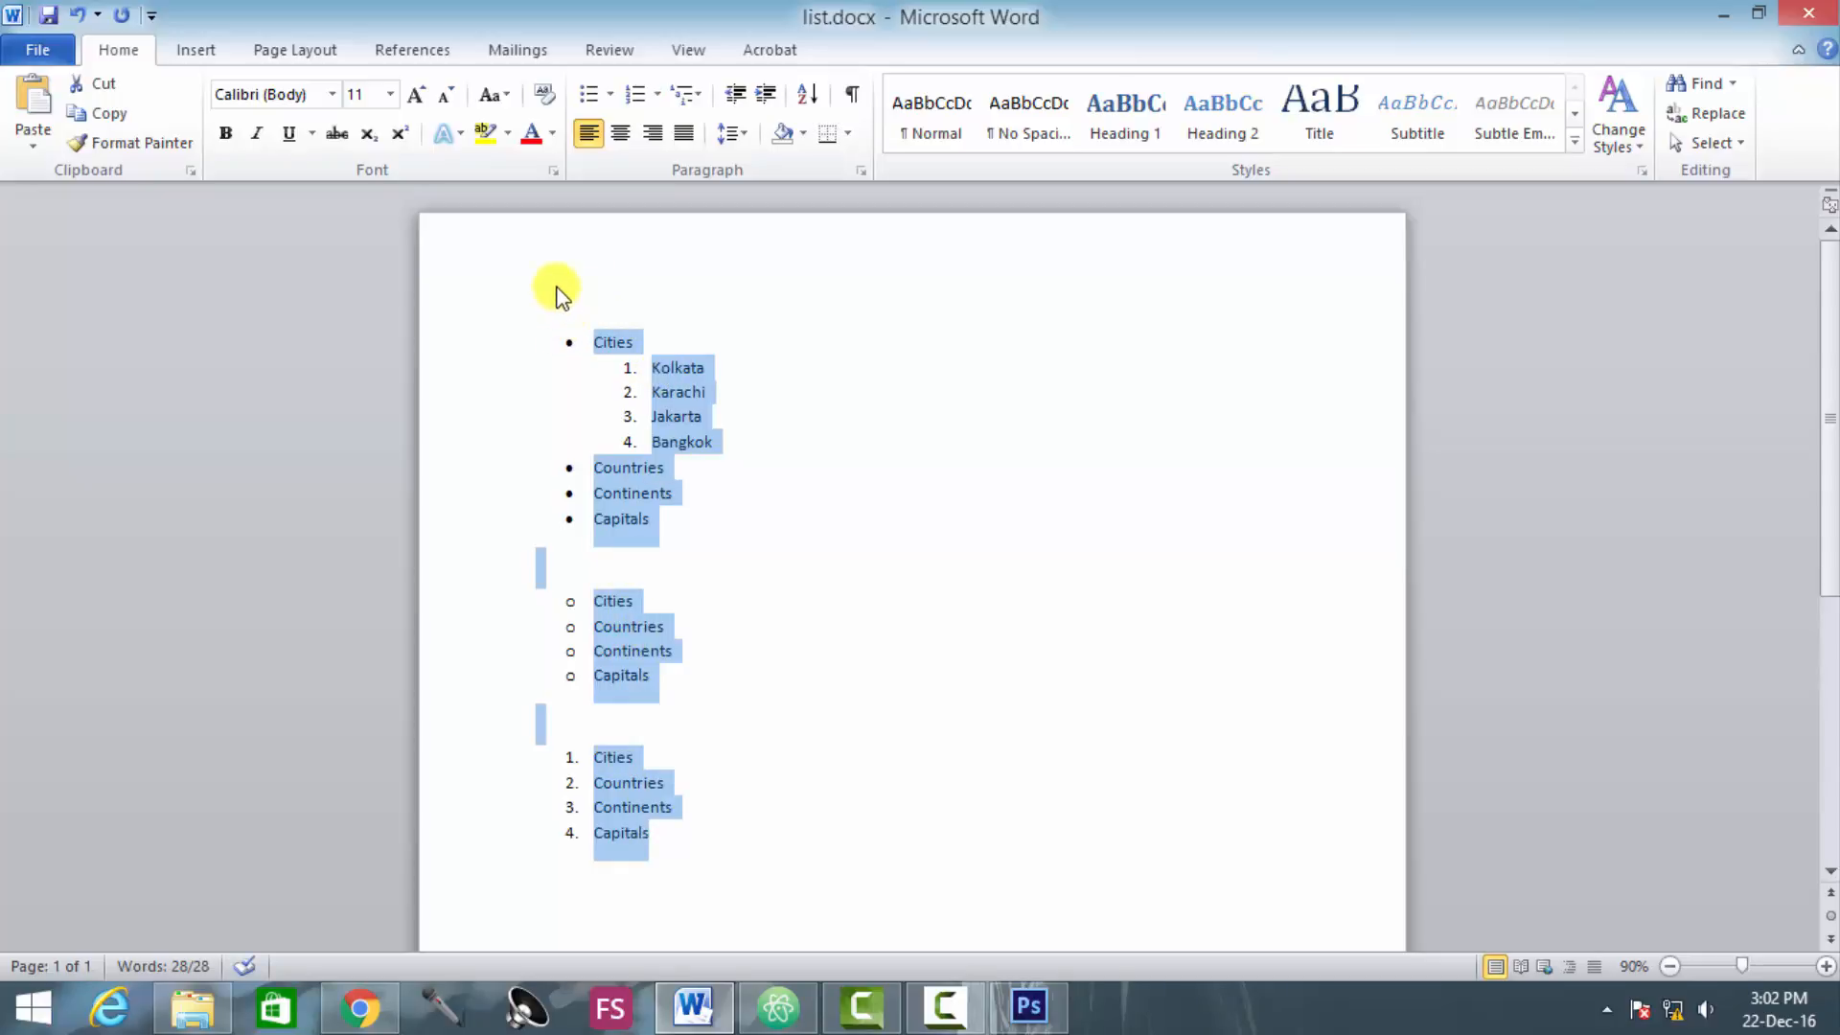
click(598, 467)
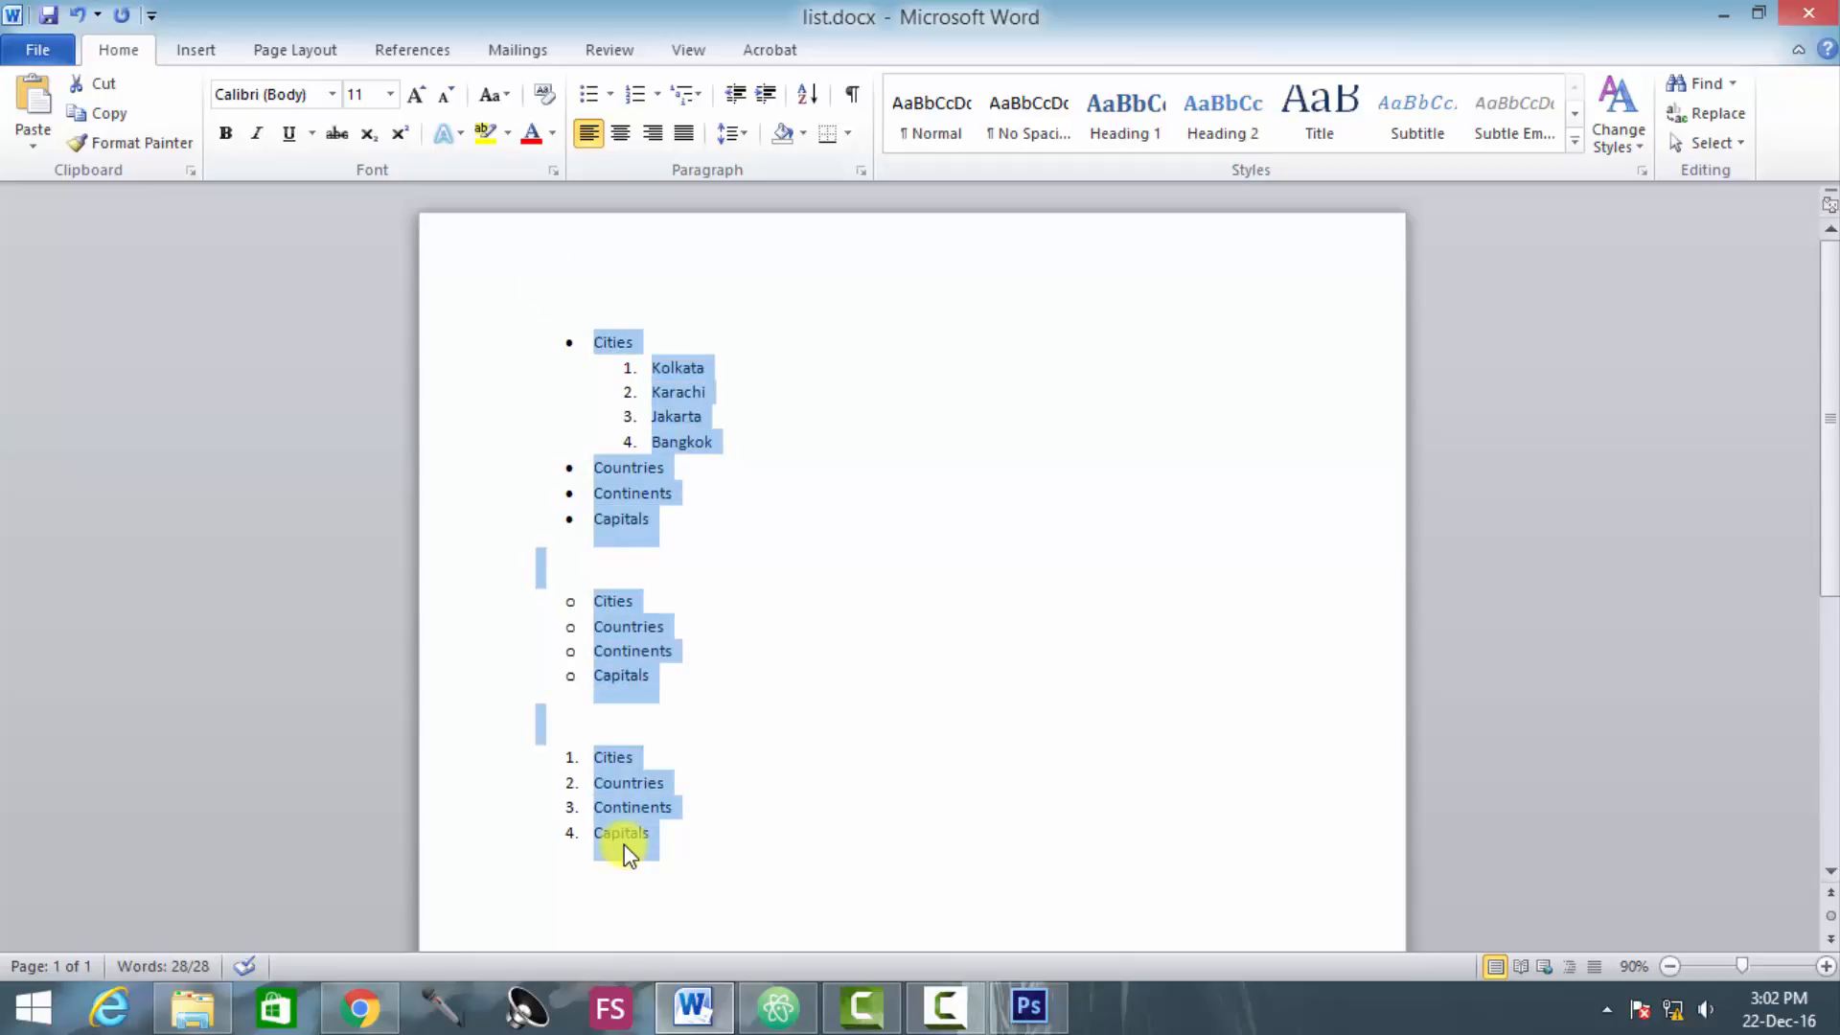
mouse_move(579, 334)
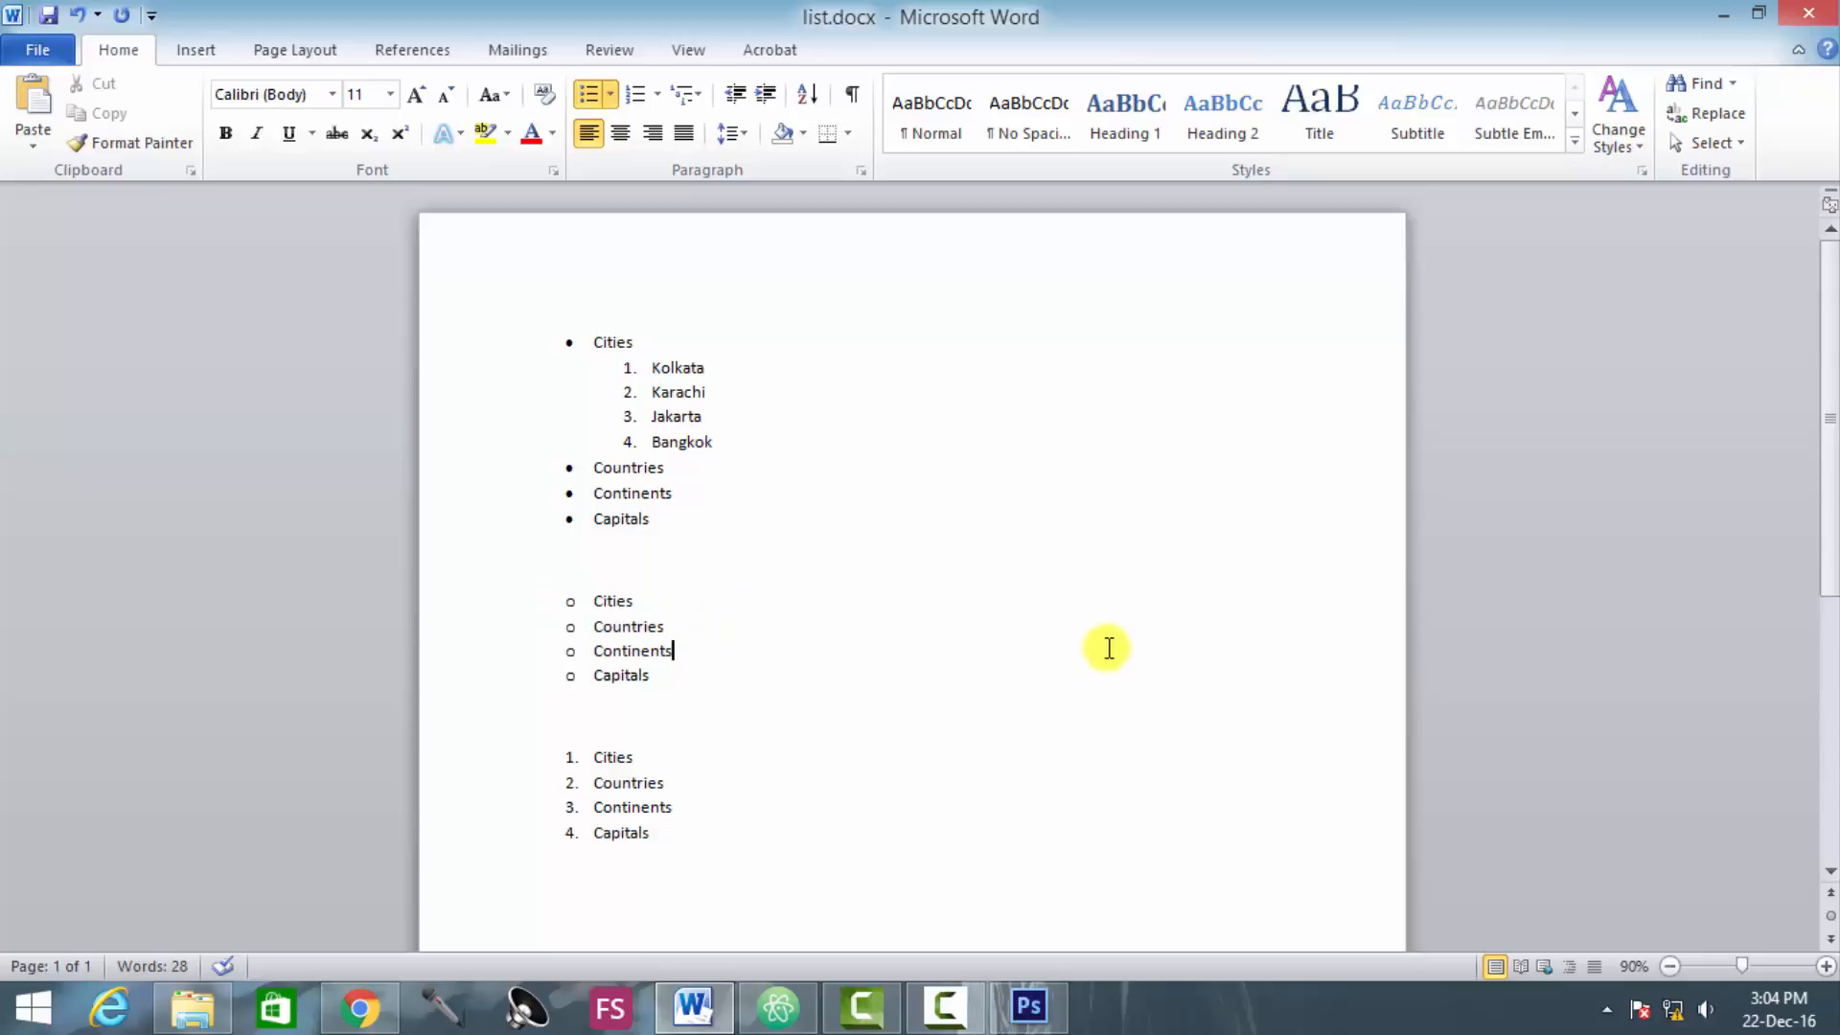
mouse_move(1078, 811)
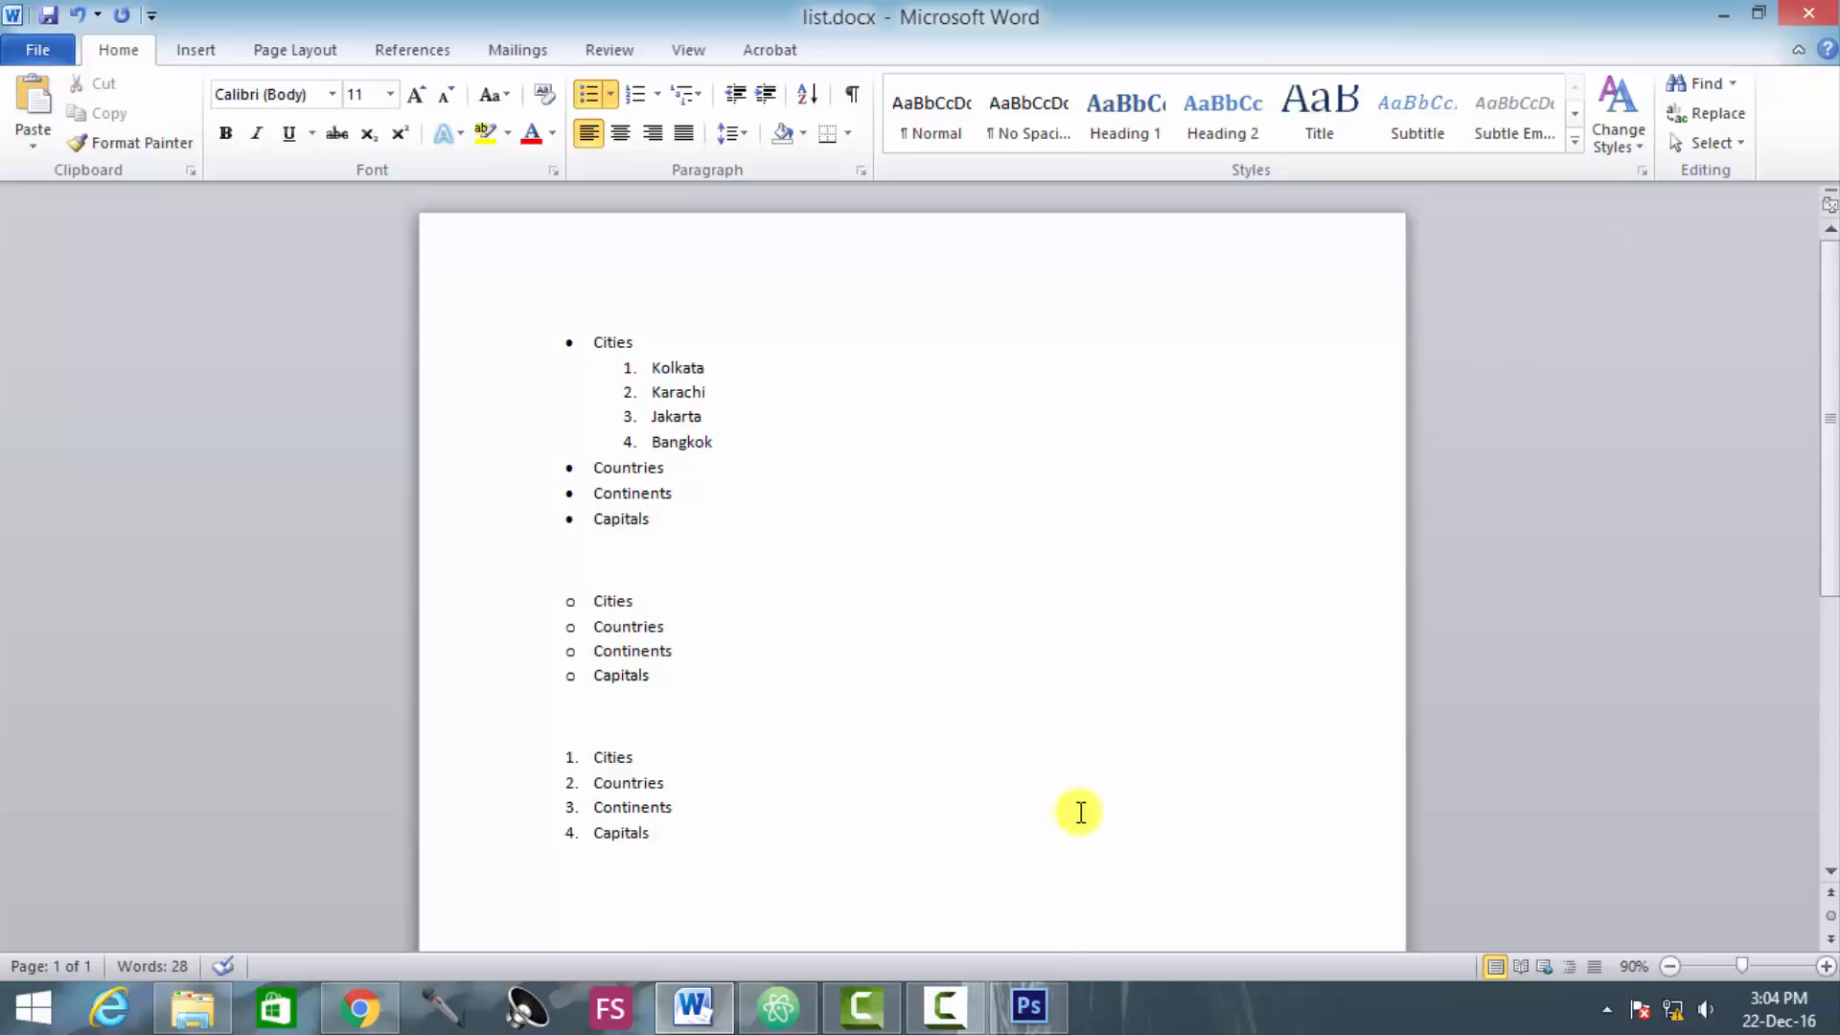